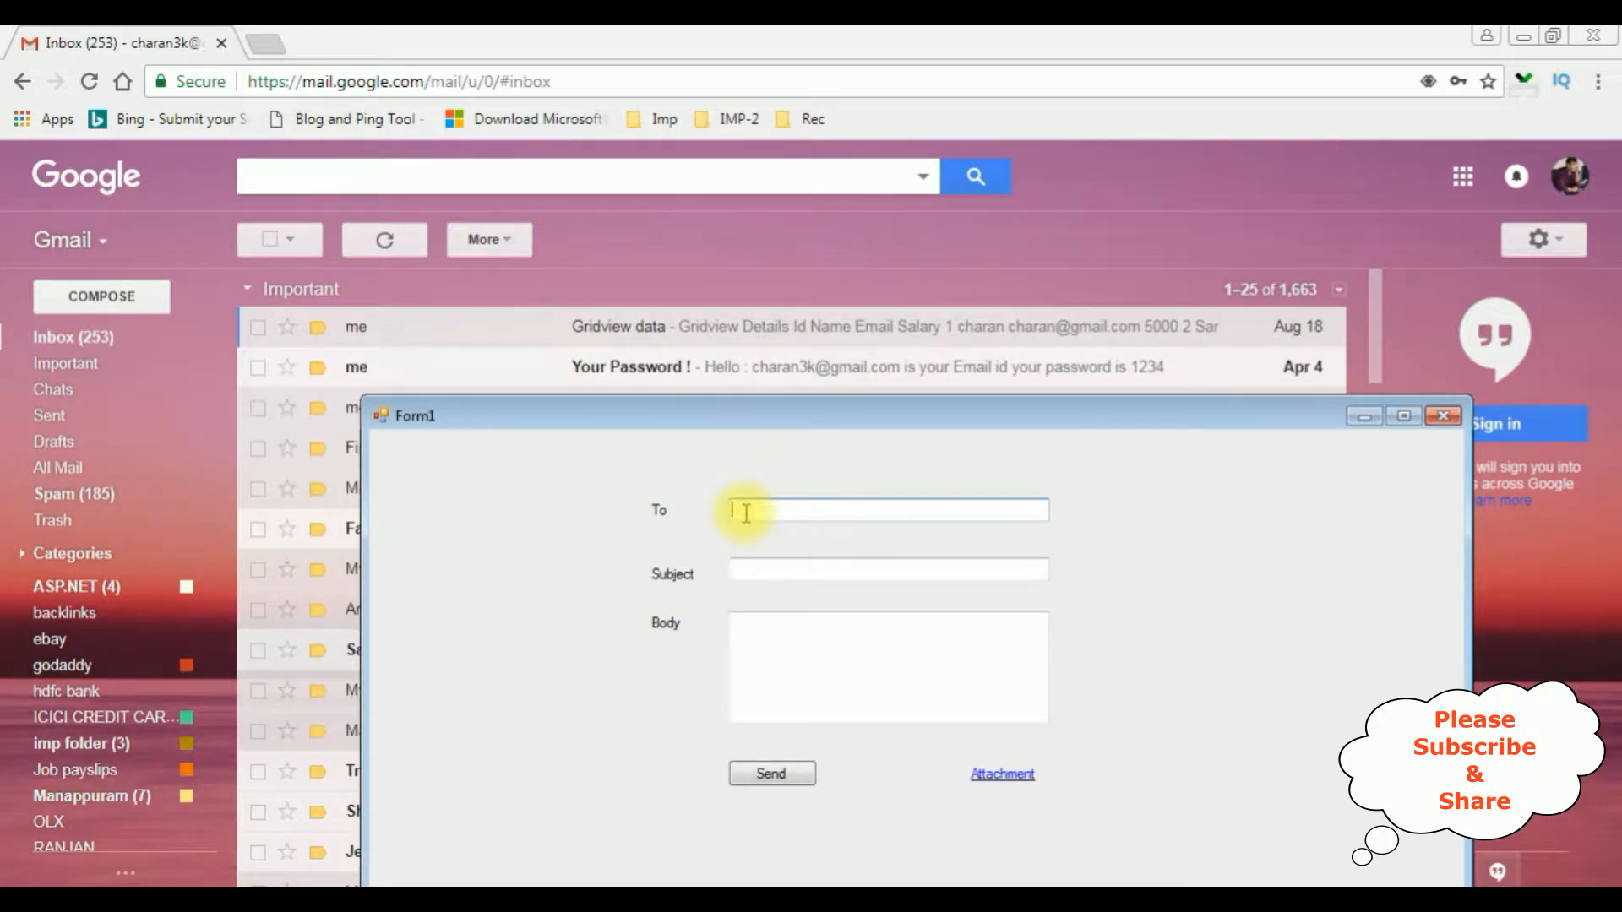
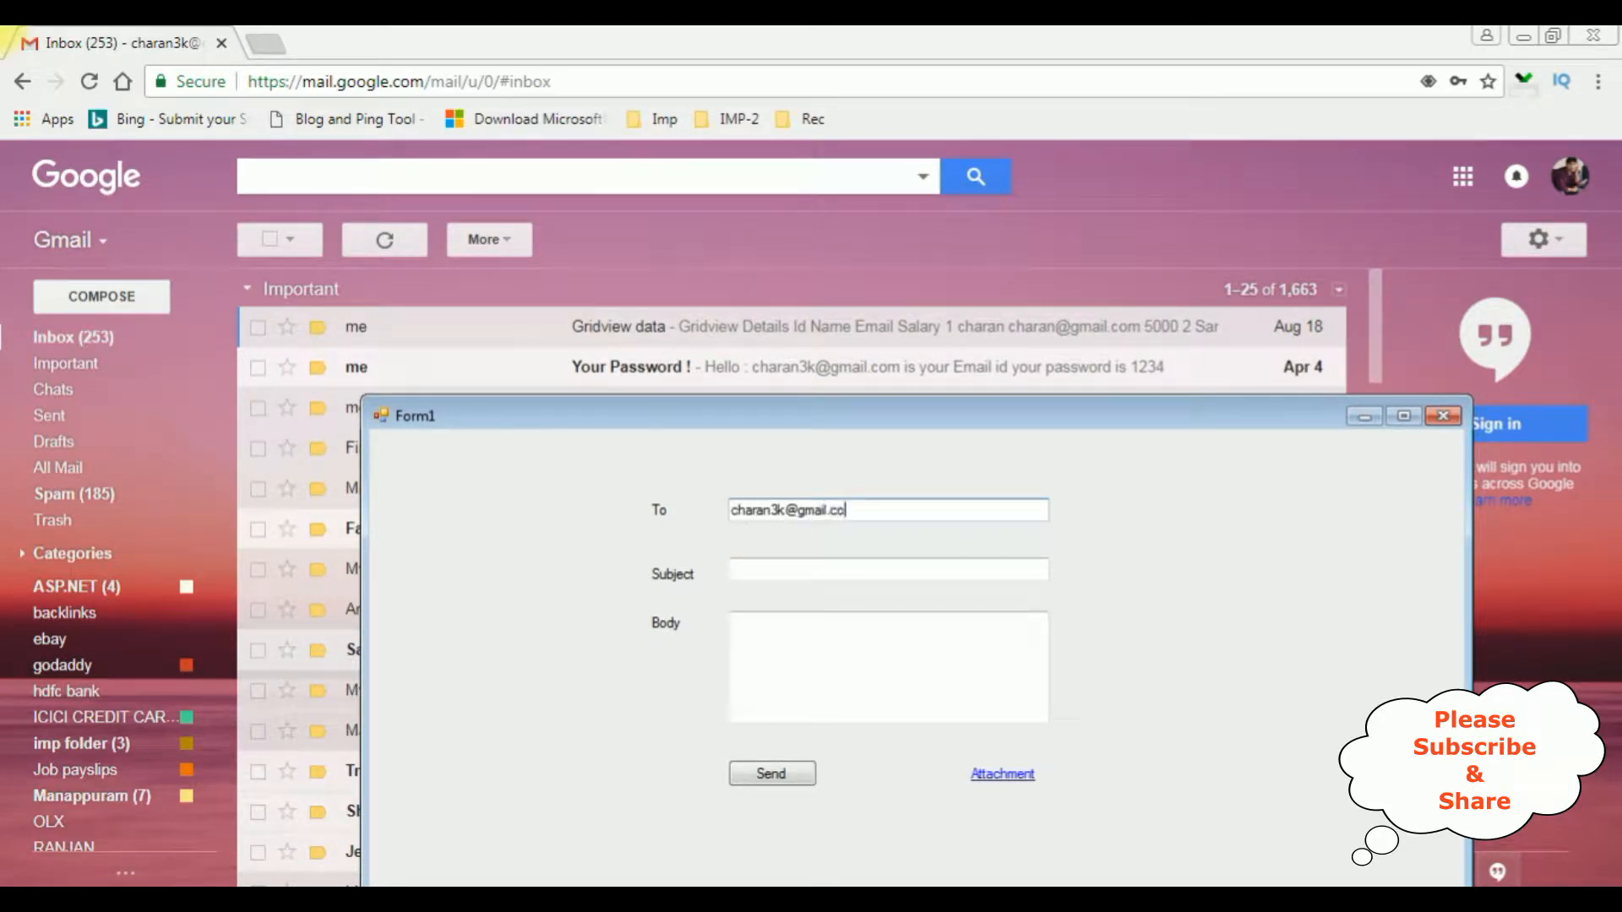
Address the mail with subject 'hello !' and body 'Sending mail with attachment using winforms'
{"action": "type", "text": "hello"}
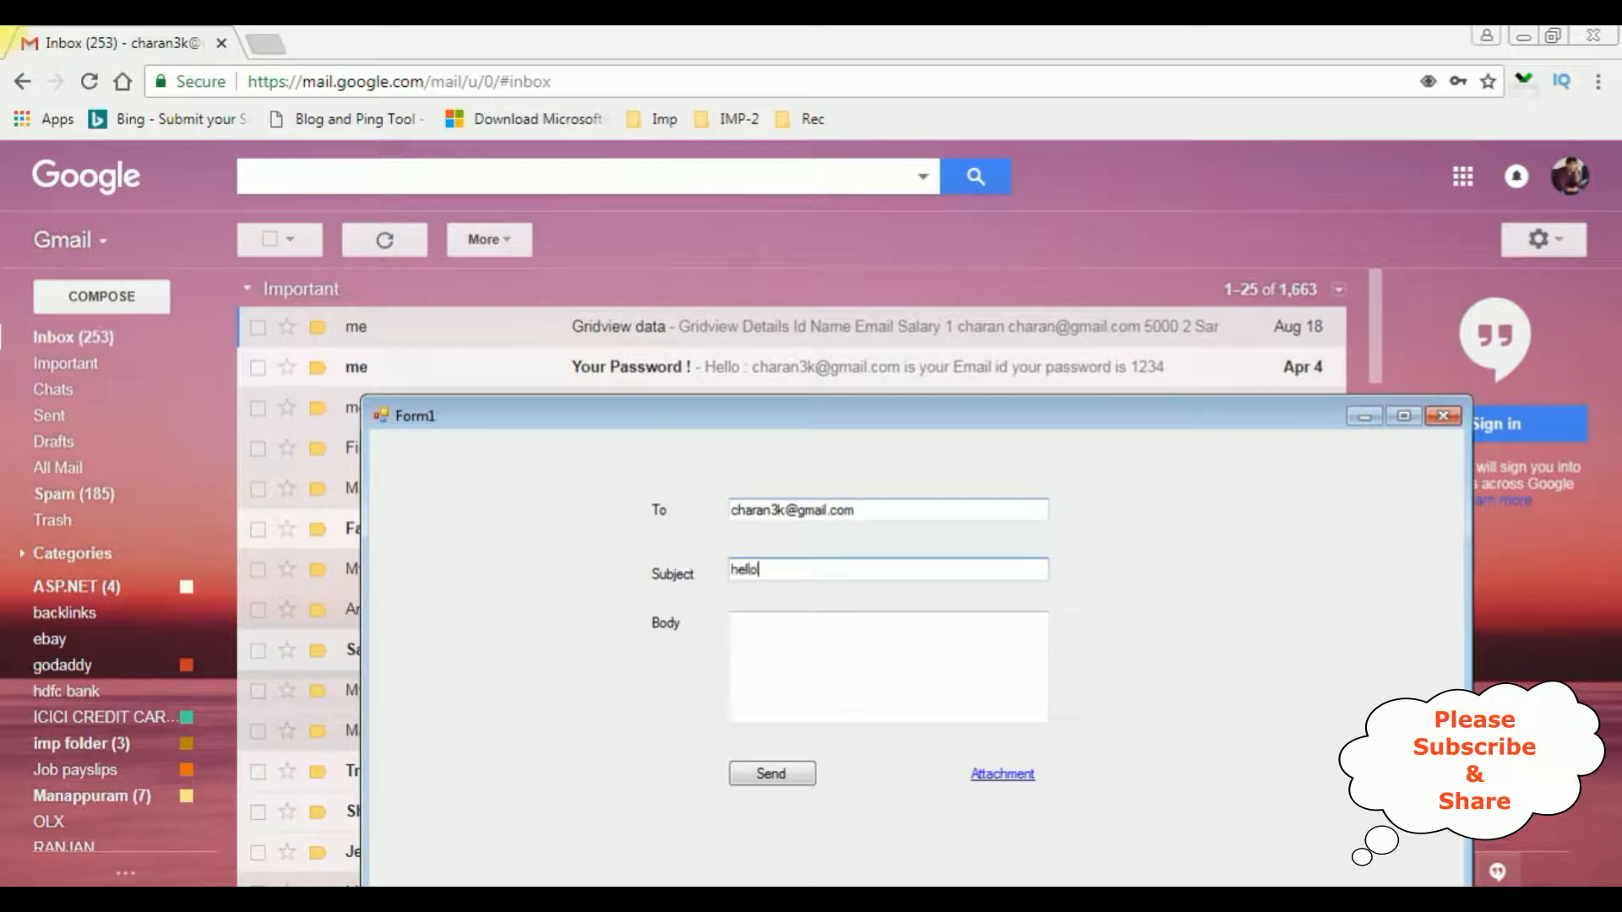
{"action": "type", "text": "!"}
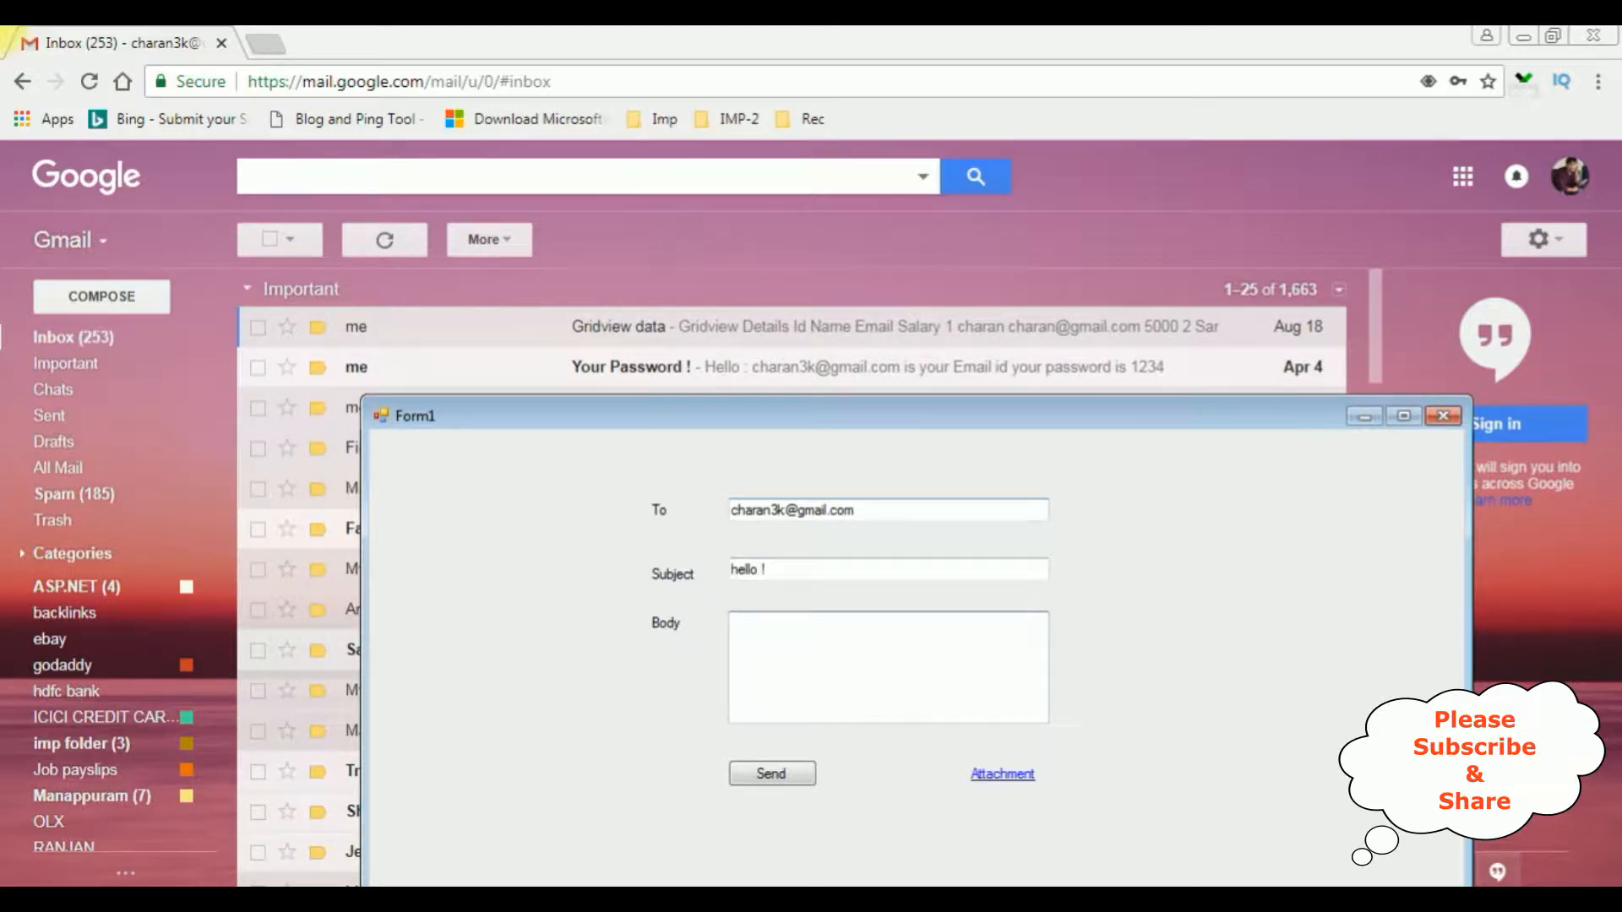
{"action": "type", "text": "Sending mail"}
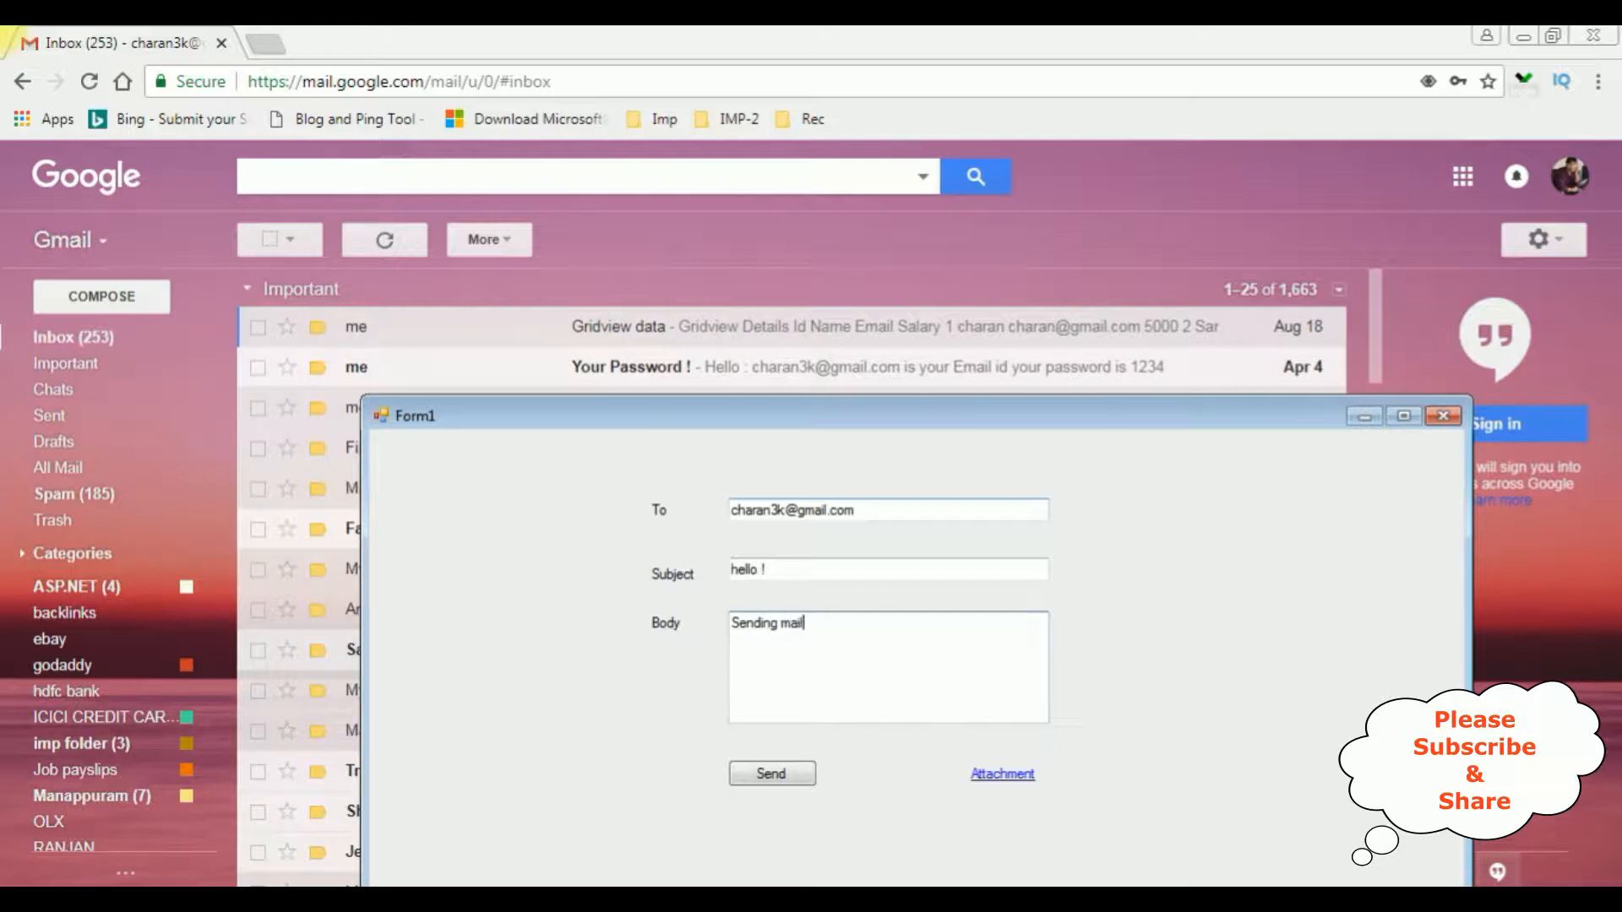
{"action": "type", "text": "with atta"}
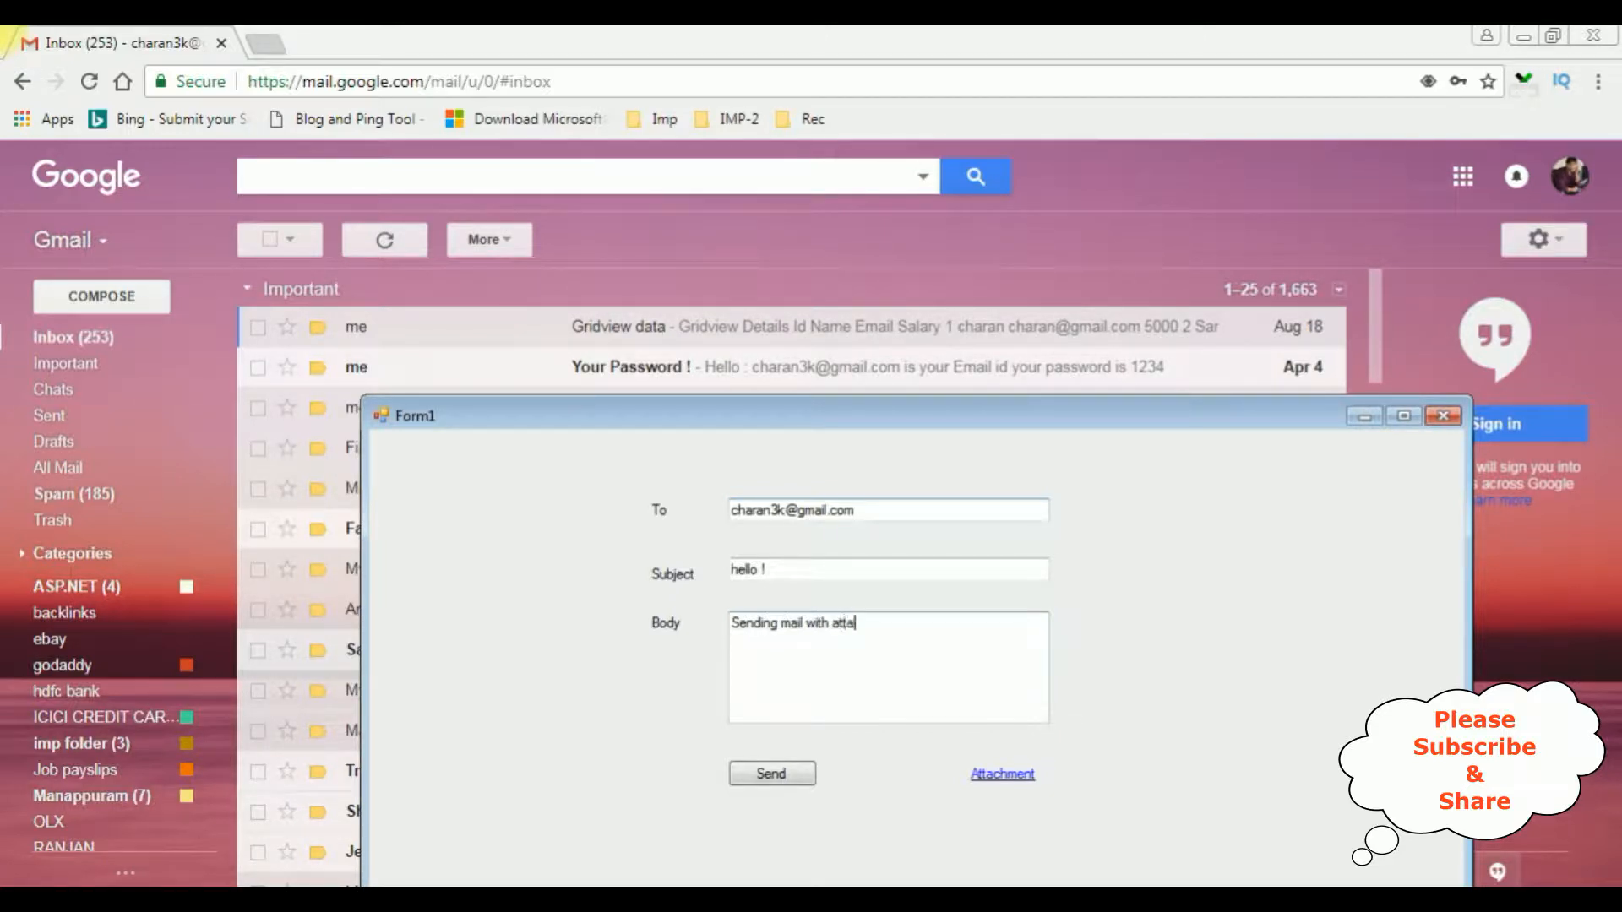
{"action": "type", "text": "chment using winforms"}
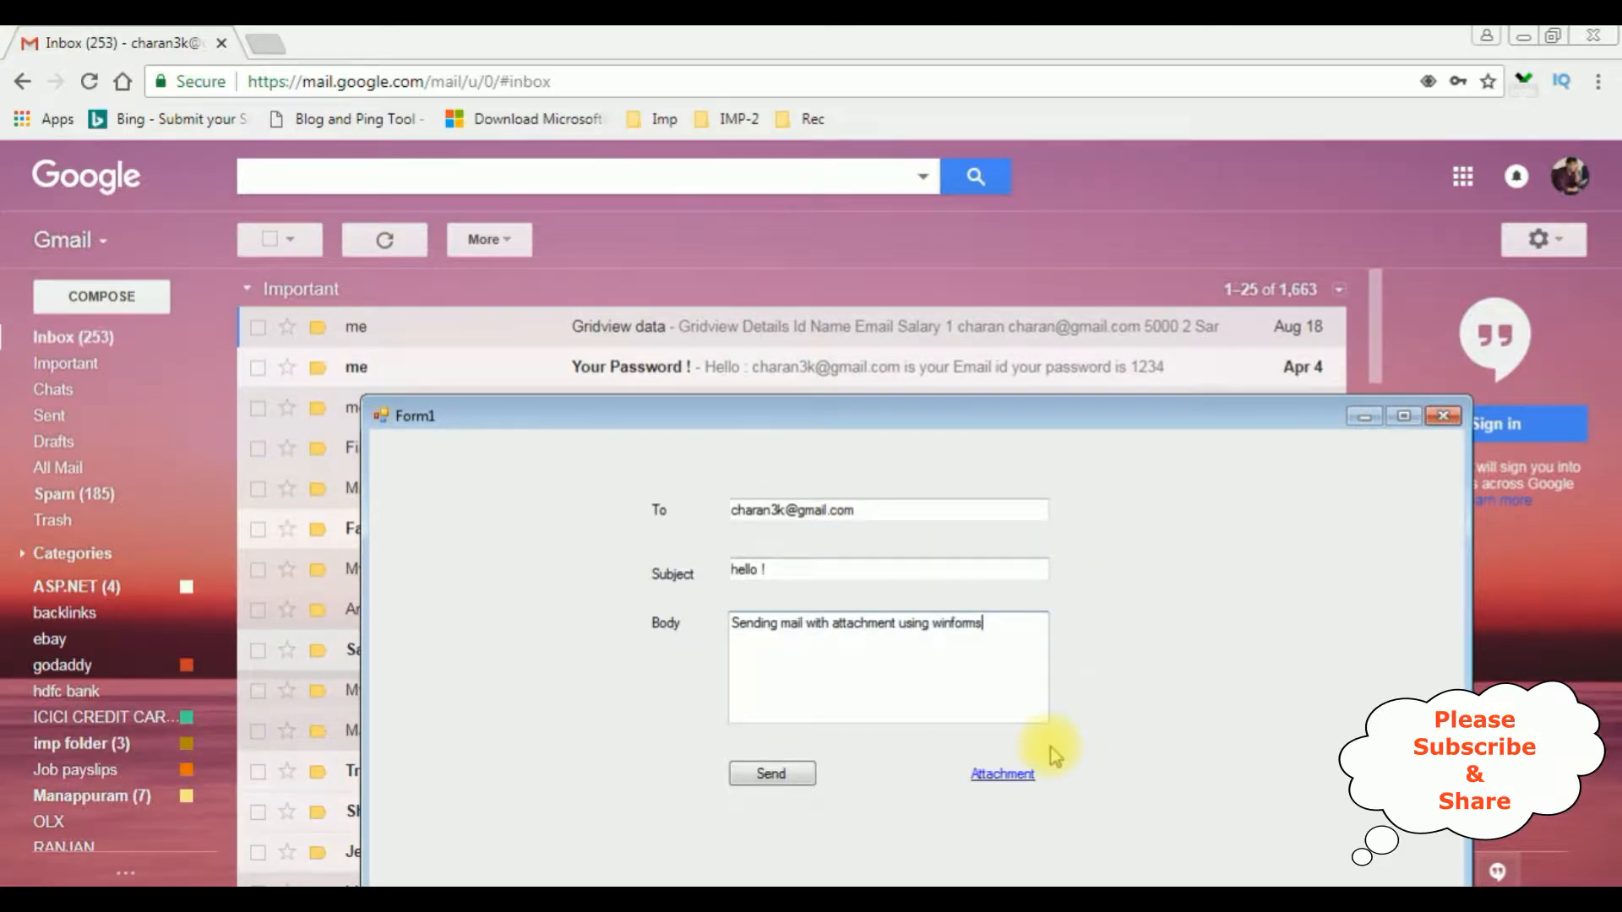
{"action": "mouse_move", "coordinate": [1095, 759]}
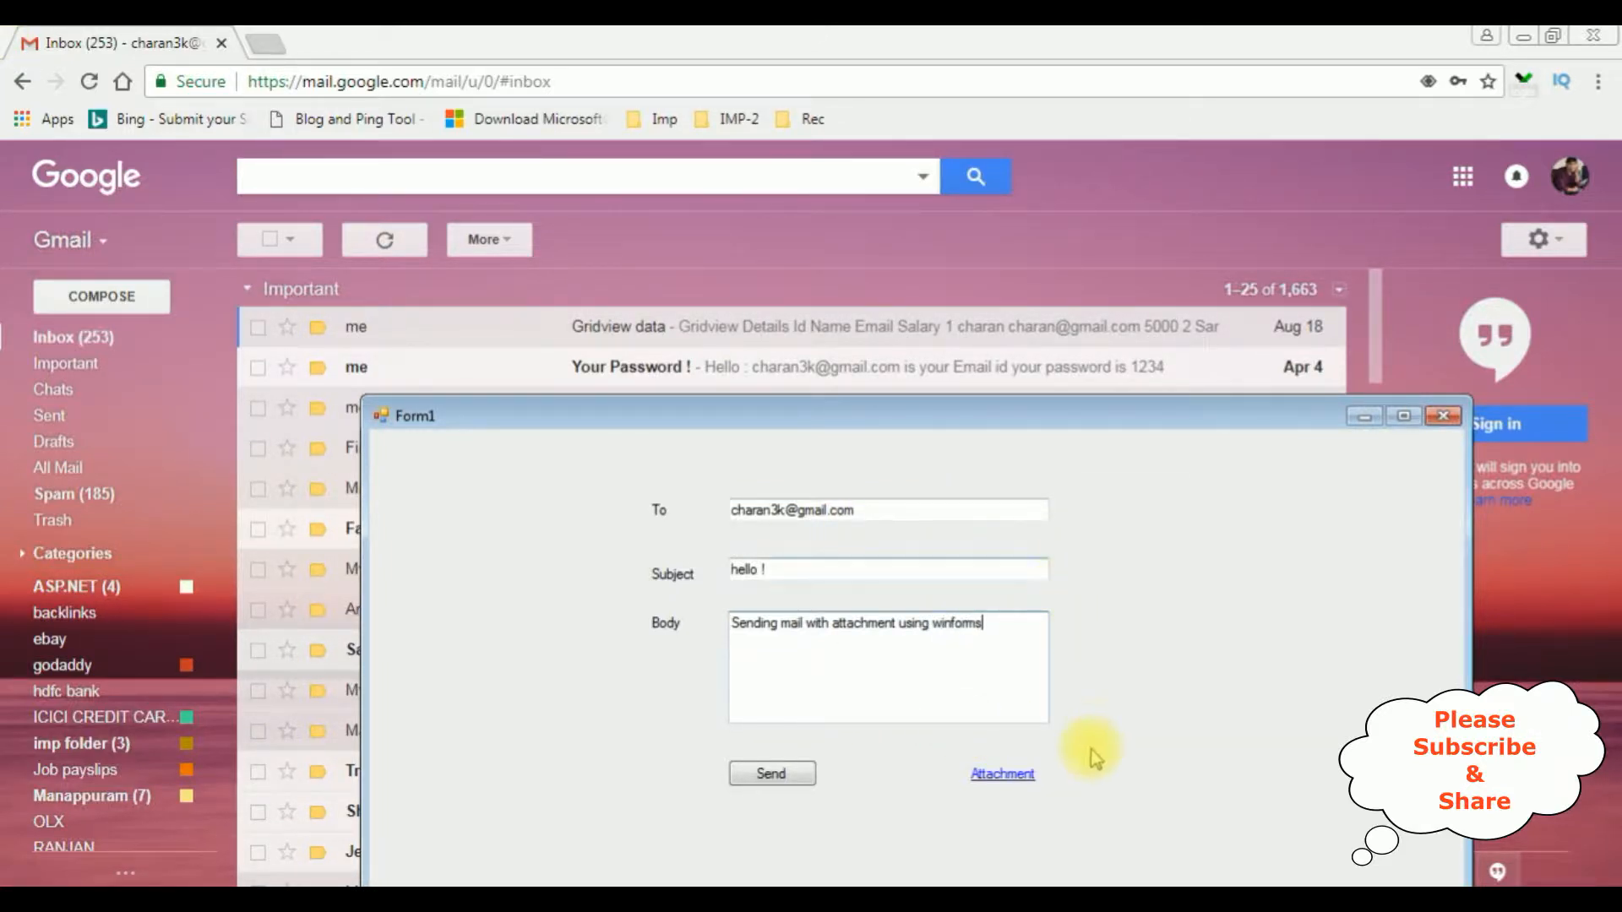
Pick animal3.jpg from the img folder as the attachment and dismiss the path message
{"action": "left_click", "coordinate": [999, 774]}
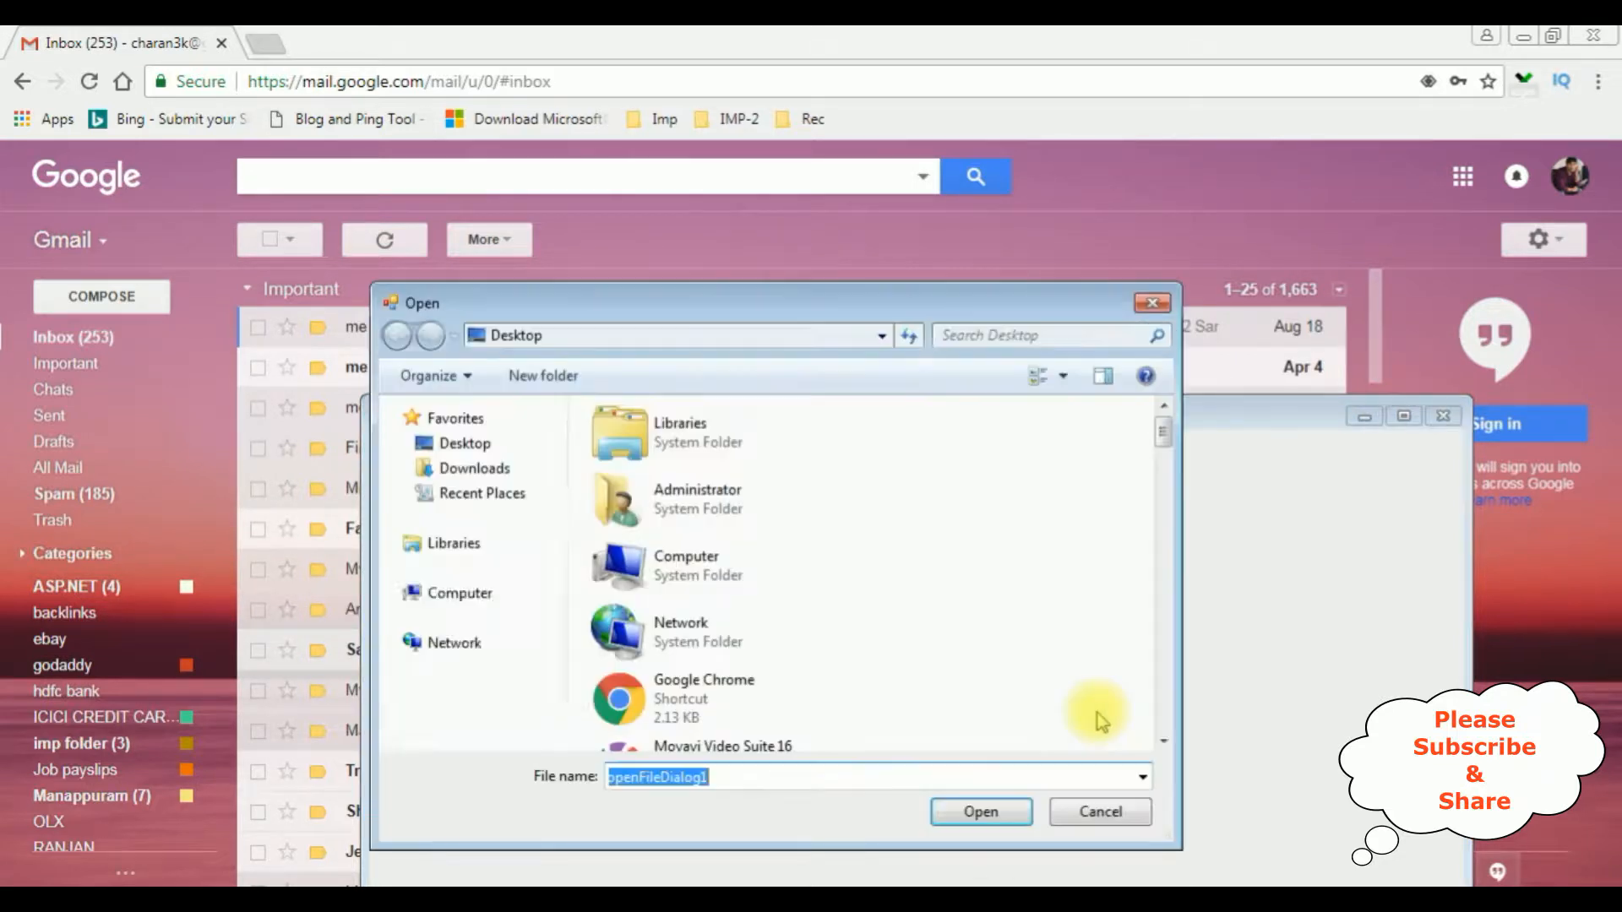
{"action": "scroll", "scroll_direction": "down", "scroll_amount": 3}
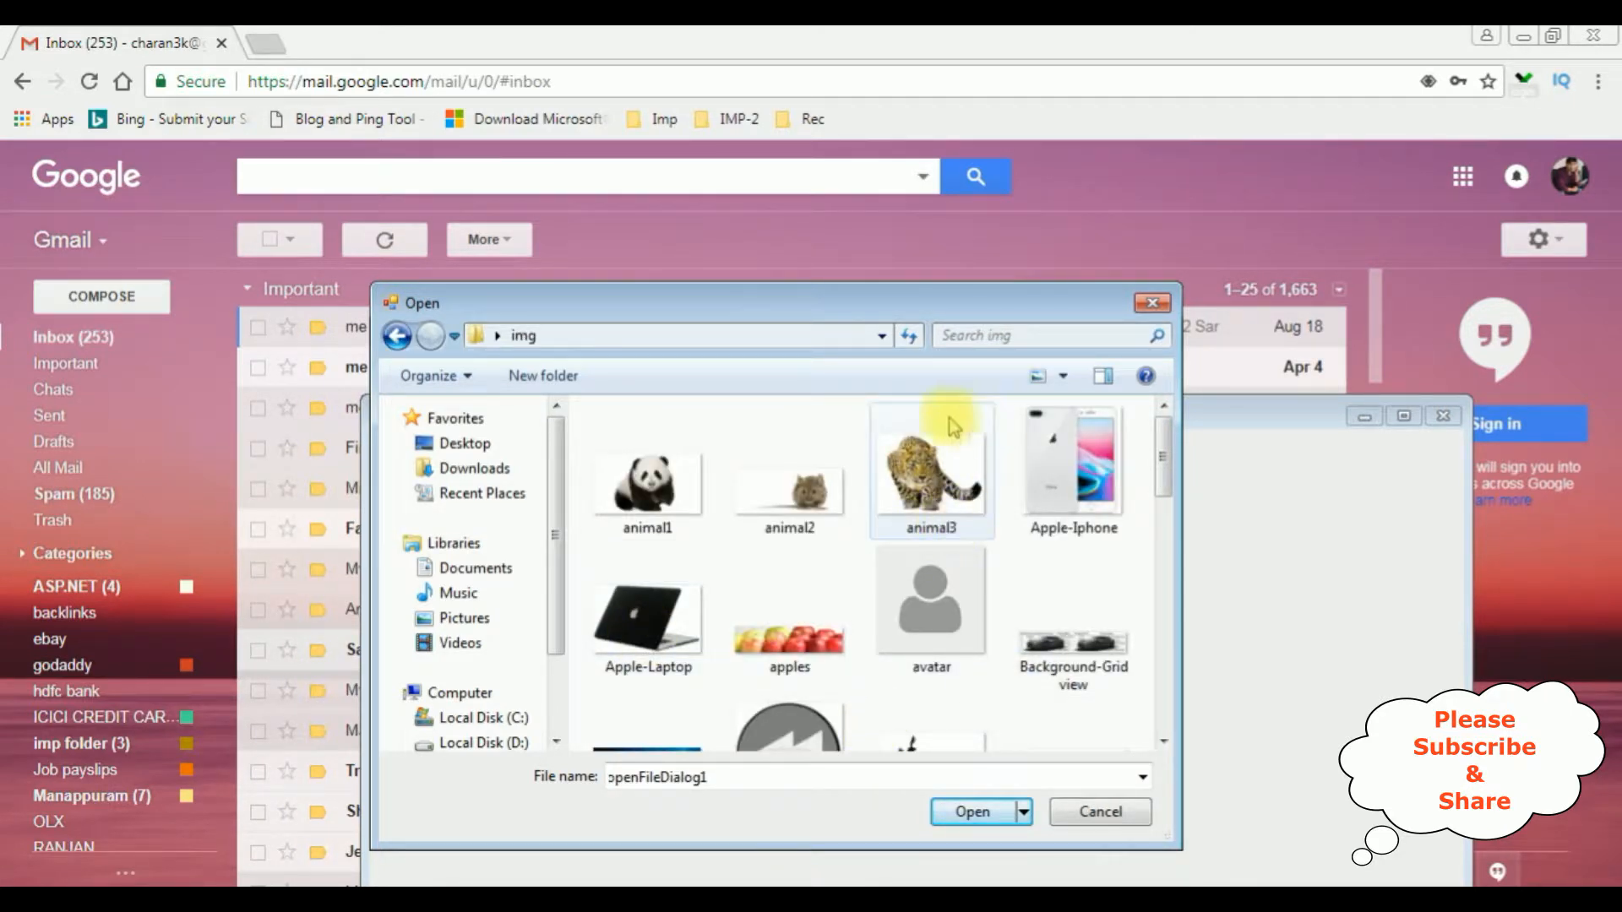
{"action": "left_click", "coordinate": [970, 811]}
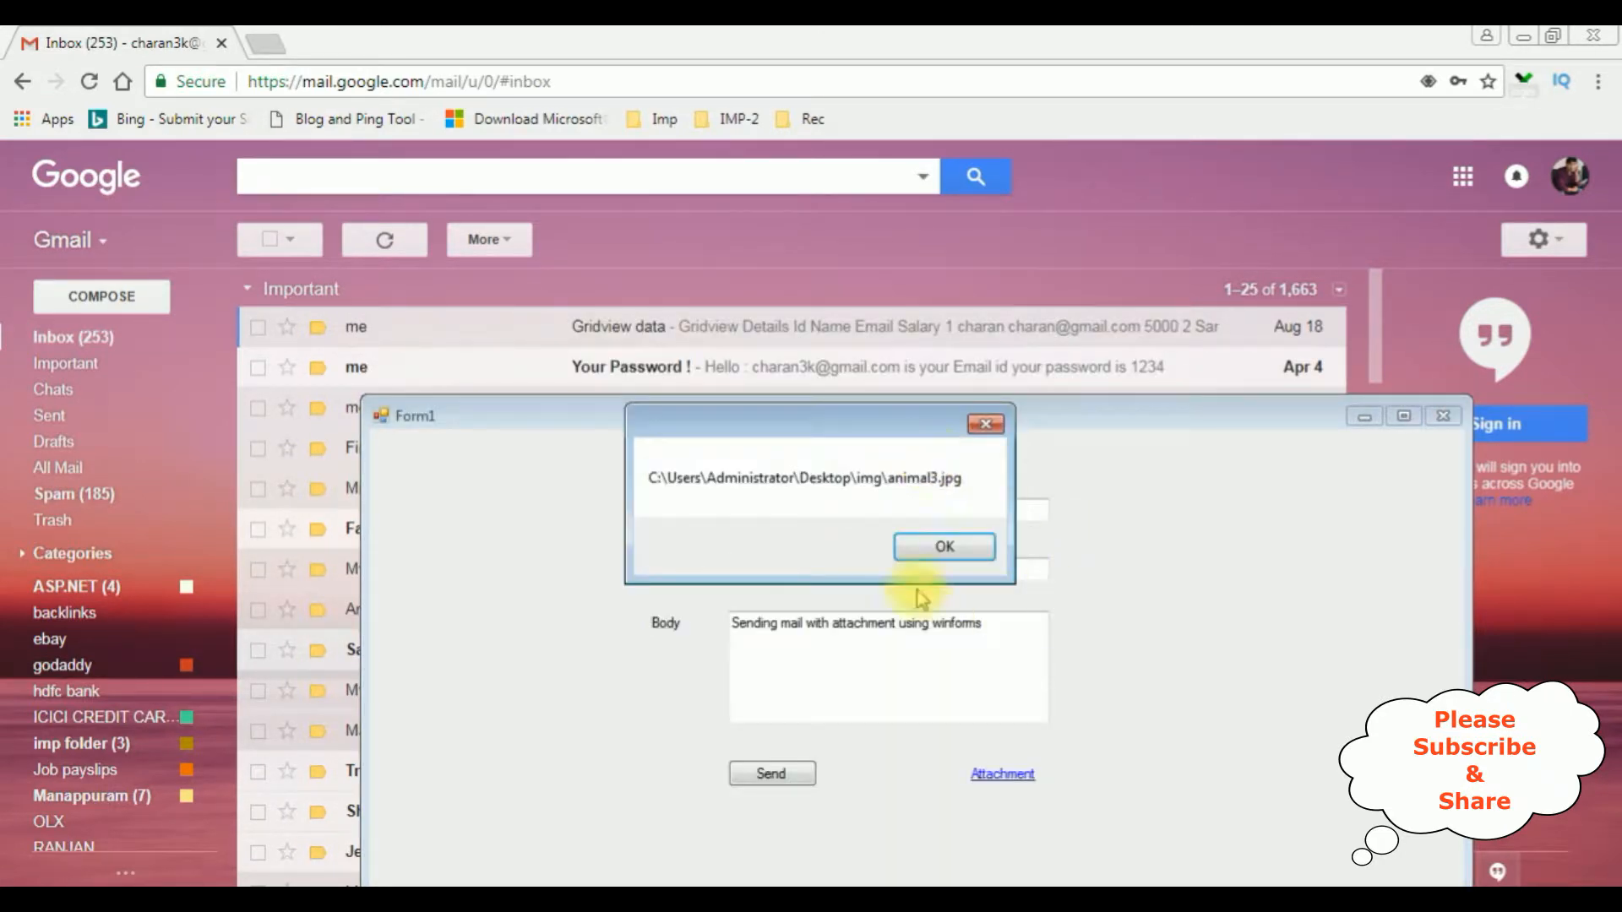
{"action": "mouse_move", "coordinate": [854, 511]}
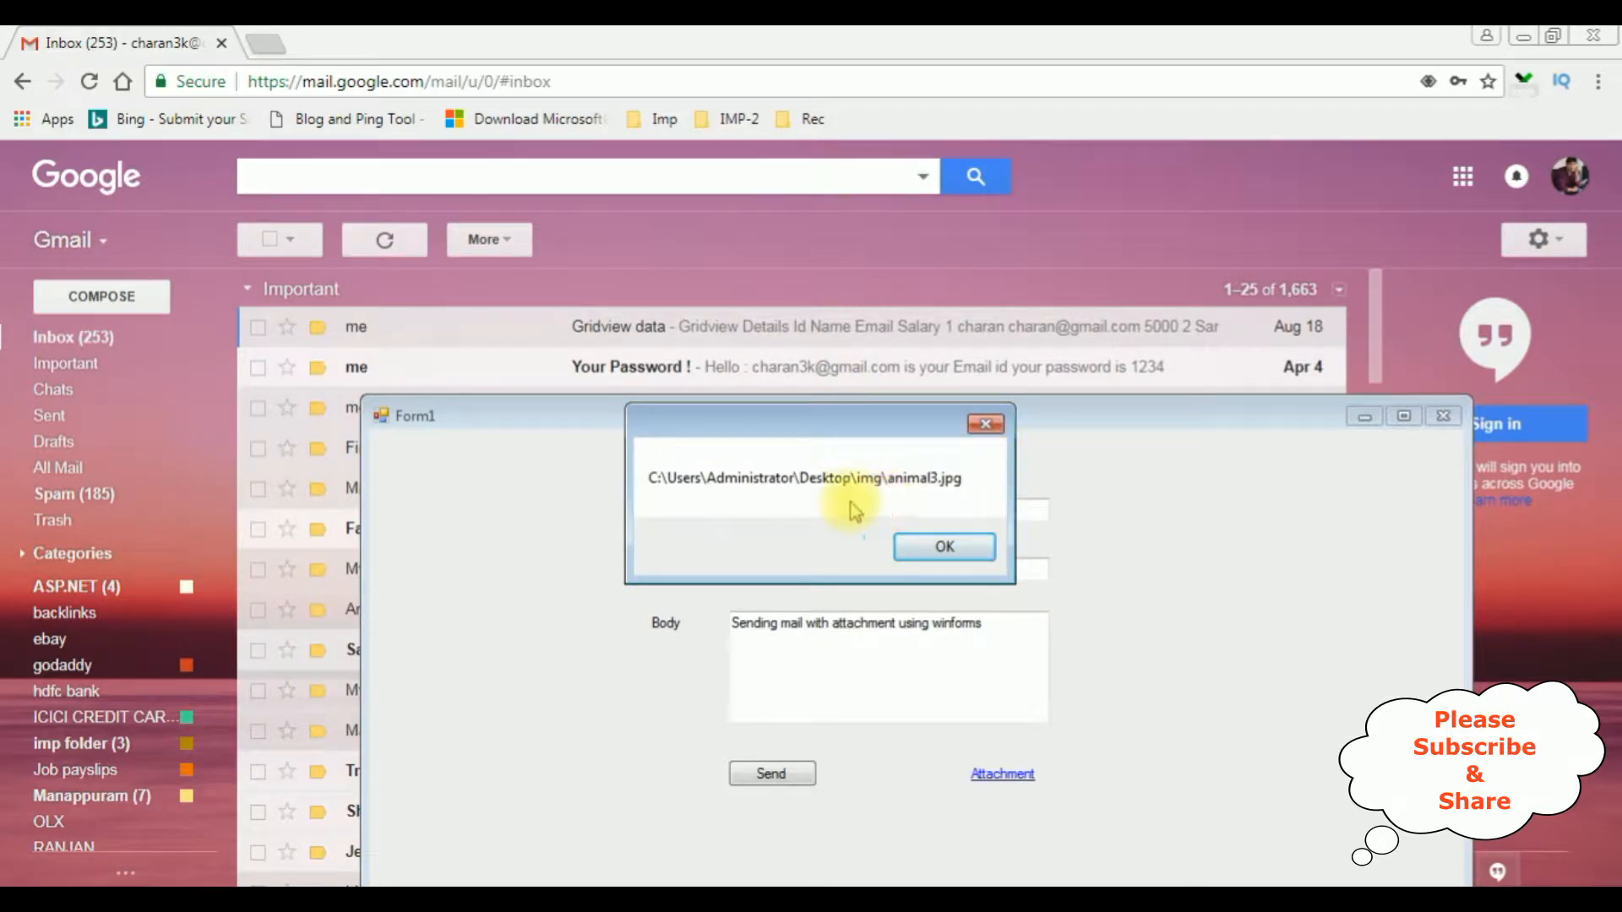
{"action": "left_click", "coordinate": [941, 546]}
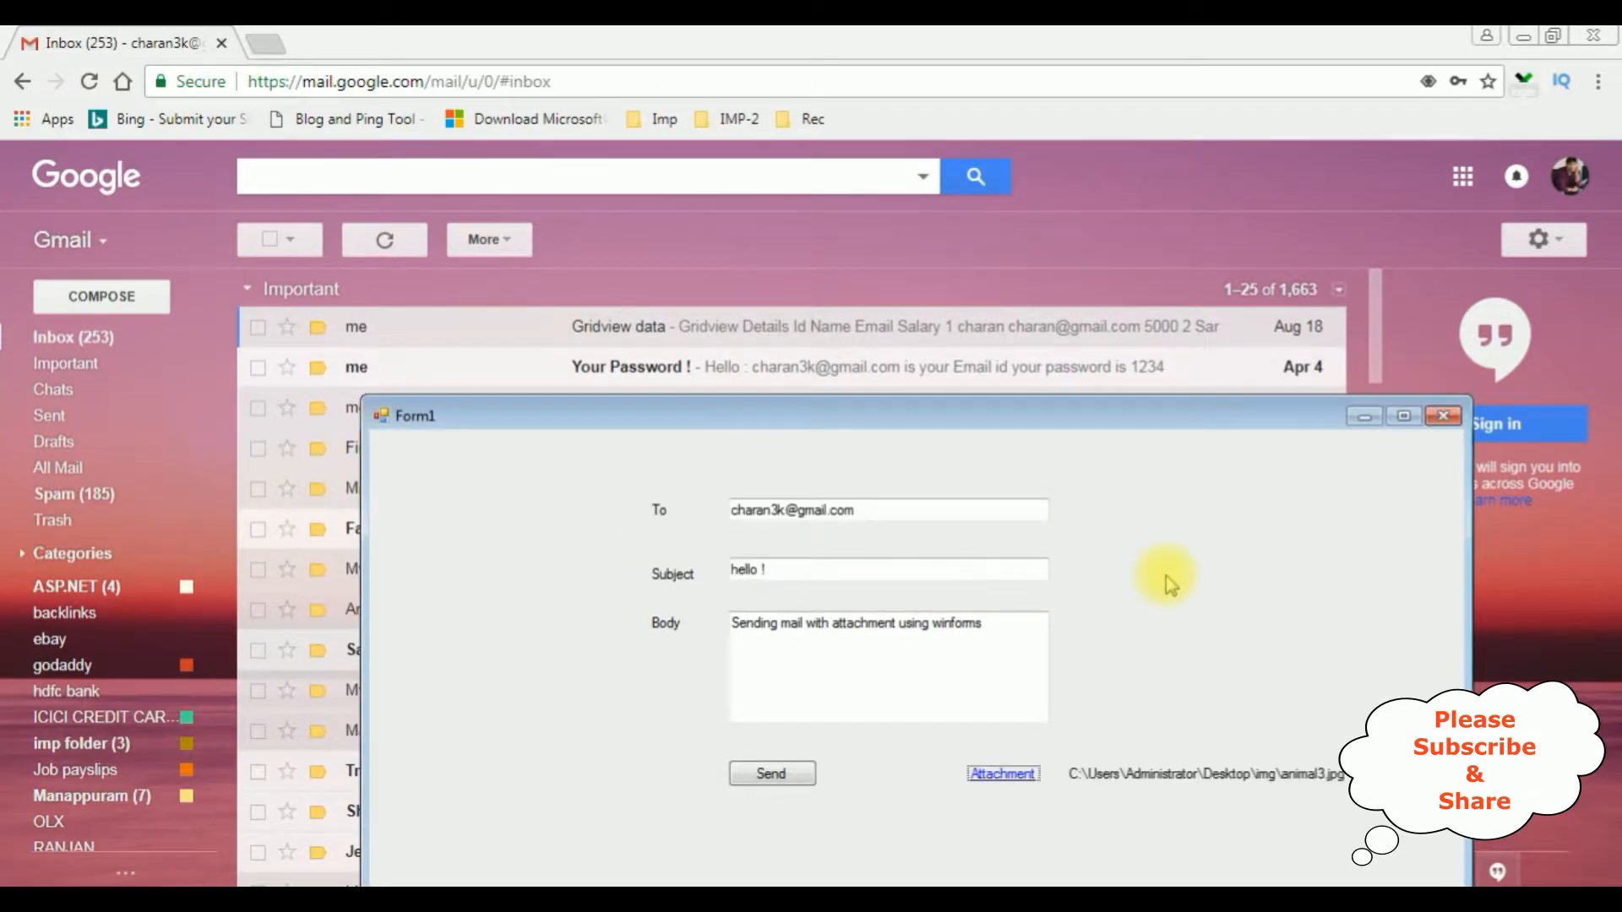
{"action": "mouse_move", "coordinate": [1291, 743]}
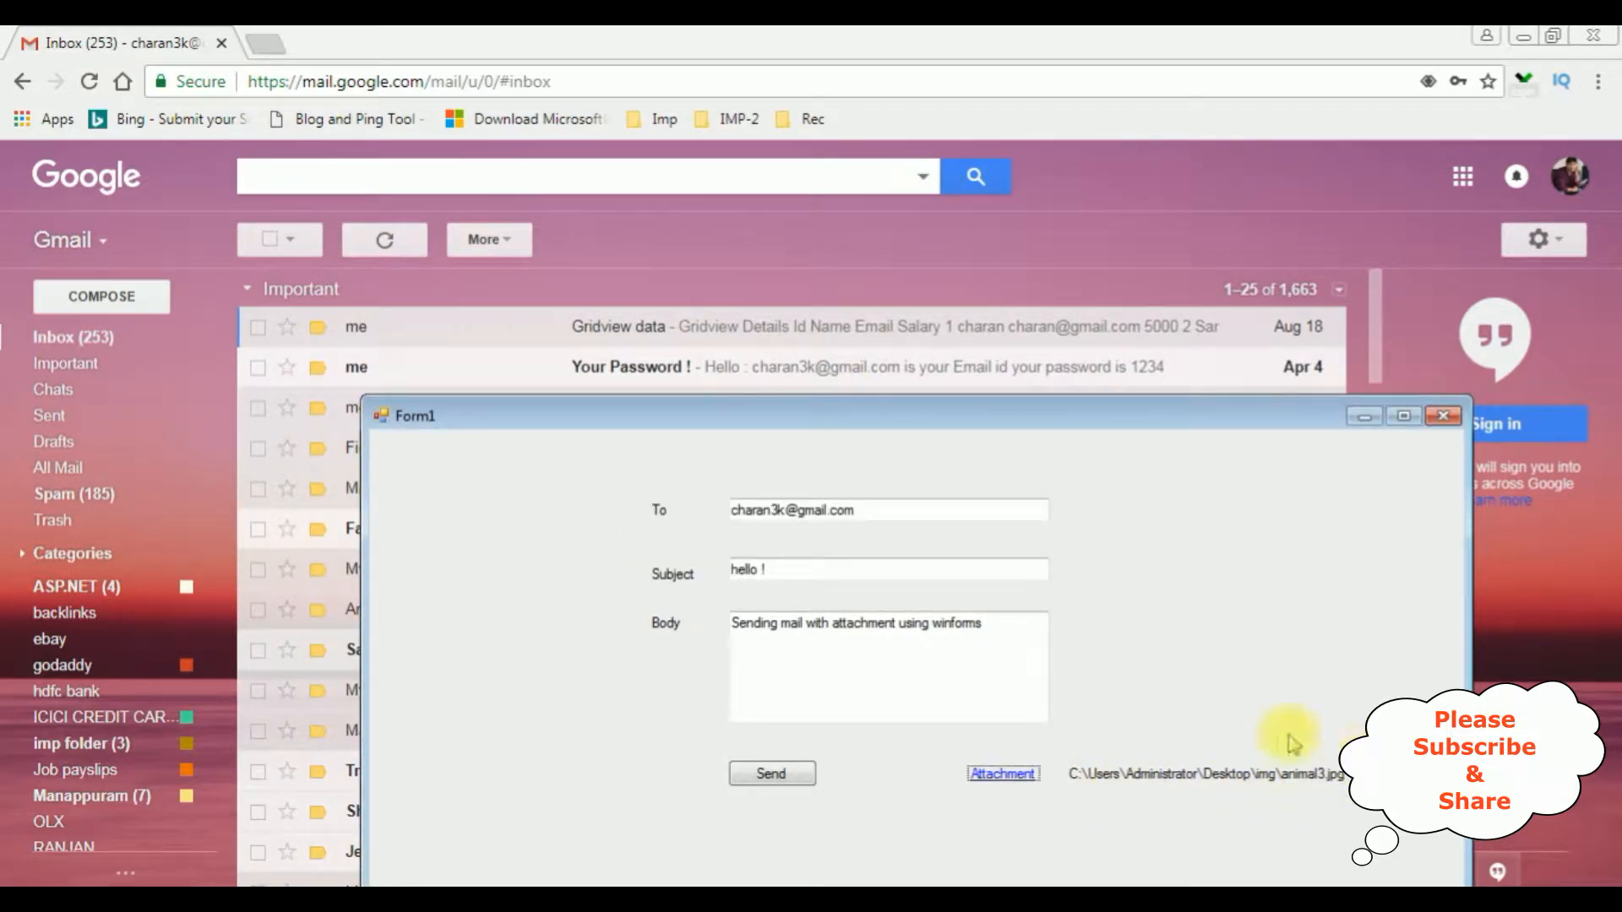
{"action": "mouse_move", "coordinate": [1268, 811]}
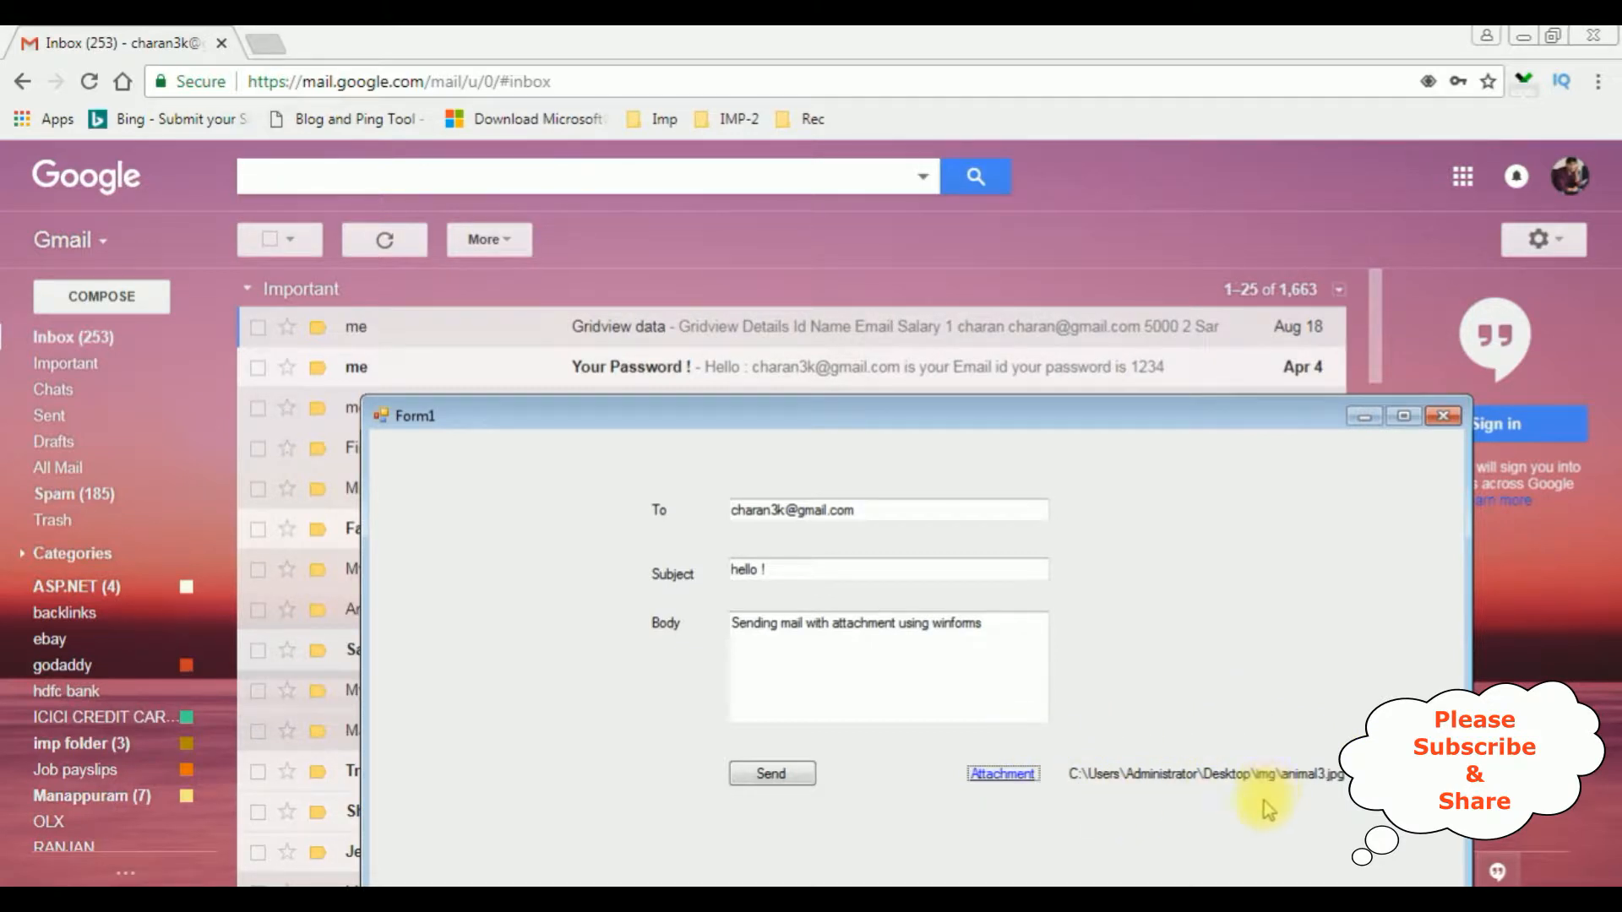
{"action": "left_click", "coordinate": [770, 773]}
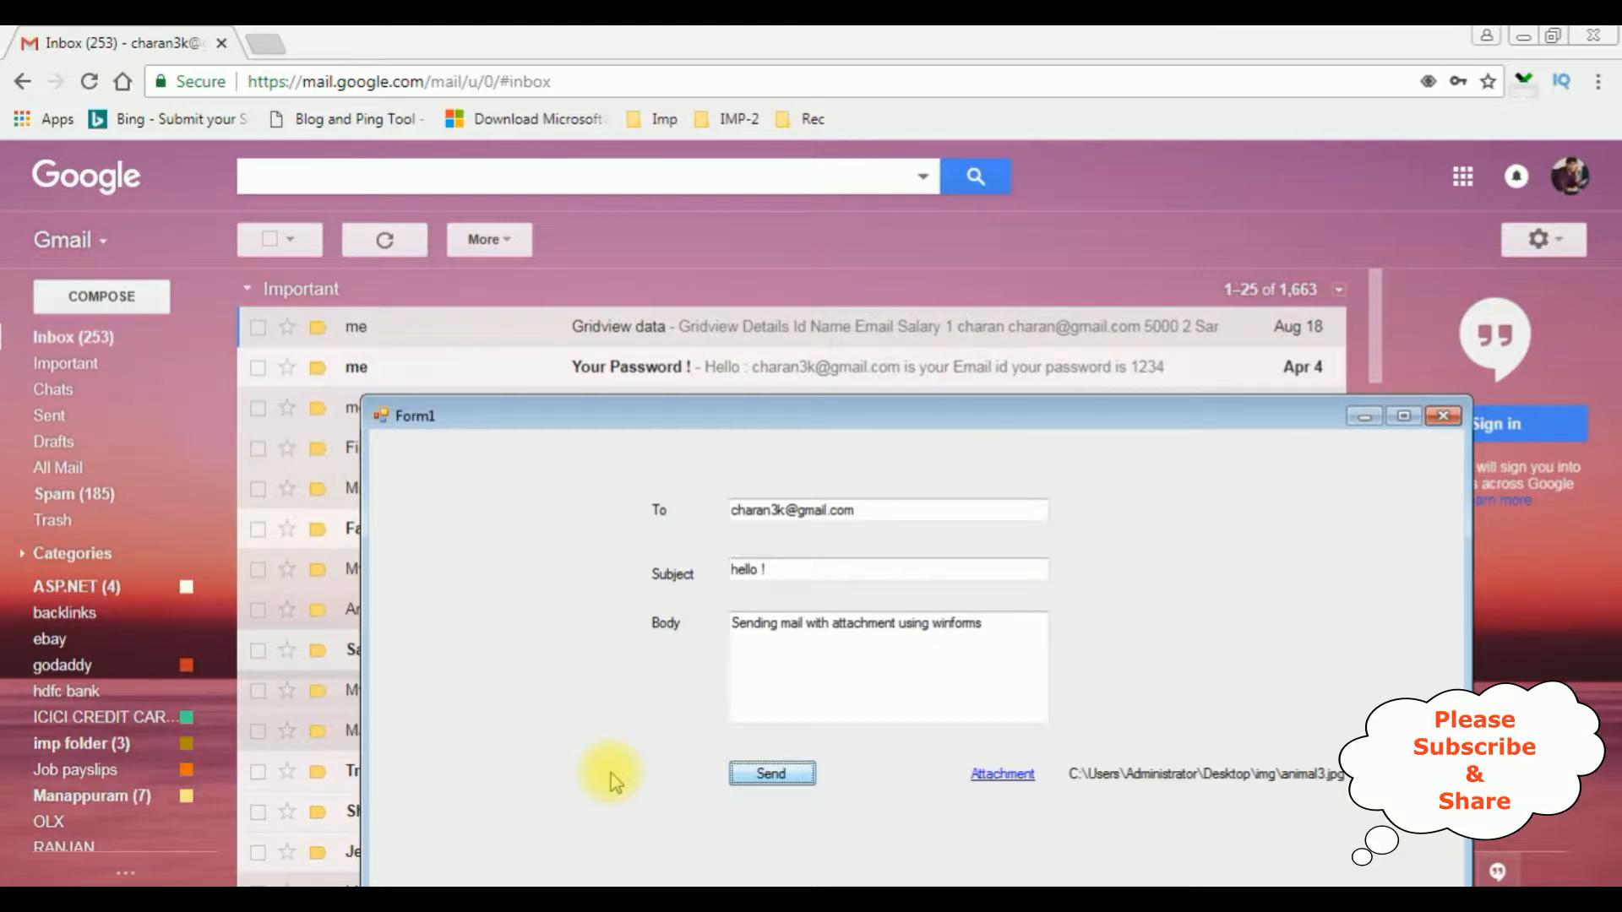
Send the mail, then open the received 'hello !' message in Gmail
{"action": "left_click", "coordinate": [770, 774]}
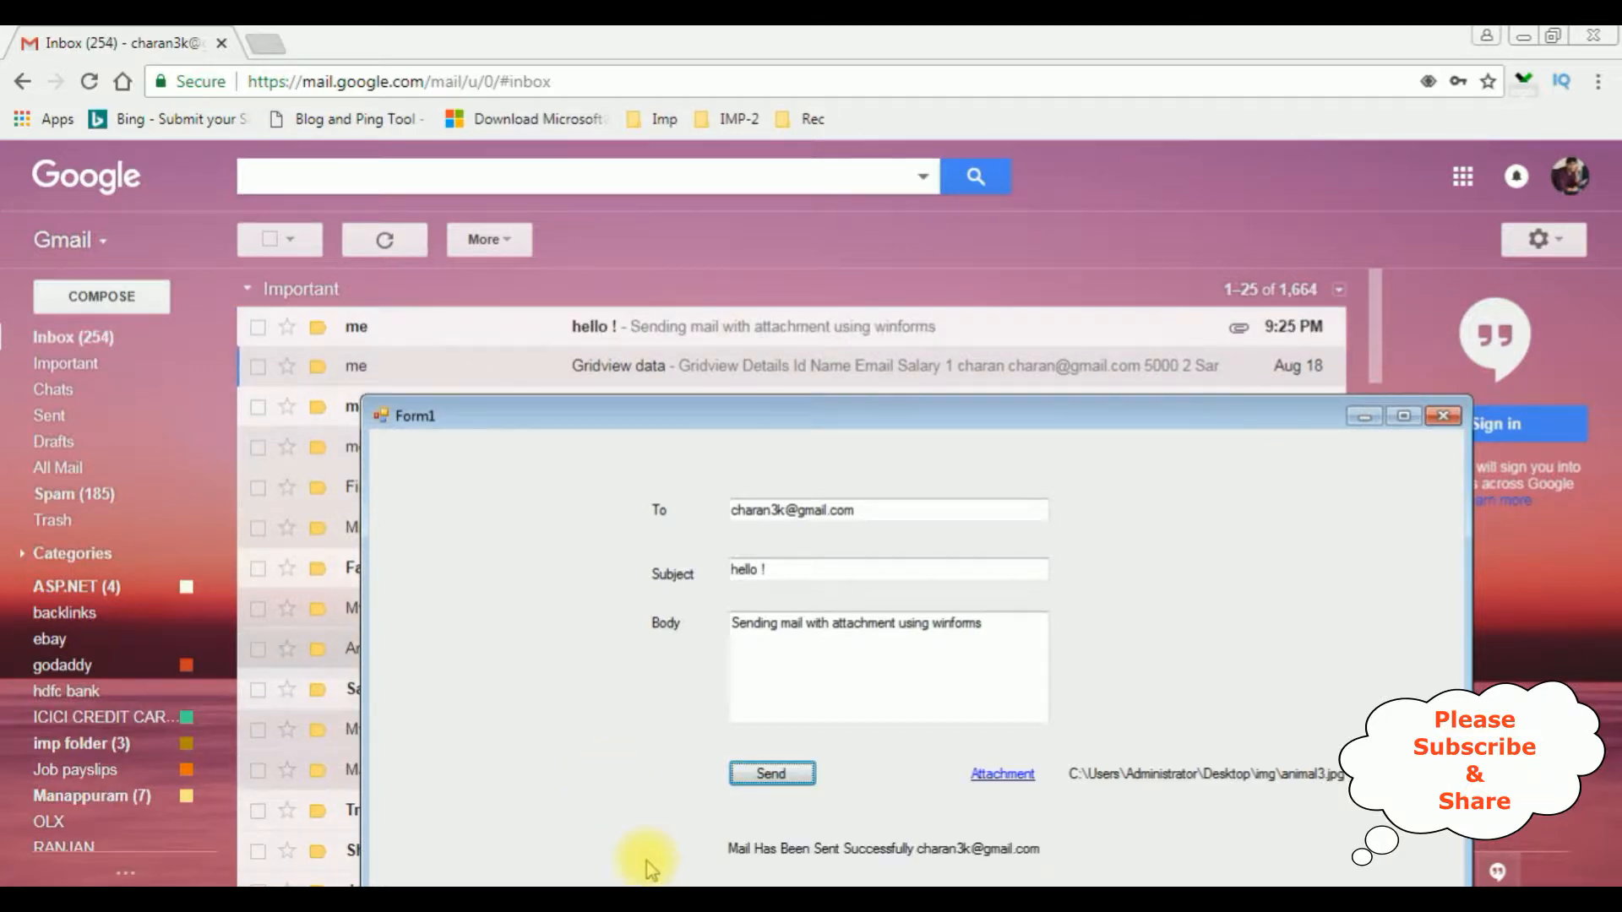
{"action": "mouse_move", "coordinate": [833, 864]}
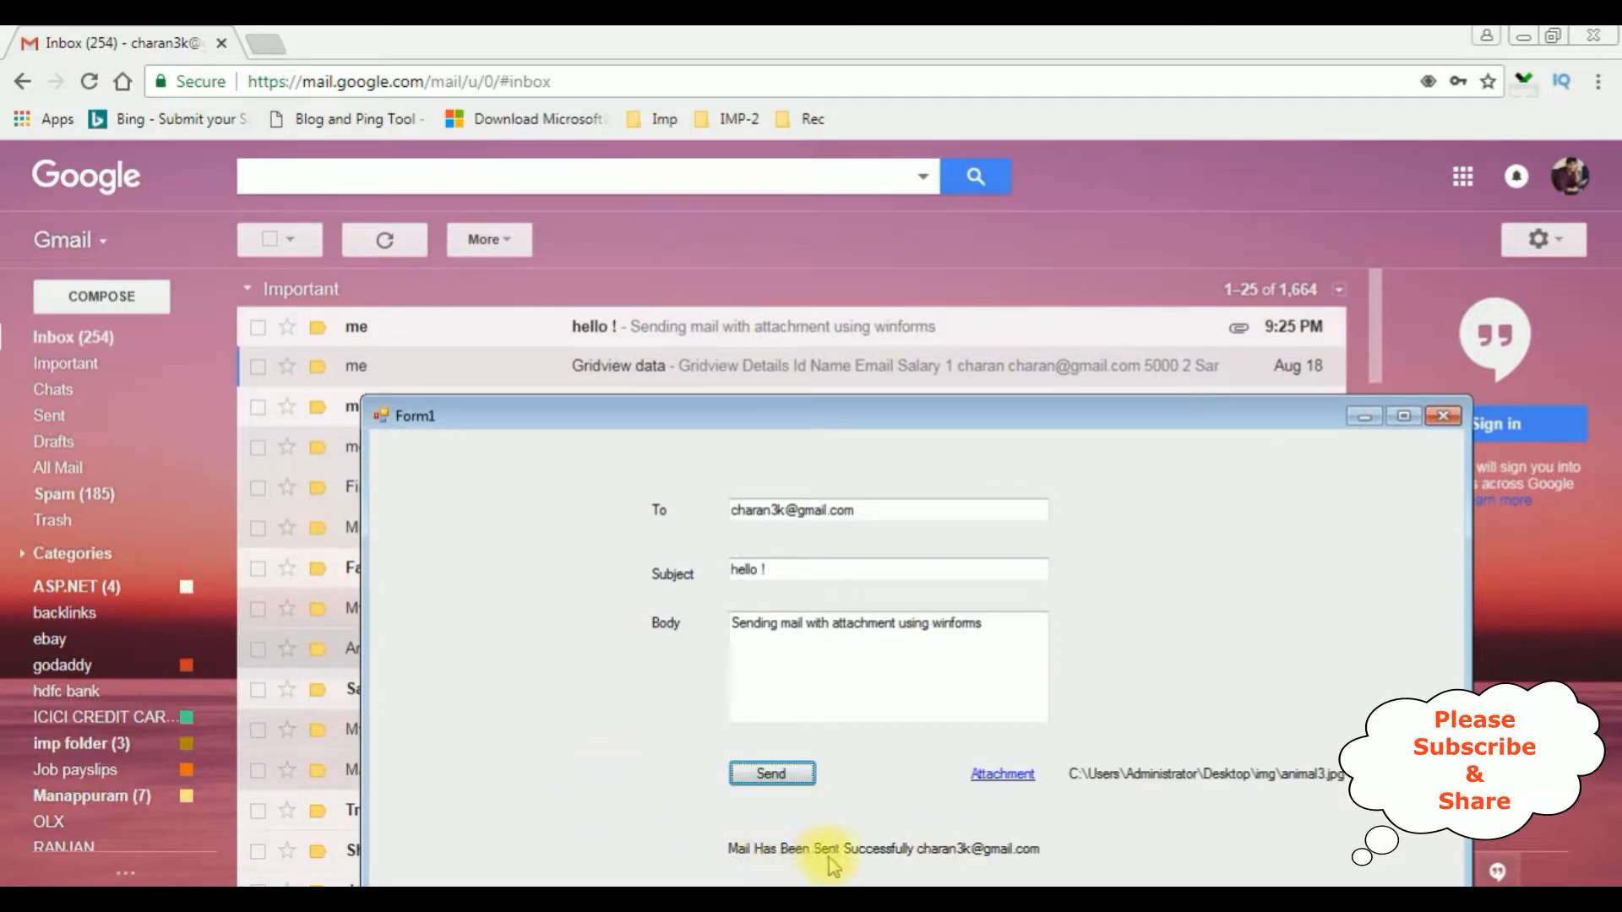
{"action": "mouse_move", "coordinate": [1050, 867]}
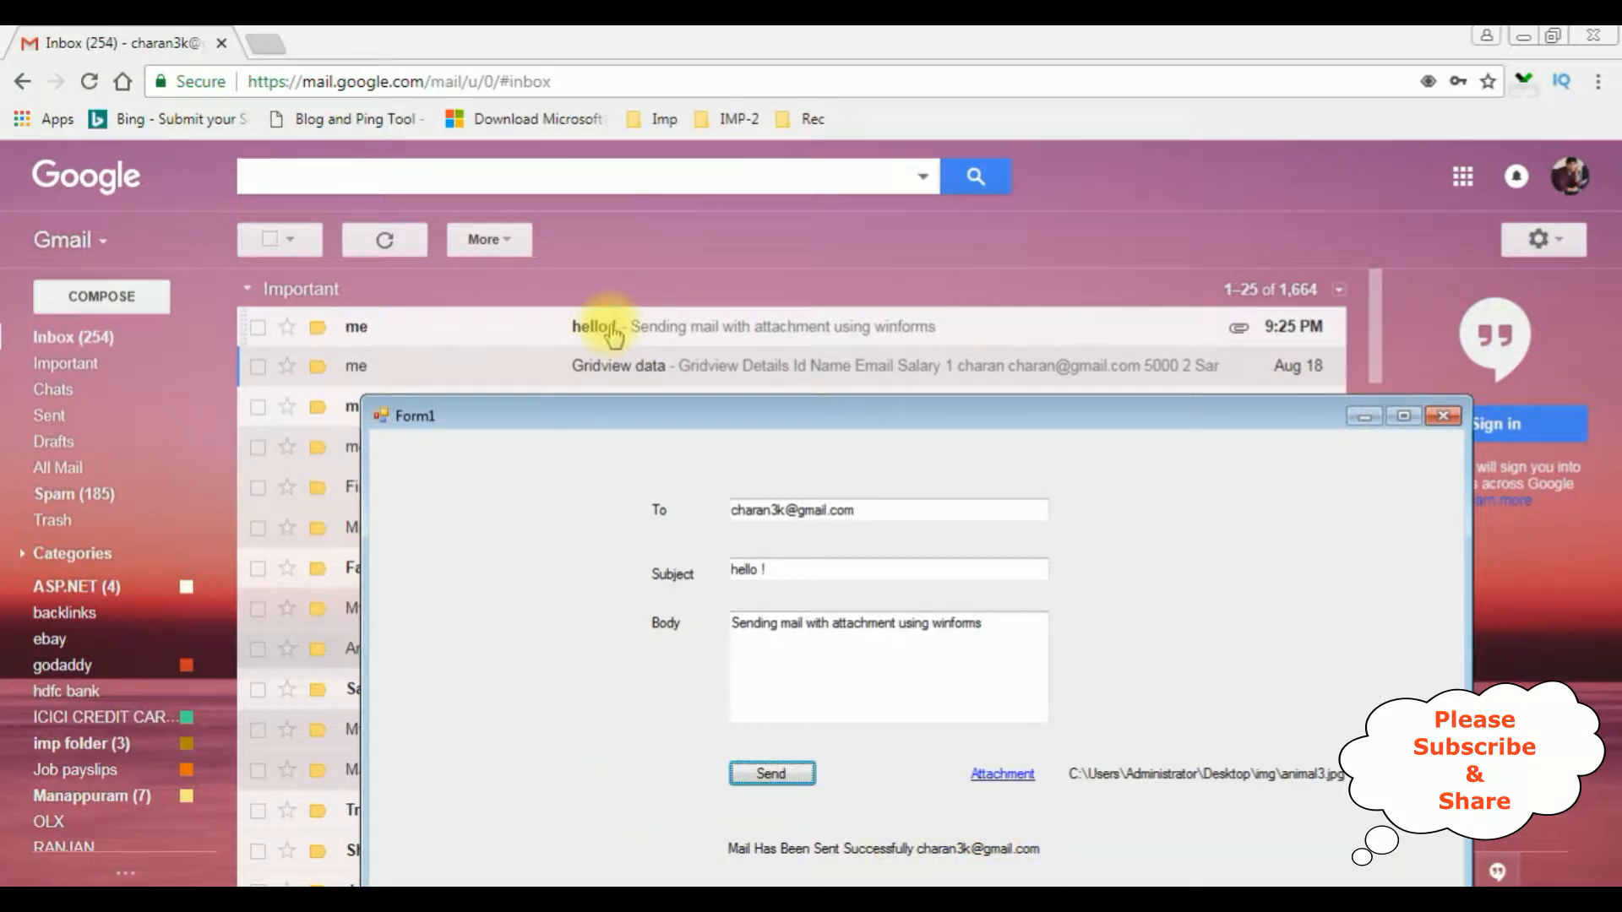
{"action": "left_click", "coordinate": [1441, 416]}
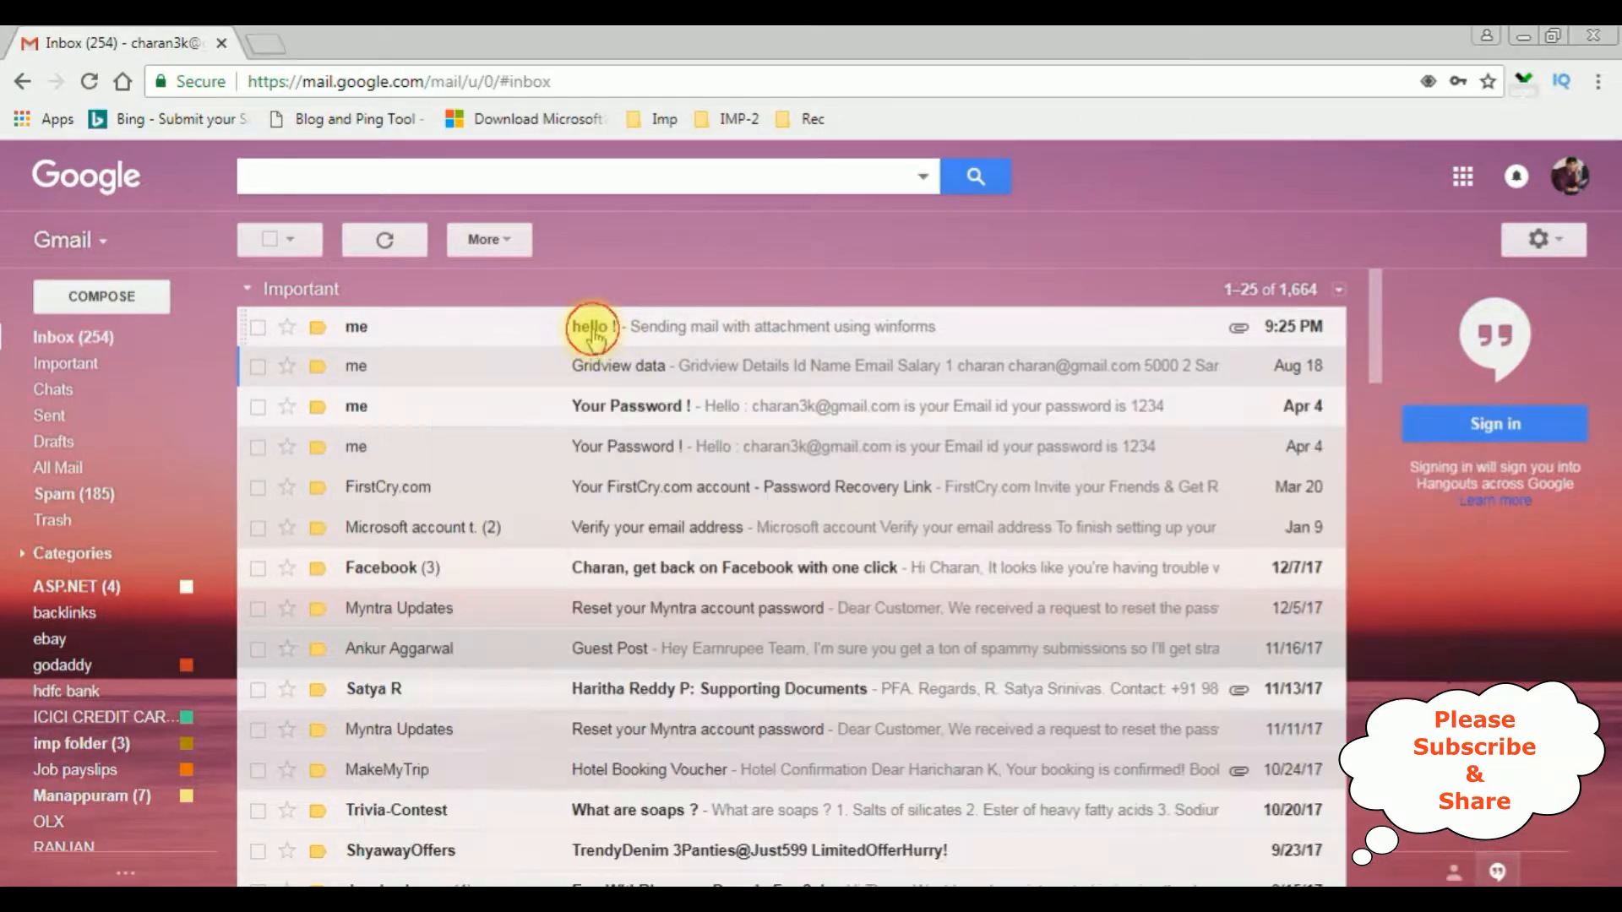
{"action": "left_click", "coordinate": [591, 327]}
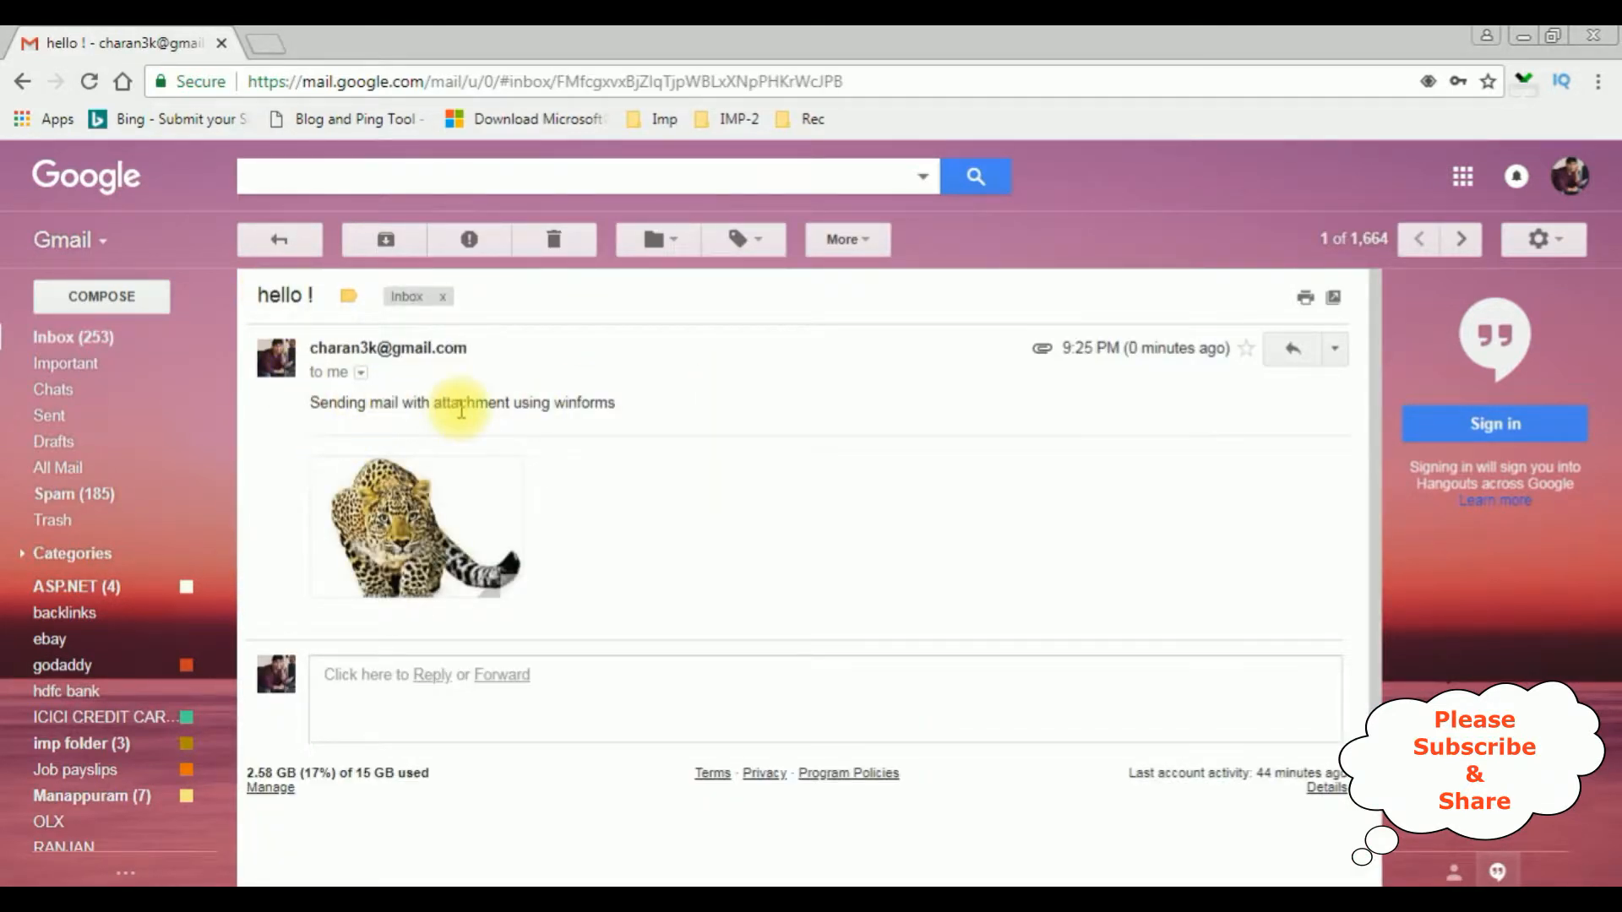
{"action": "mouse_move", "coordinate": [533, 476]}
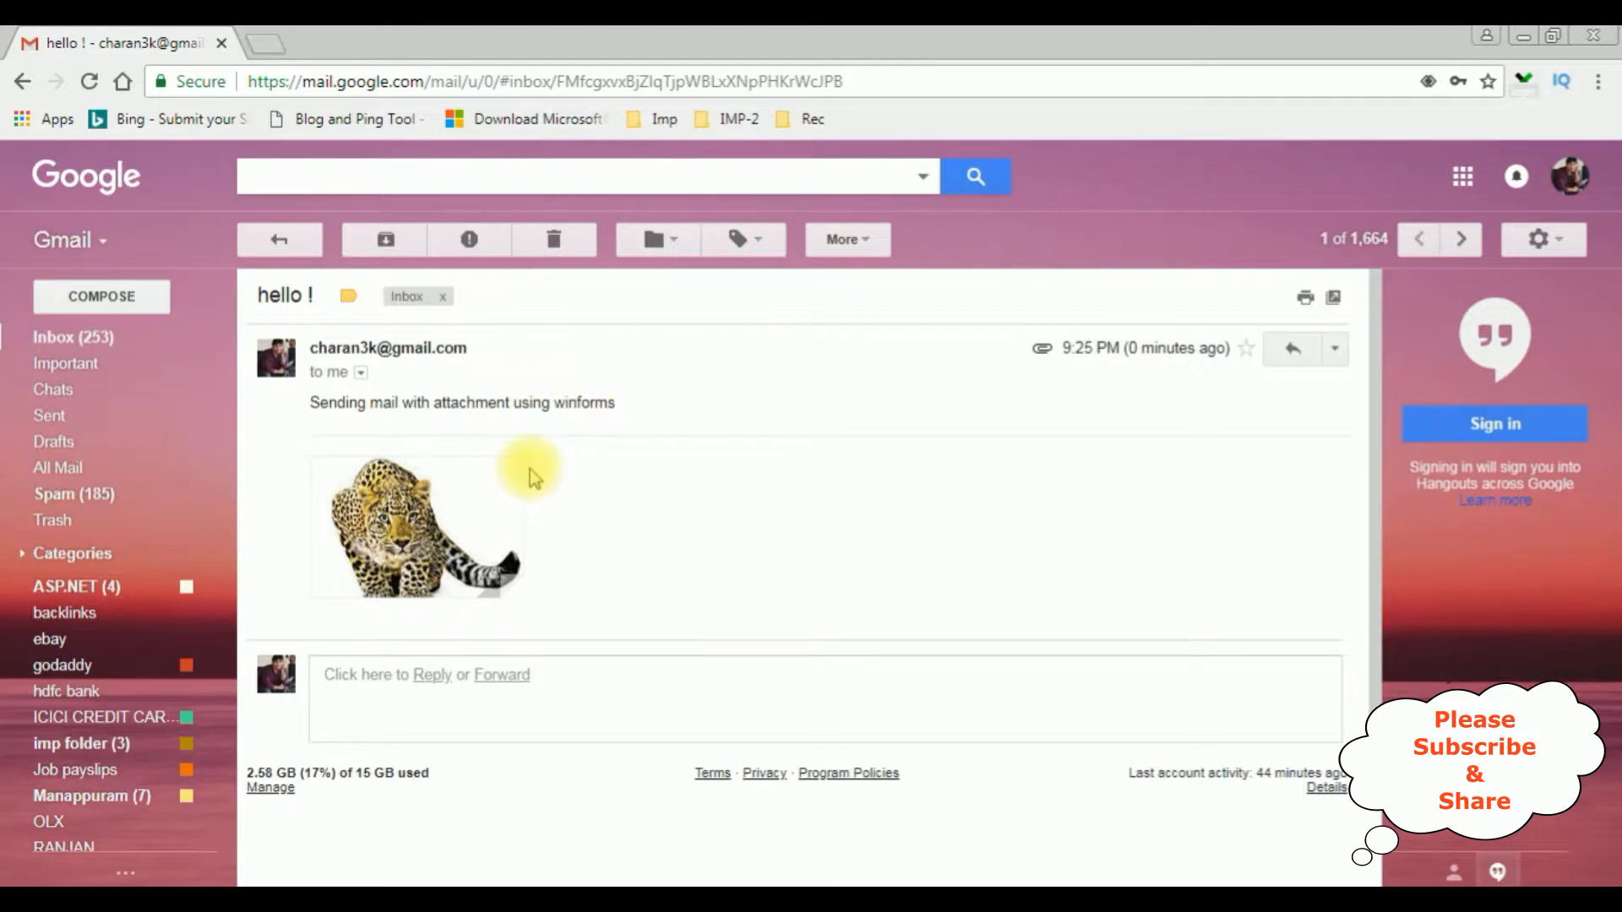
{"action": "mouse_move", "coordinate": [561, 515]}
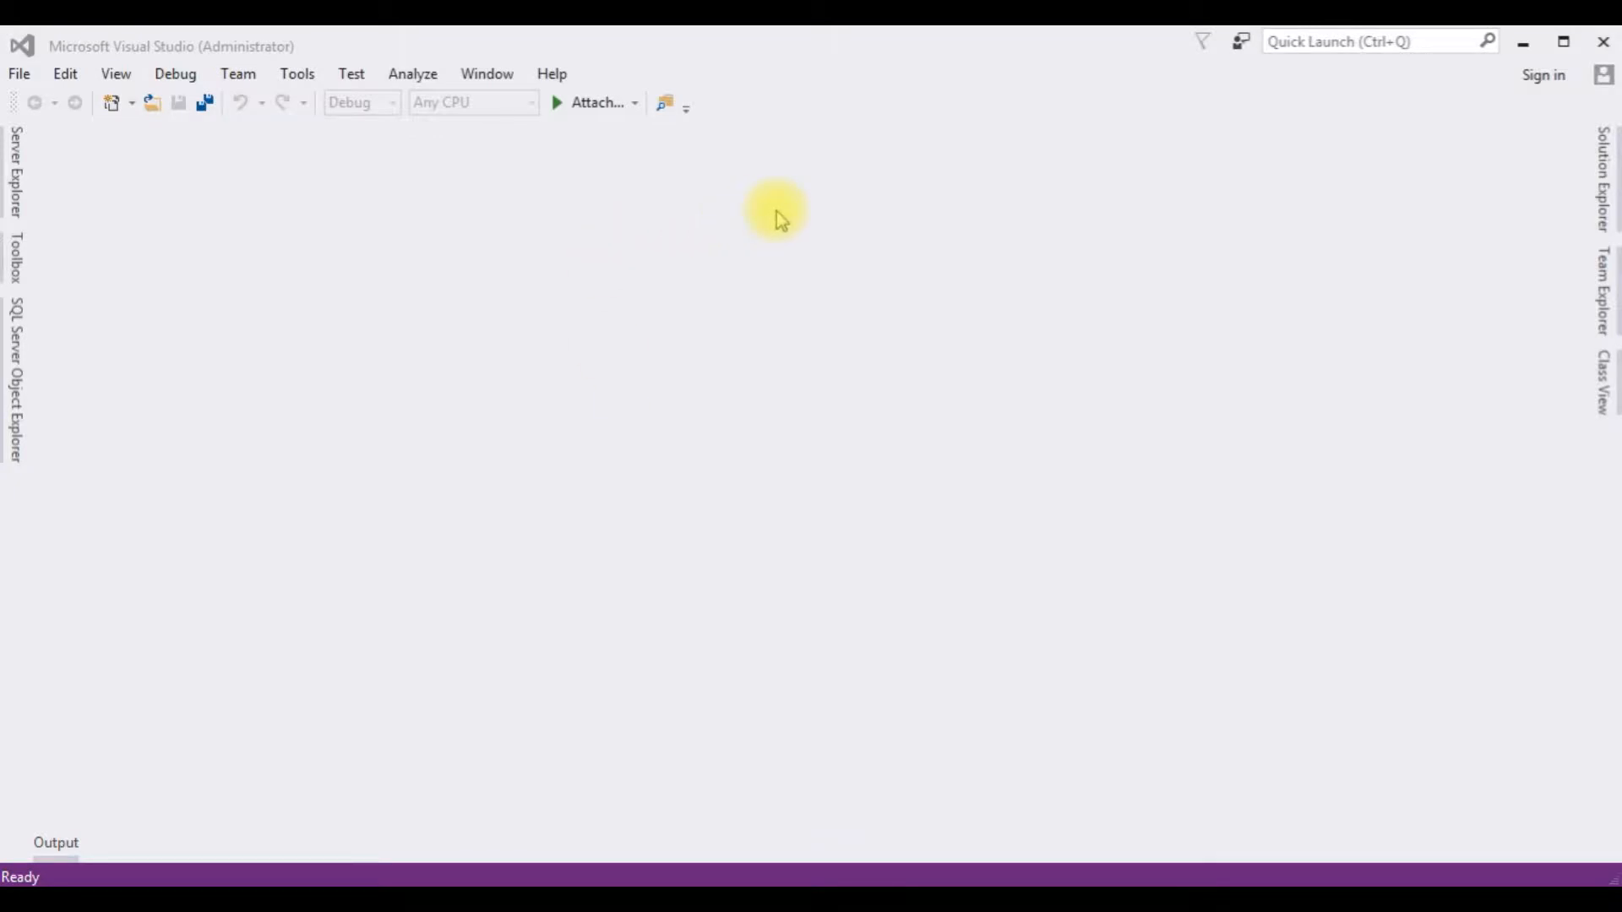
{"action": "mouse_move", "coordinate": [18, 73]}
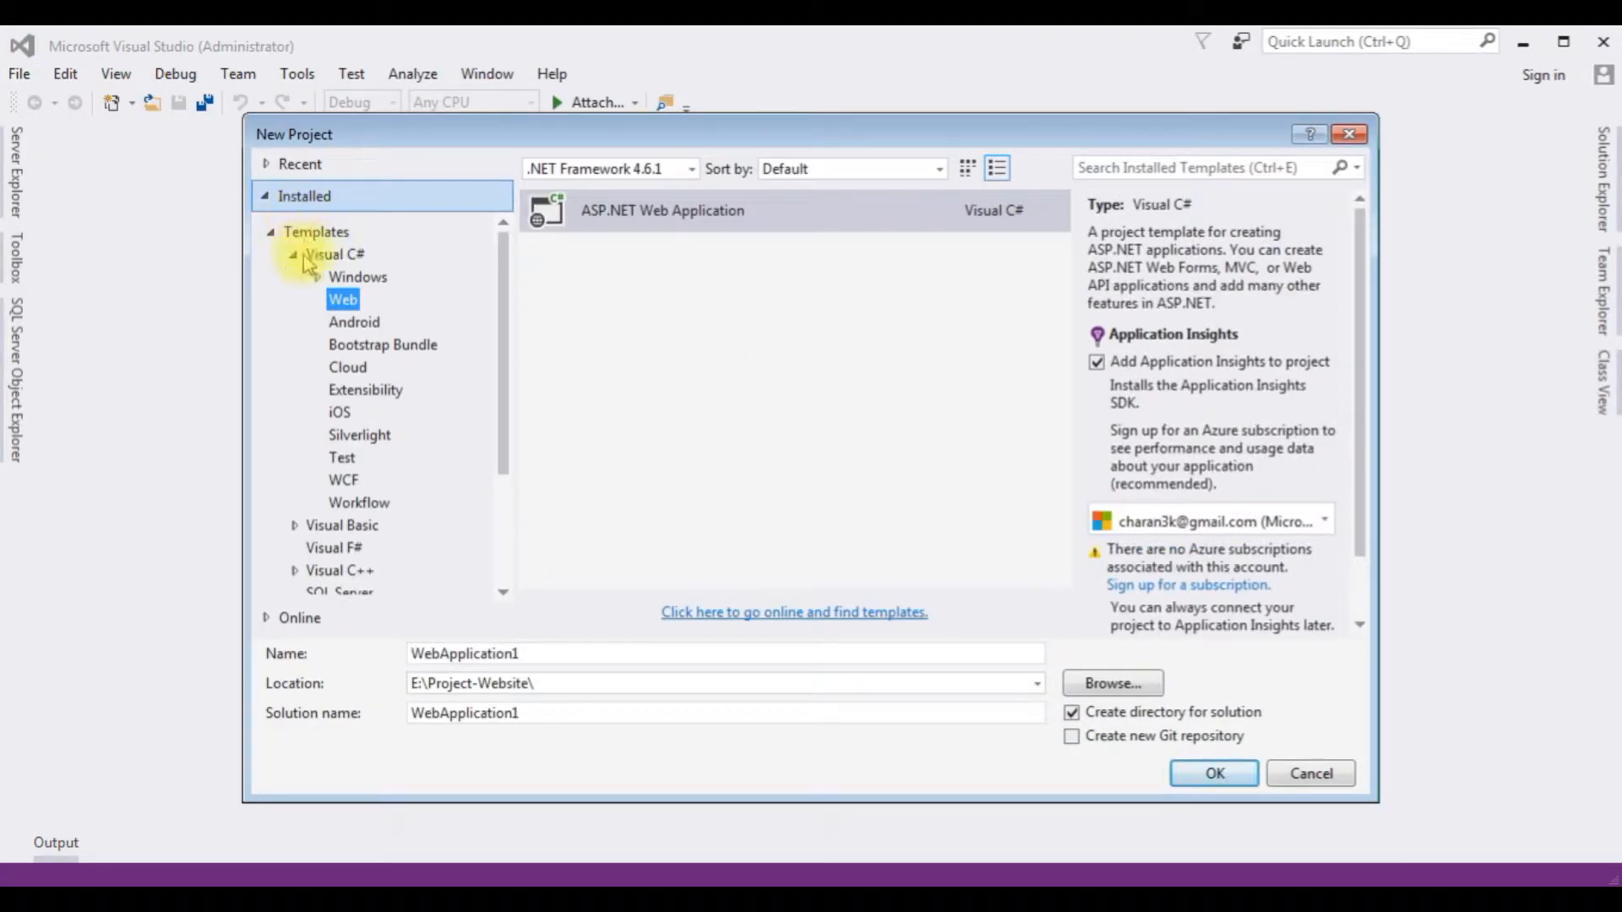
Create a Visual C# Windows Forms Application project named winforms-email-attachment
{"action": "left_click", "coordinate": [357, 276]}
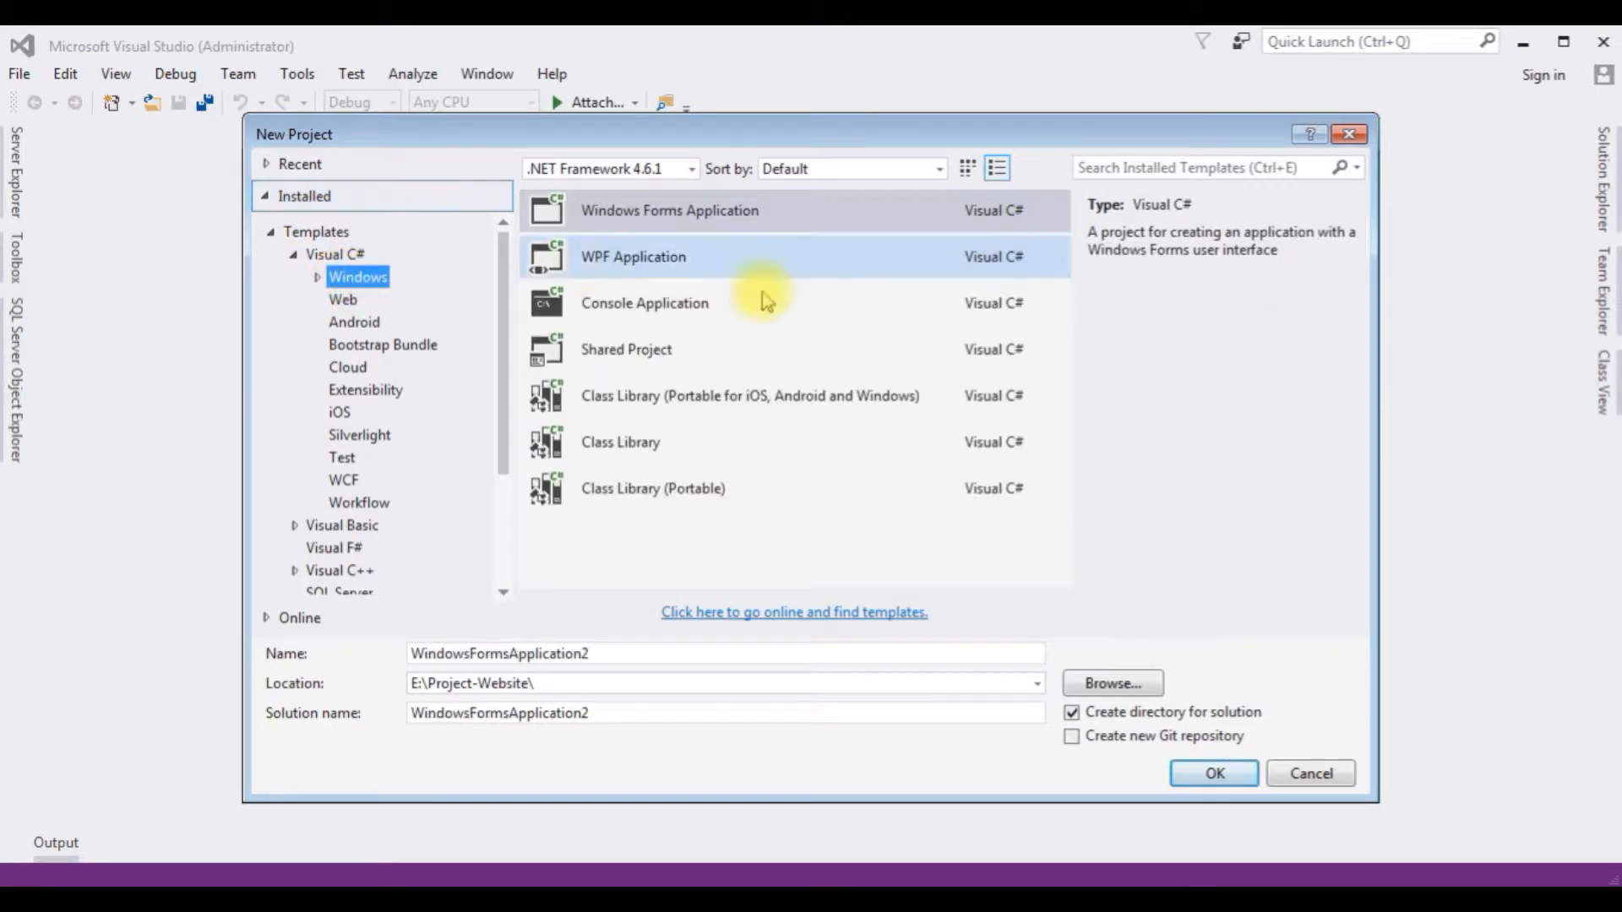
{"action": "left_click", "coordinate": [669, 211]}
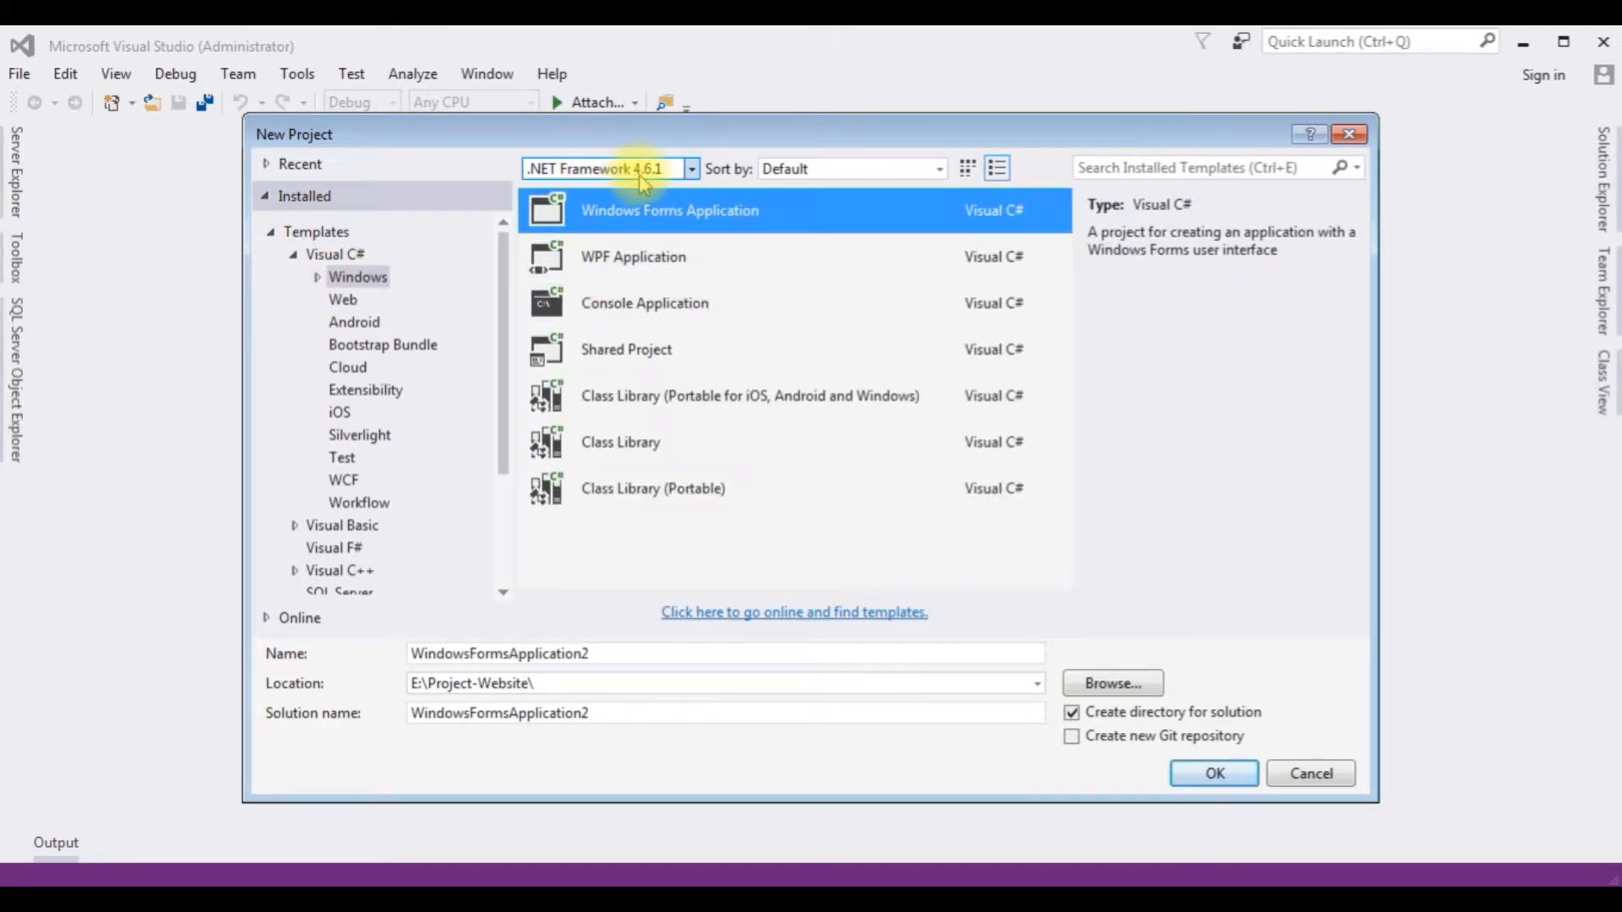
{"action": "left_click", "coordinate": [608, 653]}
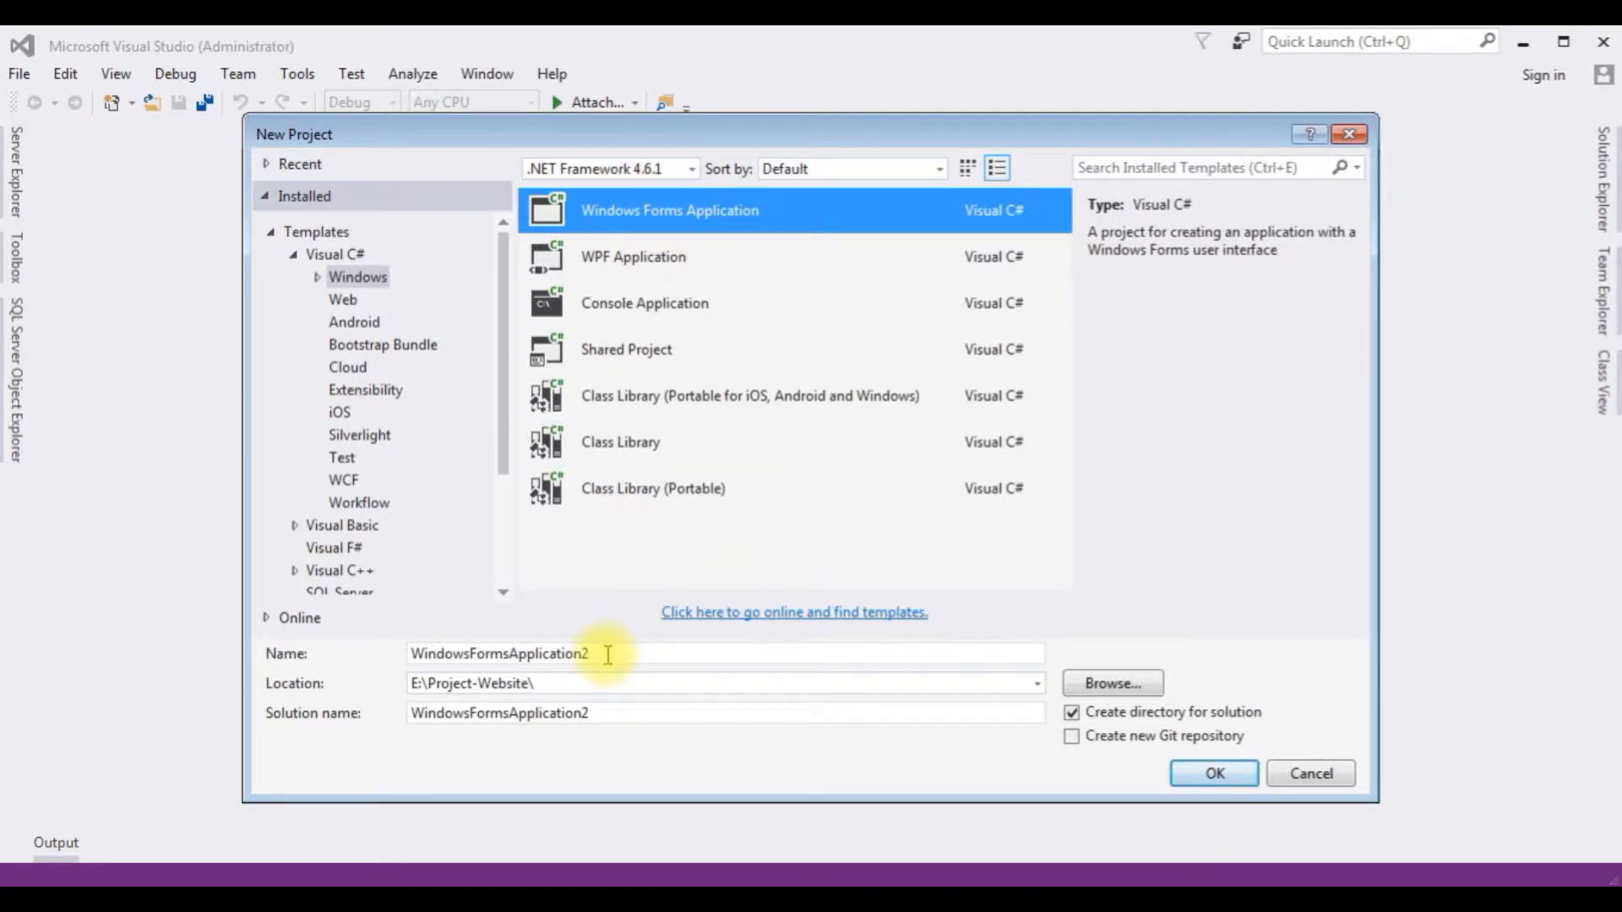
{"action": "triple_click", "coordinate": [500, 653]}
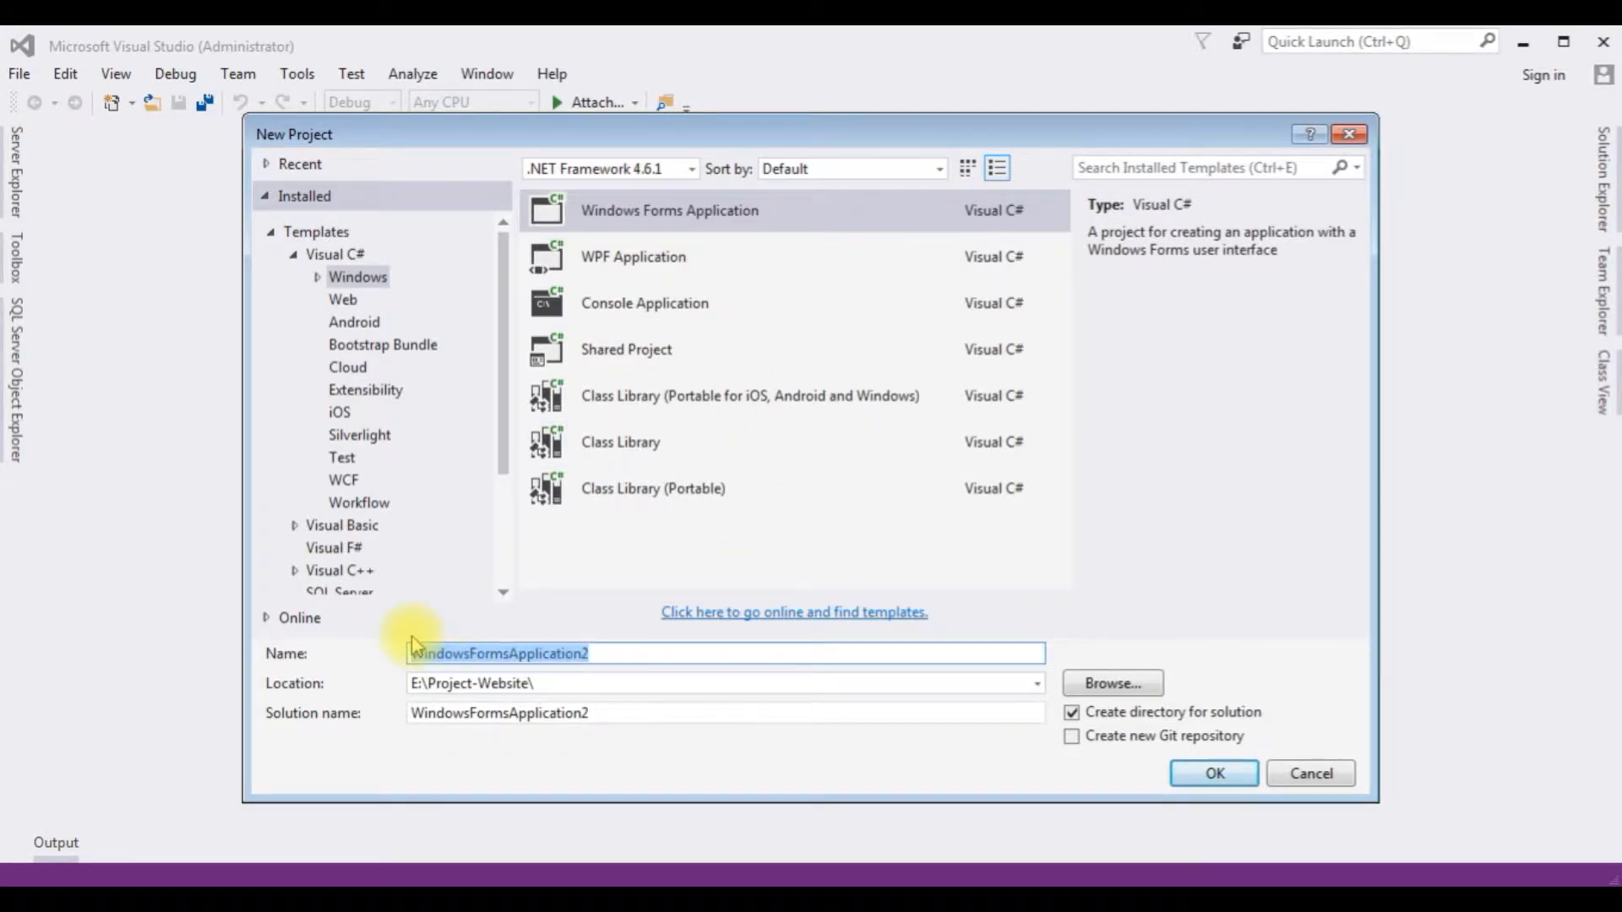
{"action": "type", "text": "winforms-email-"}
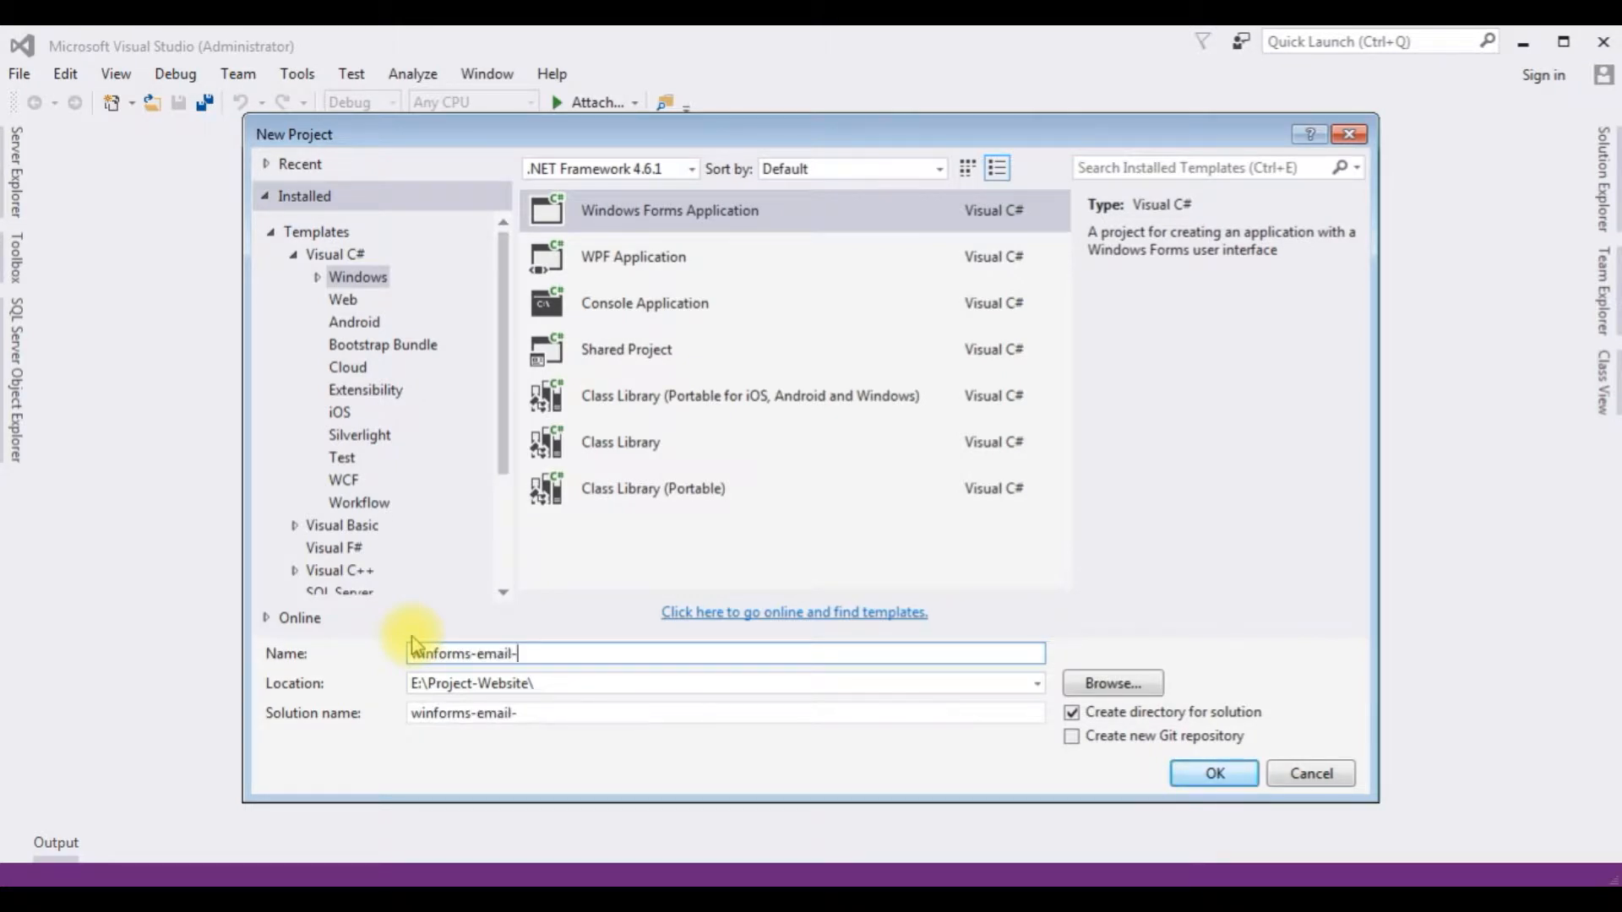
{"action": "type", "text": "attachem"}
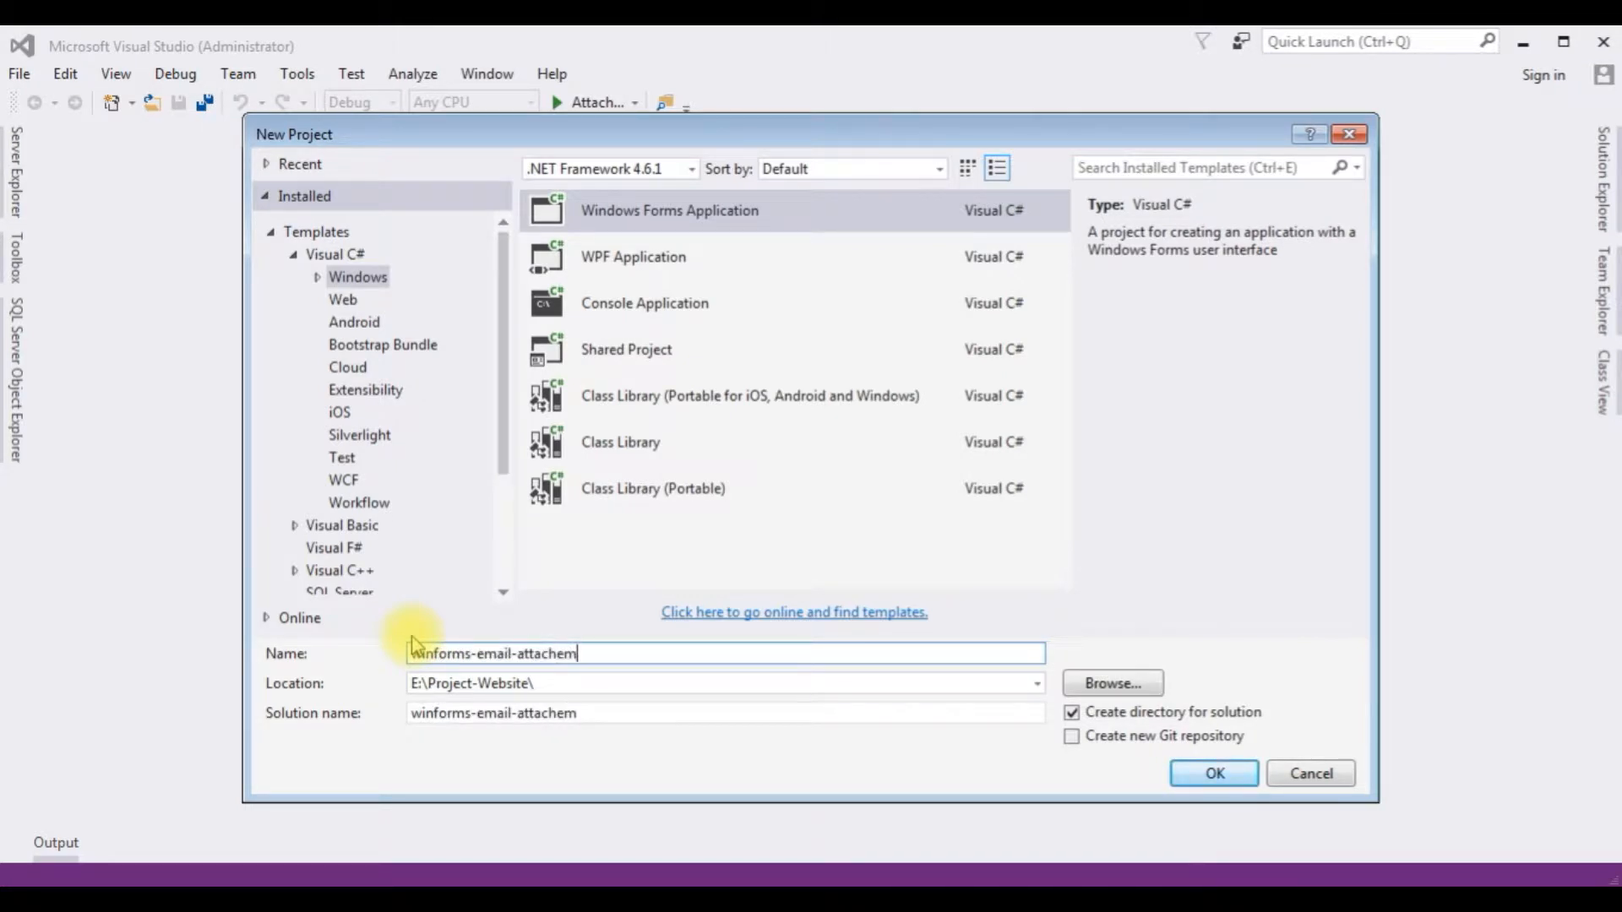
{"action": "type", "text": "n"}
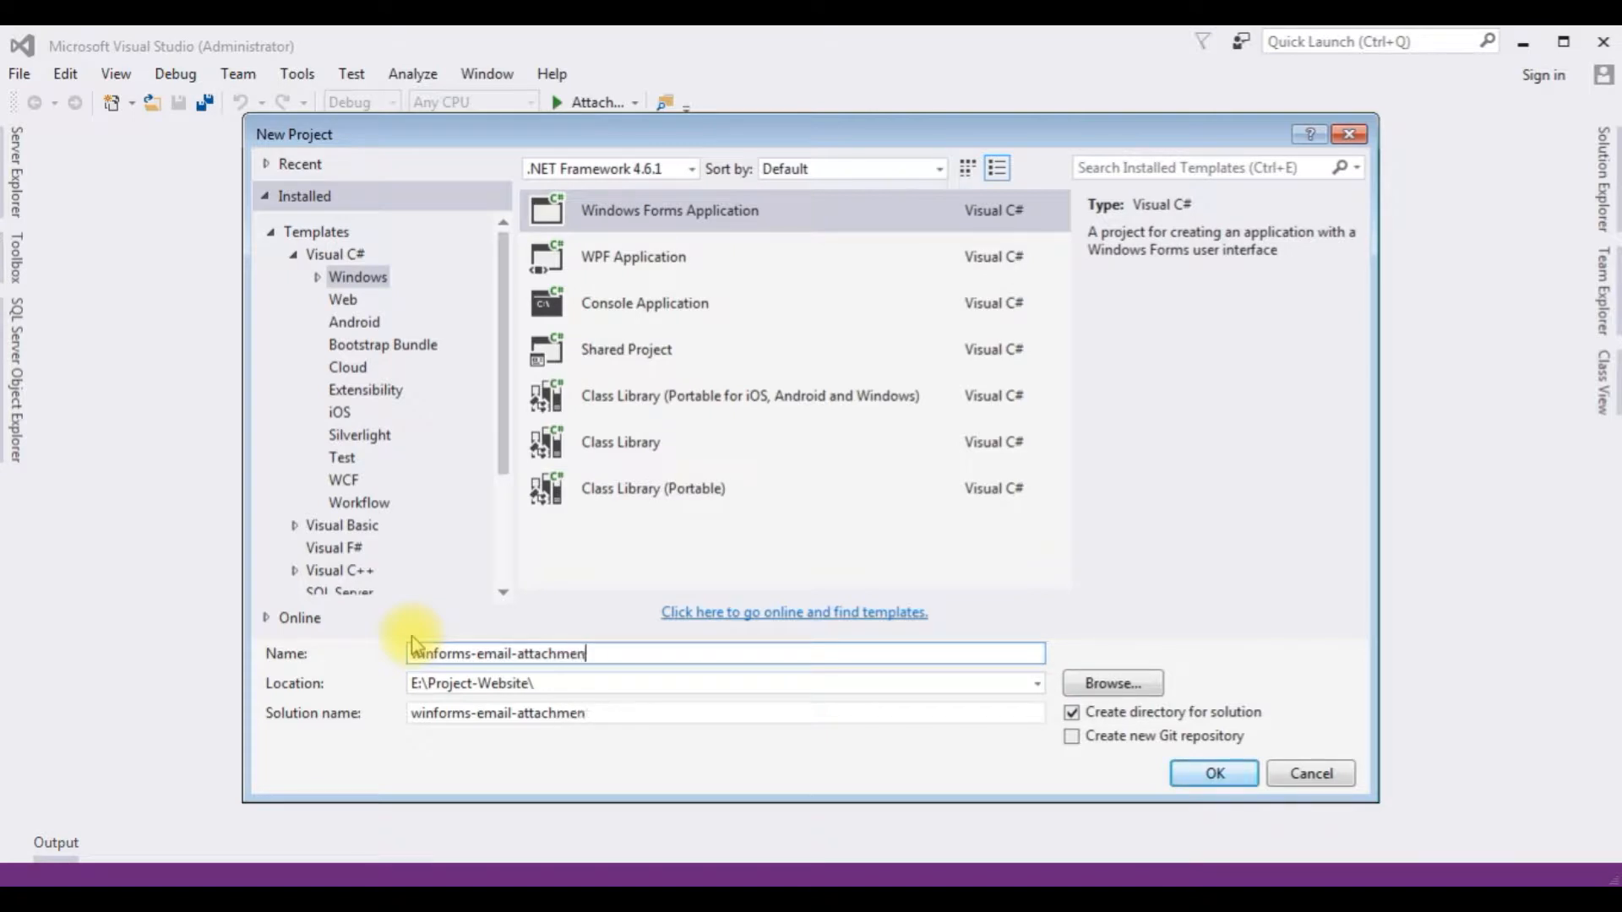
{"action": "mouse_move", "coordinate": [1212, 774]}
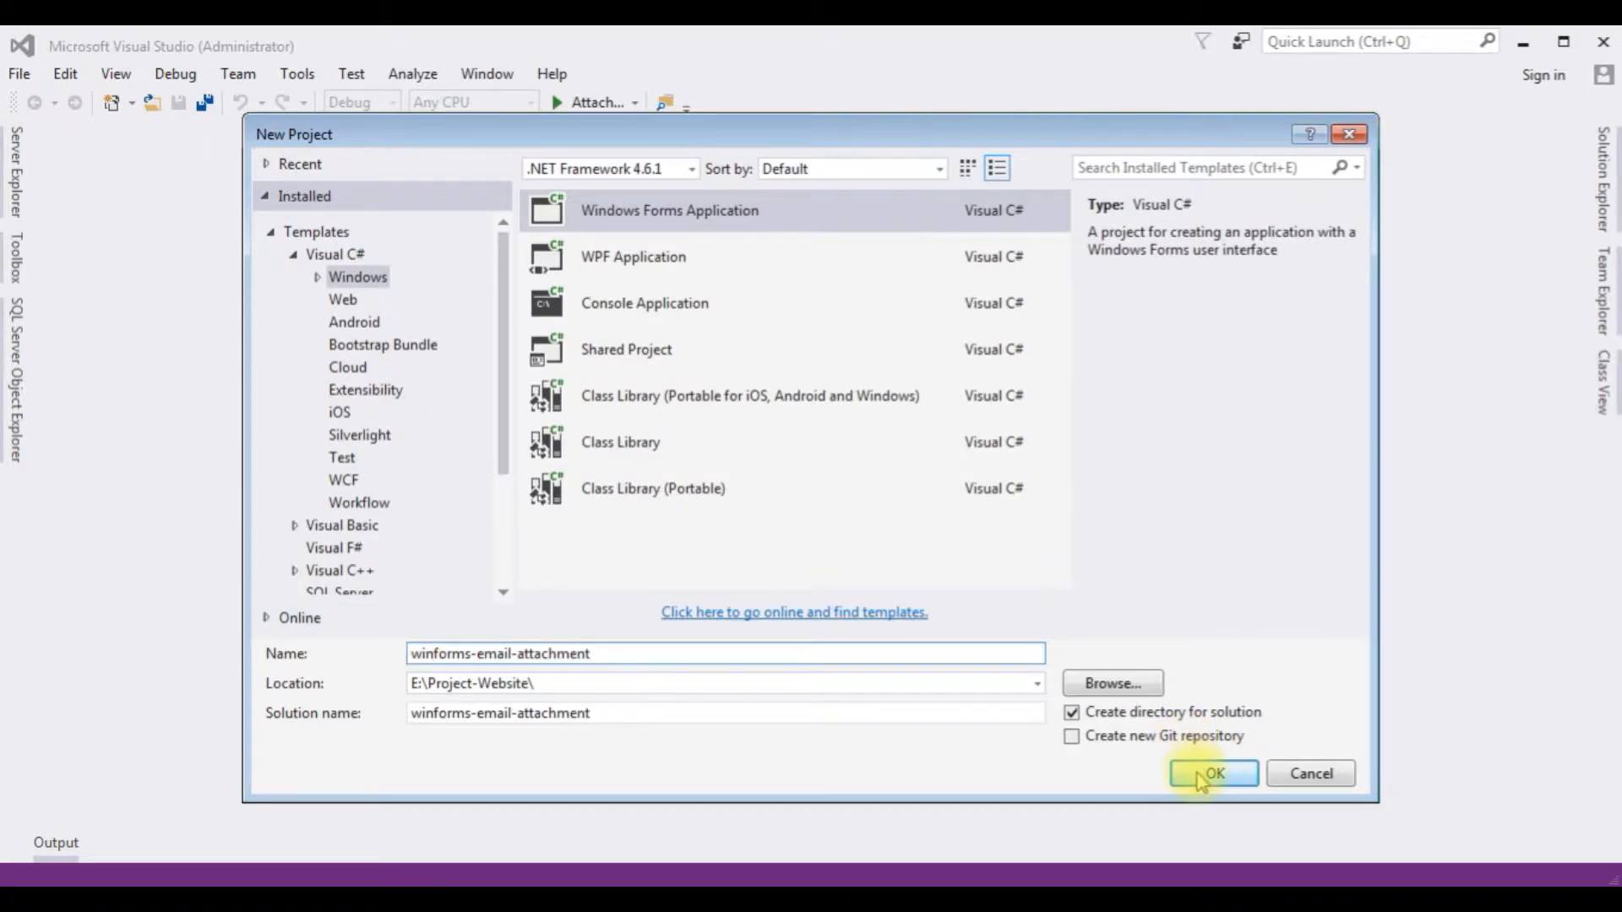
{"action": "left_click", "coordinate": [1211, 773]}
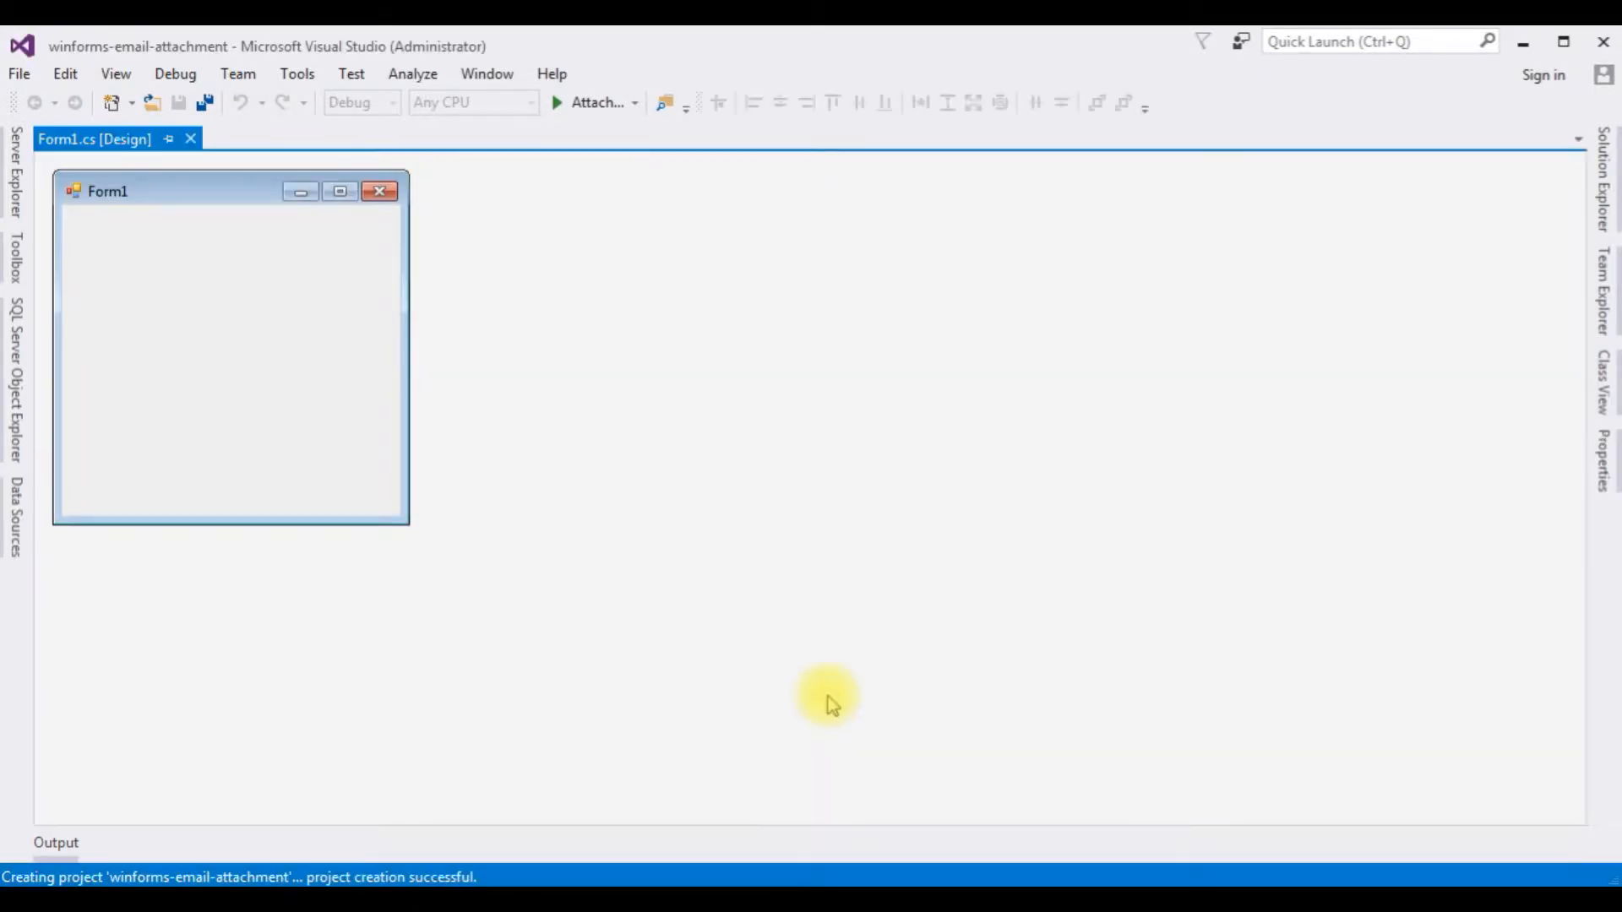
Select the blank Form1 to resize it to about 835 by 421
{"action": "left_click", "coordinate": [227, 352]}
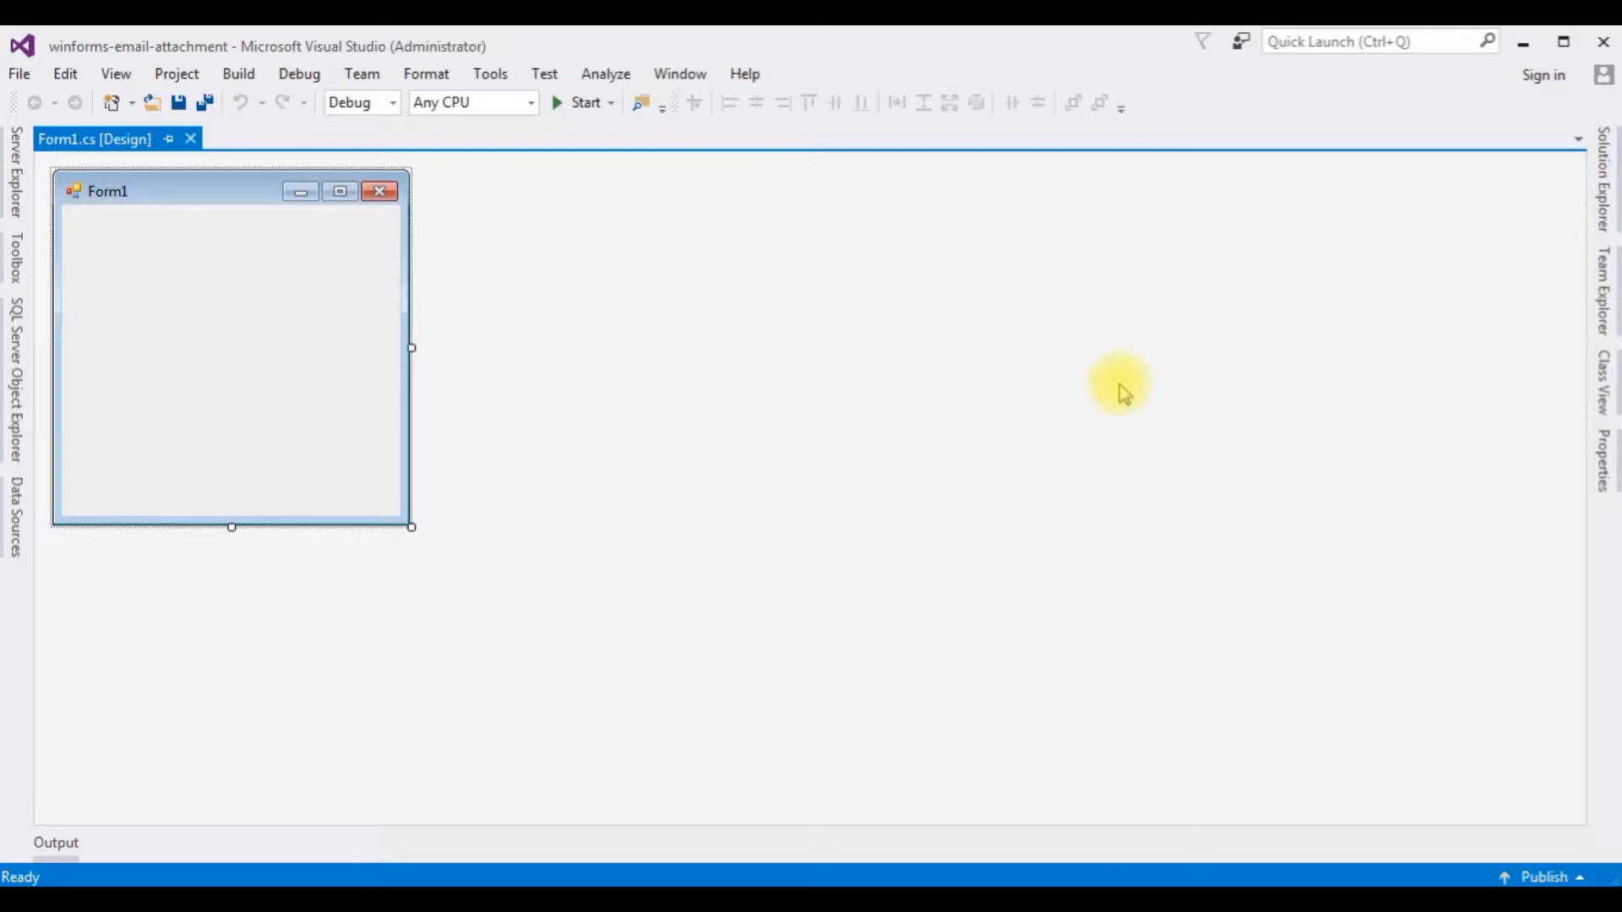
{"action": "mouse_move", "coordinate": [122, 225]}
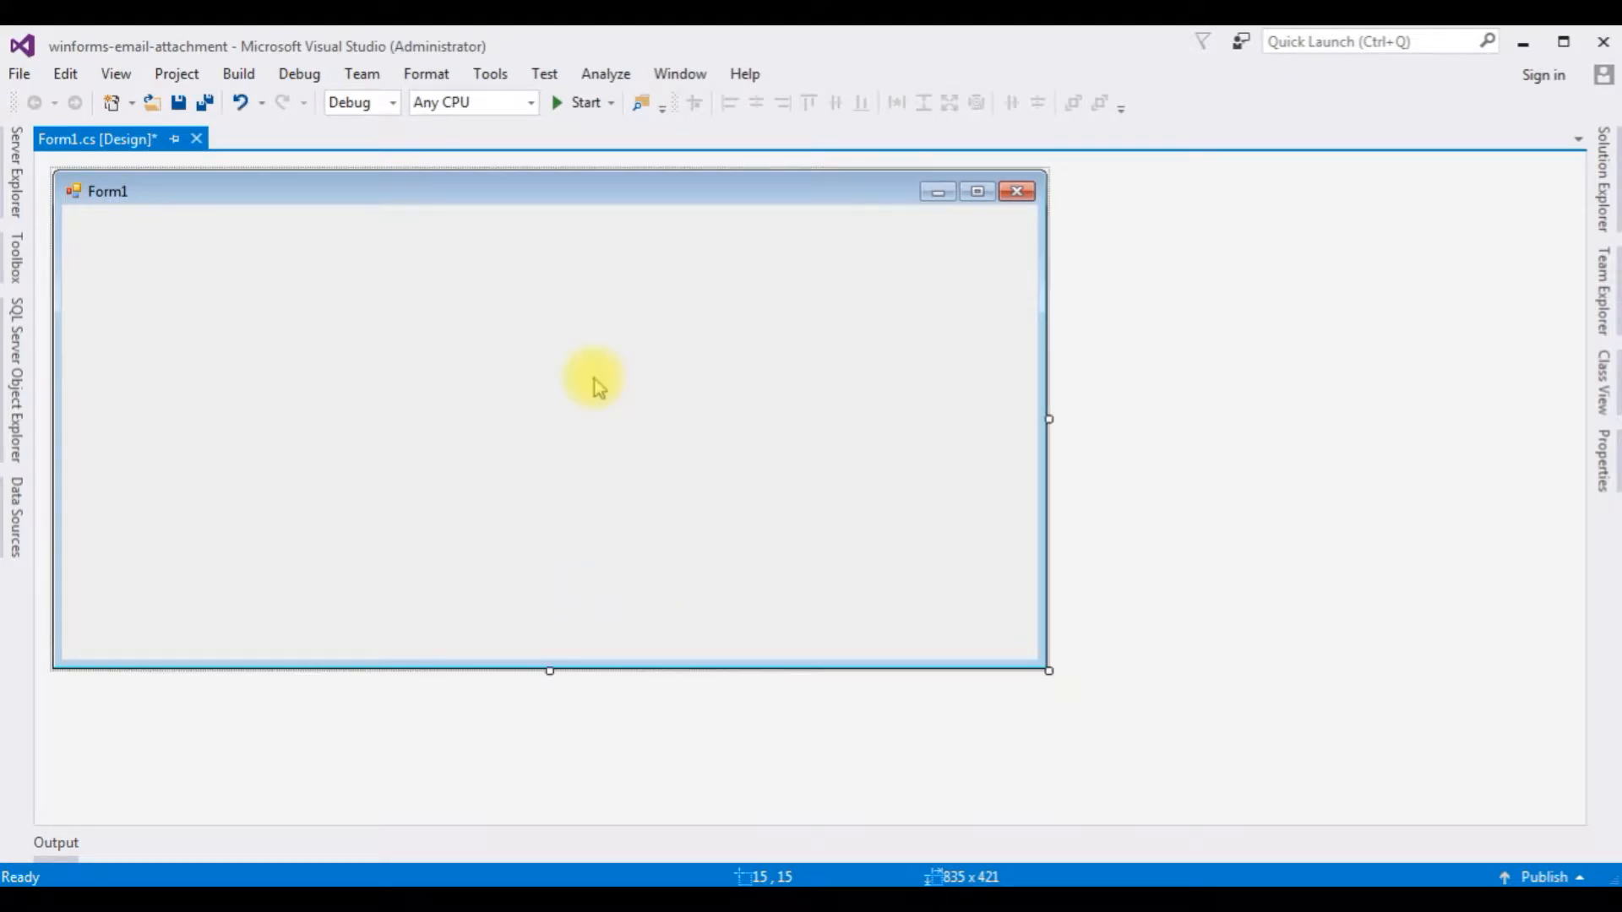
{"action": "mouse_move", "coordinate": [600, 460]}
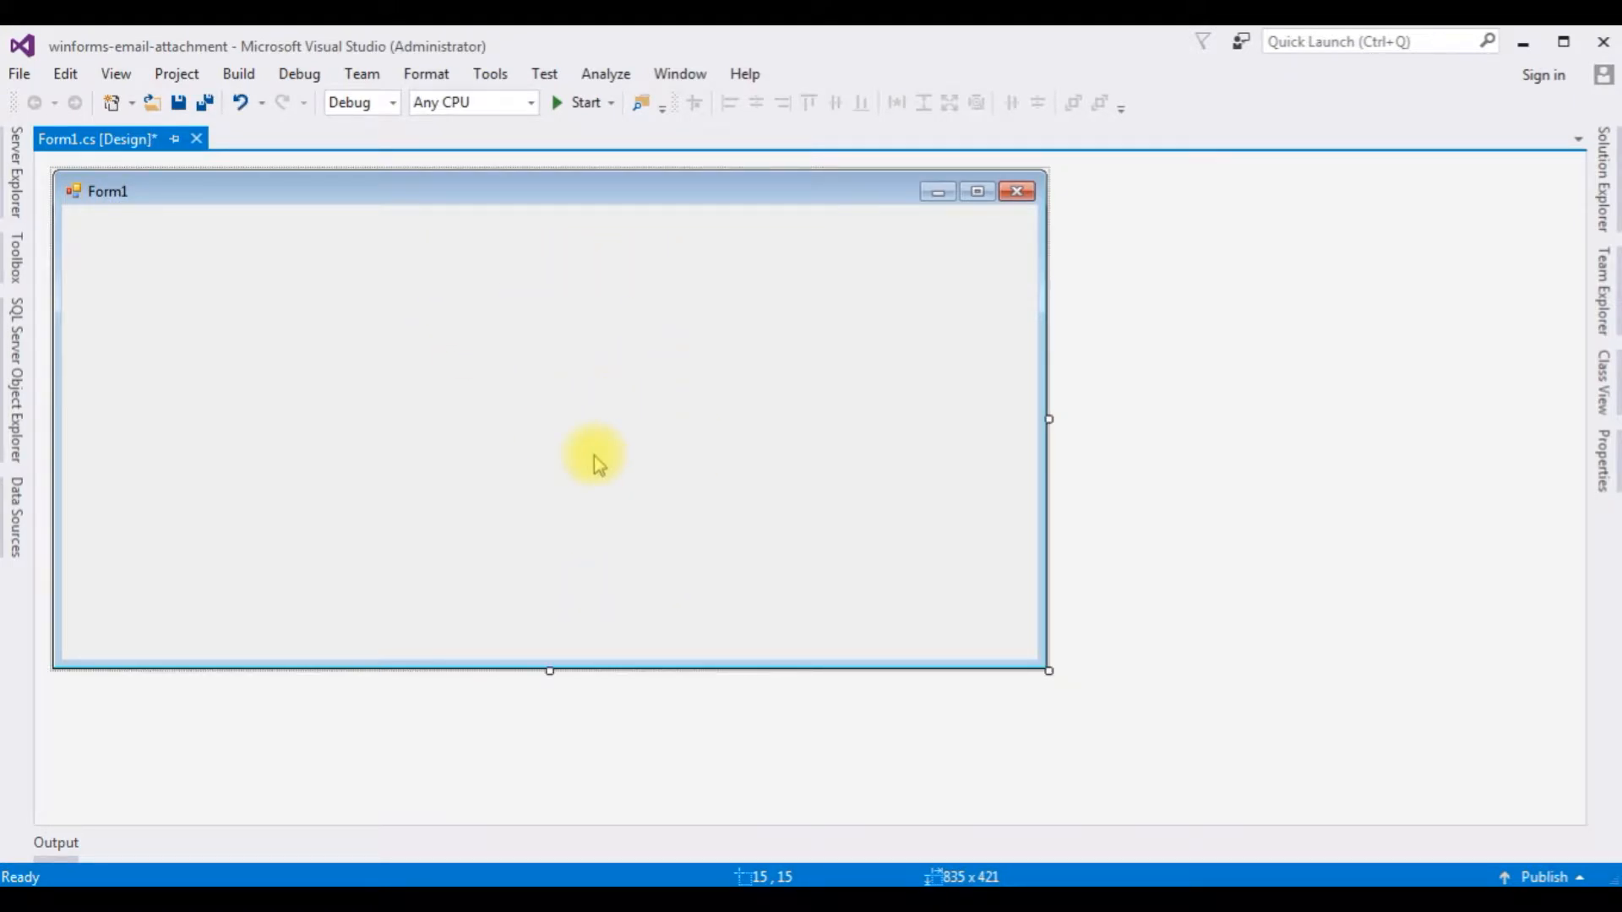
Add a text box from the Toolbox and stretch it wide
{"action": "left_click", "coordinate": [15, 253]}
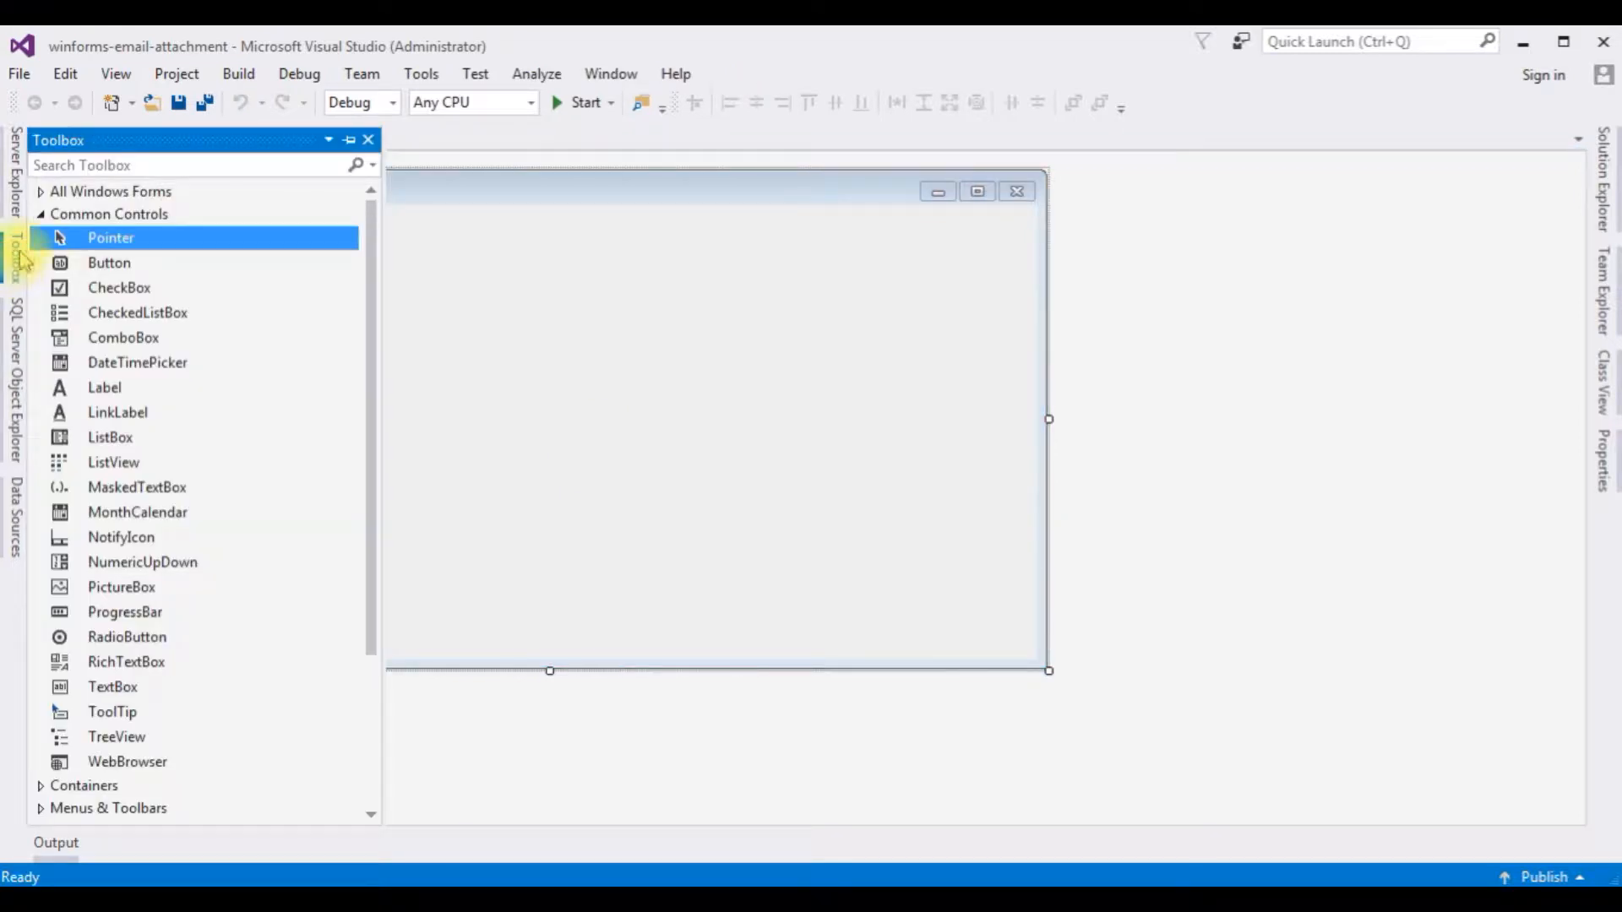
{"action": "mouse_move", "coordinate": [112, 687]}
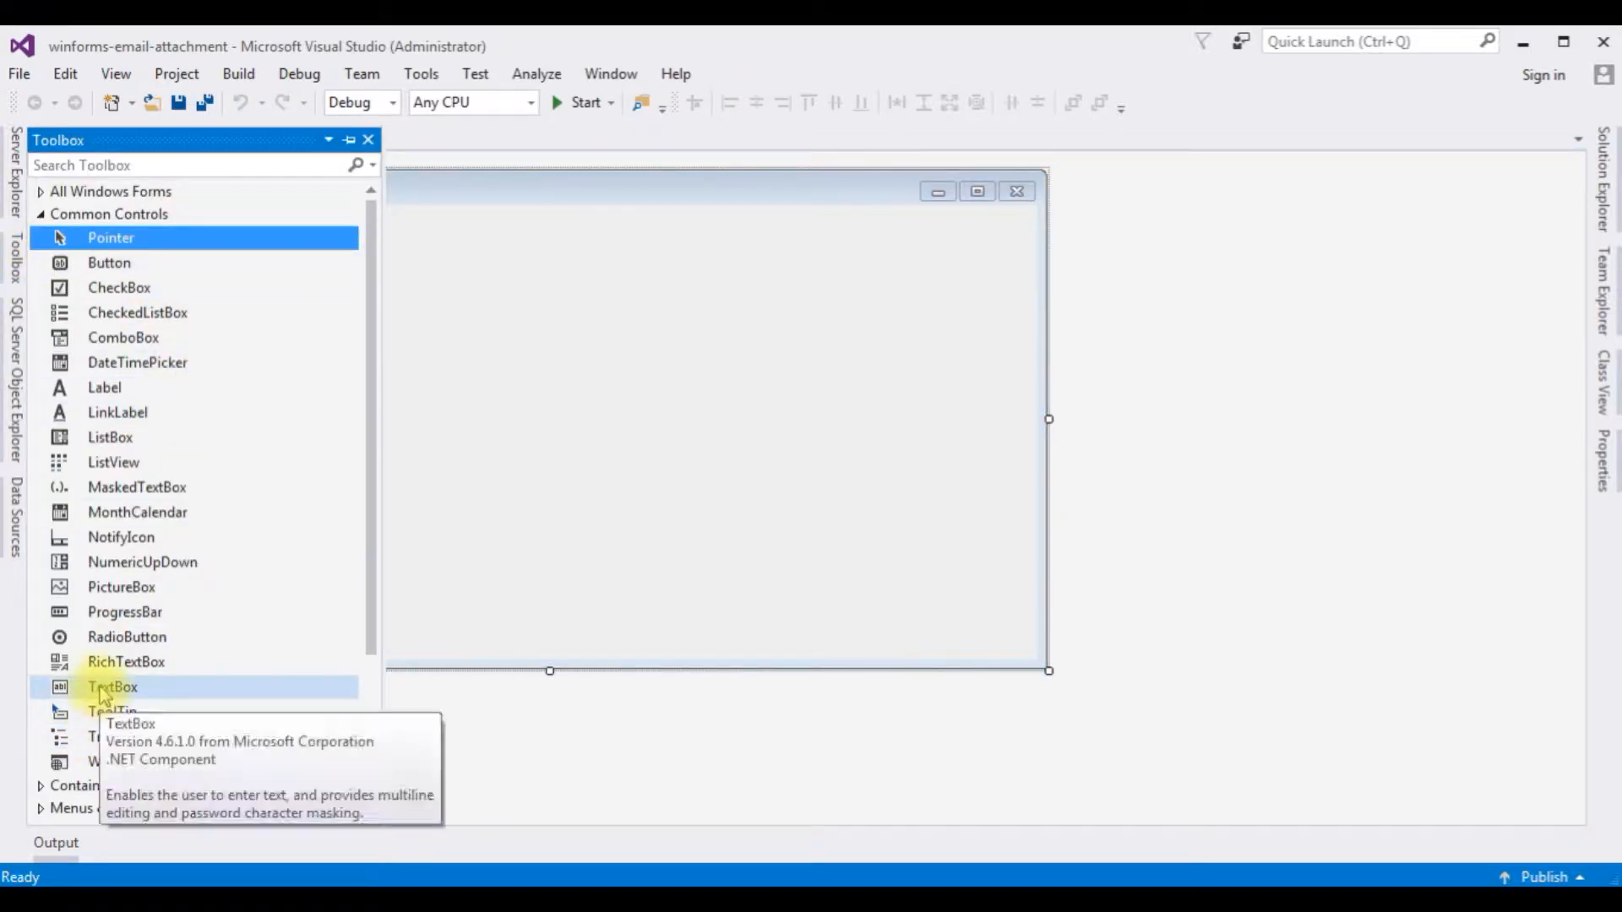
{"action": "left_click", "coordinate": [111, 687]}
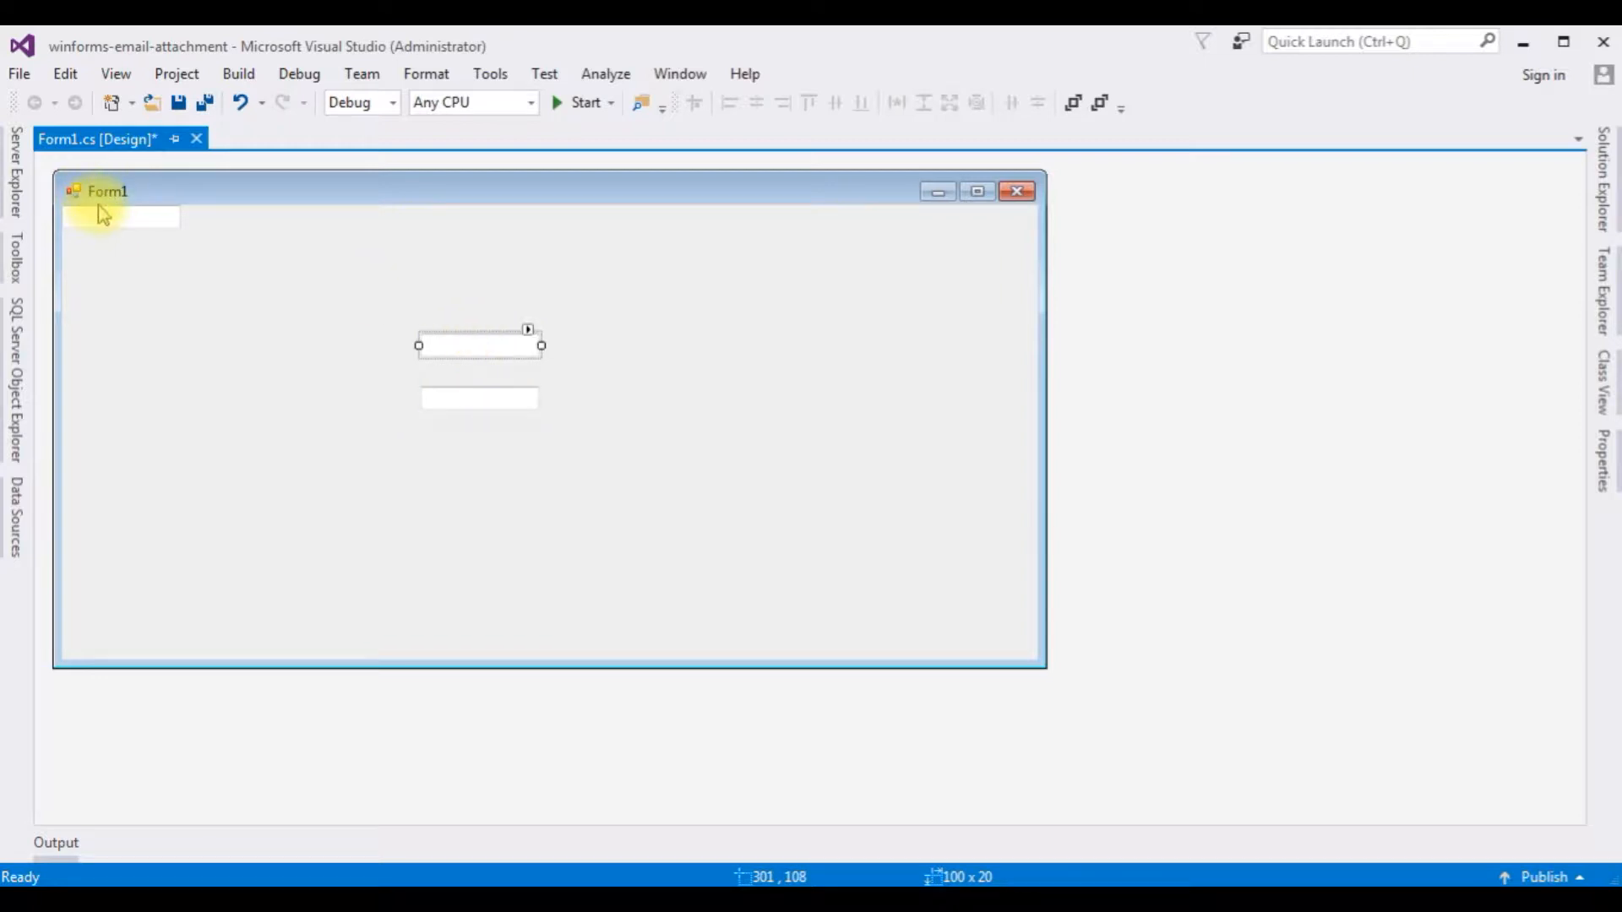
{"action": "left_click_drag", "start_coordinate": [121, 216], "coordinate": [516, 285]}
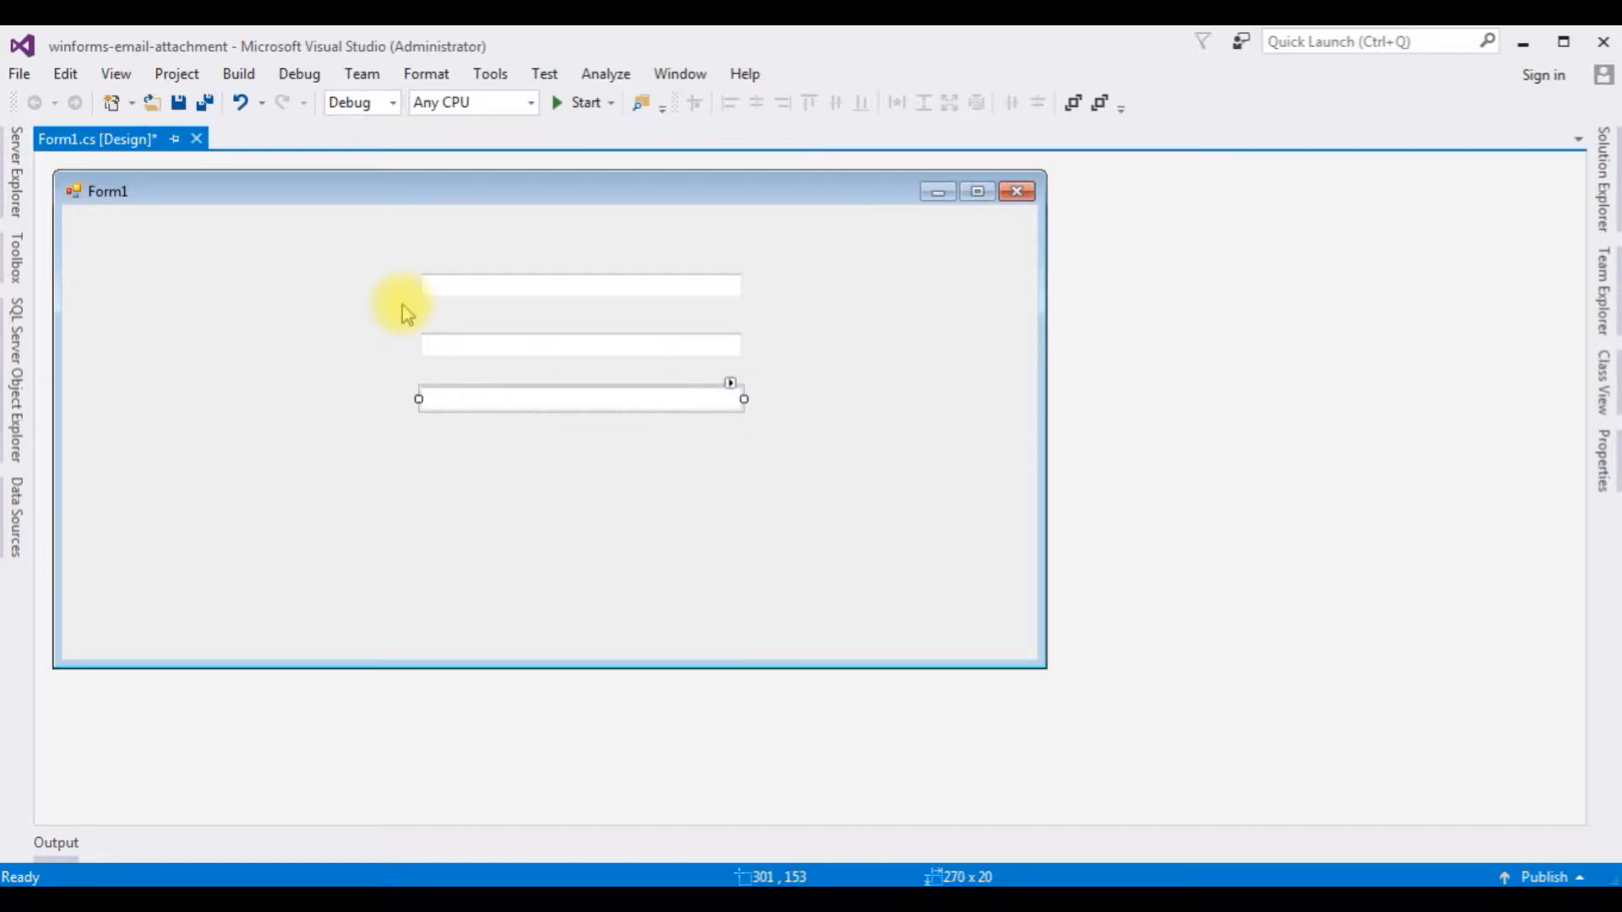
{"action": "mouse_move", "coordinate": [363, 293]}
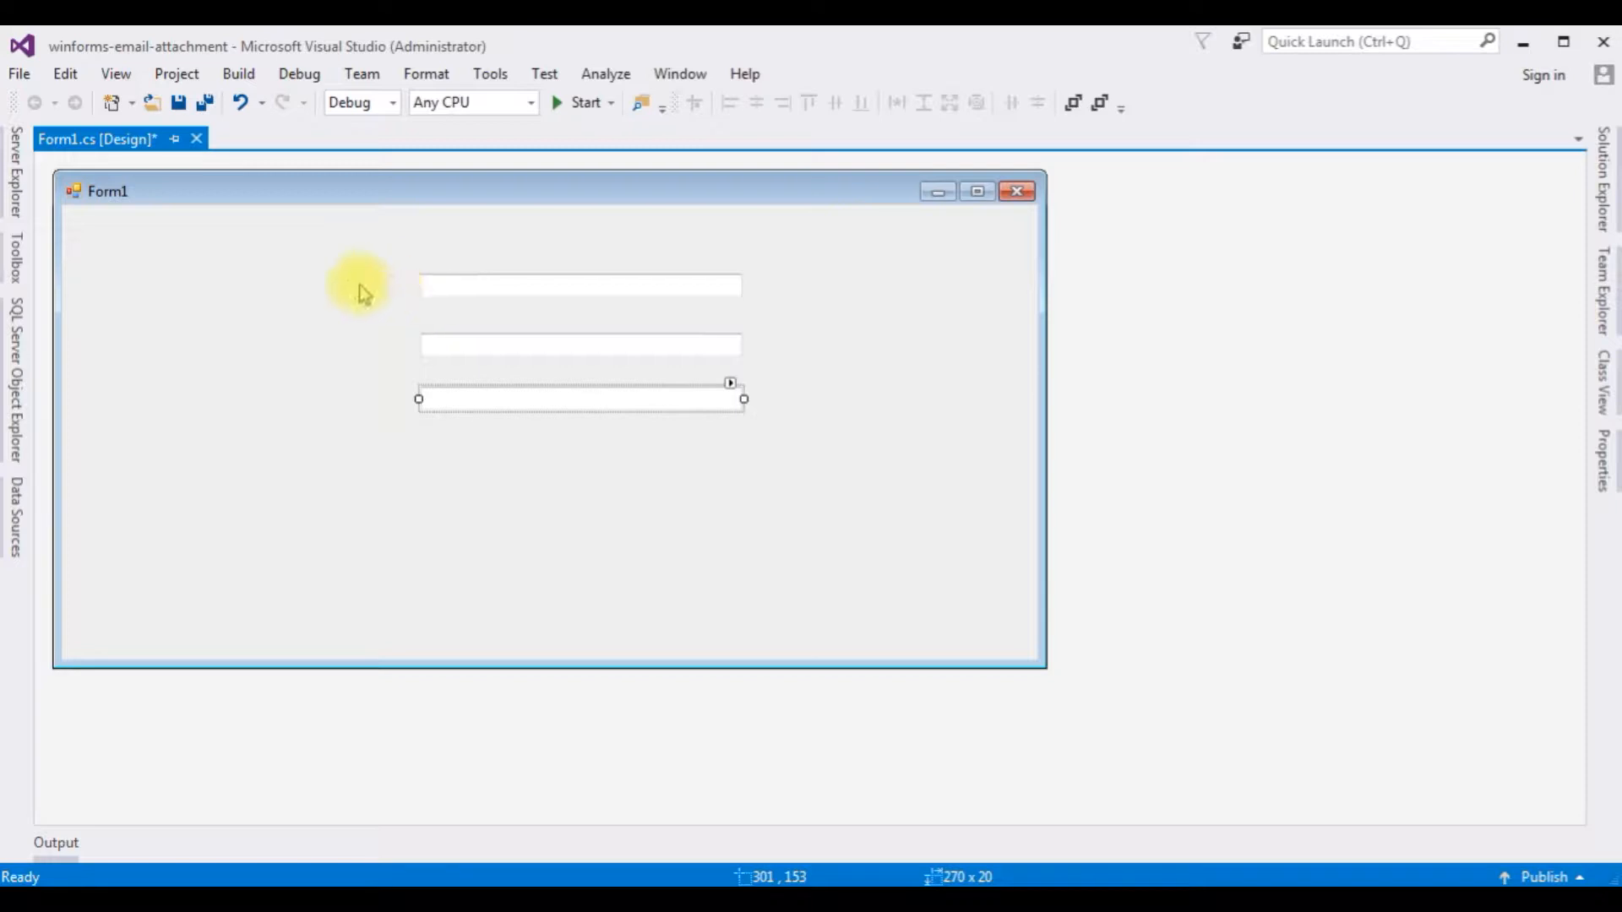
Add labels beside the text boxes captioned To, Subject and Body
{"action": "left_click", "coordinate": [13, 279]}
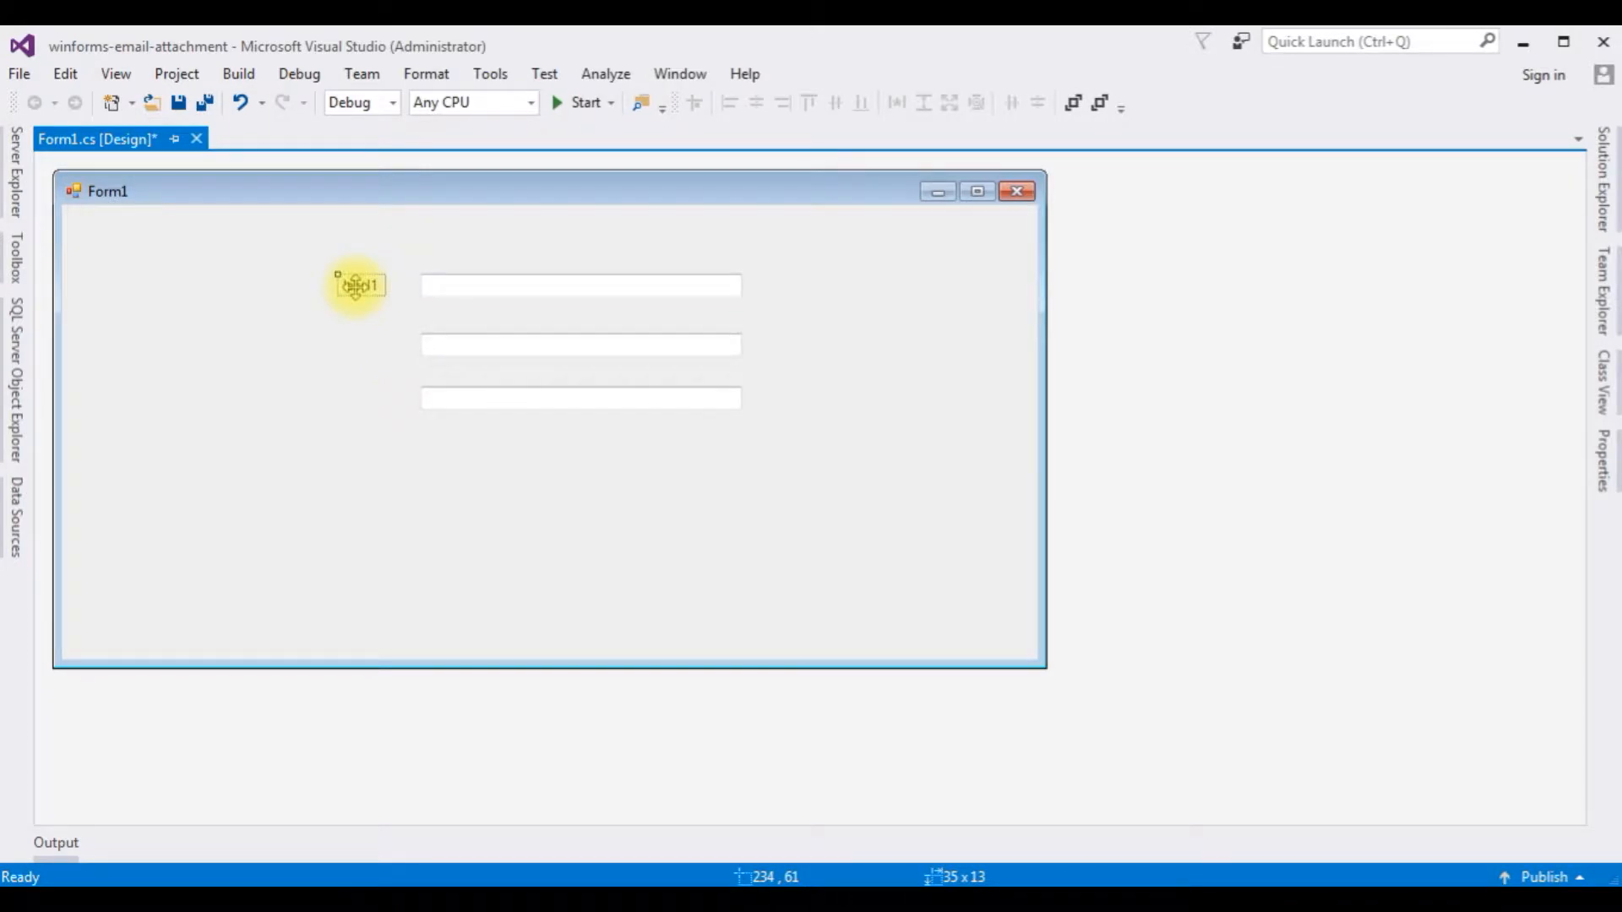
{"action": "left_click", "coordinate": [356, 286]}
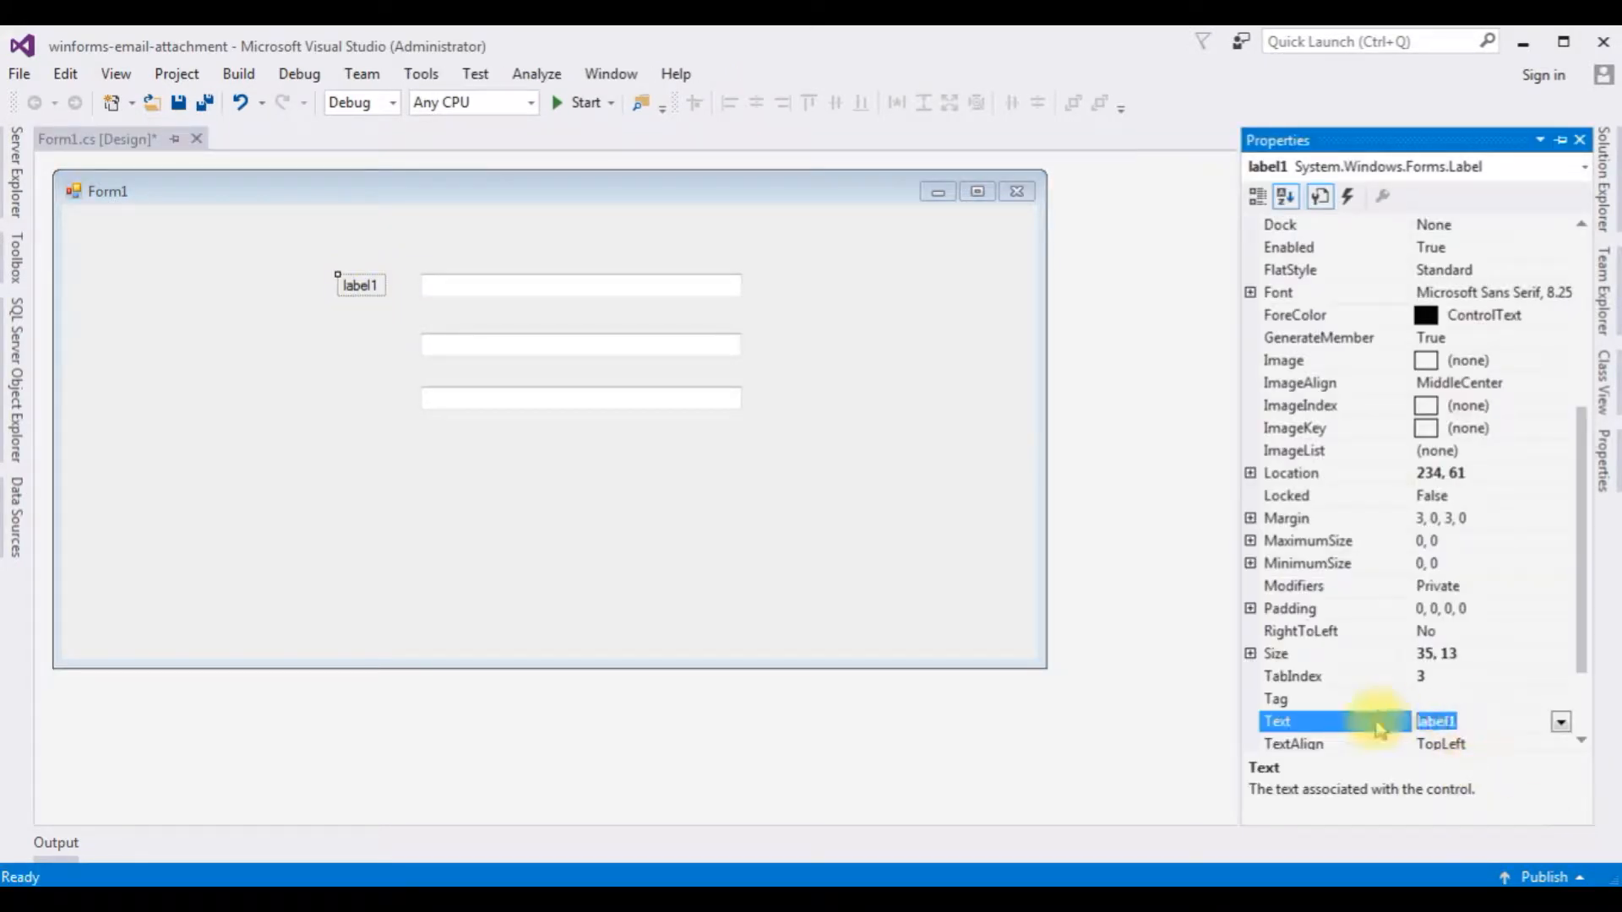
{"action": "type", "text": "To"}
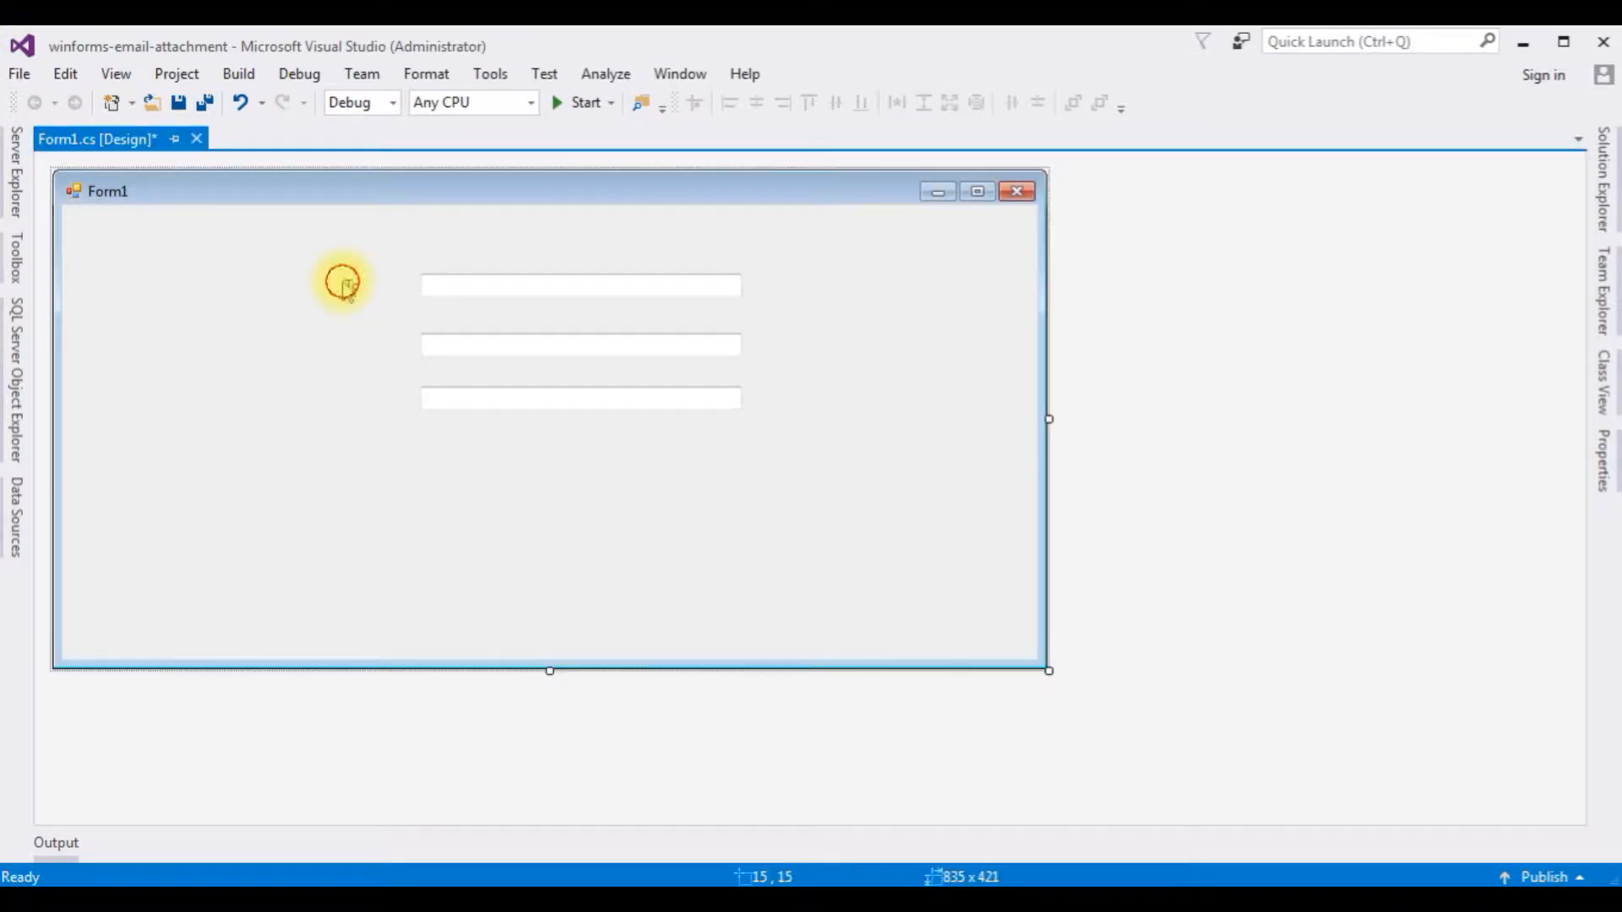
{"action": "left_click_drag", "start_coordinate": [342, 281], "coordinate": [351, 285]}
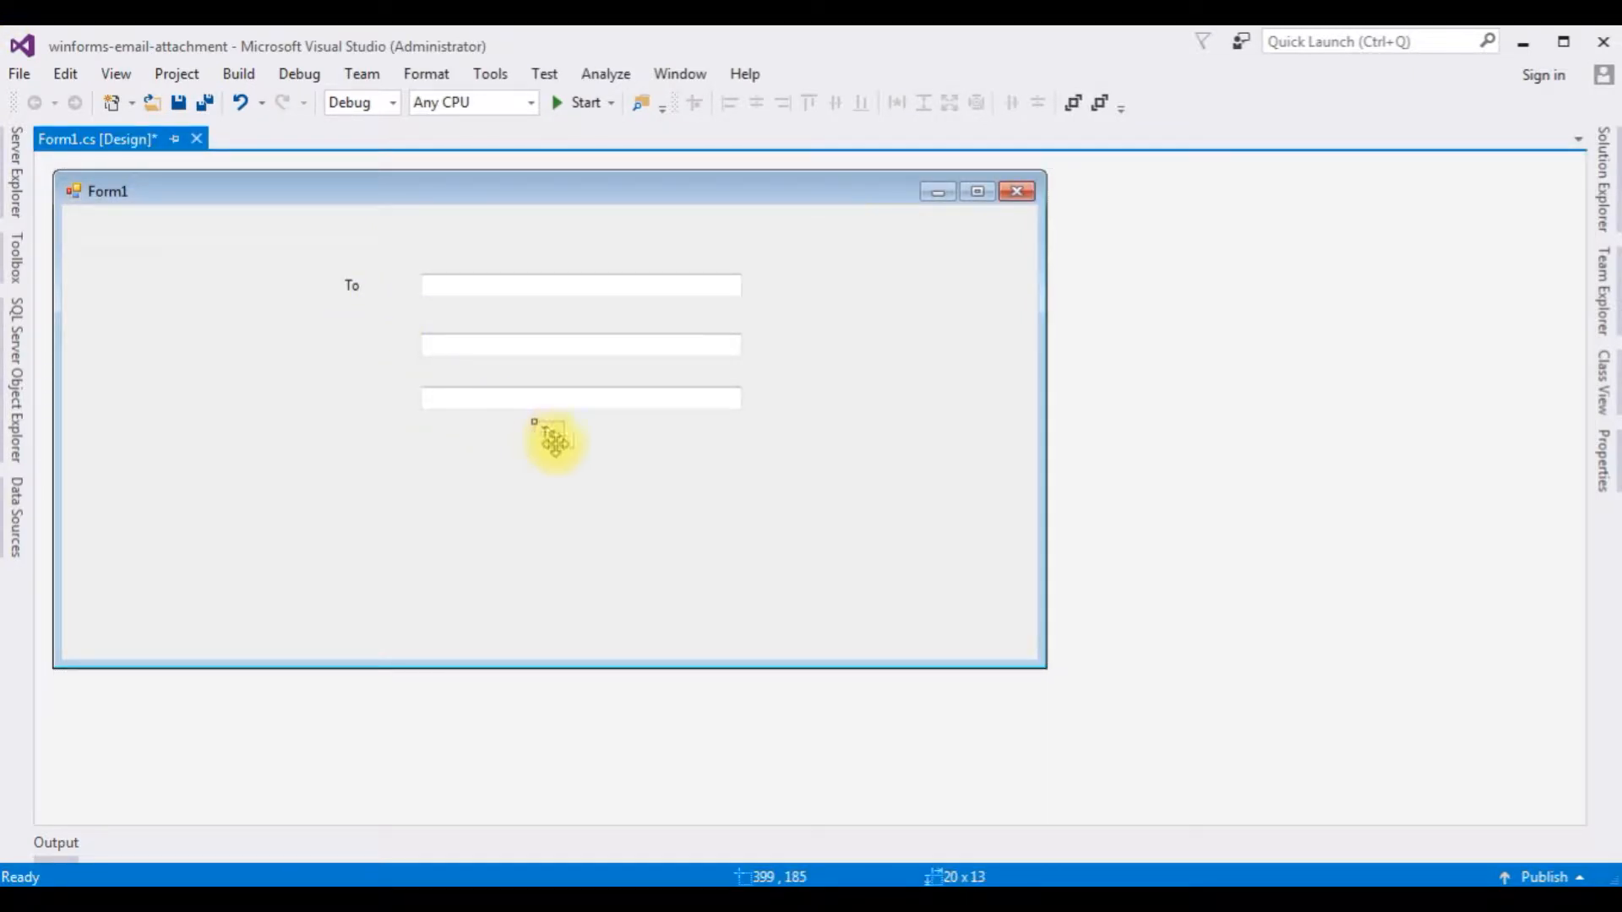
{"action": "mouse_move", "coordinate": [357, 349]}
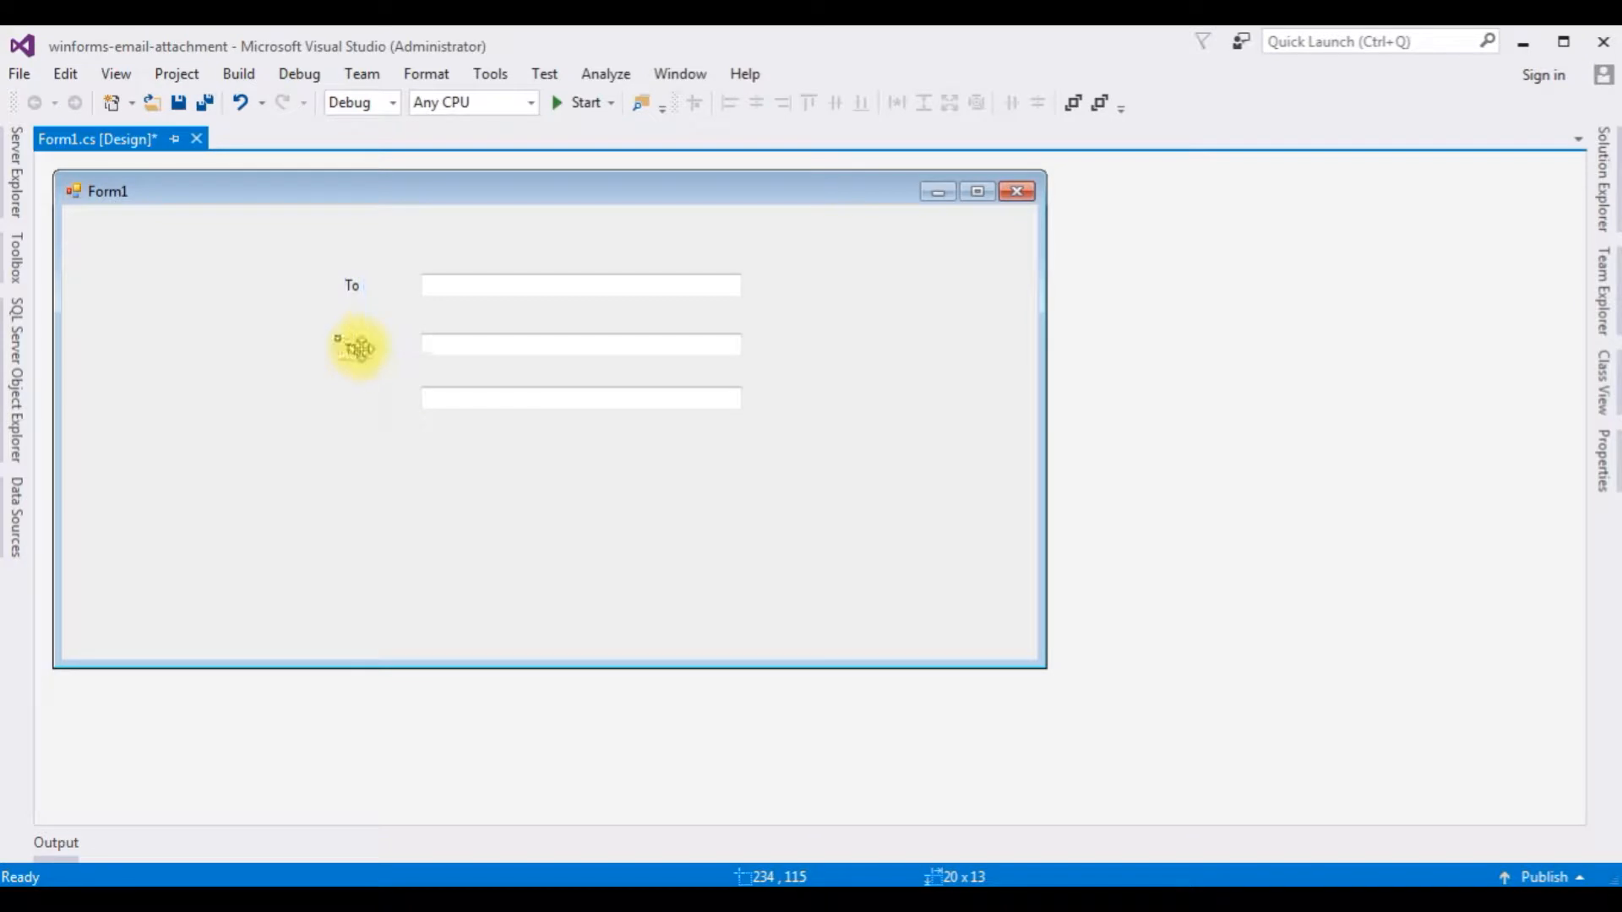
{"action": "left_click", "coordinate": [357, 349]}
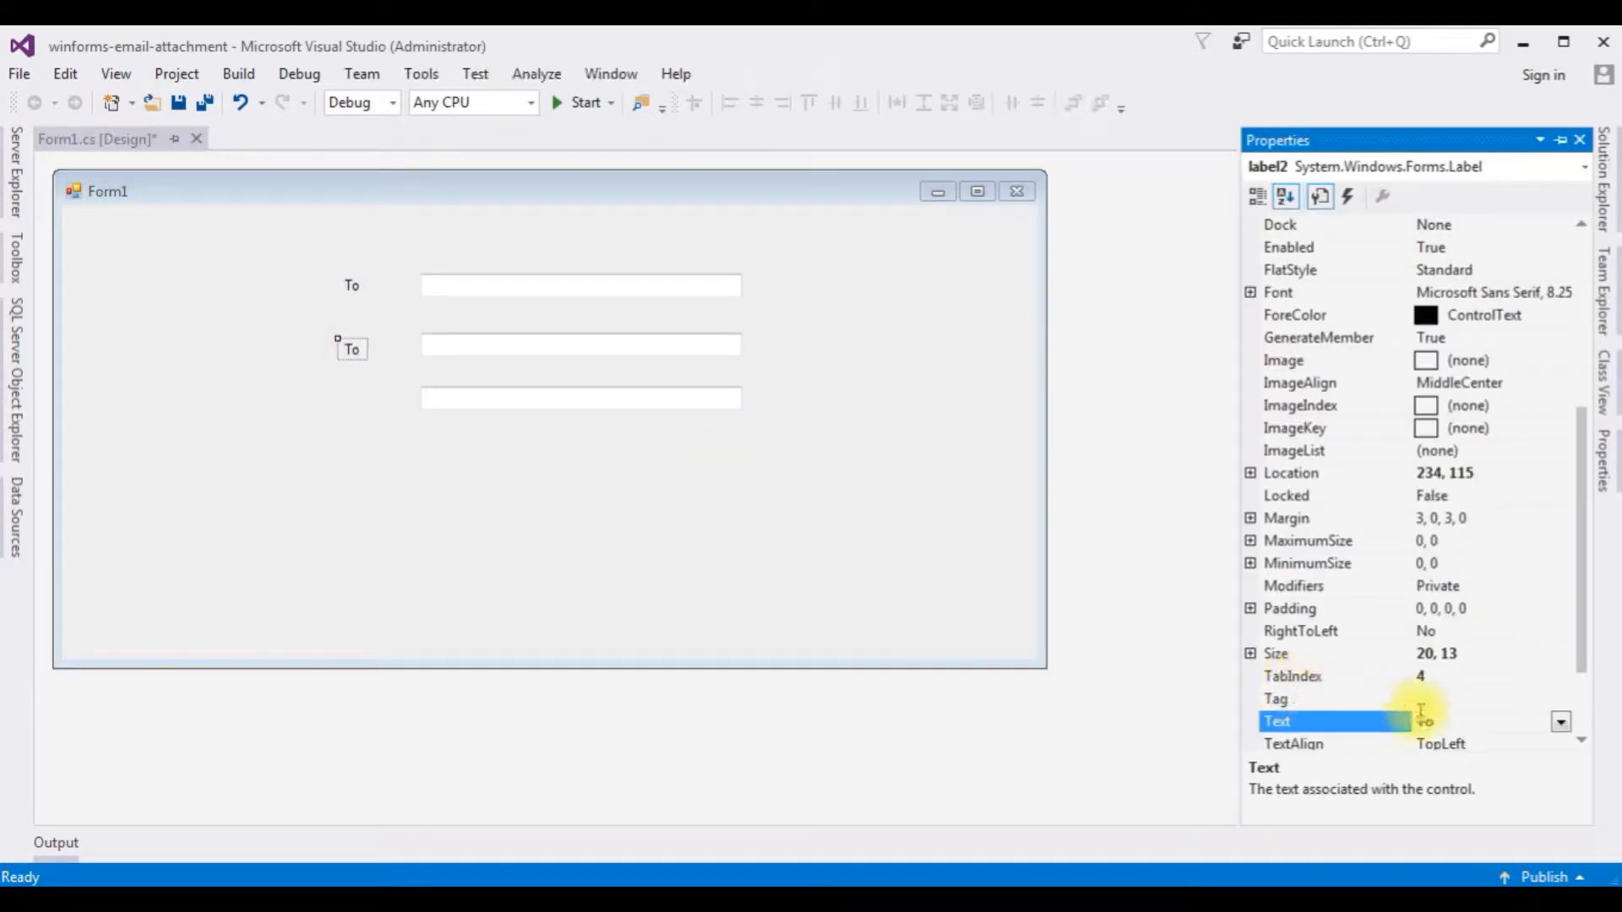
{"action": "type", "text": "Su"}
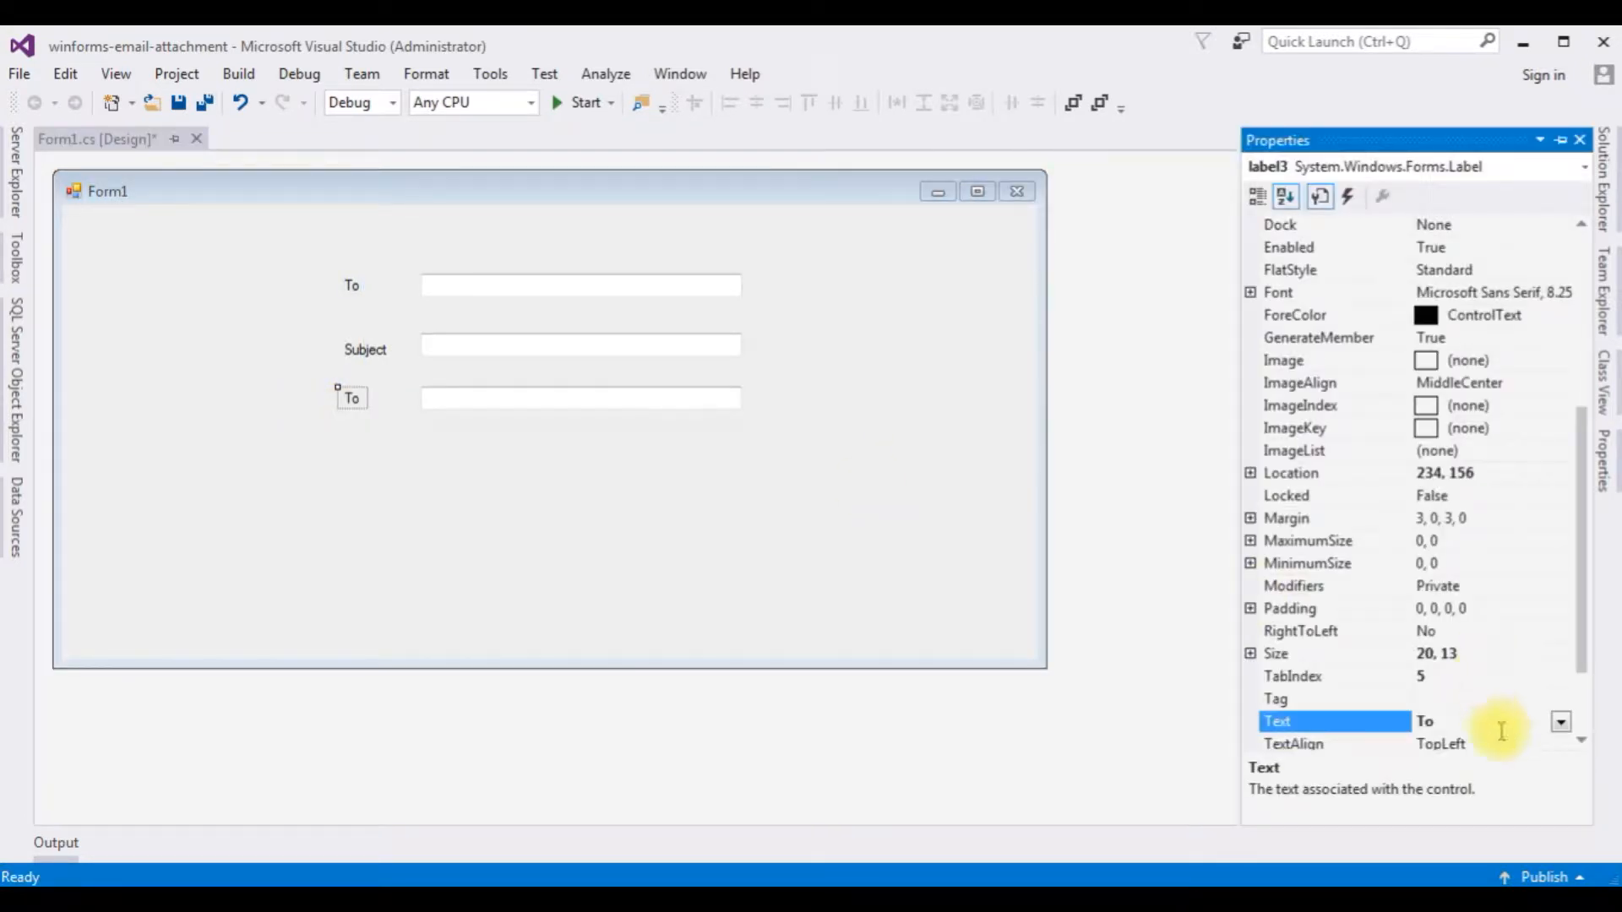
{"action": "type", "text": "Body"}
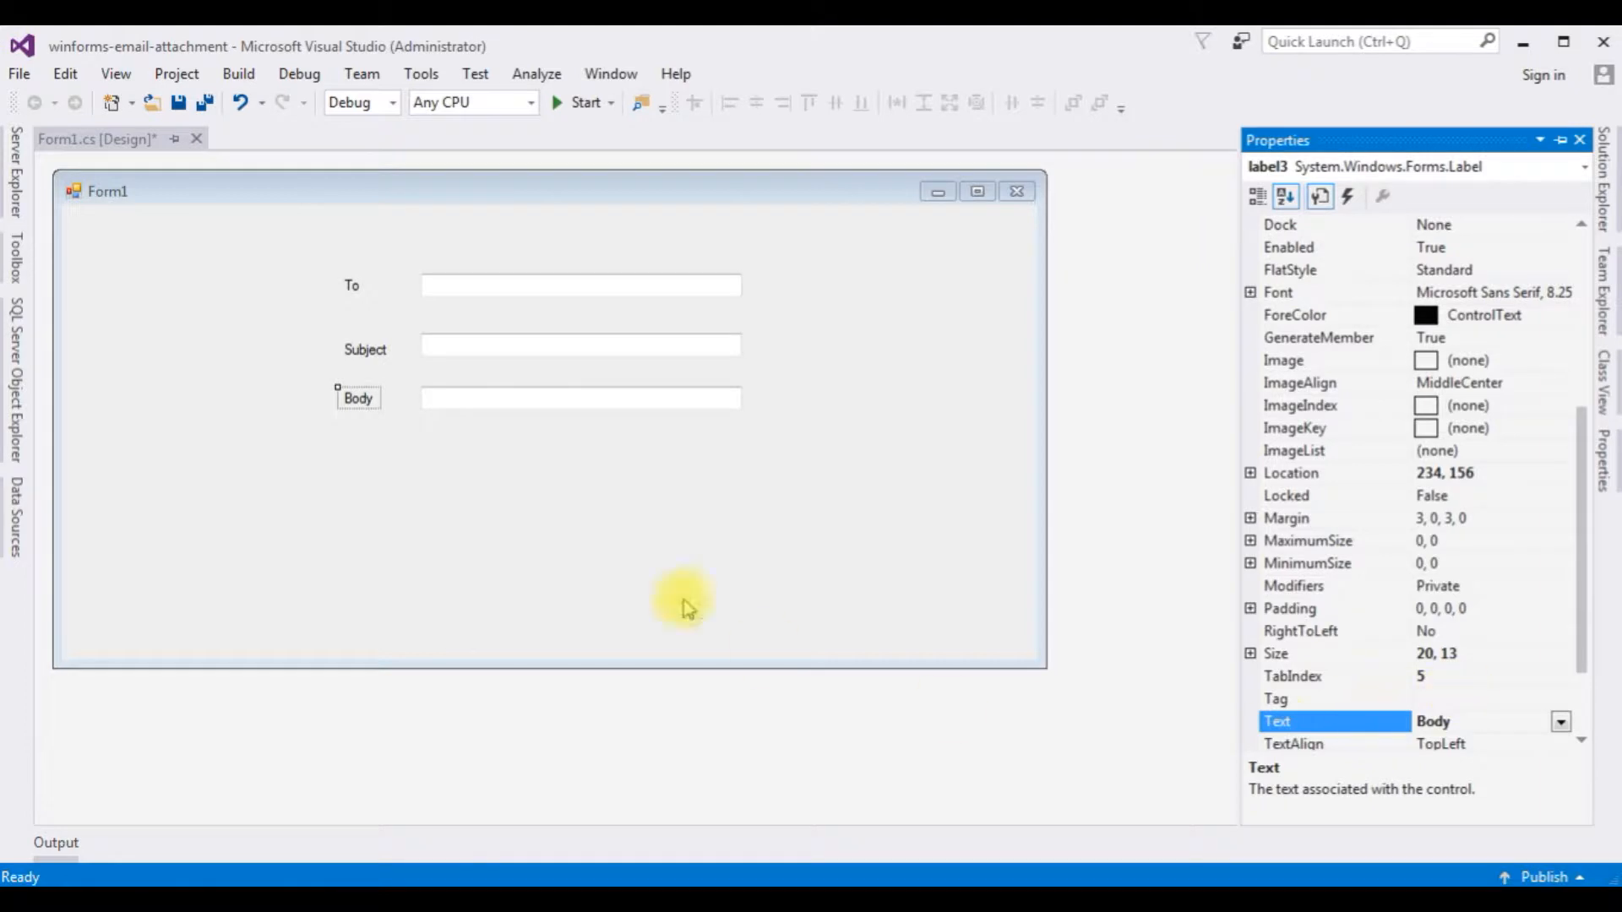
{"action": "mouse_move", "coordinate": [506, 397]}
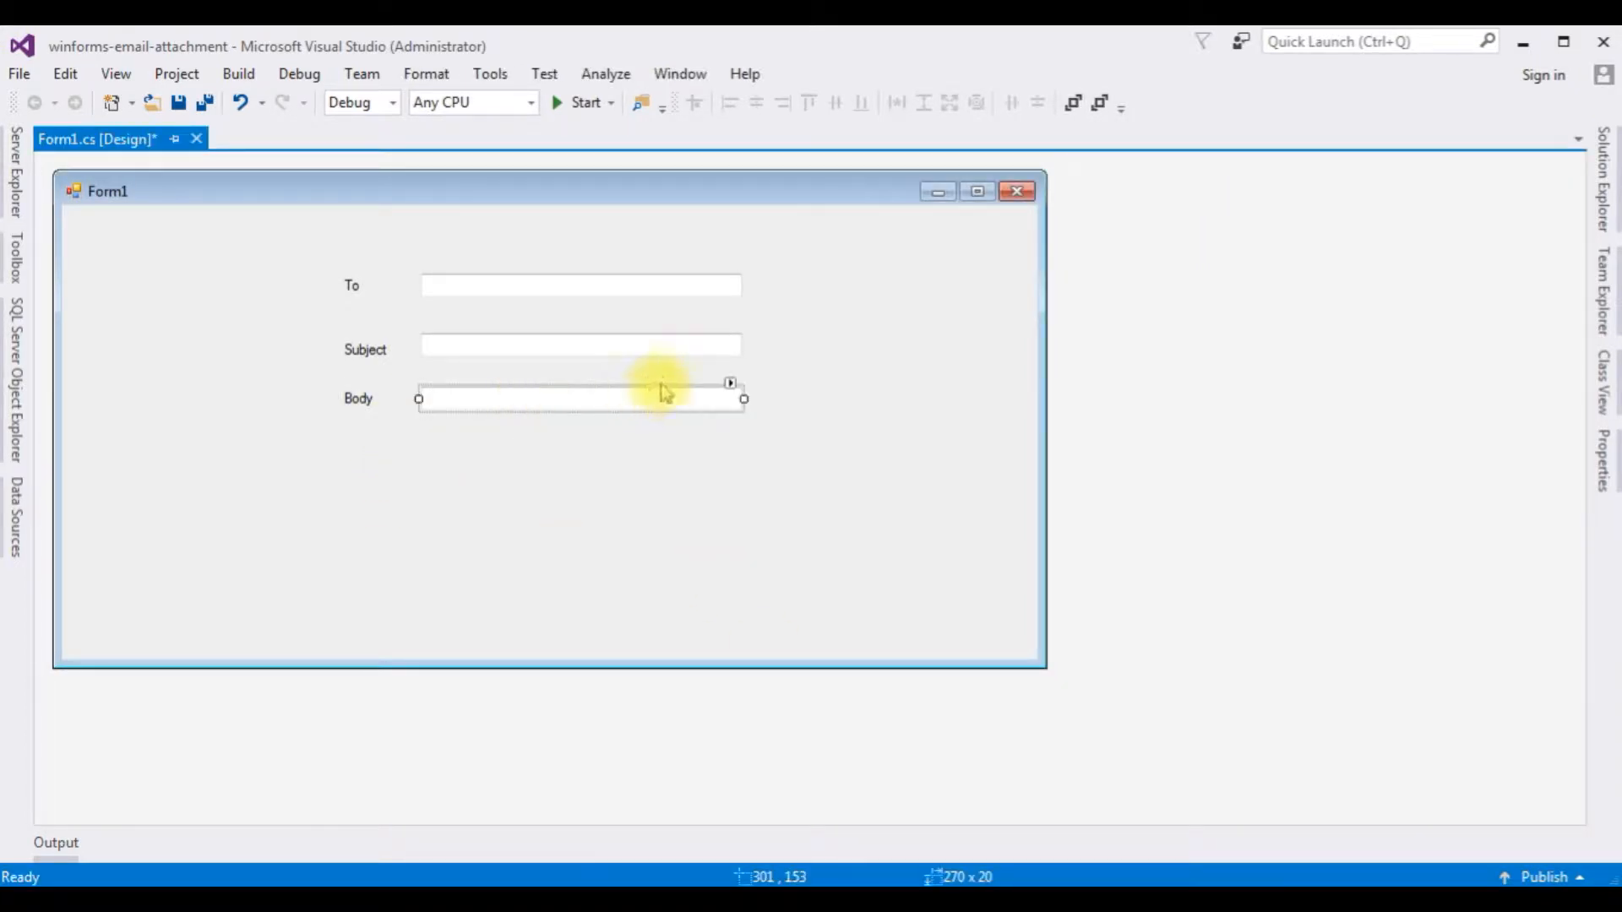
Make the Body box multi-line and add a Send button below it
{"action": "left_click", "coordinate": [730, 382]}
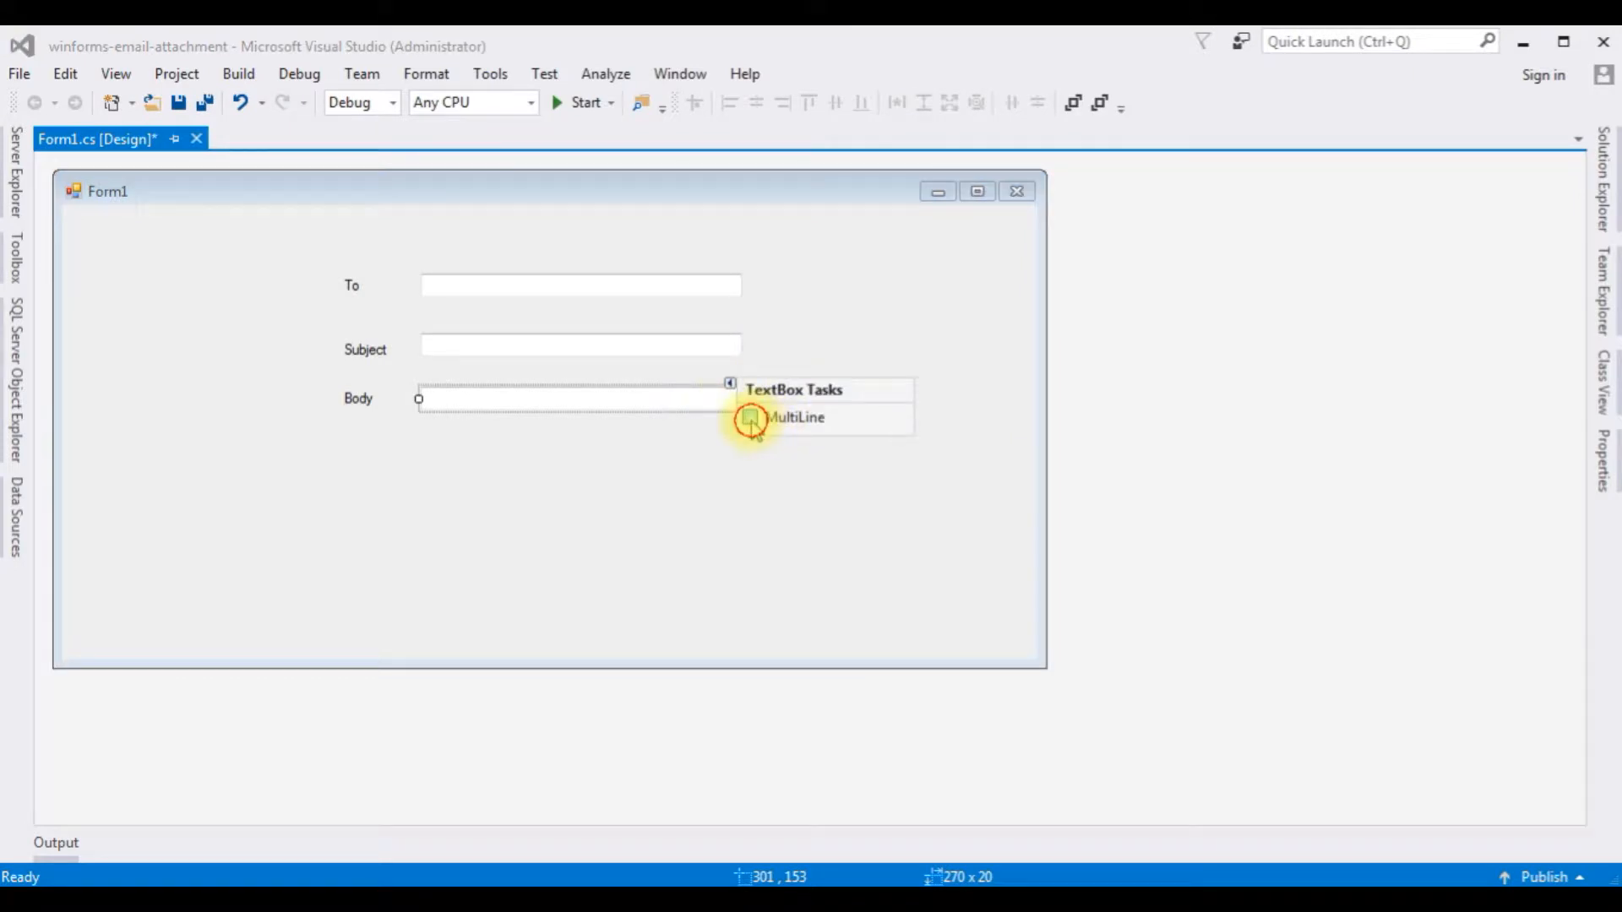
{"action": "left_click", "coordinate": [747, 416]}
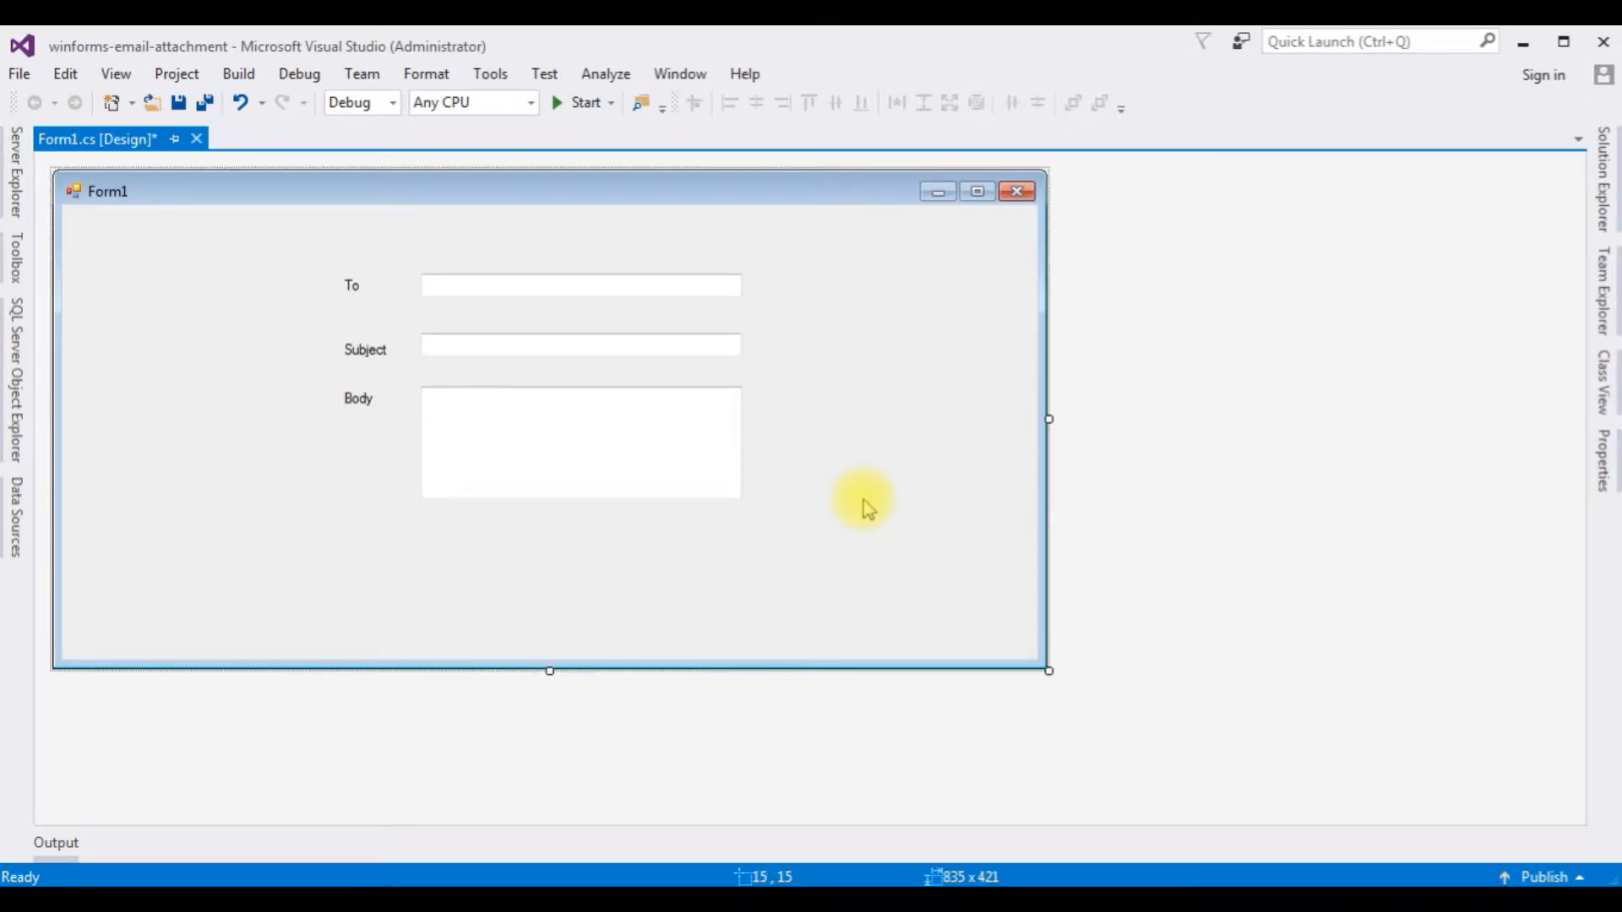
{"action": "mouse_move", "coordinate": [528, 397]}
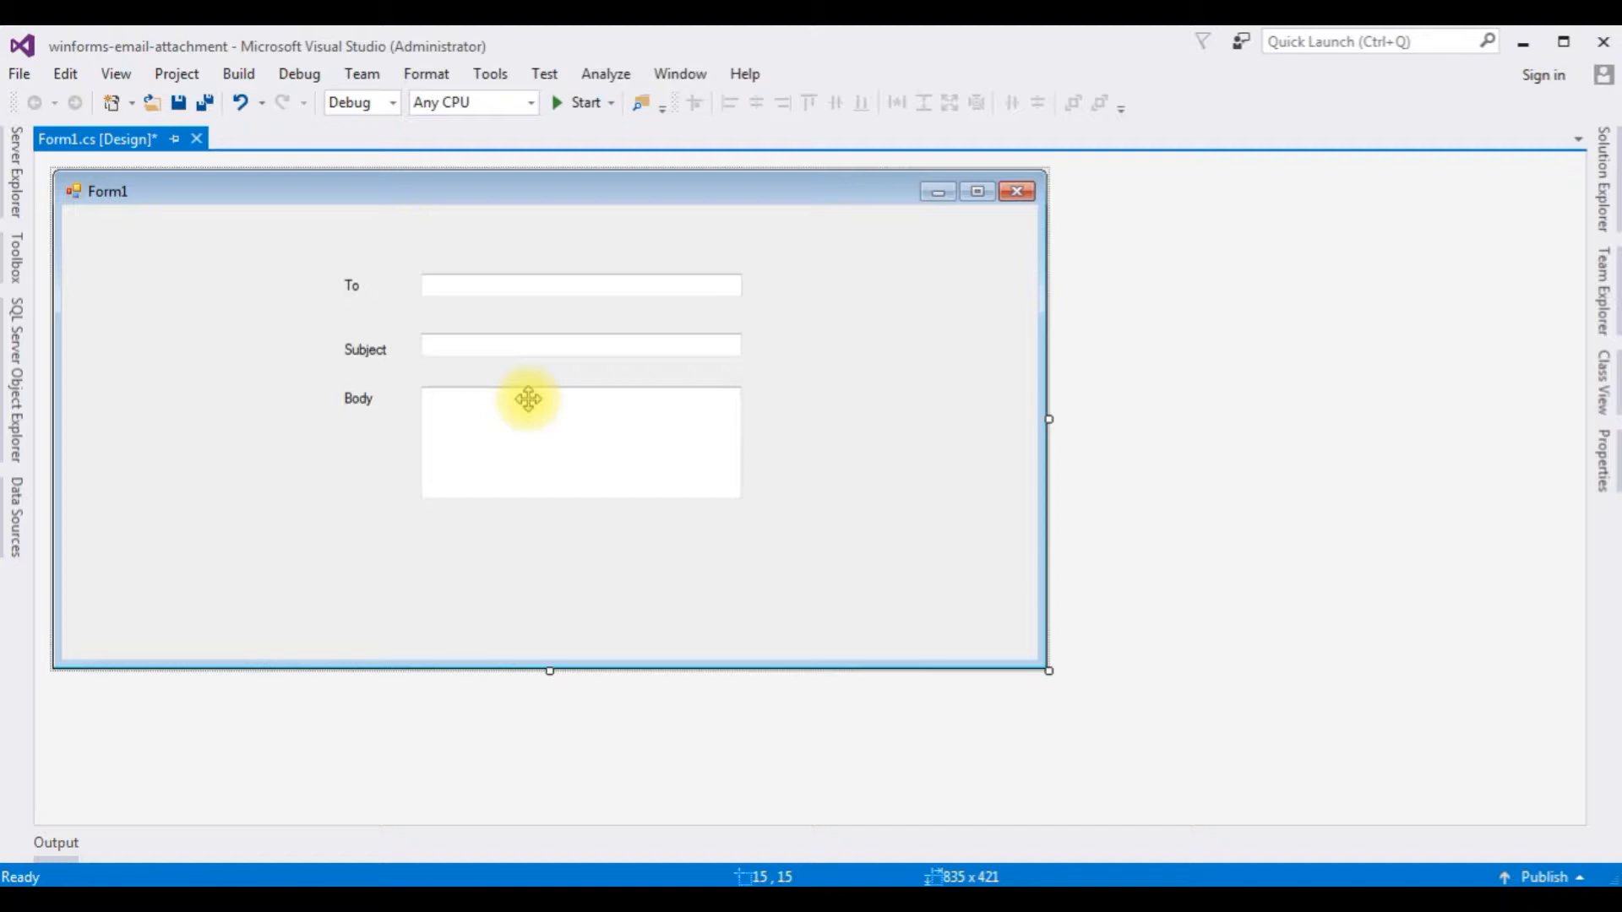
{"action": "left_click", "coordinate": [14, 258]}
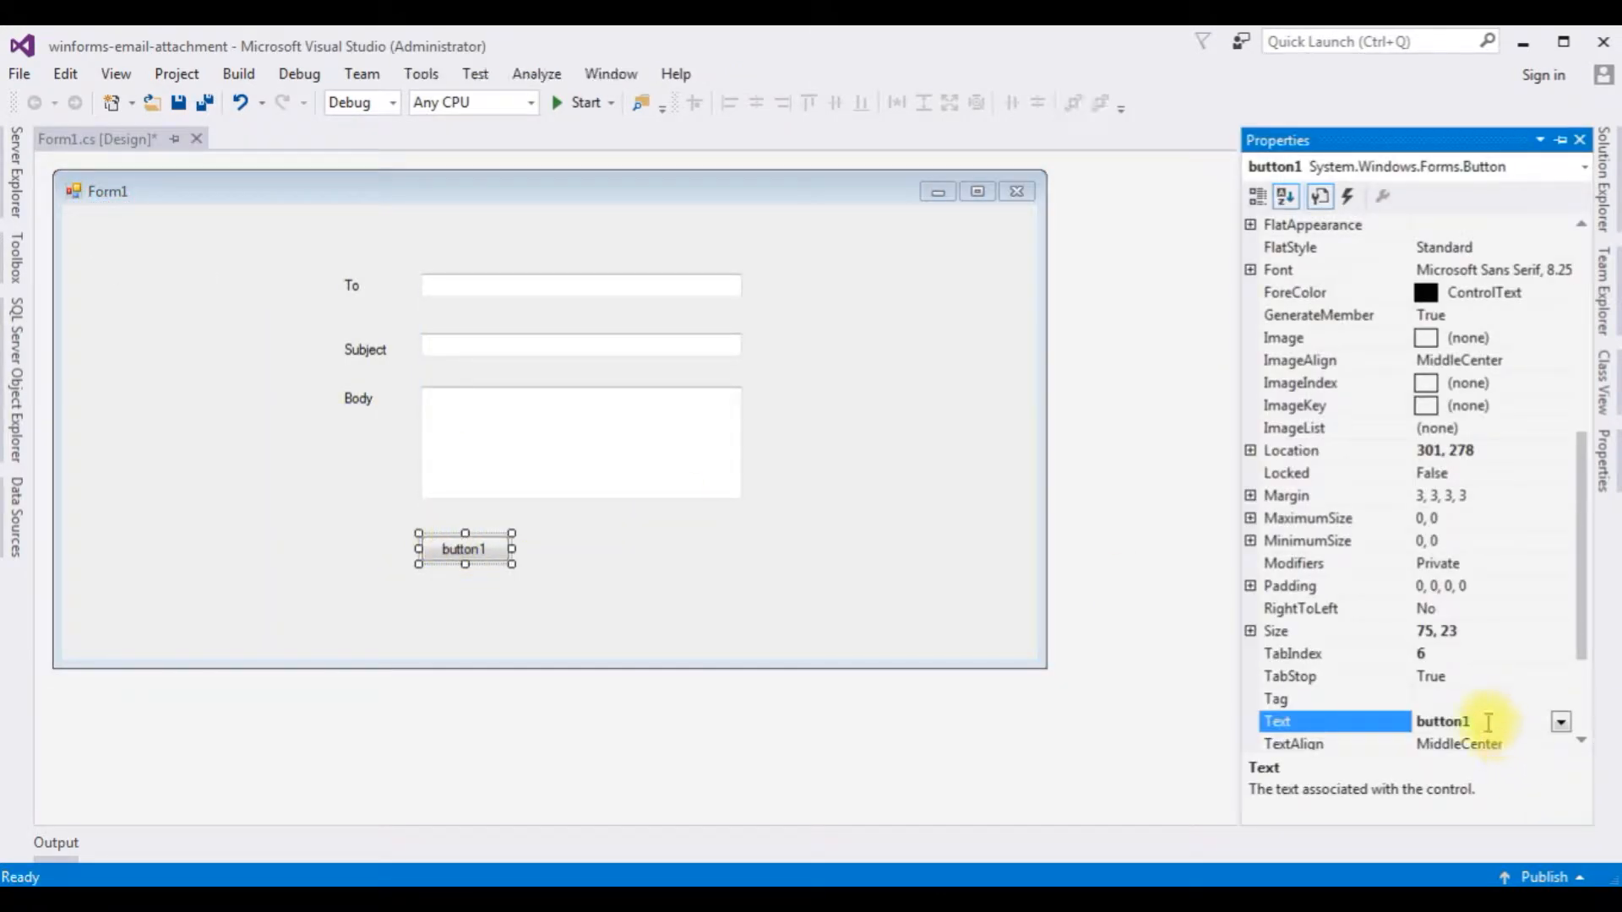
{"action": "type", "text": "Se"}
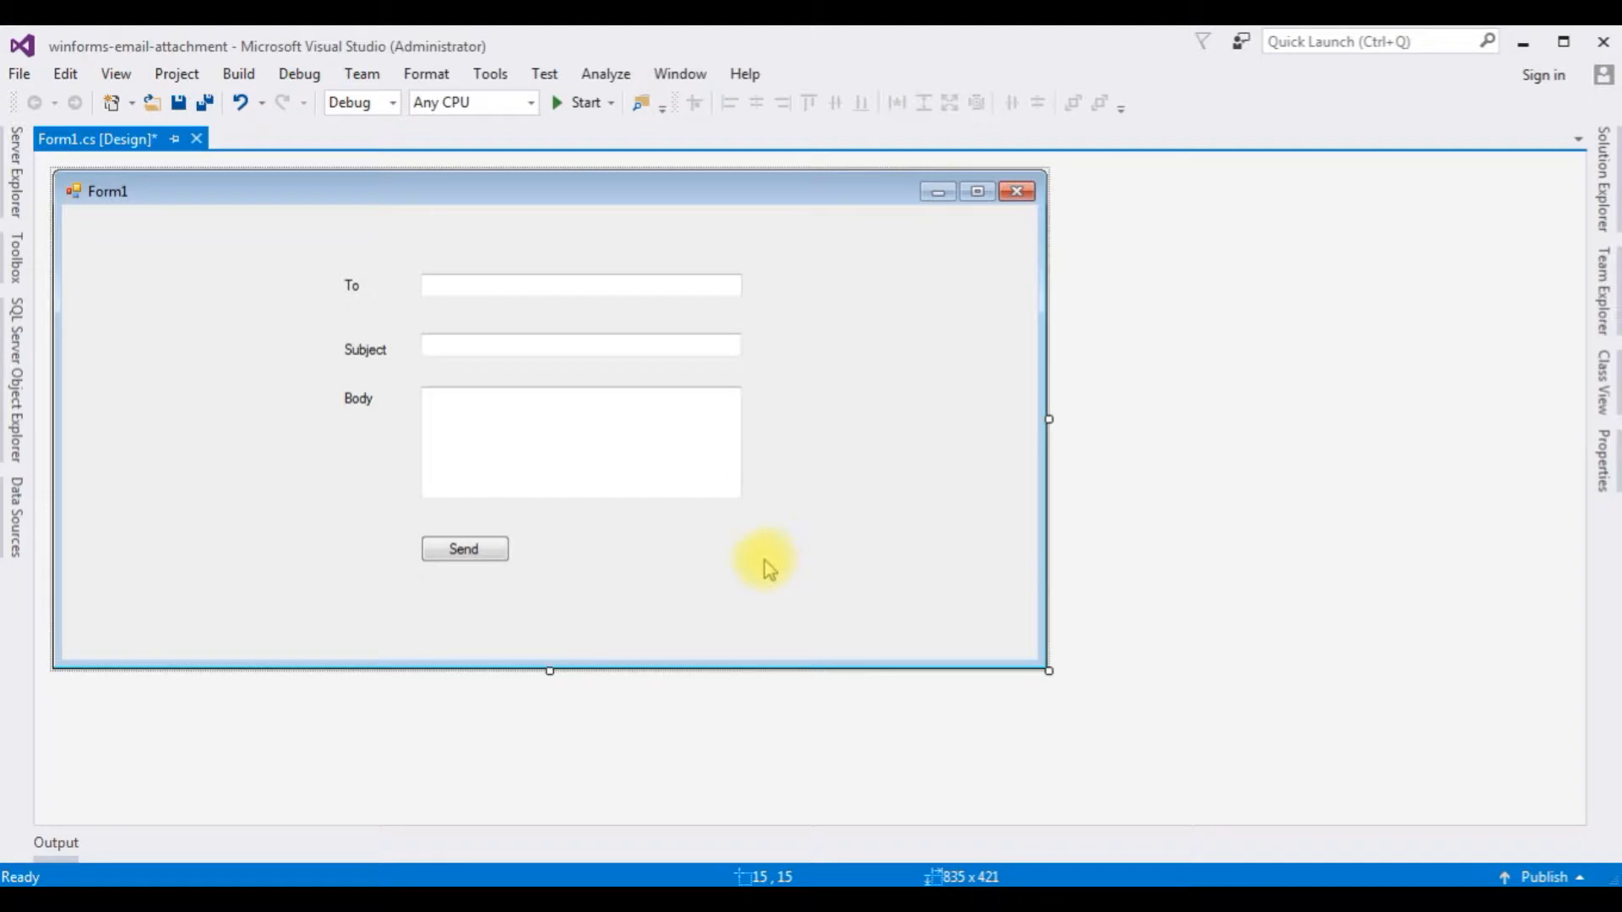
Add a link label from the Toolbox and set its text to Attachment
{"action": "left_click", "coordinate": [16, 263]}
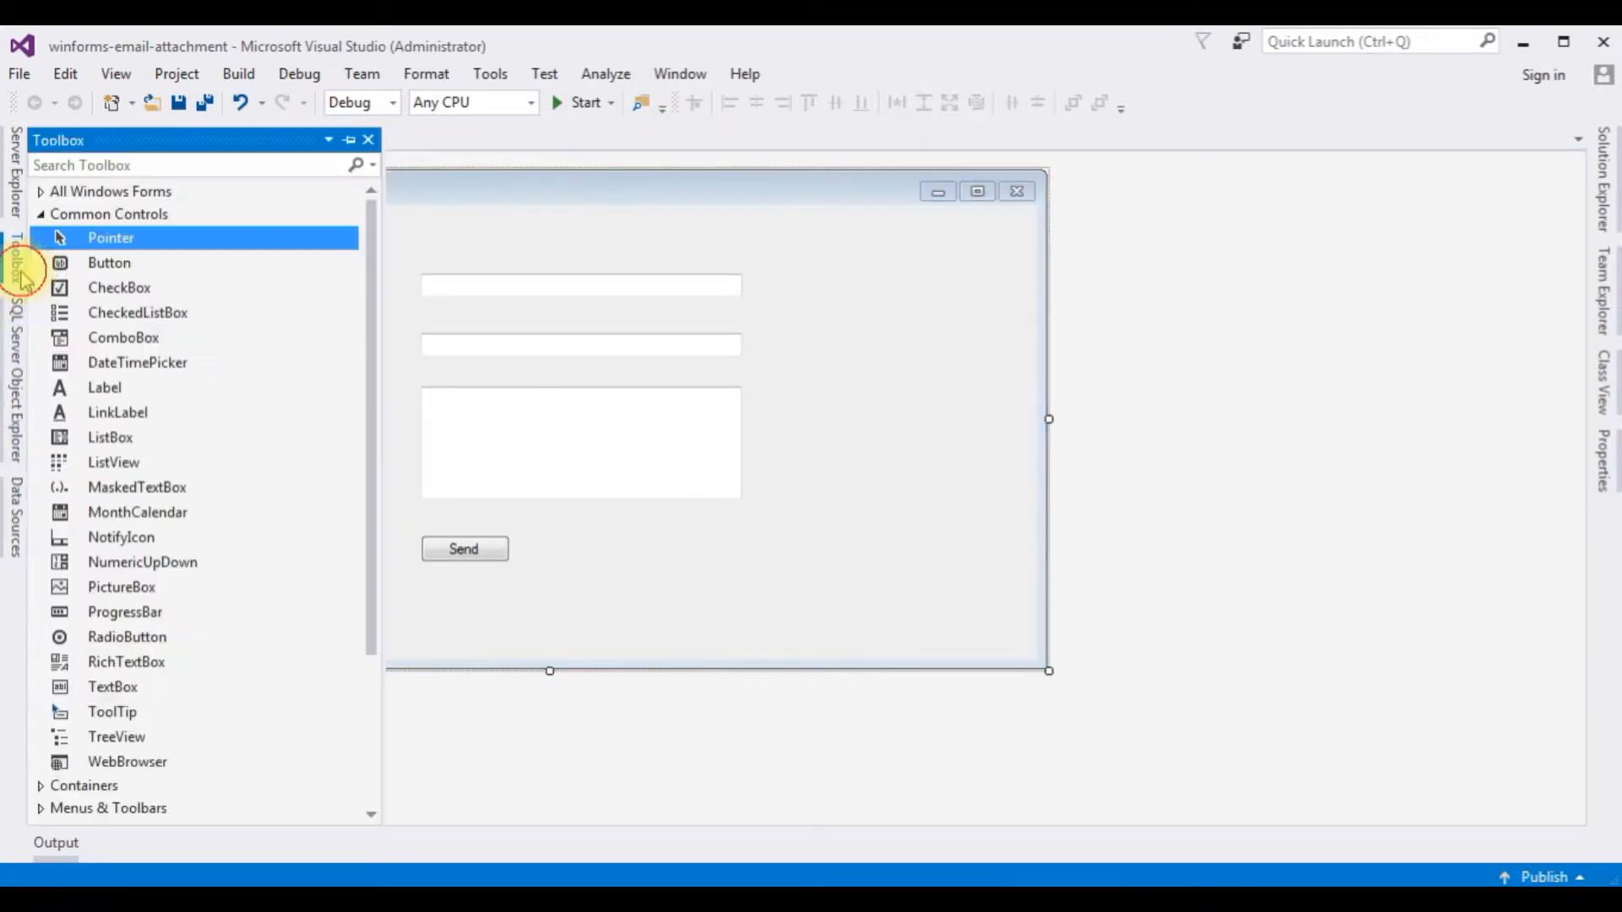
{"action": "mouse_move", "coordinate": [135, 512]}
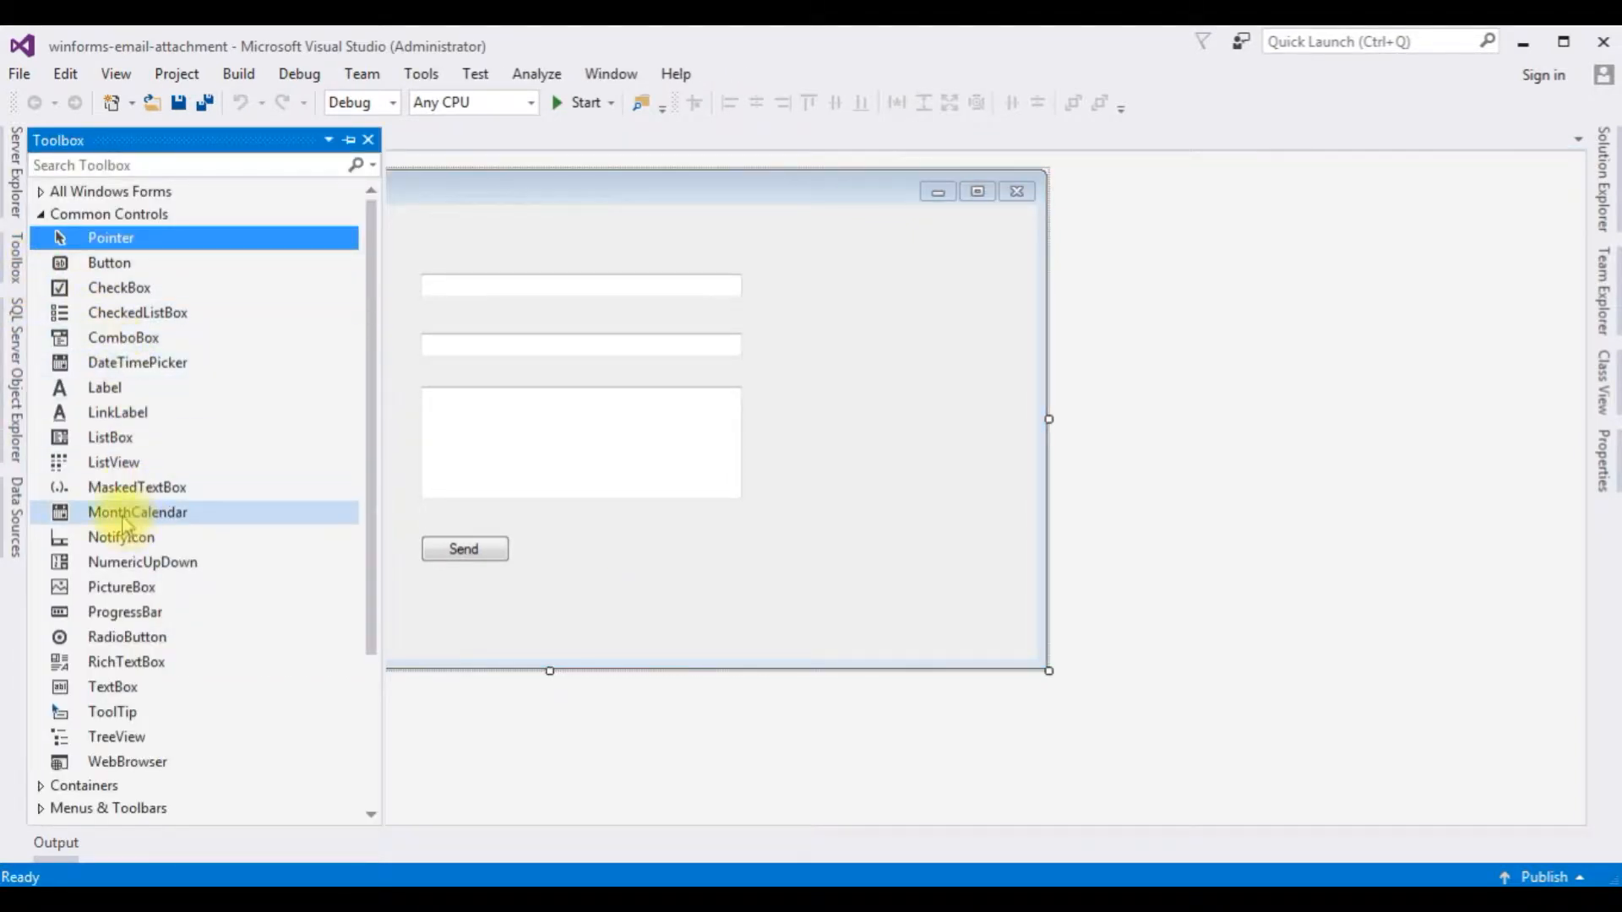
{"action": "mouse_move", "coordinate": [117, 411]}
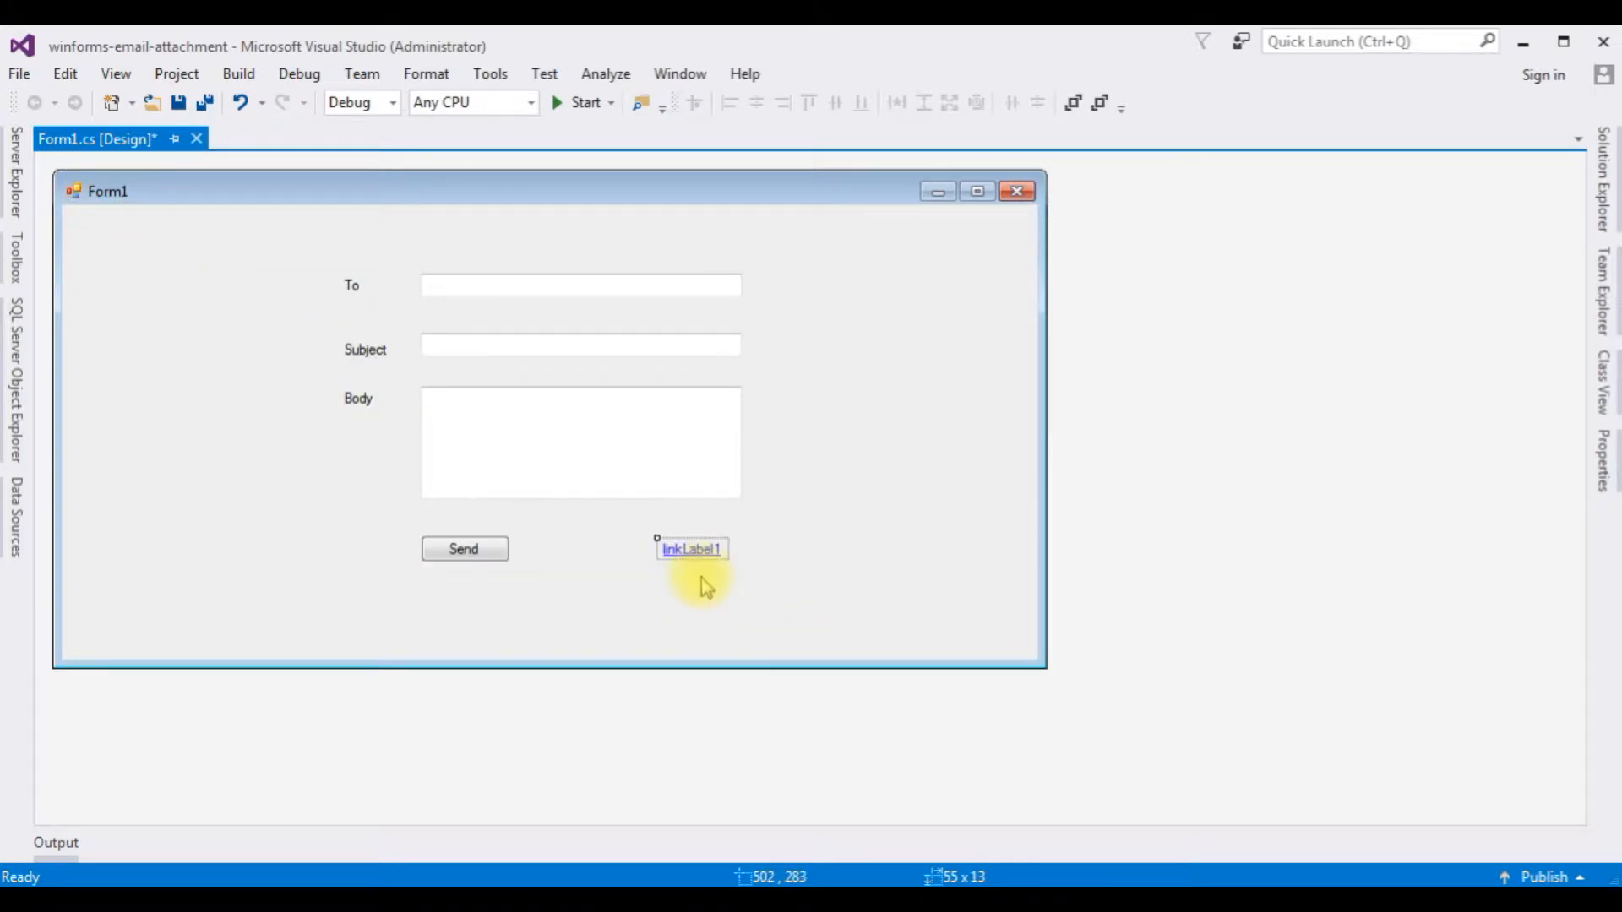
{"action": "left_click", "coordinate": [691, 548]}
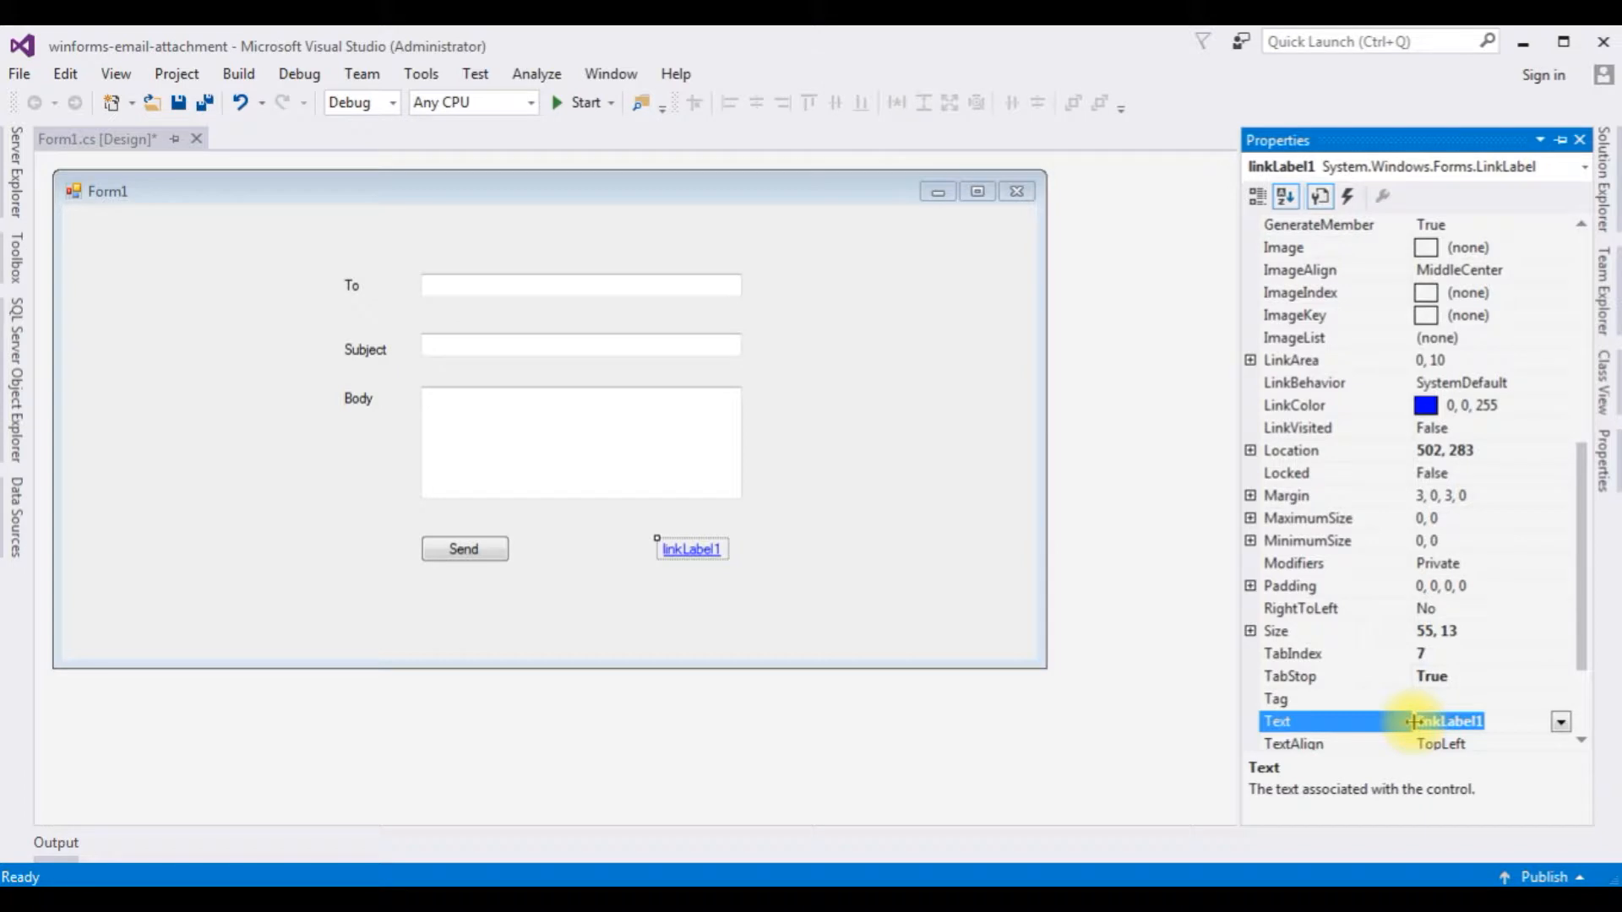
{"action": "type", "text": "Attac"}
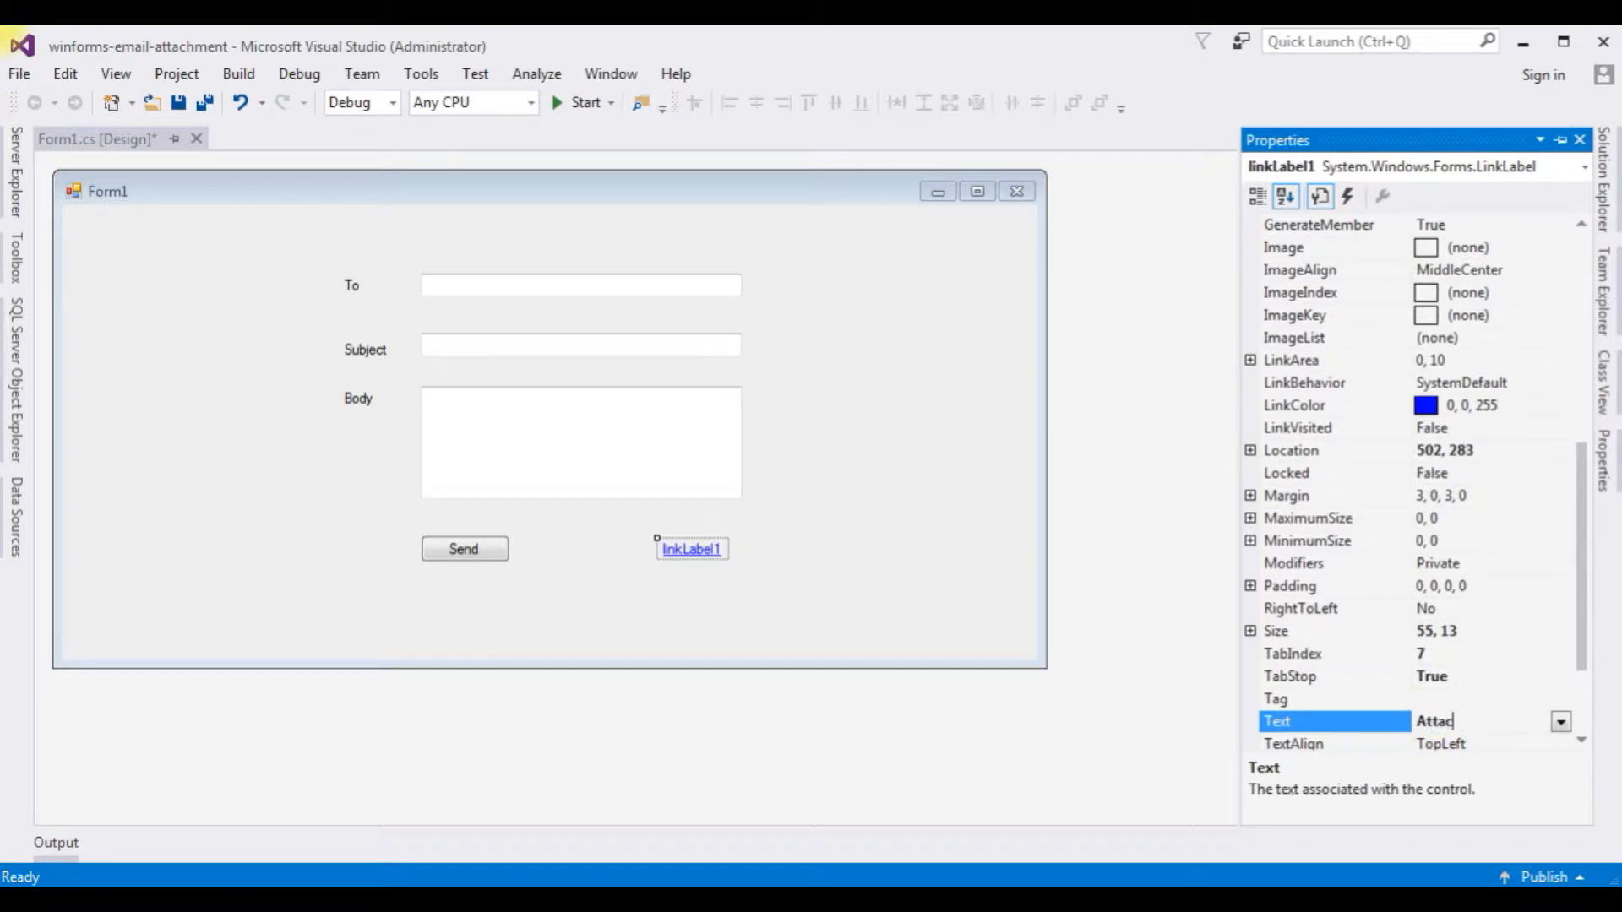
{"action": "type", "text": "Attachment"}
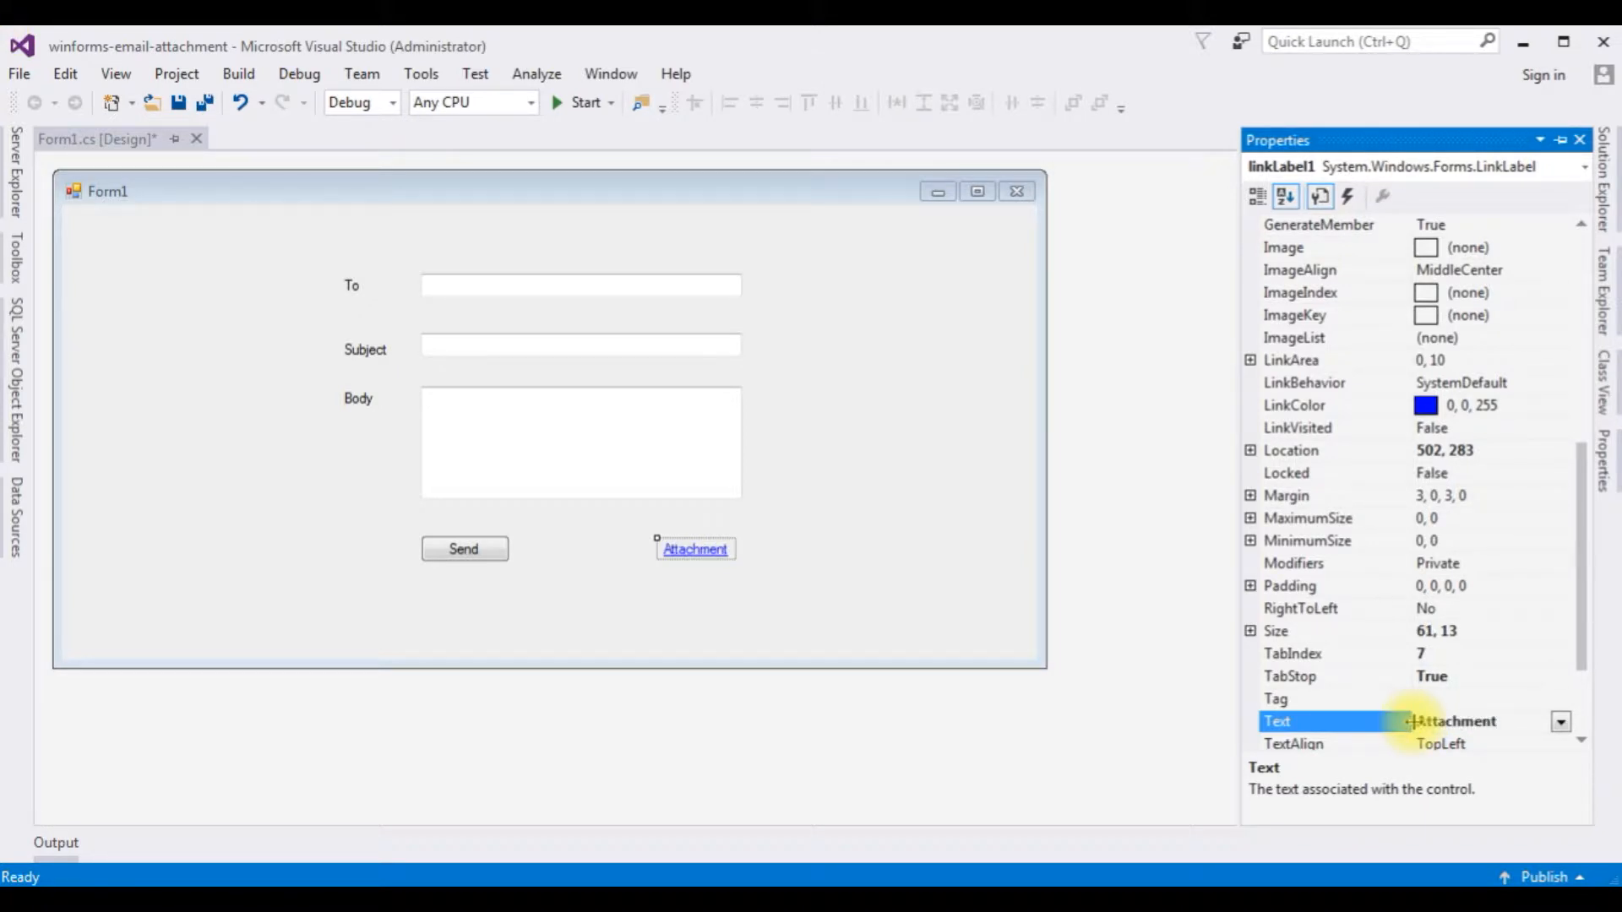
{"action": "left_click", "coordinate": [692, 595]}
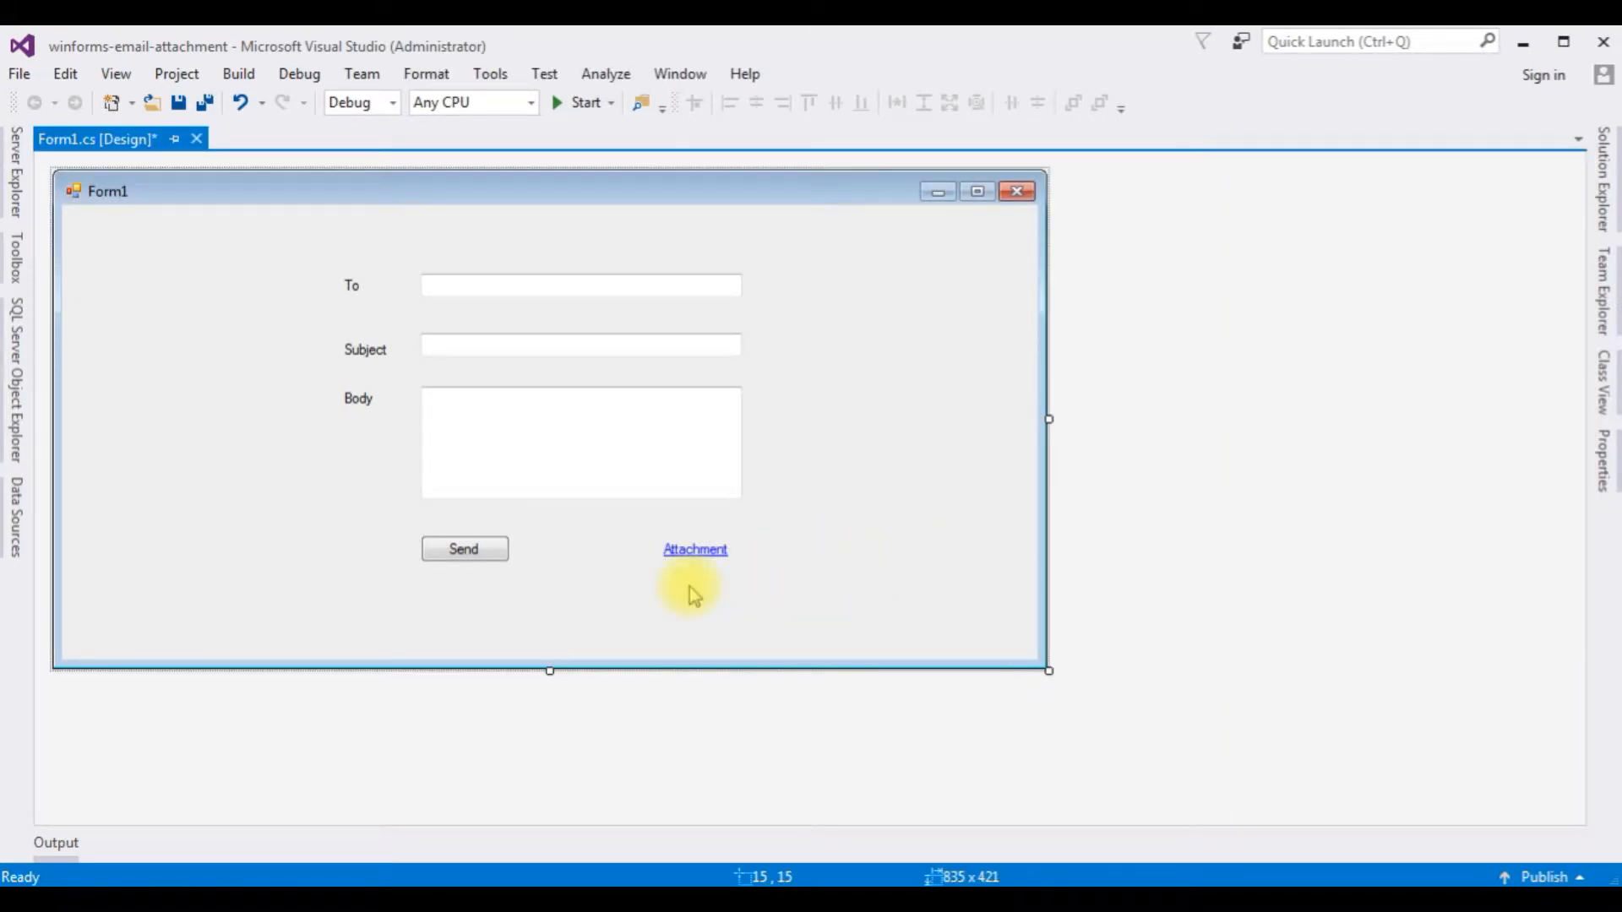
{"action": "mouse_move", "coordinate": [419, 474]}
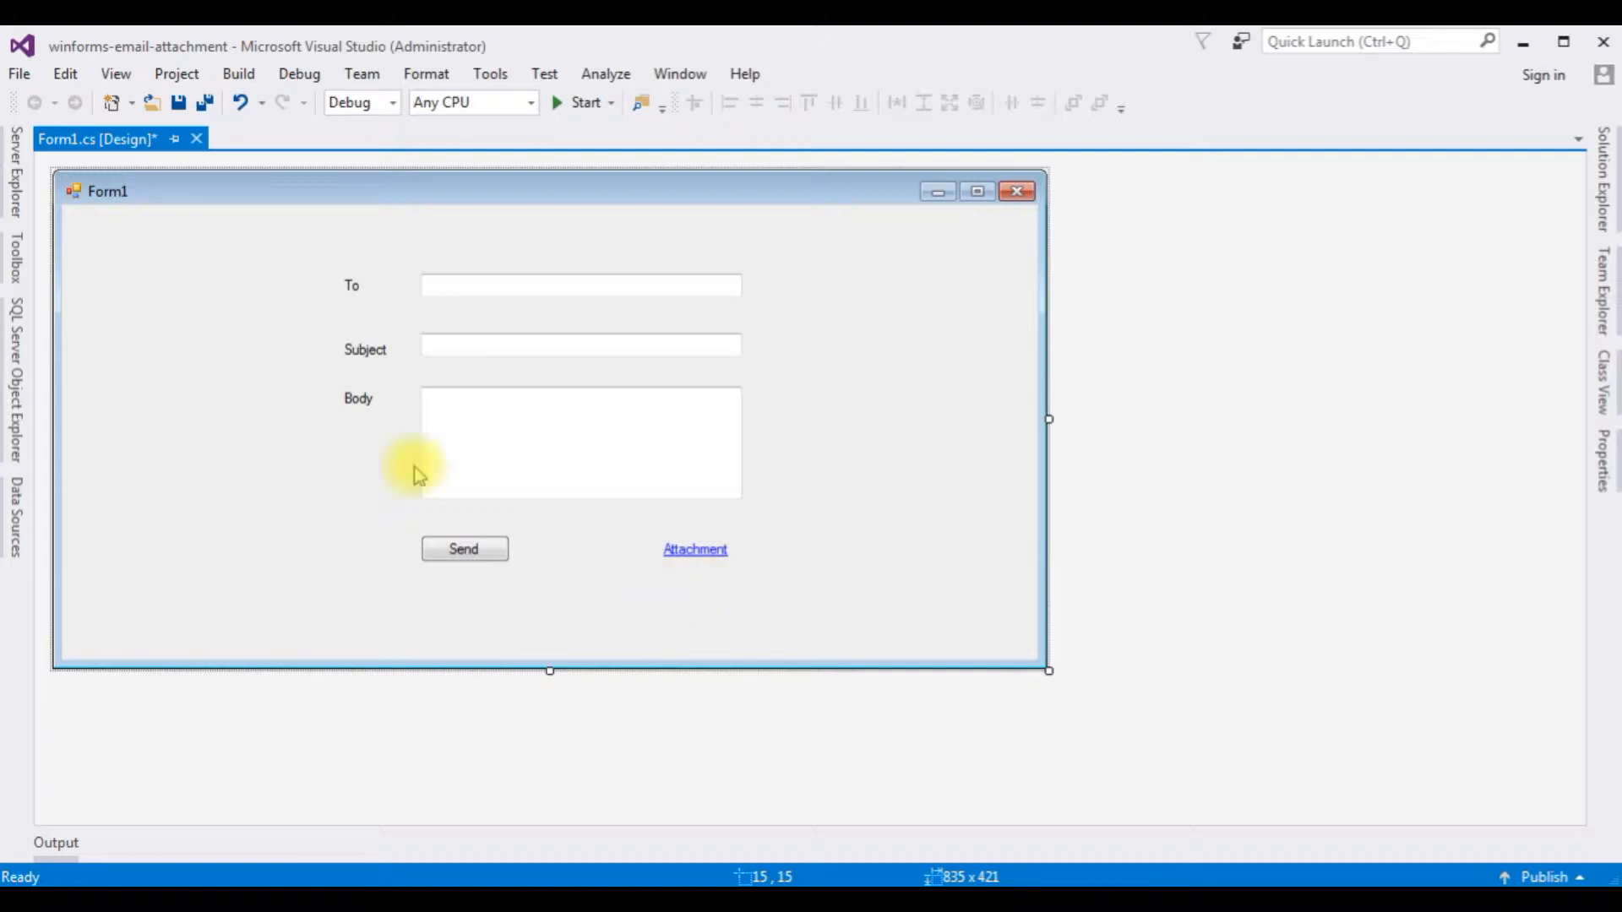
Place a new label on the form below the Send button
{"action": "left_click", "coordinate": [14, 267]}
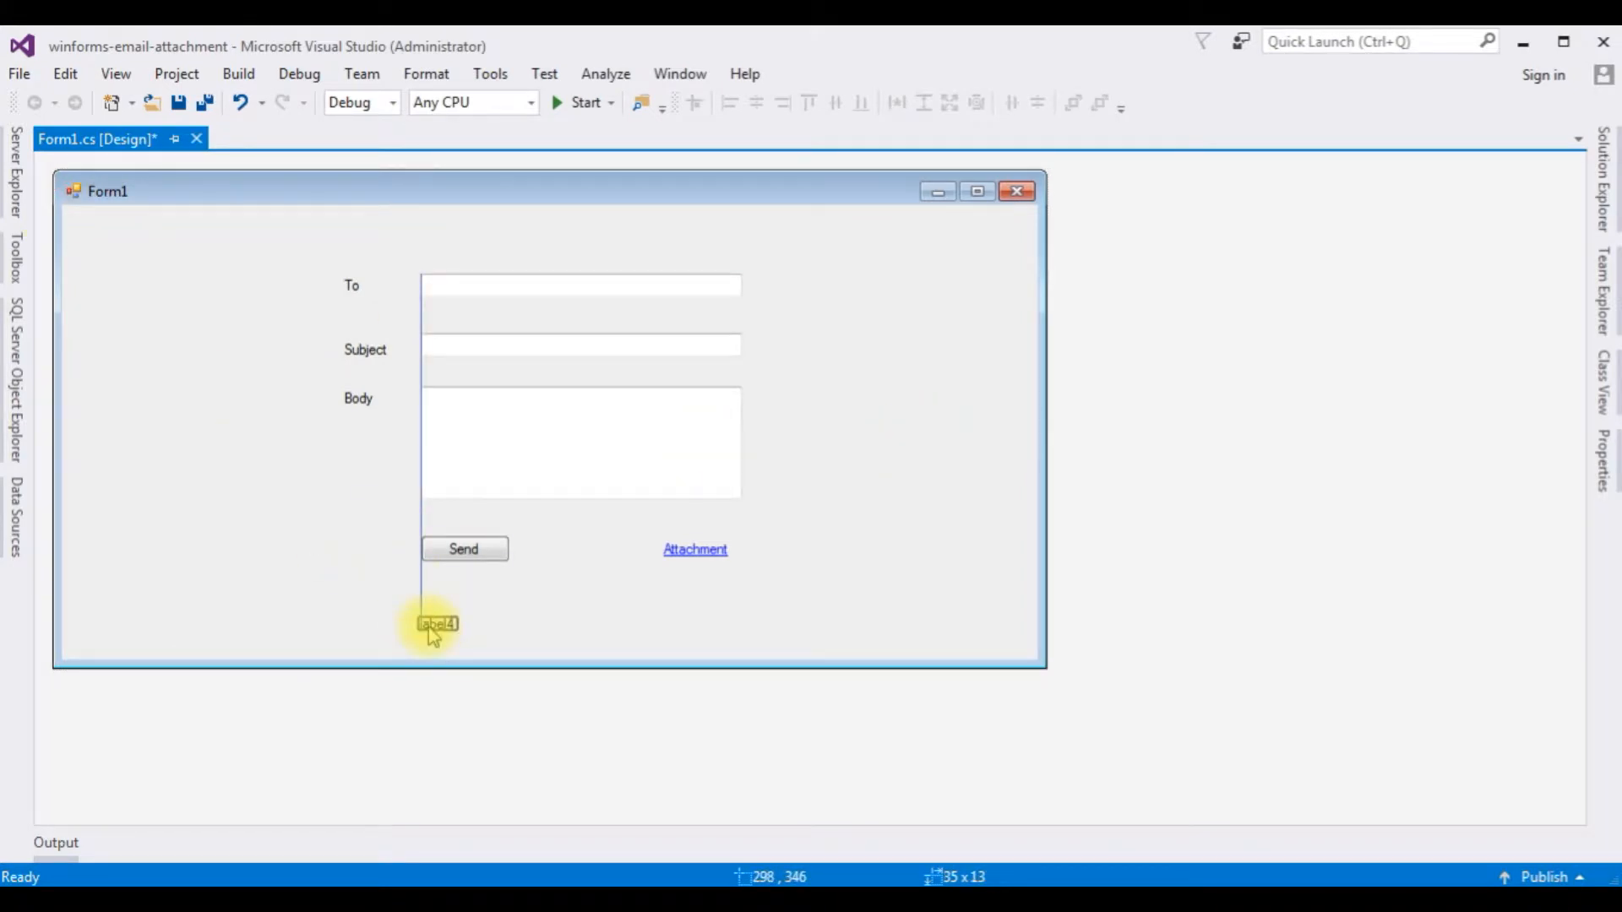
{"action": "left_click", "coordinate": [436, 623]}
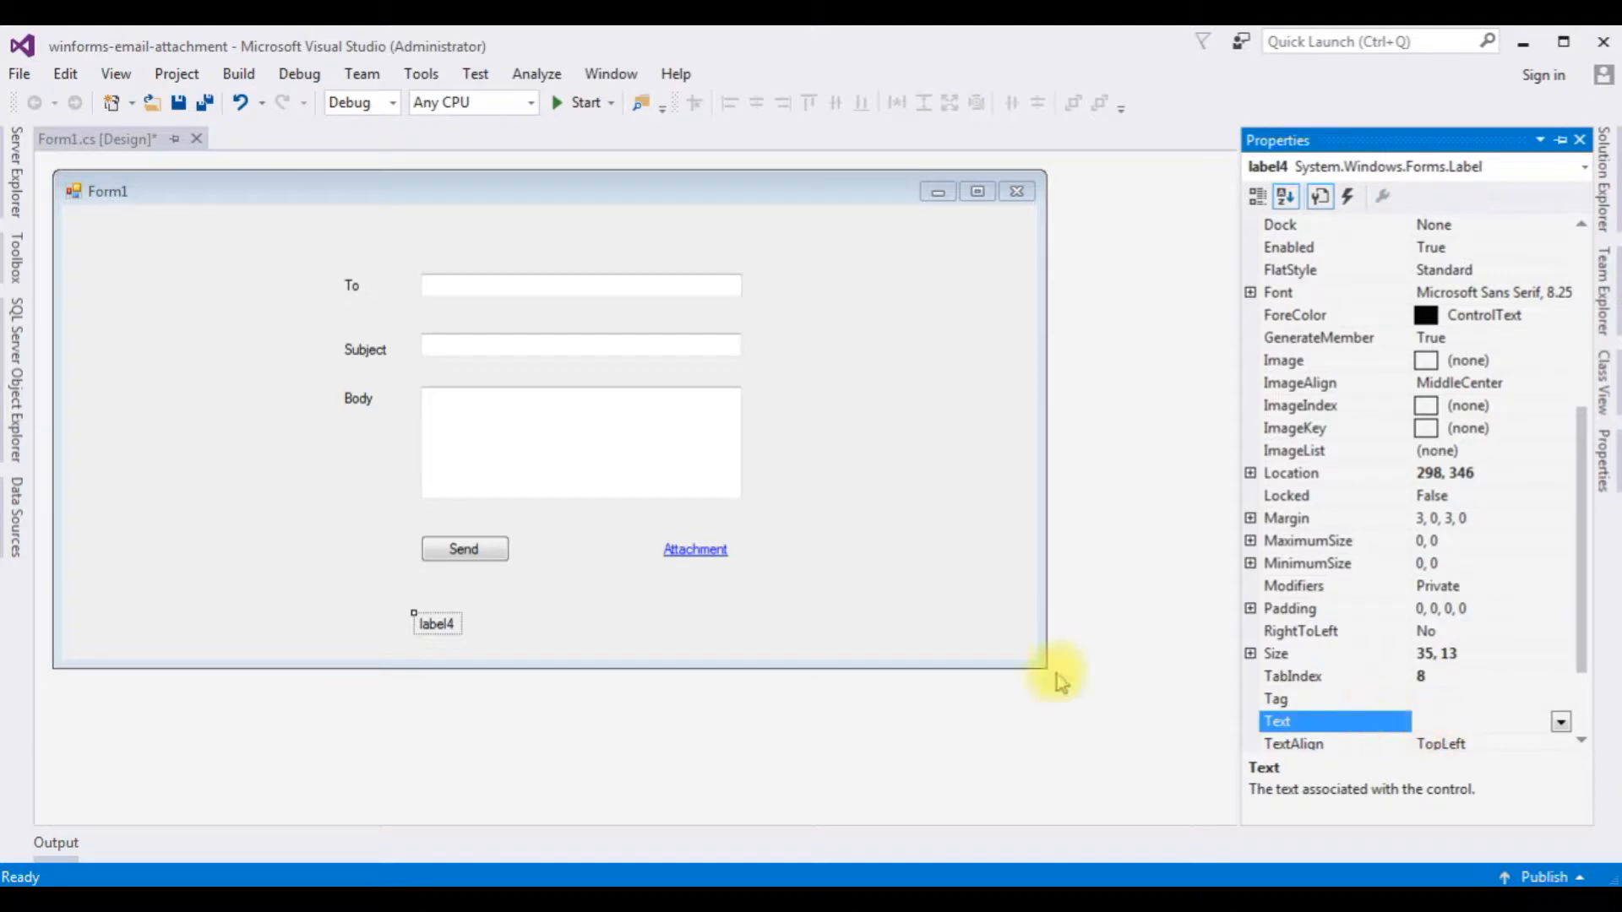
{"action": "left_click", "coordinate": [585, 254]}
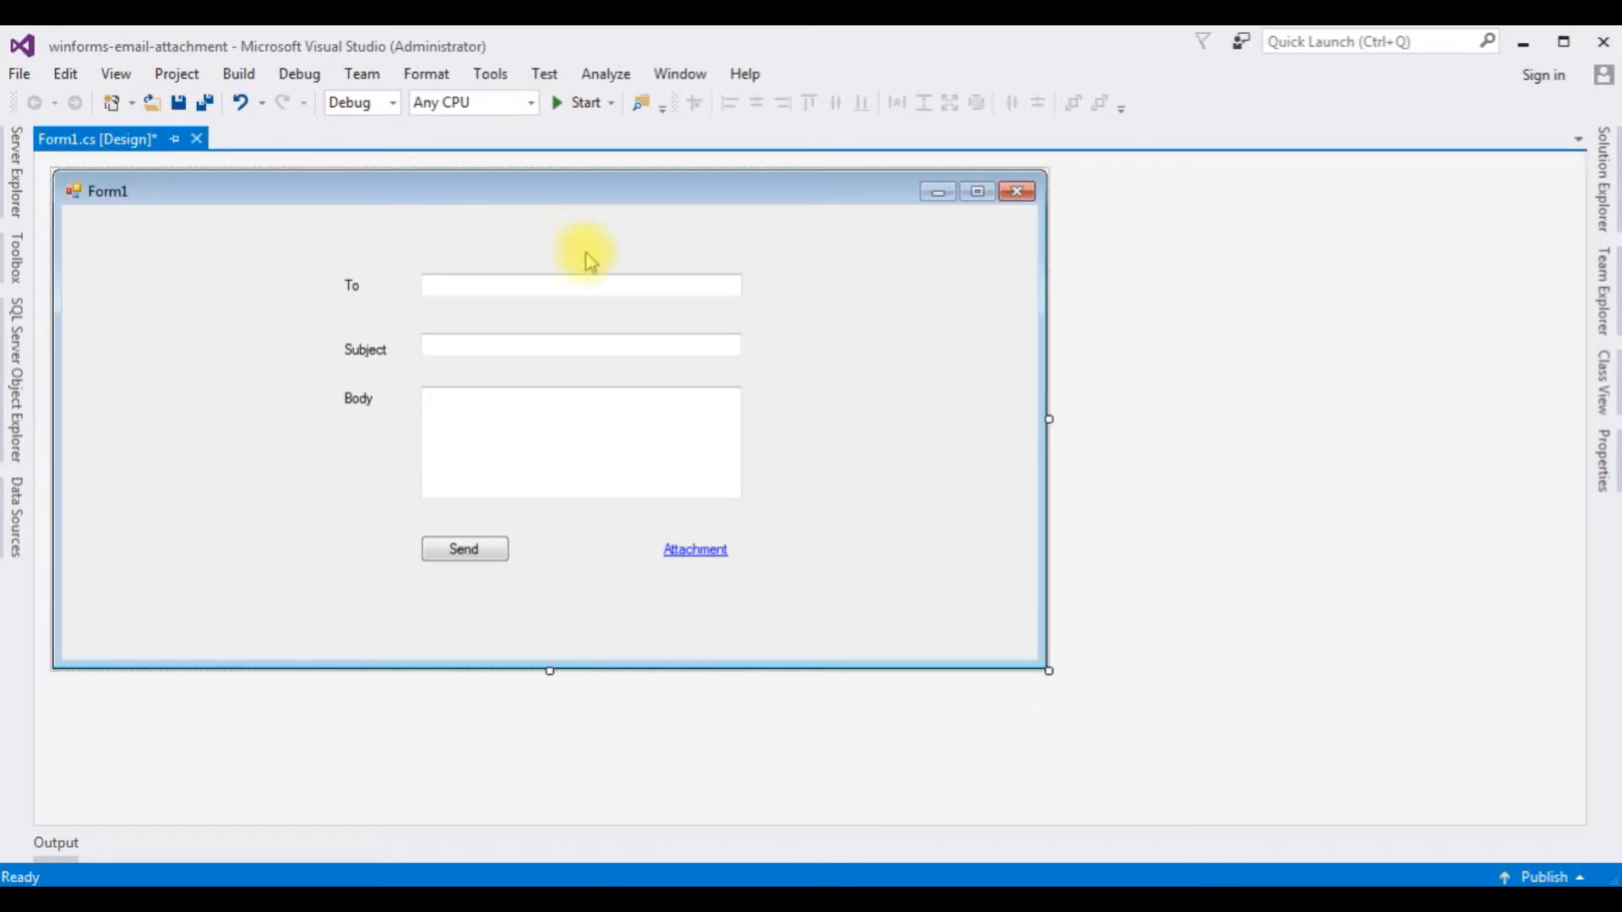
{"action": "mouse_move", "coordinate": [668, 340]}
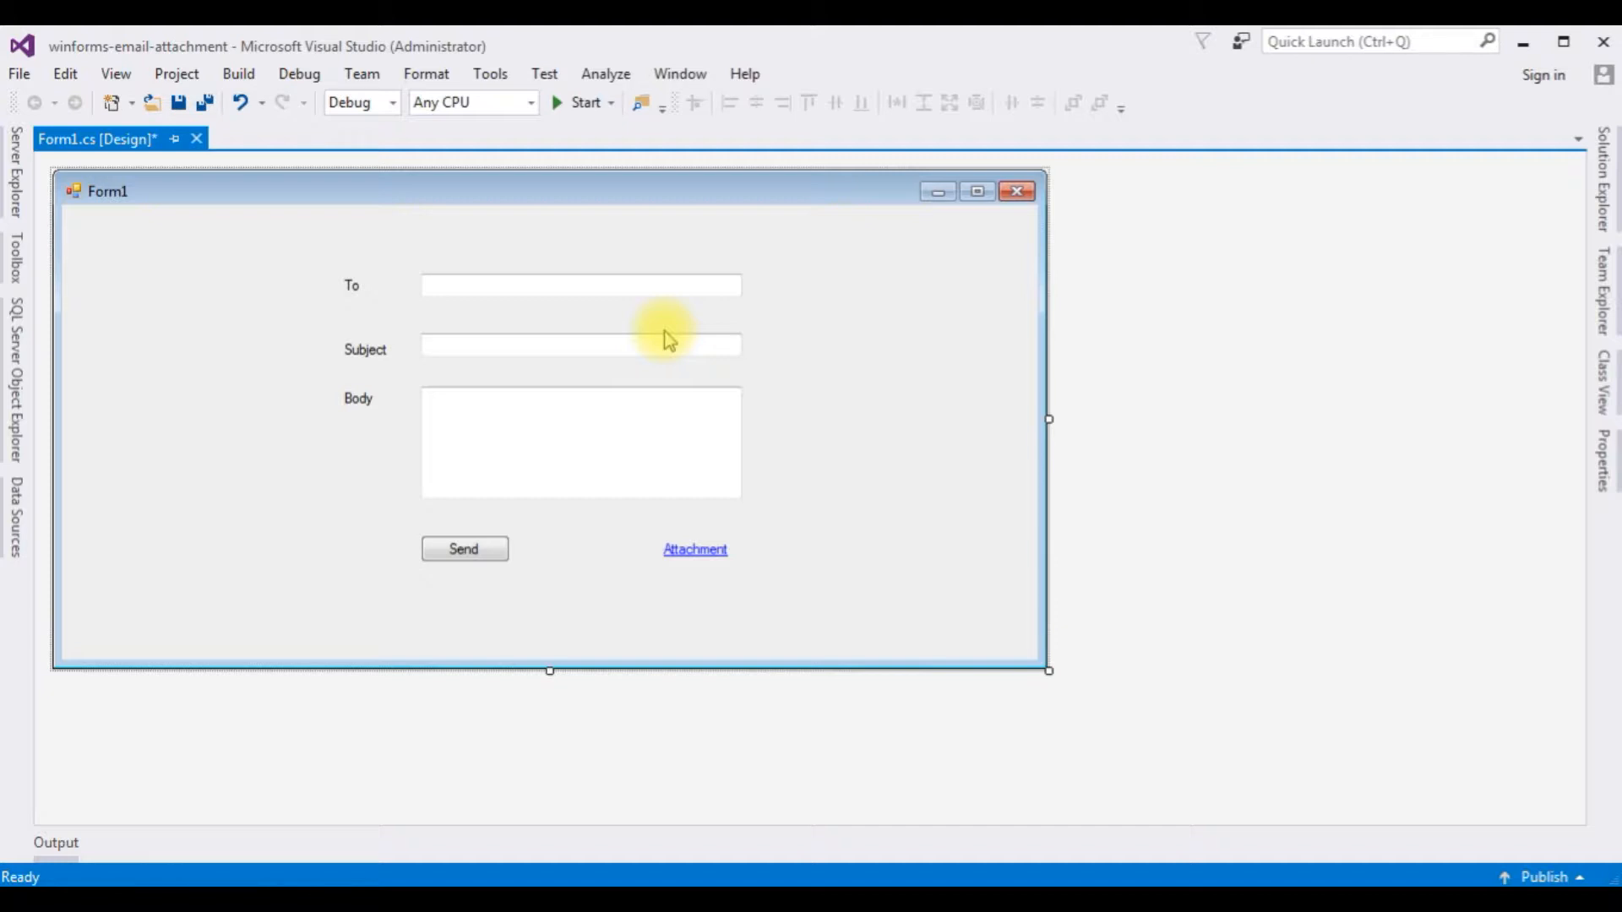
In the Toolbox, collapse Common Controls and expand Dialogs for OpenFileDialog
{"action": "left_click", "coordinate": [11, 264]}
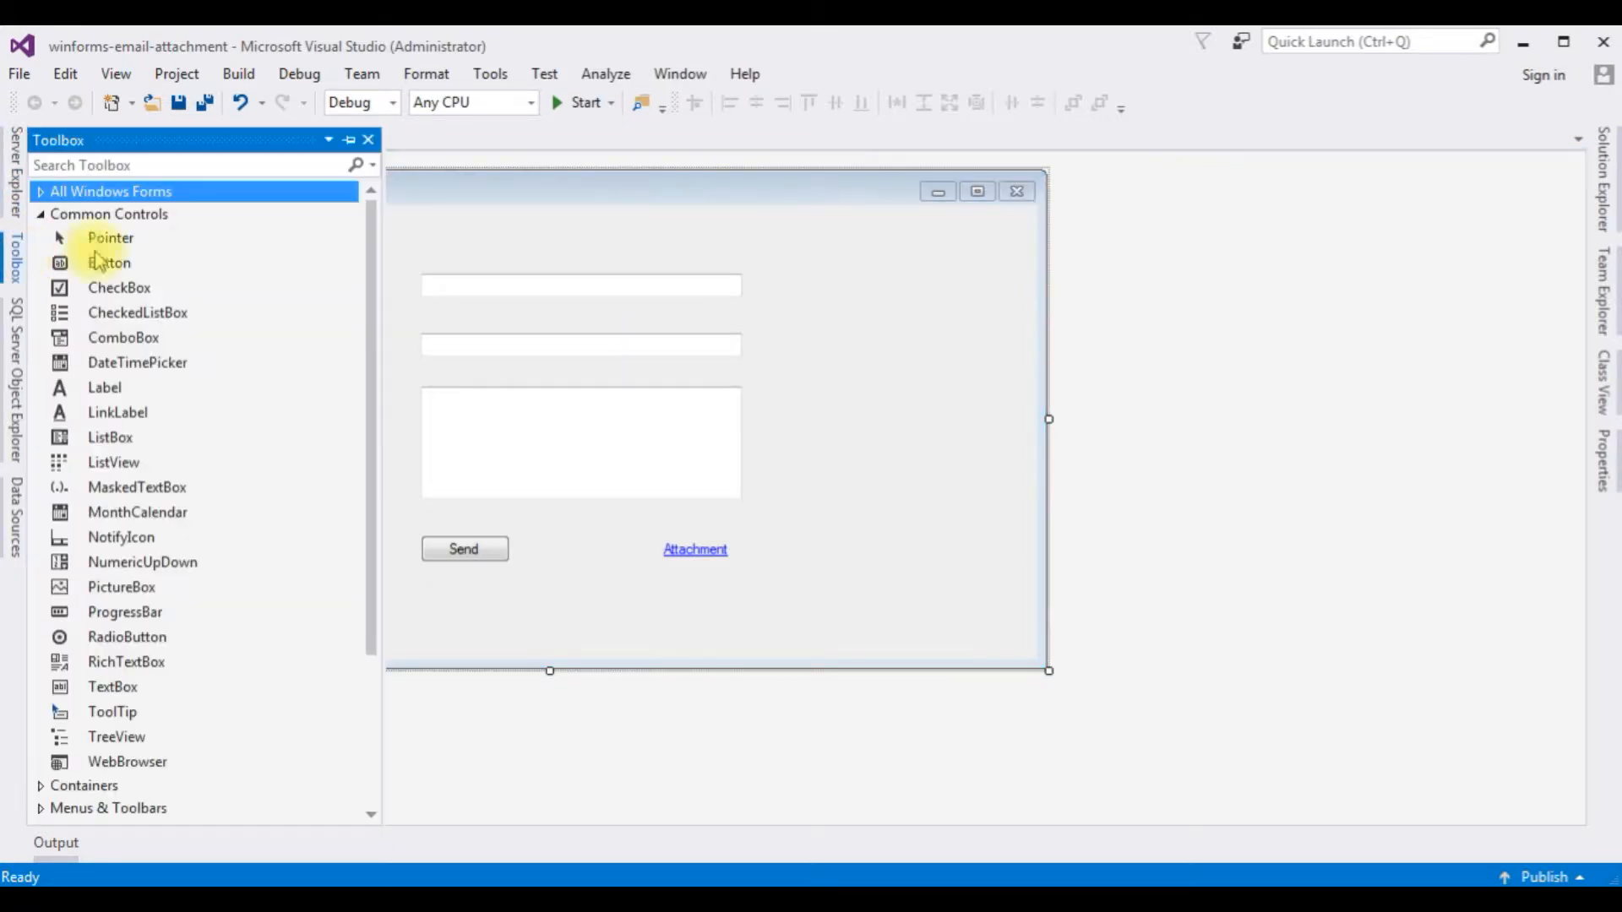
{"action": "left_click", "coordinate": [109, 214]}
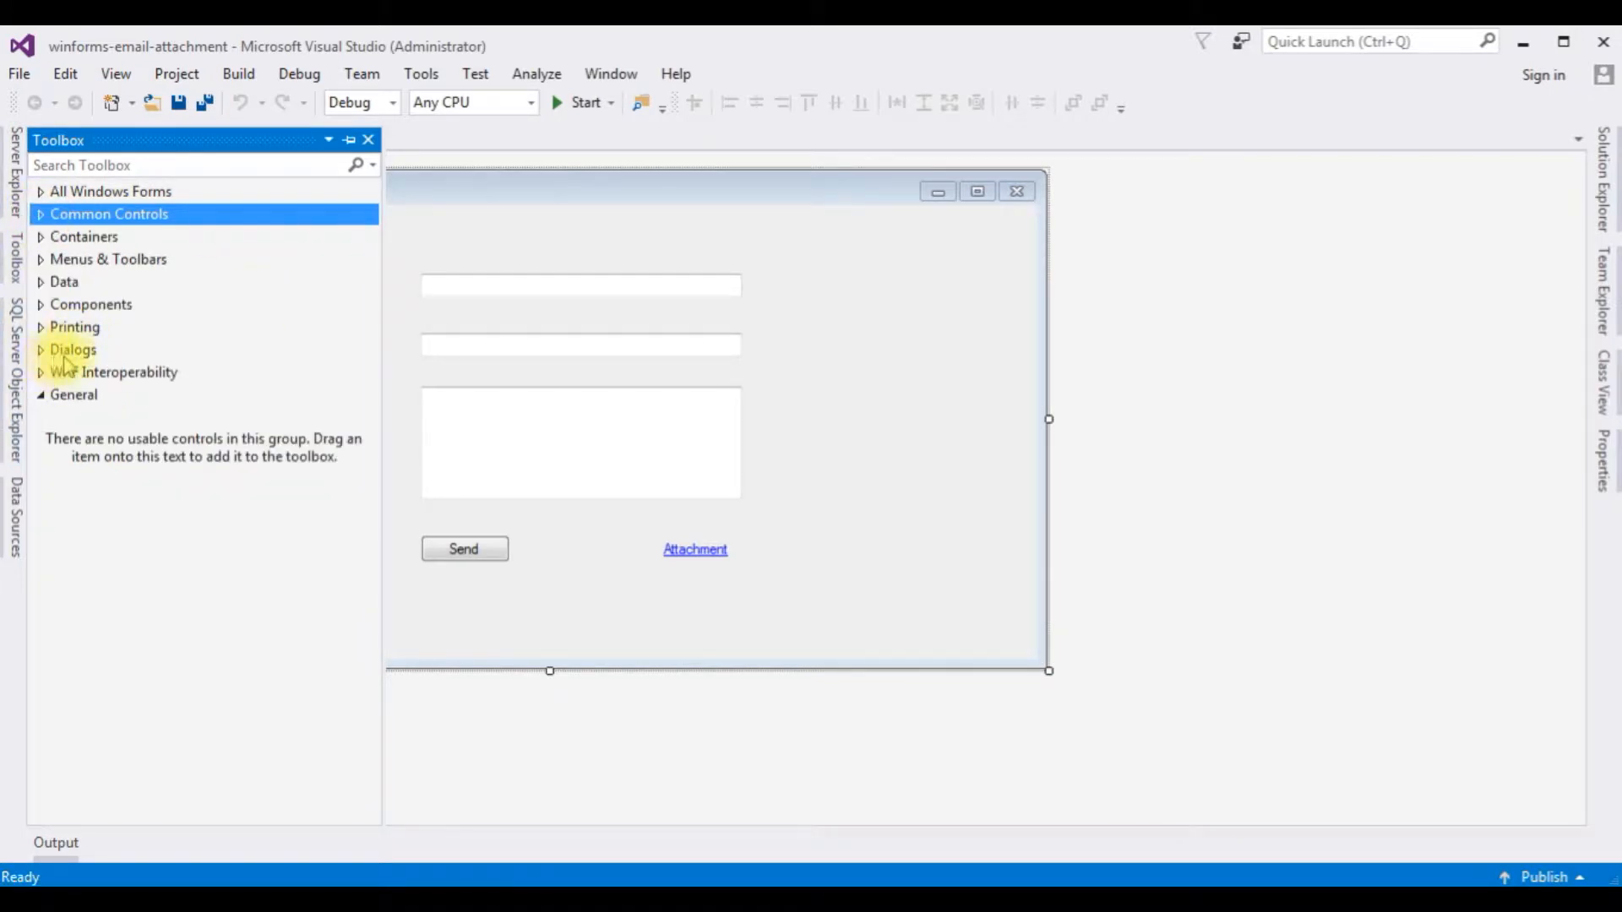
{"action": "left_click", "coordinate": [73, 350]}
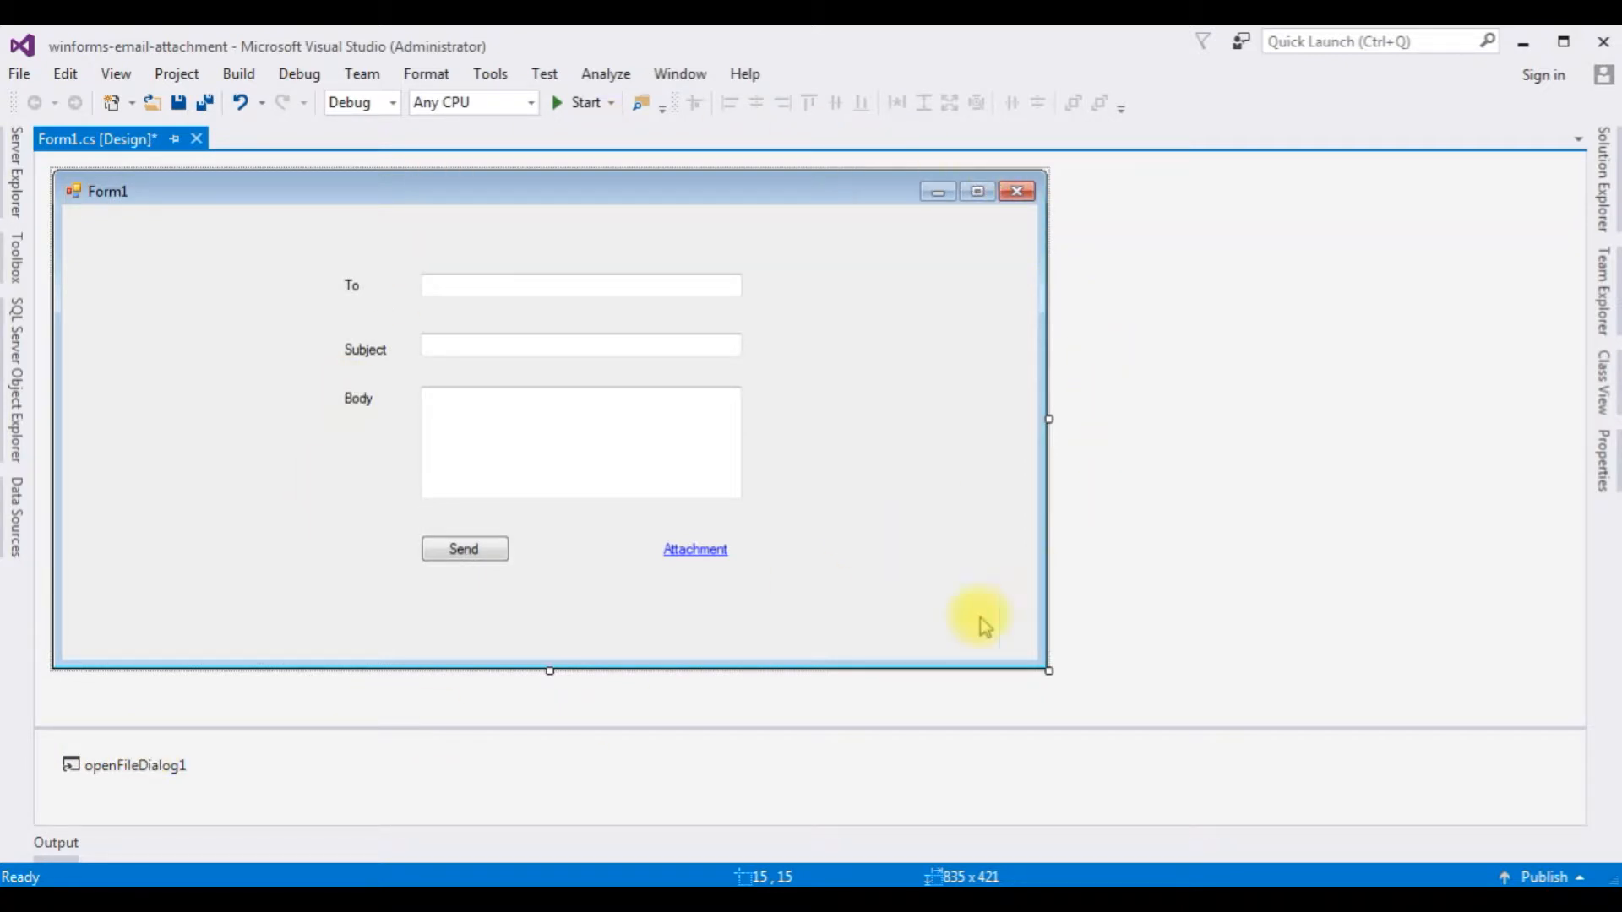
{"action": "mouse_move", "coordinate": [773, 621]}
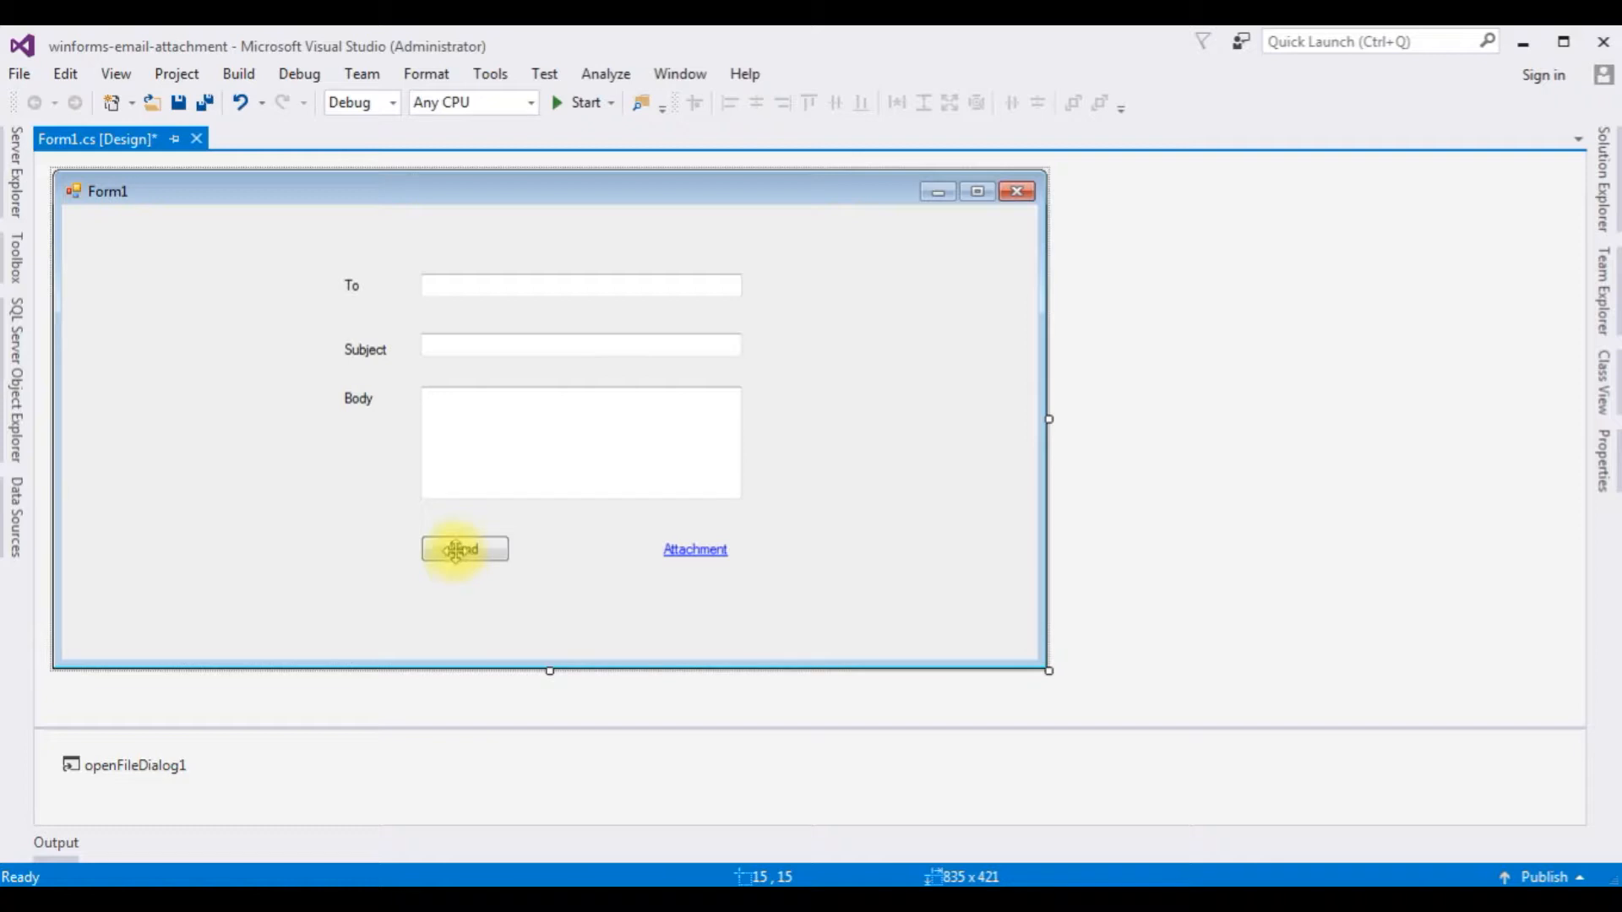
Open the Send handler and add using System.Net, System.Net.Mail and System.IO
{"action": "double_click", "coordinate": [463, 549]}
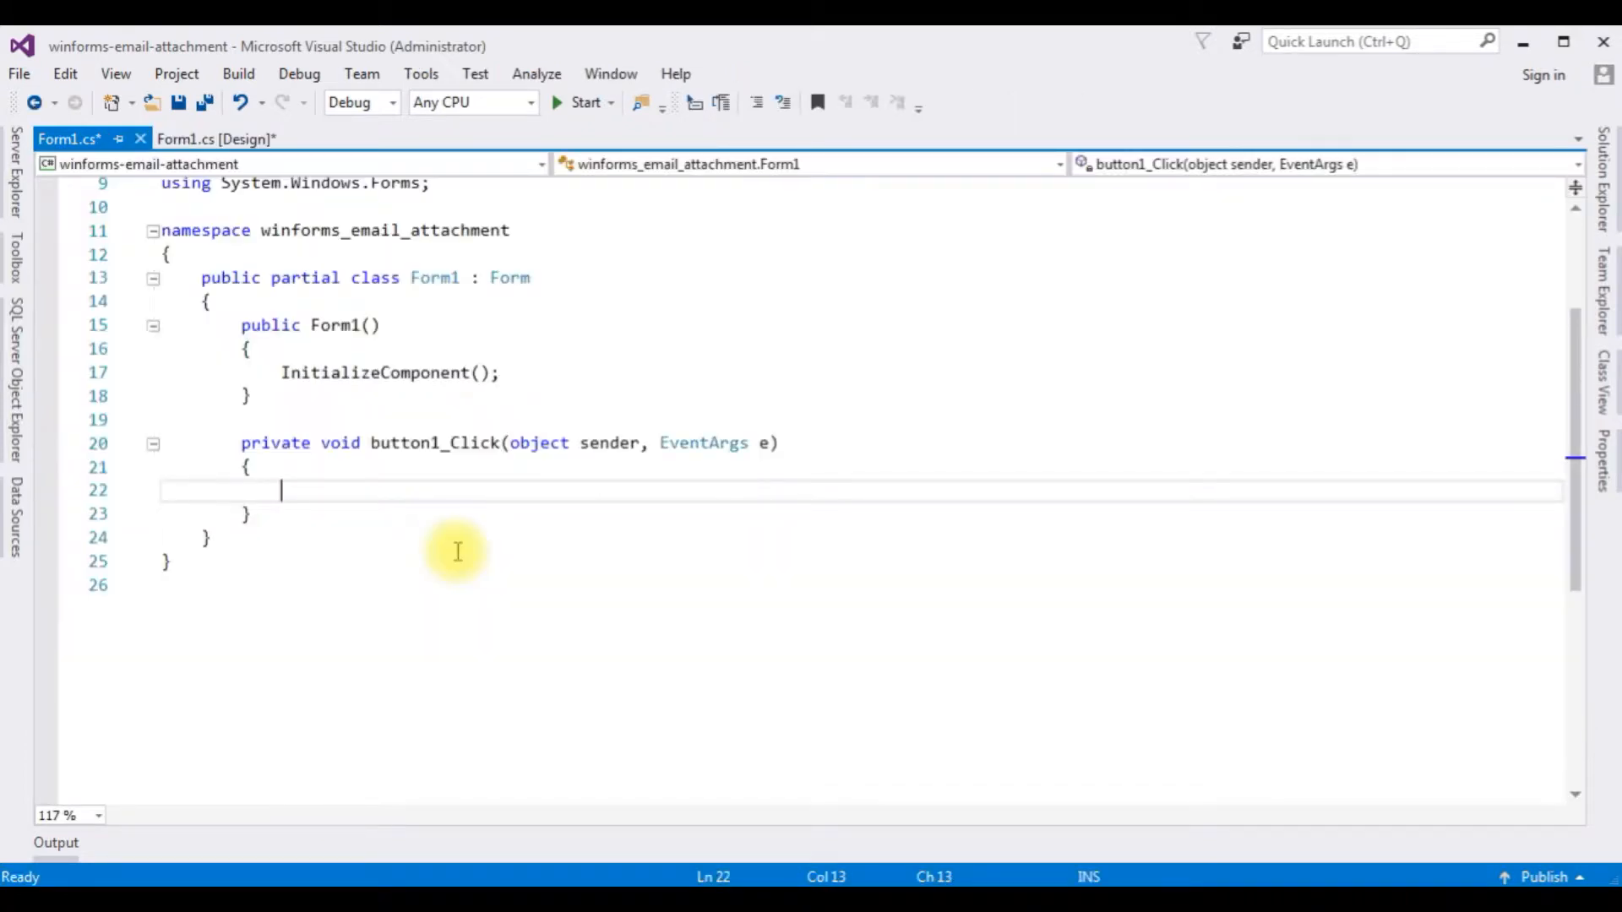
{"action": "mouse_move", "coordinate": [344, 538]}
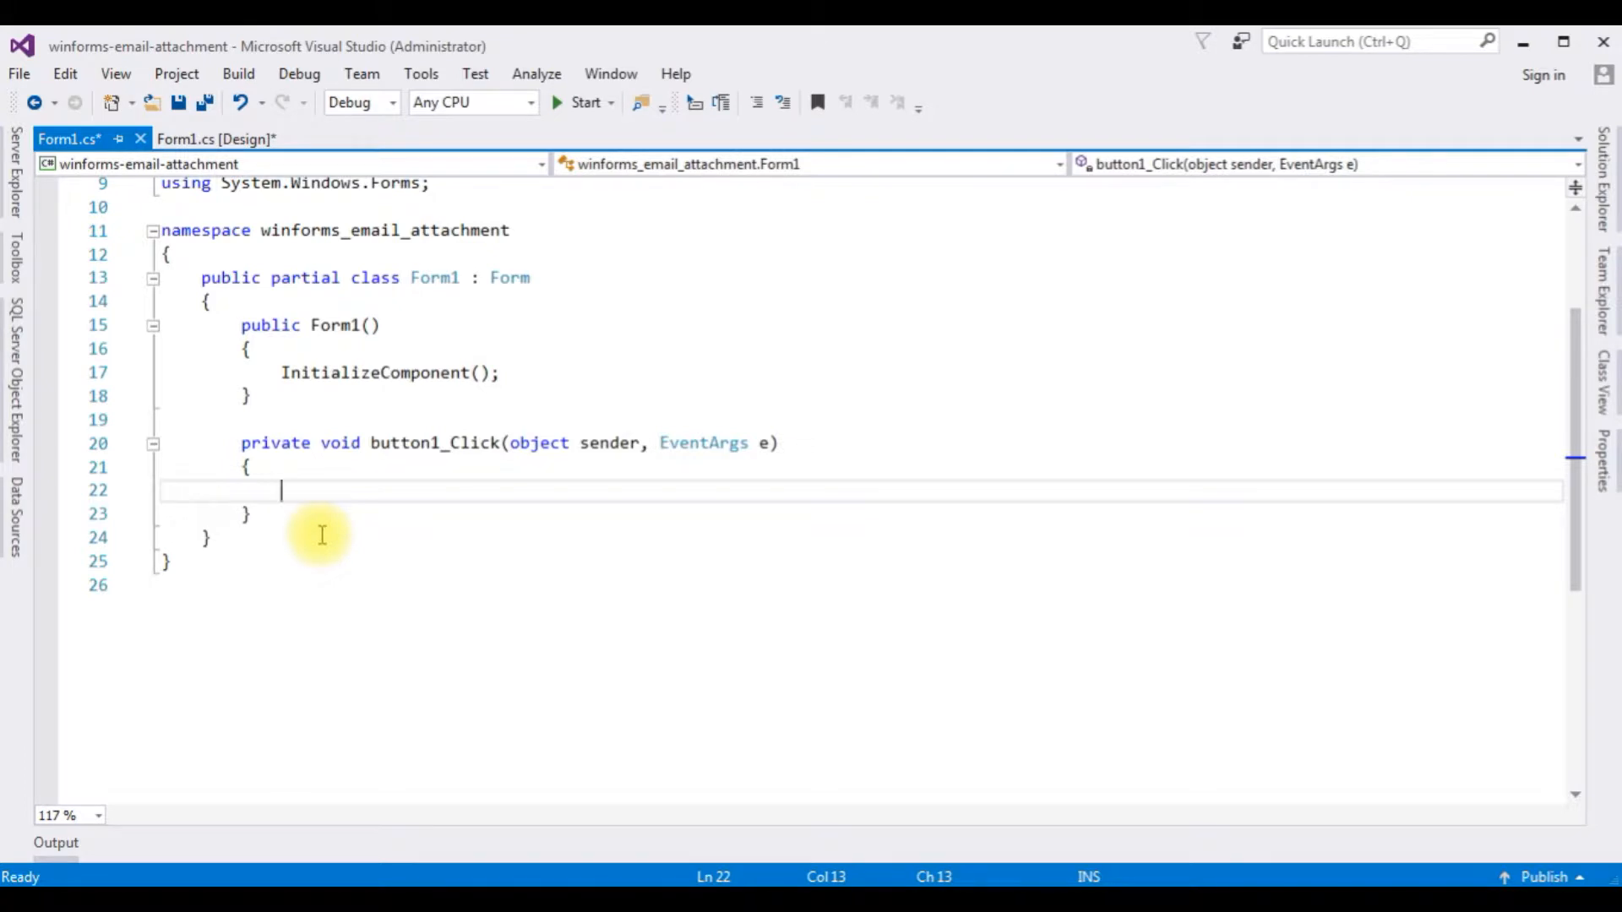
{"action": "scroll", "scroll_direction": "up", "scroll_amount": 3}
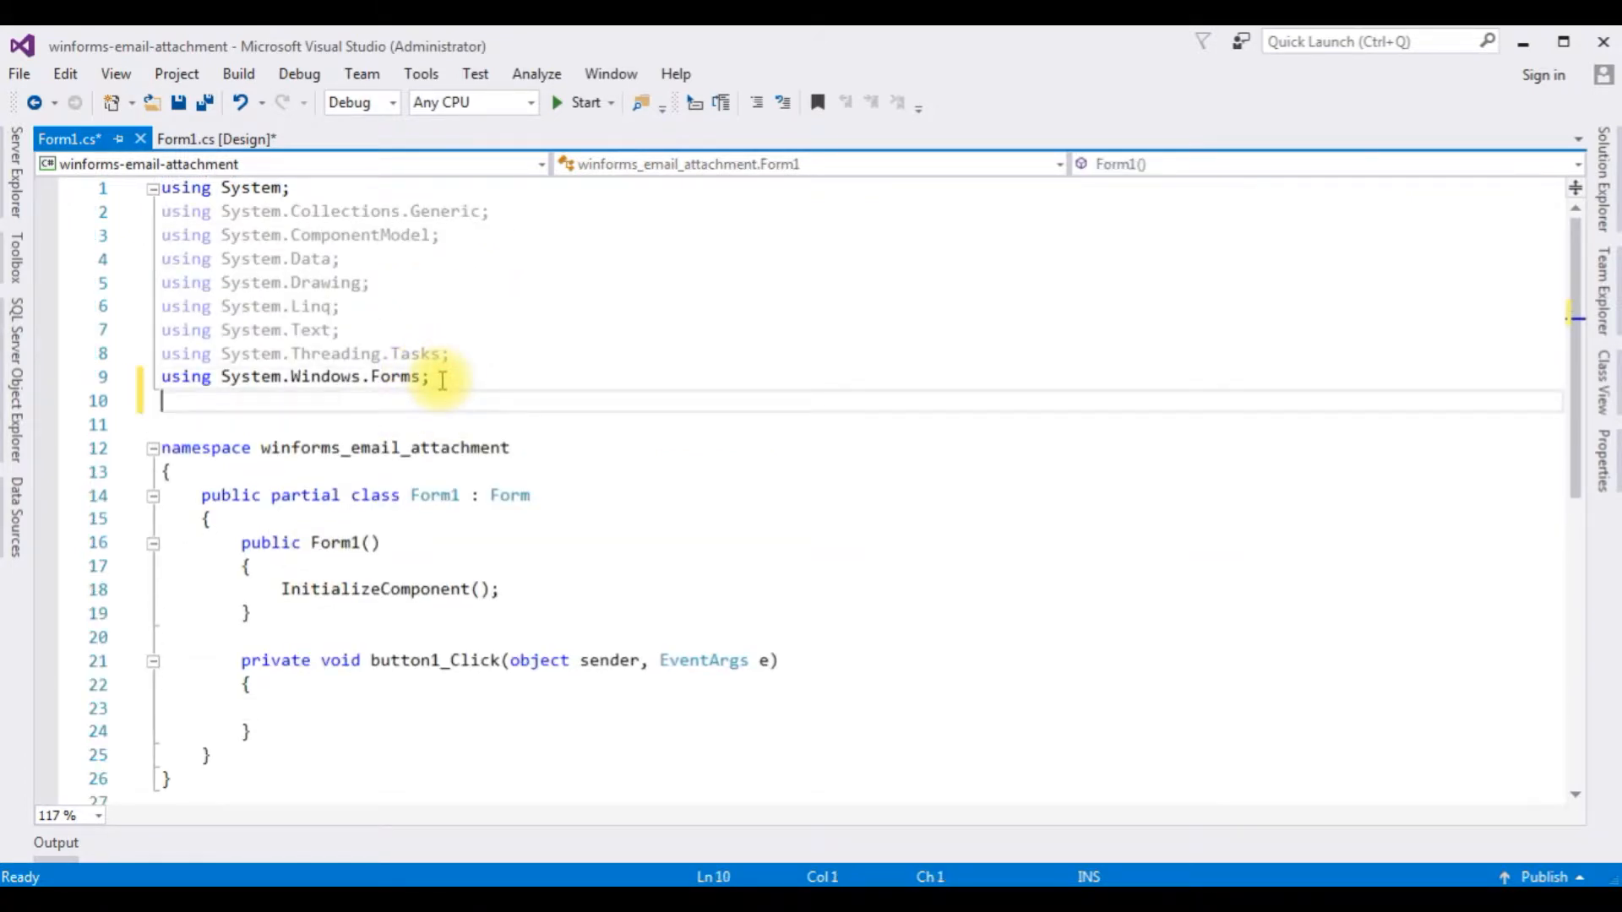
{"action": "type", "text": "using System.Net"}
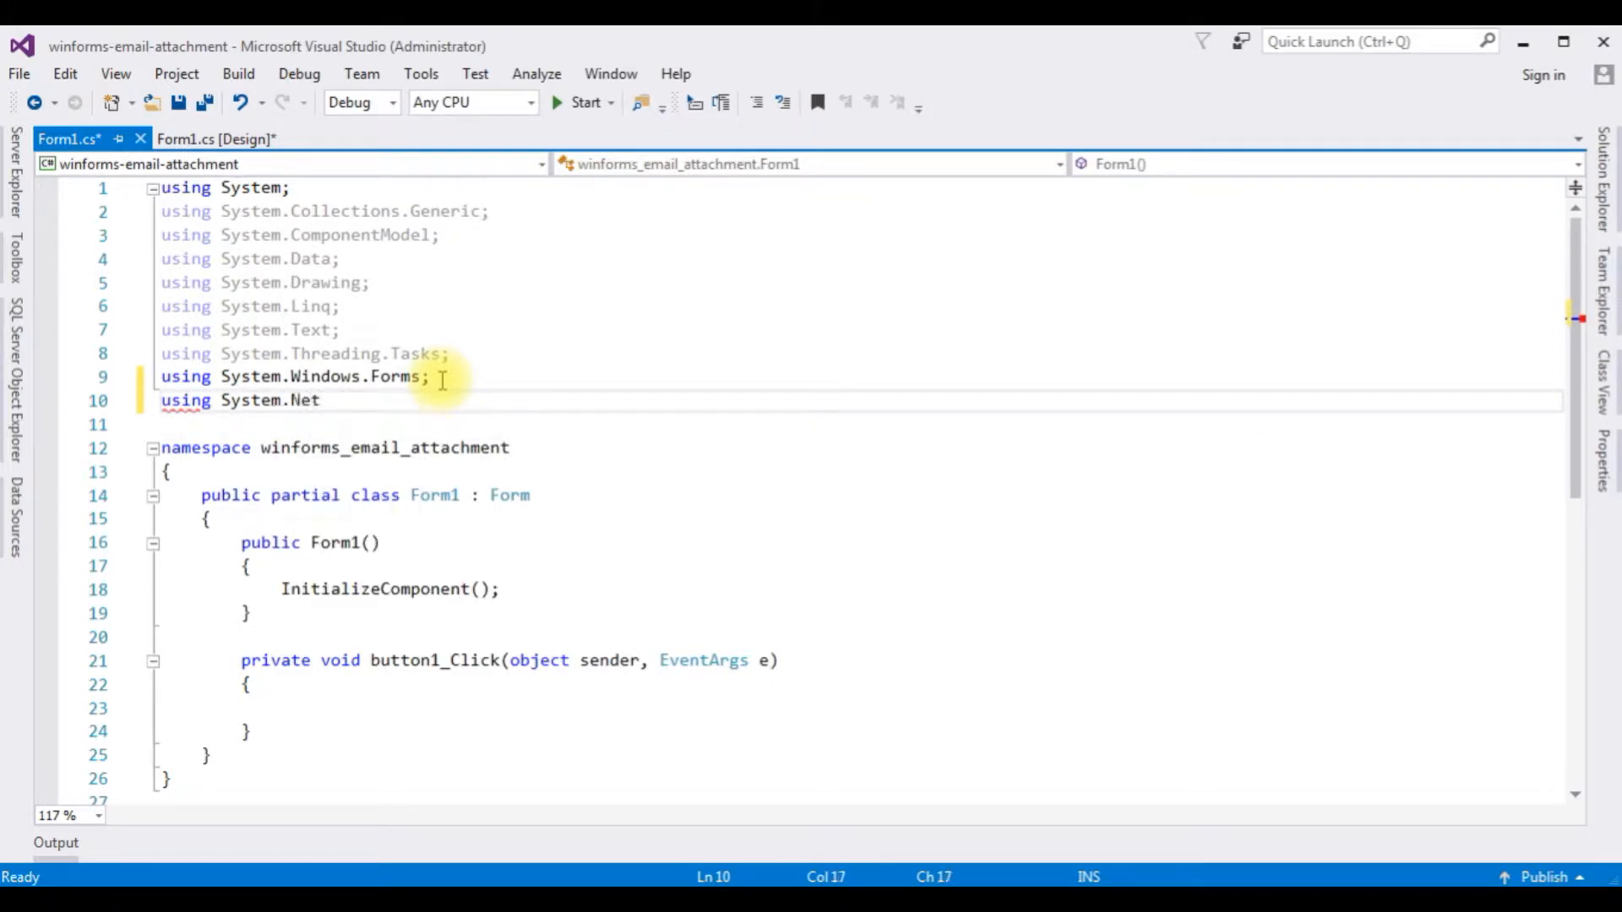
{"action": "type", "text": "us"}
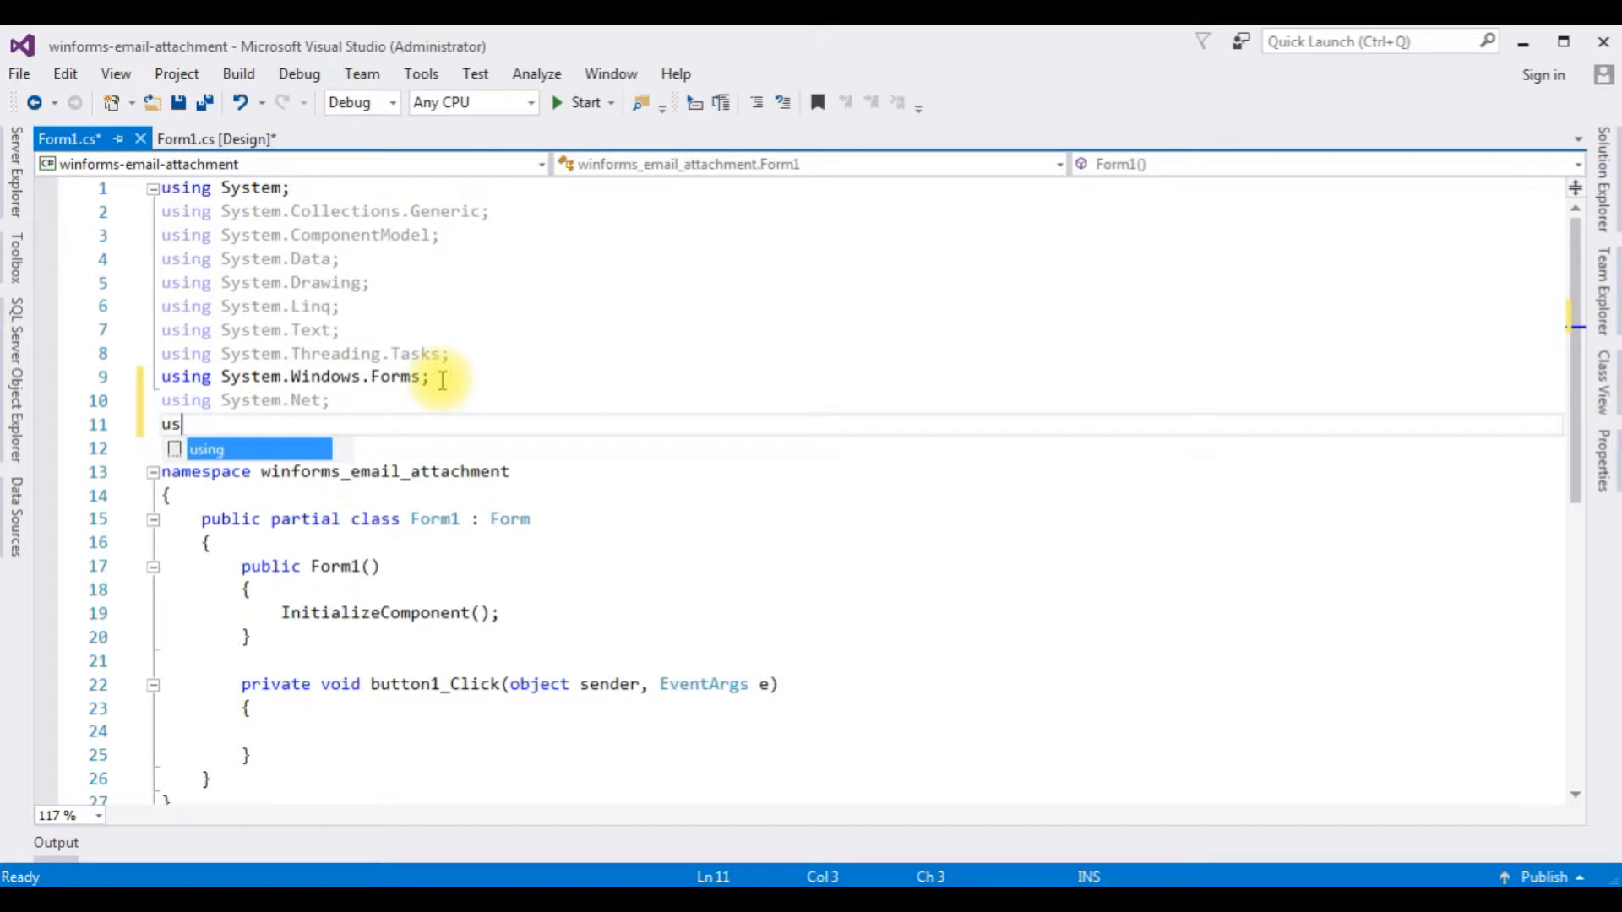
{"action": "type", "text": "ing System.net"}
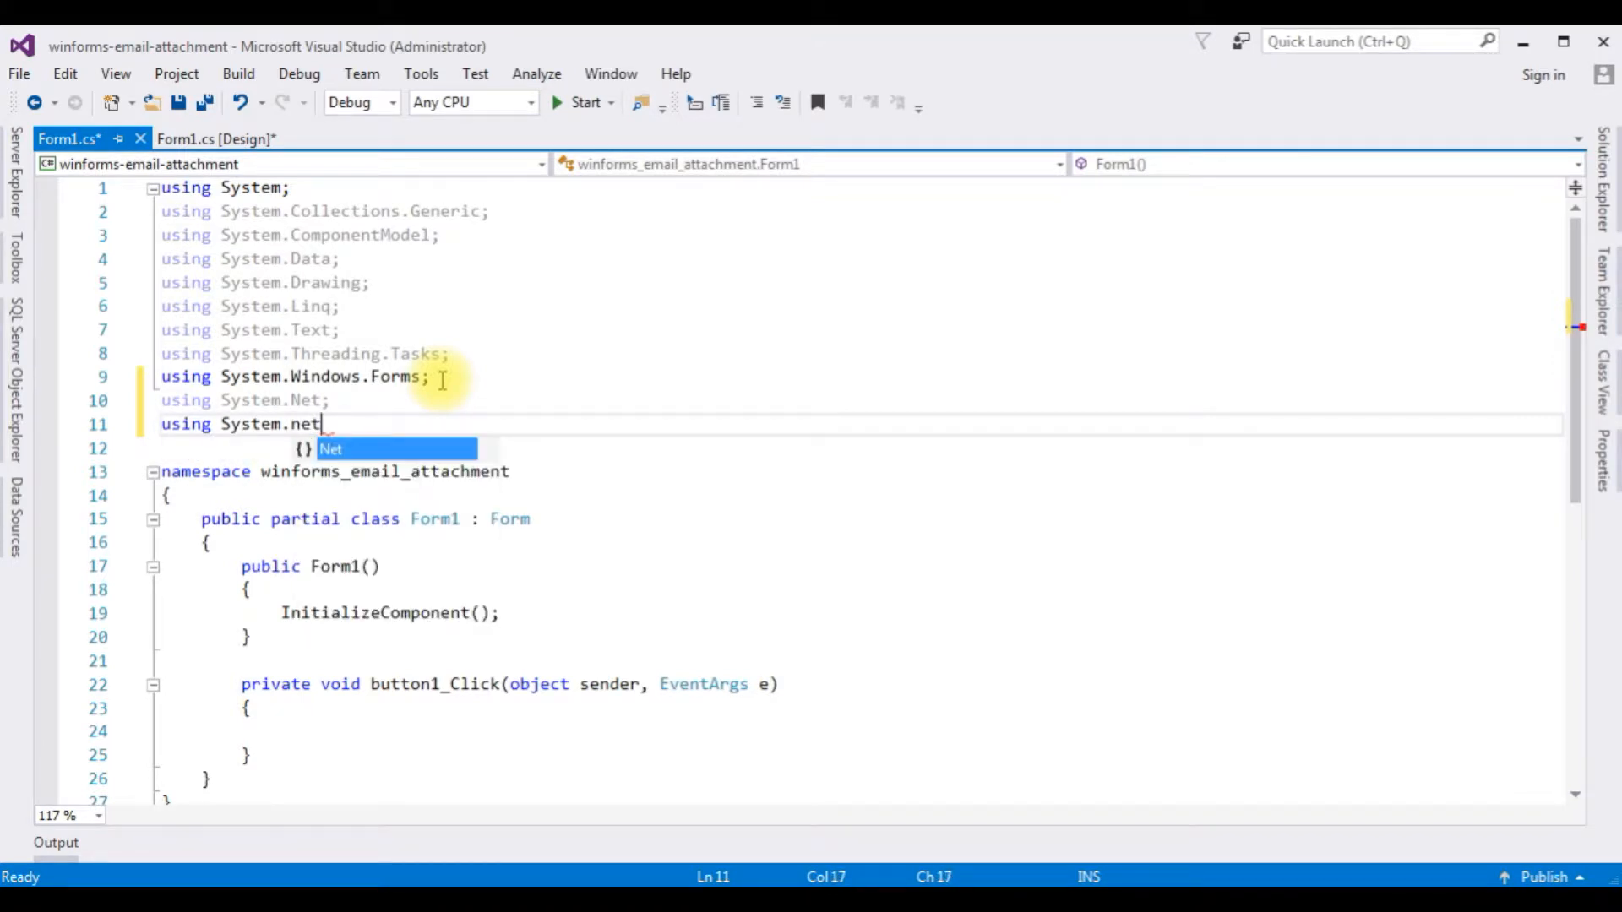
{"action": "type", "text": ".m"}
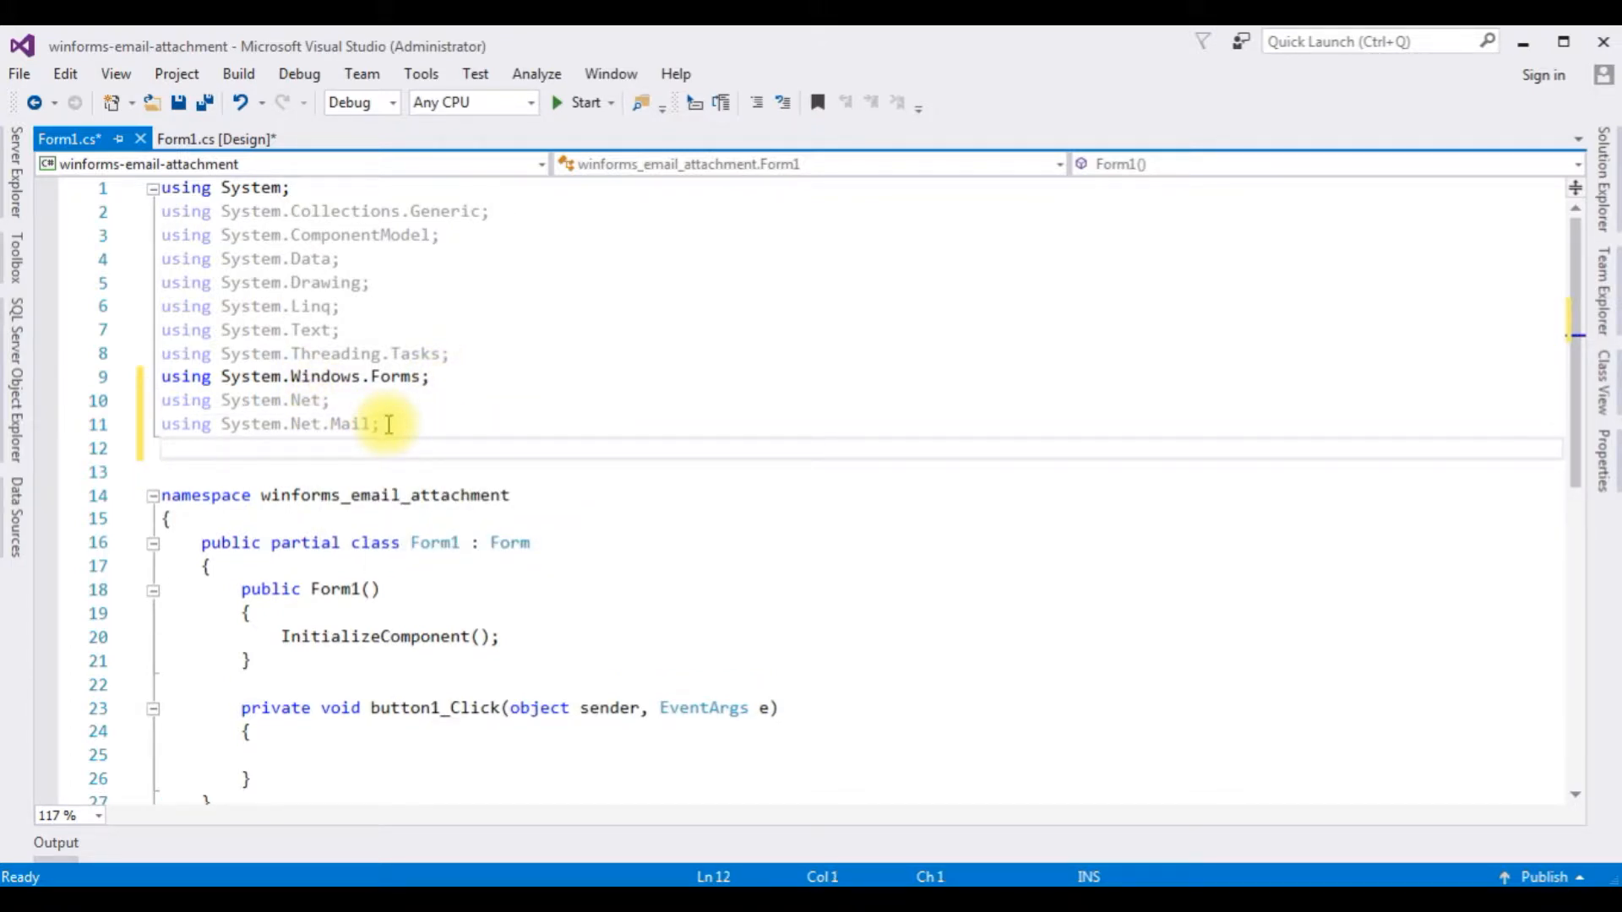
{"action": "type", "text": "using System.i"}
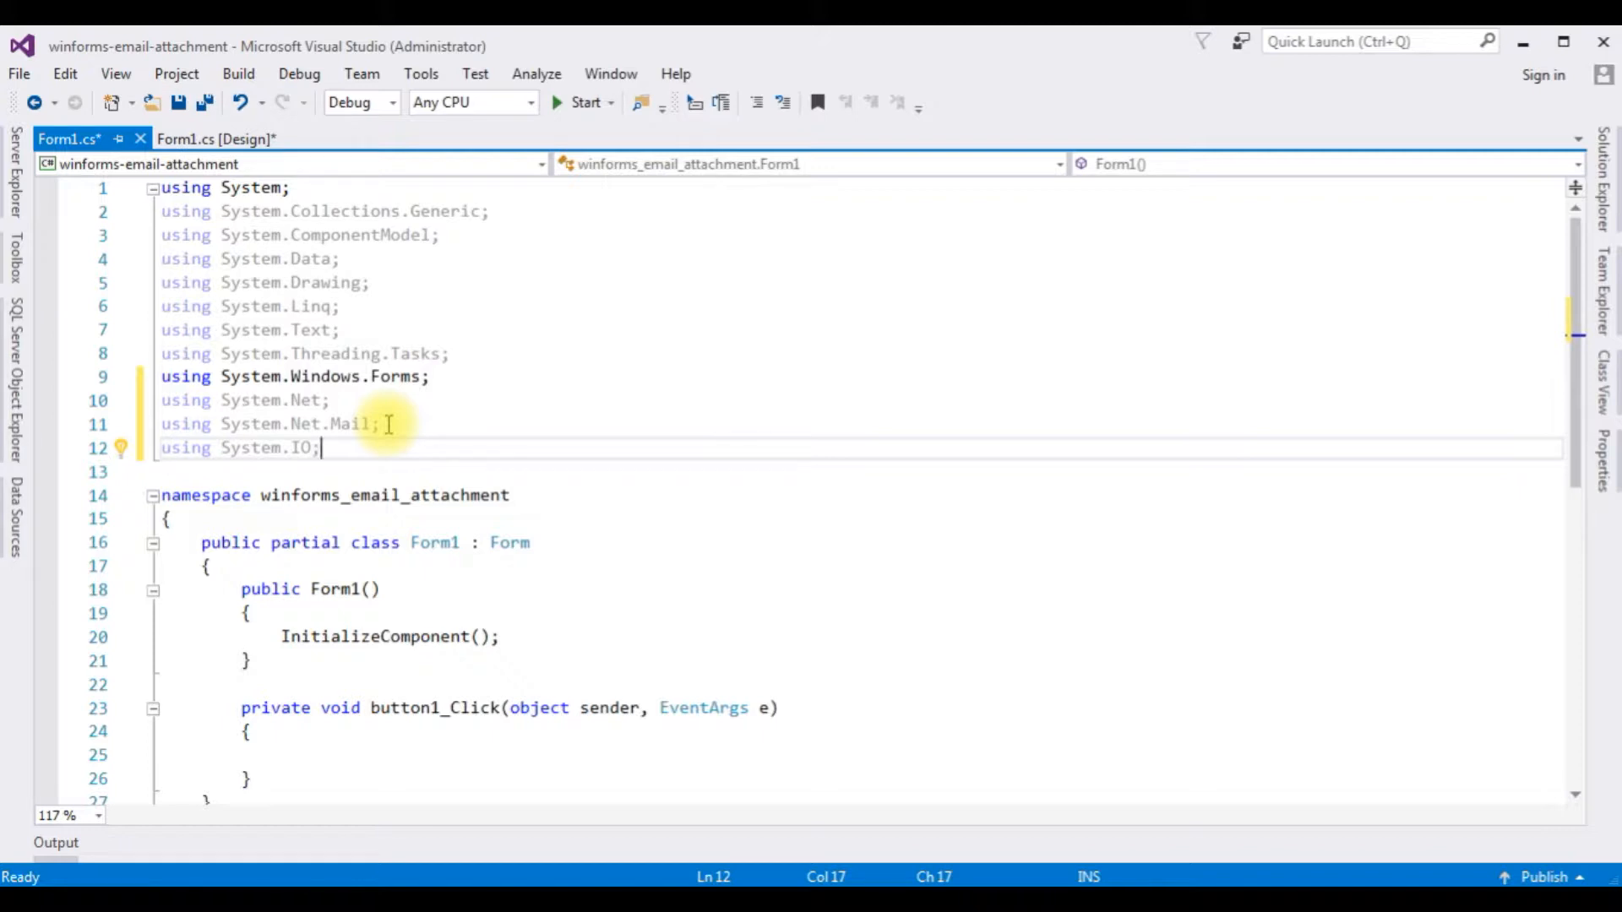
{"action": "scroll", "scroll_direction": "down", "scroll_amount": 3}
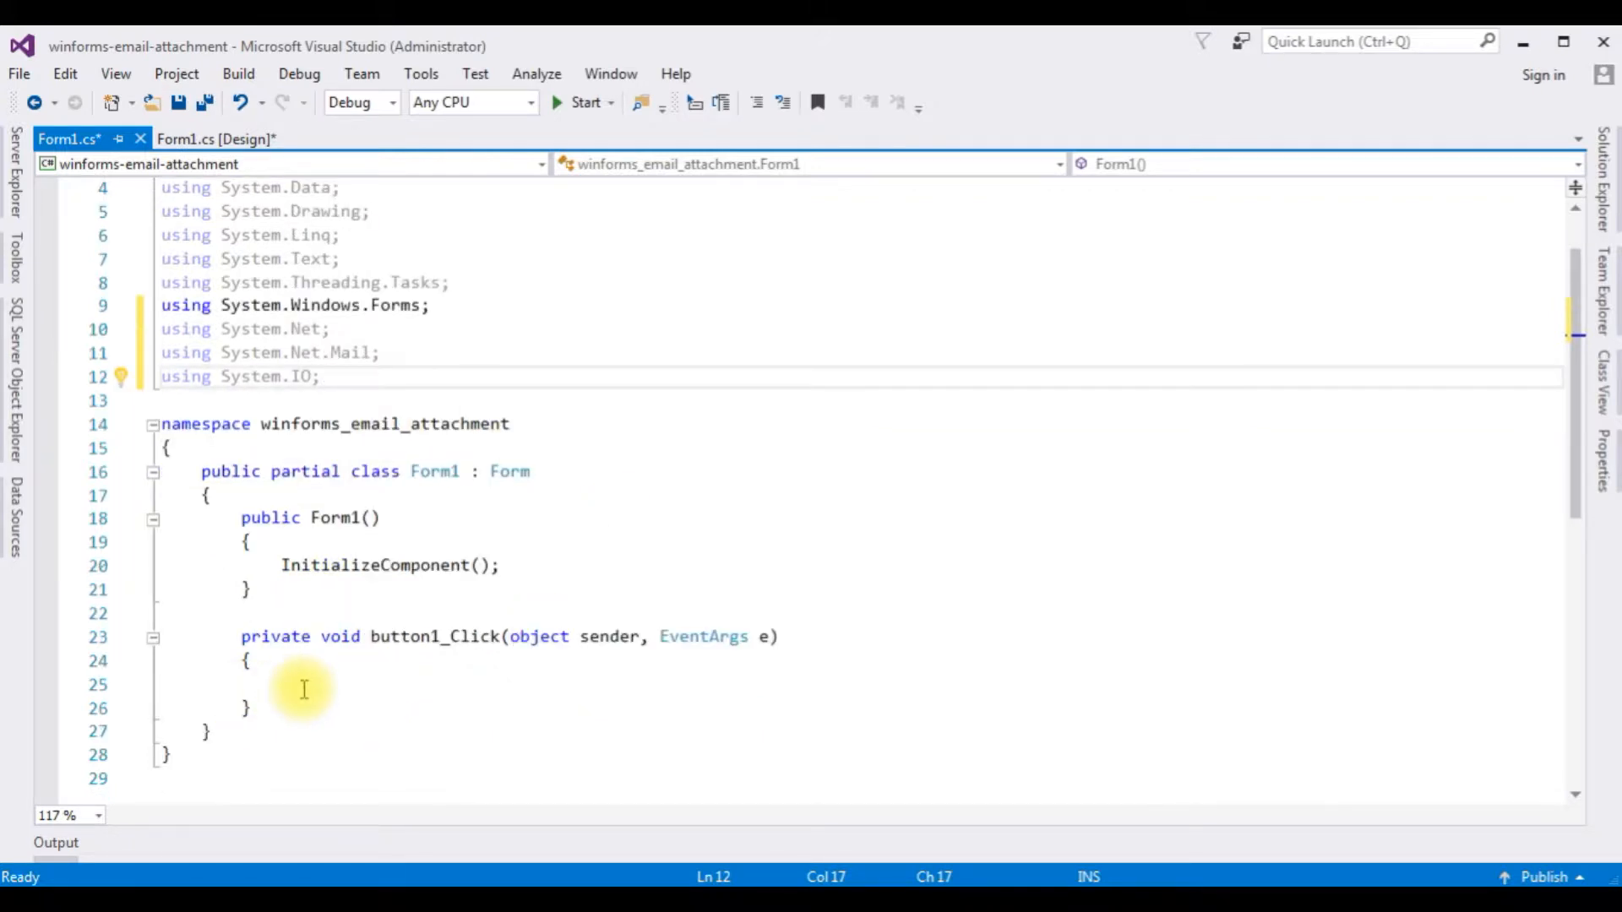
Create MailMessage mm from the Gmail address to textBox1.Text in button1_Click
{"action": "left_click", "coordinate": [299, 684]}
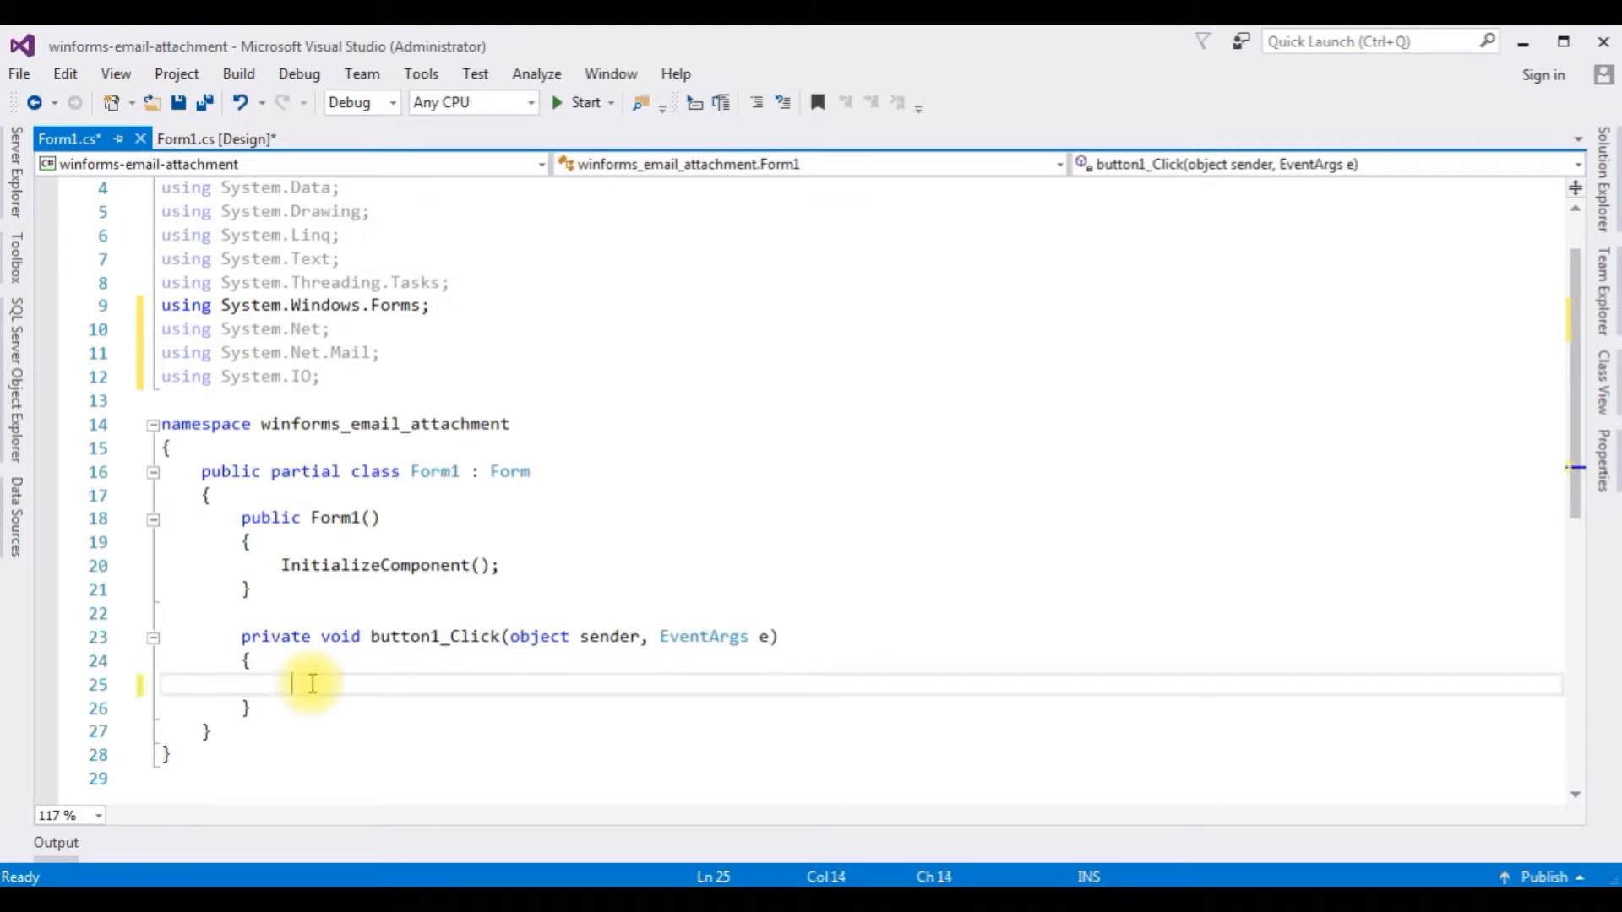
{"action": "type", "text": "mailme"}
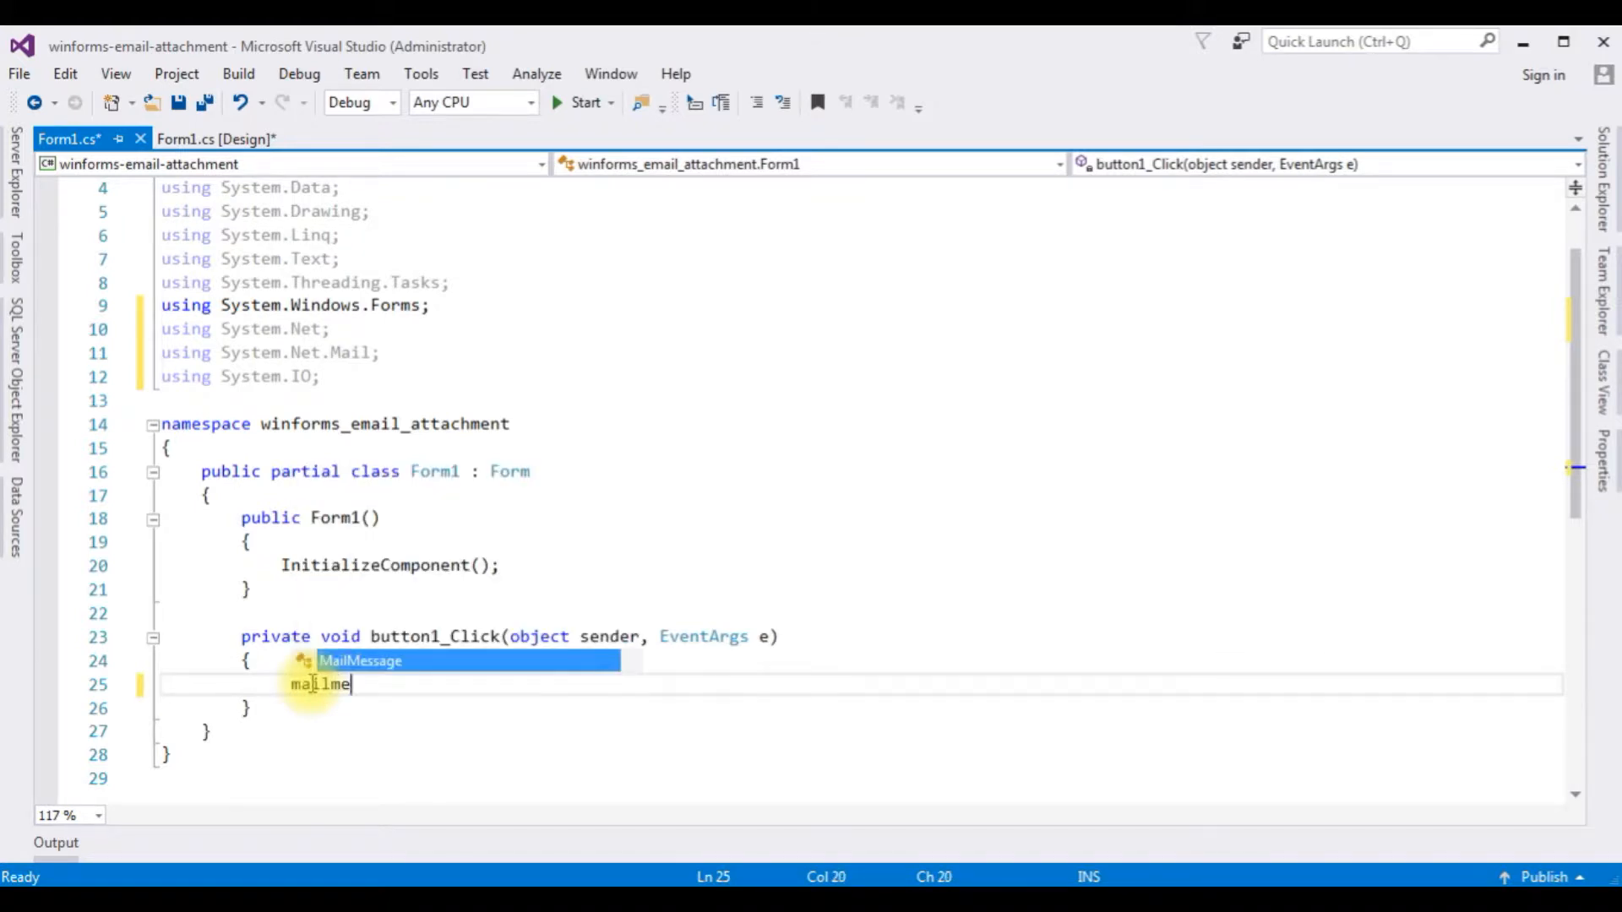
{"action": "type", "text": "MailMessage mm=new"}
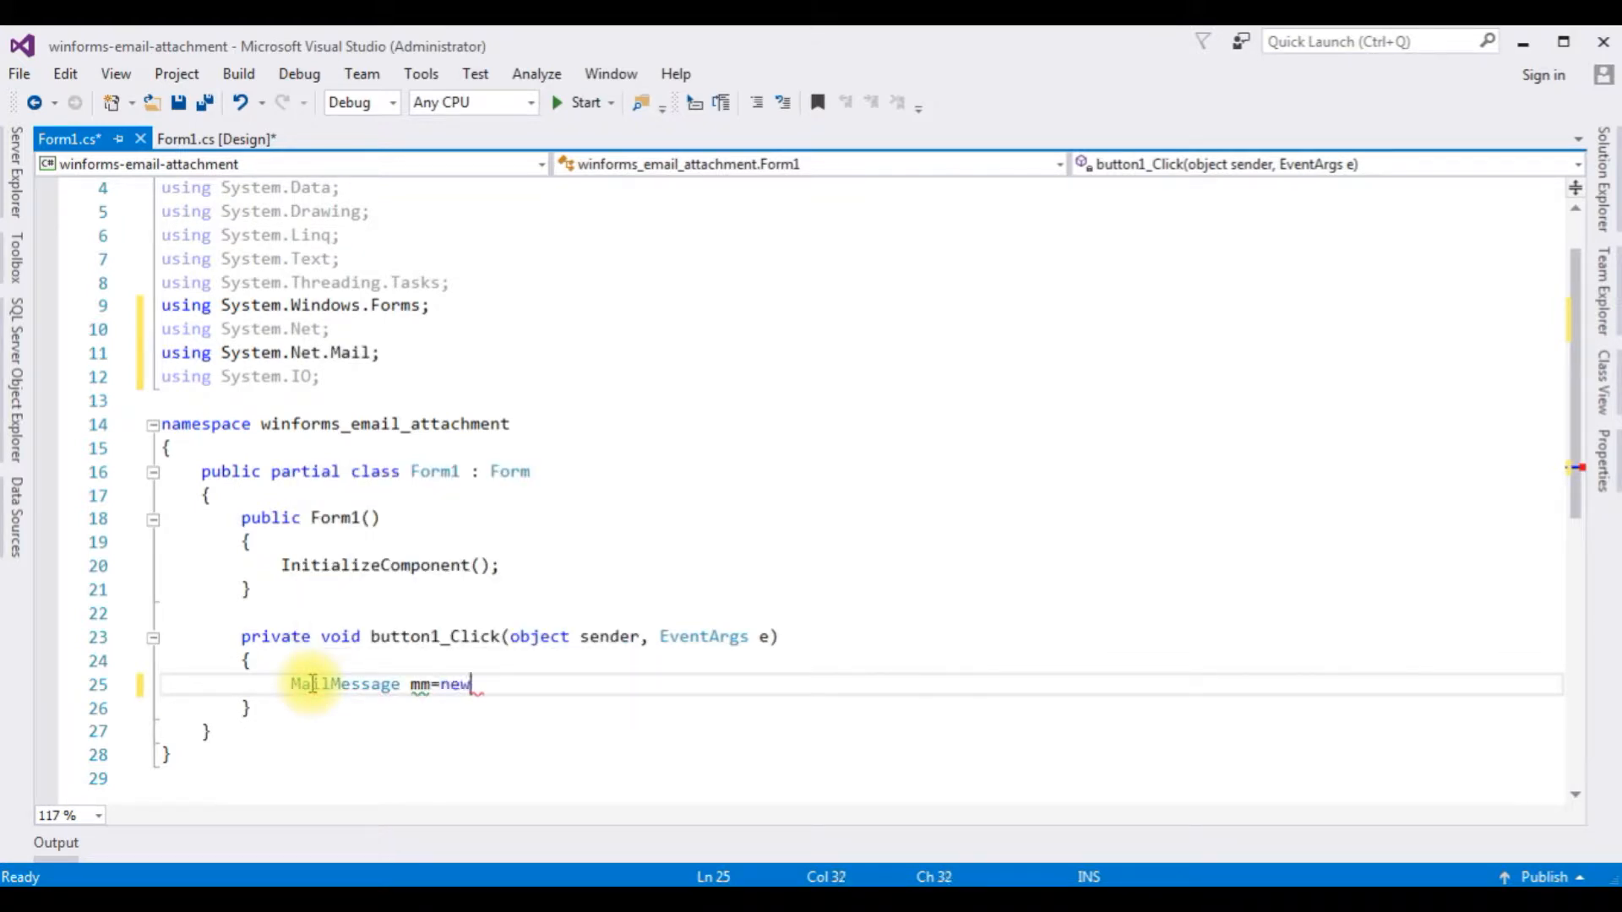
{"action": "type", "text": "MailMessage()"}
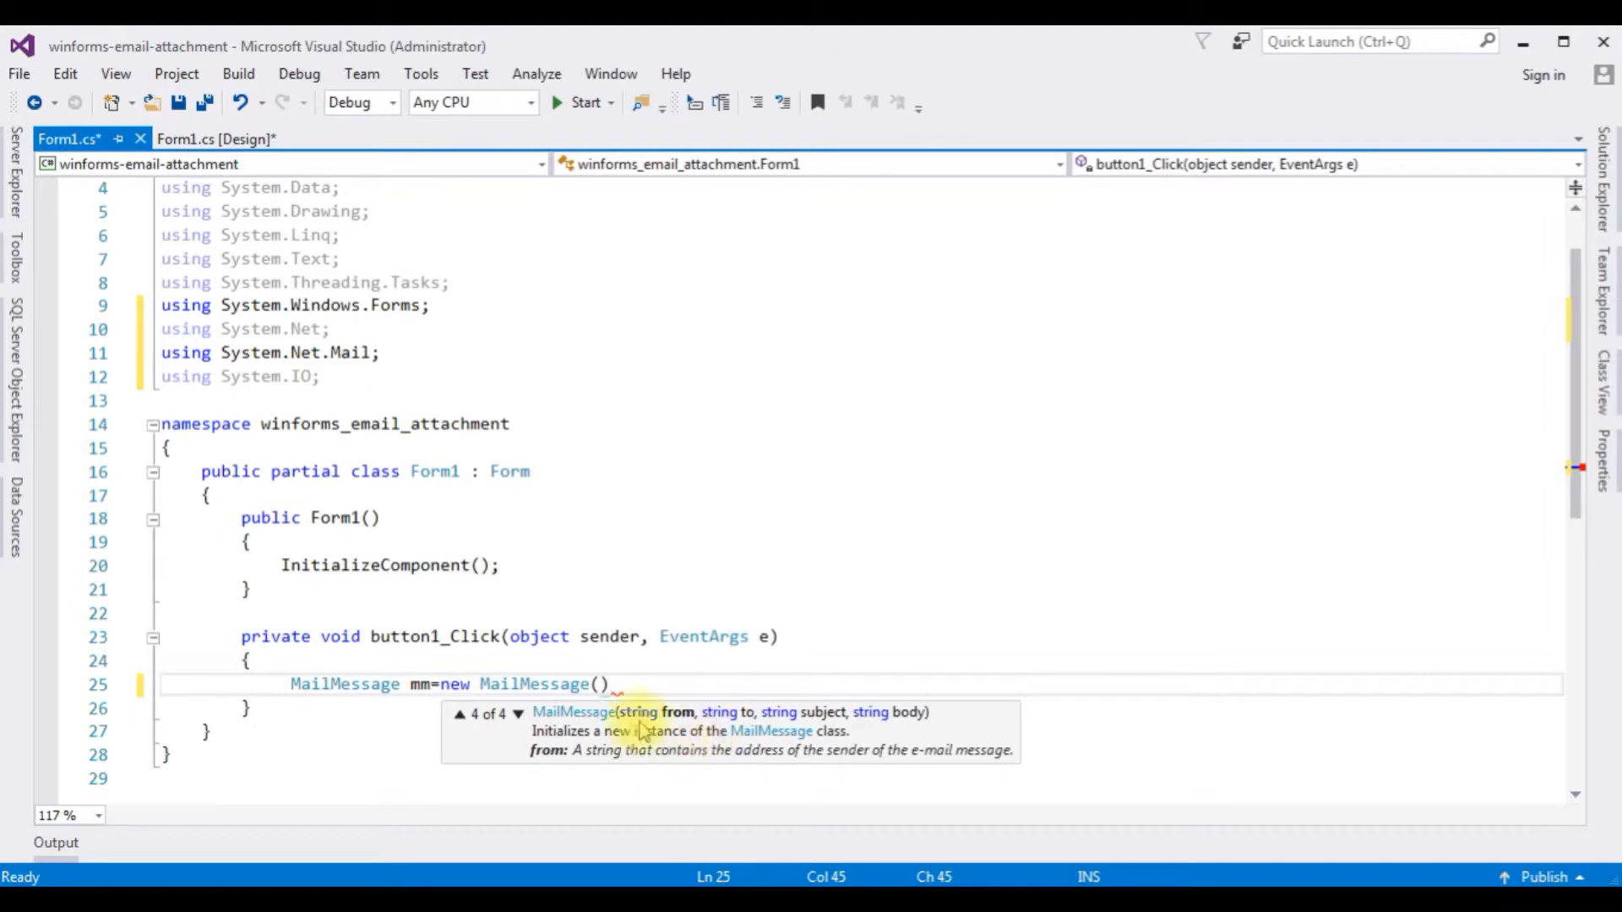
{"action": "mouse_move", "coordinate": [890, 719]}
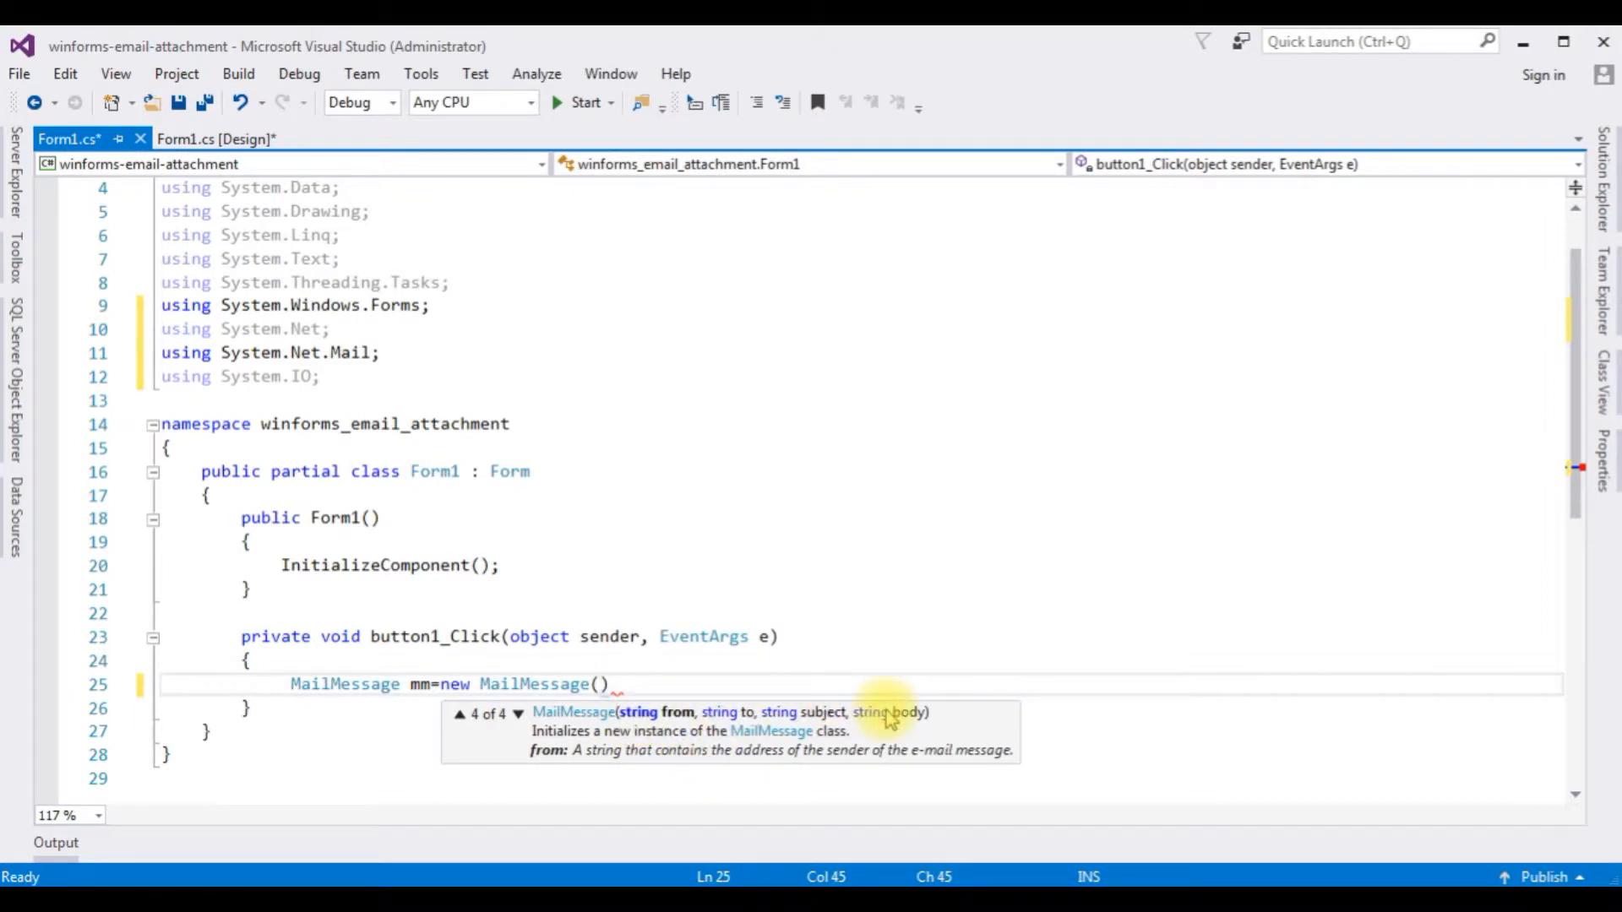
{"action": "mouse_move", "coordinate": [910, 732]}
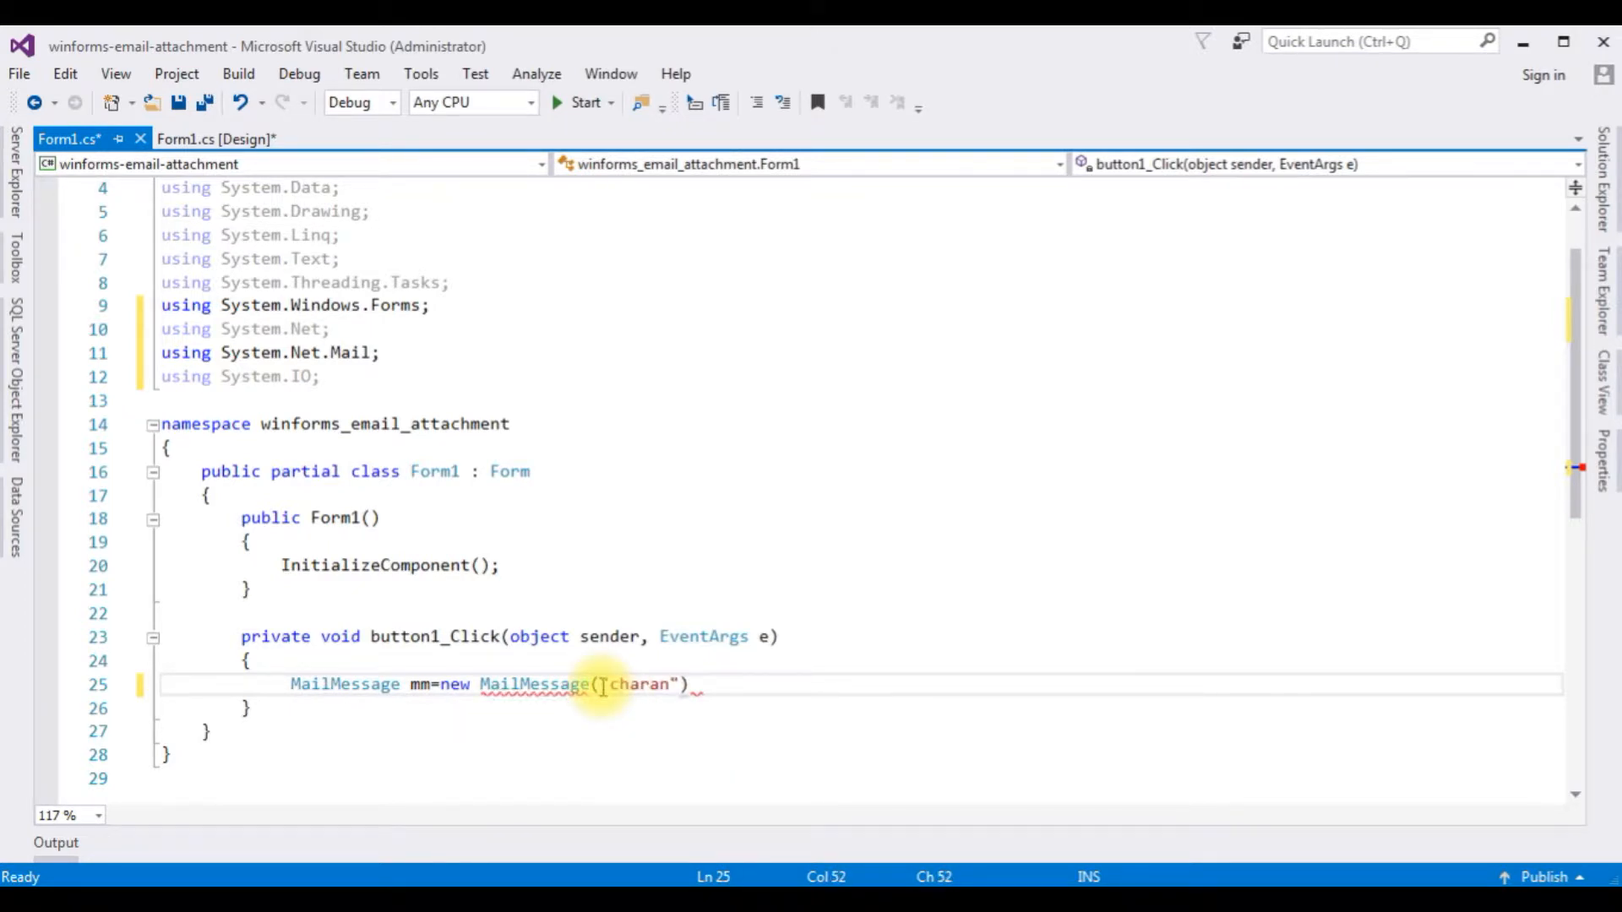
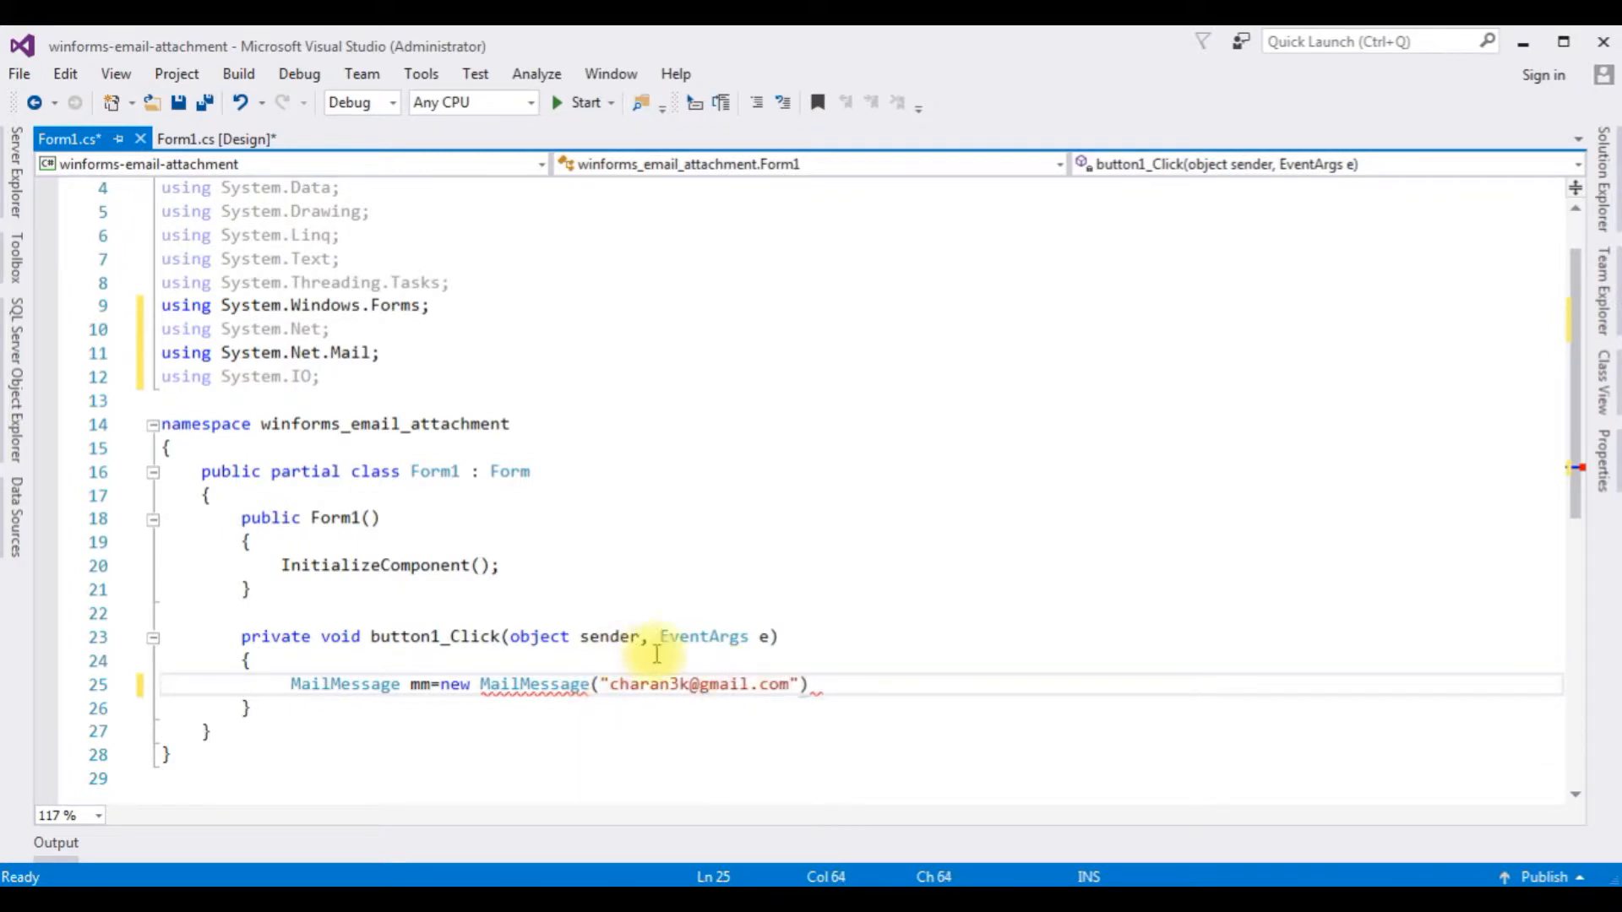
{"action": "mouse_move", "coordinate": [643, 705]}
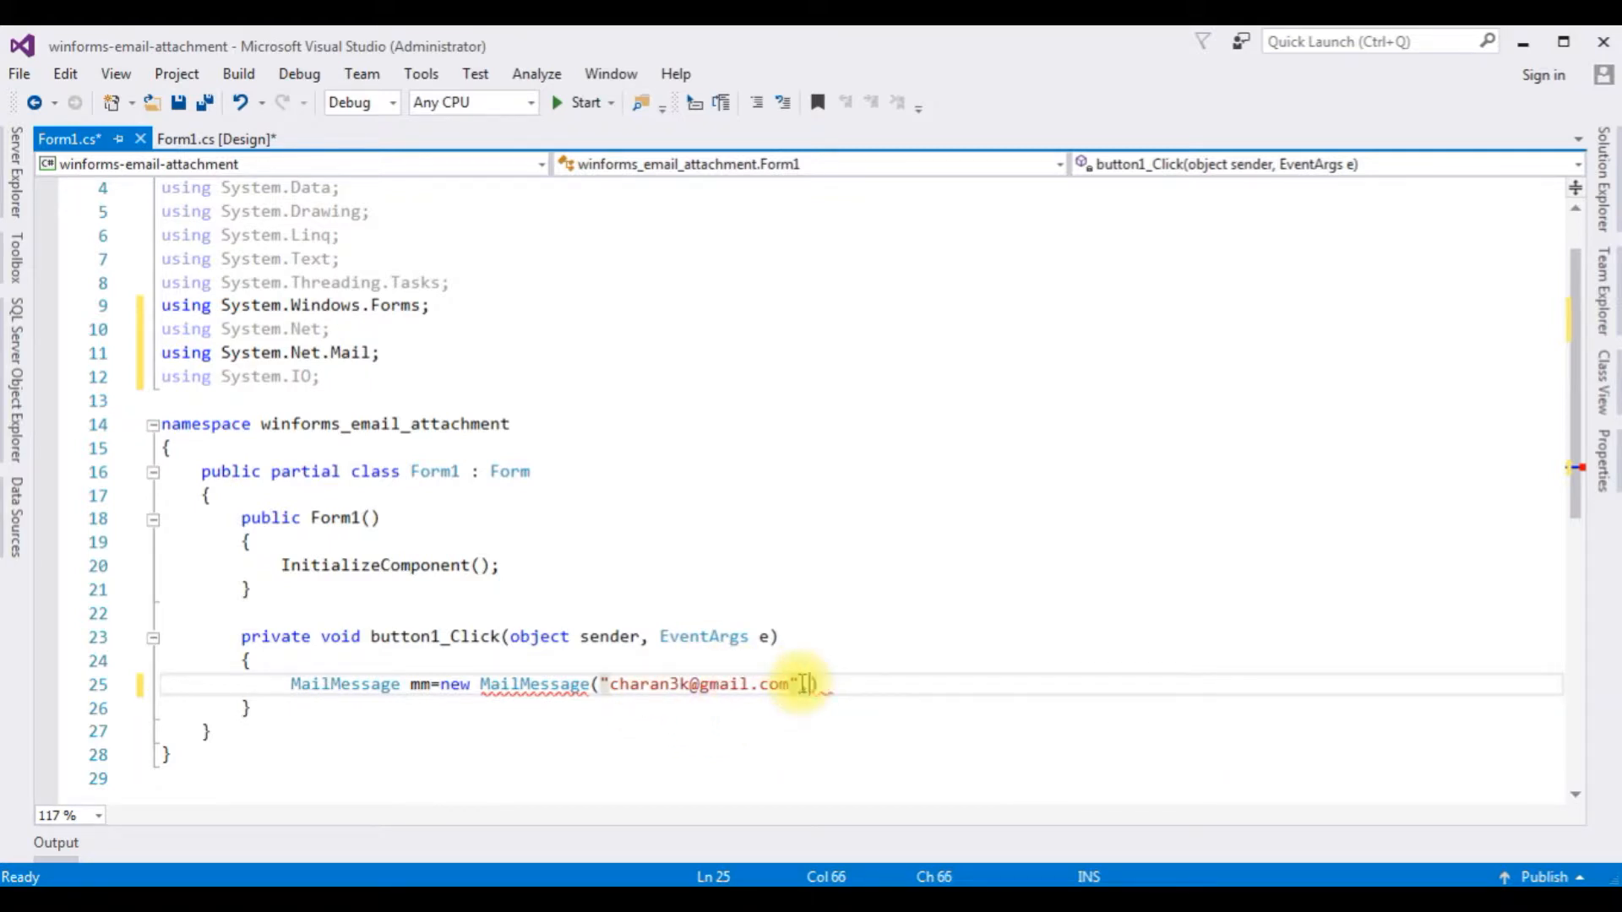
{"action": "type", "text": ","}
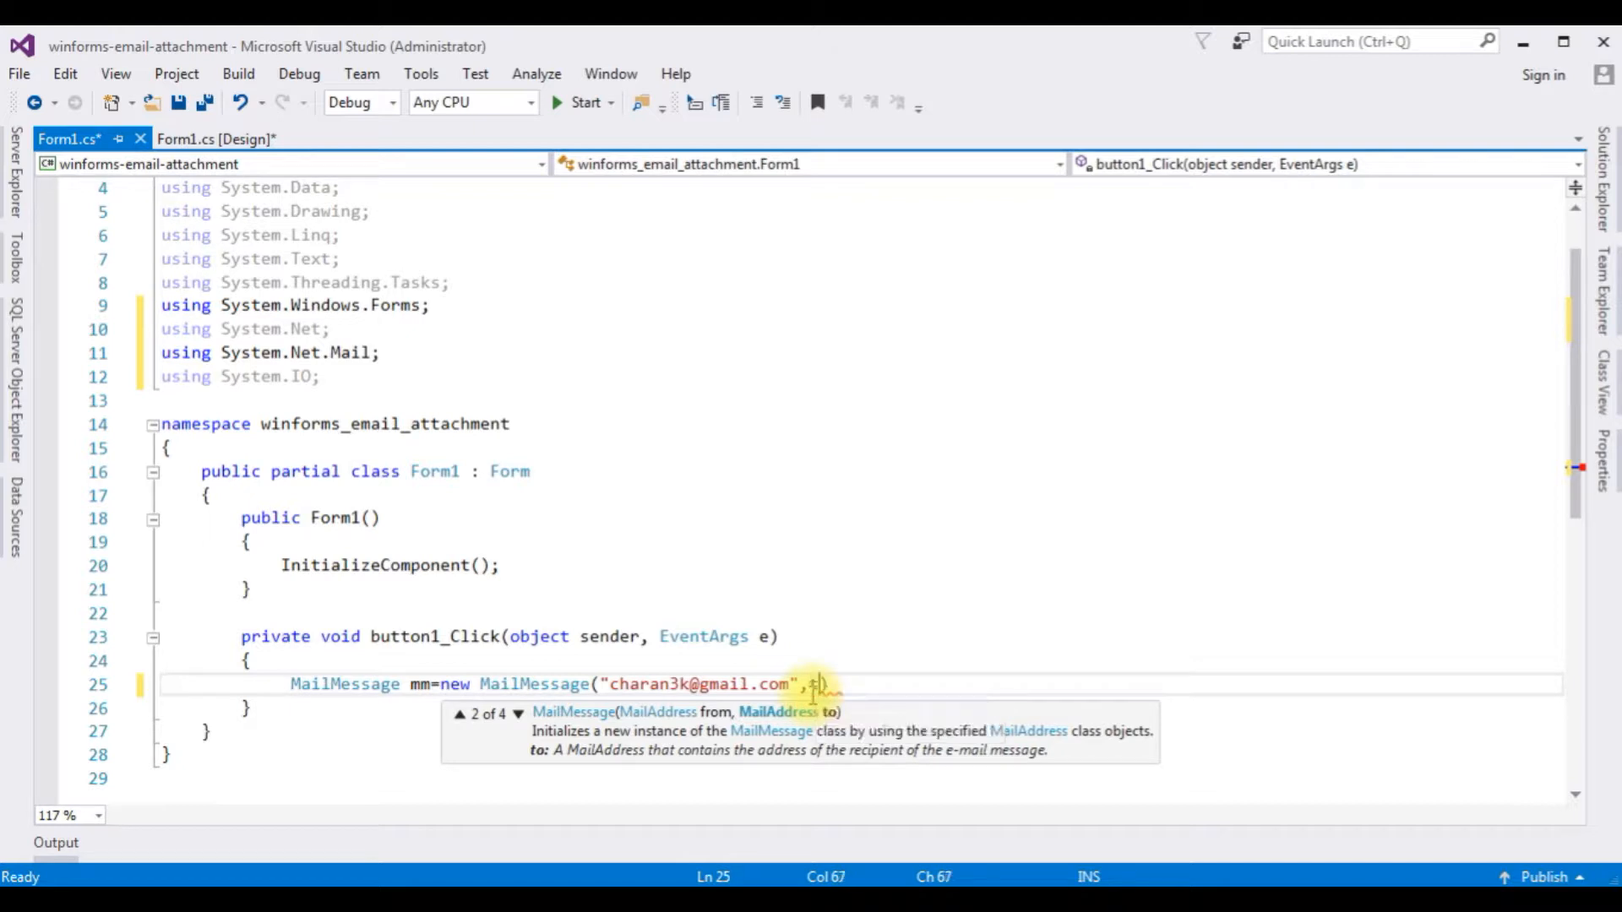
{"action": "type", "text": "textBox1"}
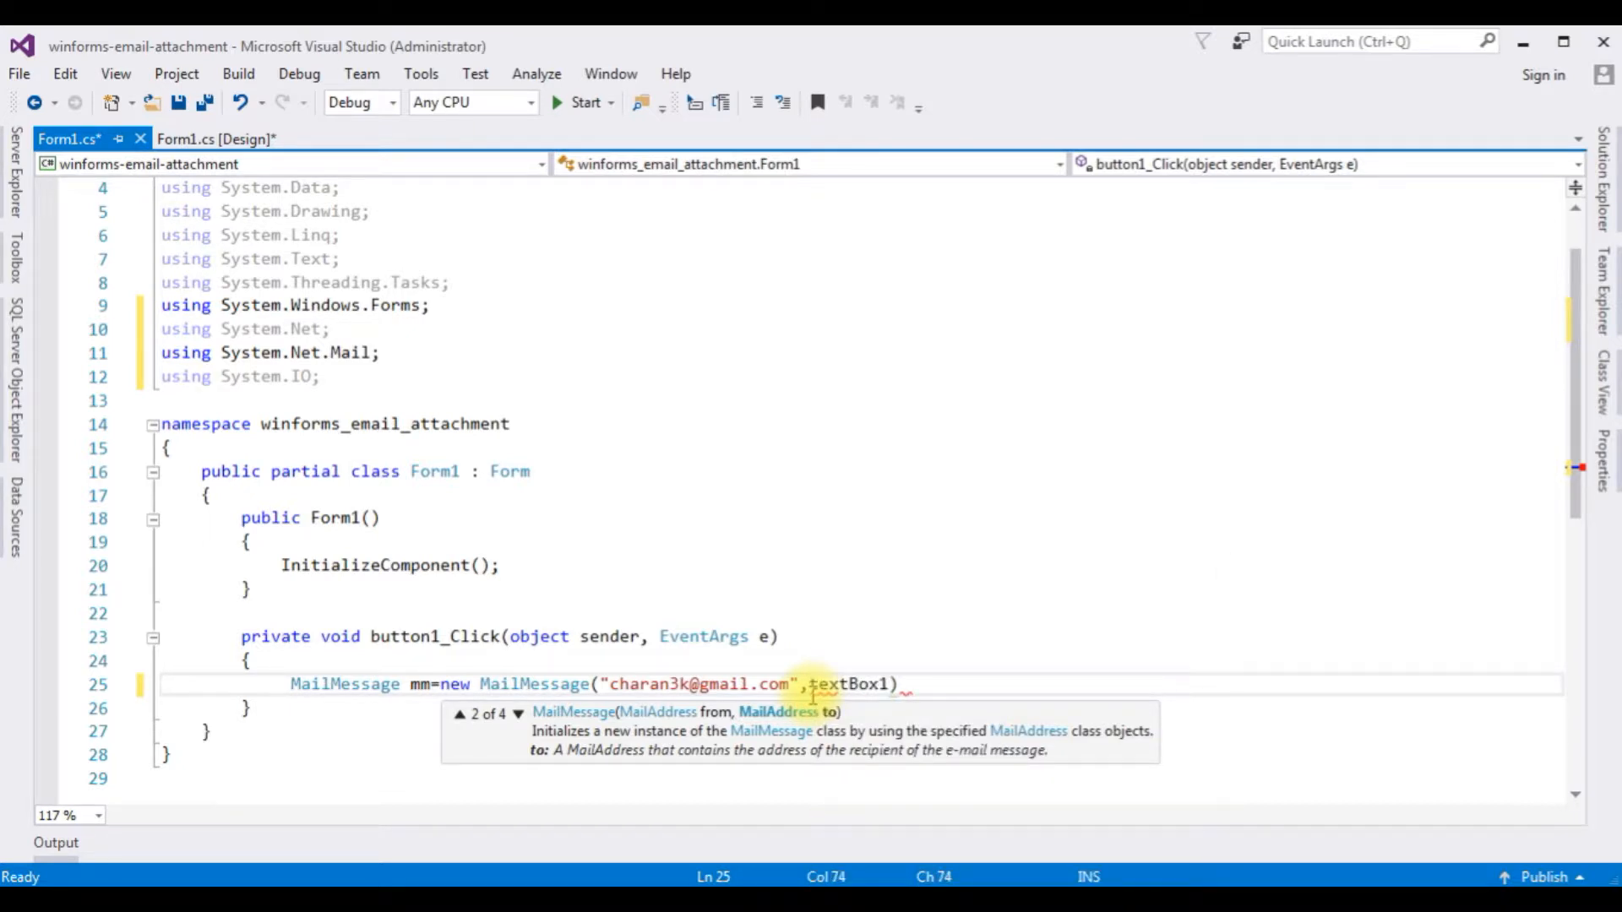
{"action": "type", "text": ".Text"}
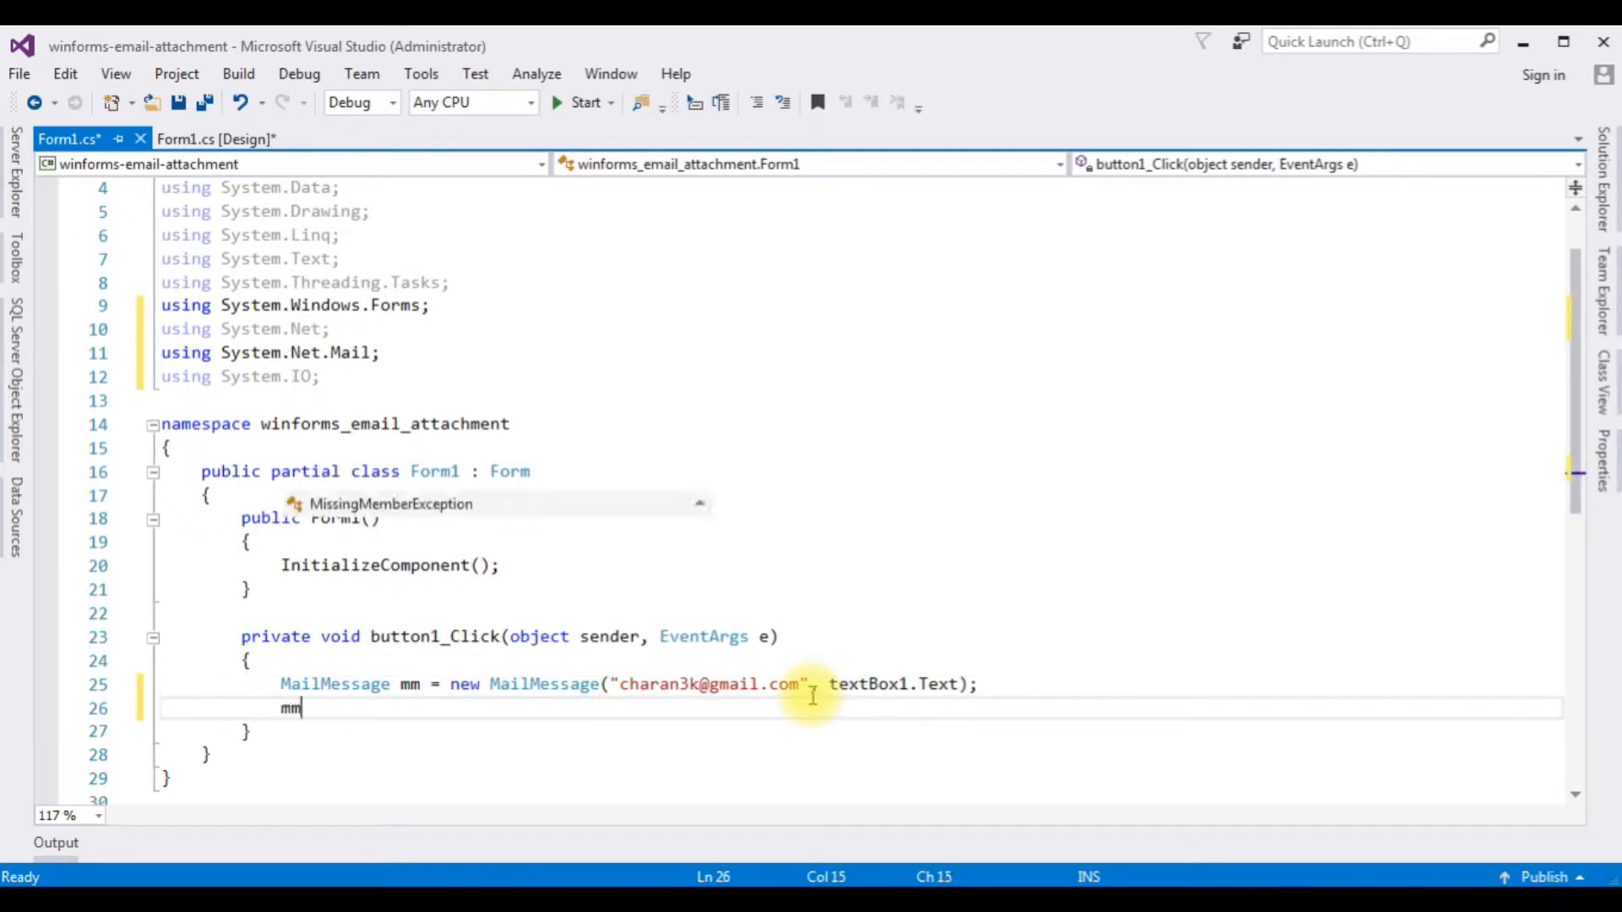
Set mm.Subject to textBox2.Text and mm.Body to textBox3.Text
{"action": "type", "text": ".Subject="}
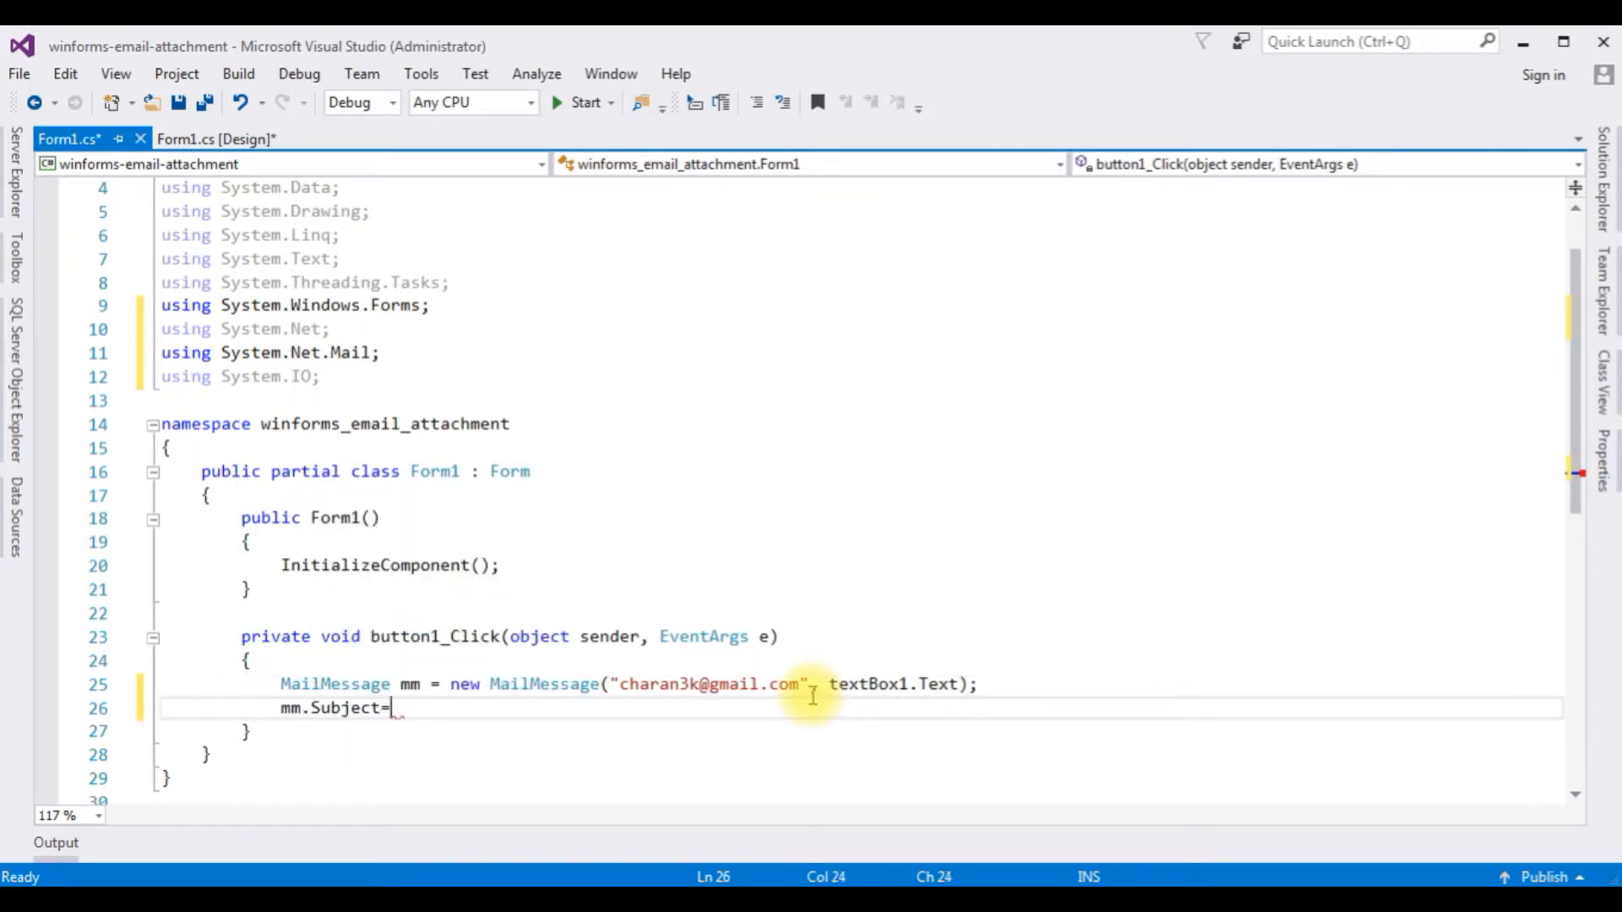
{"action": "type", "text": "tex"}
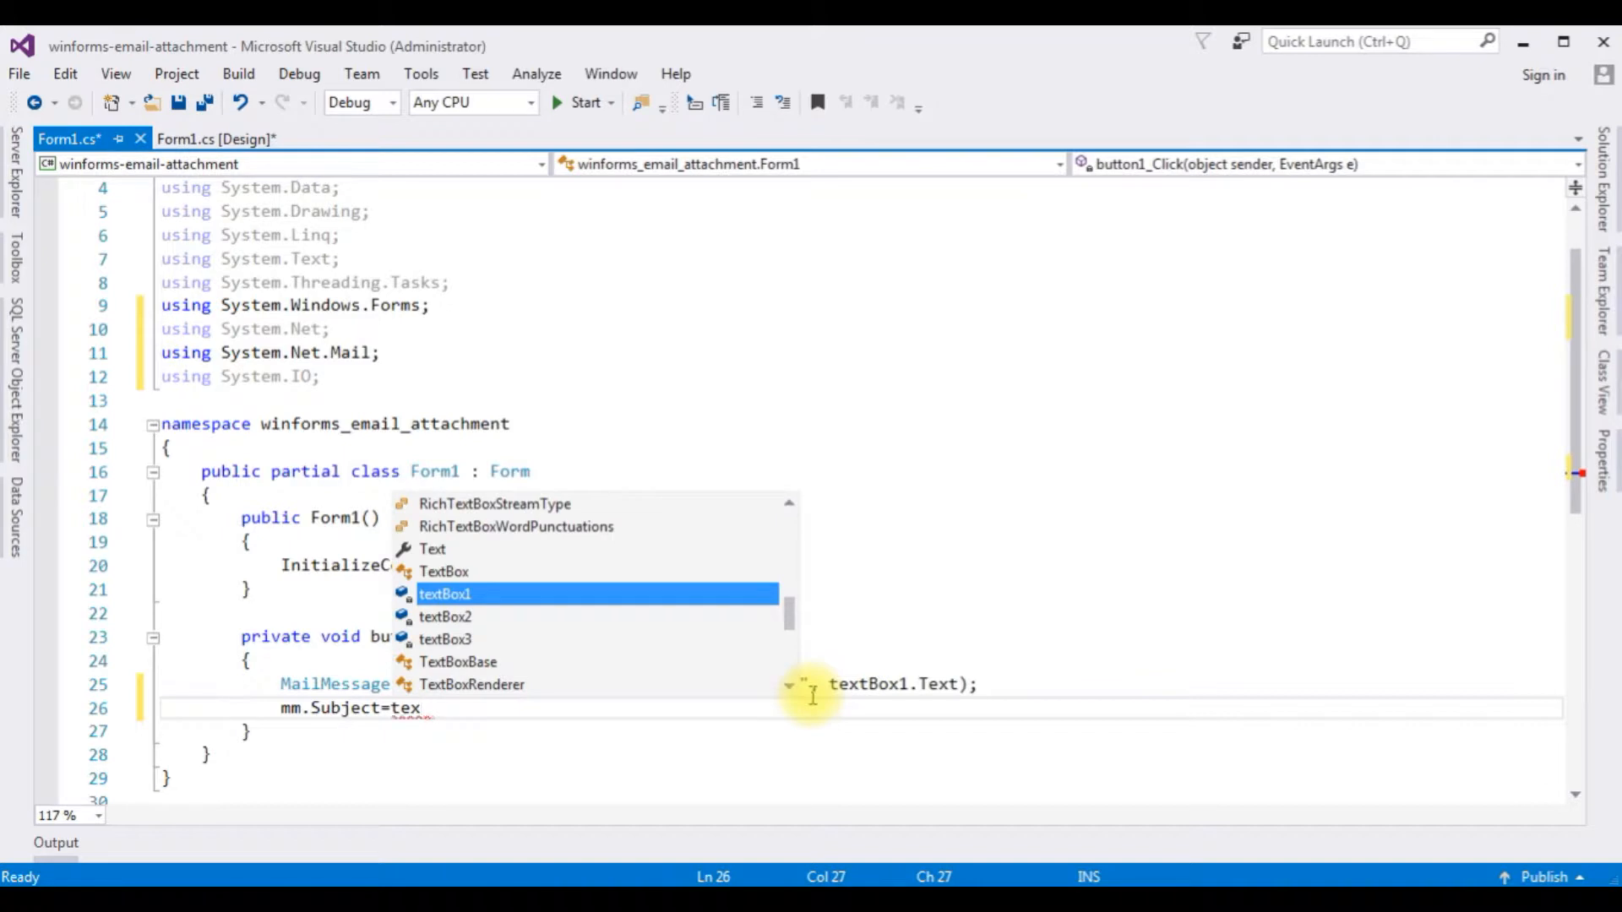
{"action": "type", "text": "textBox2.te"}
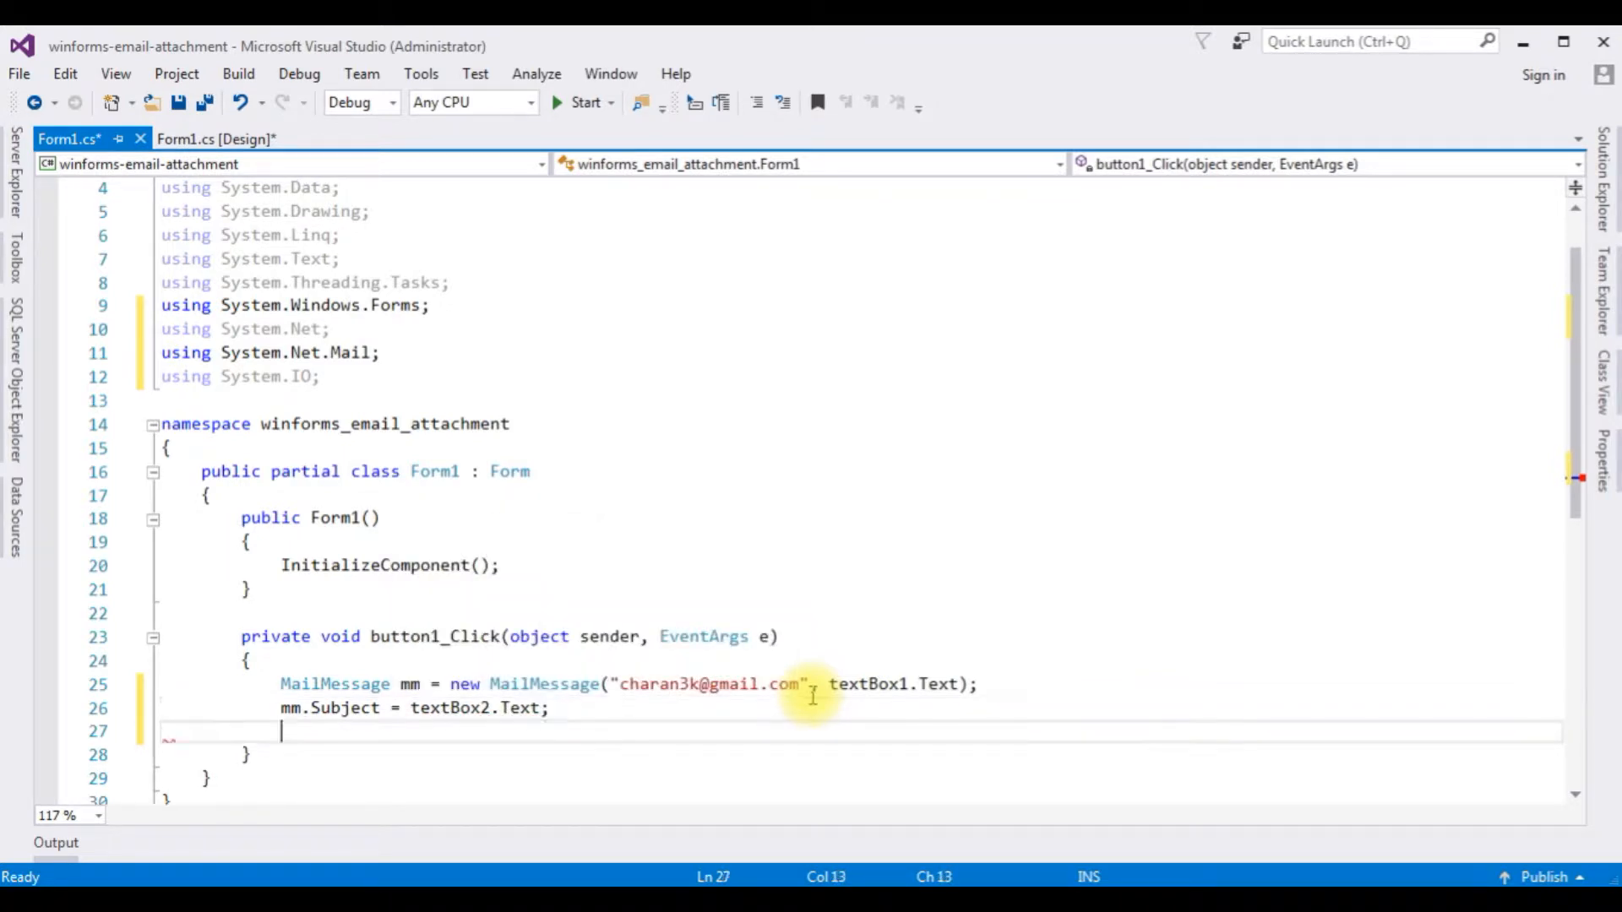
{"action": "type", "text": "mm.b"}
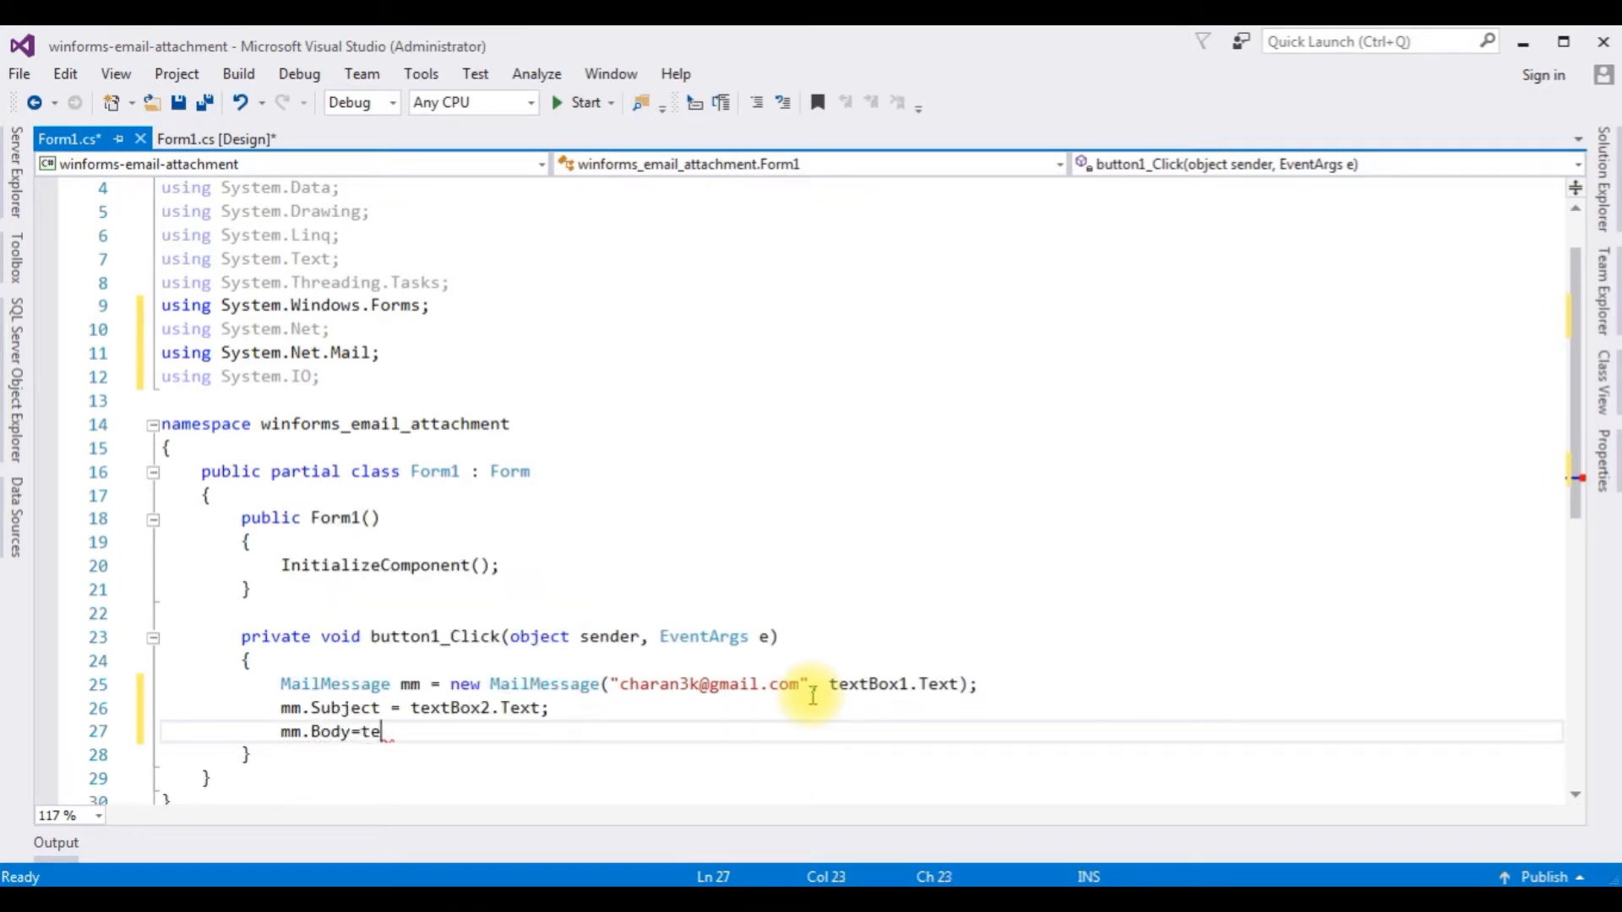
{"action": "type", "text": "xtBox3"}
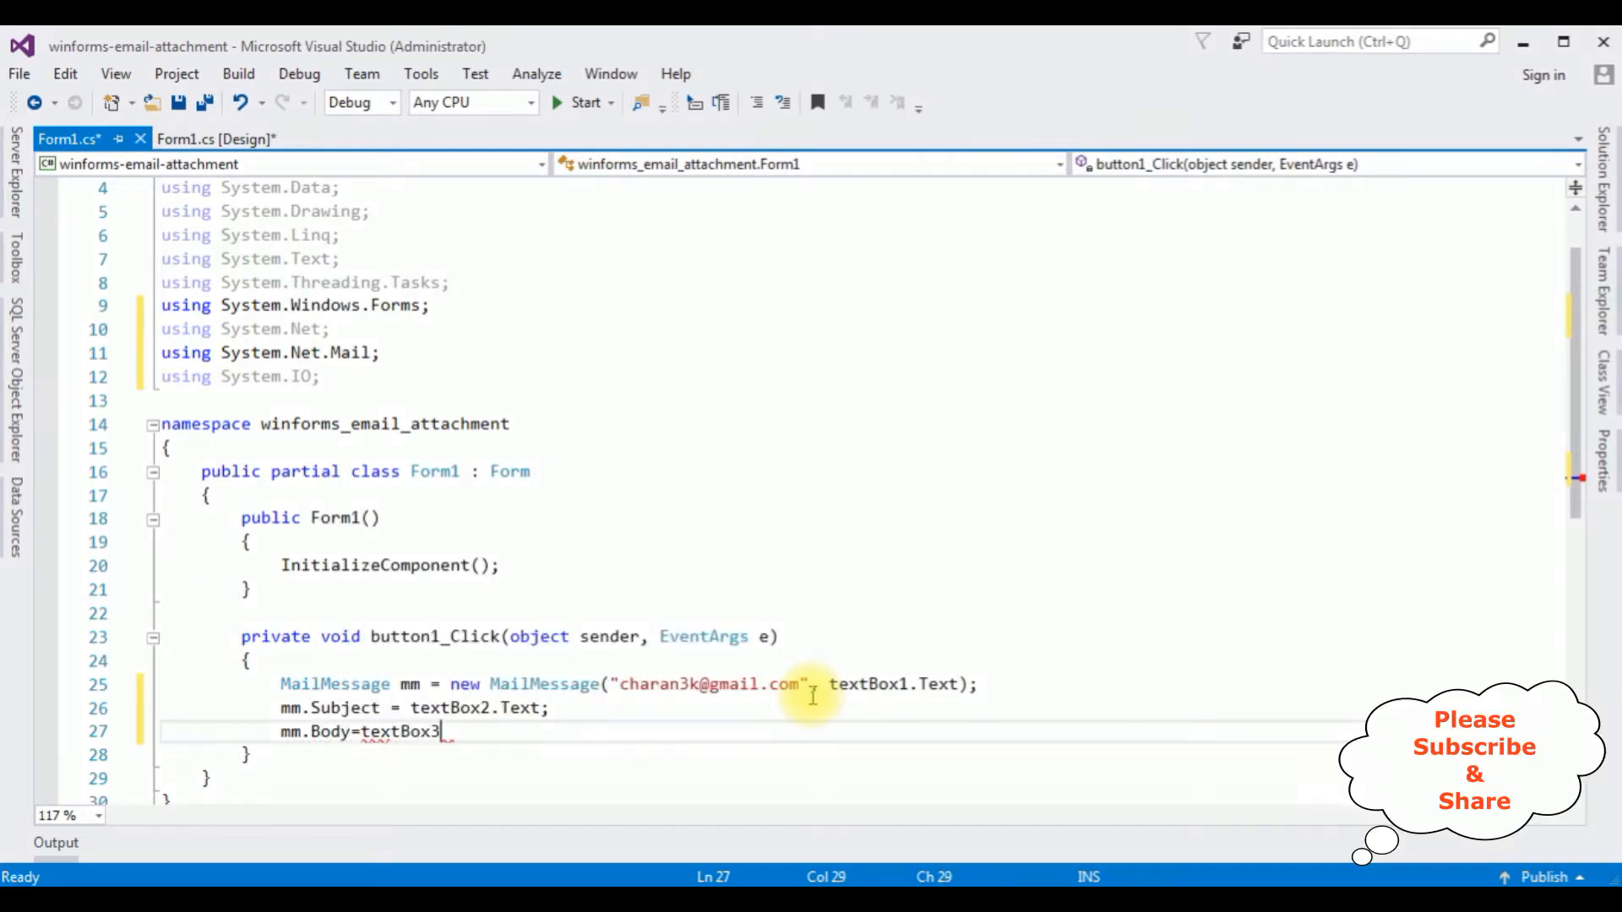
{"action": "type", "text": ".Text;"}
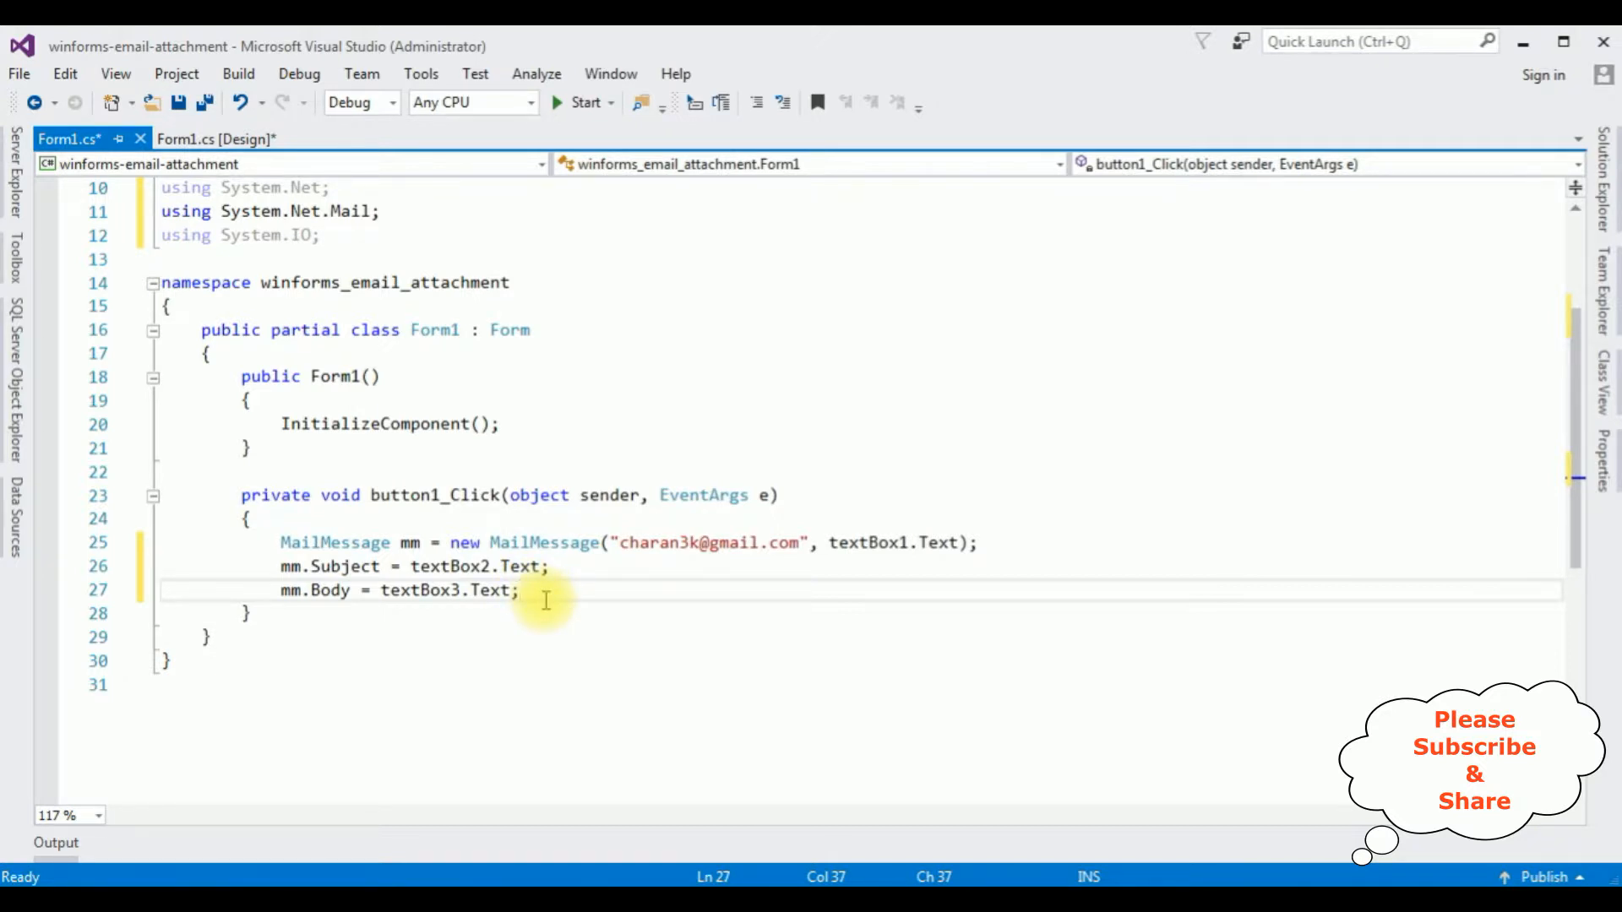
Write a foreach loop over openFileDialog1.FileNames
{"action": "type", "text": "foreach"}
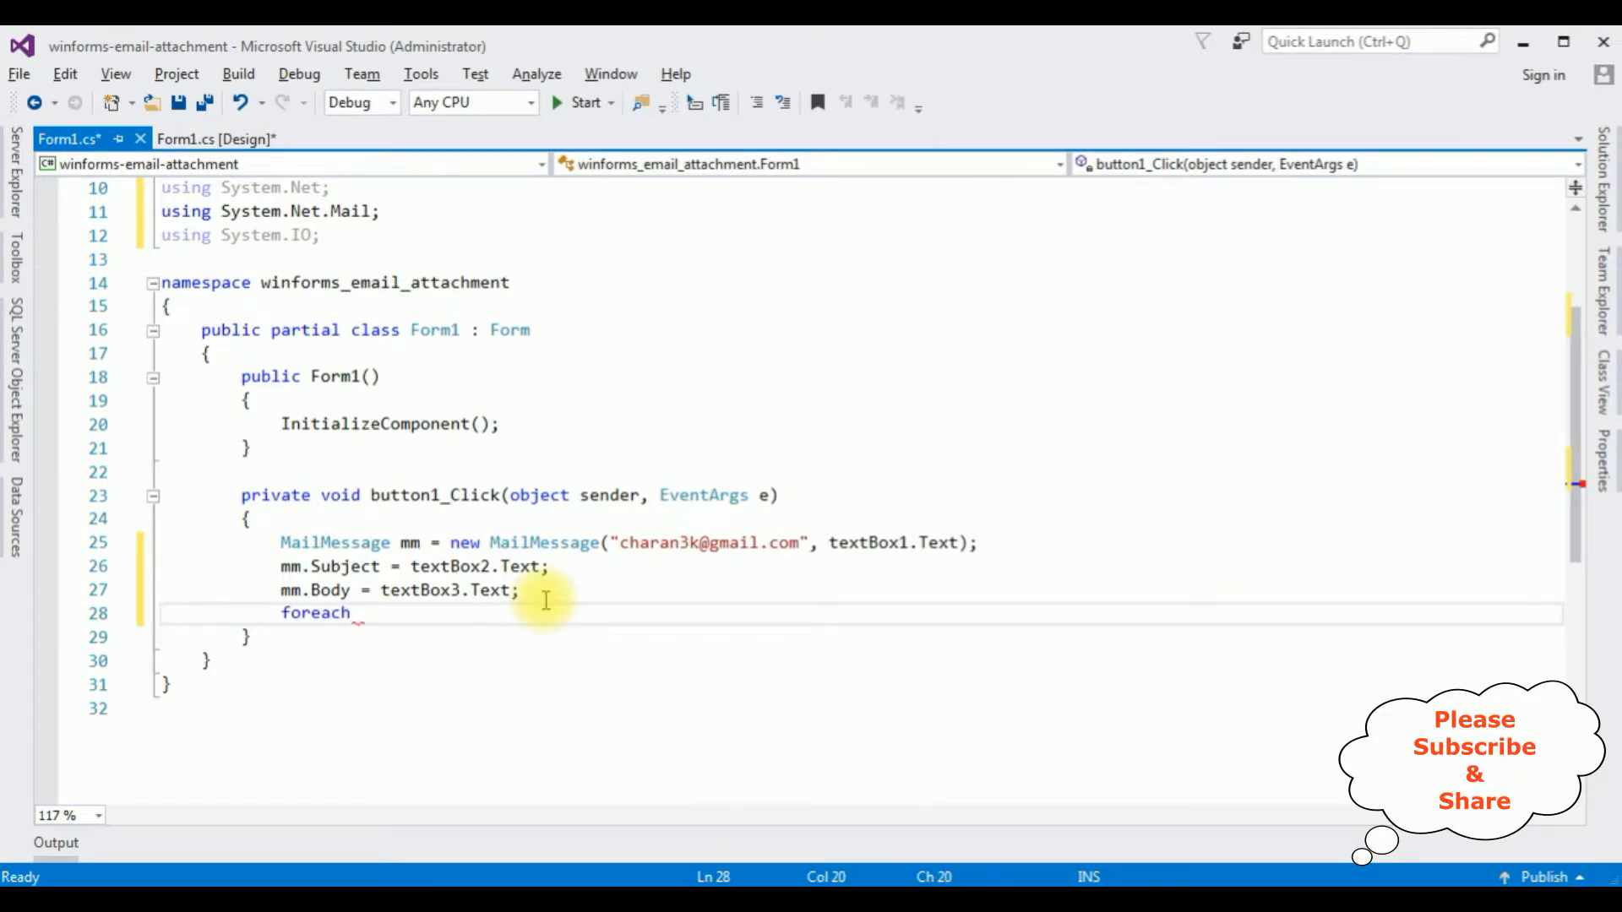
{"action": "type", "text": "(string filename"}
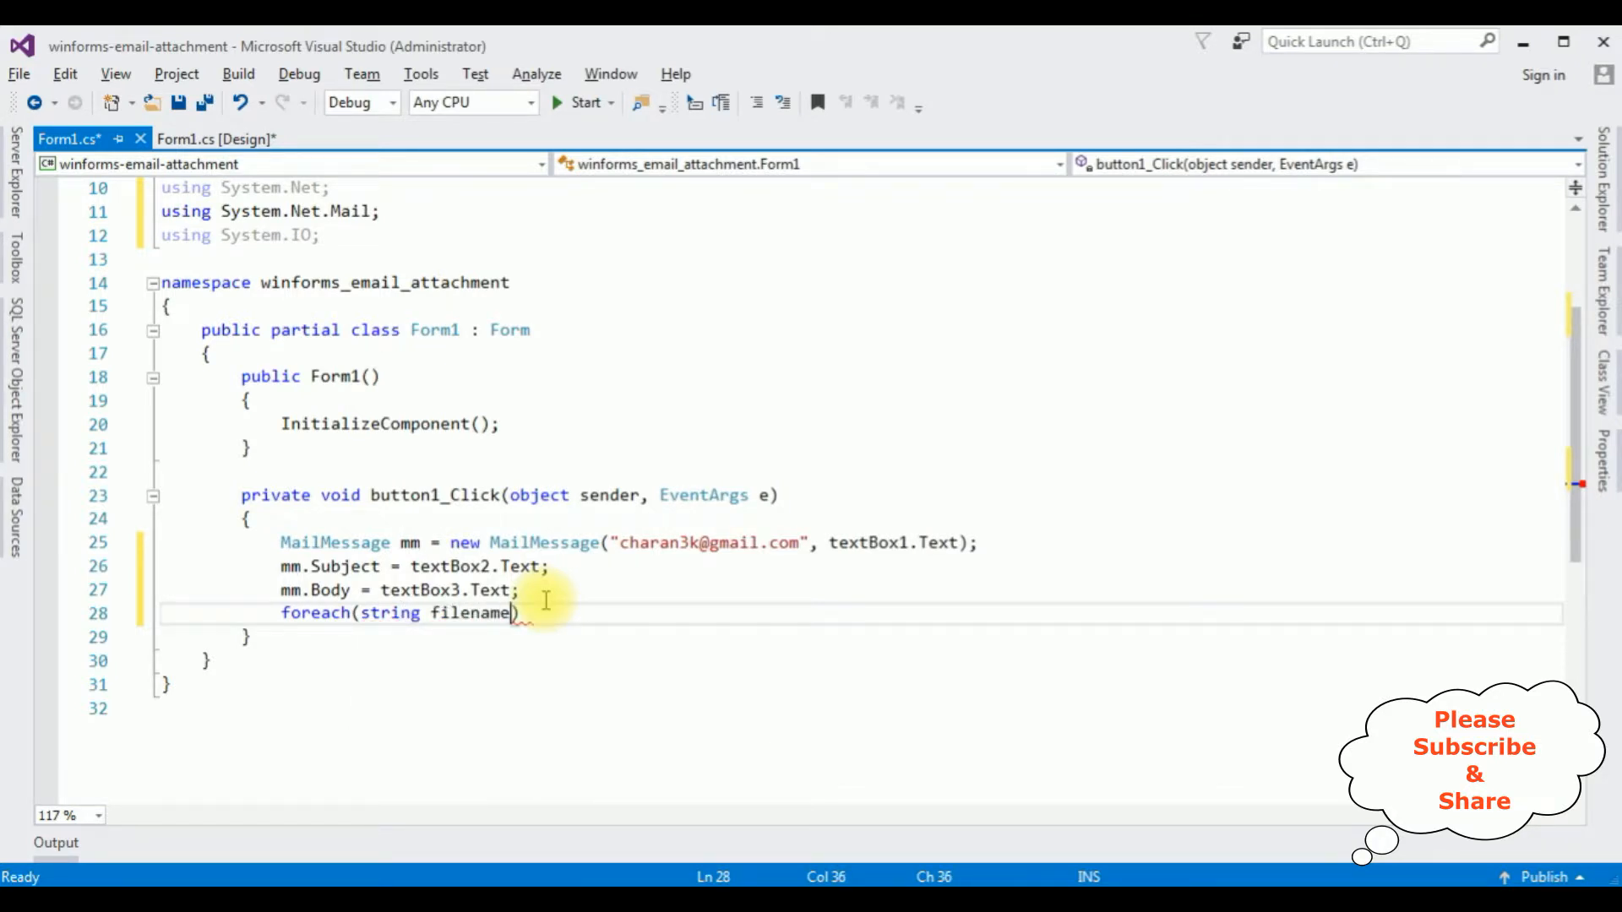
{"action": "type", "text": "in"}
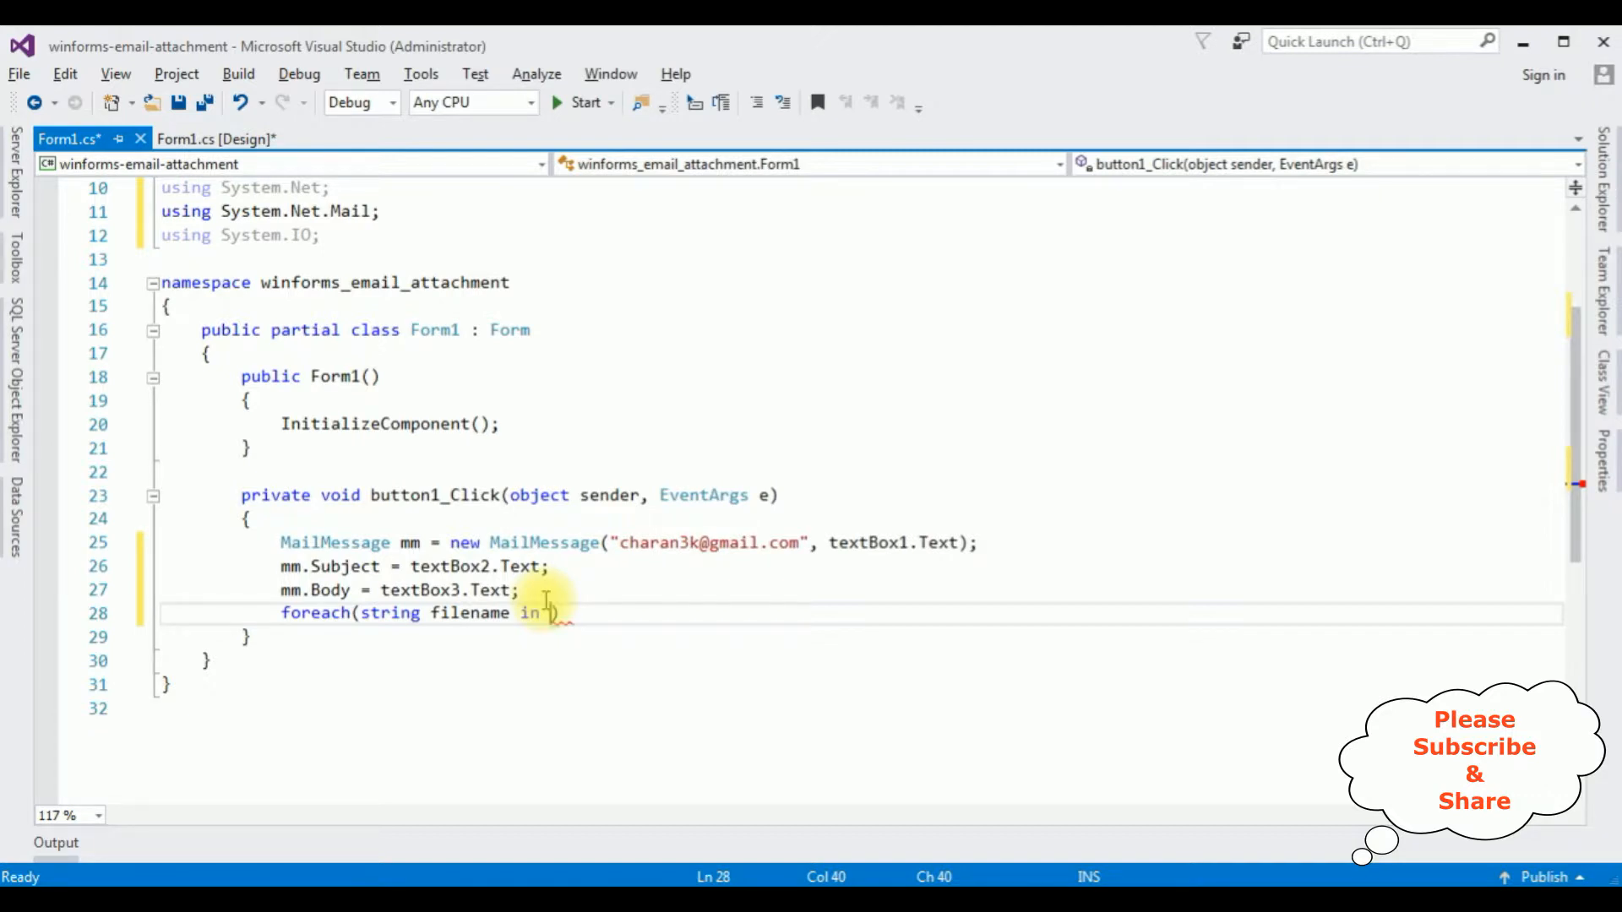
{"action": "type", "text": "openFileDialog1.FileNames"}
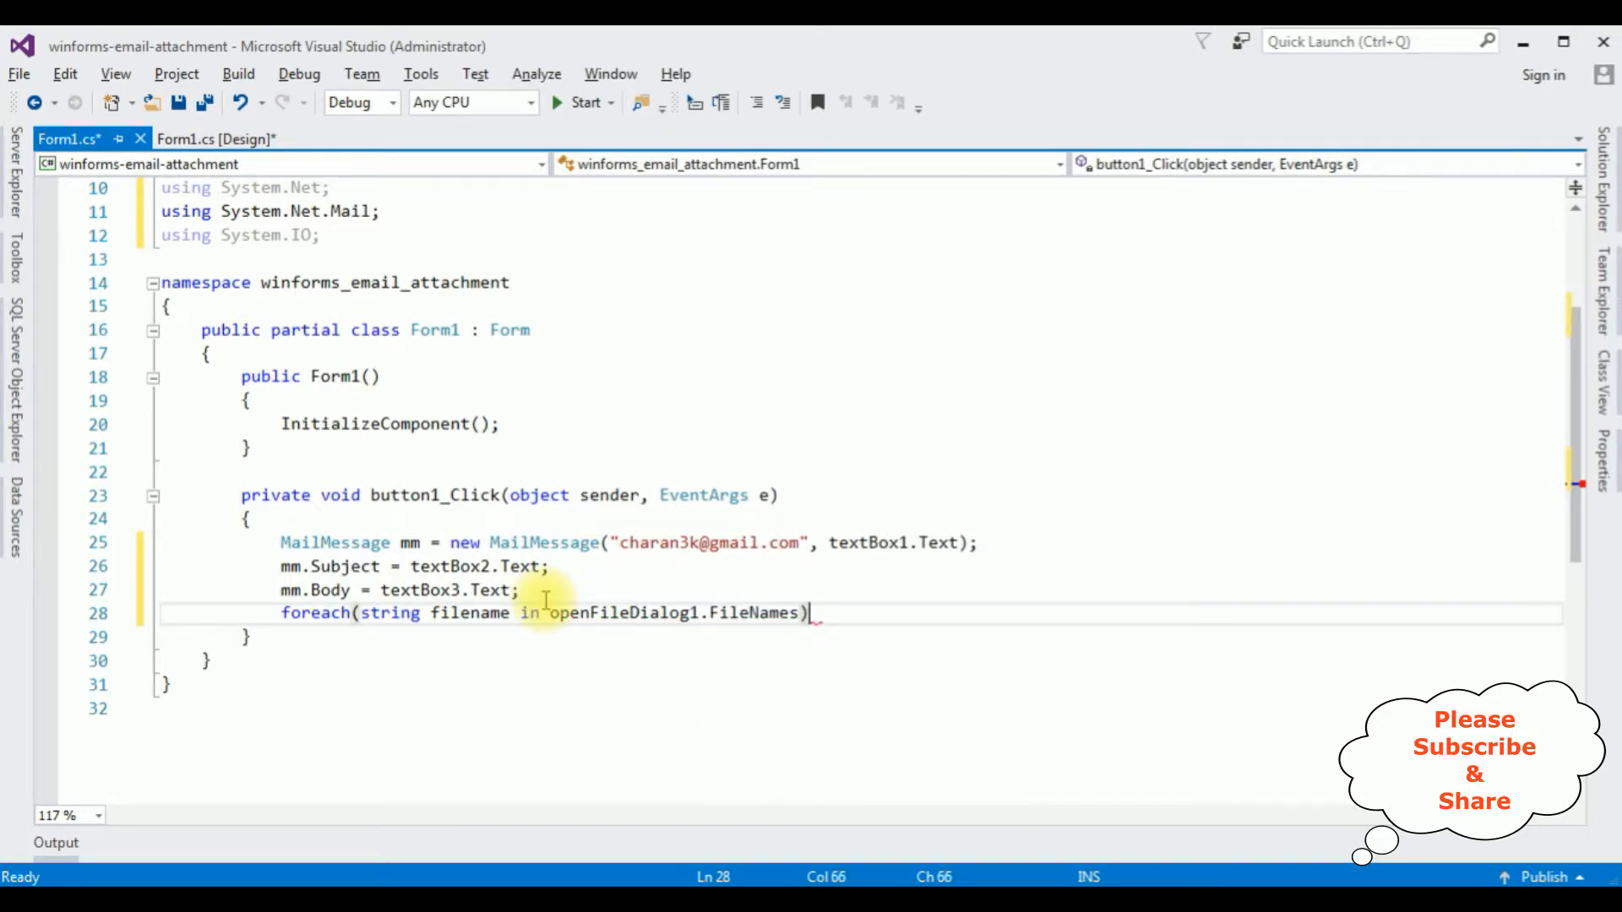
{"action": "key", "text": "Return"}
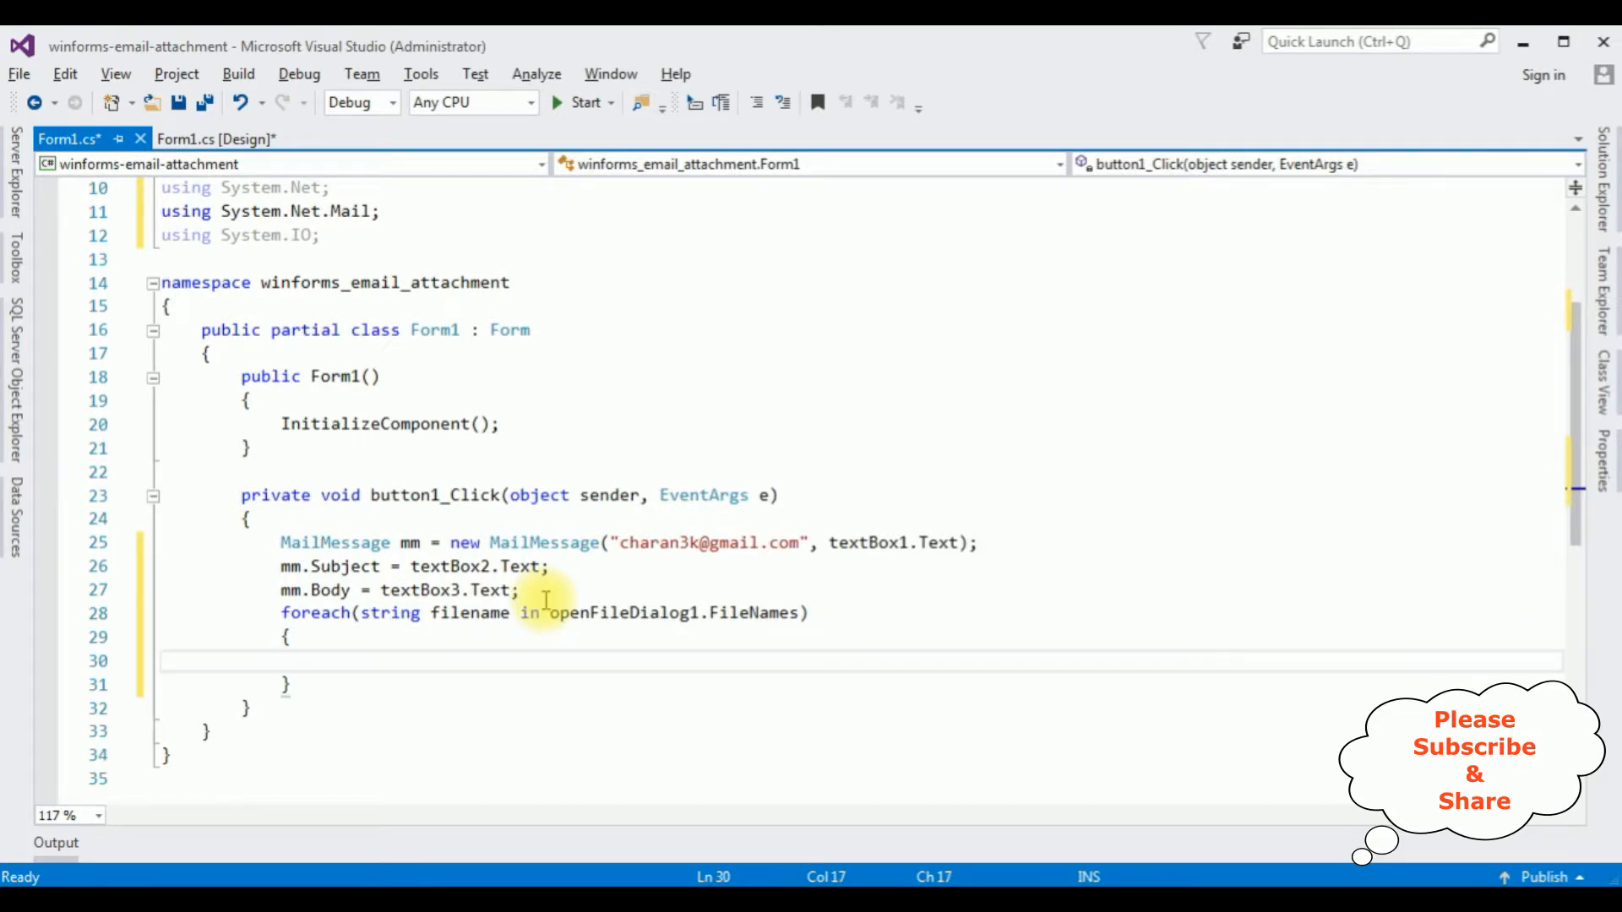
Inside the loop, check File.Exists and get the file name with Path
{"action": "type", "text": "if("}
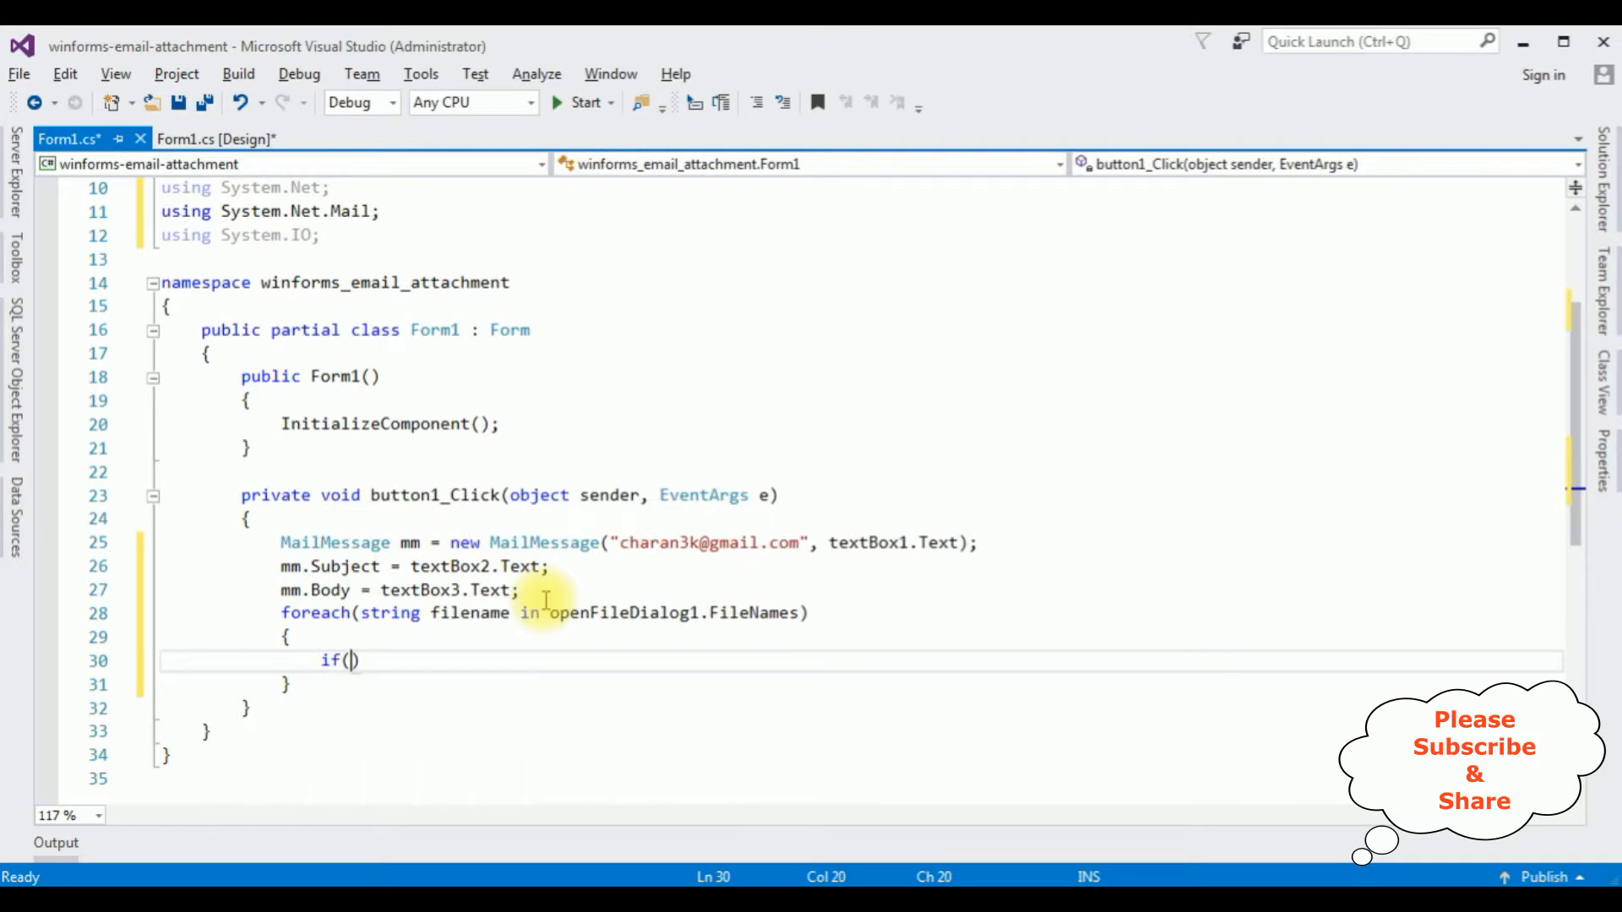
{"action": "type", "text": "File.ex"}
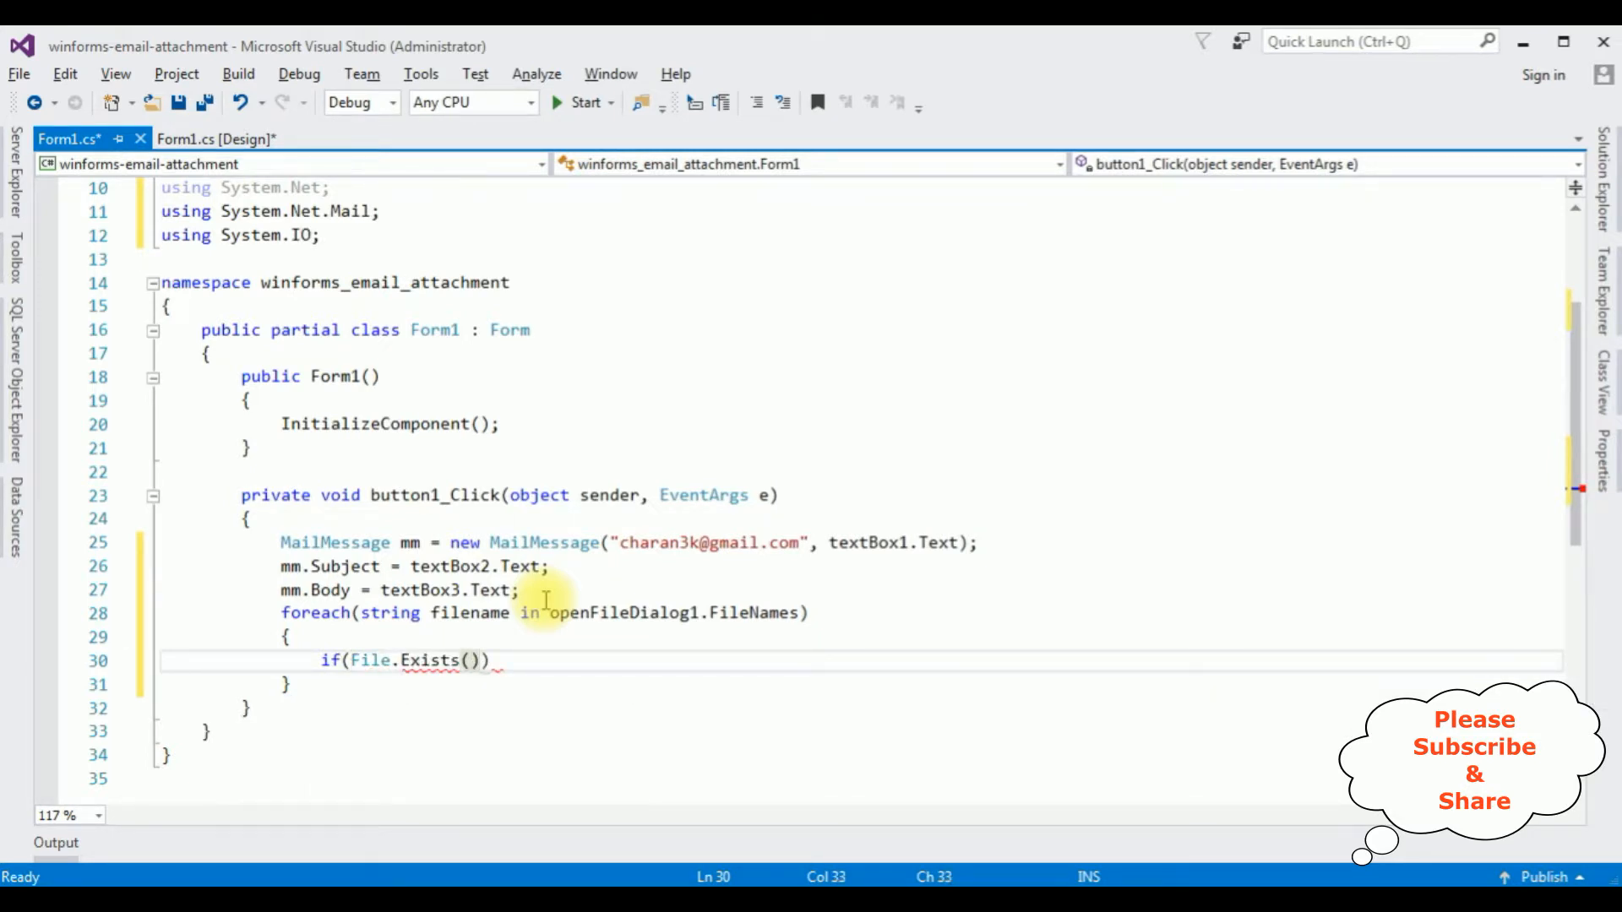
{"action": "type", "text": "filename"}
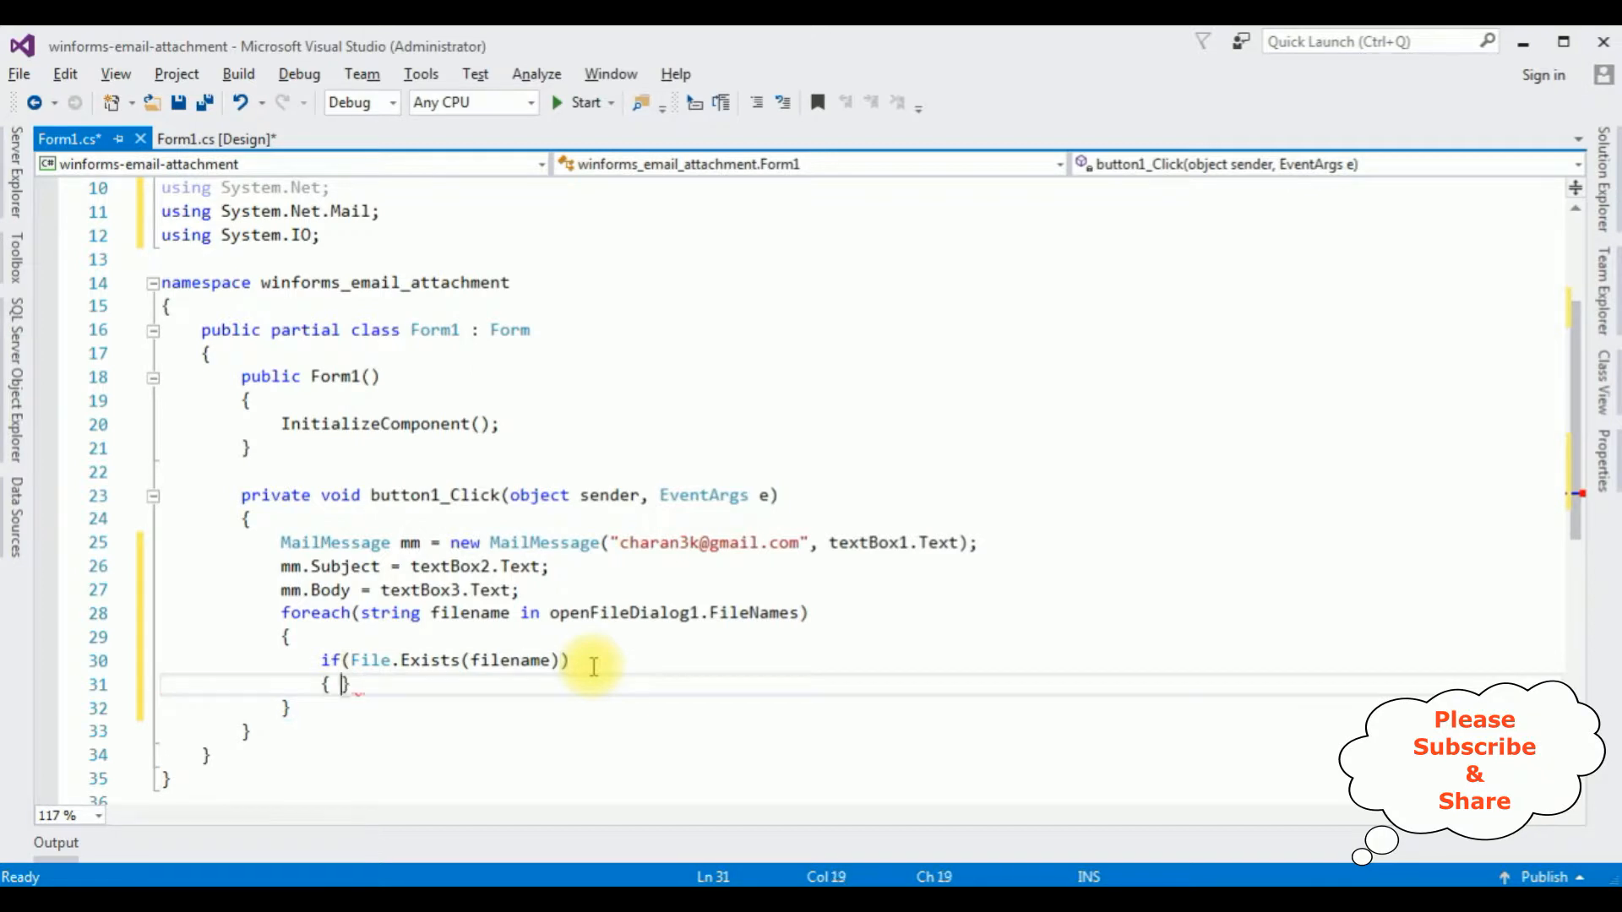
{"action": "type", "text": "string"}
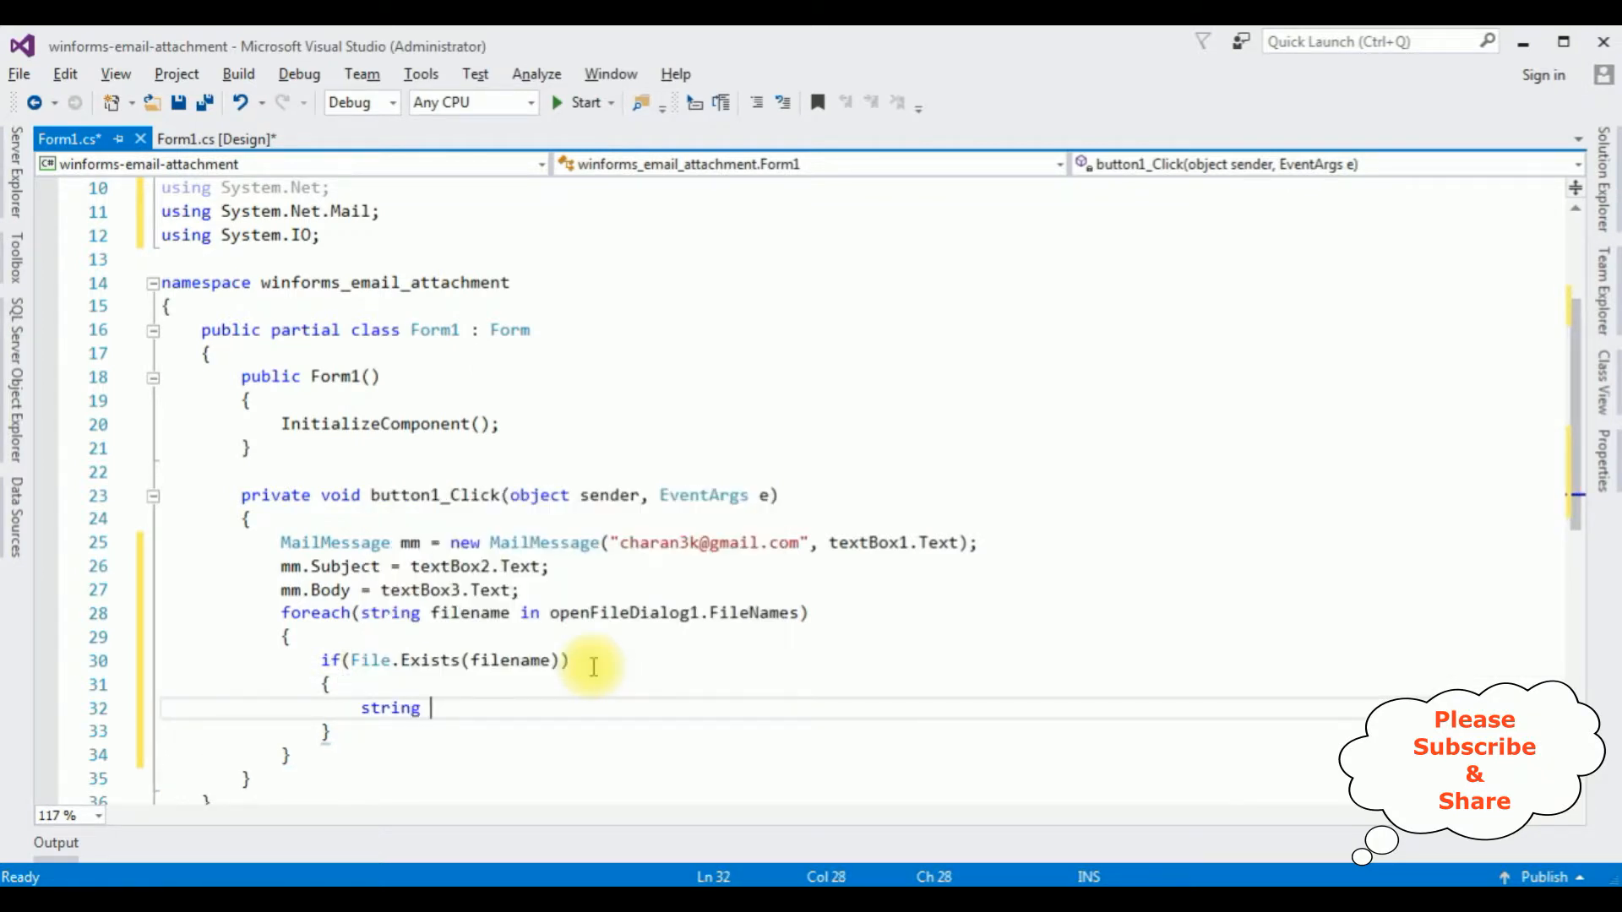
{"action": "type", "text": "fname"}
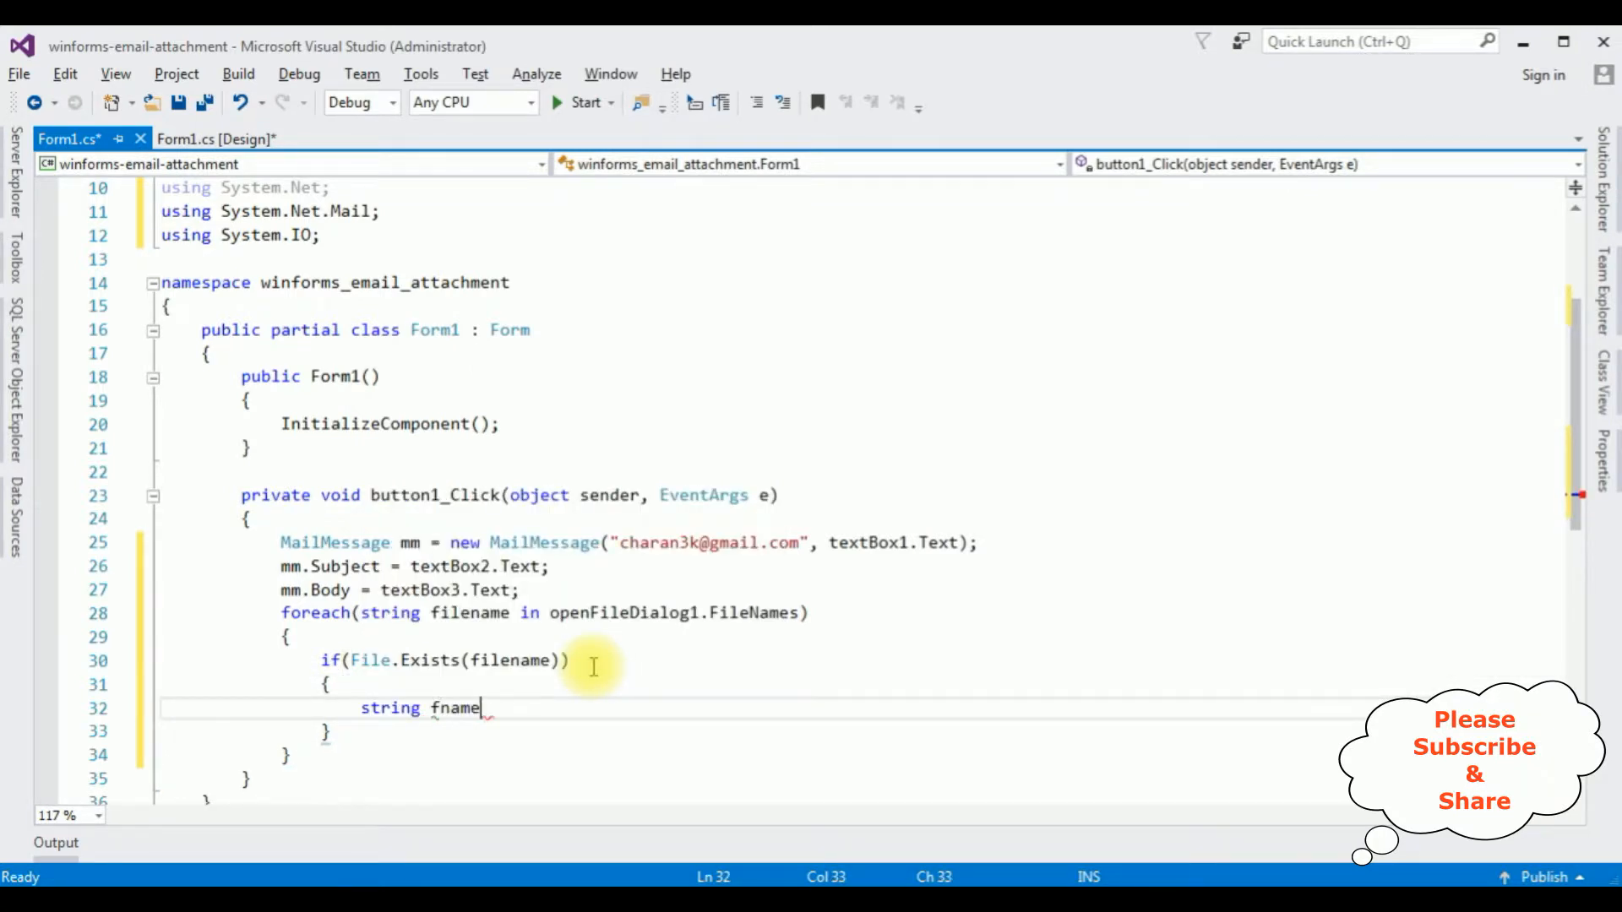
{"action": "type", "text": "="}
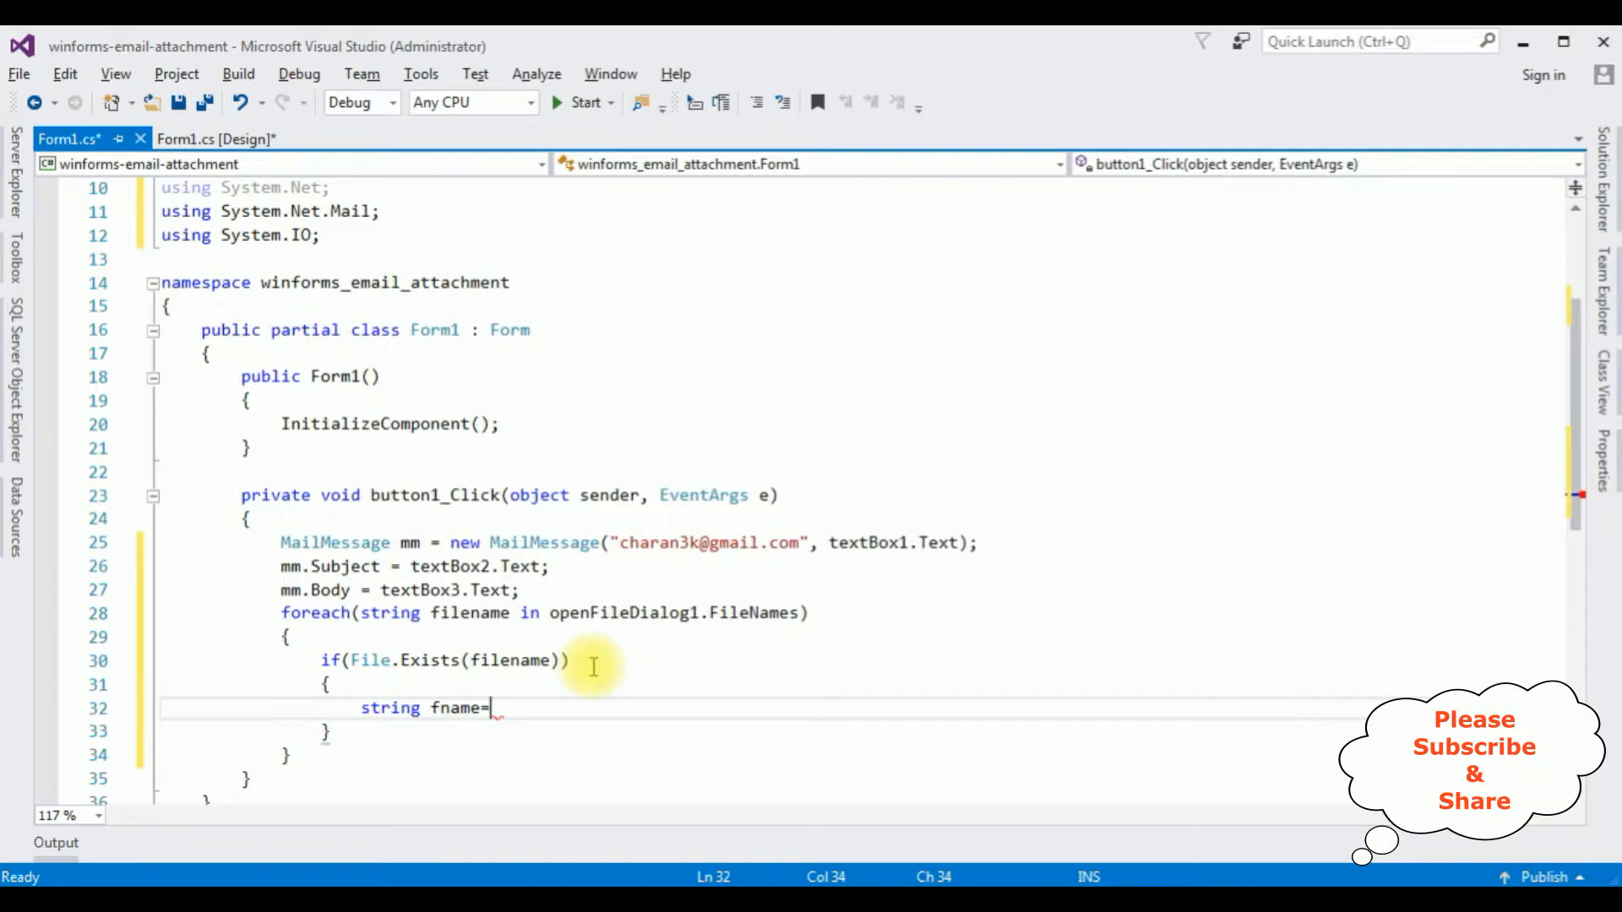
{"action": "type", "text": "pa"}
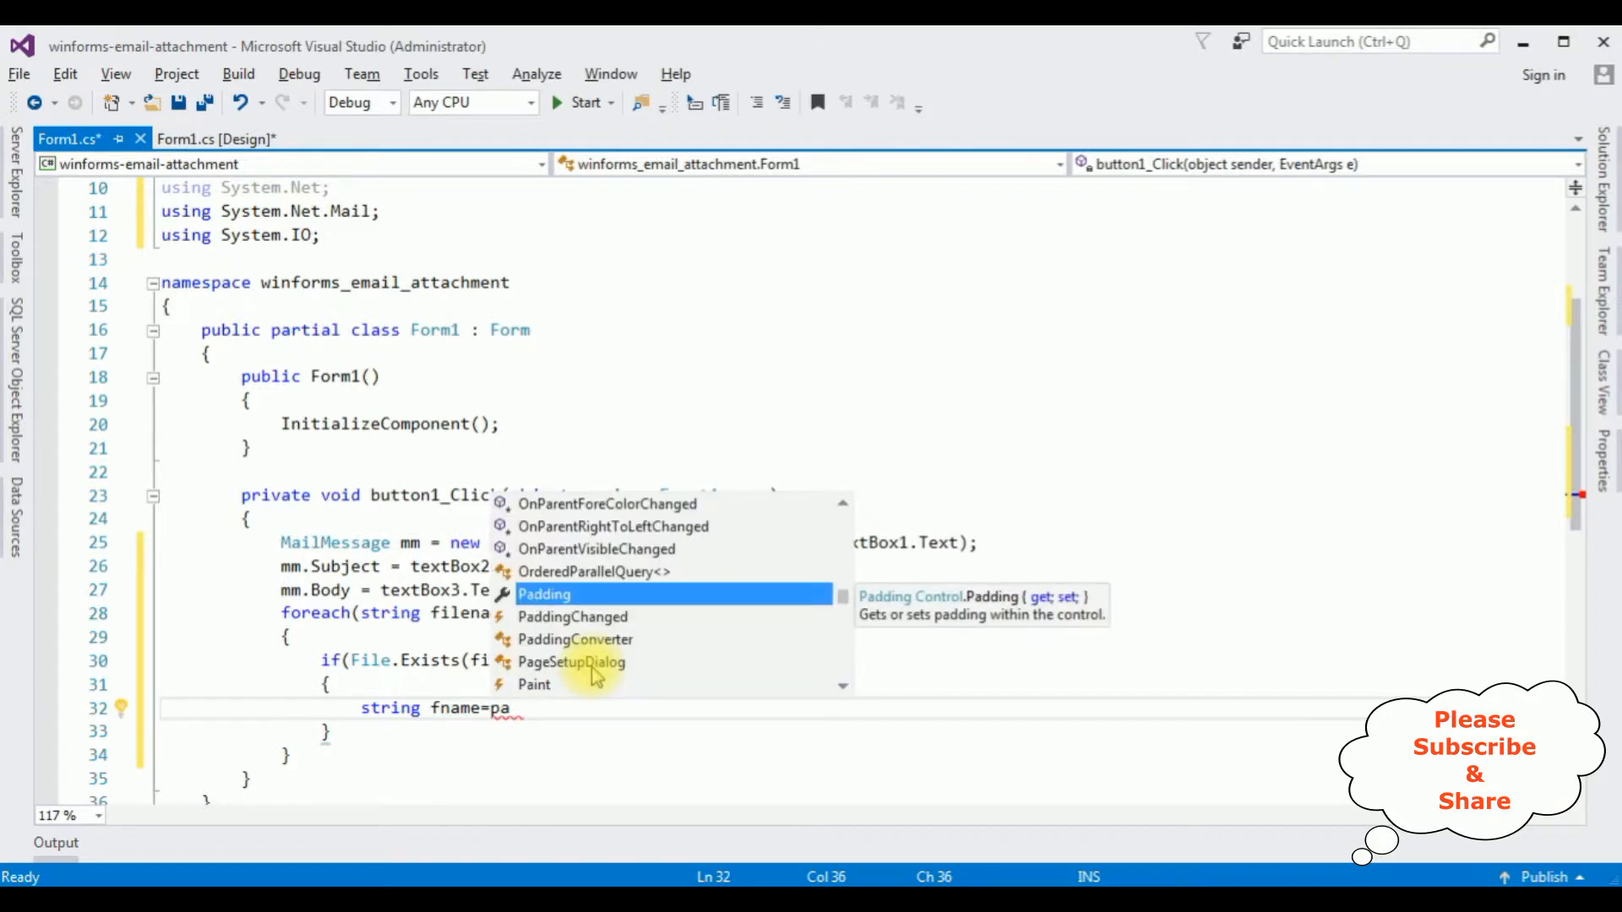
{"action": "type", "text": "Path.ge"}
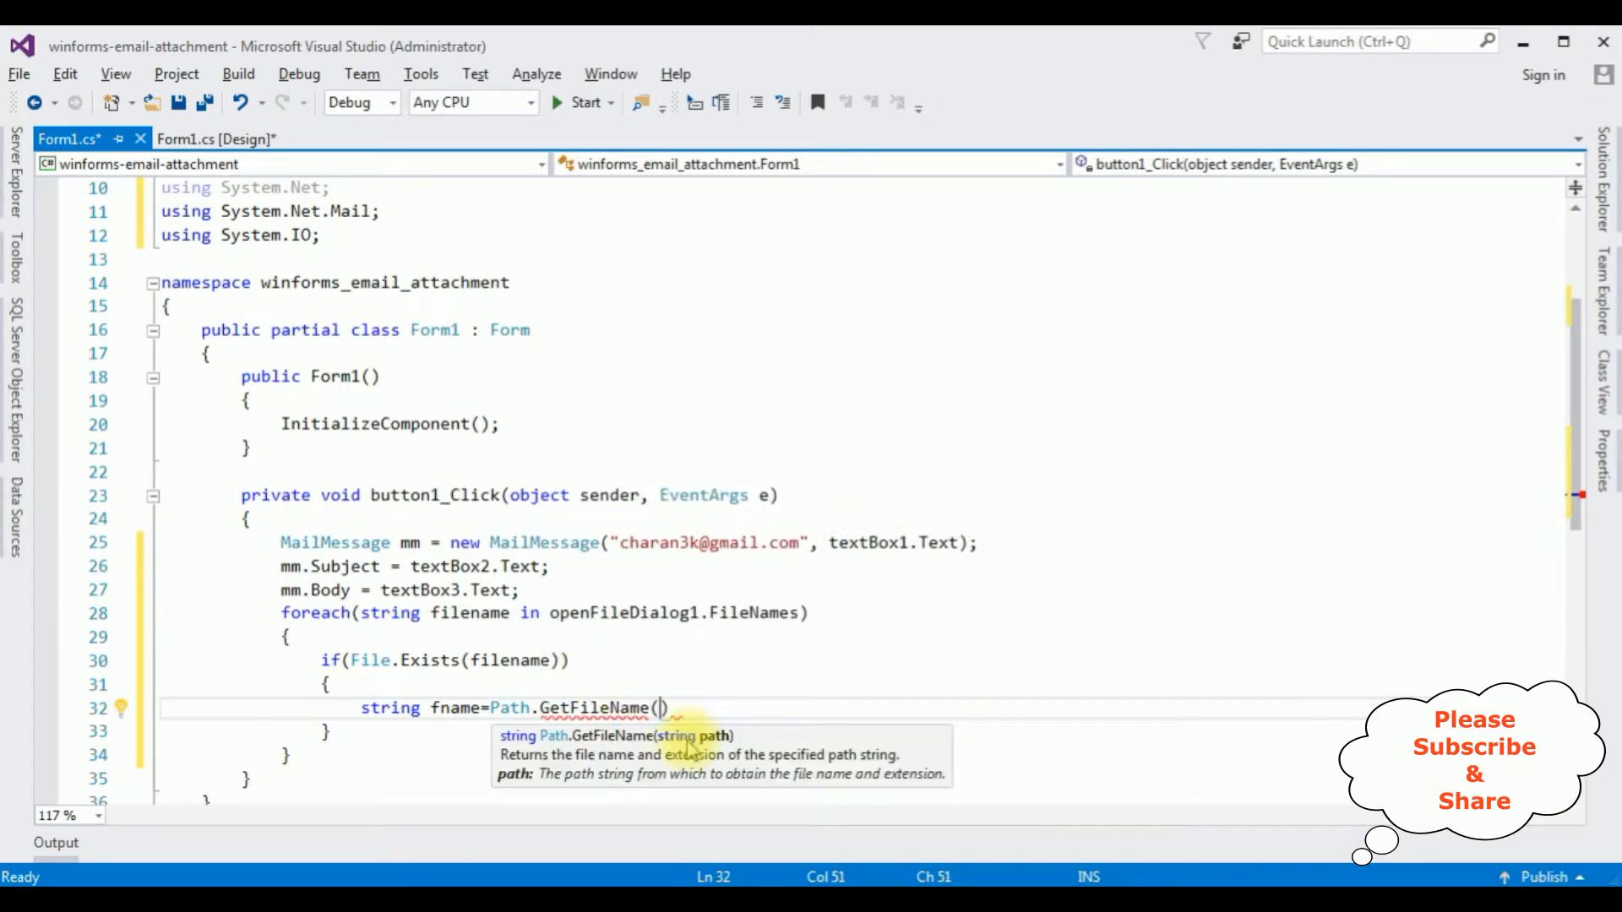
{"action": "mouse_move", "coordinate": [469, 613]}
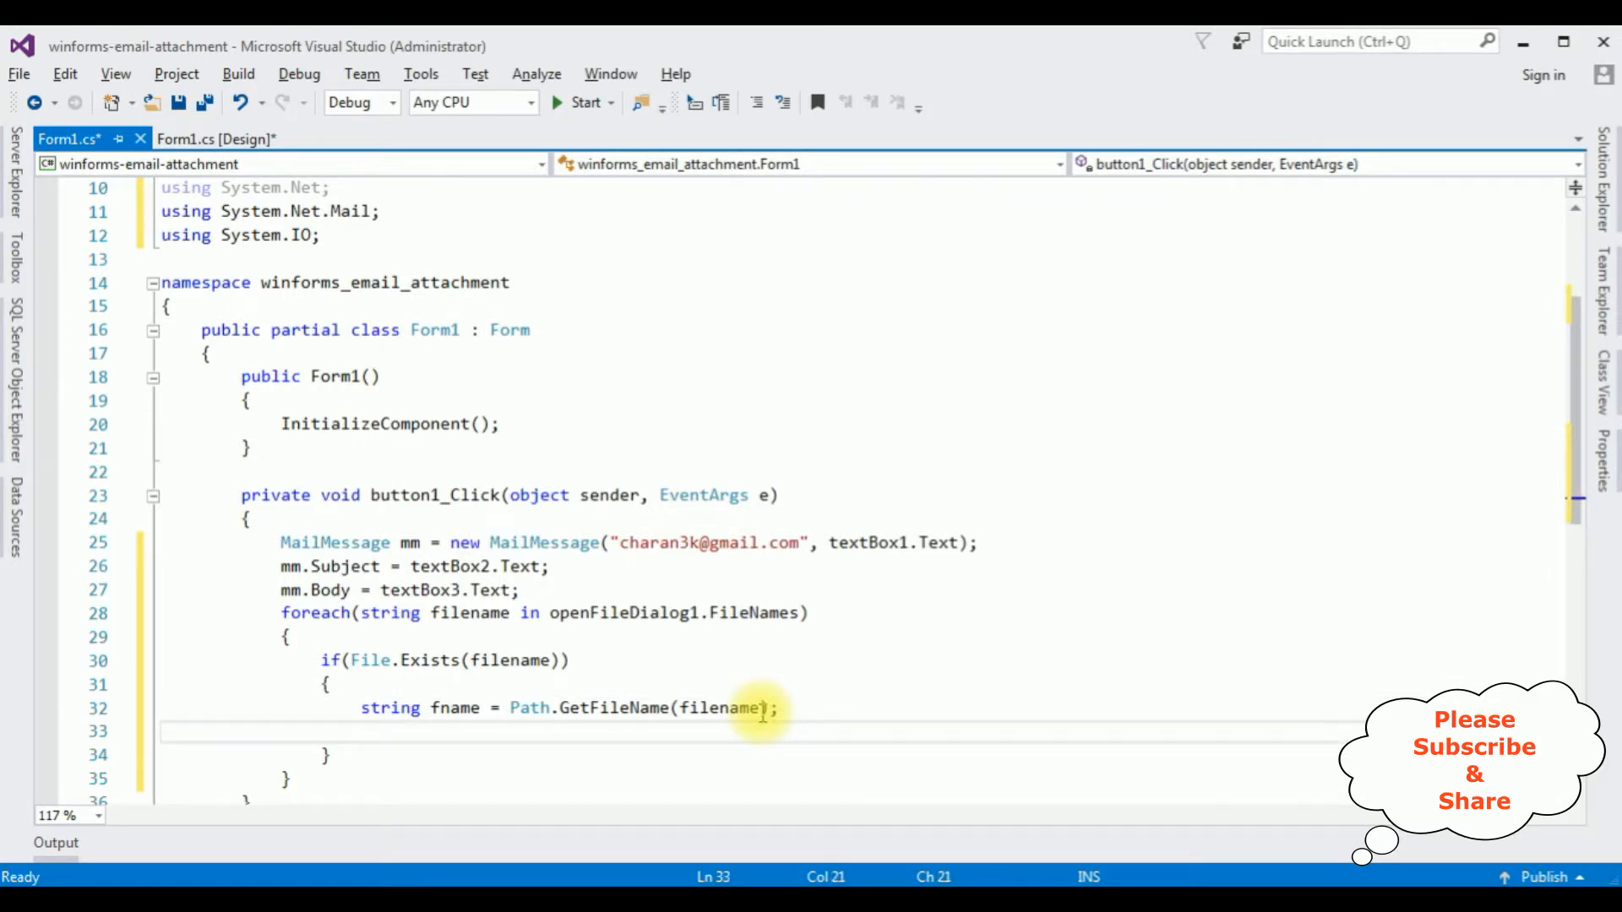
{"action": "mouse_move", "coordinate": [474, 660]}
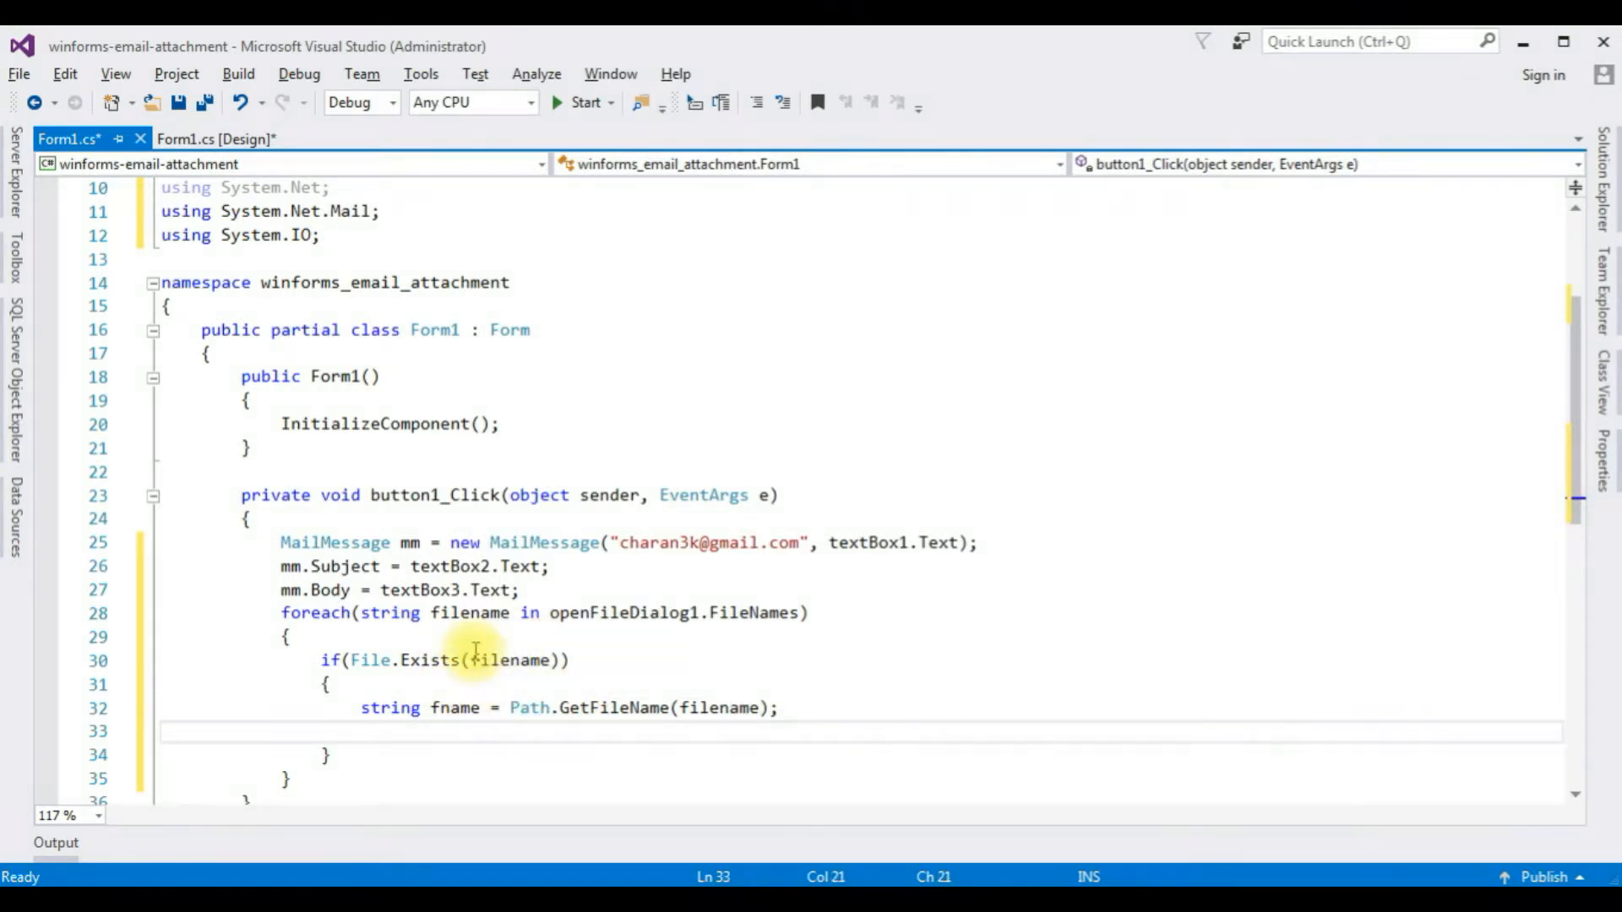
{"action": "mouse_move", "coordinate": [404, 542]}
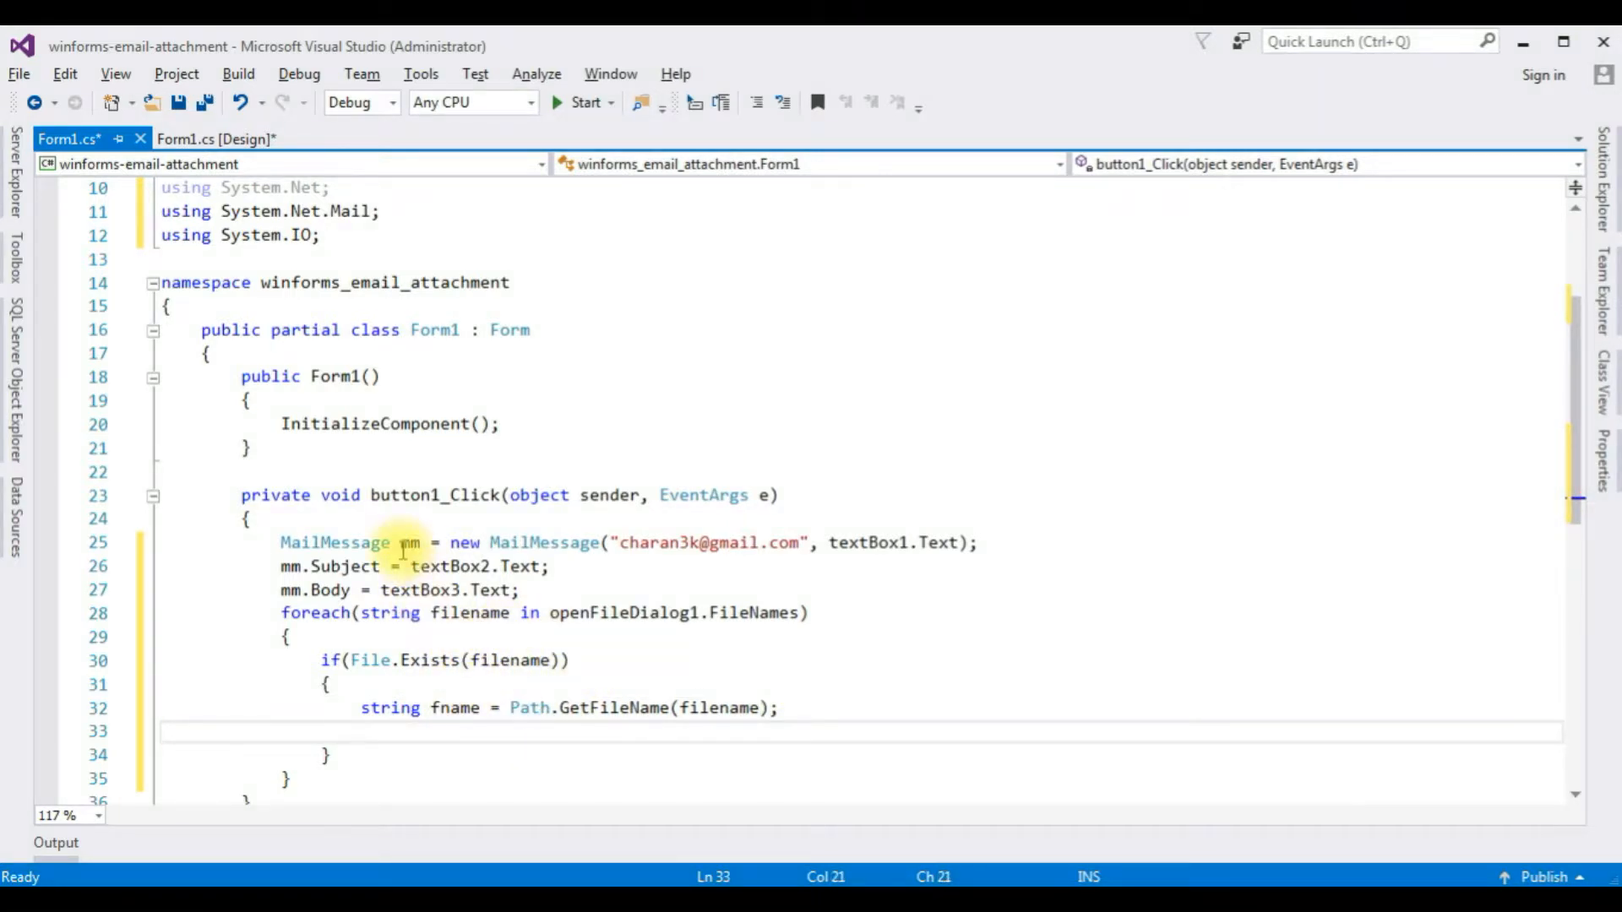
{"action": "mouse_move", "coordinate": [481, 732]}
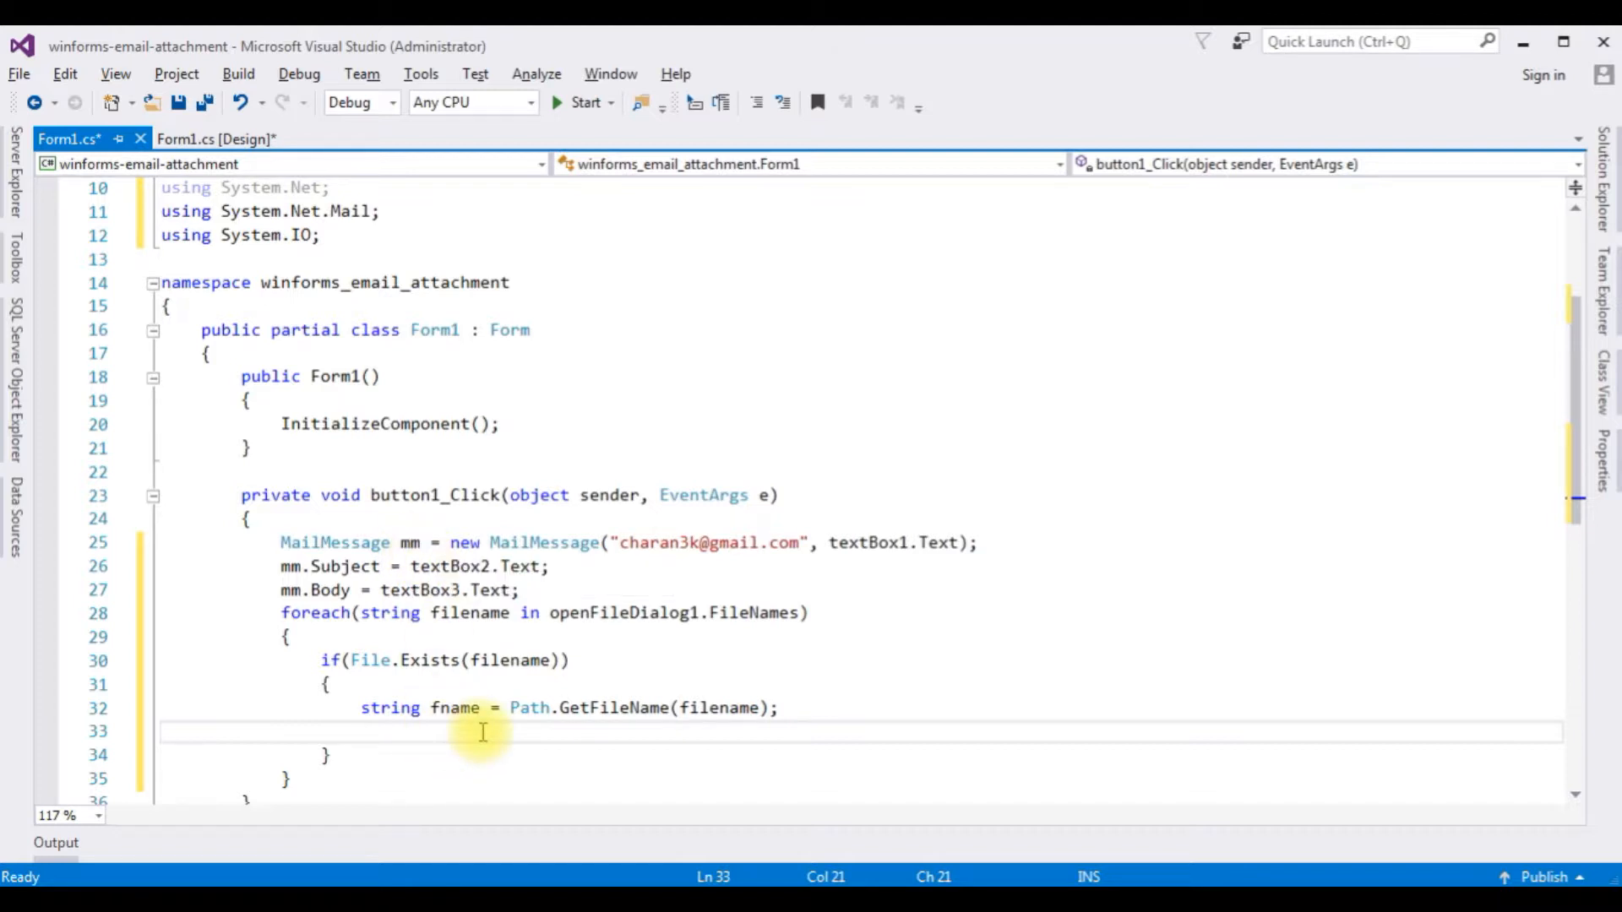
Add each file to the message with mm.Attachments.Add(new Attachment(filename))
{"action": "type", "text": "mm.Attachments"}
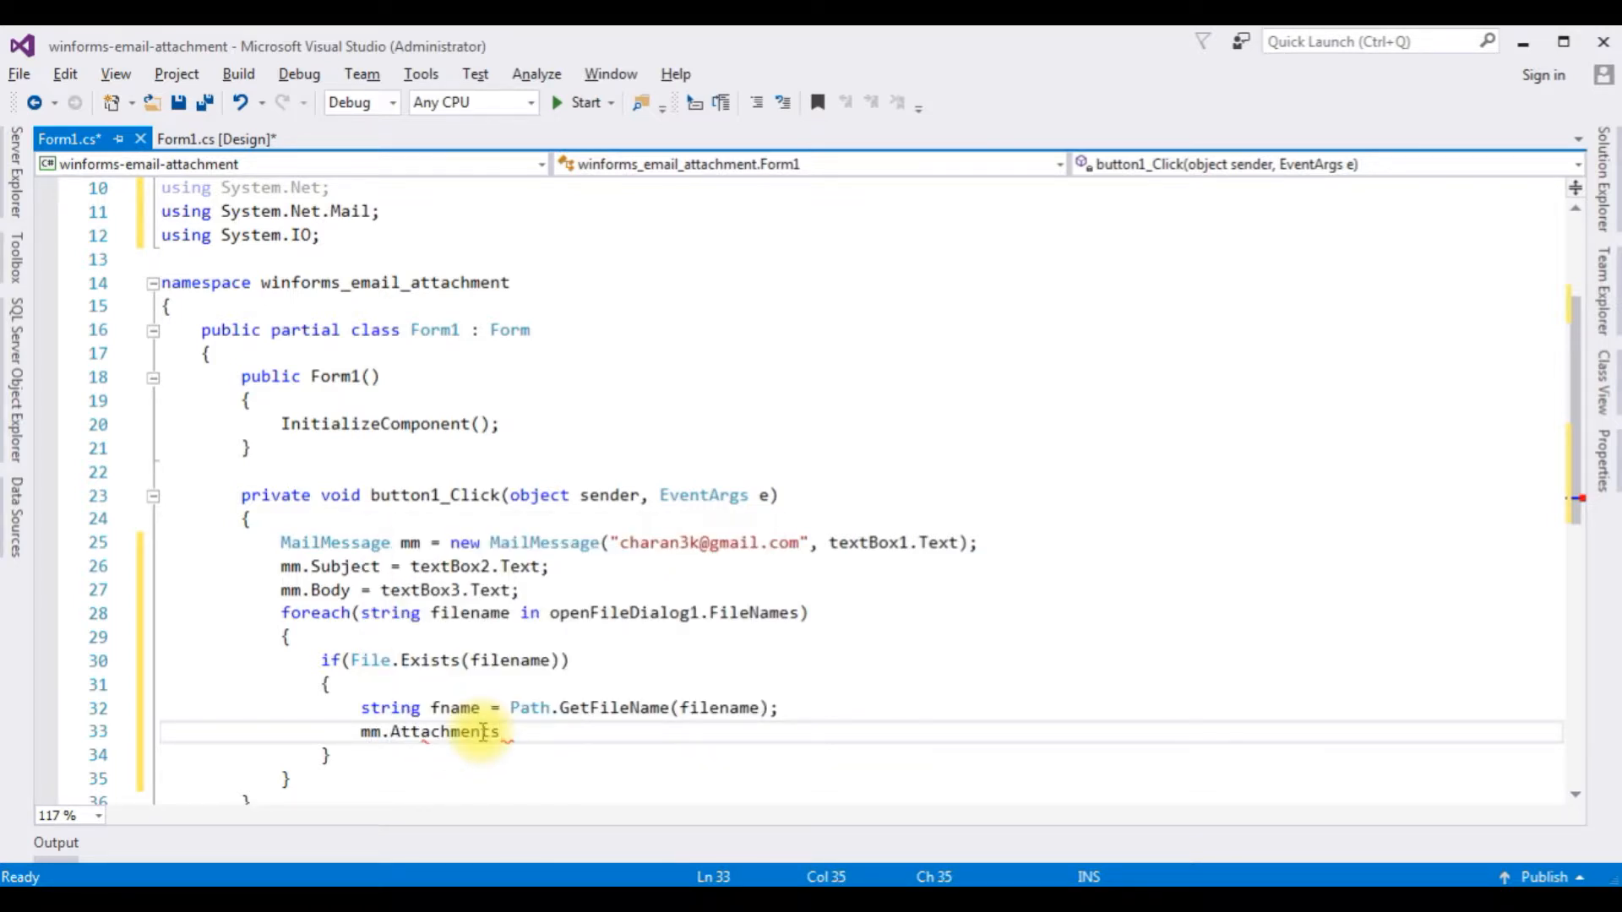
{"action": "type", "text": ".Add("}
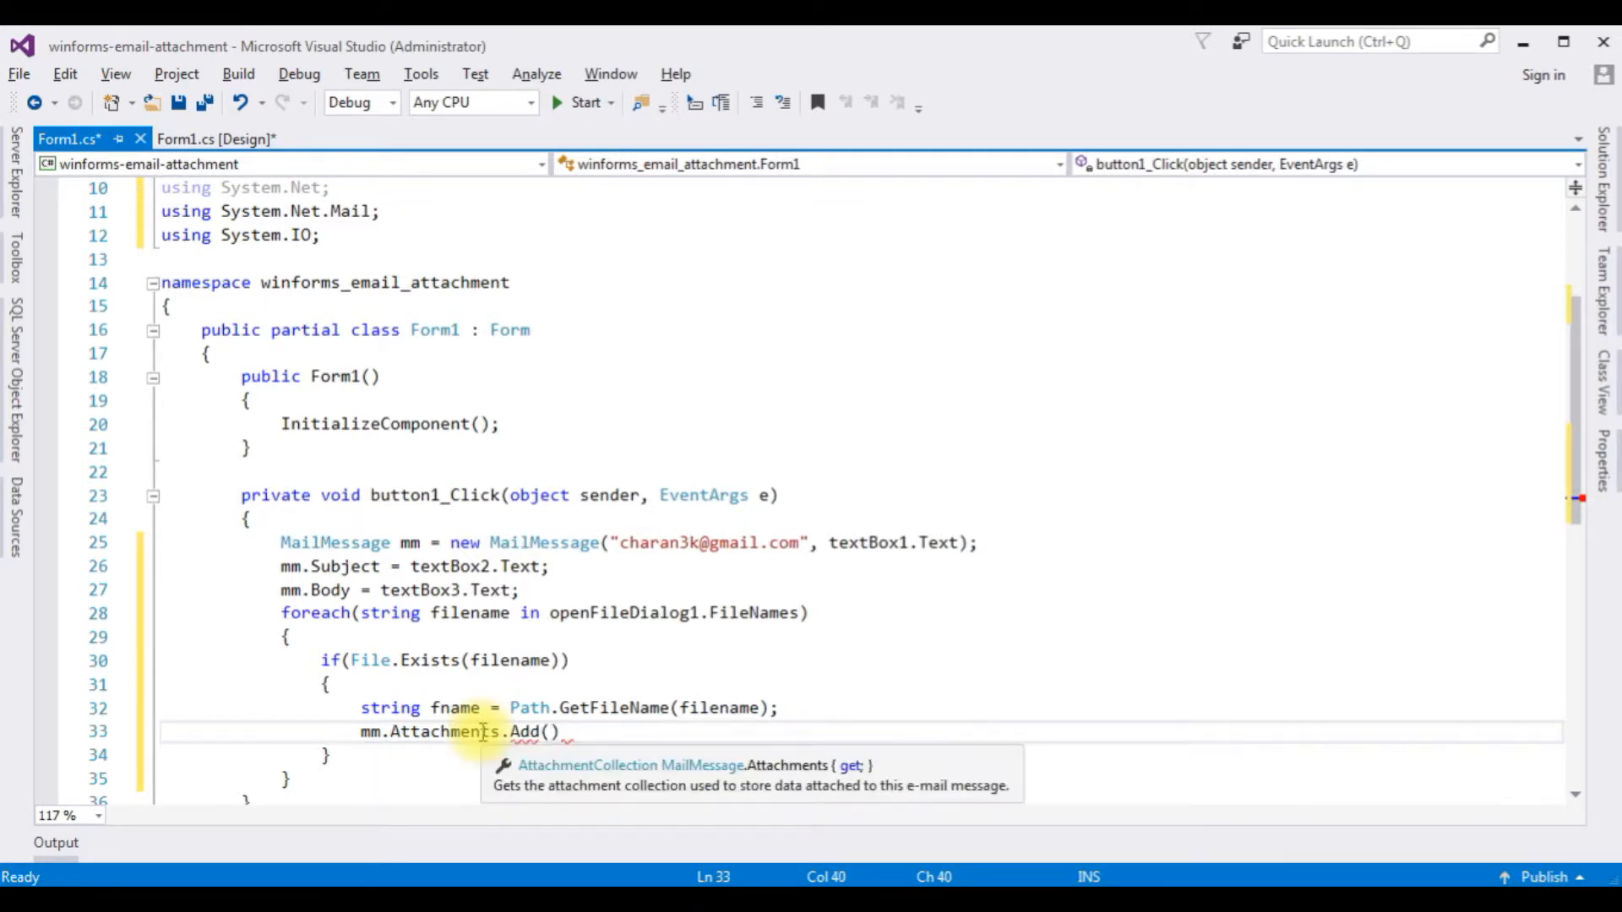
{"action": "type", "text": "new Attachment"}
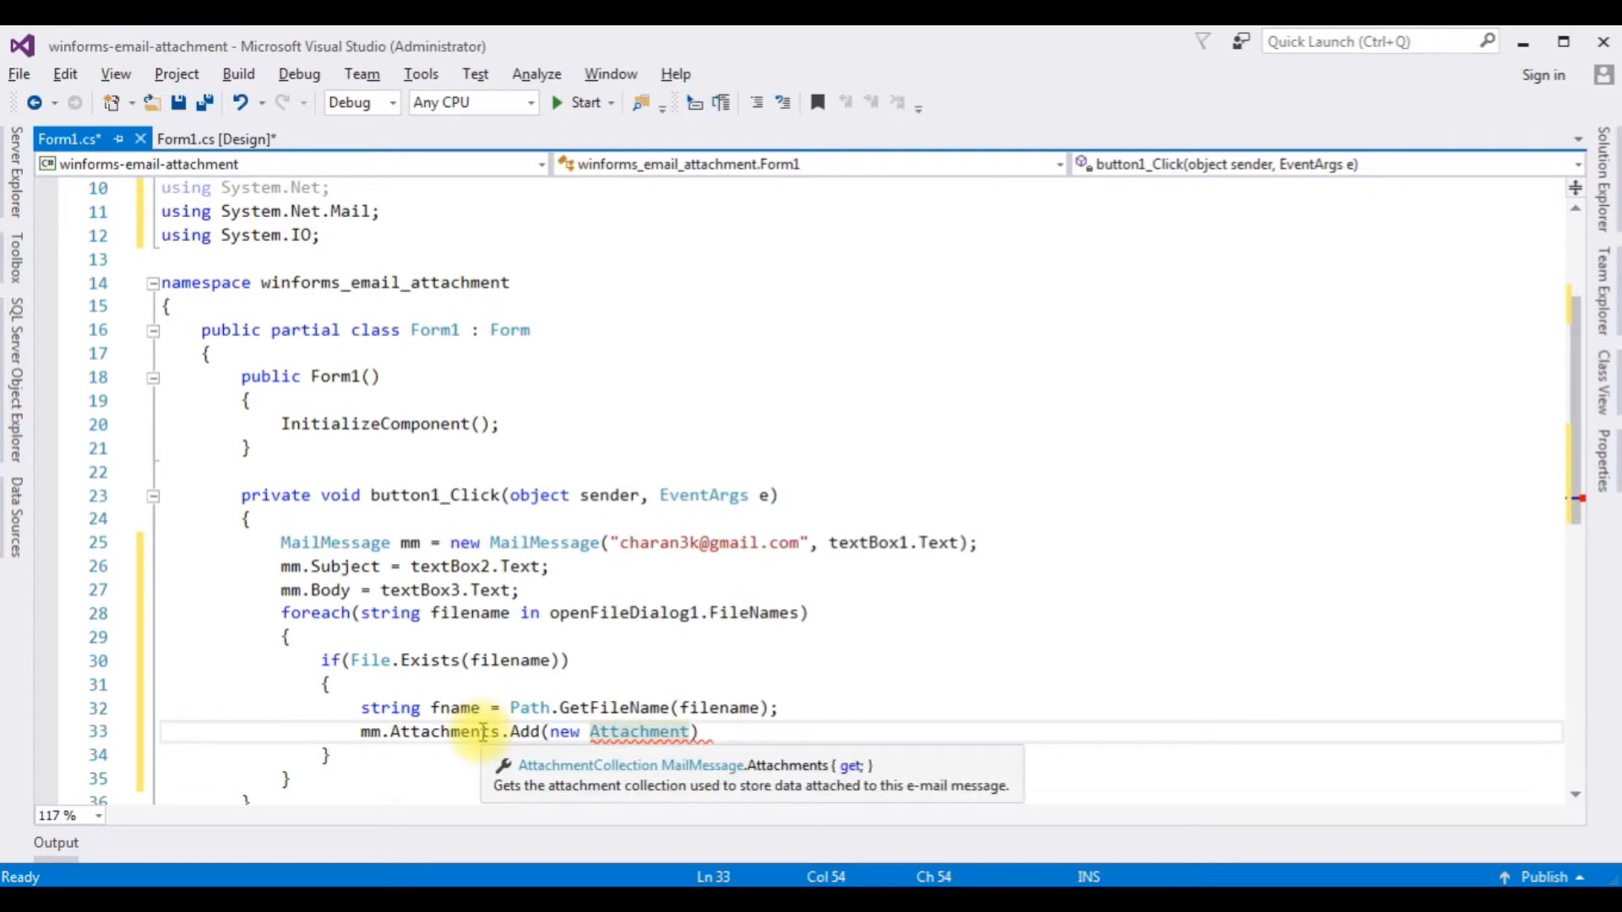
{"action": "type", "text": "("}
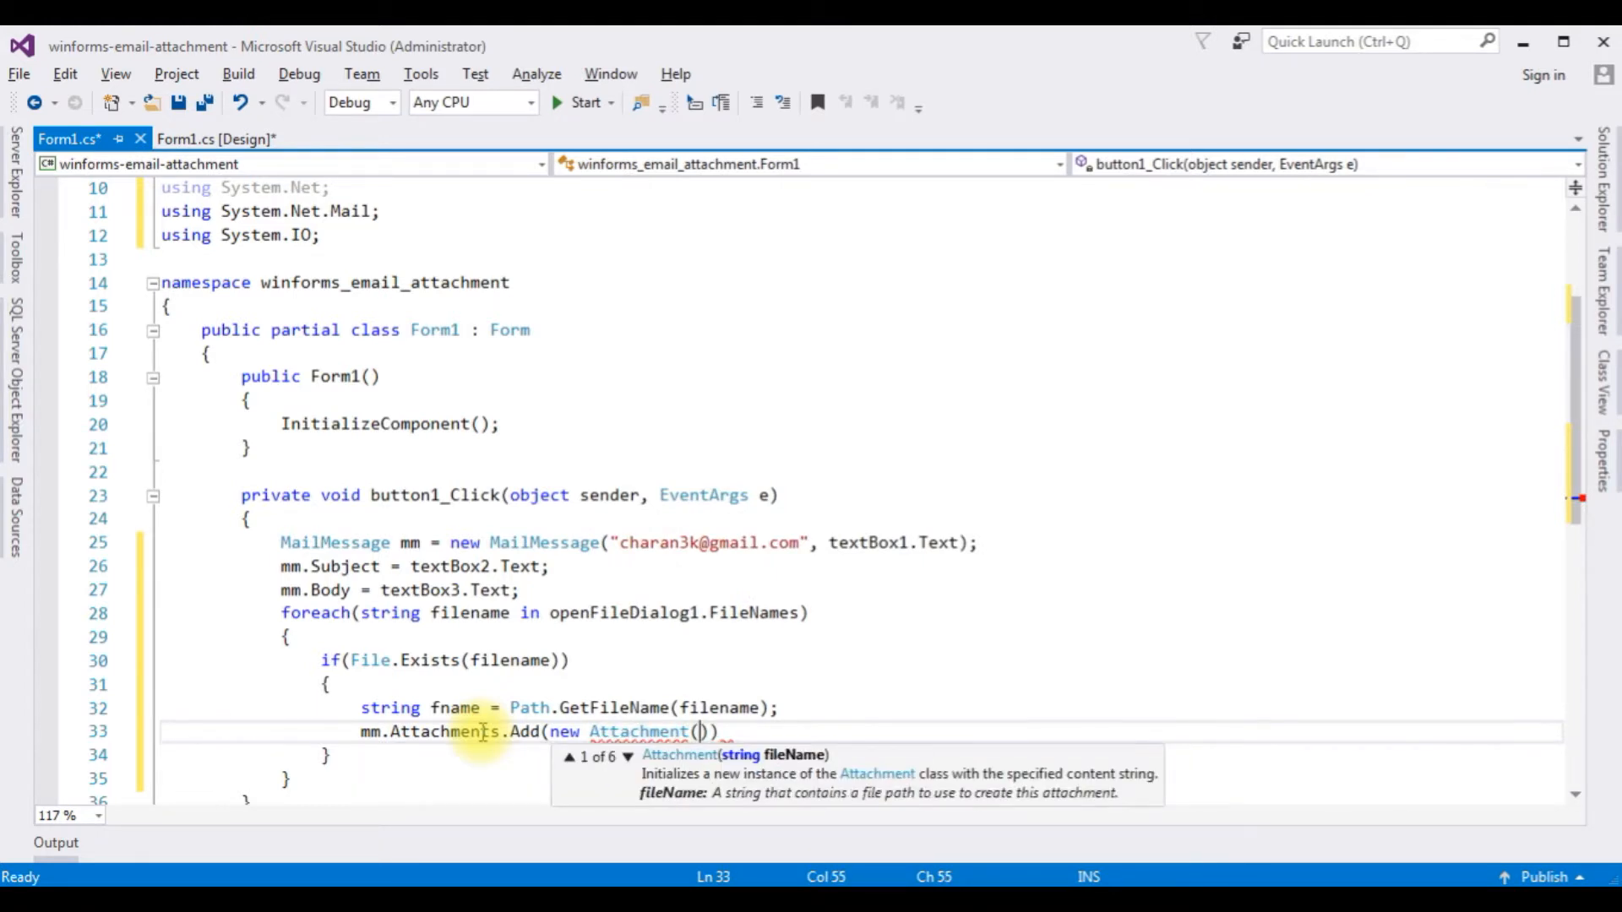
{"action": "type", "text": "filename"}
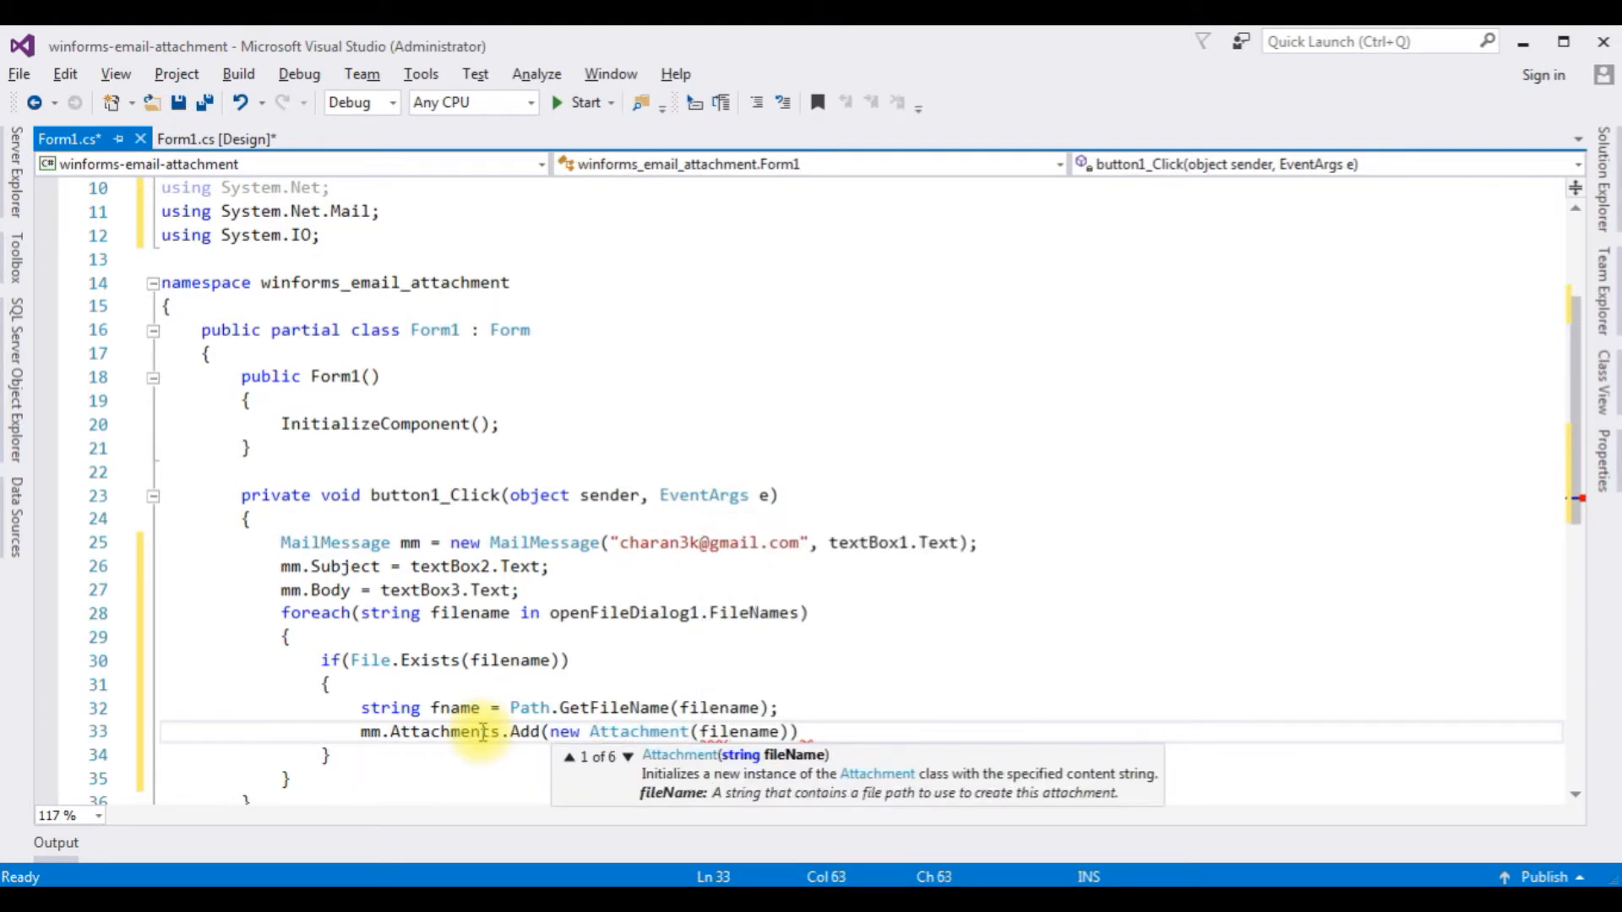
{"action": "type", "text": ";"}
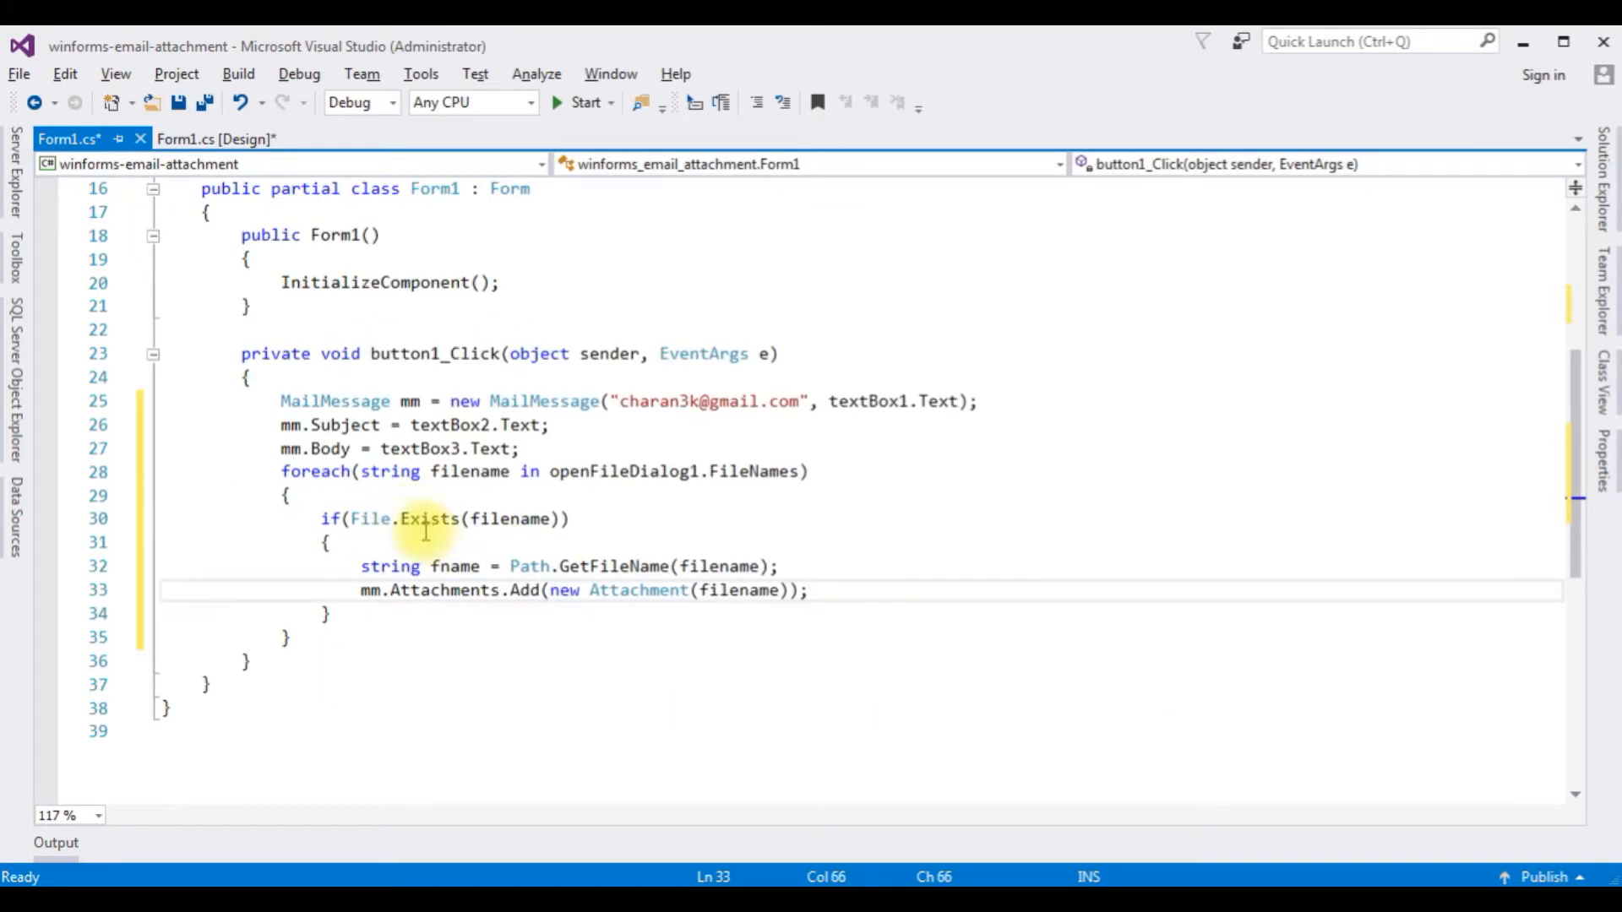
{"action": "mouse_move", "coordinate": [402, 644]}
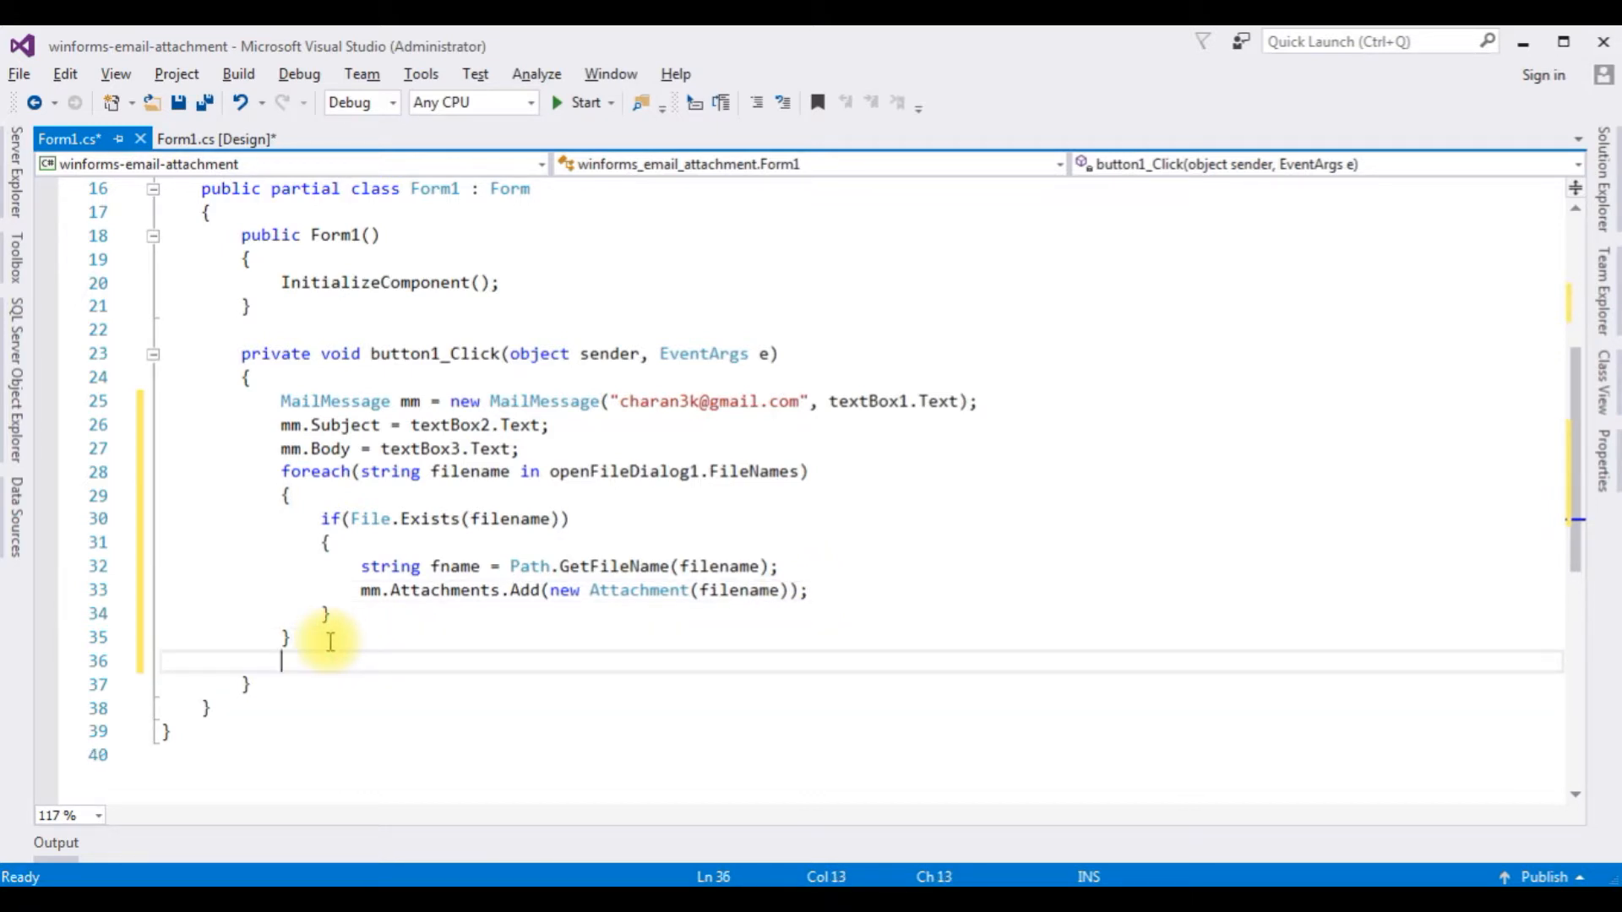
Create SmtpClient smtp with Host "smtp.gmail.com" and Port 587
{"action": "type", "text": "smtp"}
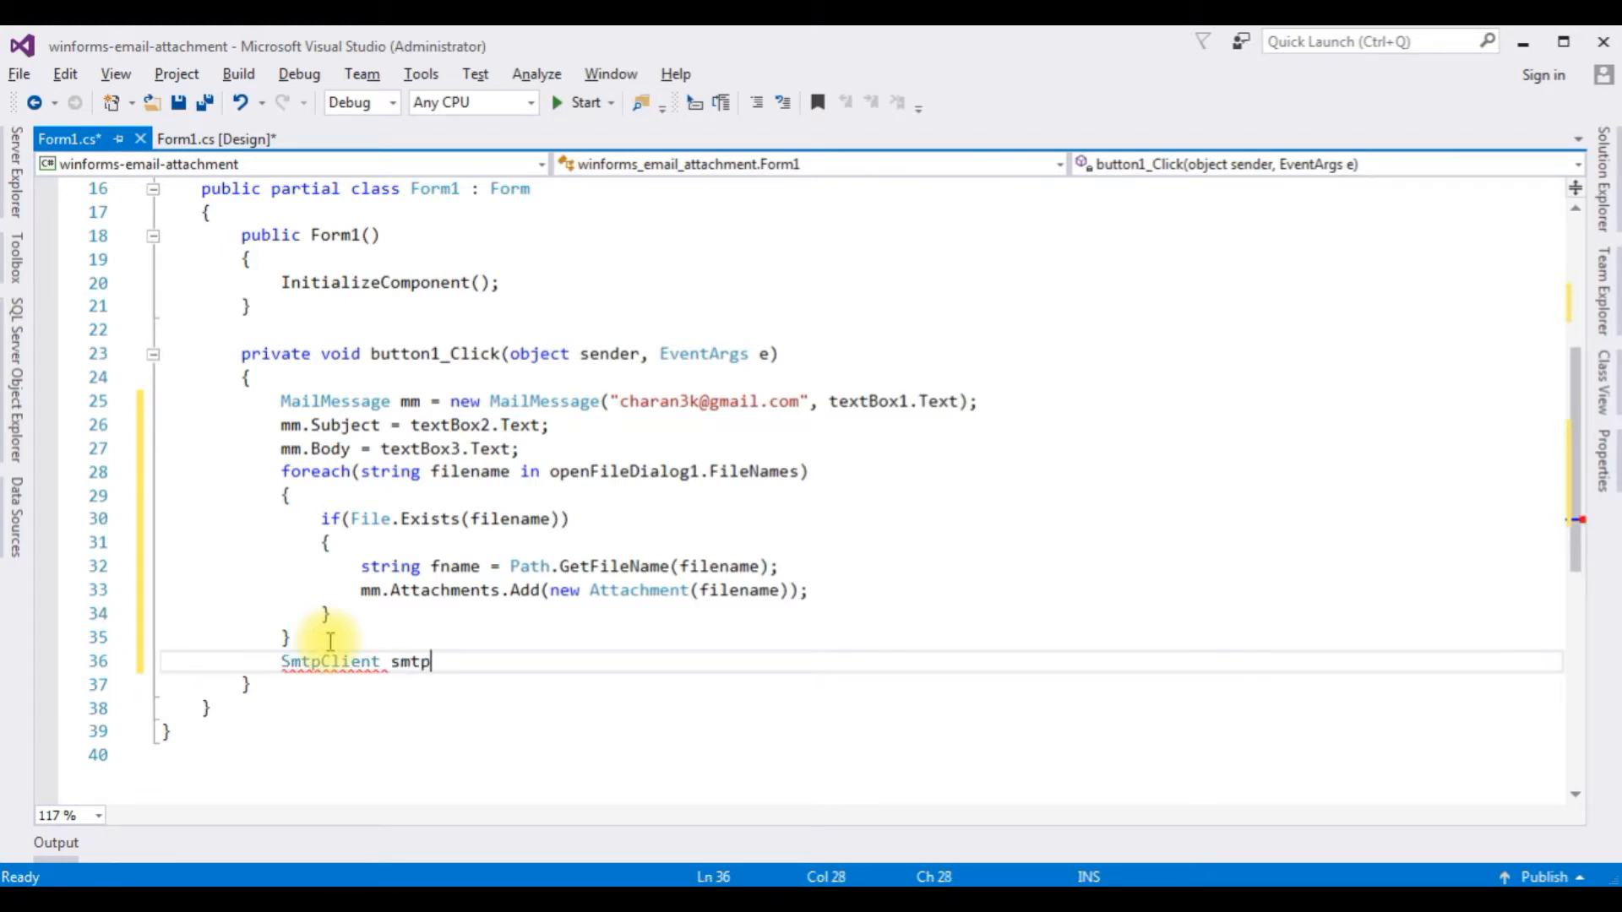
{"action": "type", "text": "=new sm"}
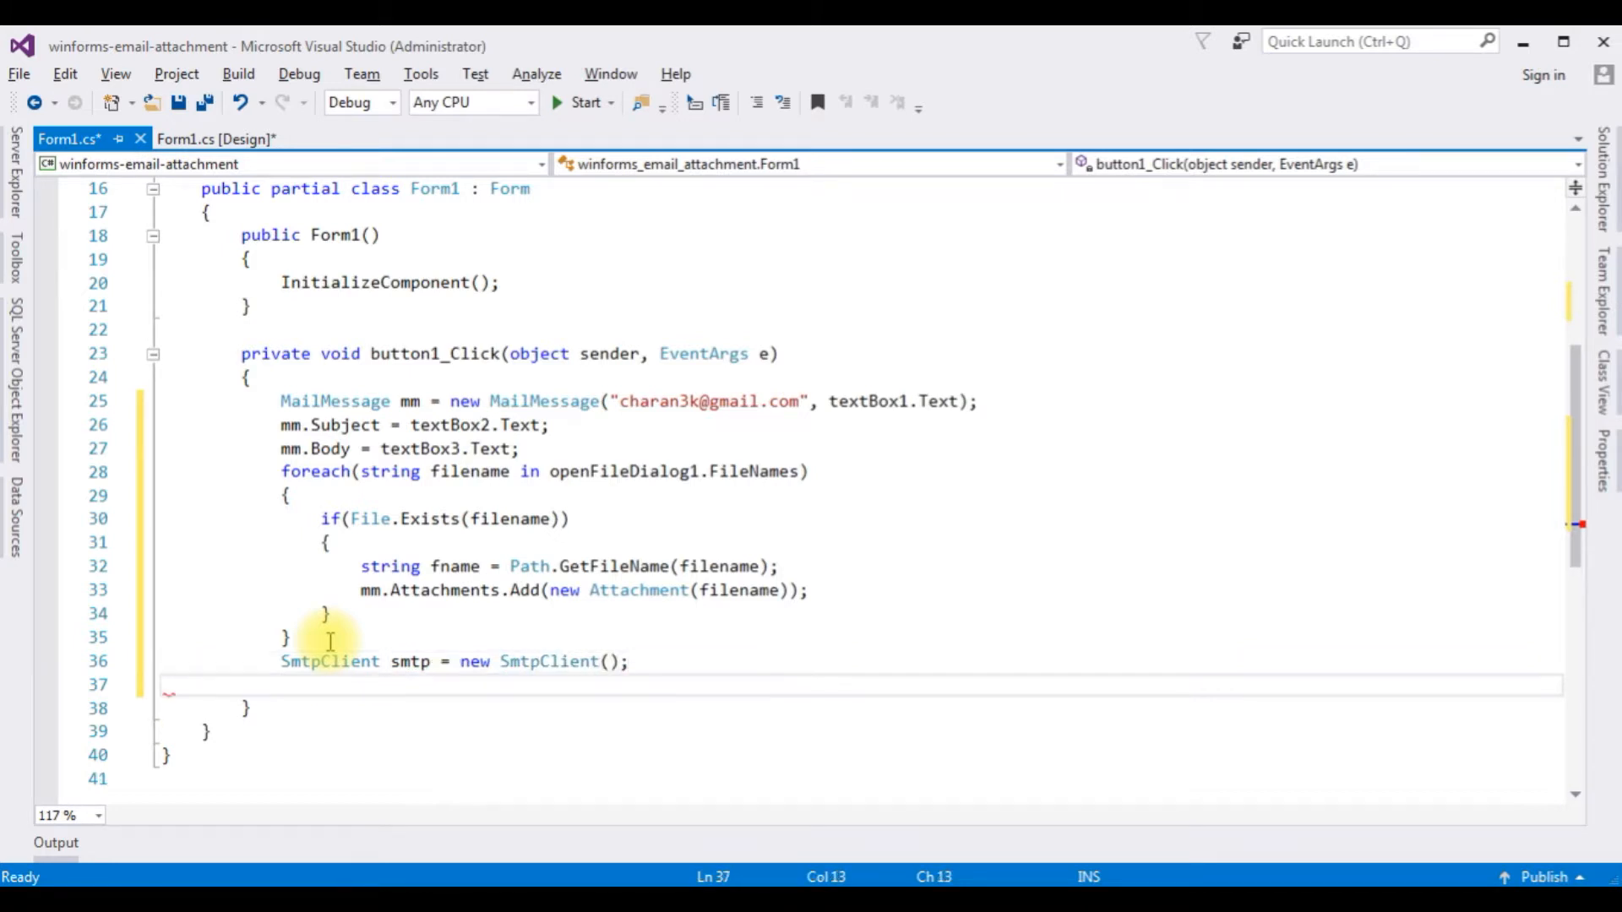
{"action": "type", "text": "s"}
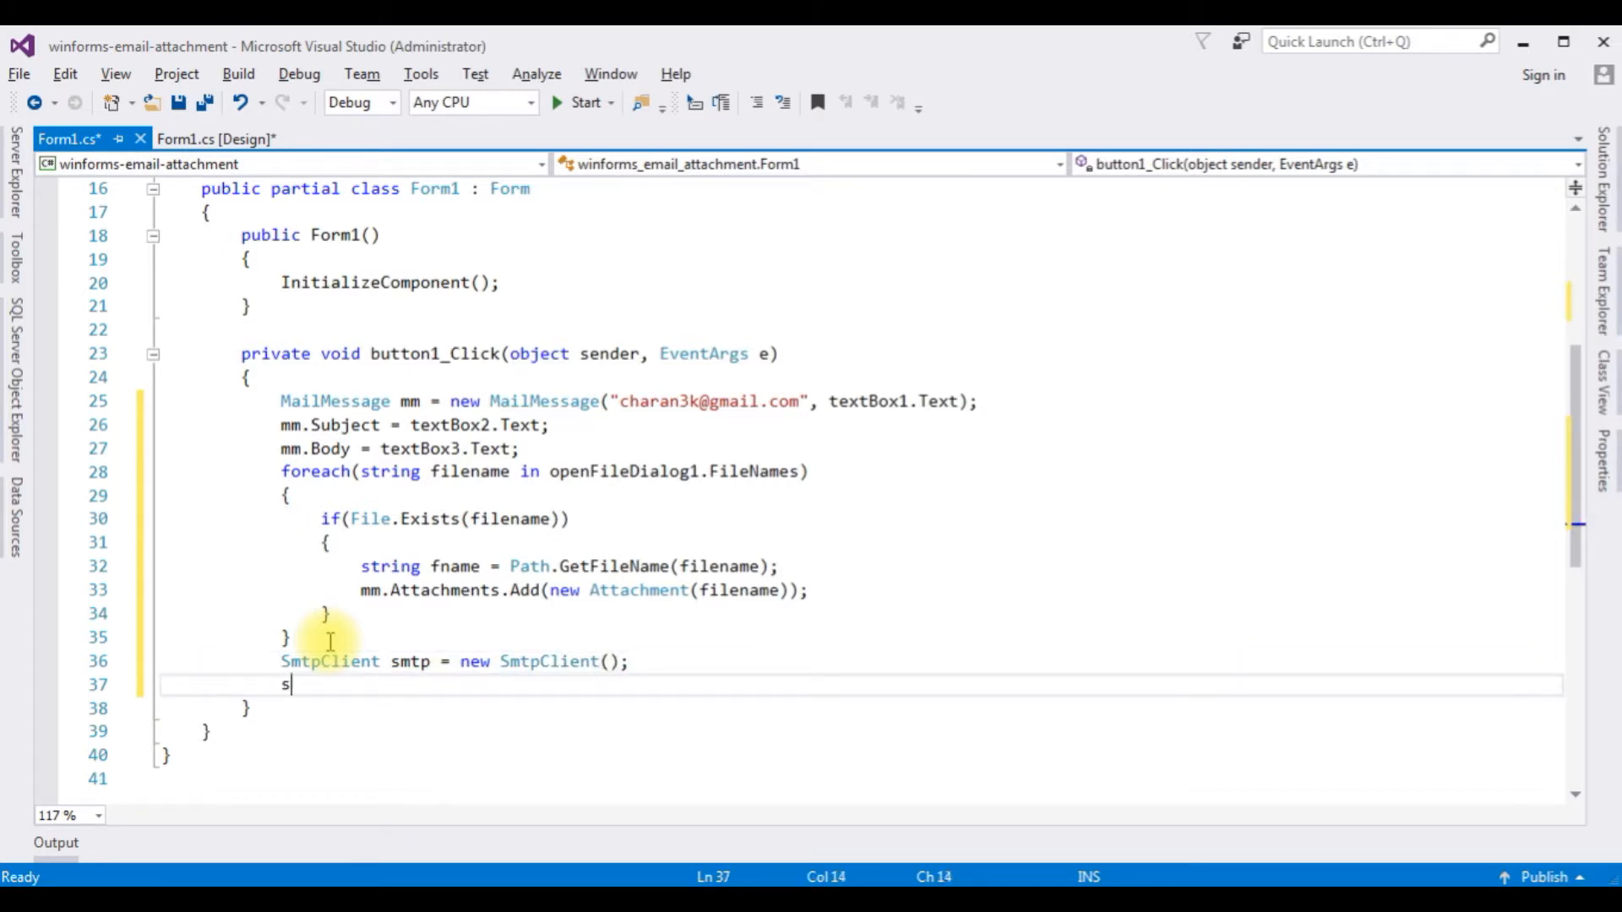
{"action": "type", "text": "mtp.h"}
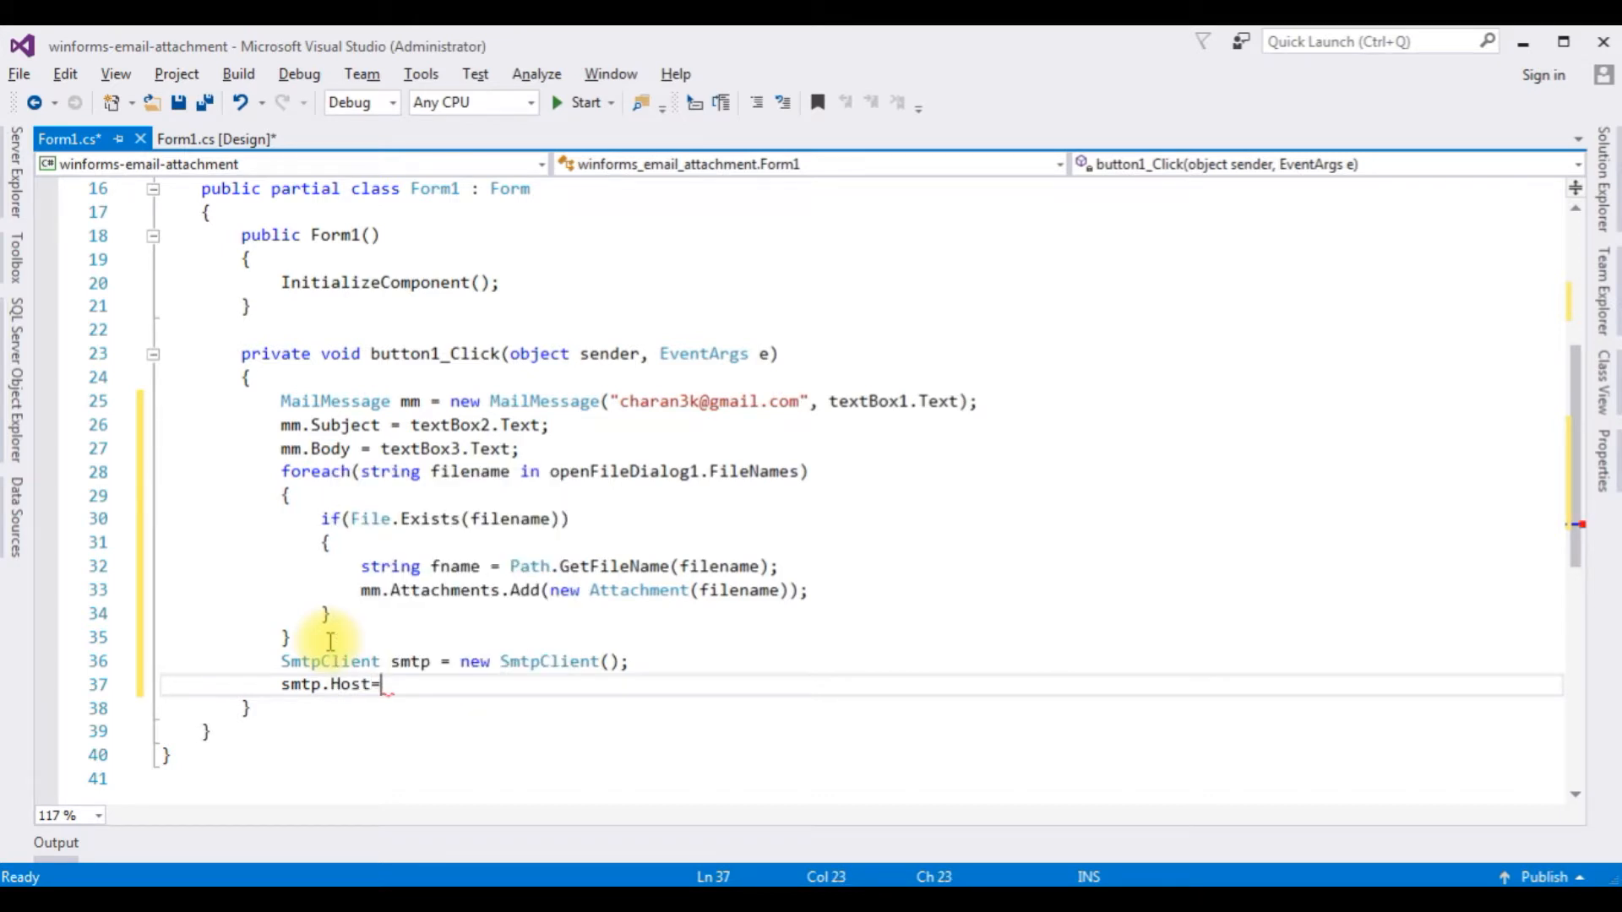
{"action": "type", "text": "\""}
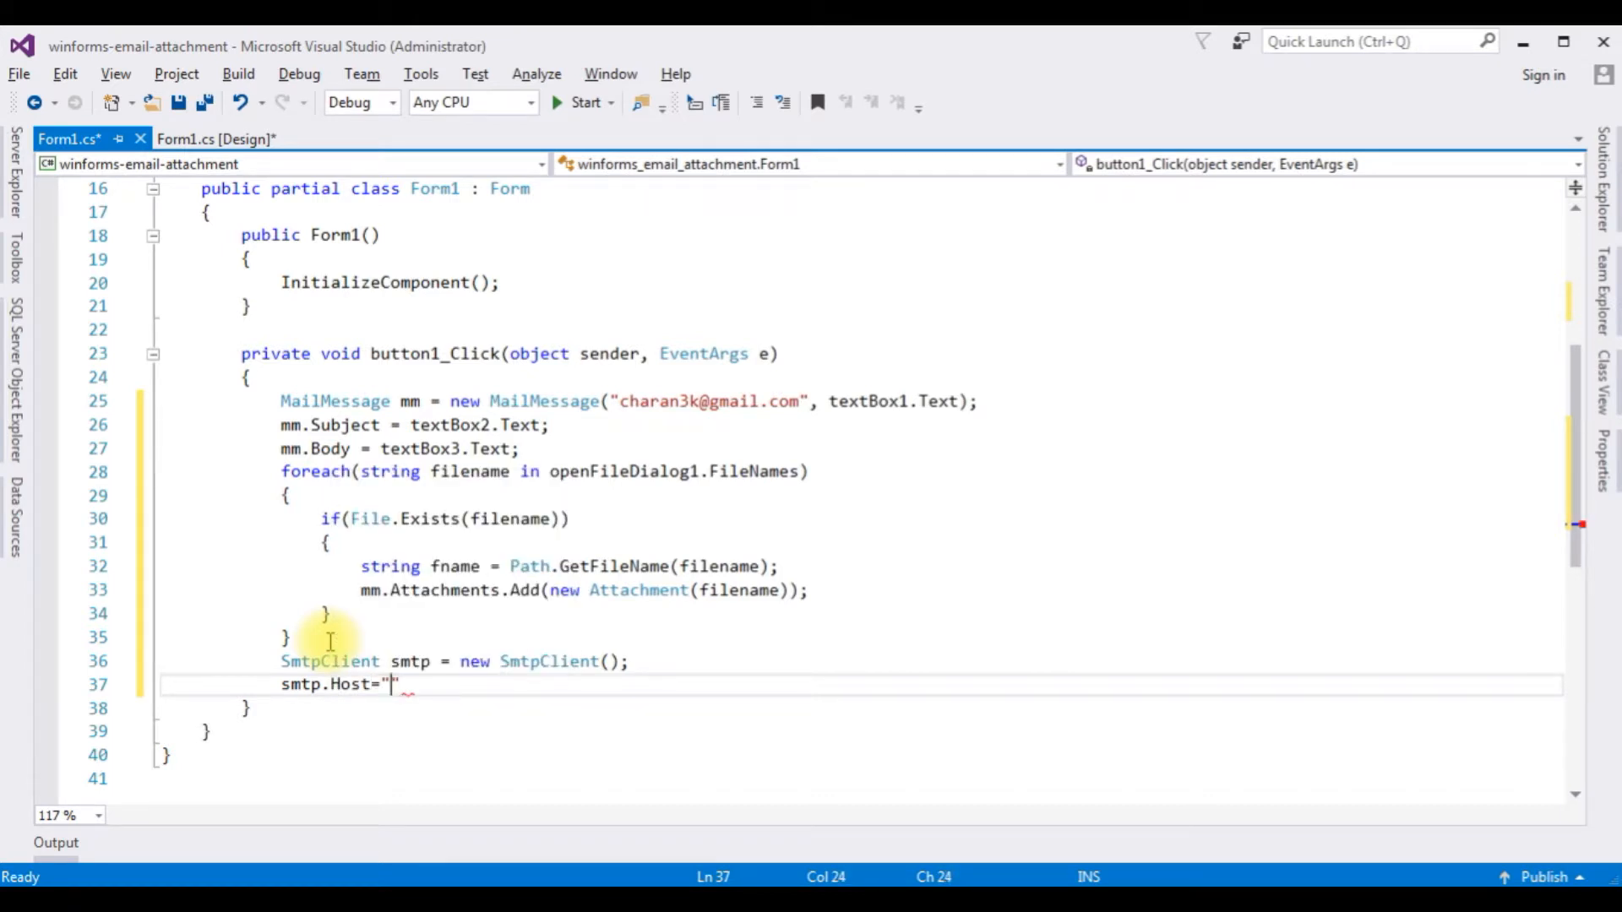
{"action": "type", "text": "smtp.gmail."}
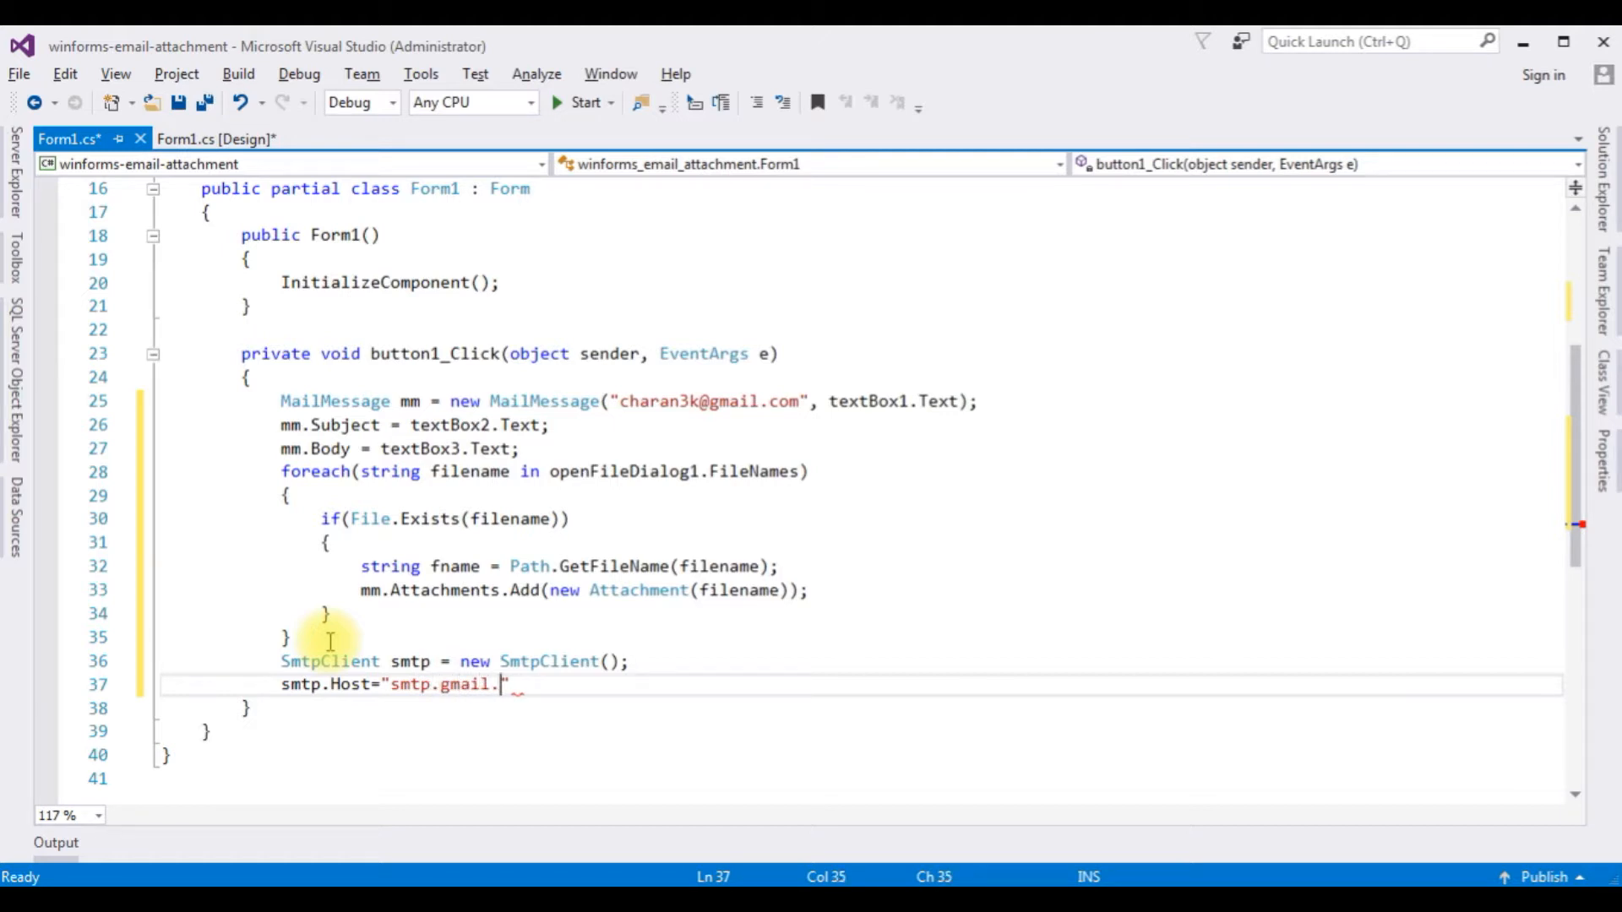
{"action": "key", "text": "enter"}
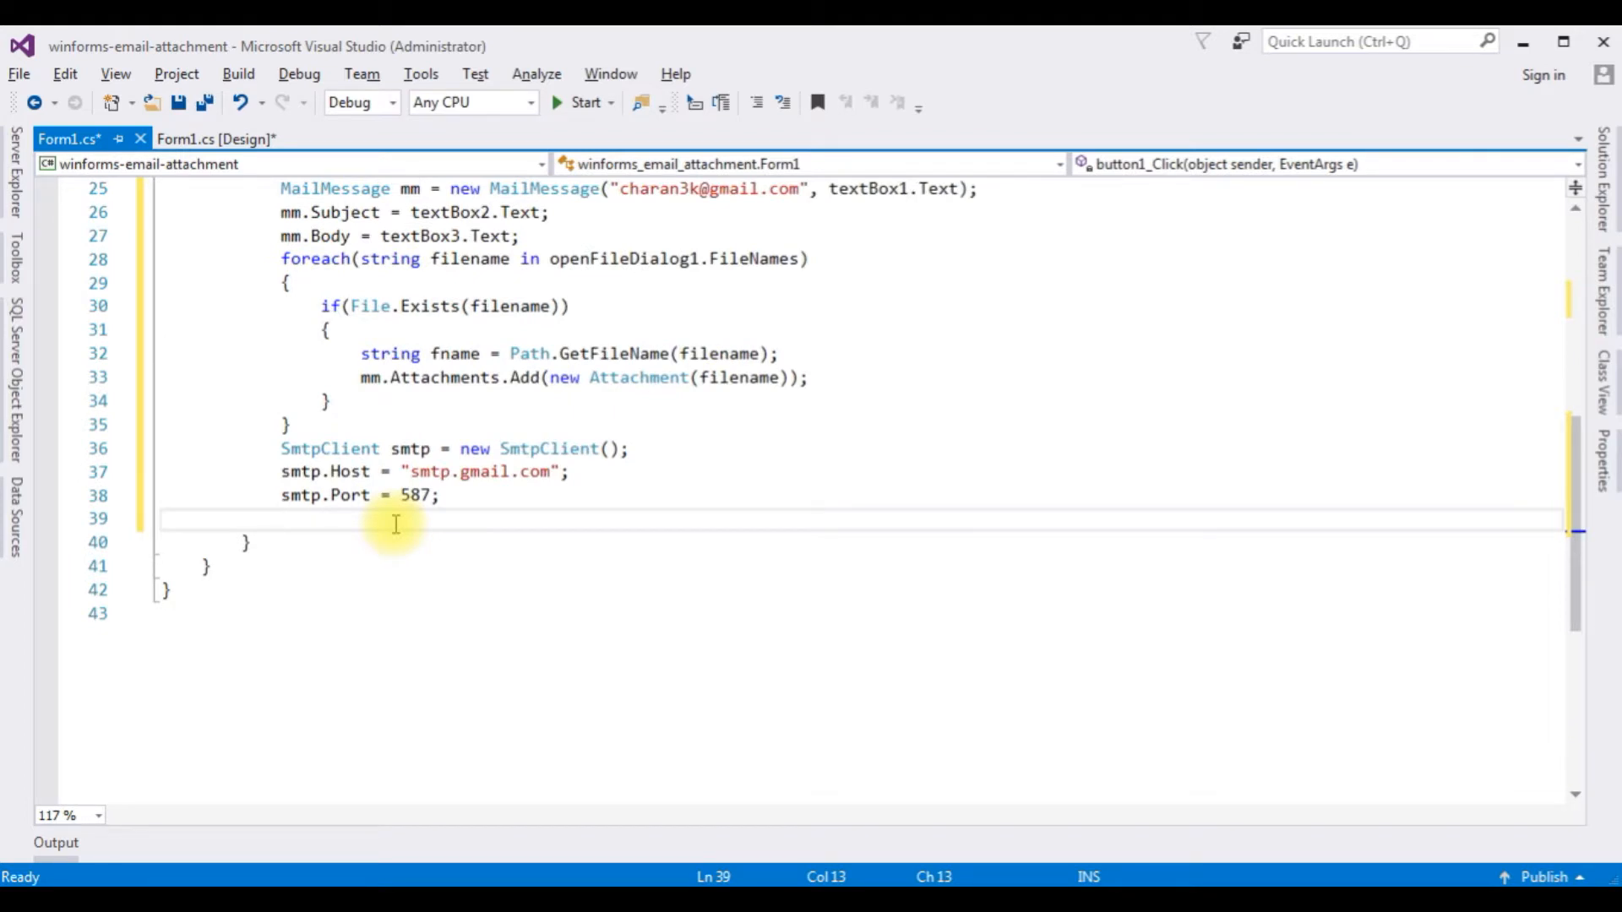
{"action": "type", "text": "System."}
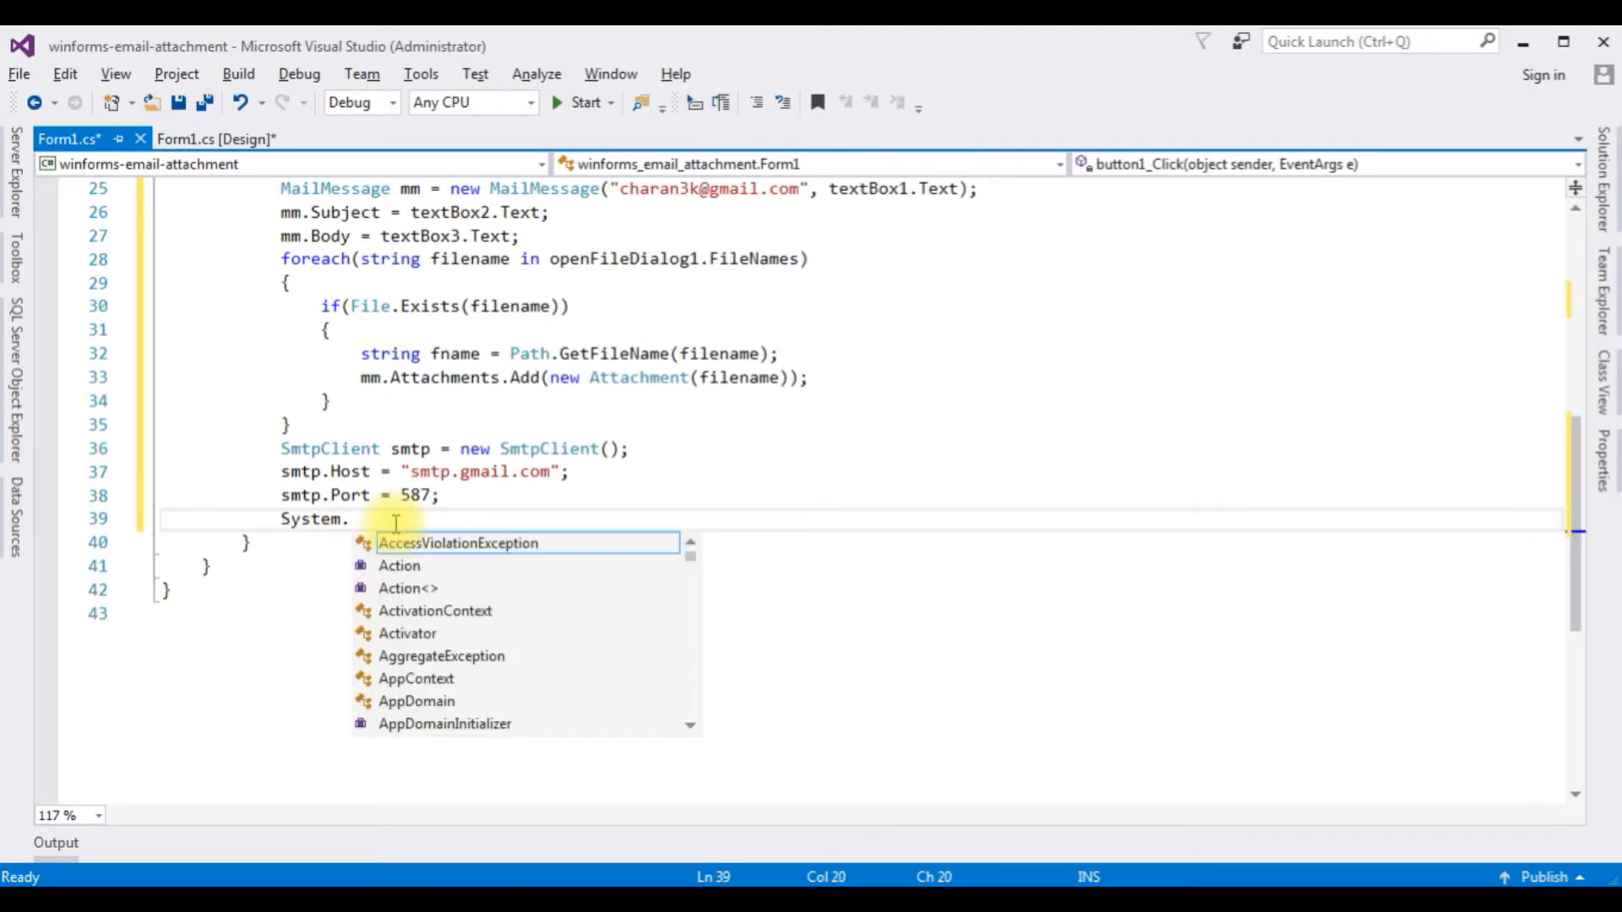
{"action": "type", "text": "Net.ne"}
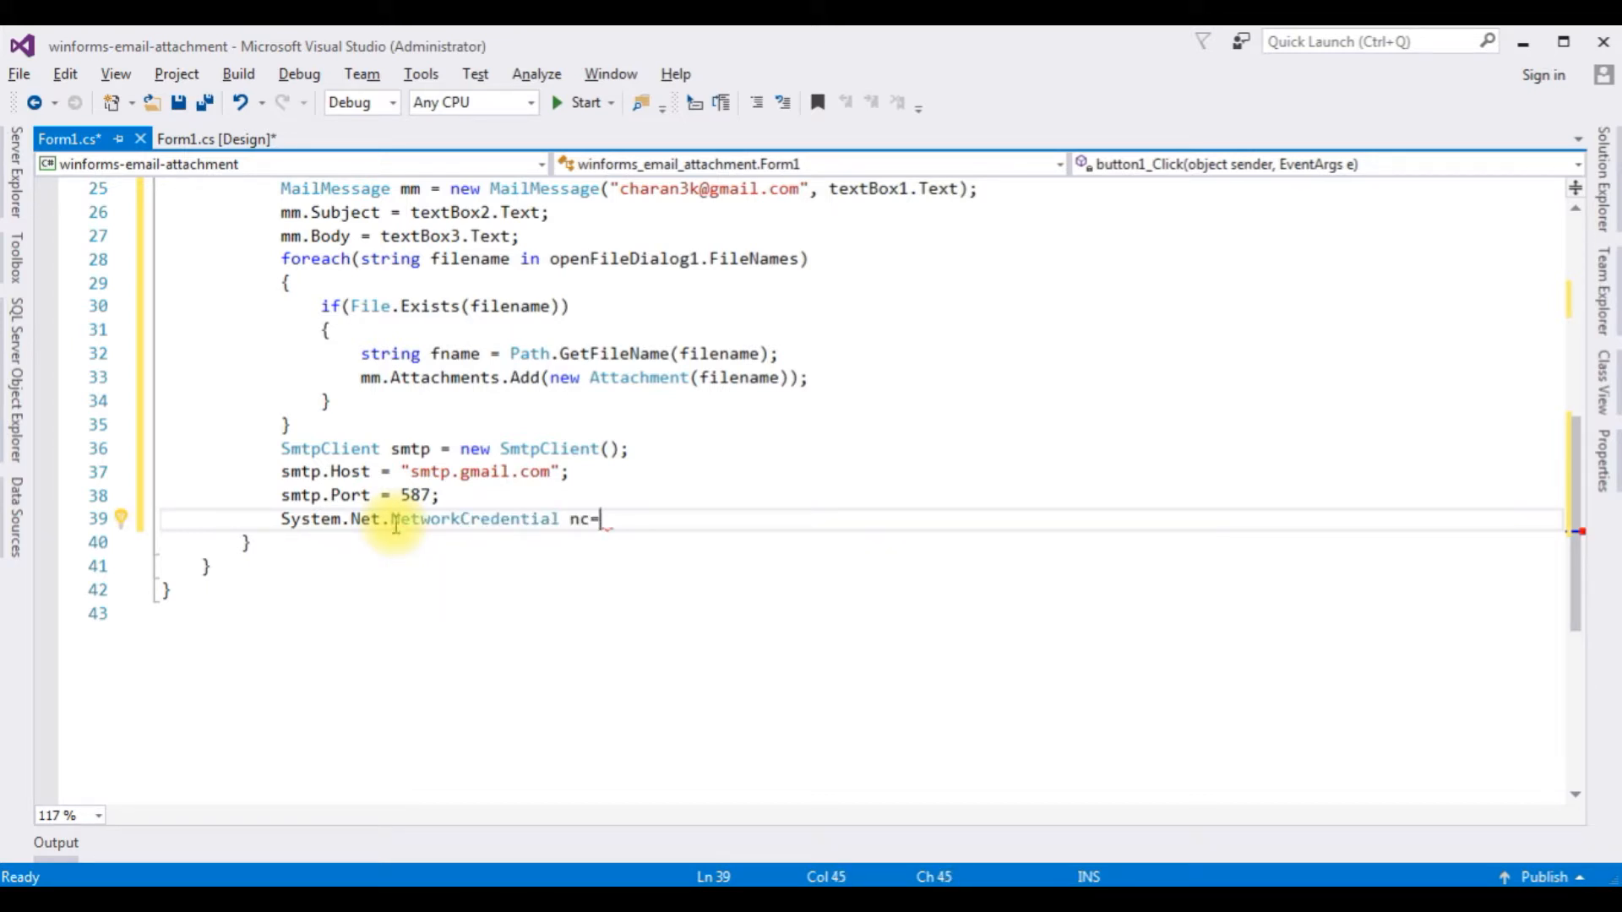
{"action": "type", "text": "new NetworkCredential"}
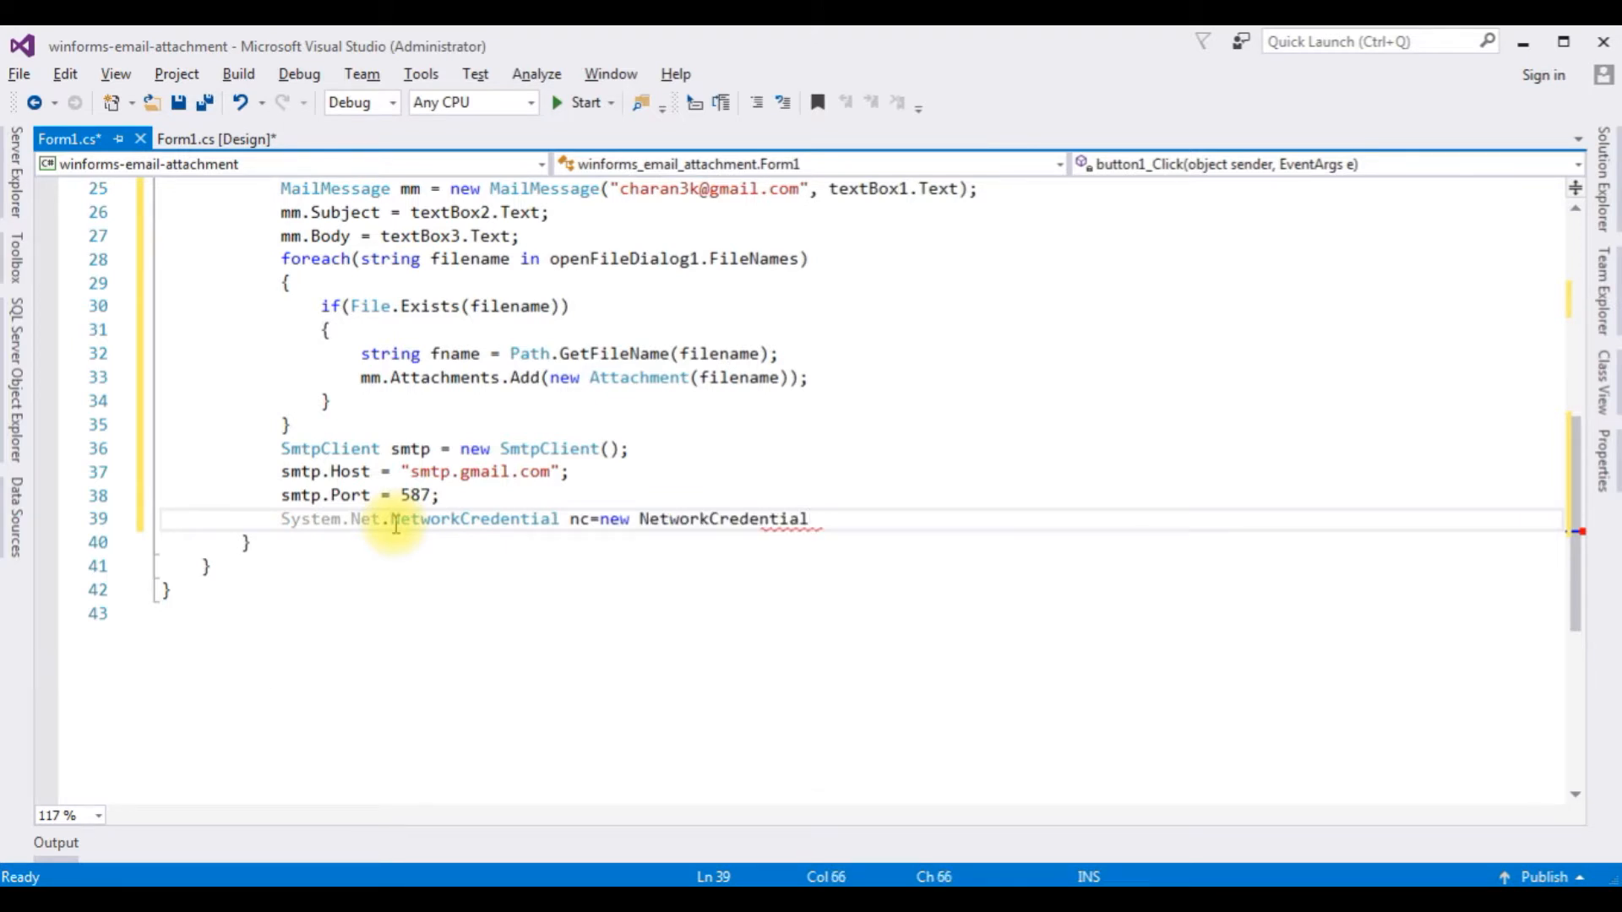
{"action": "type", "text": "("}
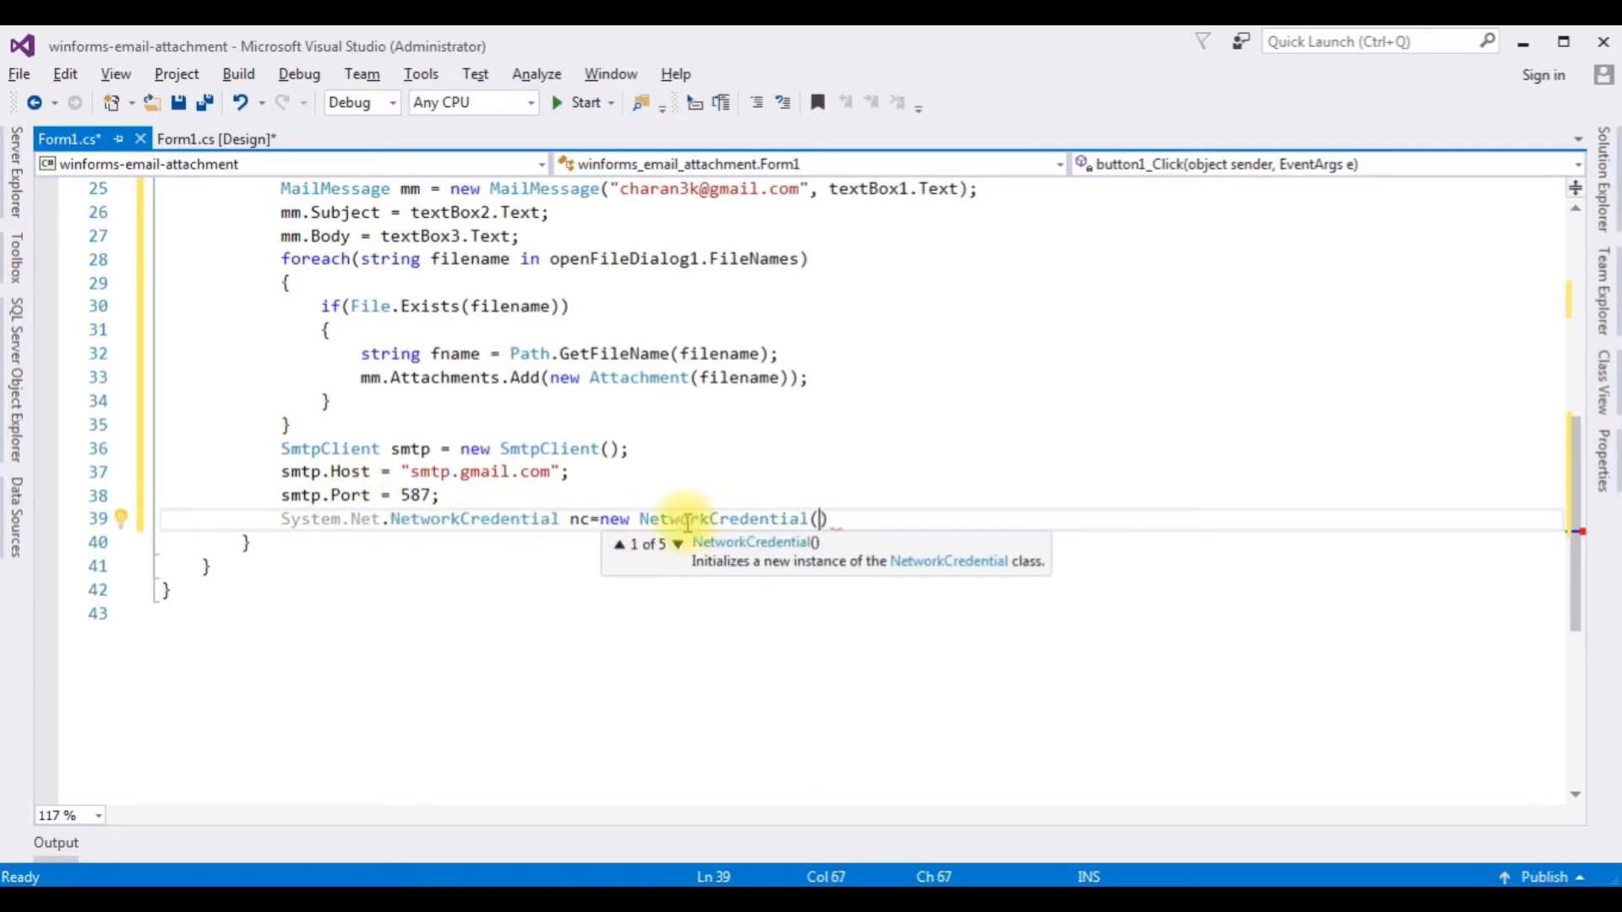
{"action": "left_click", "coordinate": [678, 543]}
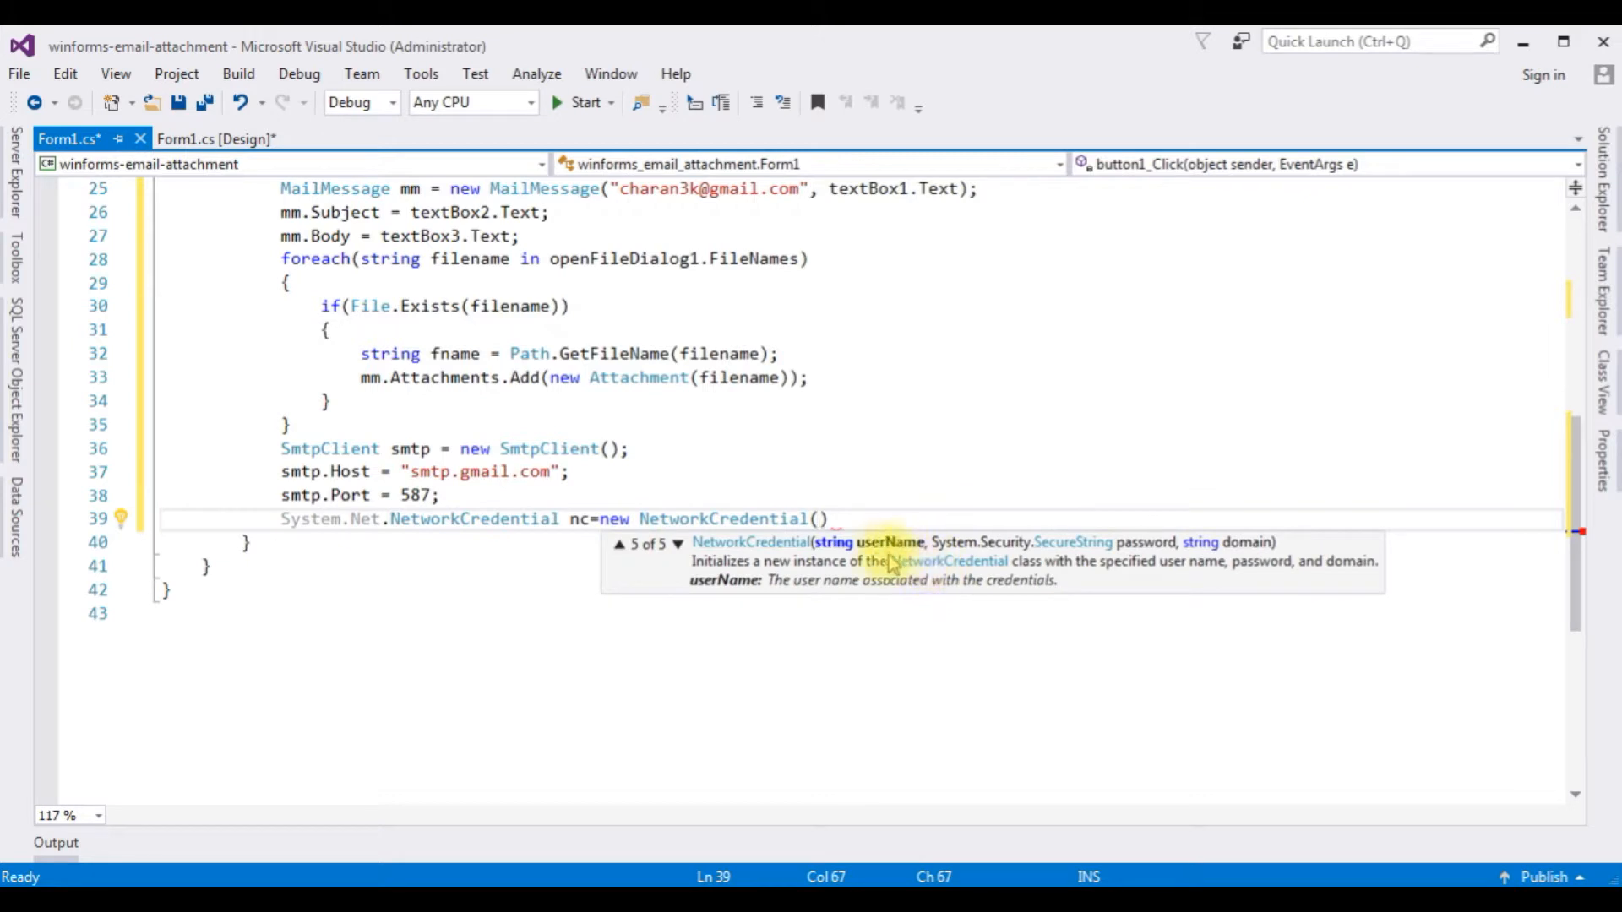
{"action": "mouse_move", "coordinate": [900, 556]}
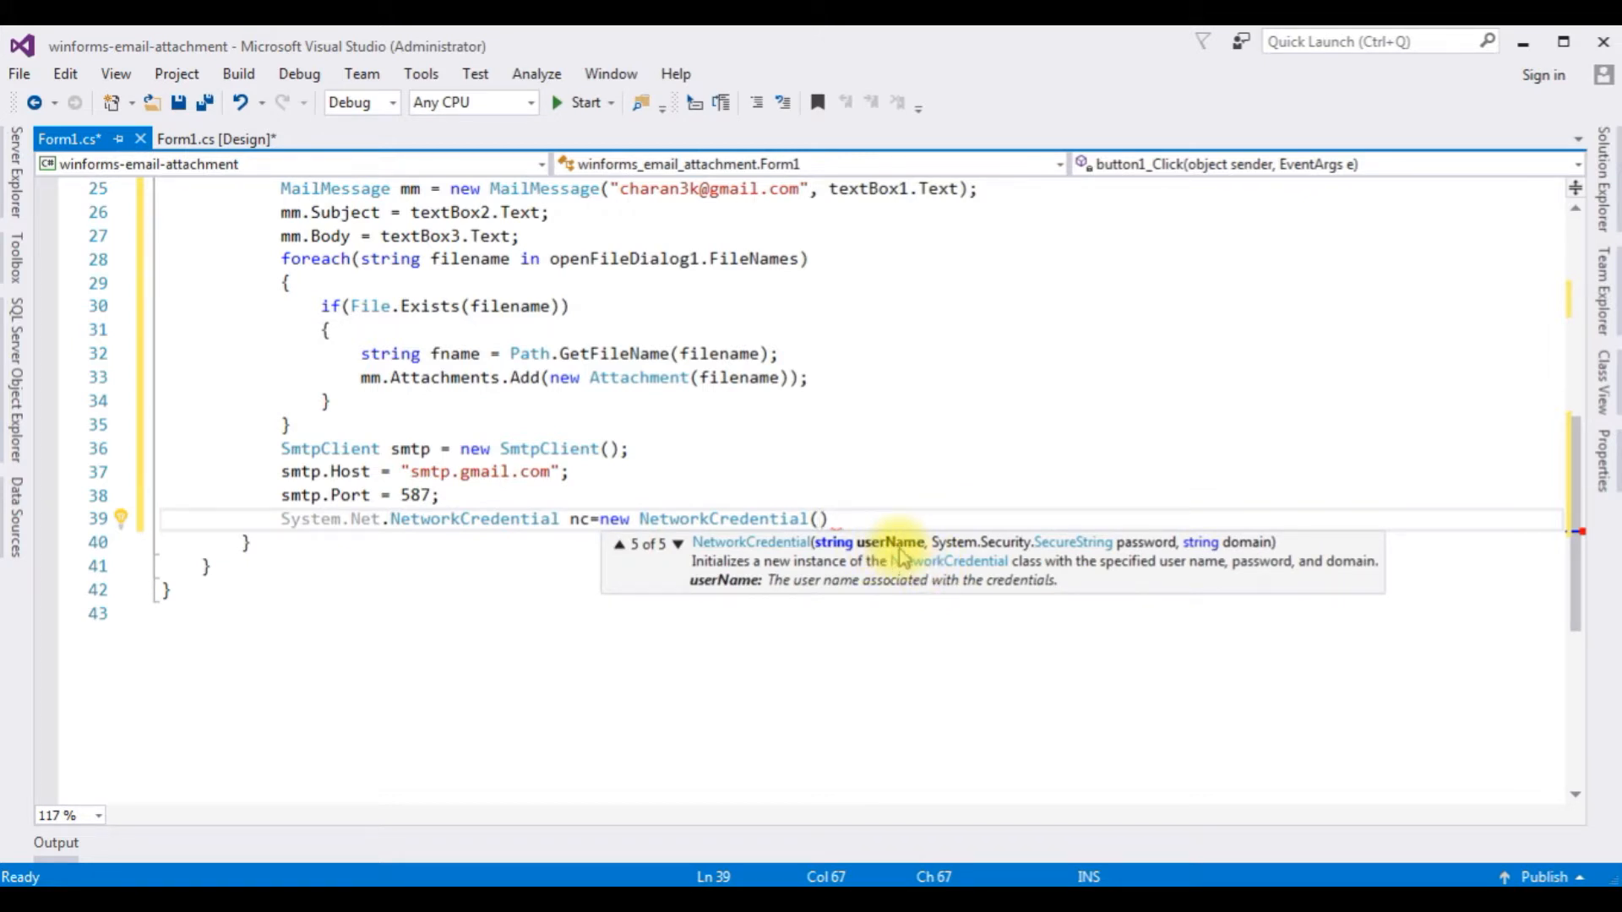
{"action": "mouse_move", "coordinate": [1122, 564]}
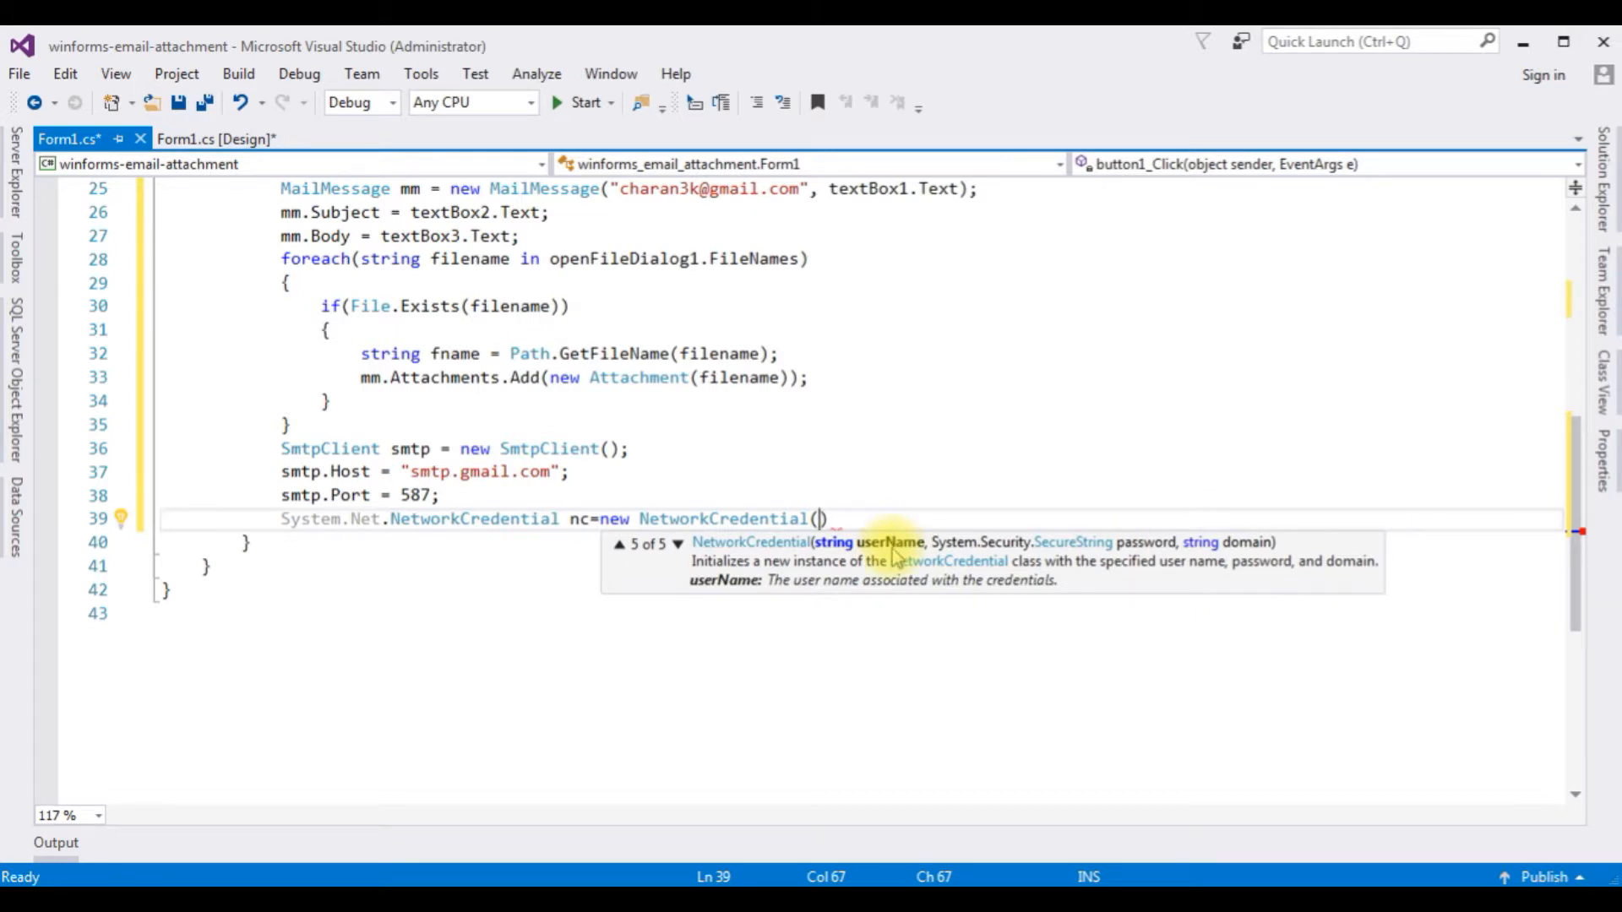
{"action": "type", "text": "\"\""}
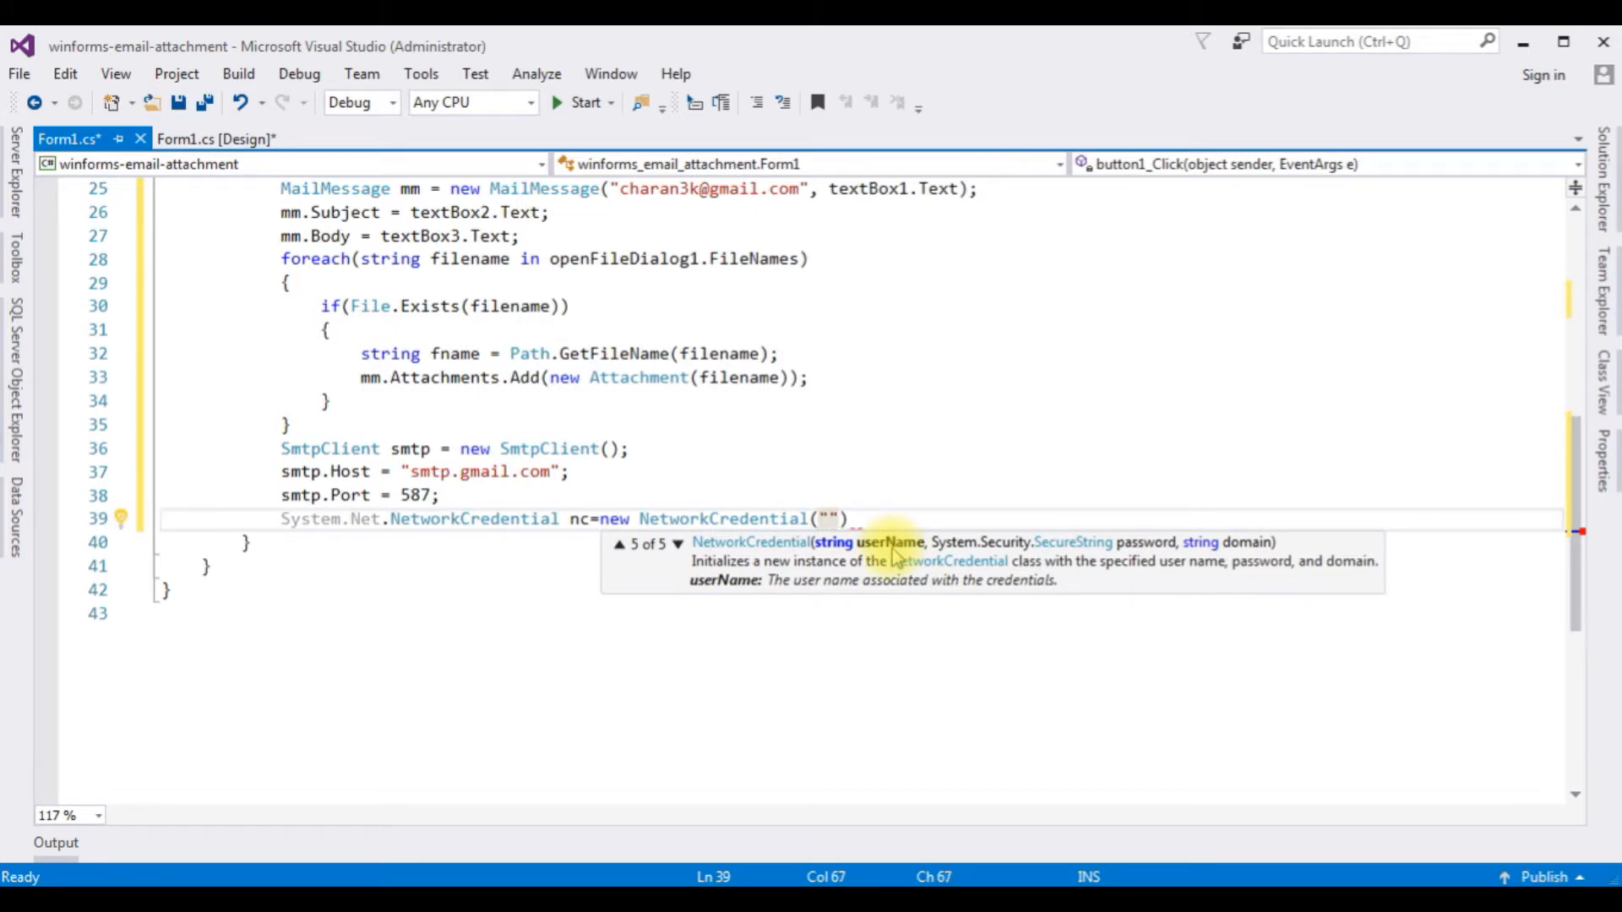
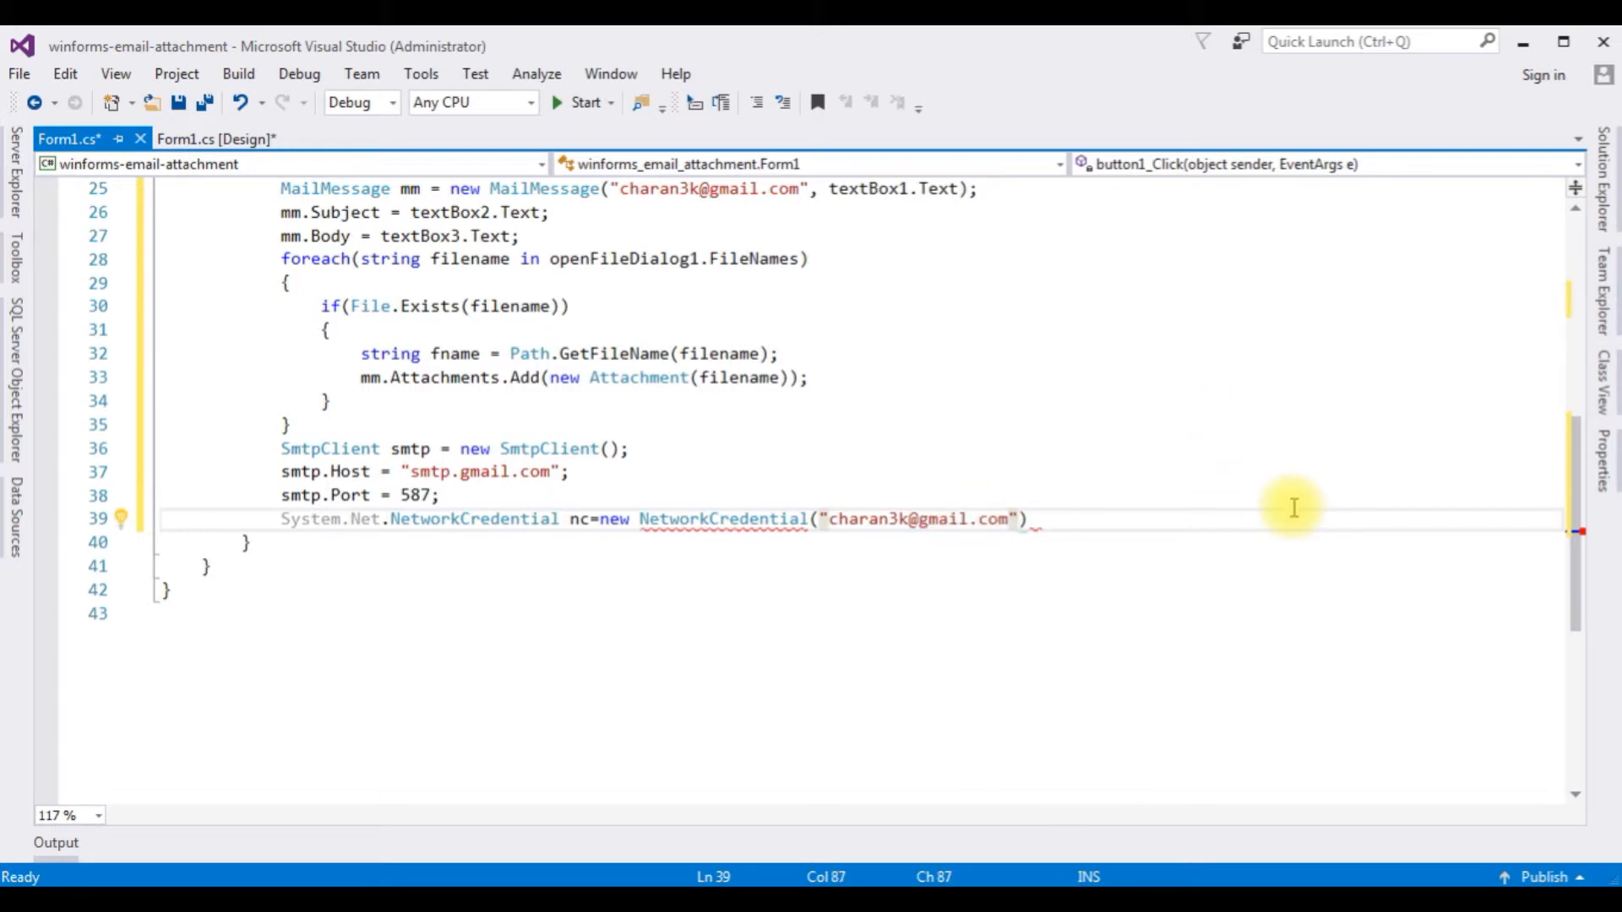
{"action": "type", "text": ",\"pass"}
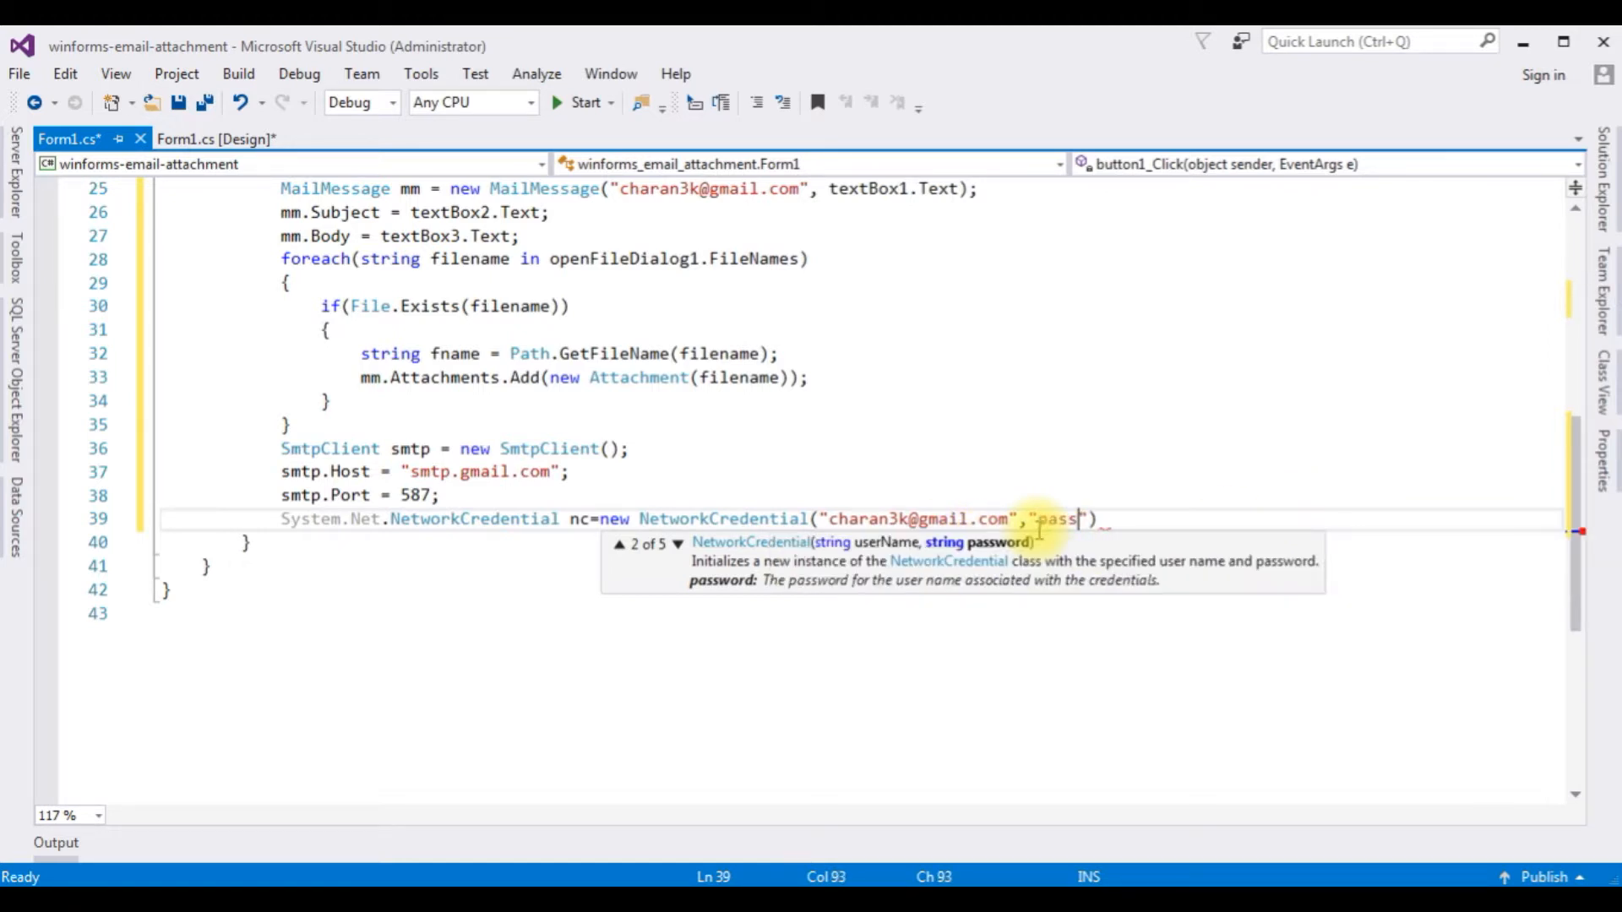
{"action": "type", "text": "word"}
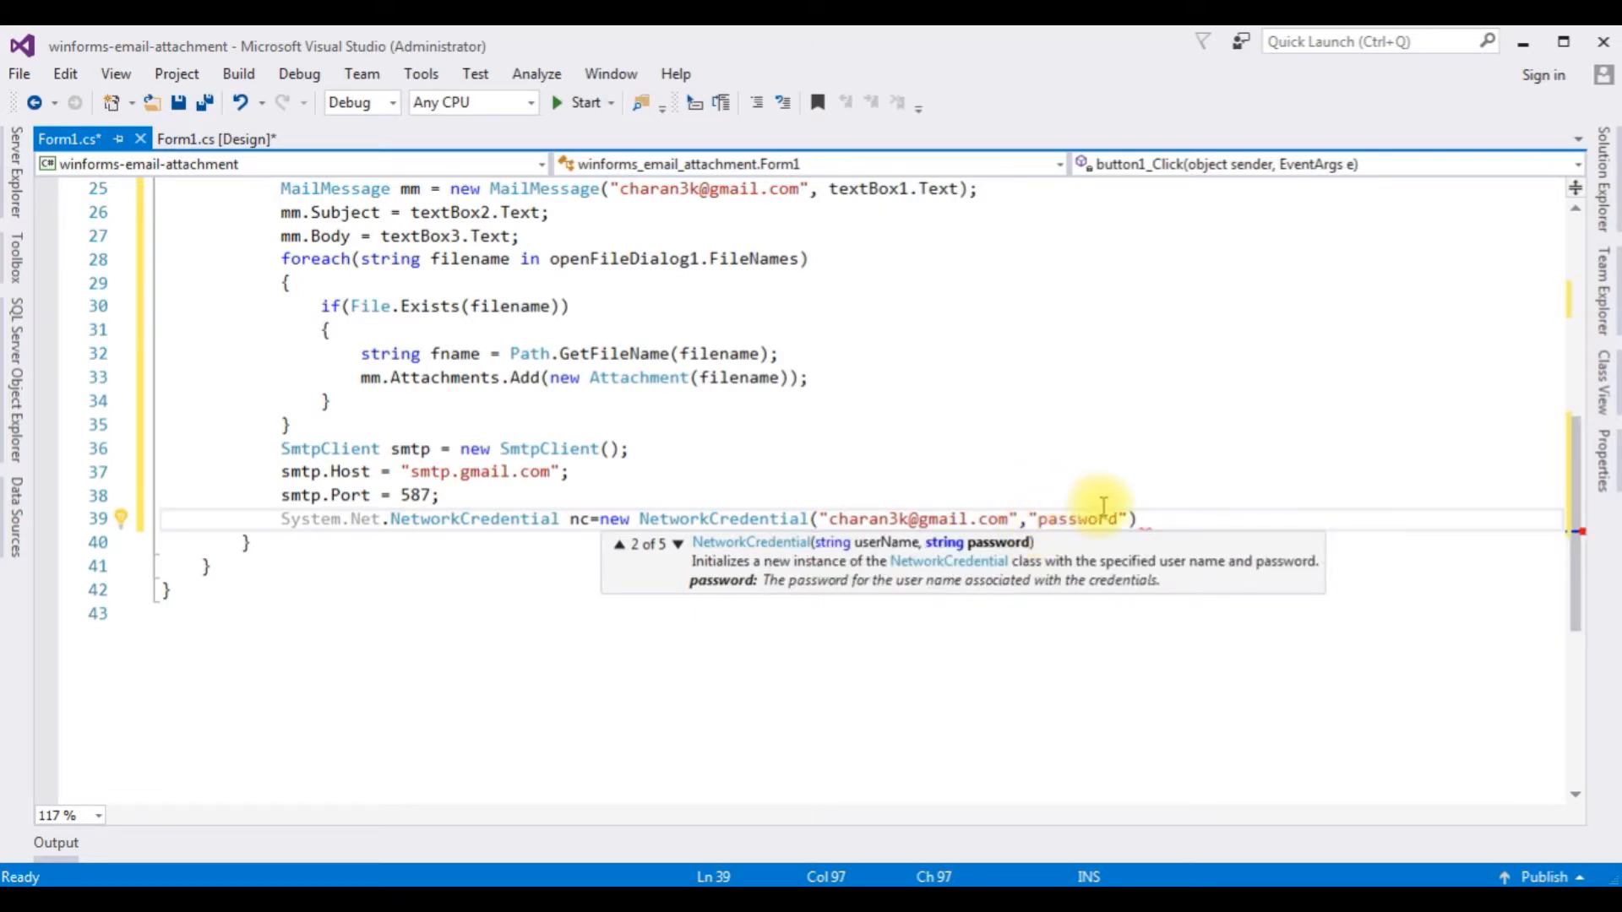
{"action": "type", "text": ")"}
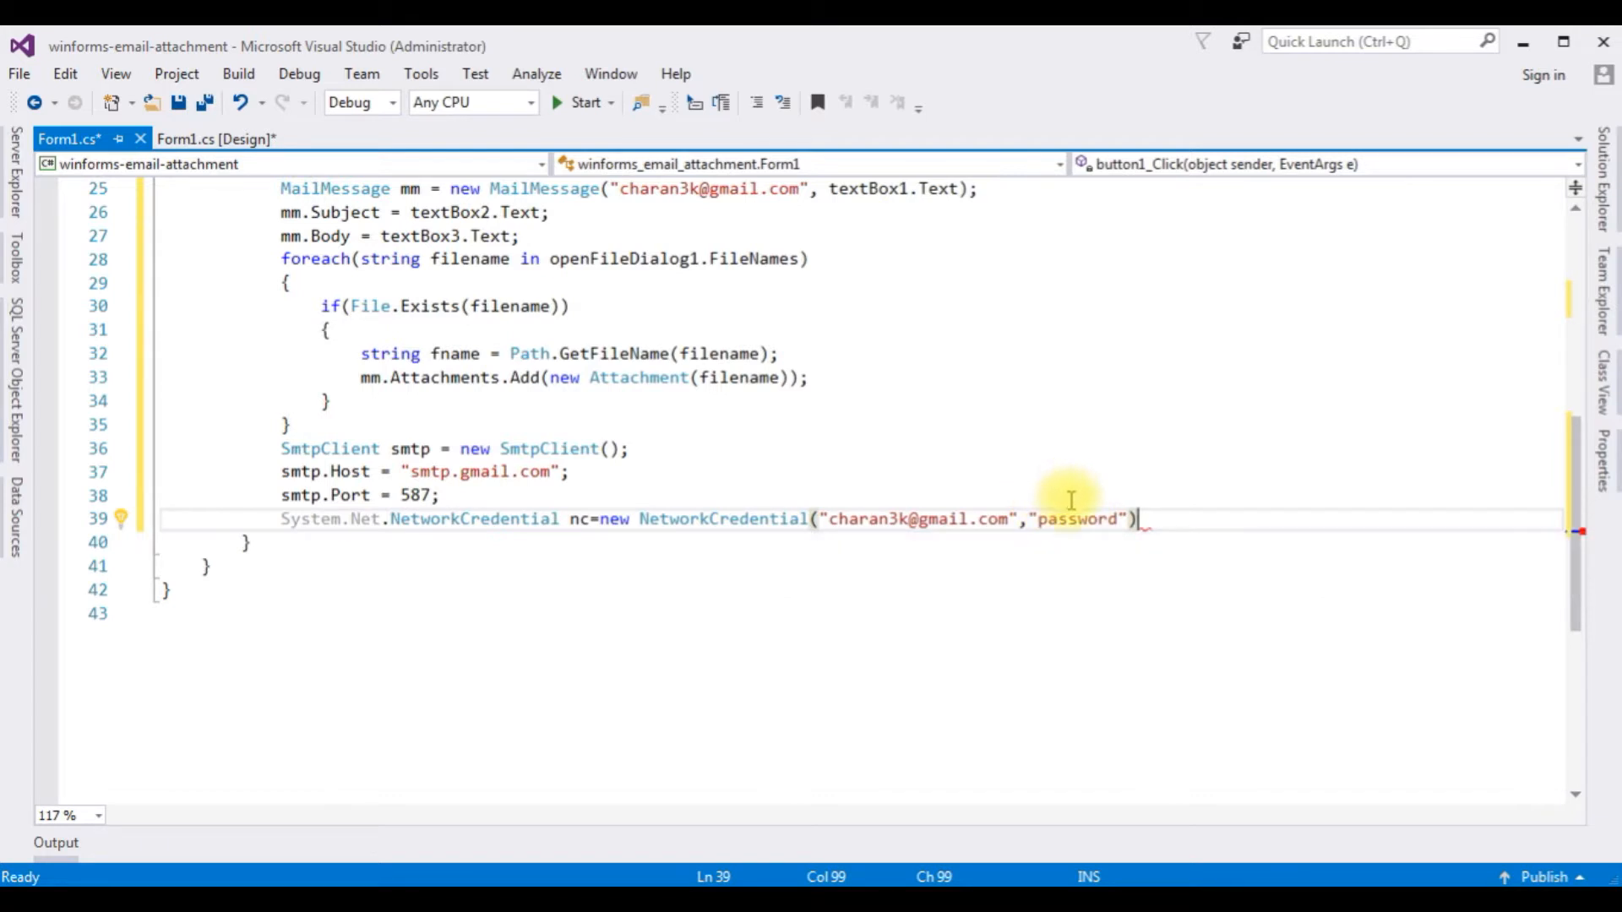
{"action": "mouse_move", "coordinate": [1151, 517]}
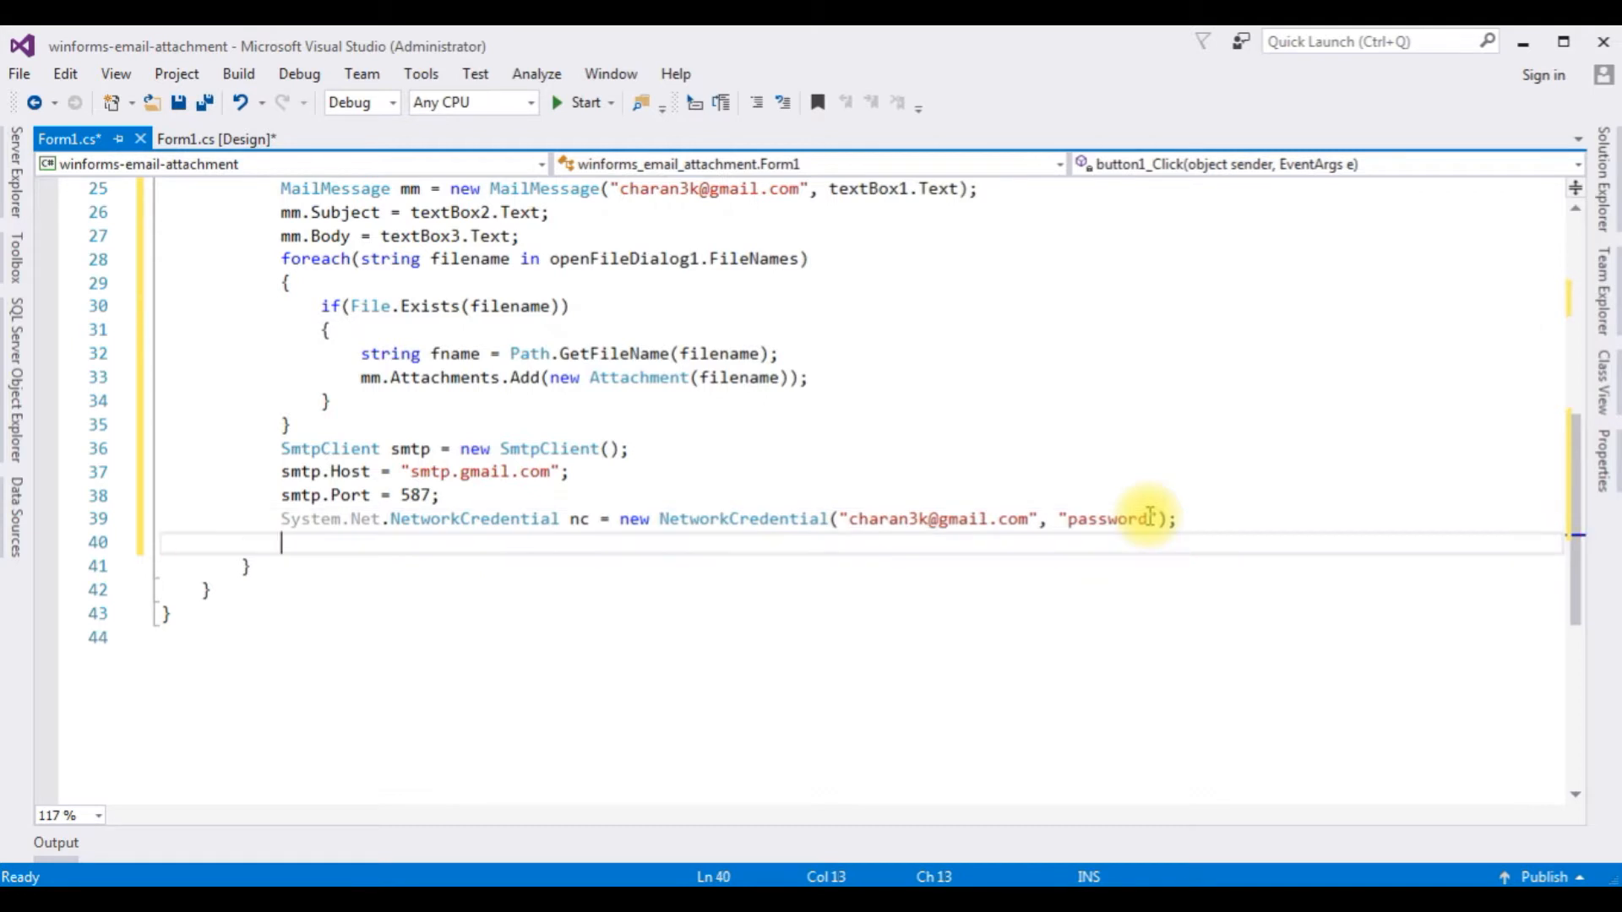
Set smtp.EnableSsl = true and assign nc as the client's credentials
{"action": "type", "text": "smtp"}
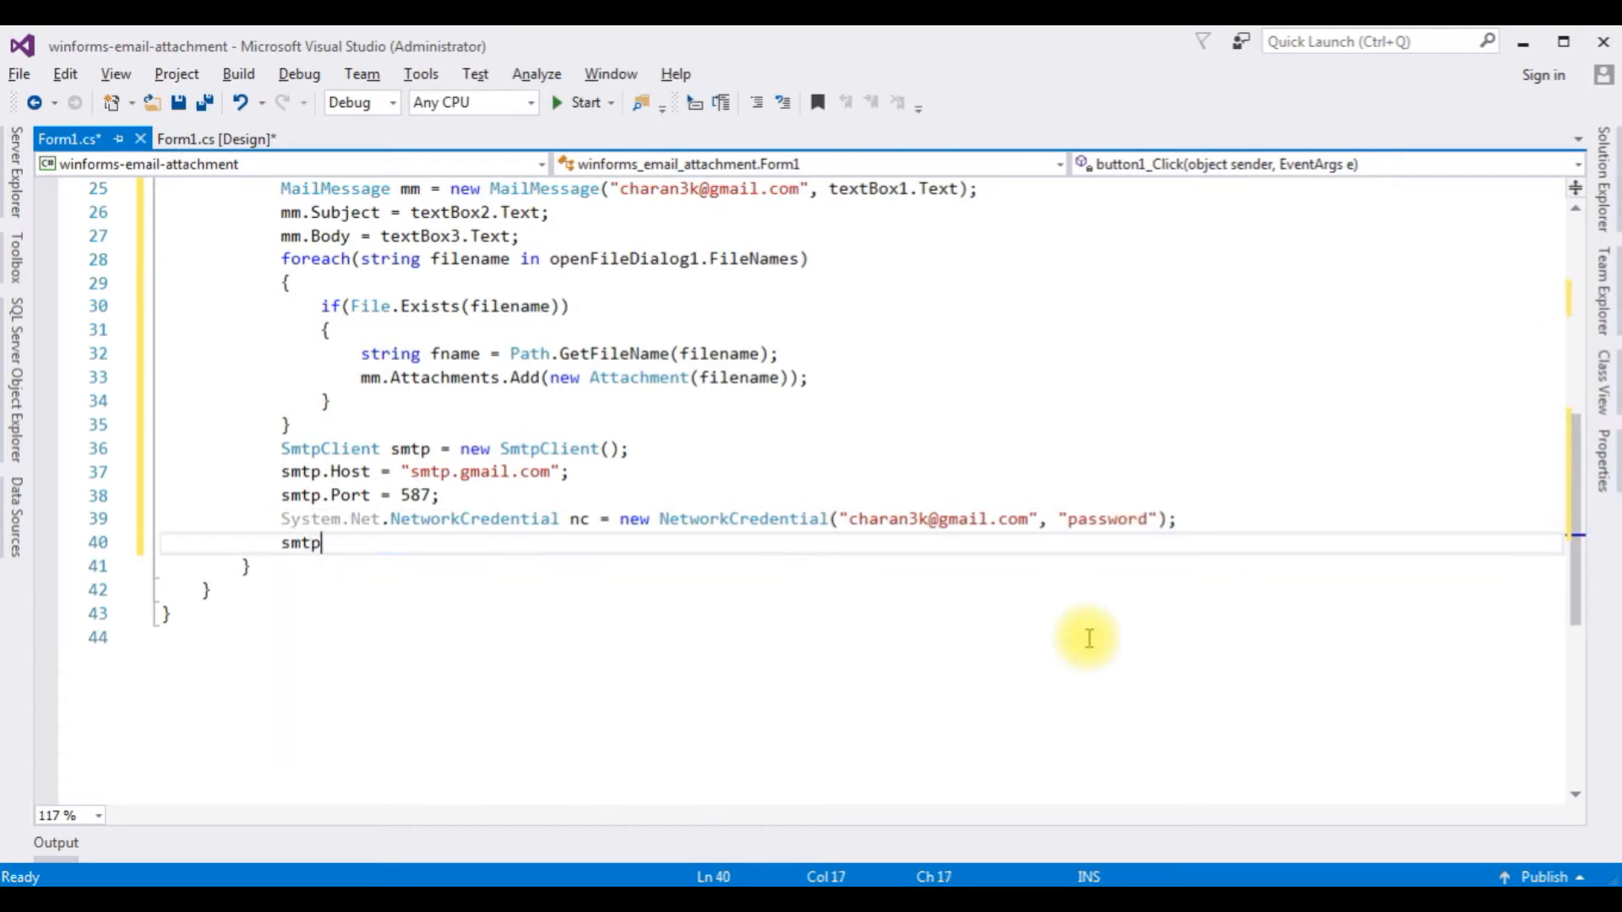
{"action": "type", "text": ".EnableSsl"}
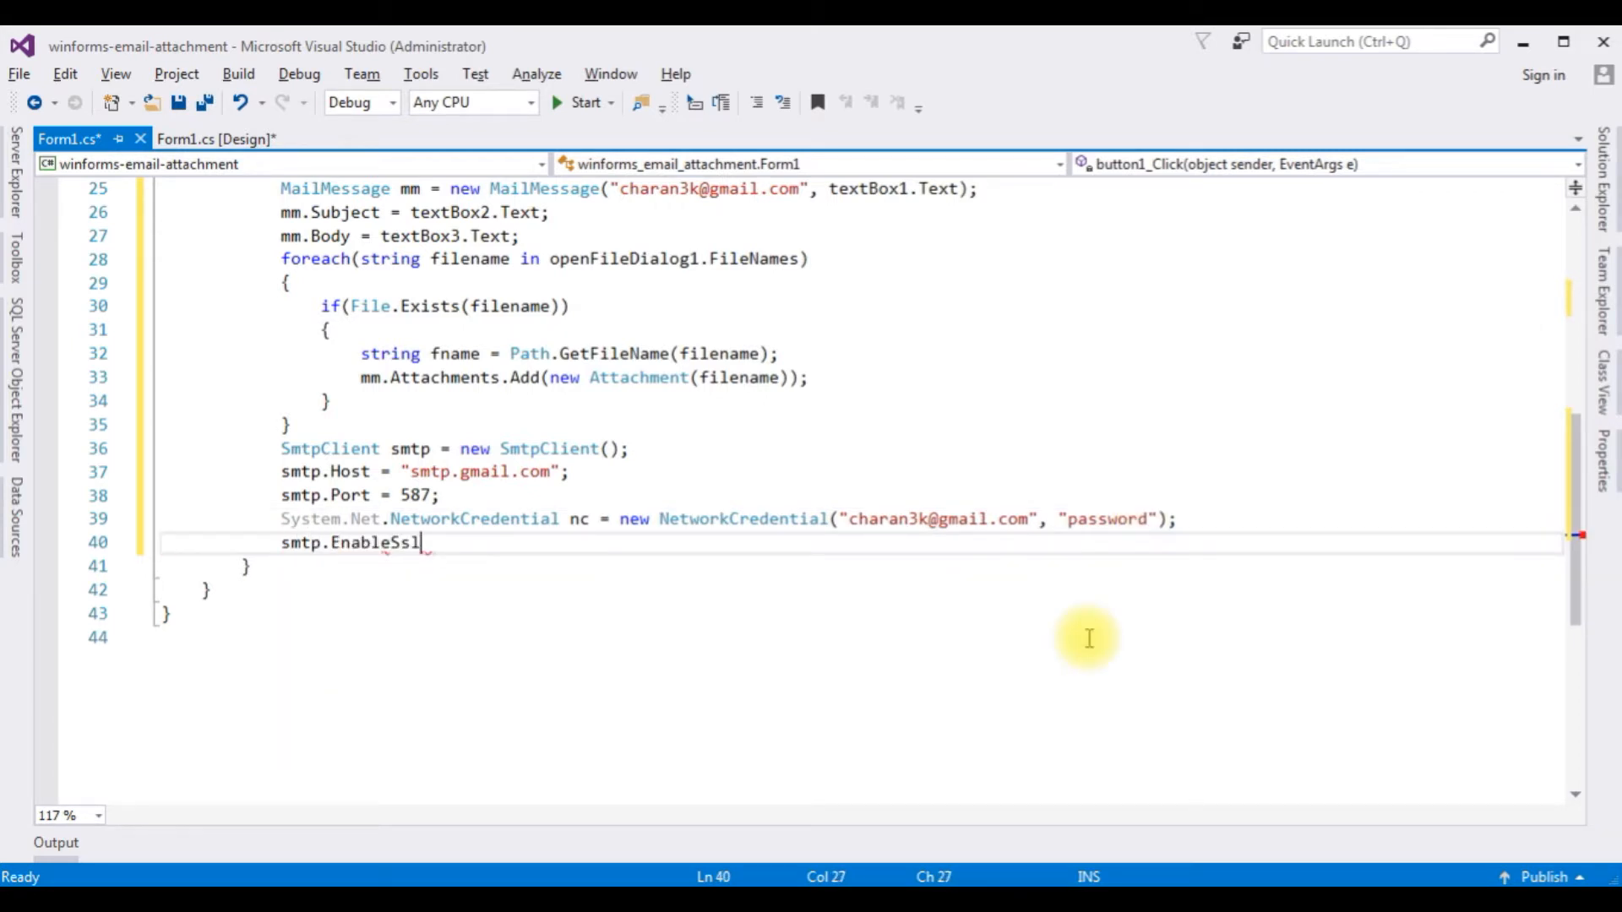
{"action": "type", "text": "=true"}
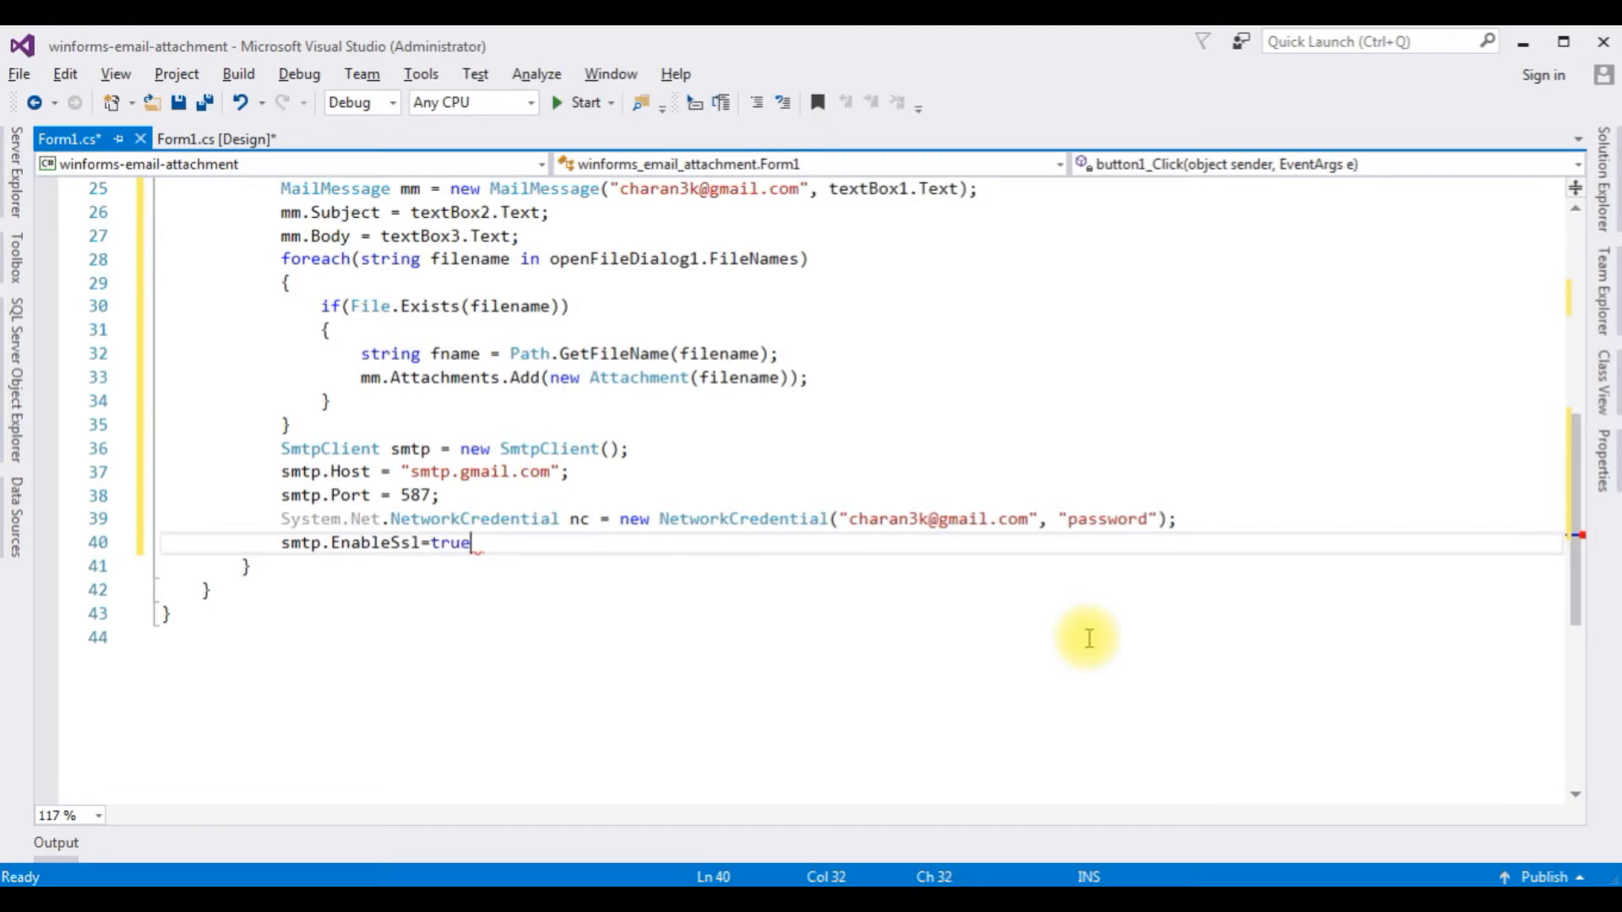
{"action": "type", "text": "smtp.Credentials="}
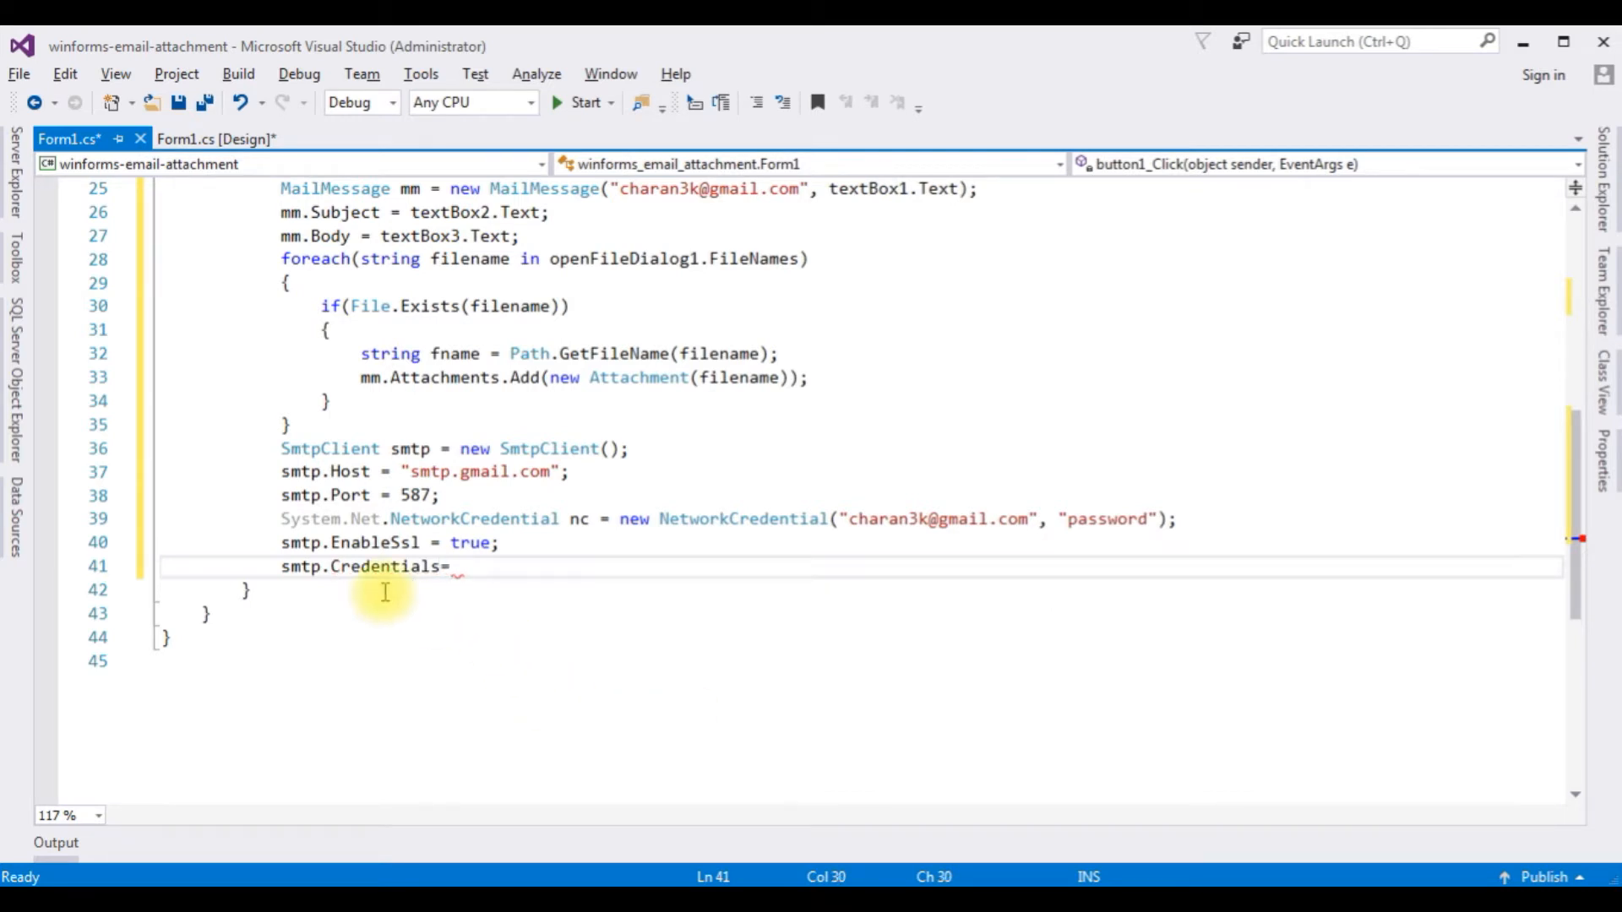
{"action": "mouse_move", "coordinate": [579, 518]}
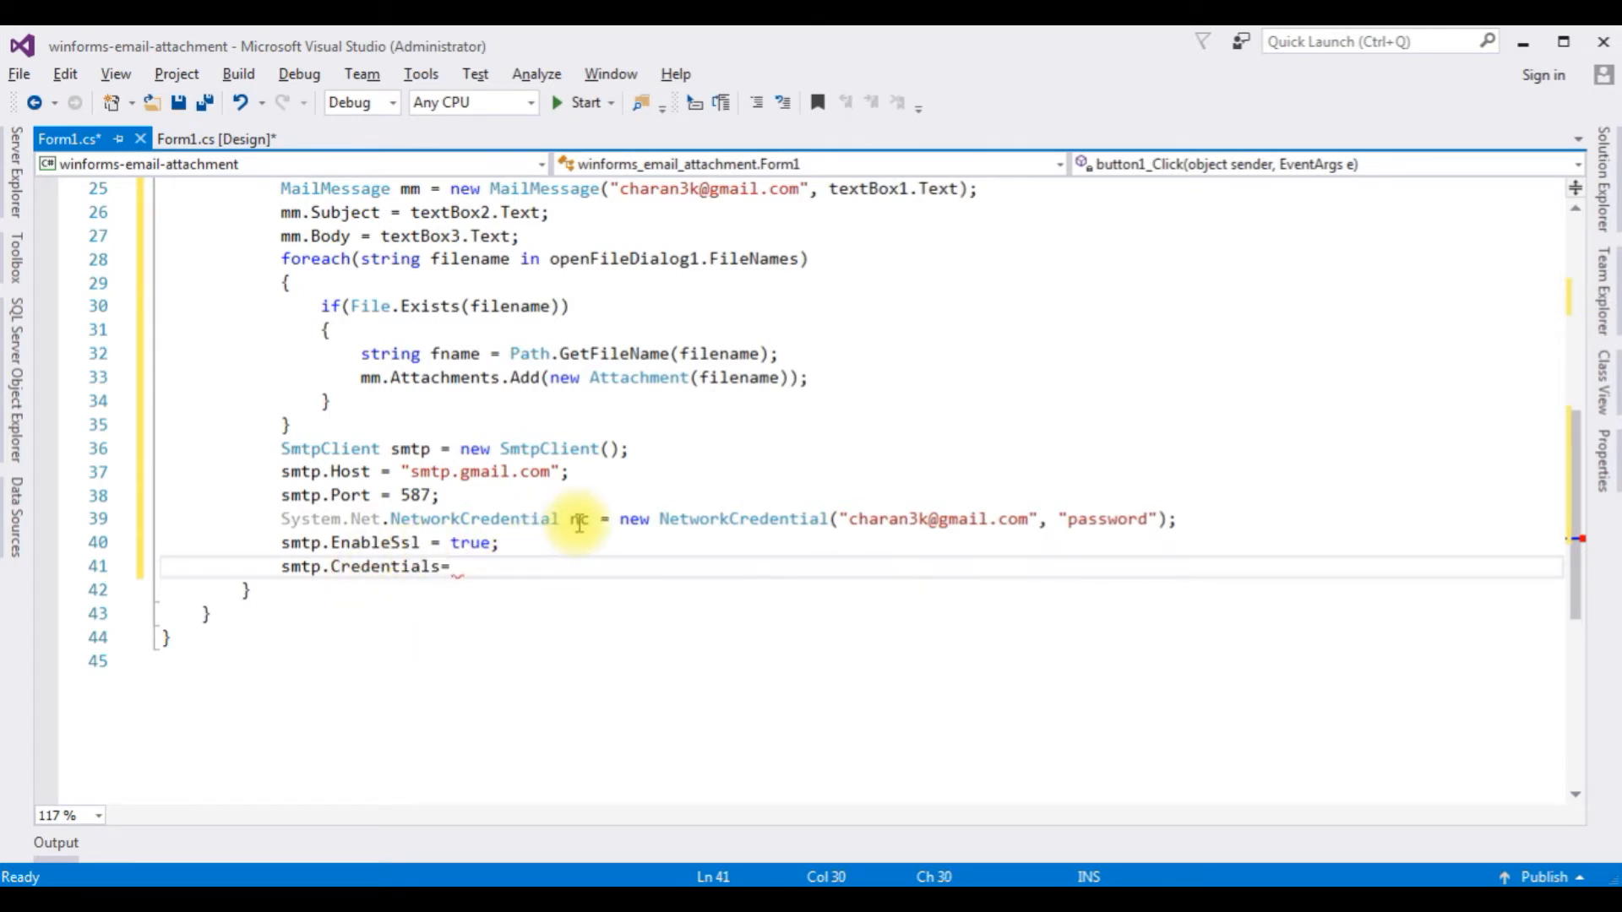
{"action": "mouse_move", "coordinate": [579, 518]}
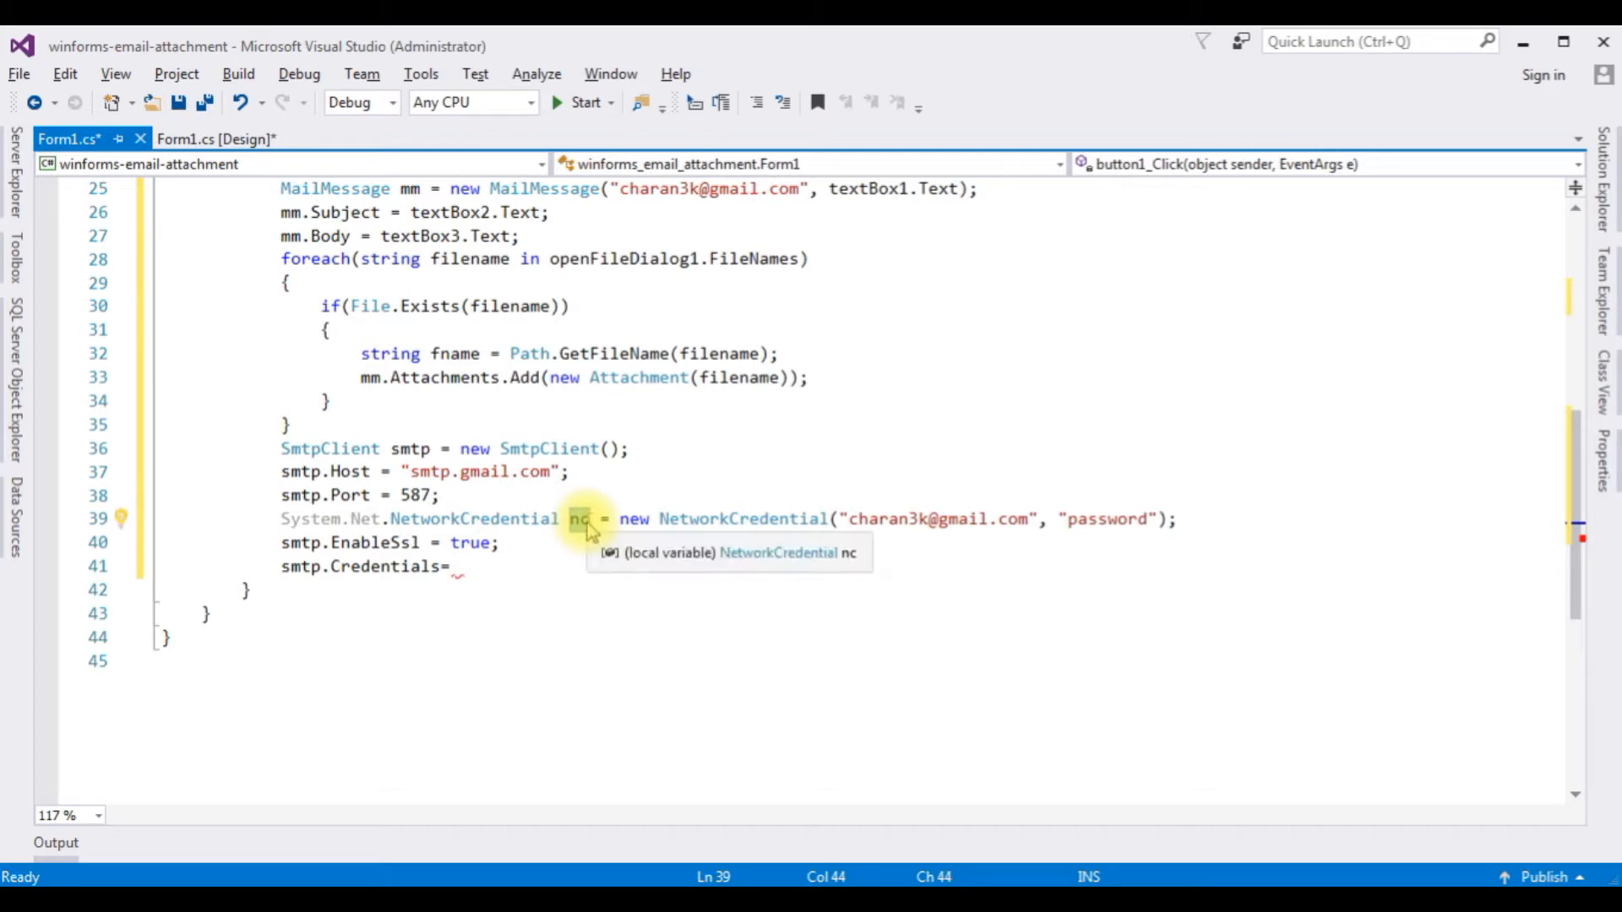
{"action": "type", "text": "nc"}
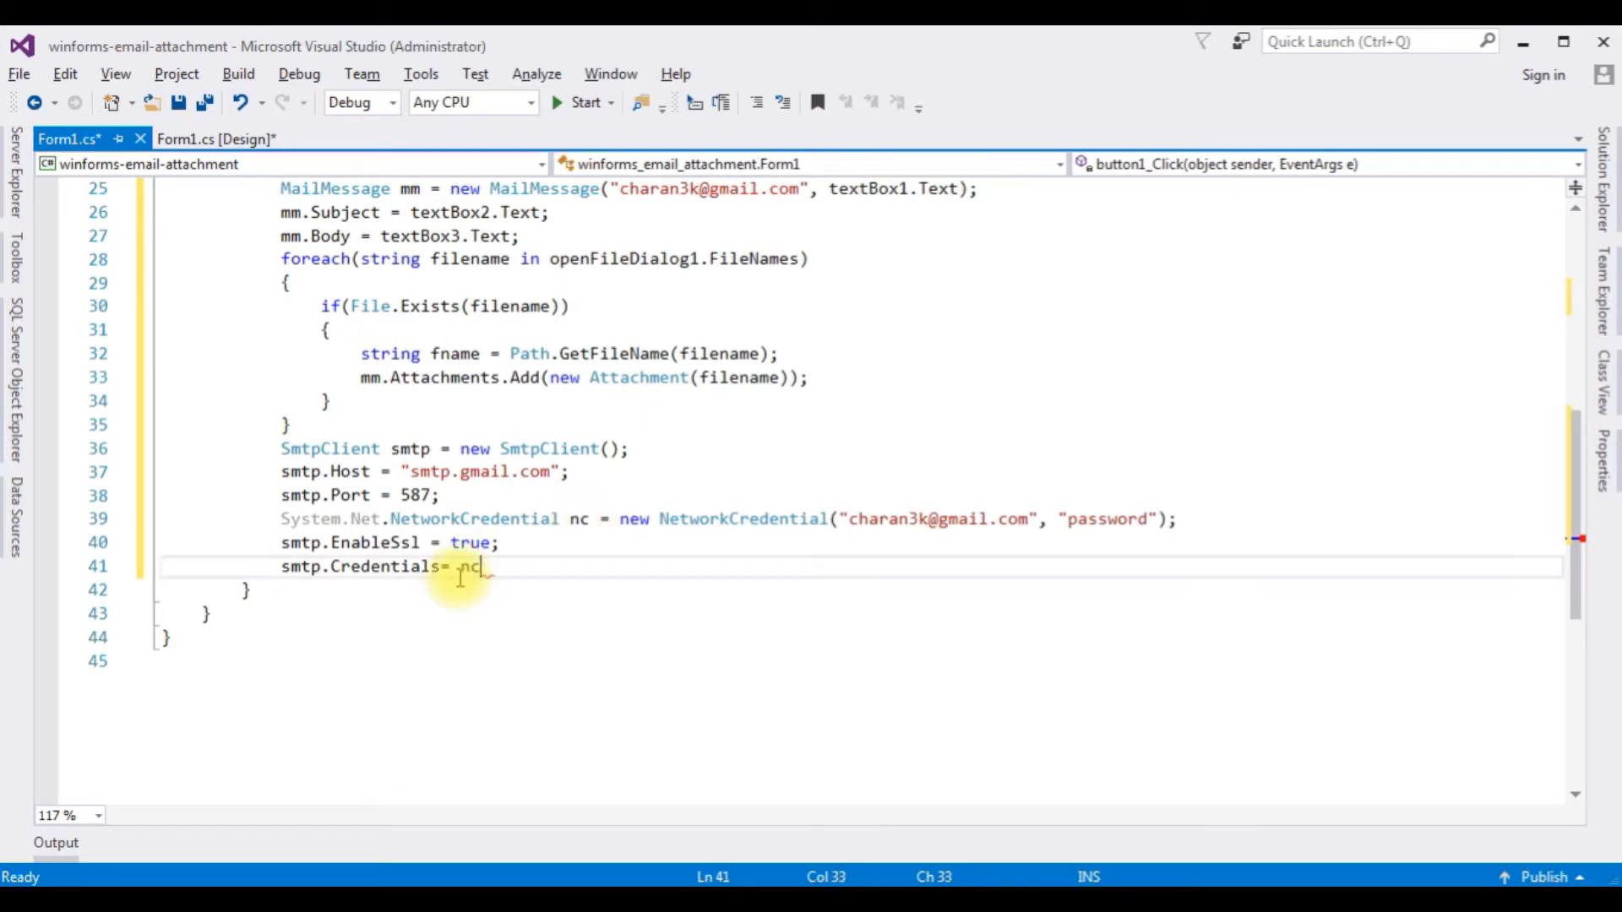
{"action": "key", "text": "enter"}
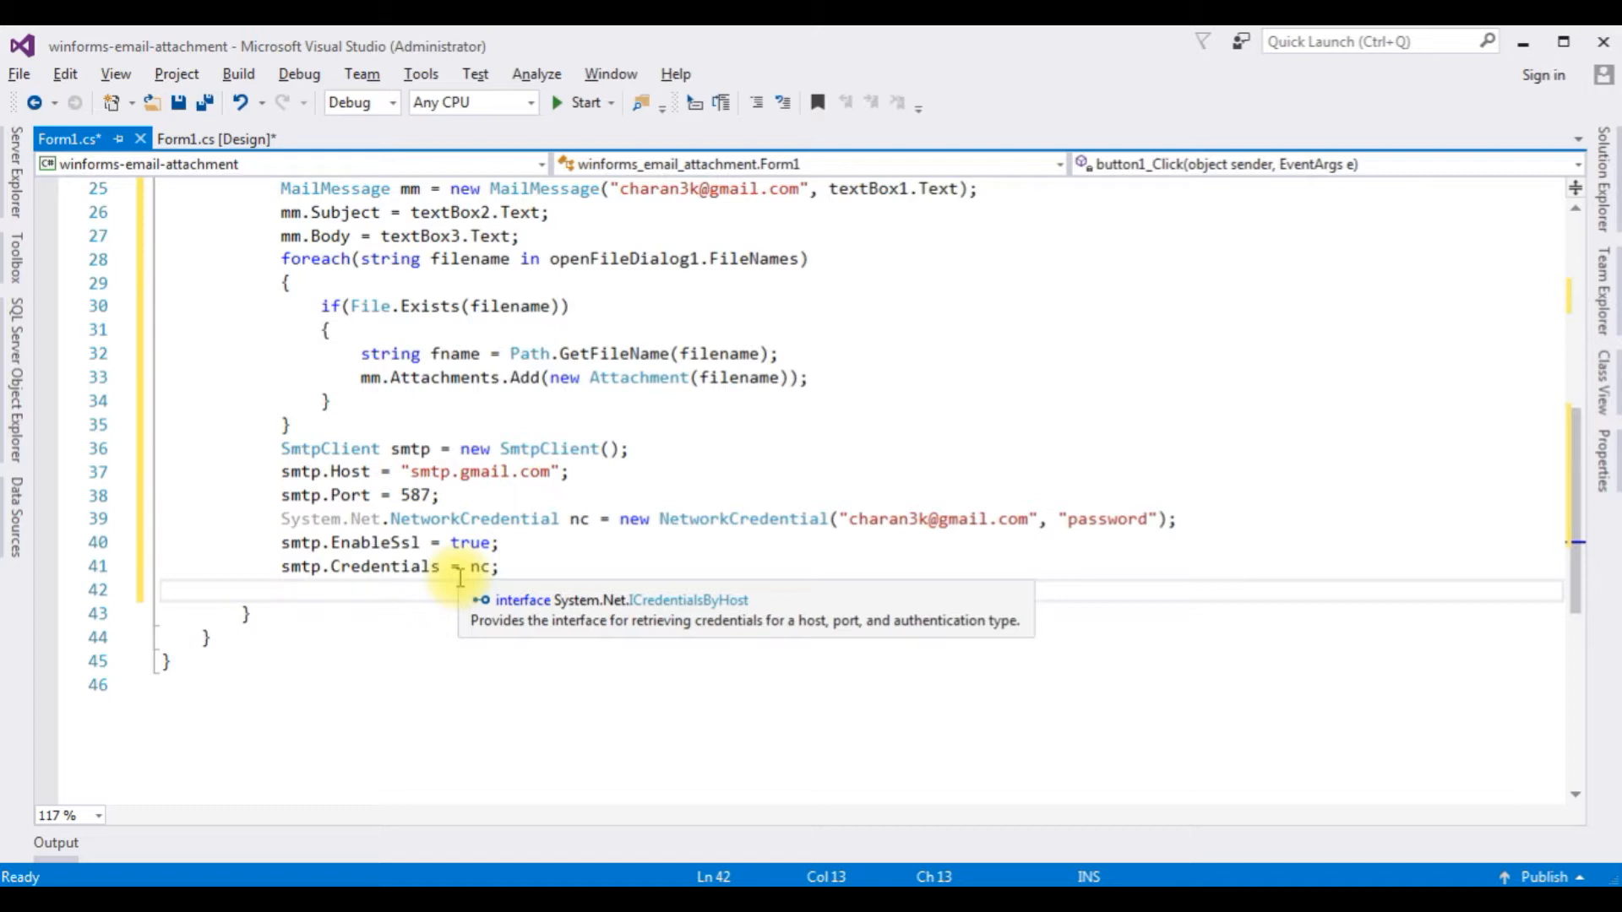
Call smtp.Send(mm) to send the mail
{"action": "type", "text": "smt"}
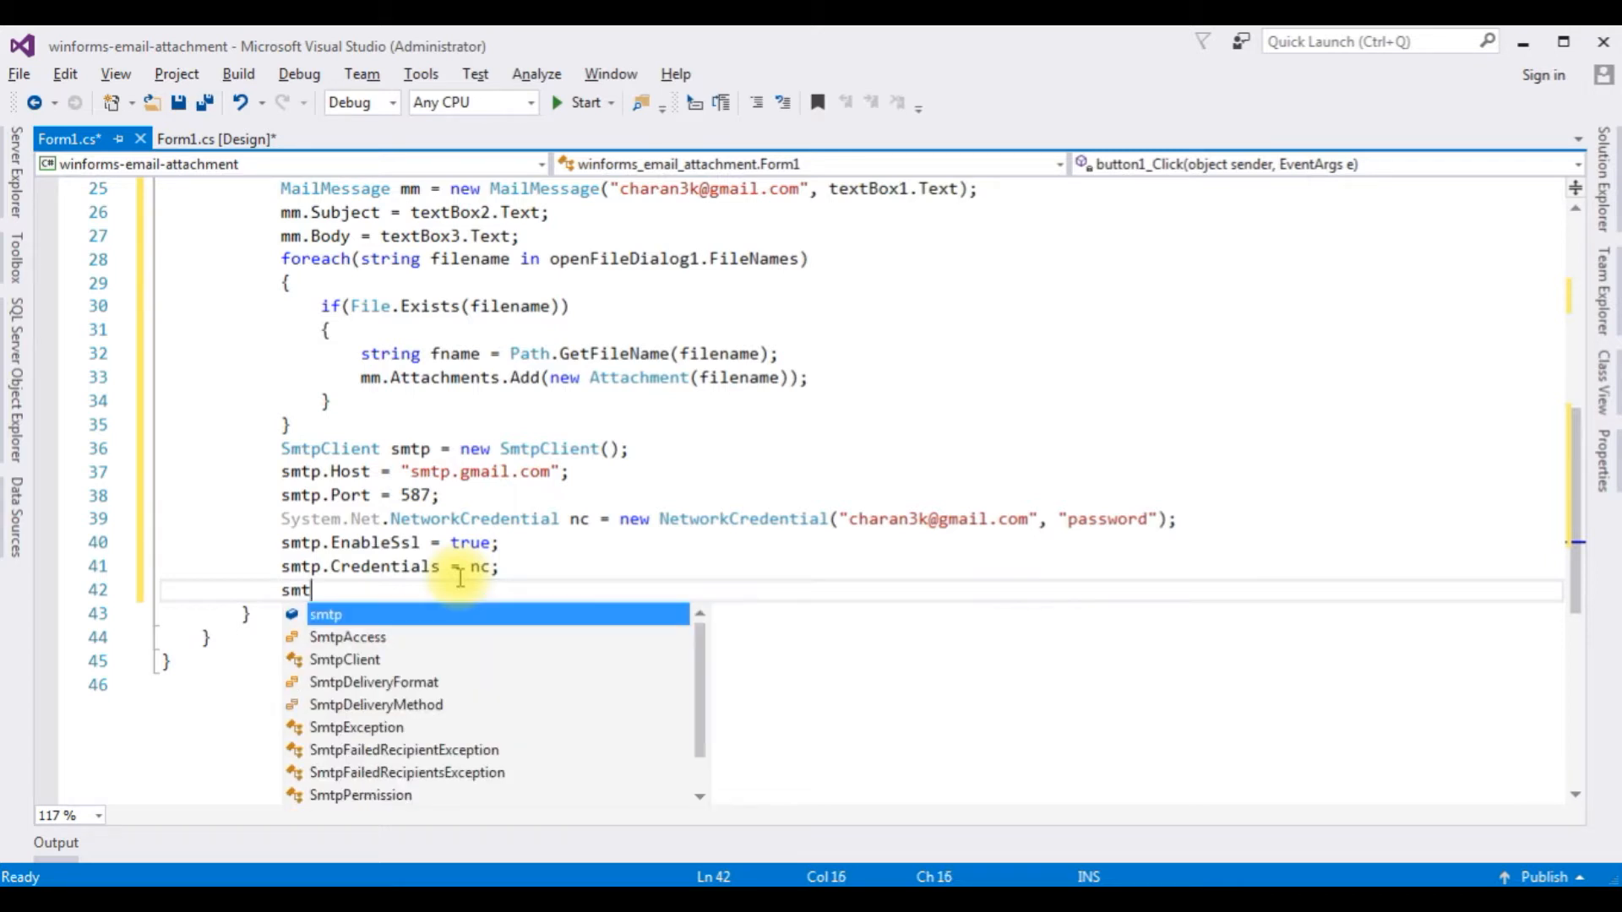
{"action": "type", "text": "p.Send"}
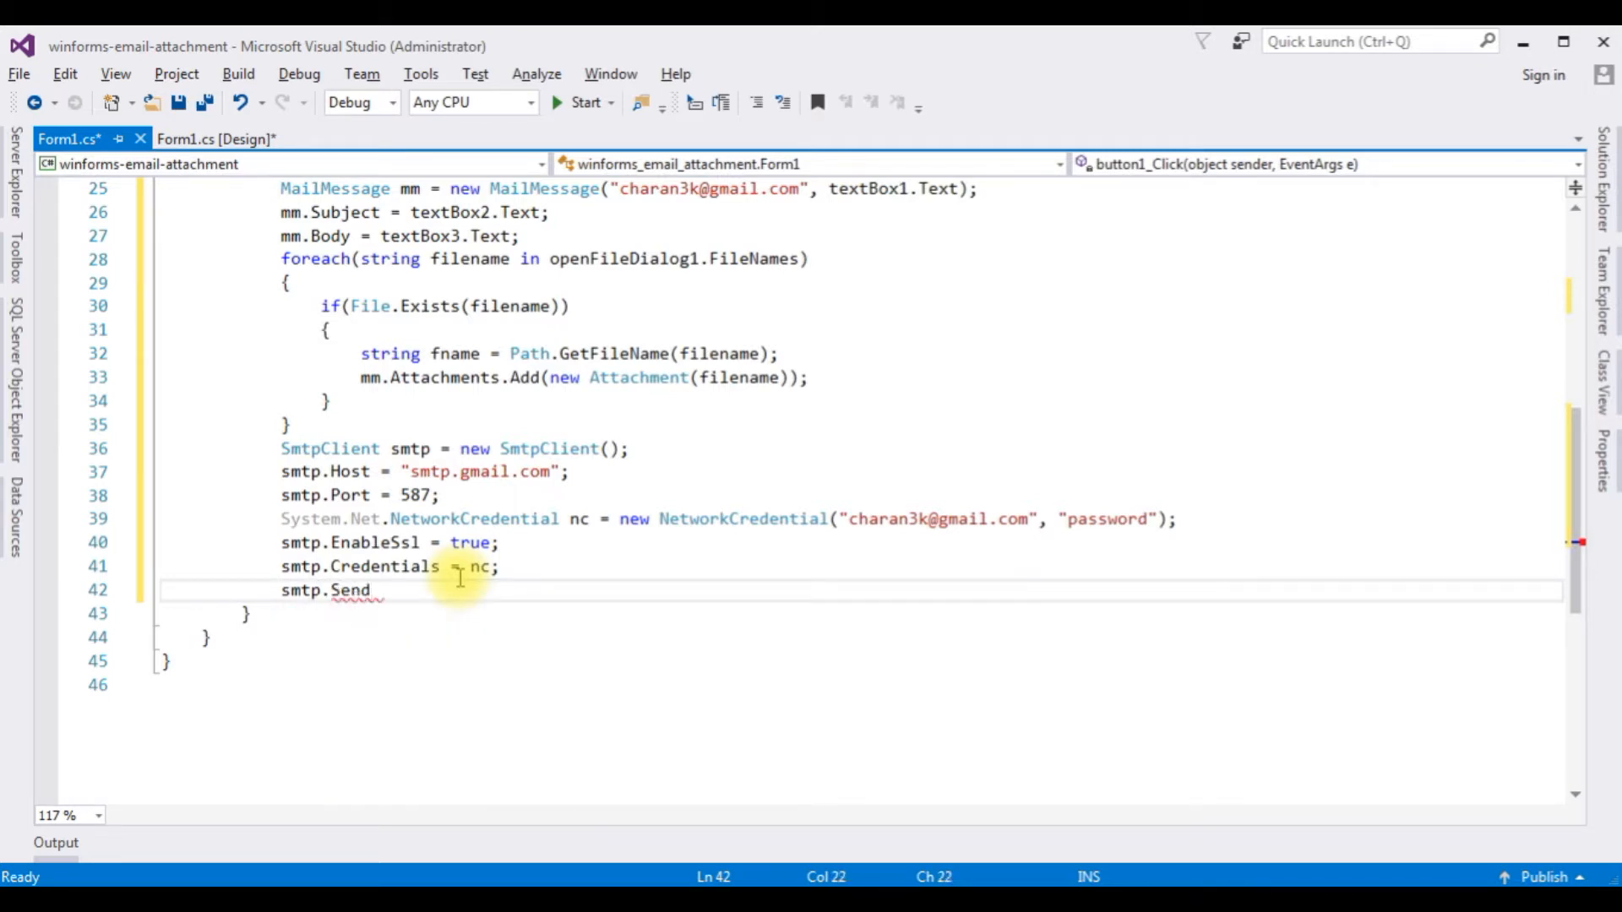
{"action": "type", "text": "(mm)"}
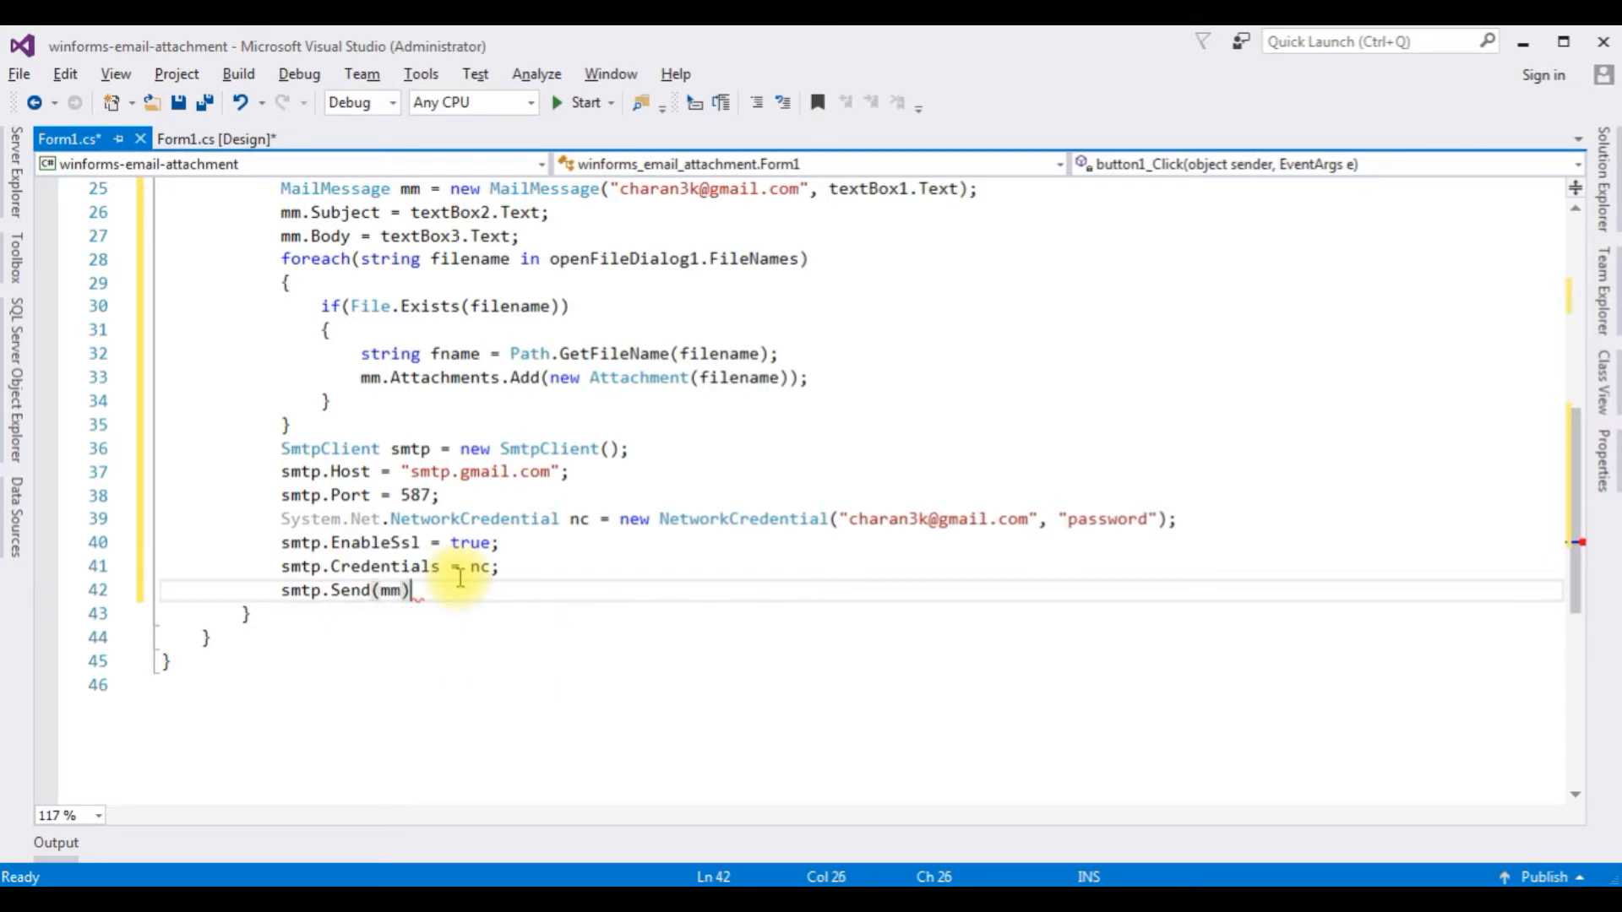
{"action": "type", "text": ";"}
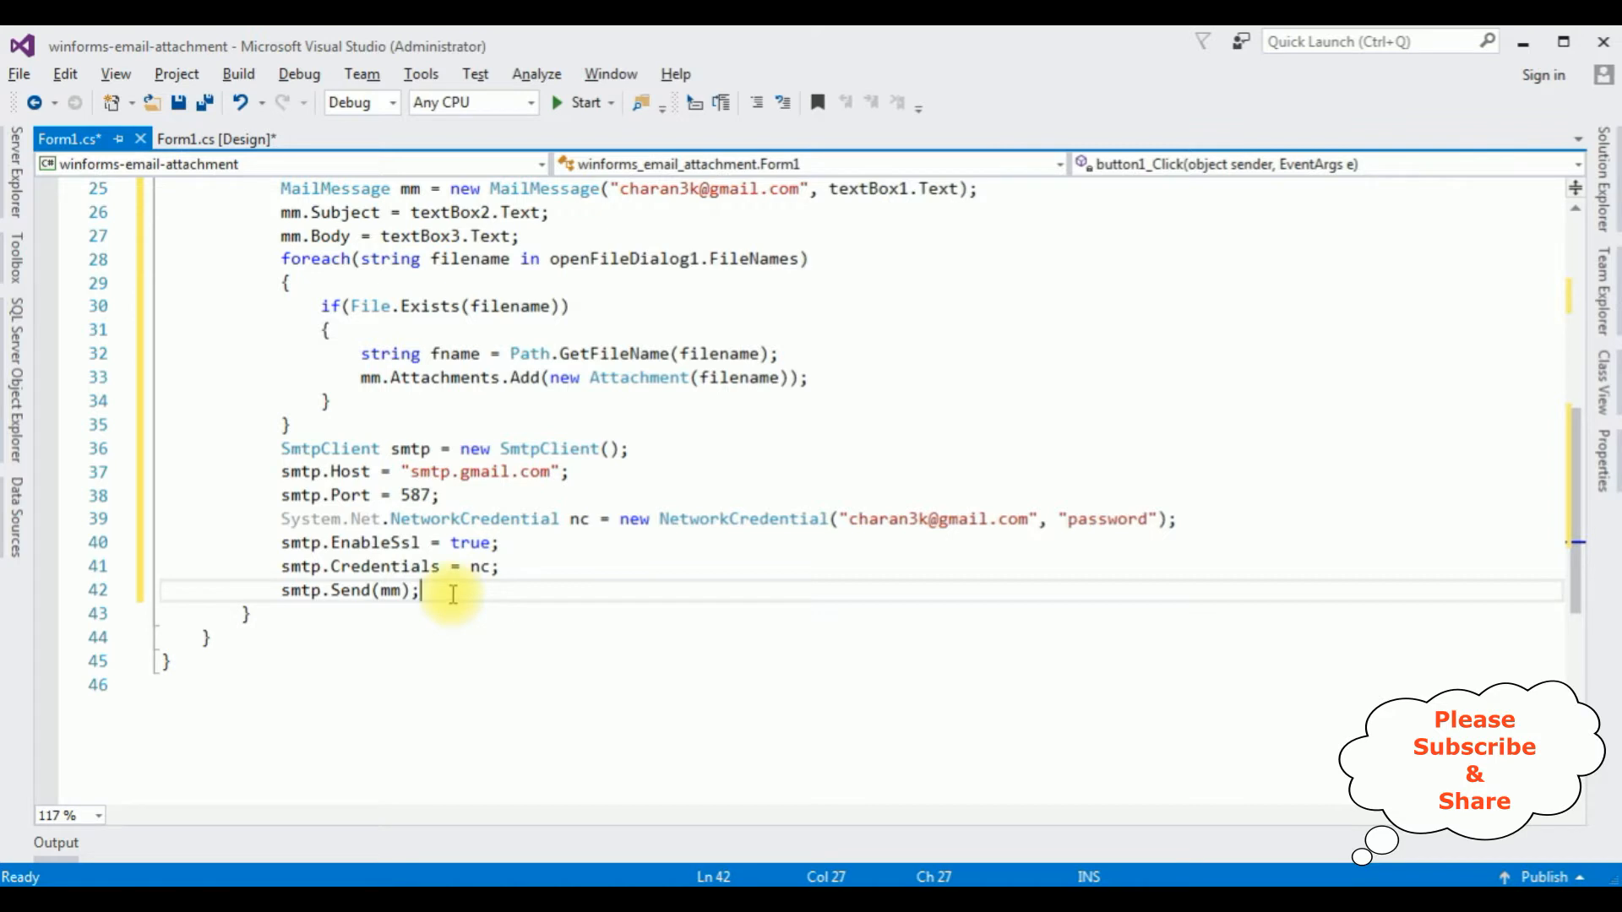
Set label4.Text to "Mail Has Been Sent Successfully " plus textBox1.Text
{"action": "type", "text": "1"}
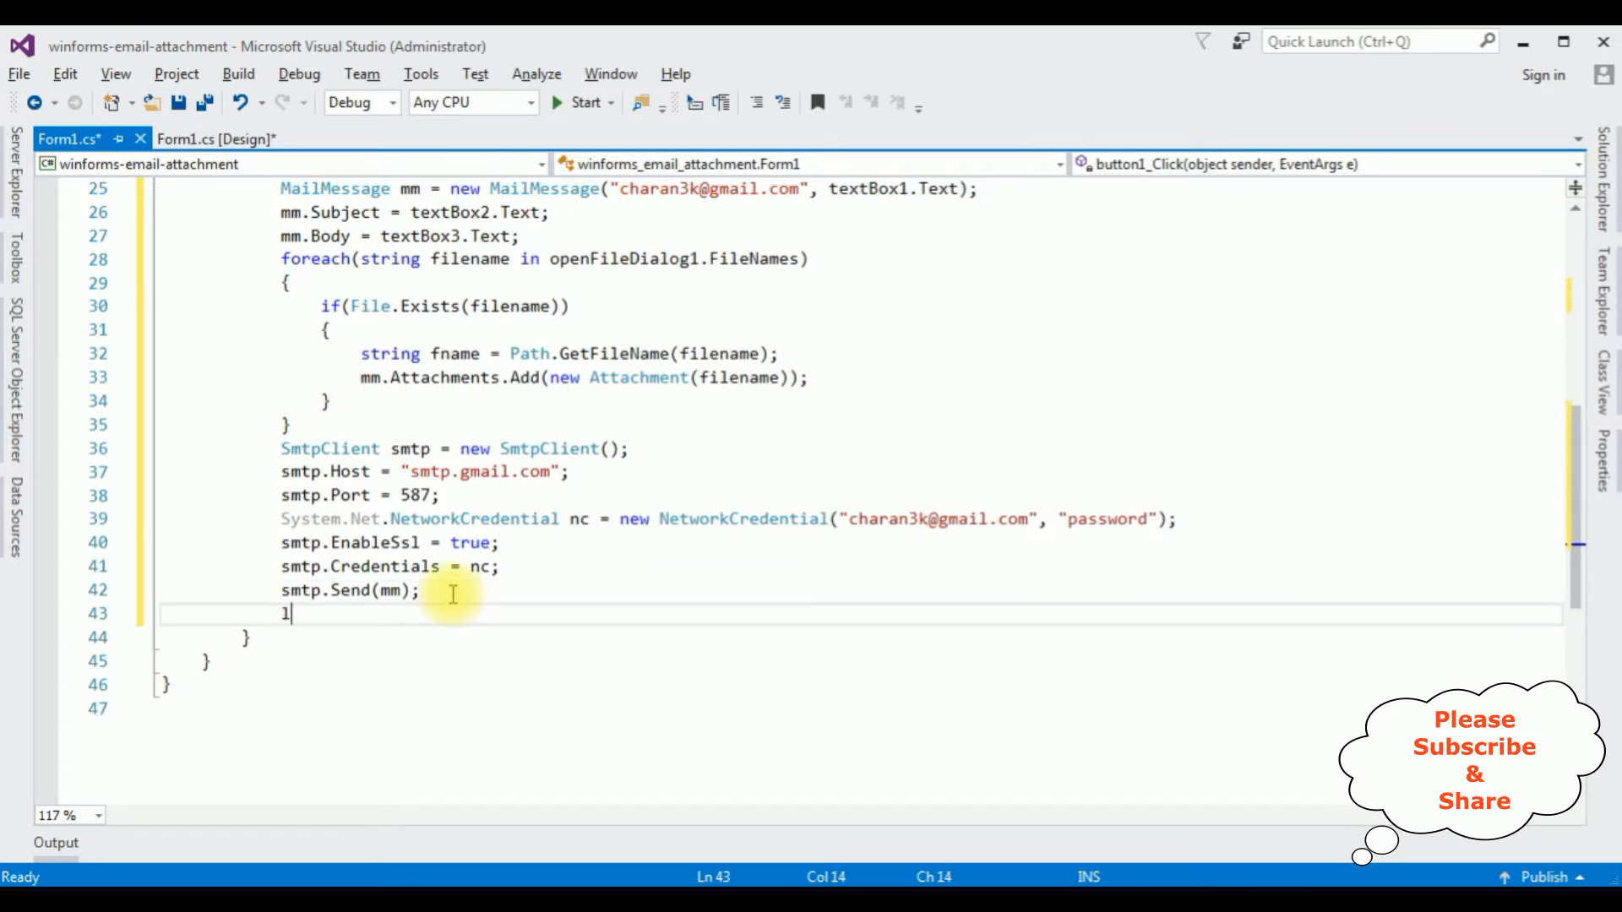
{"action": "type", "text": "a"}
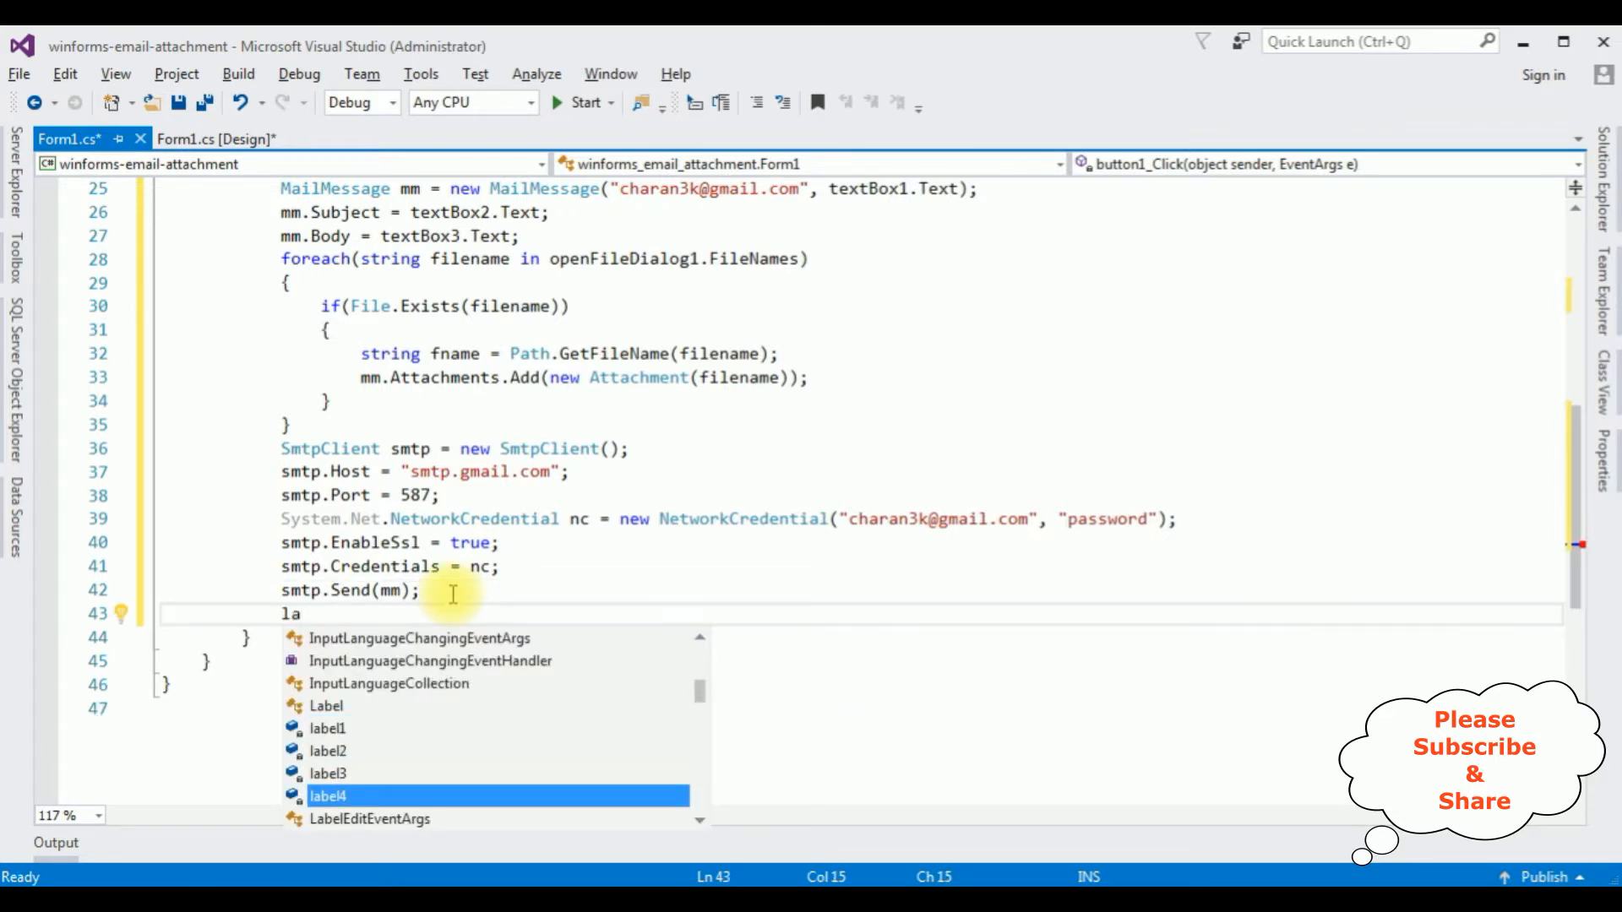
{"action": "type", "text": "bel4.te"}
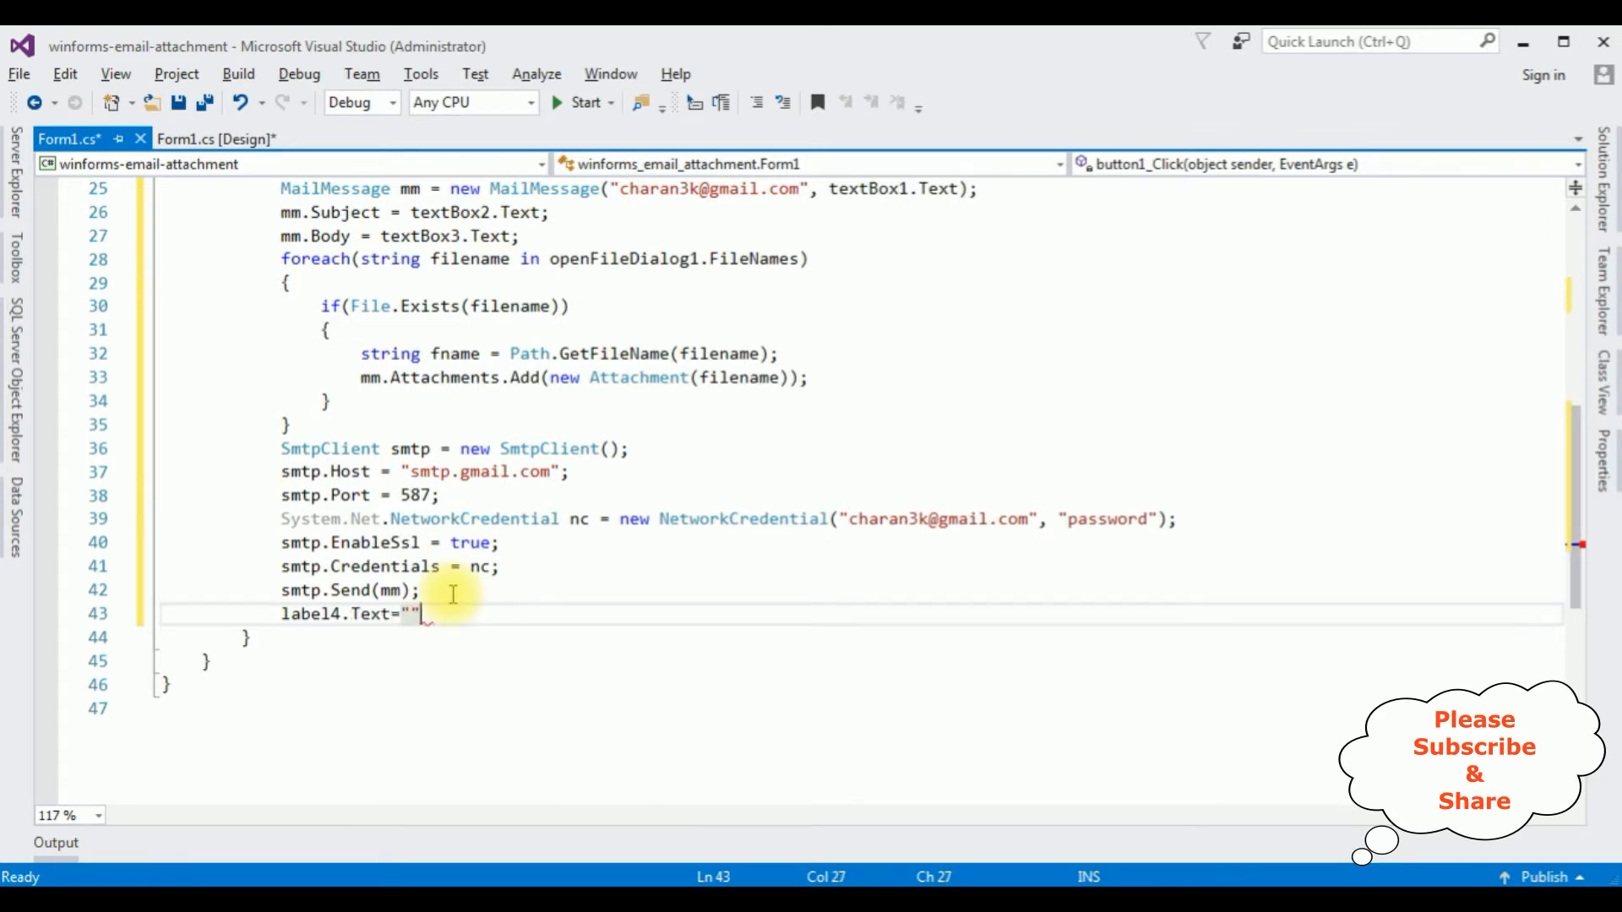
{"action": "type", "text": "M"}
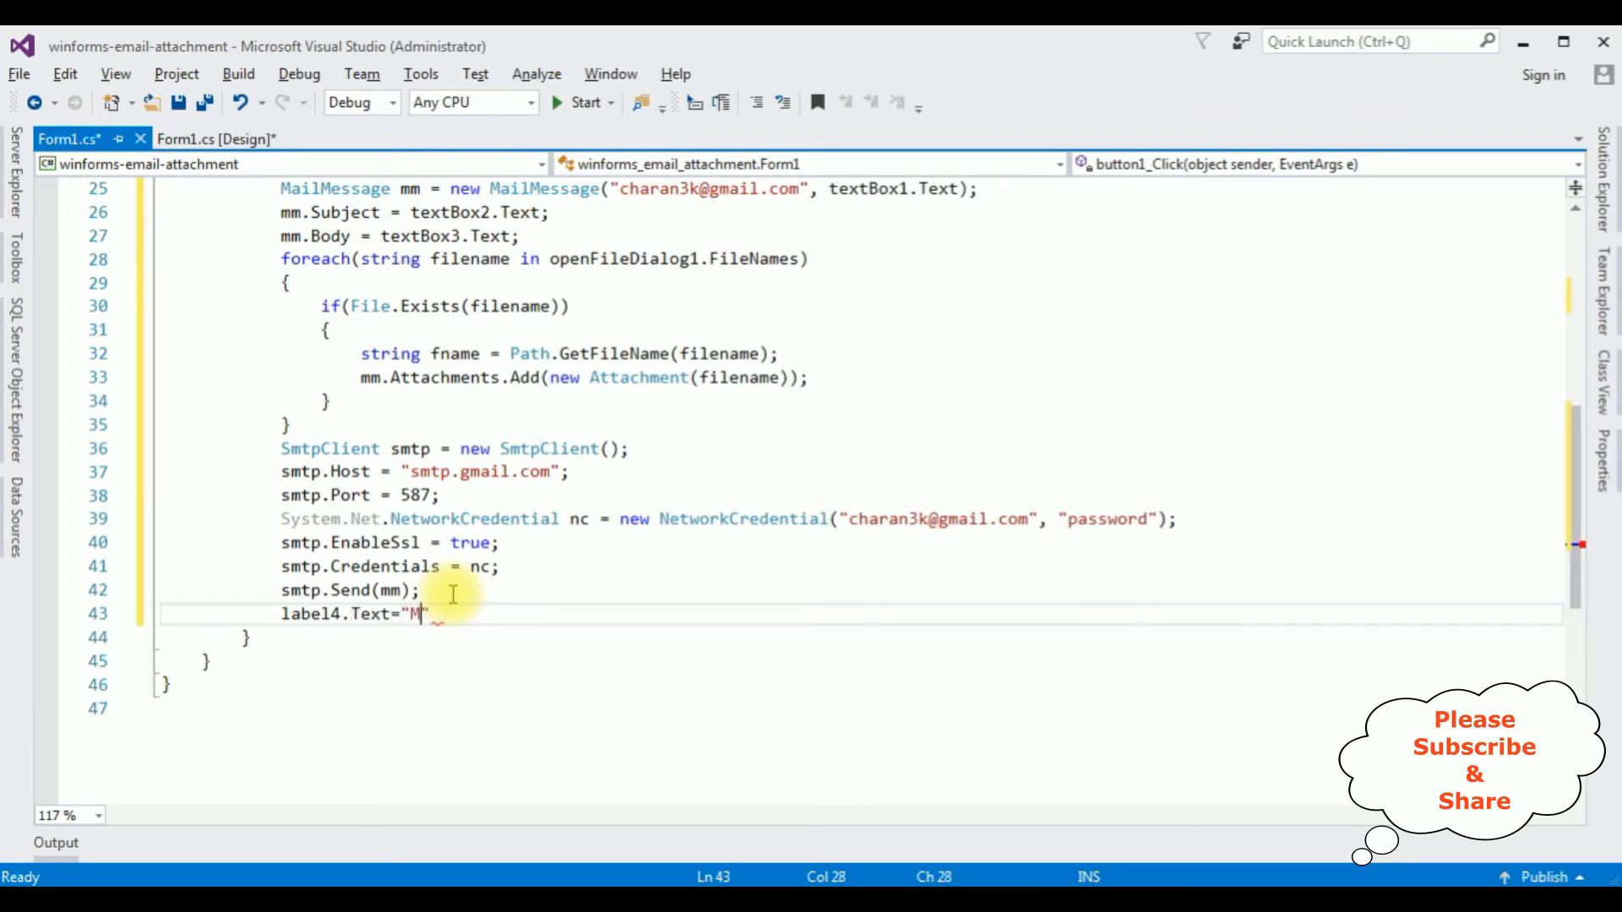
{"action": "type", "text": "ail Has B"}
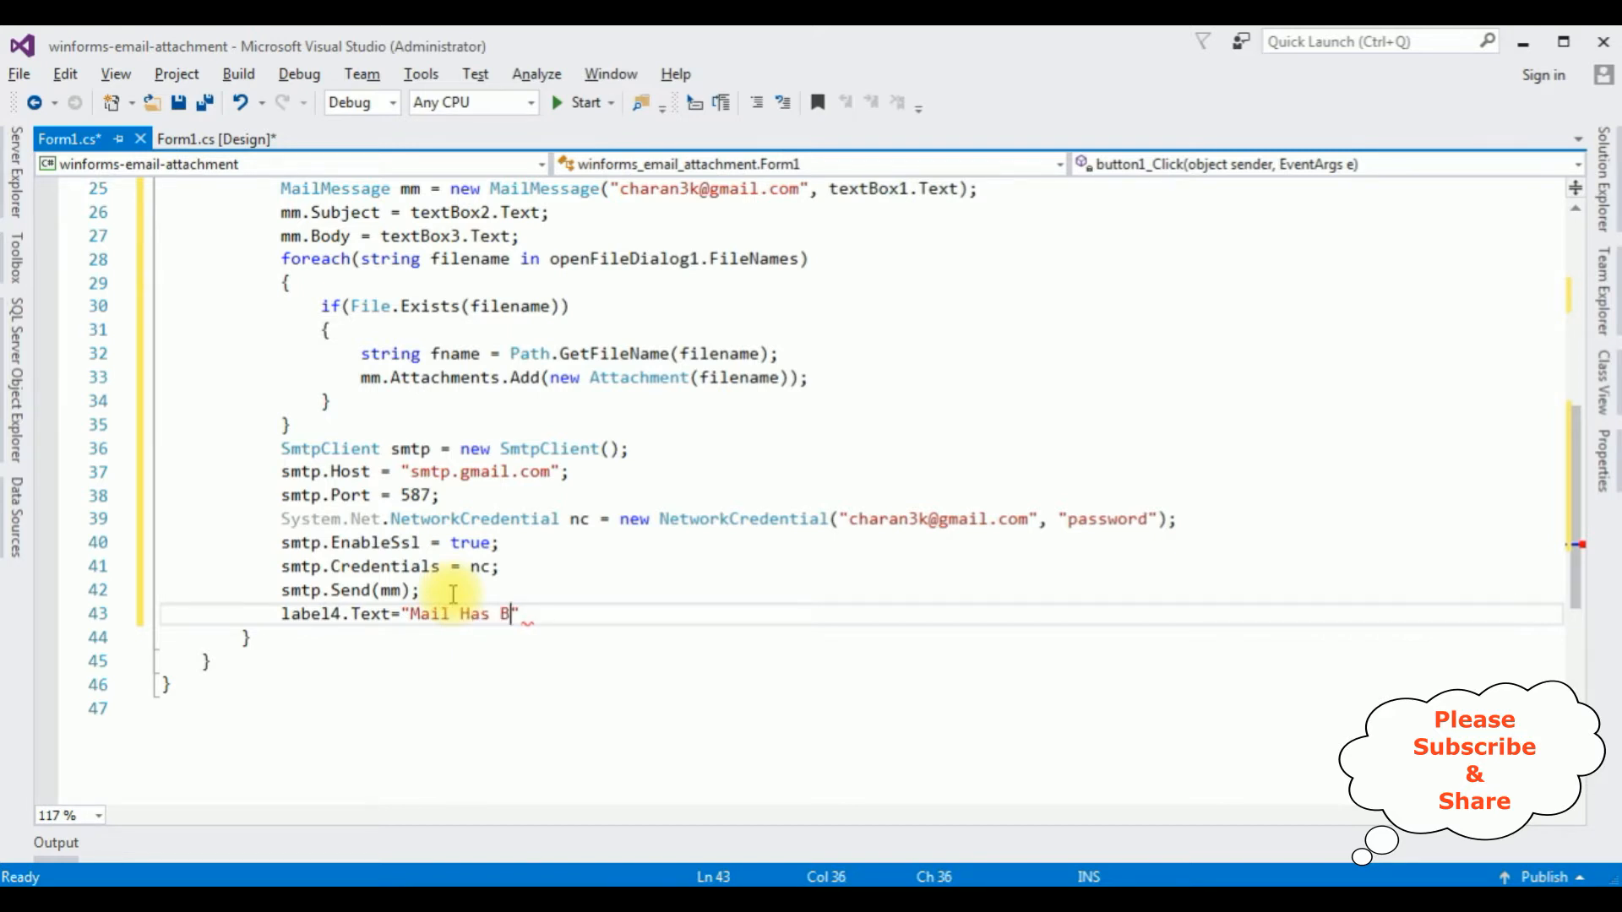
{"action": "type", "text": "een Sent"}
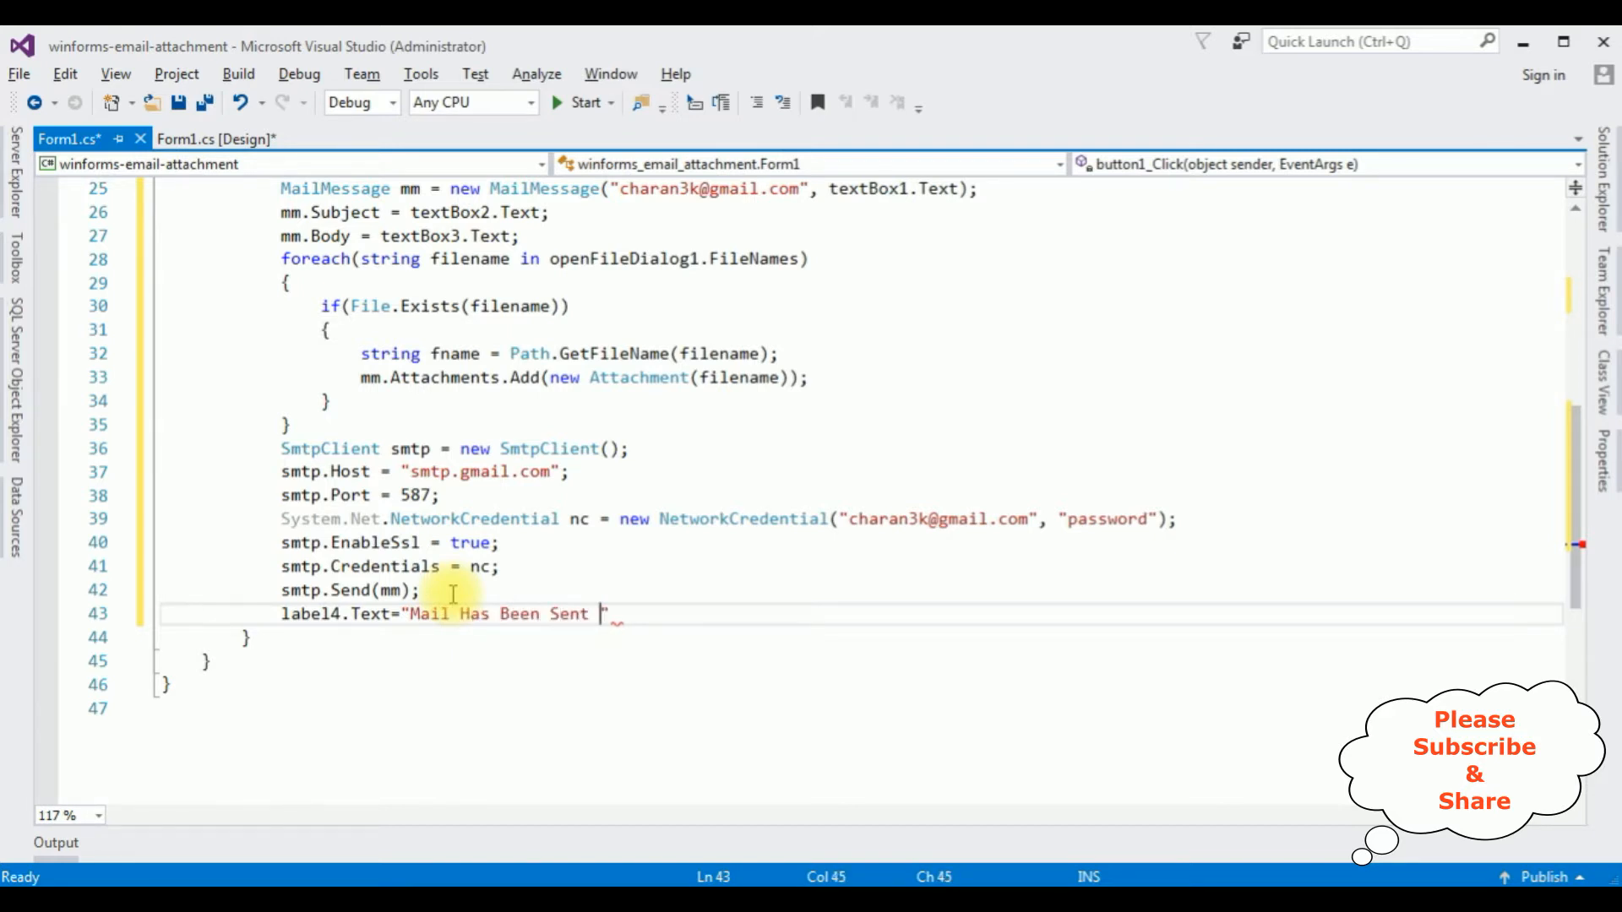
{"action": "type", "text": "Successfu"}
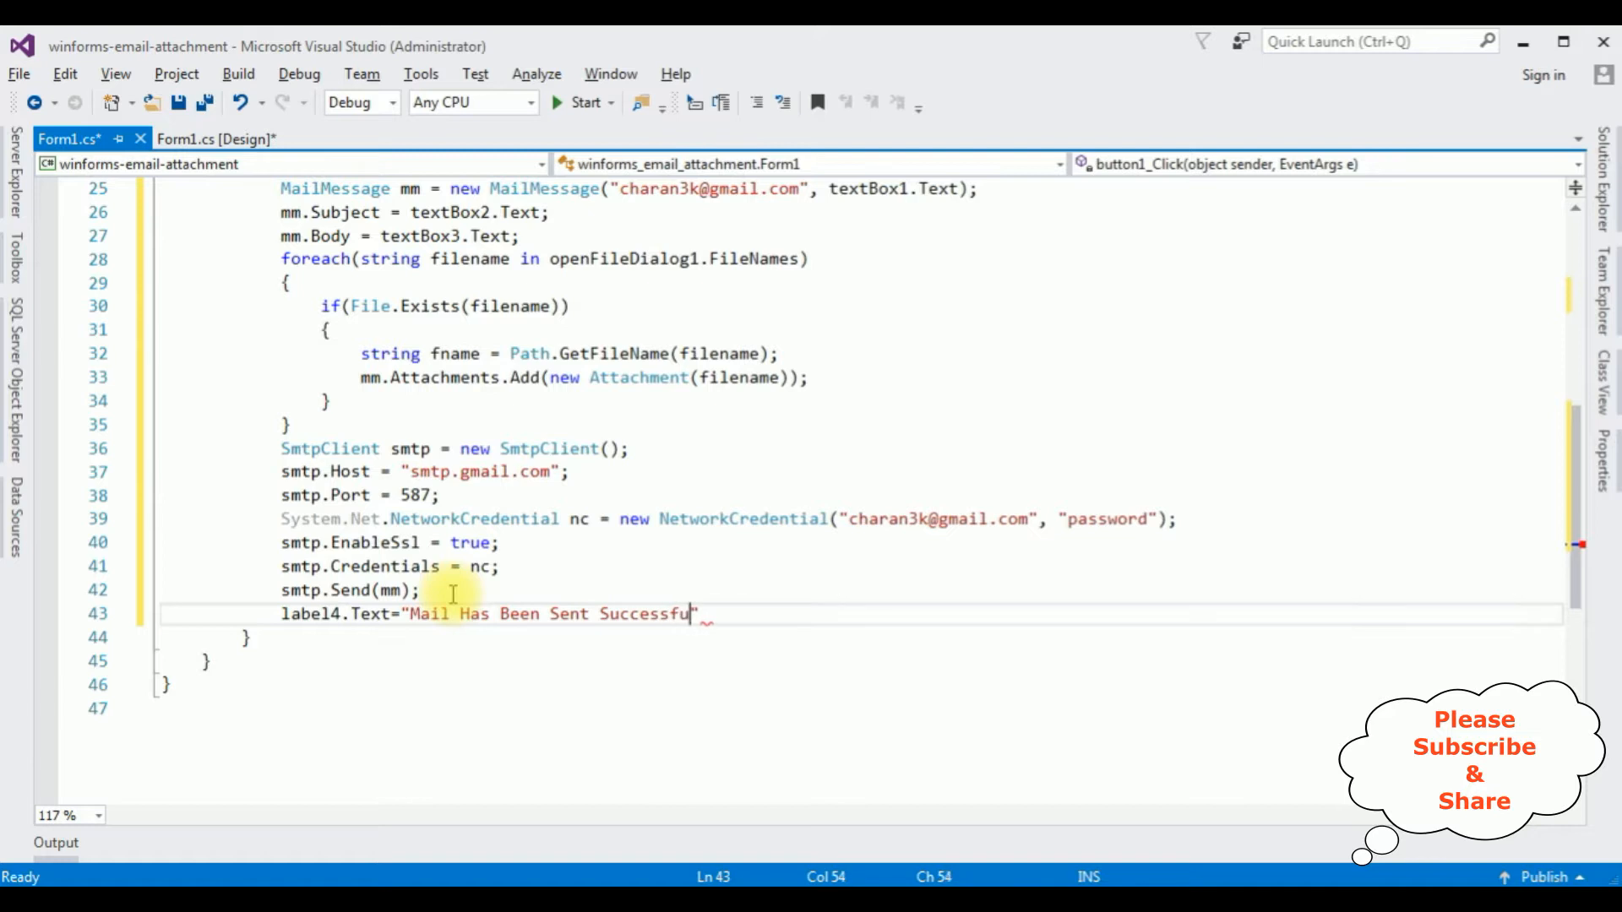
{"action": "type", "text": "lly +\""}
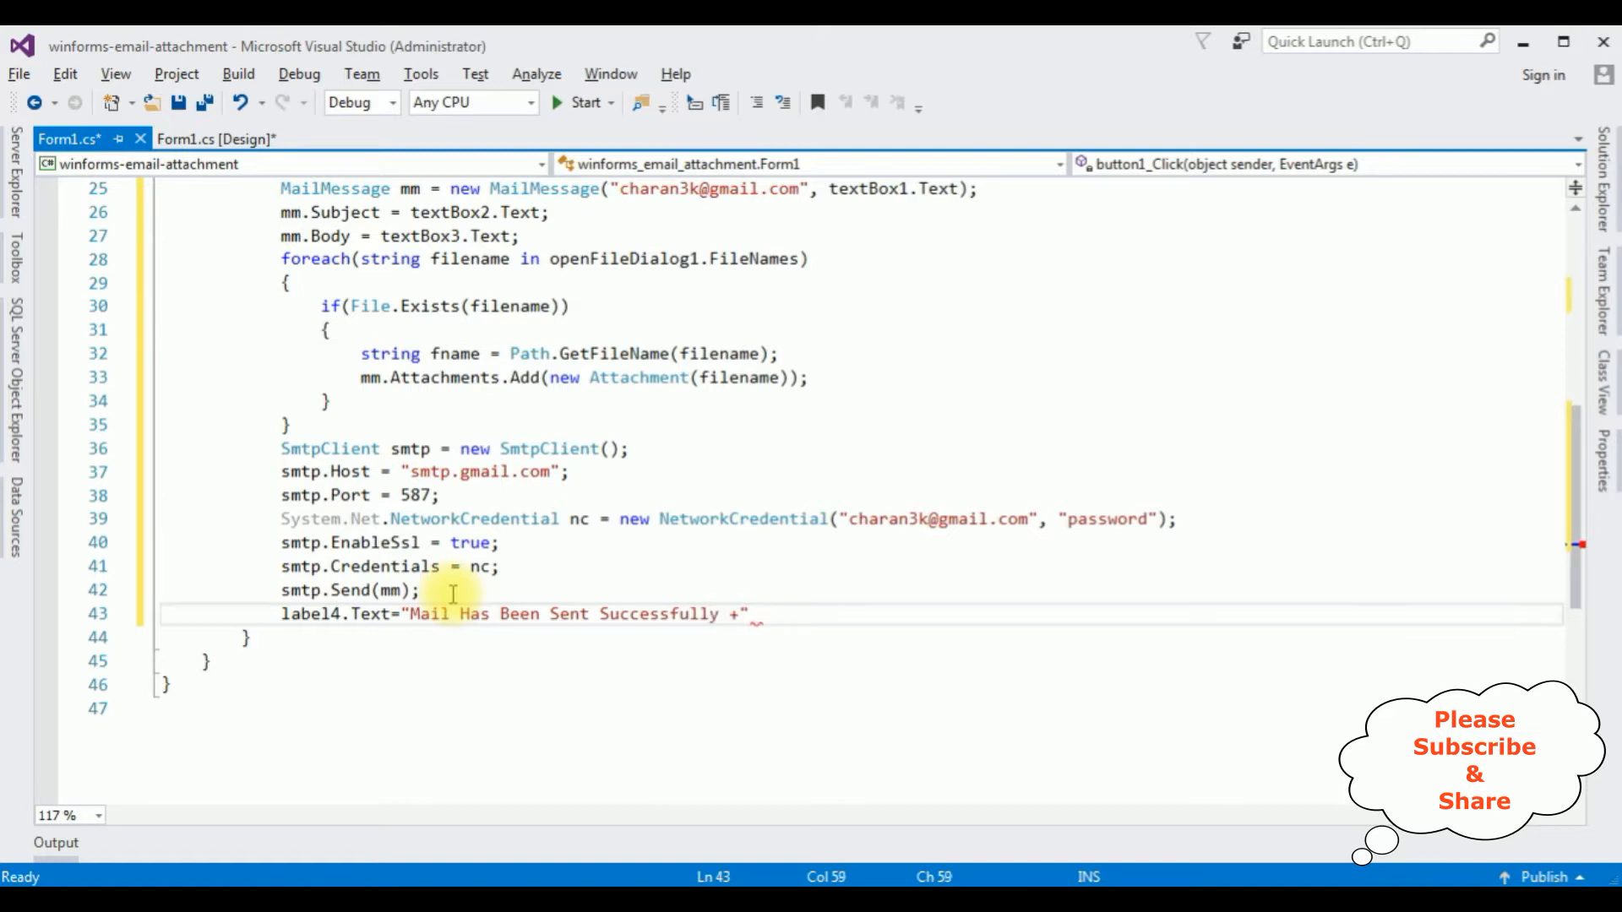
{"action": "type", "text": "\""}
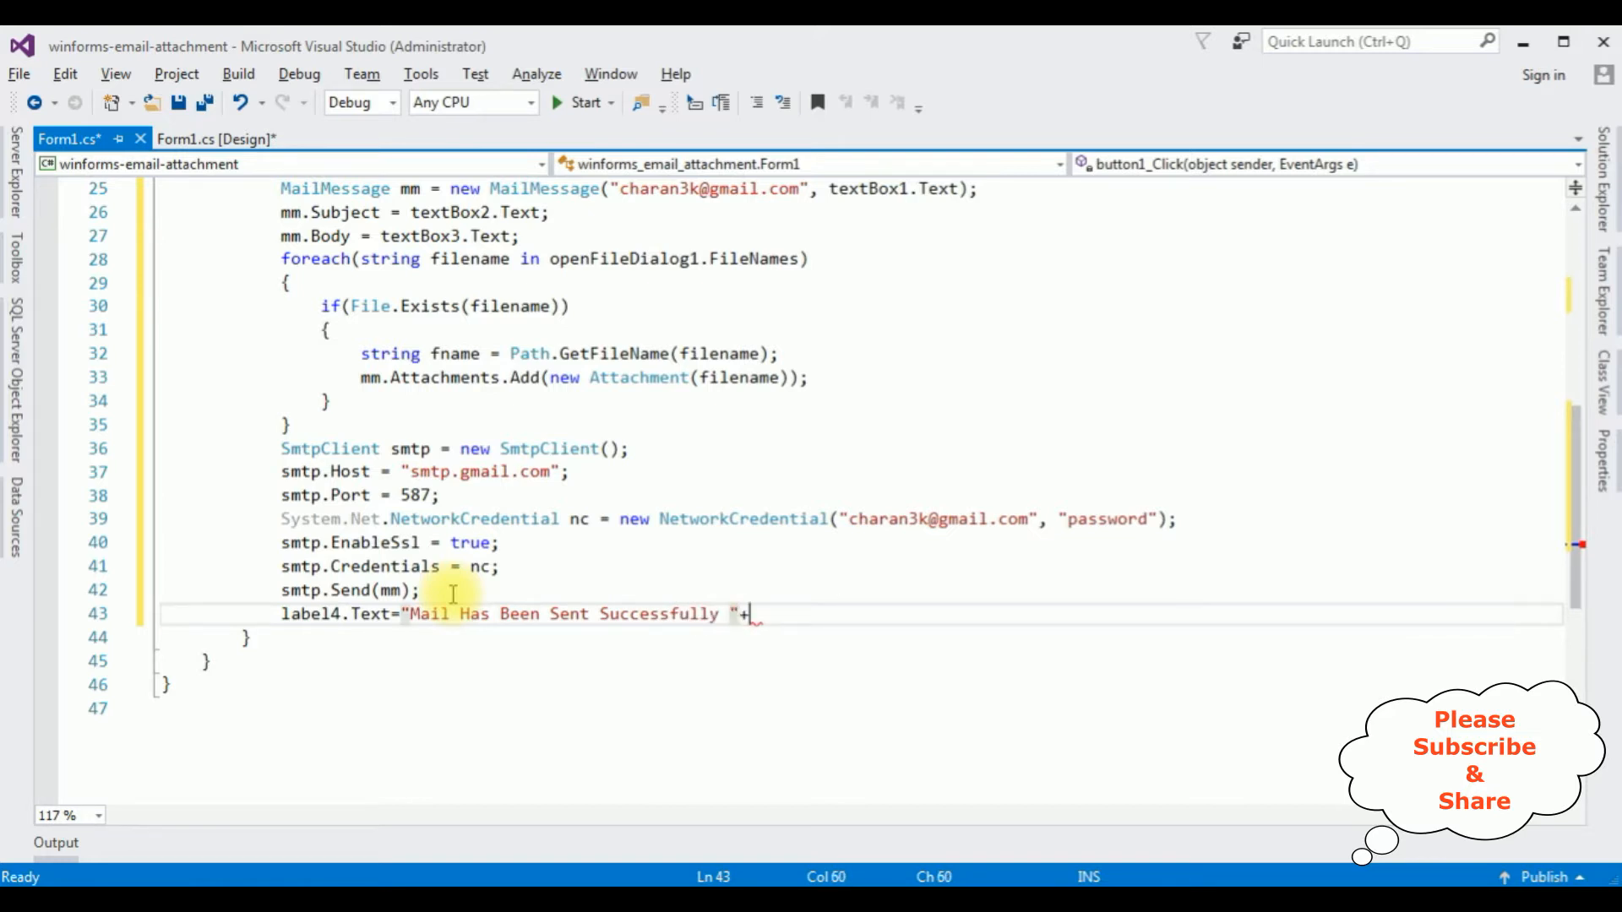
{"action": "type", "text": "textBox1.Text;"}
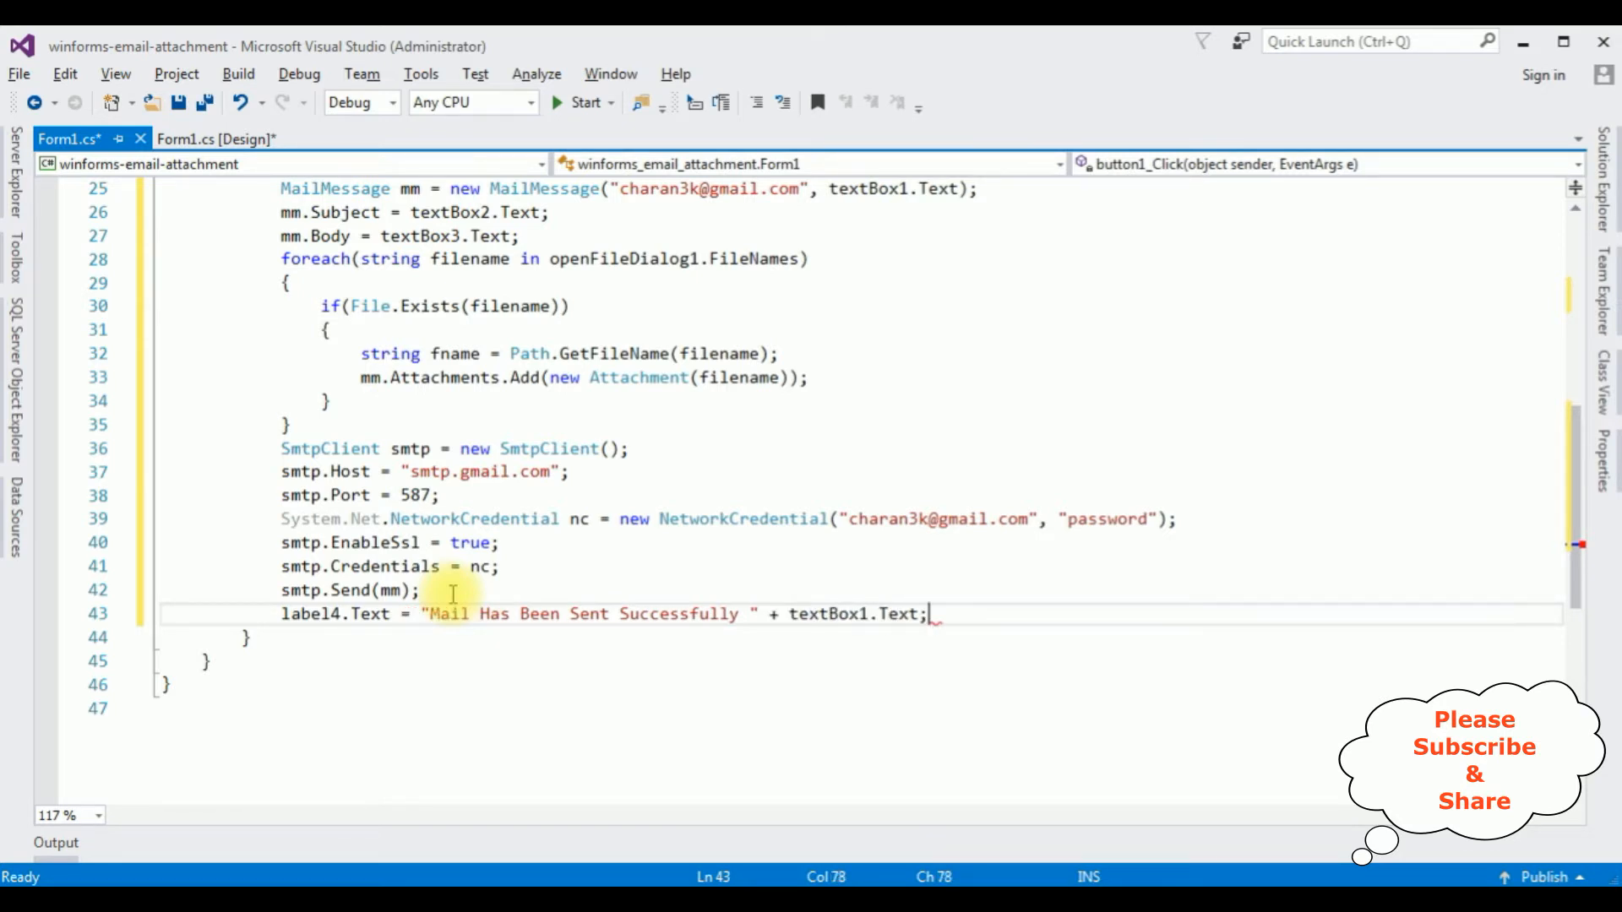
Return to the Form1.cs [Design] layout
{"action": "scroll", "scroll_direction": "up", "scroll_amount": 3}
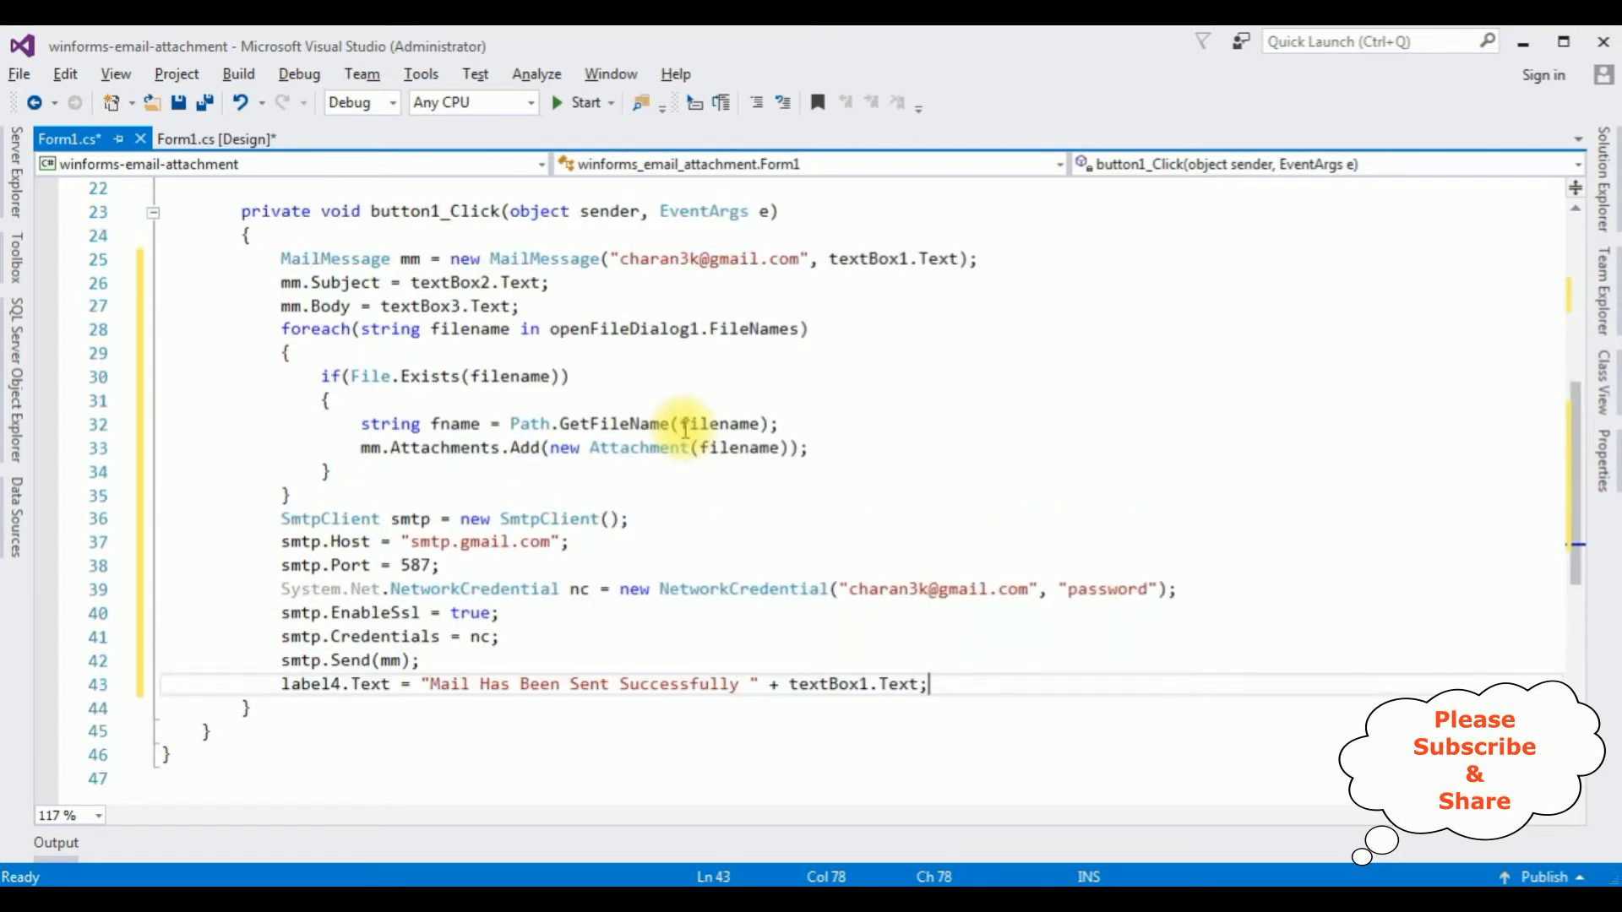
{"action": "scroll", "scroll_direction": "up", "scroll_amount": 3}
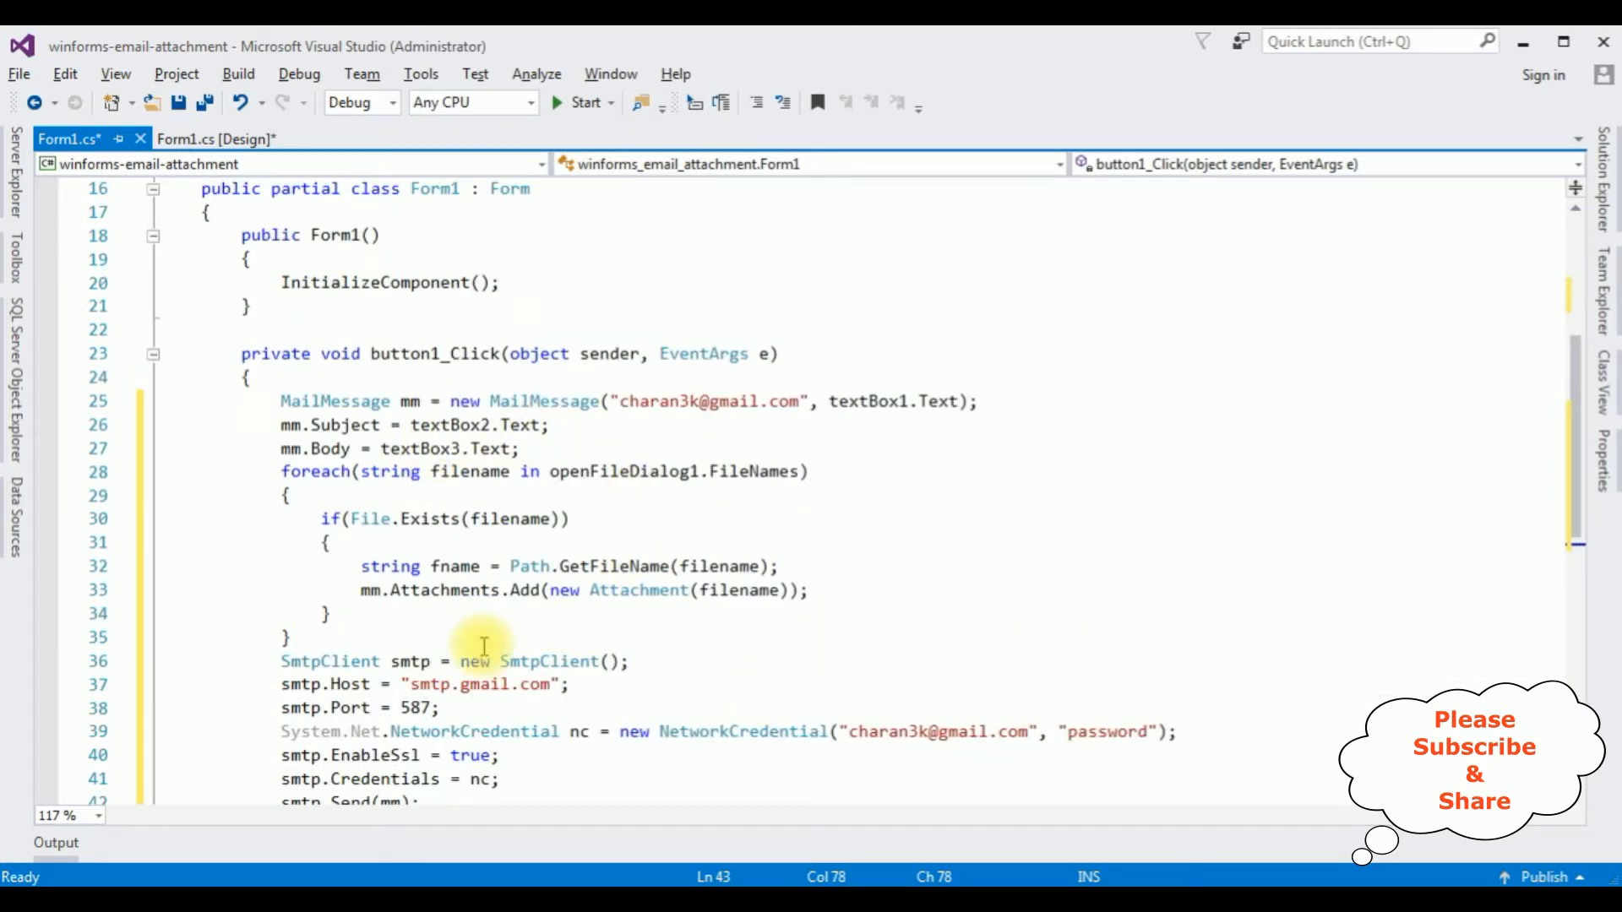
{"action": "left_click", "coordinate": [214, 139]}
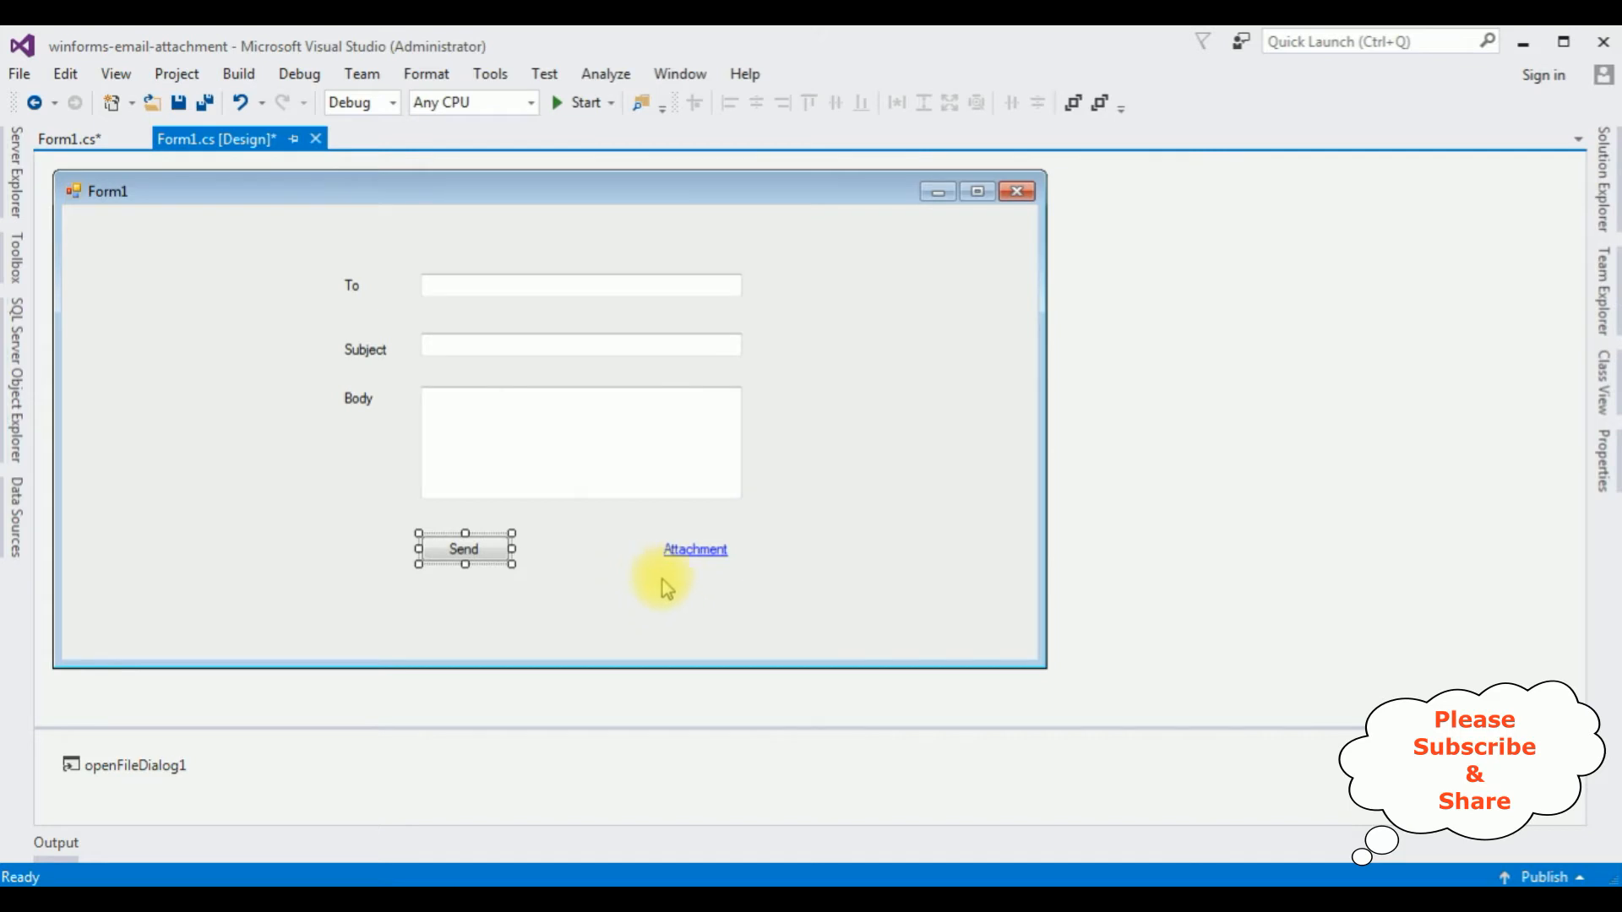
{"action": "mouse_move", "coordinate": [692, 549]}
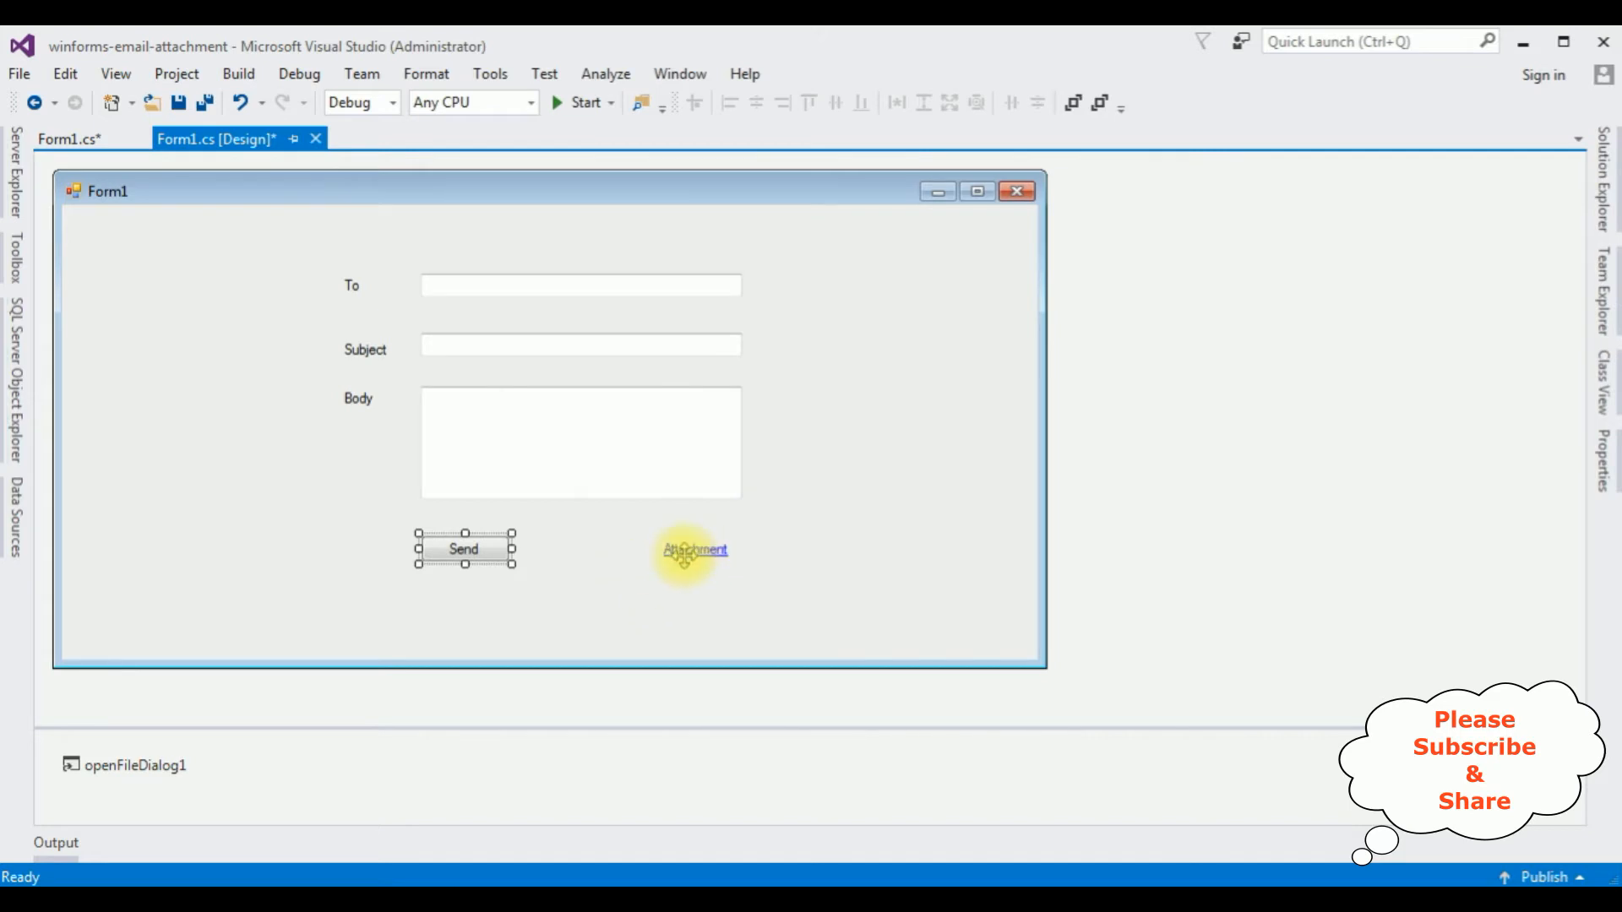
Create the Attachment link's LinkClicked handler calling openFileDialog1.ShowDialog()
{"action": "double_click", "coordinate": [693, 549]}
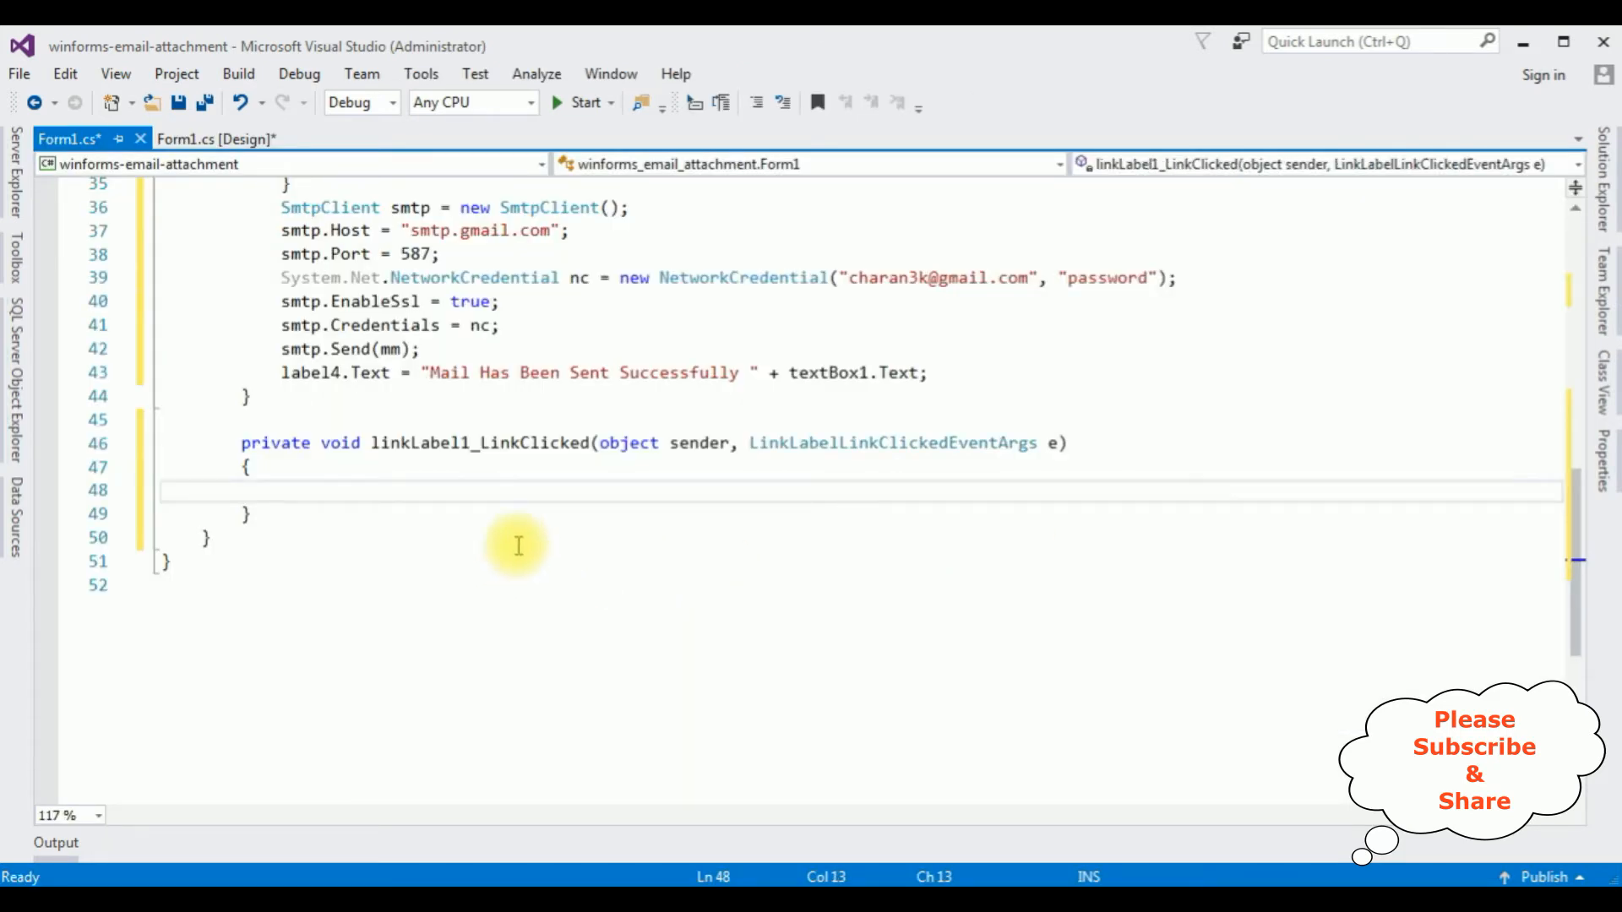
{"action": "type", "text": "openFileDialog1."}
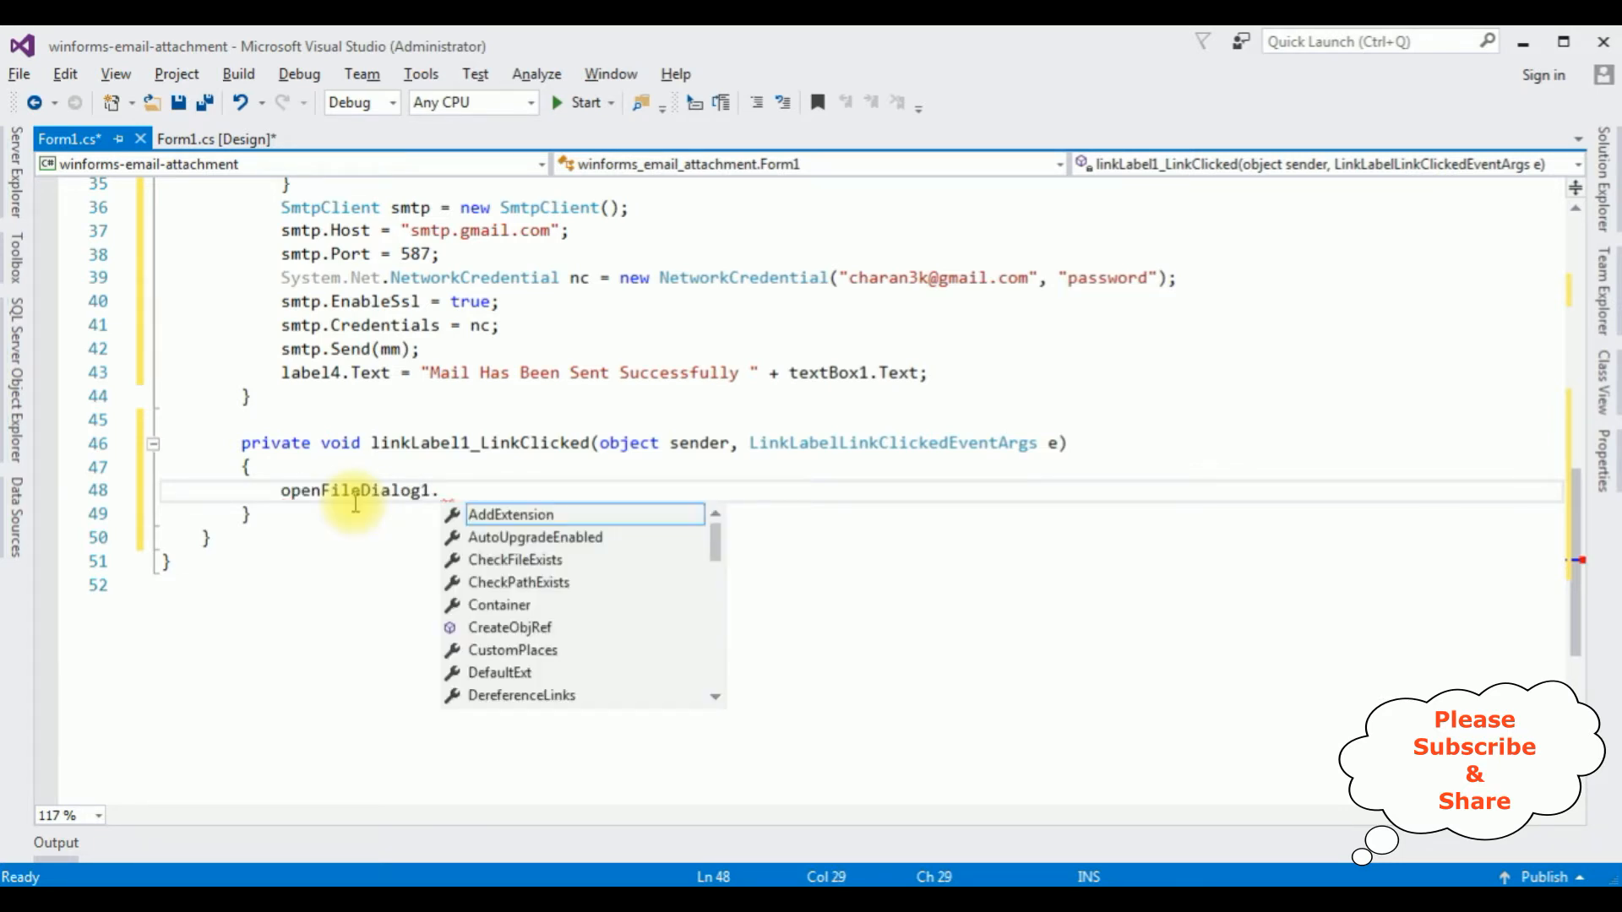
{"action": "type", "text": "sho"}
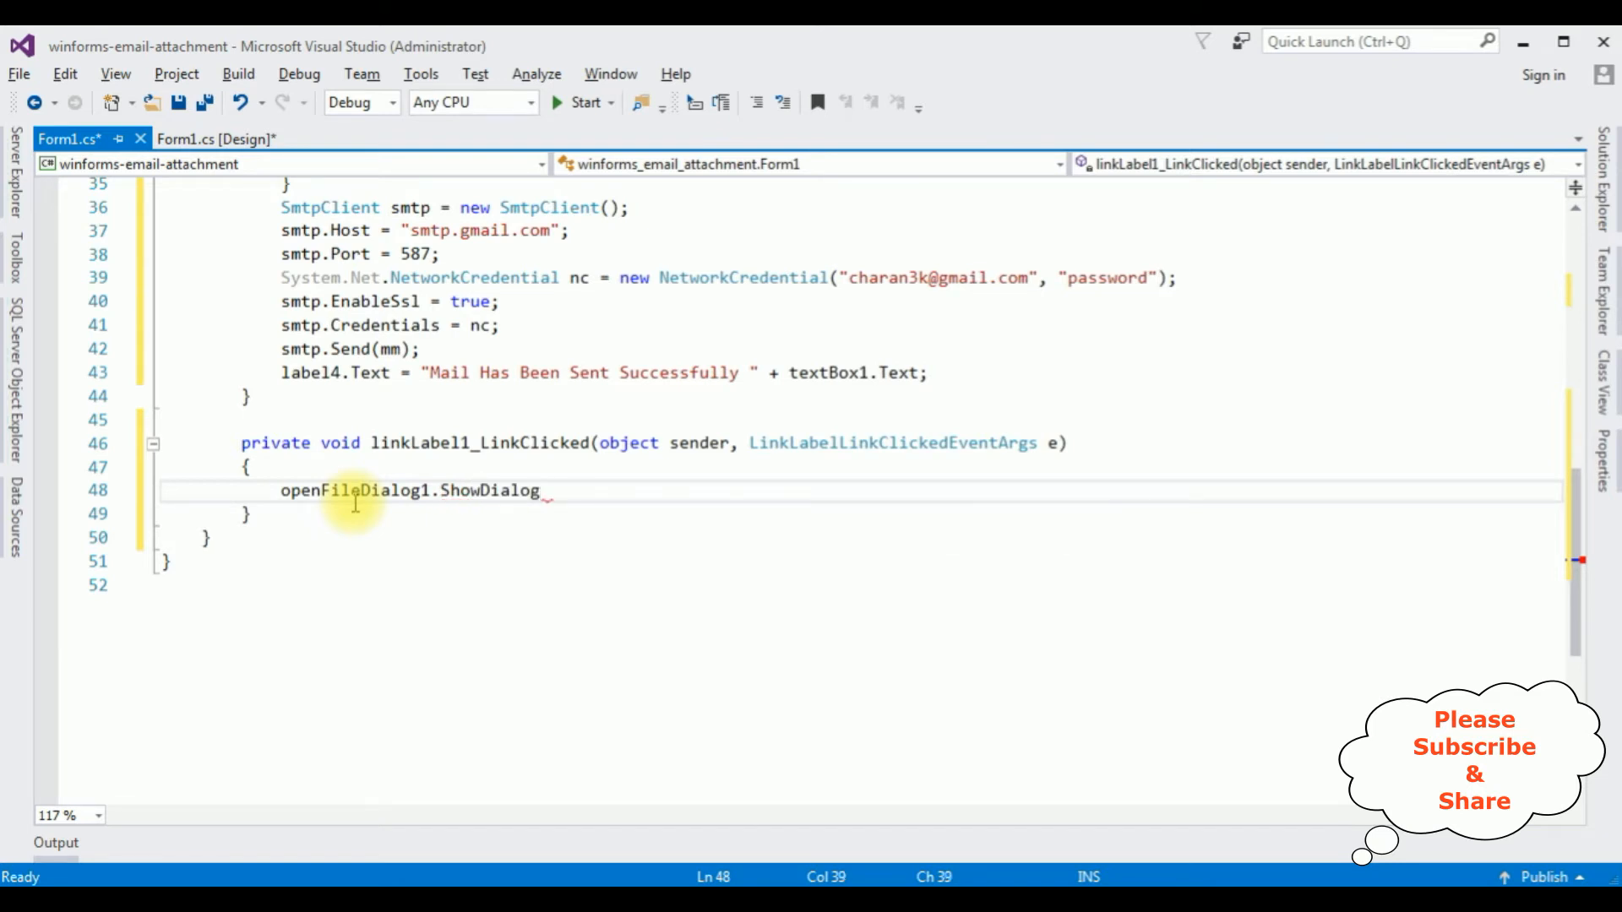
{"action": "type", "text": "();"}
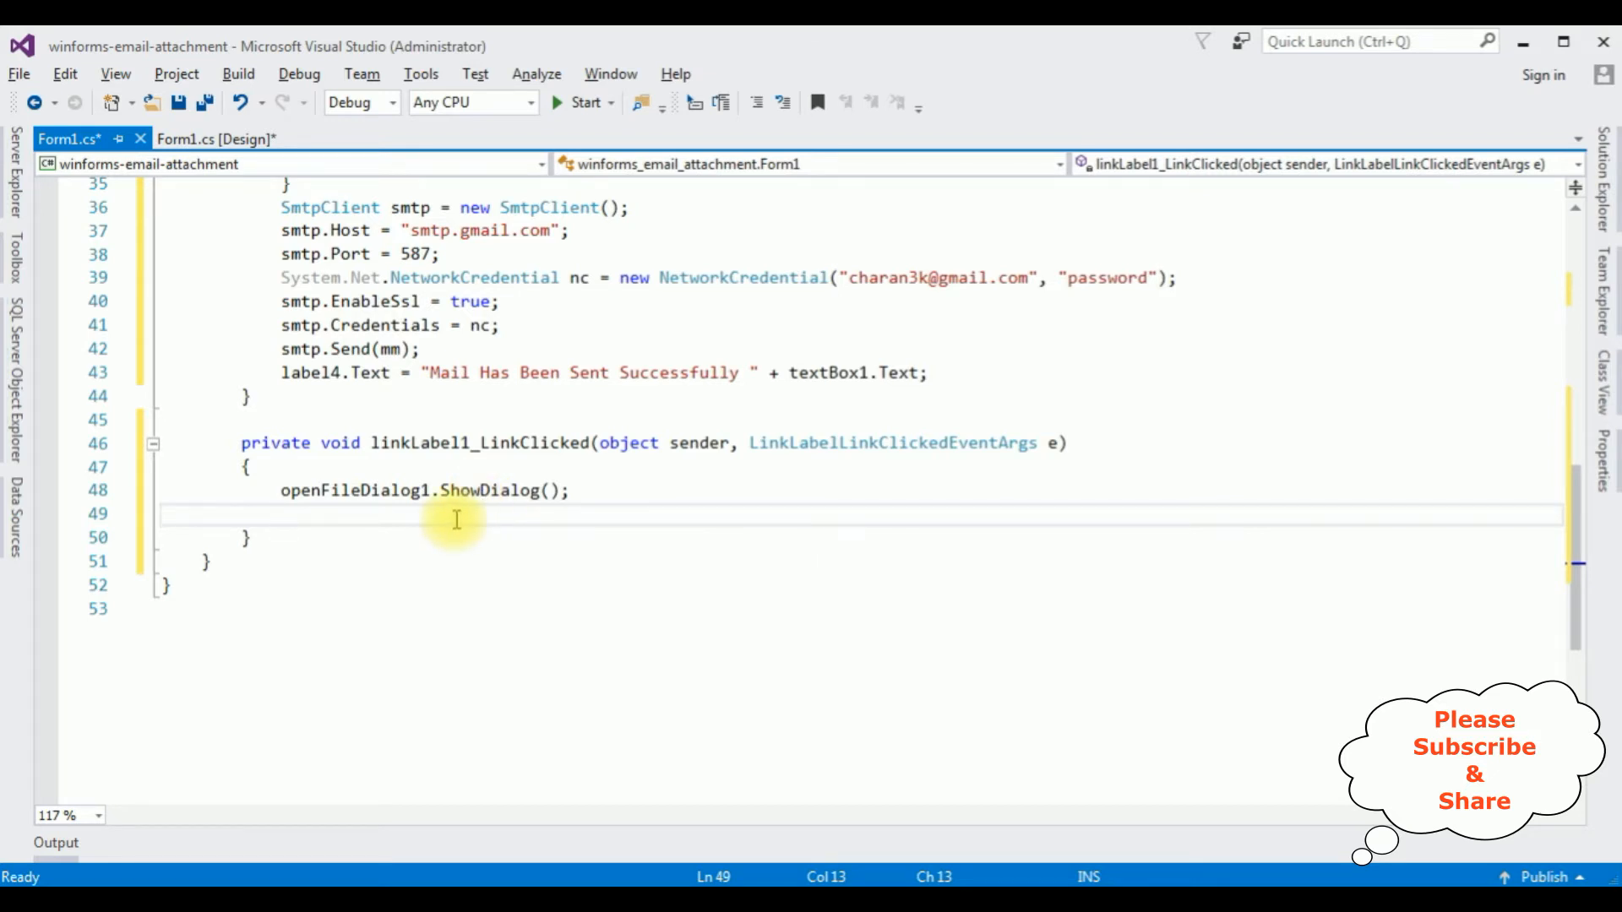
{"action": "mouse_move", "coordinate": [217, 139]}
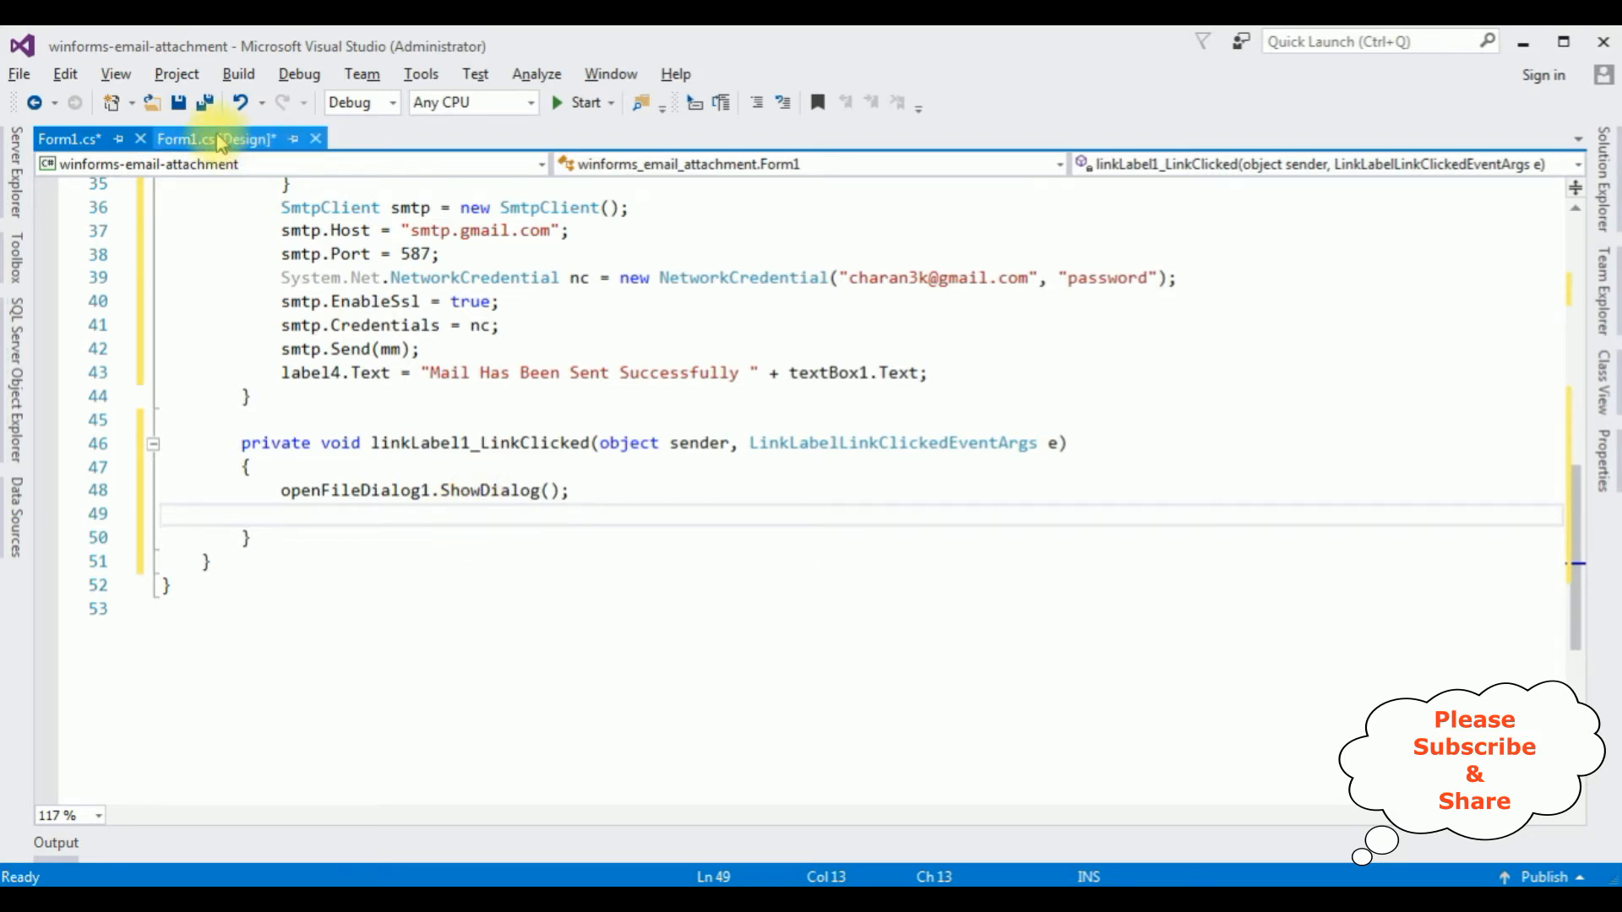
Drag a Label from the Toolbox's Common Controls beside the Attachment link
{"action": "left_click", "coordinate": [217, 138]}
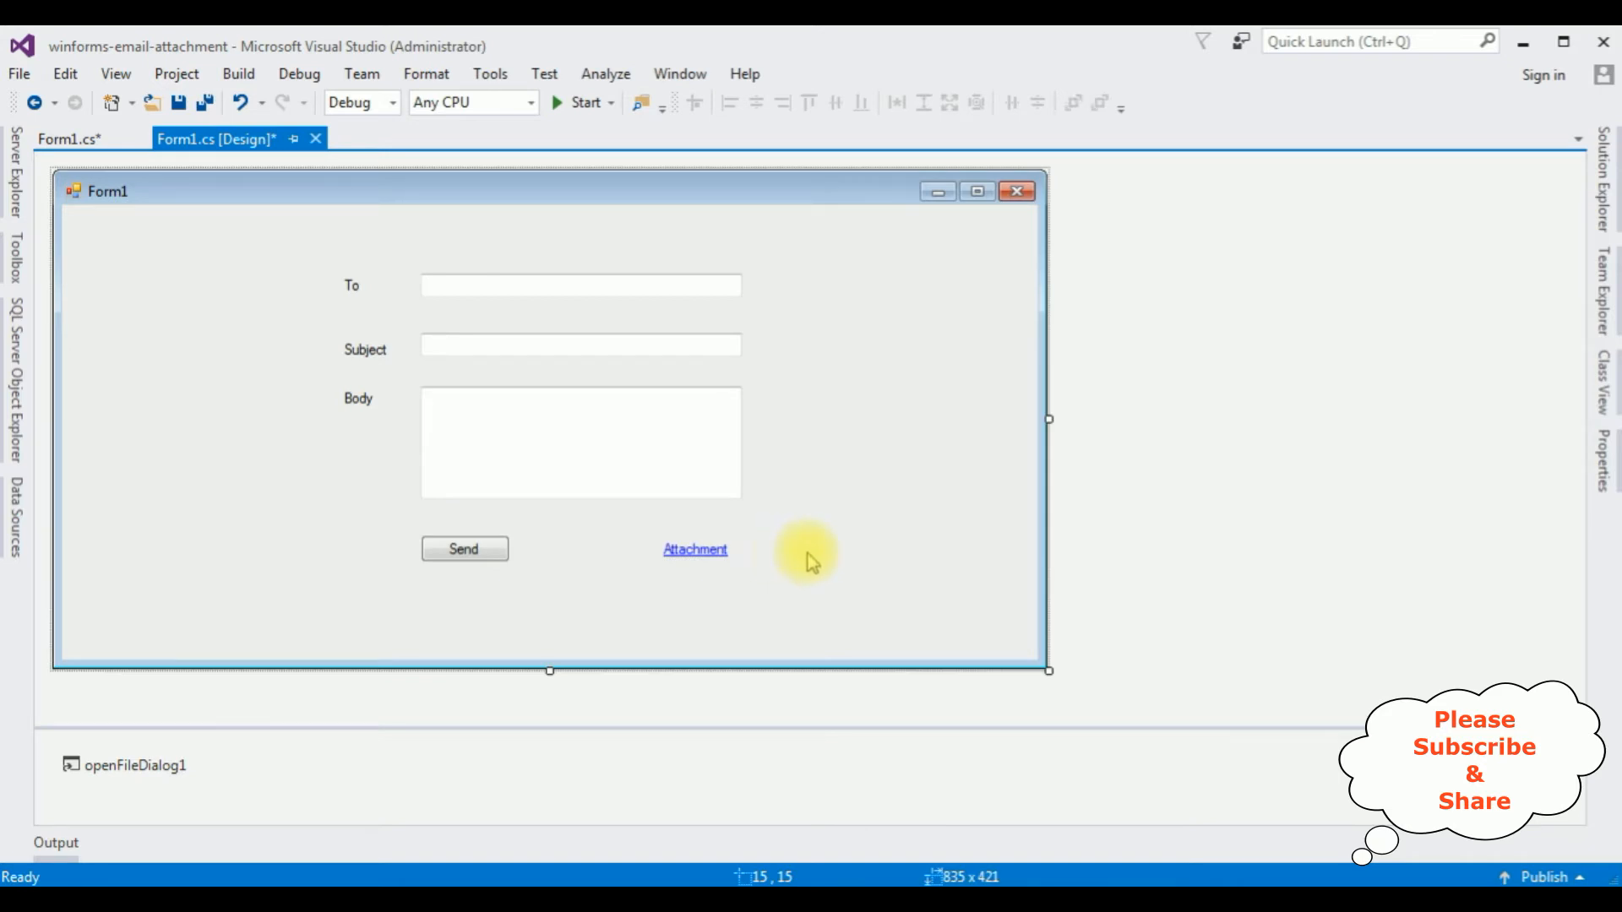
{"action": "left_click", "coordinate": [11, 272]}
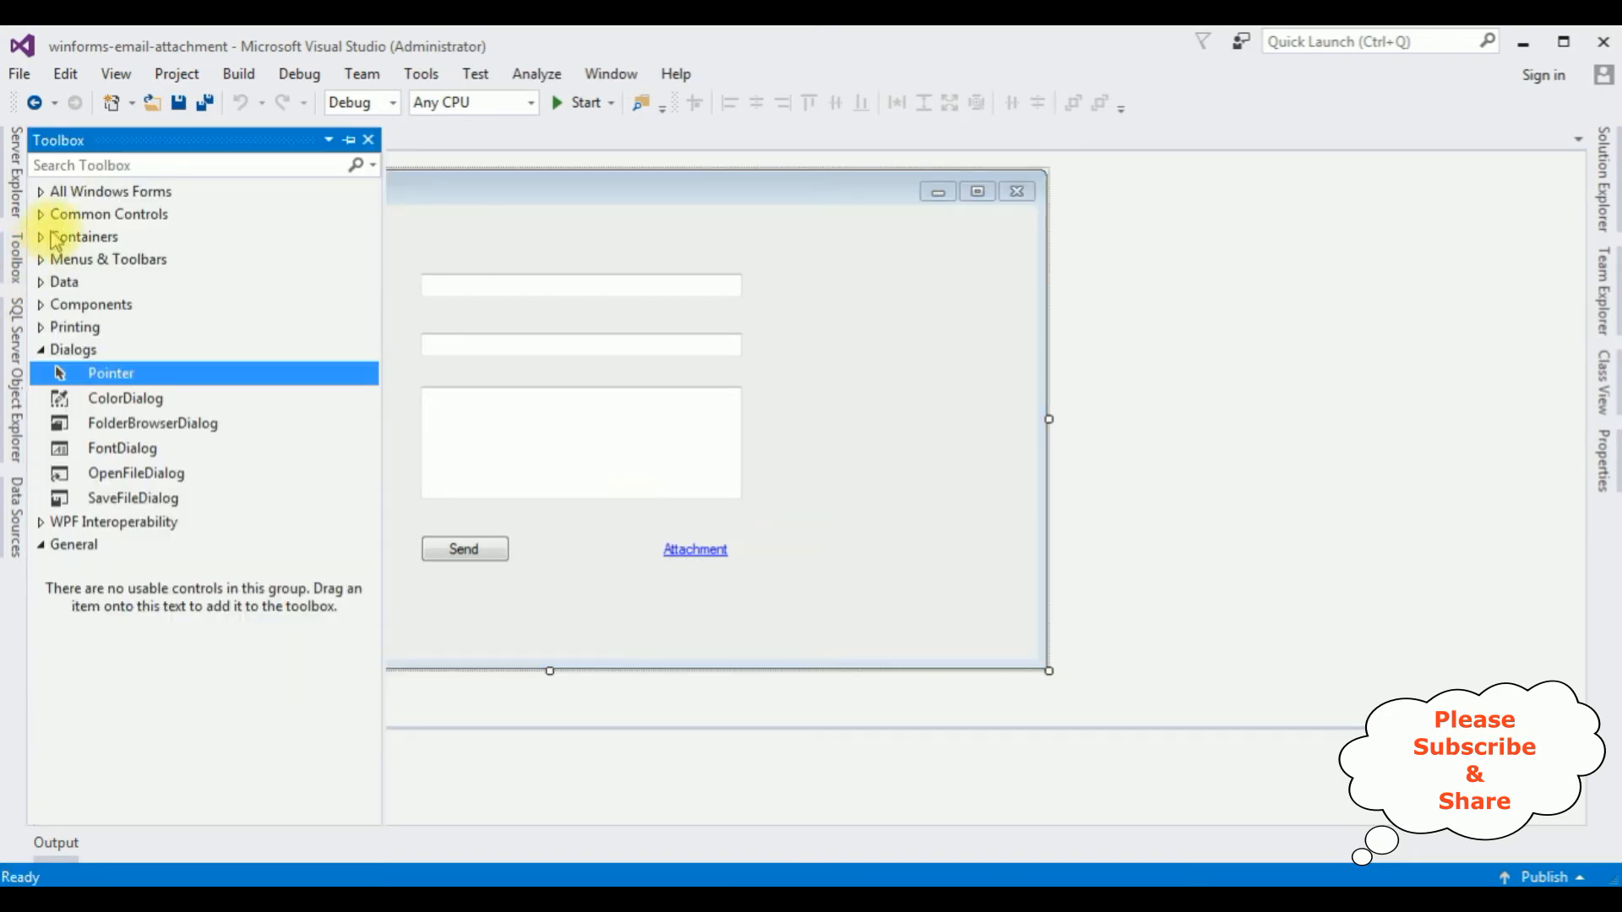
{"action": "left_click", "coordinate": [109, 214]}
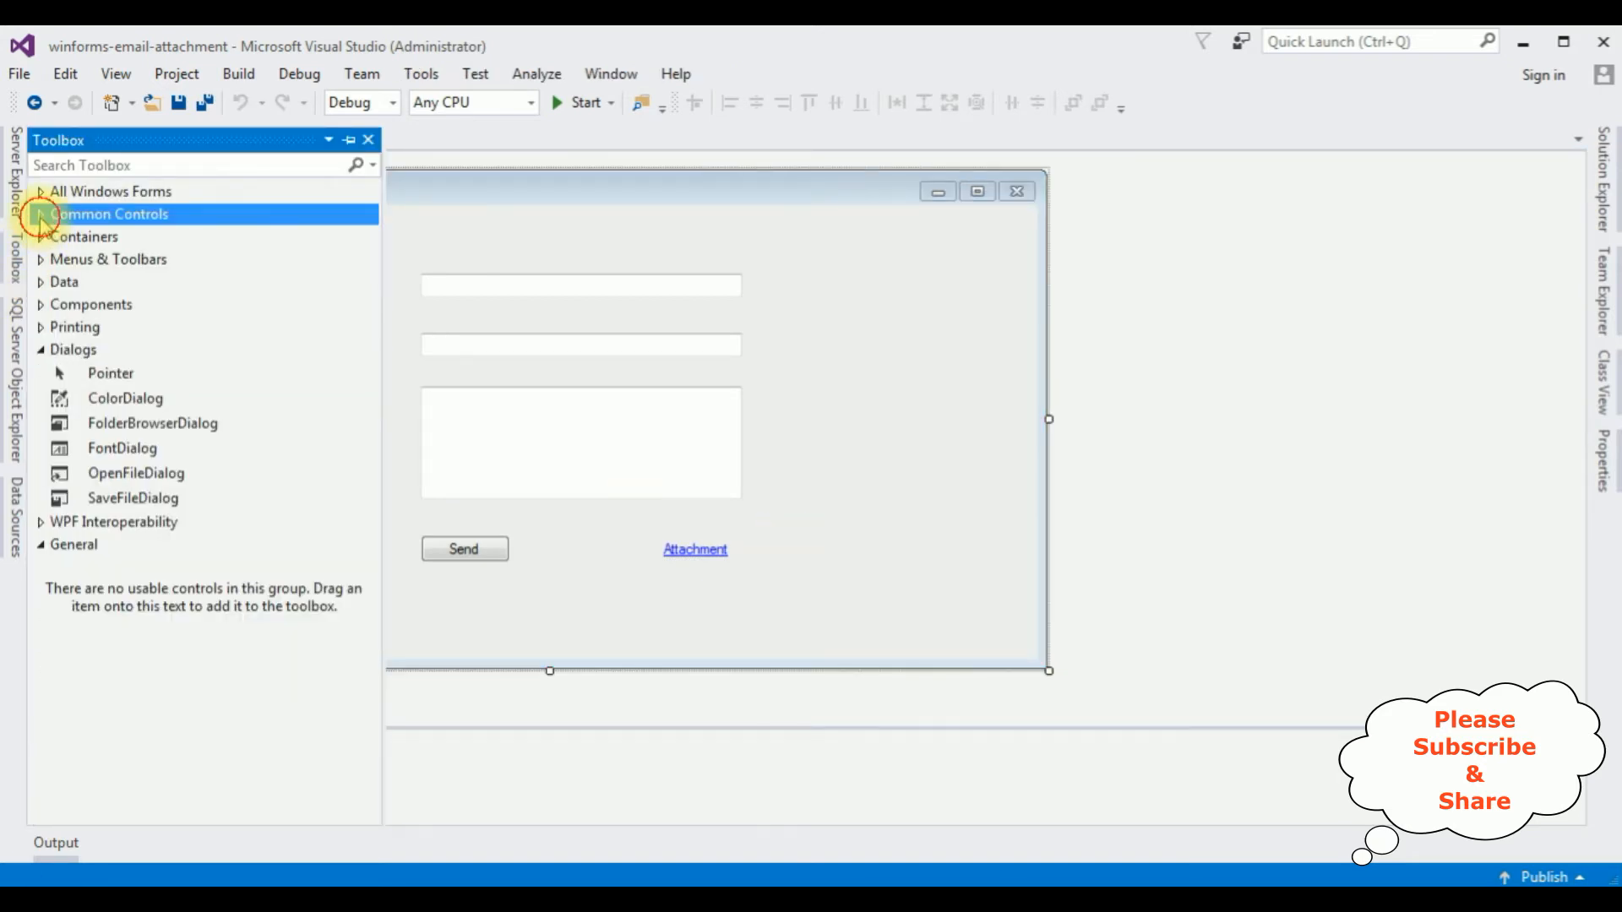
{"action": "left_click", "coordinate": [109, 214]}
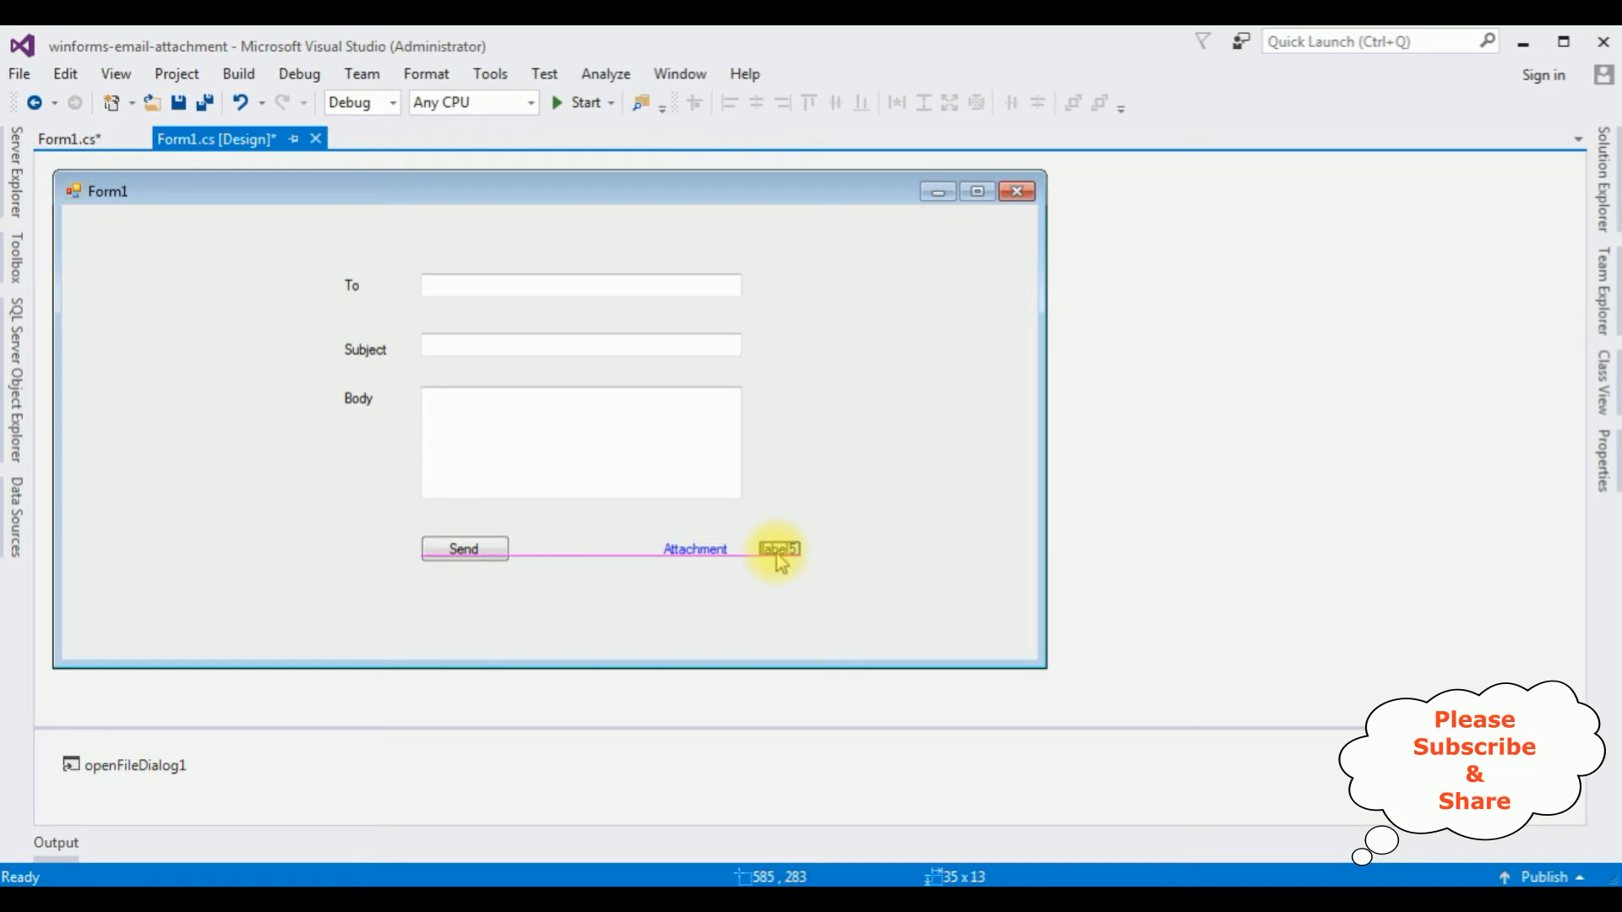
{"action": "left_click", "coordinate": [777, 548]}
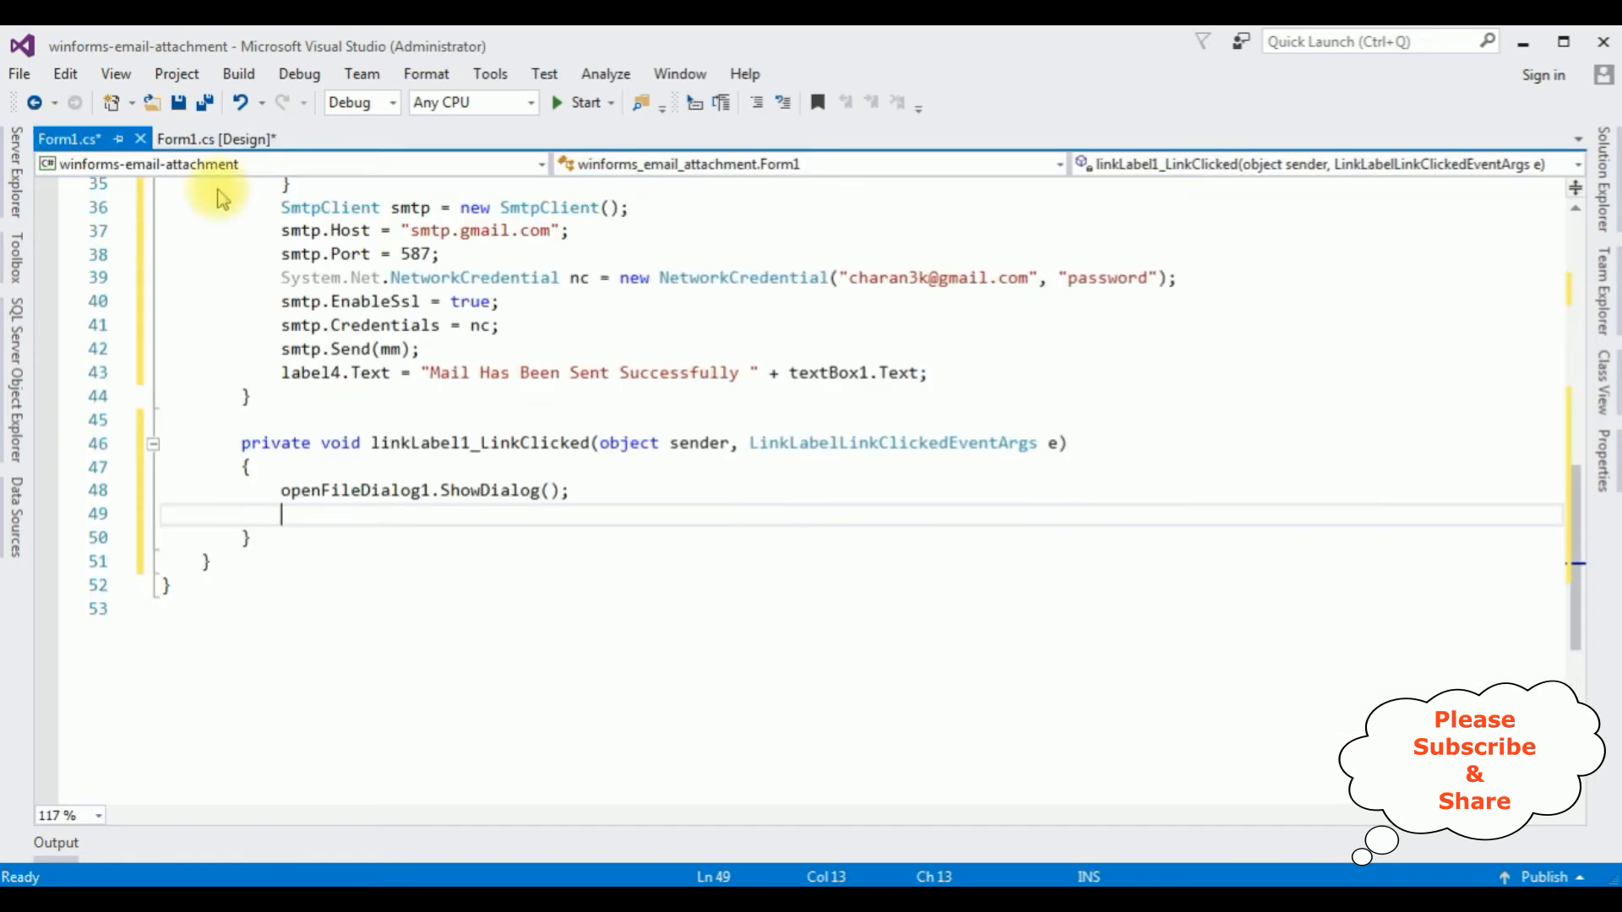
In the loop, add MessageBox.Show(filename) and label5.Text = filename.ToString()
{"action": "scroll", "scroll_direction": "up", "scroll_amount": 3}
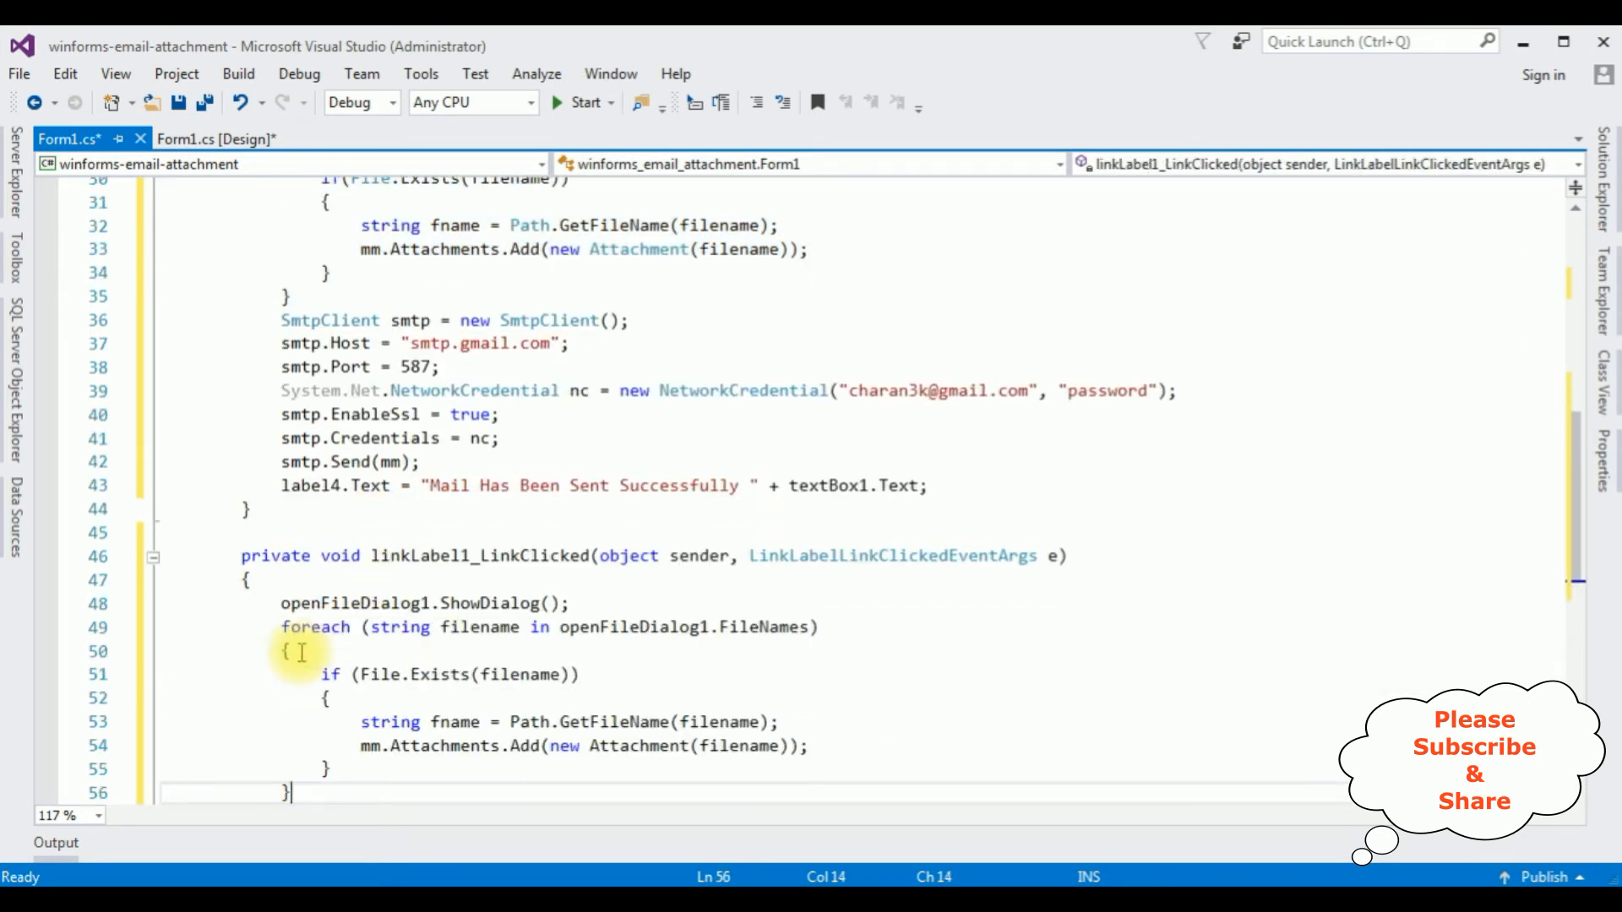
{"action": "left_click", "coordinate": [332, 673]}
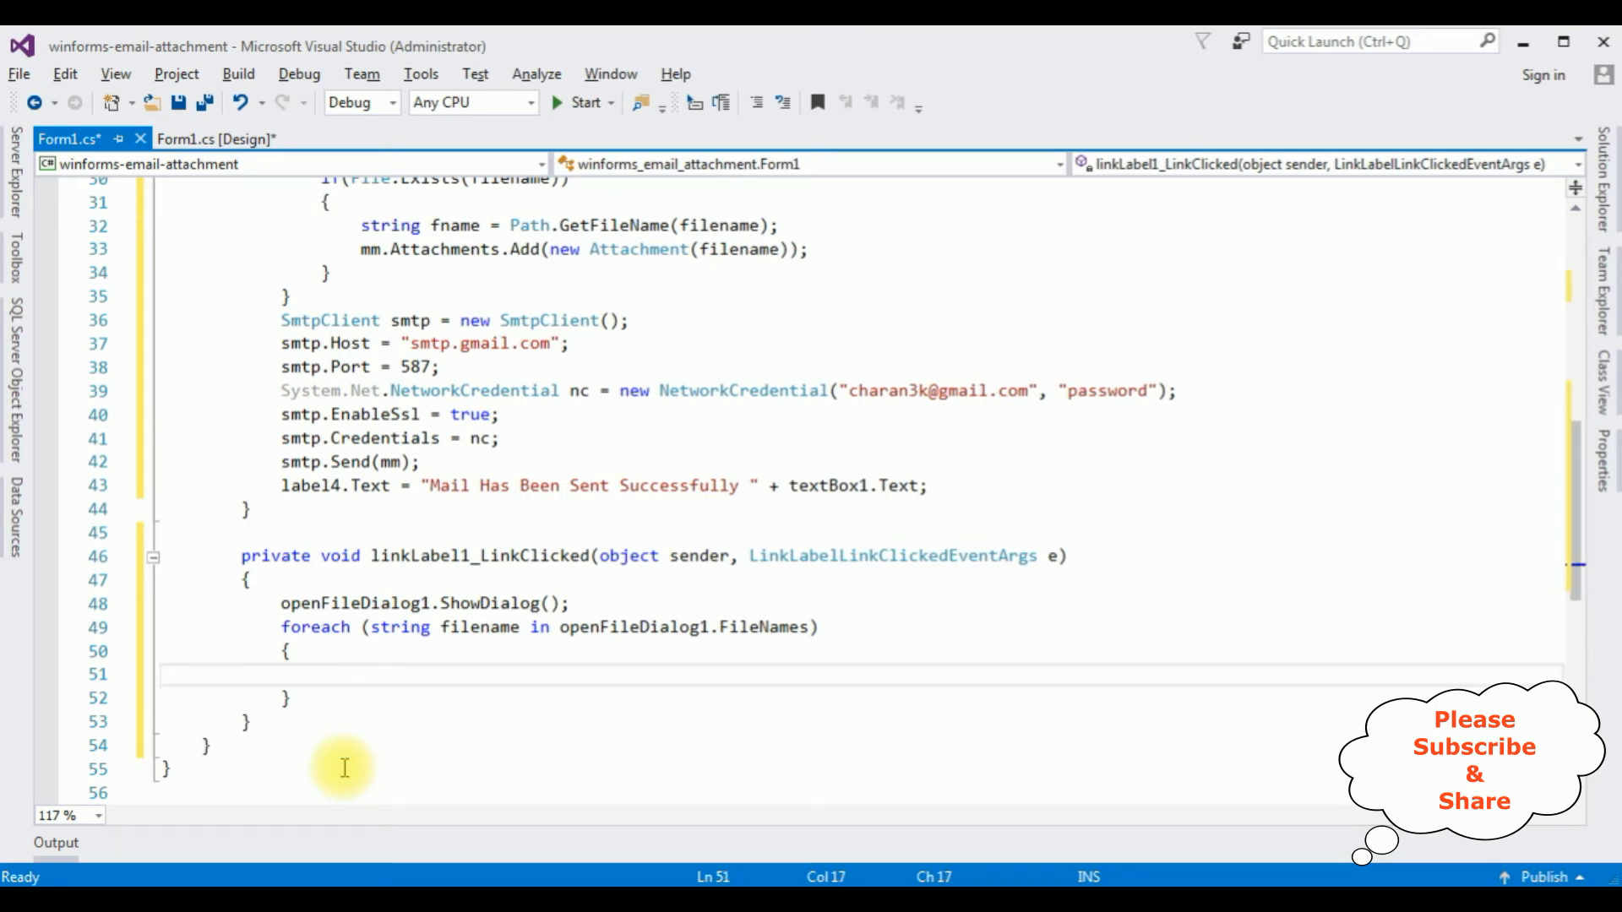
{"action": "type", "text": "MessageBox"}
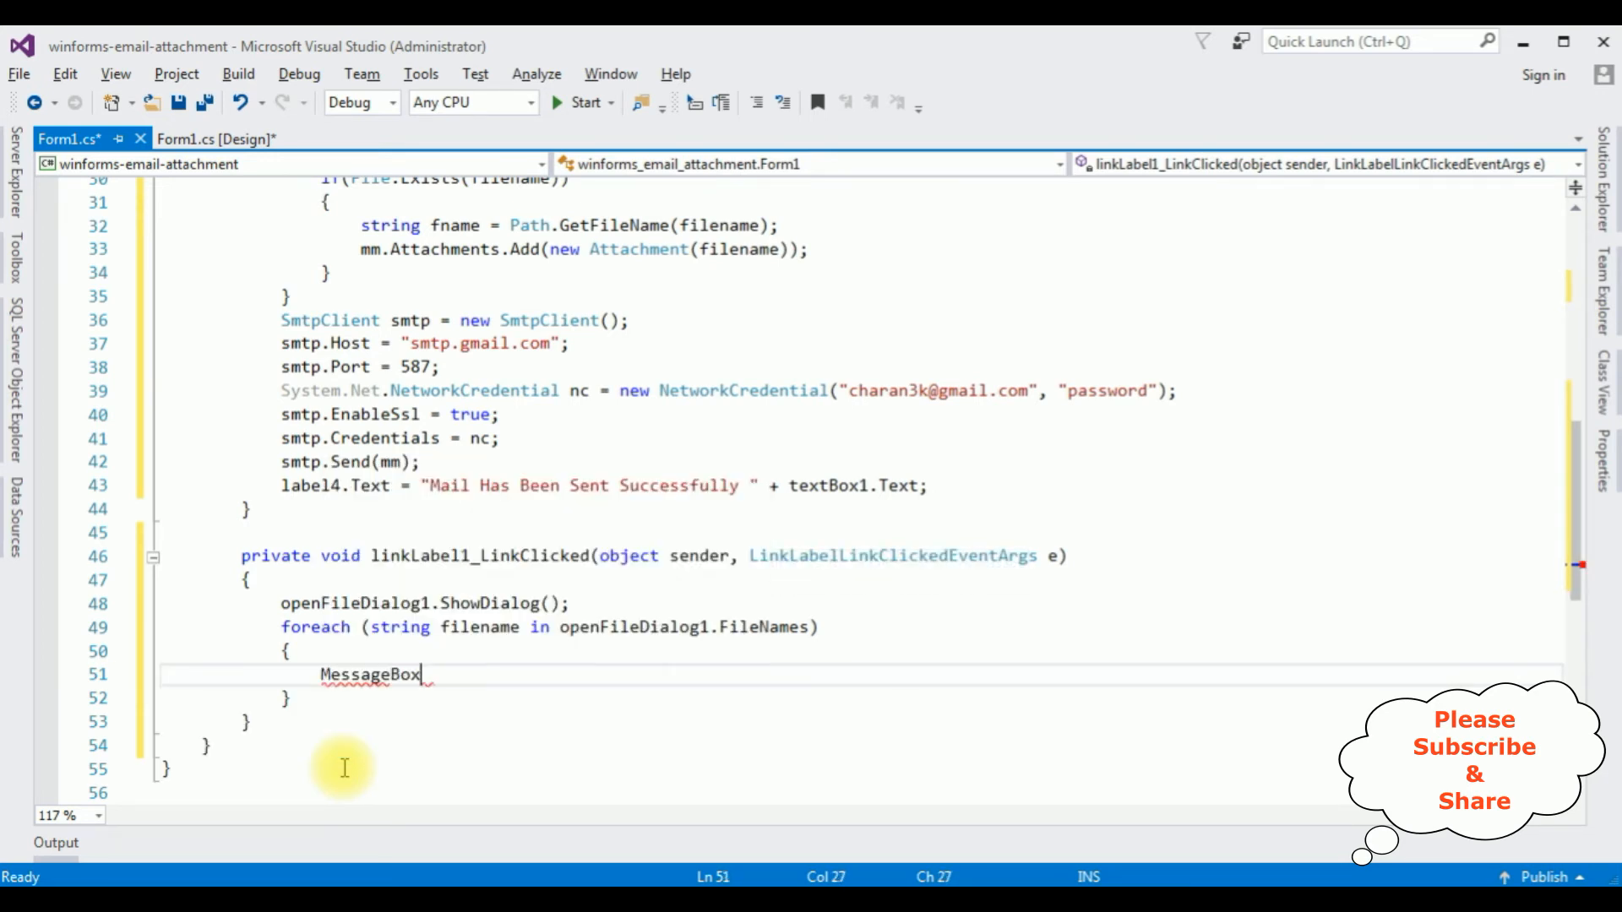
{"action": "type", "text": ".Show"}
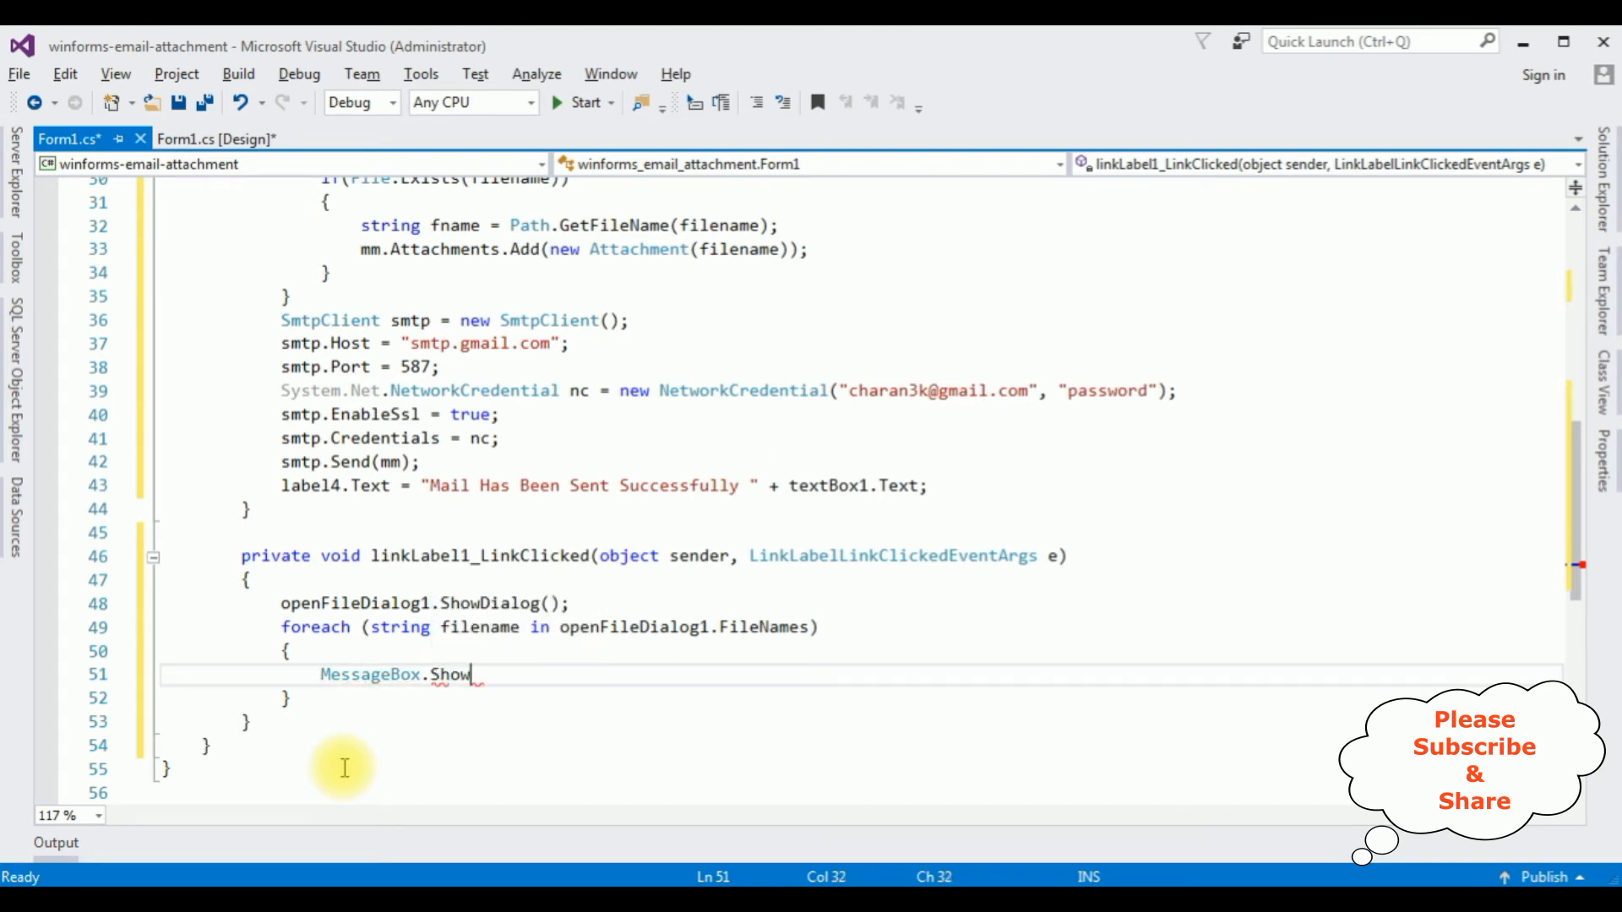
{"action": "type", "text": "(filename);"}
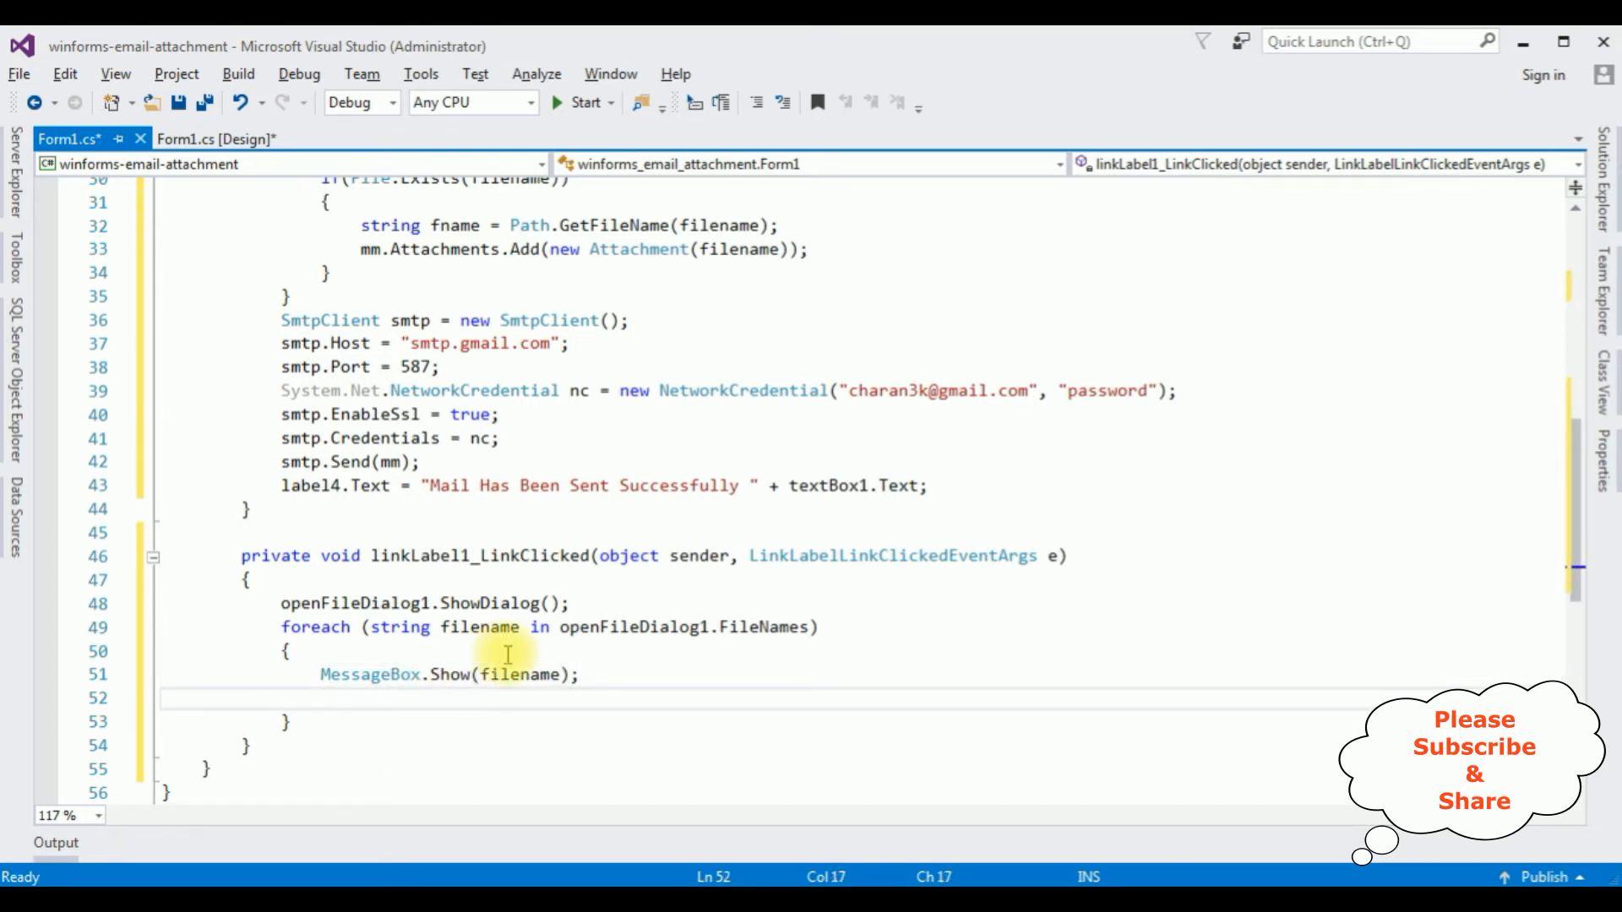
{"action": "mouse_move", "coordinate": [751, 737]}
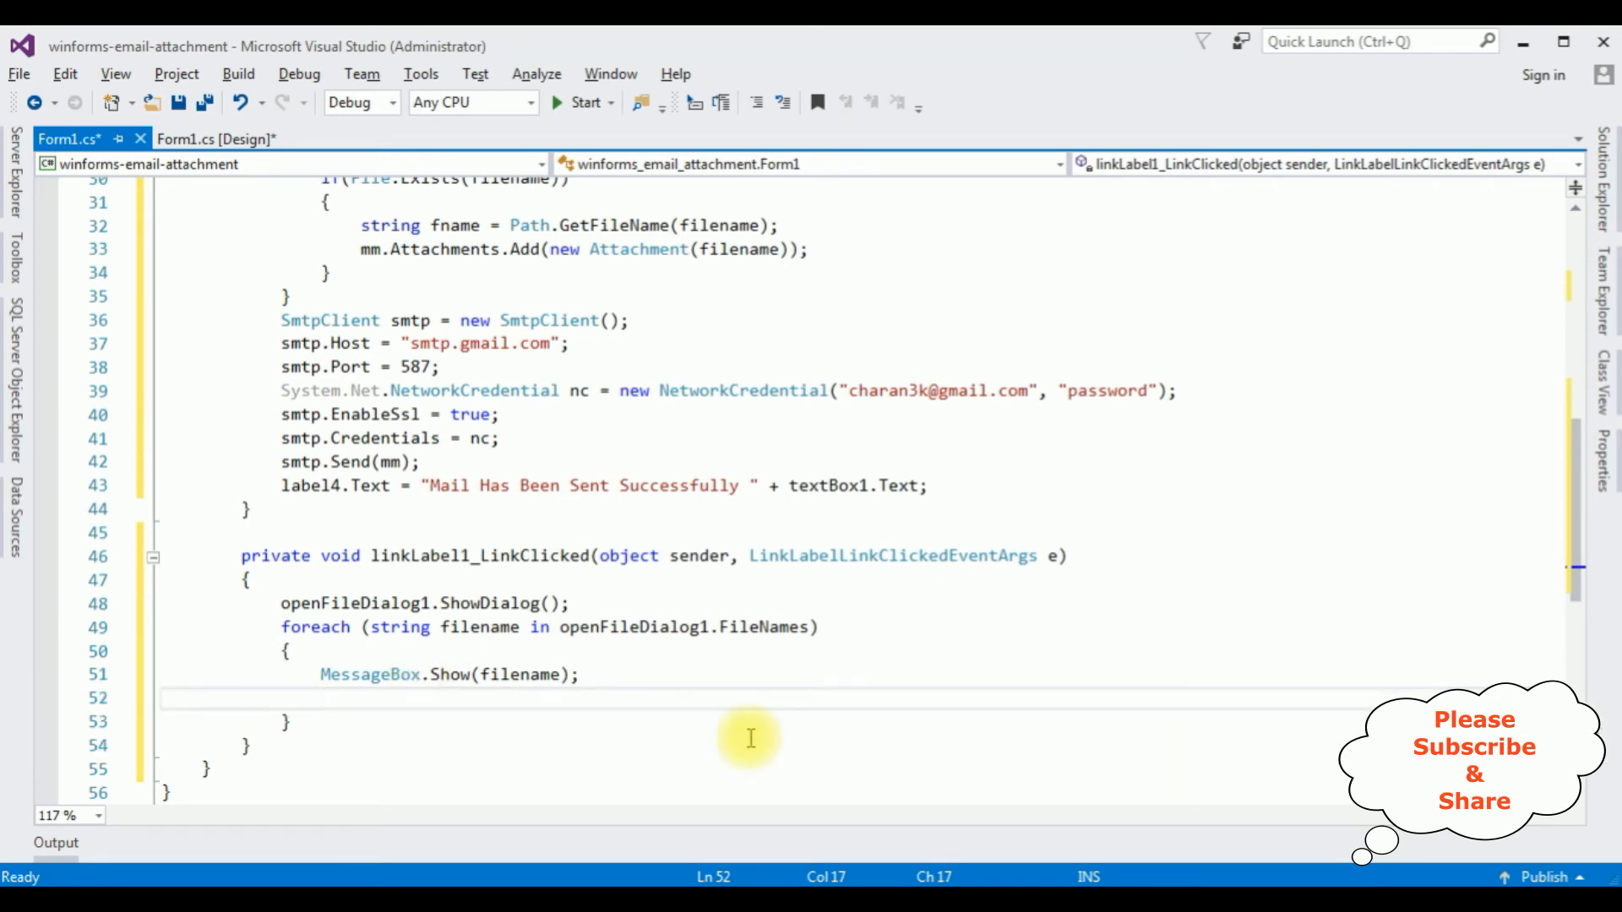
{"action": "type", "text": "label5.Text="}
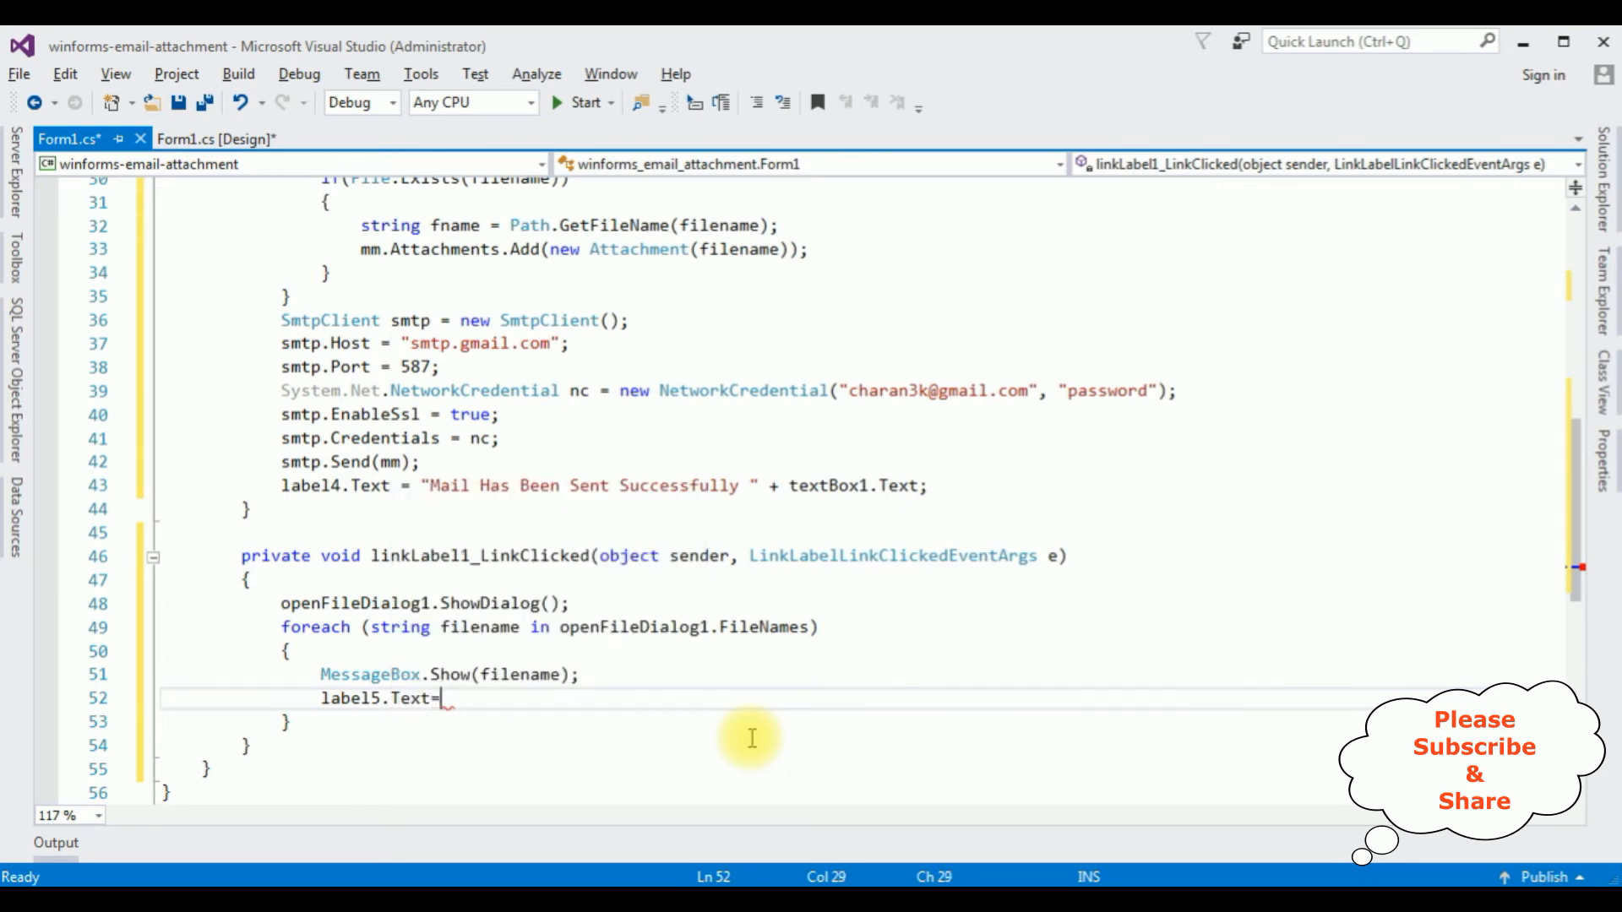
{"action": "type", "text": "filename.t"}
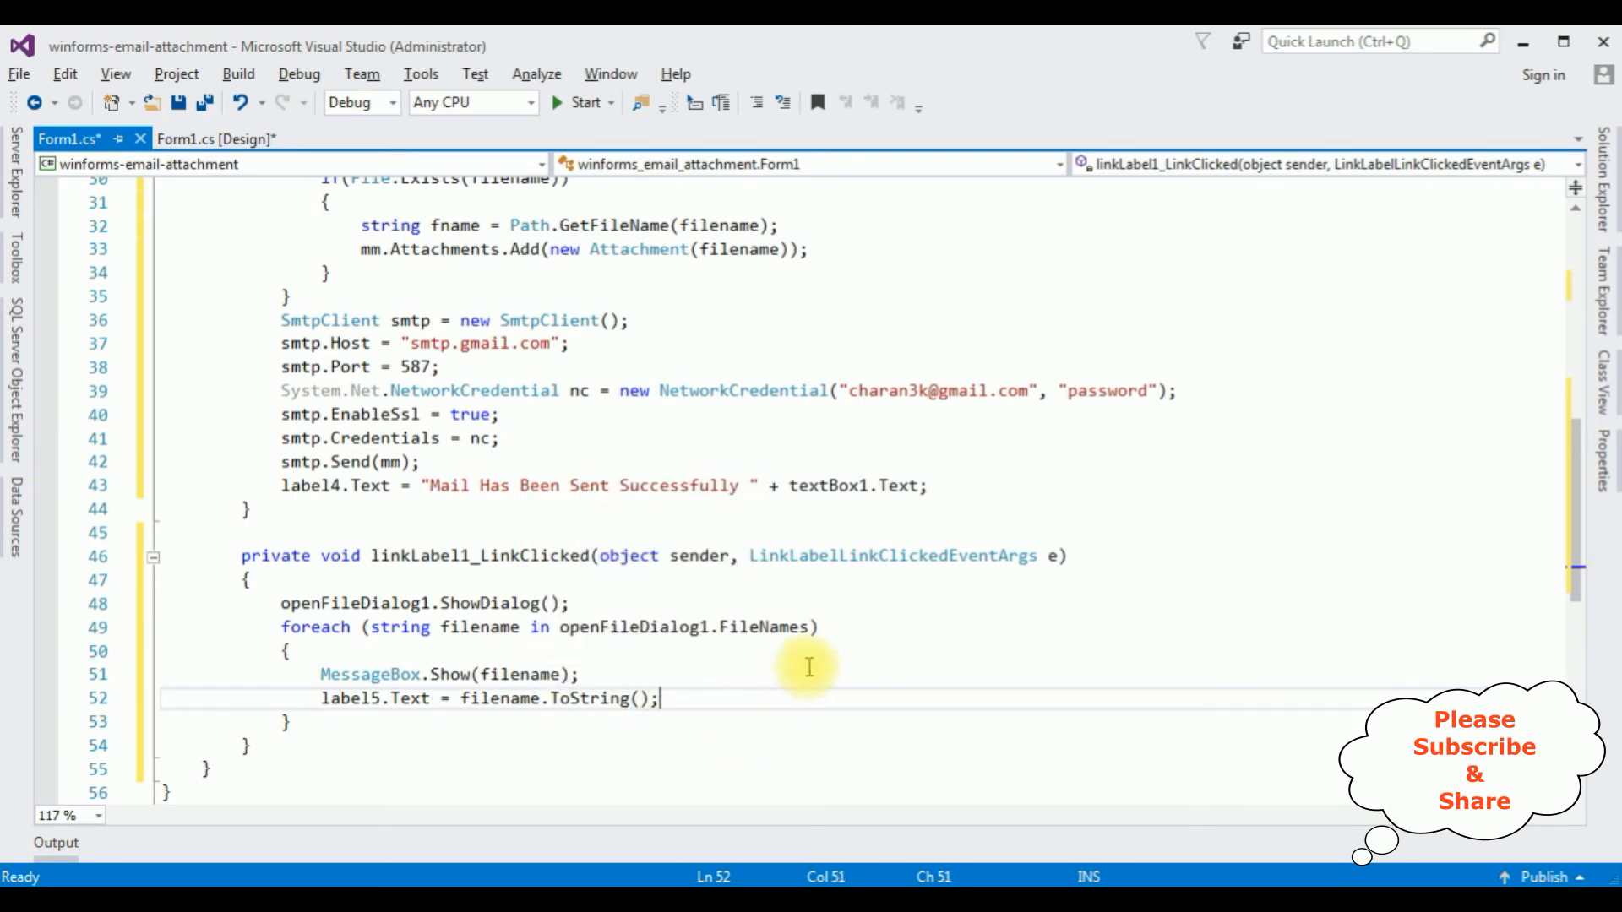
{"action": "mouse_move", "coordinate": [483, 331]}
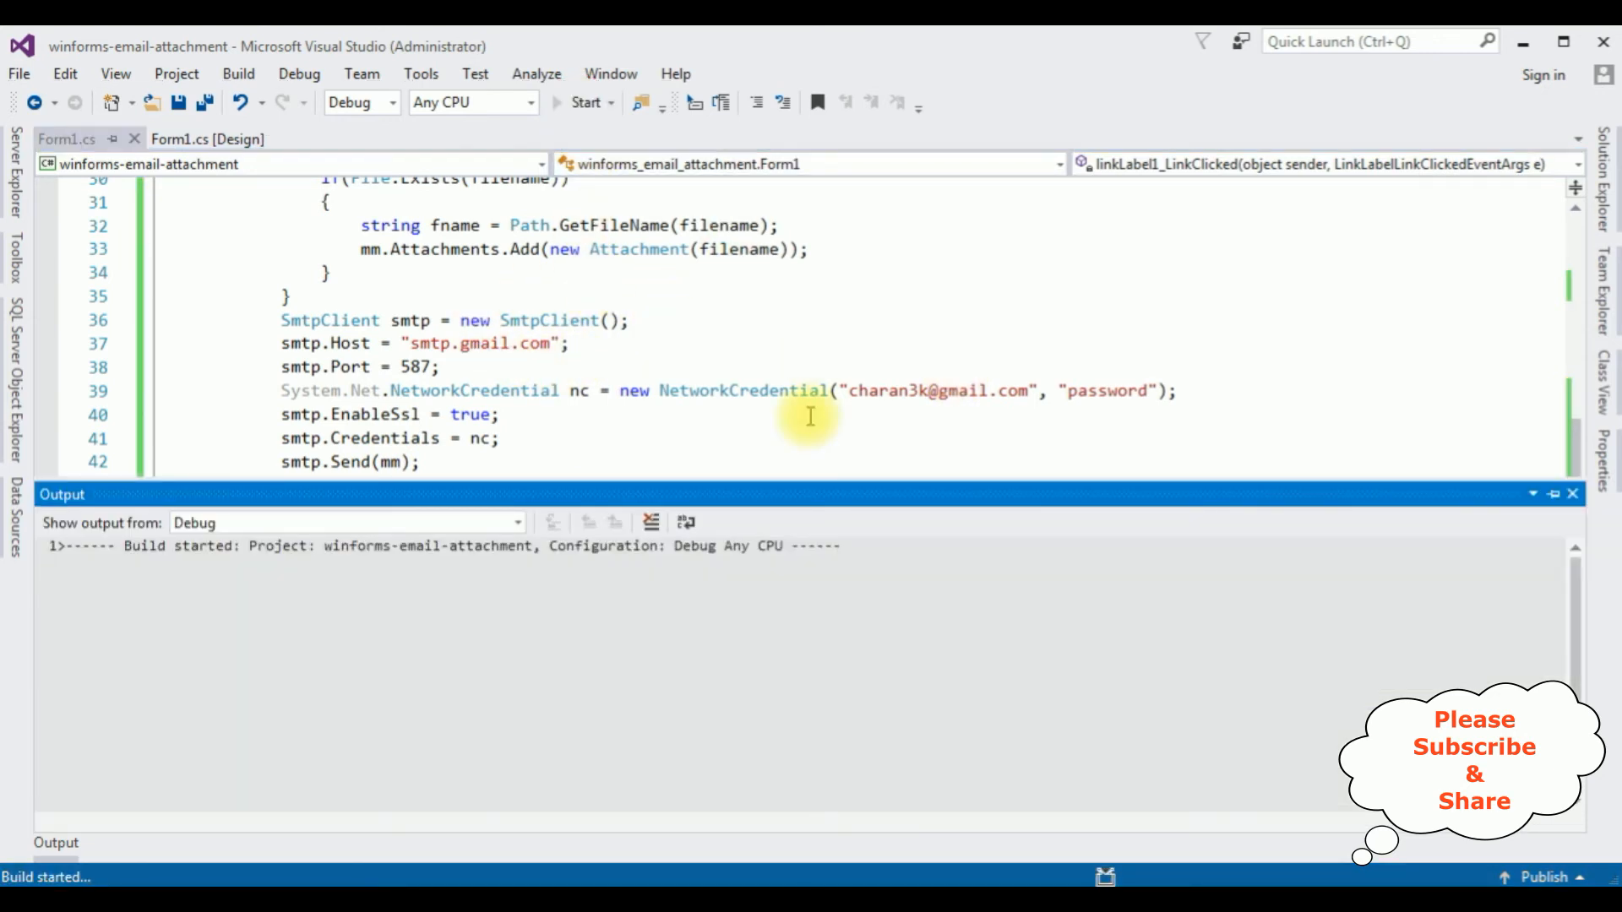
Run the app so the Form1 email window with To, Subject and Body appears
{"action": "left_click", "coordinate": [585, 102]}
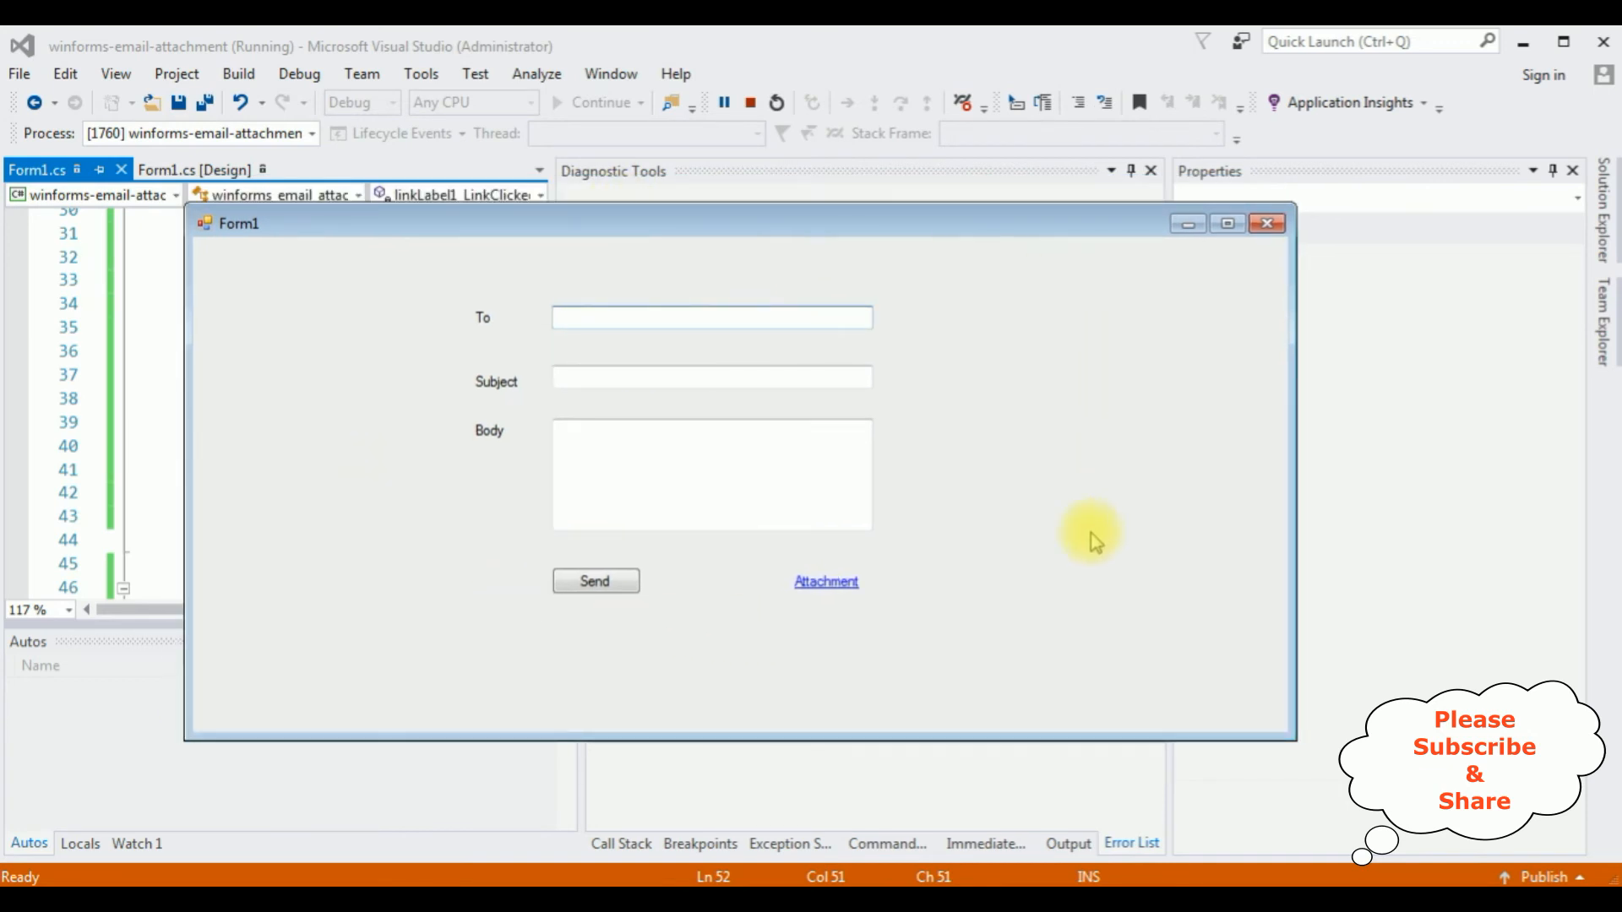
{"action": "left_click", "coordinate": [712, 317]}
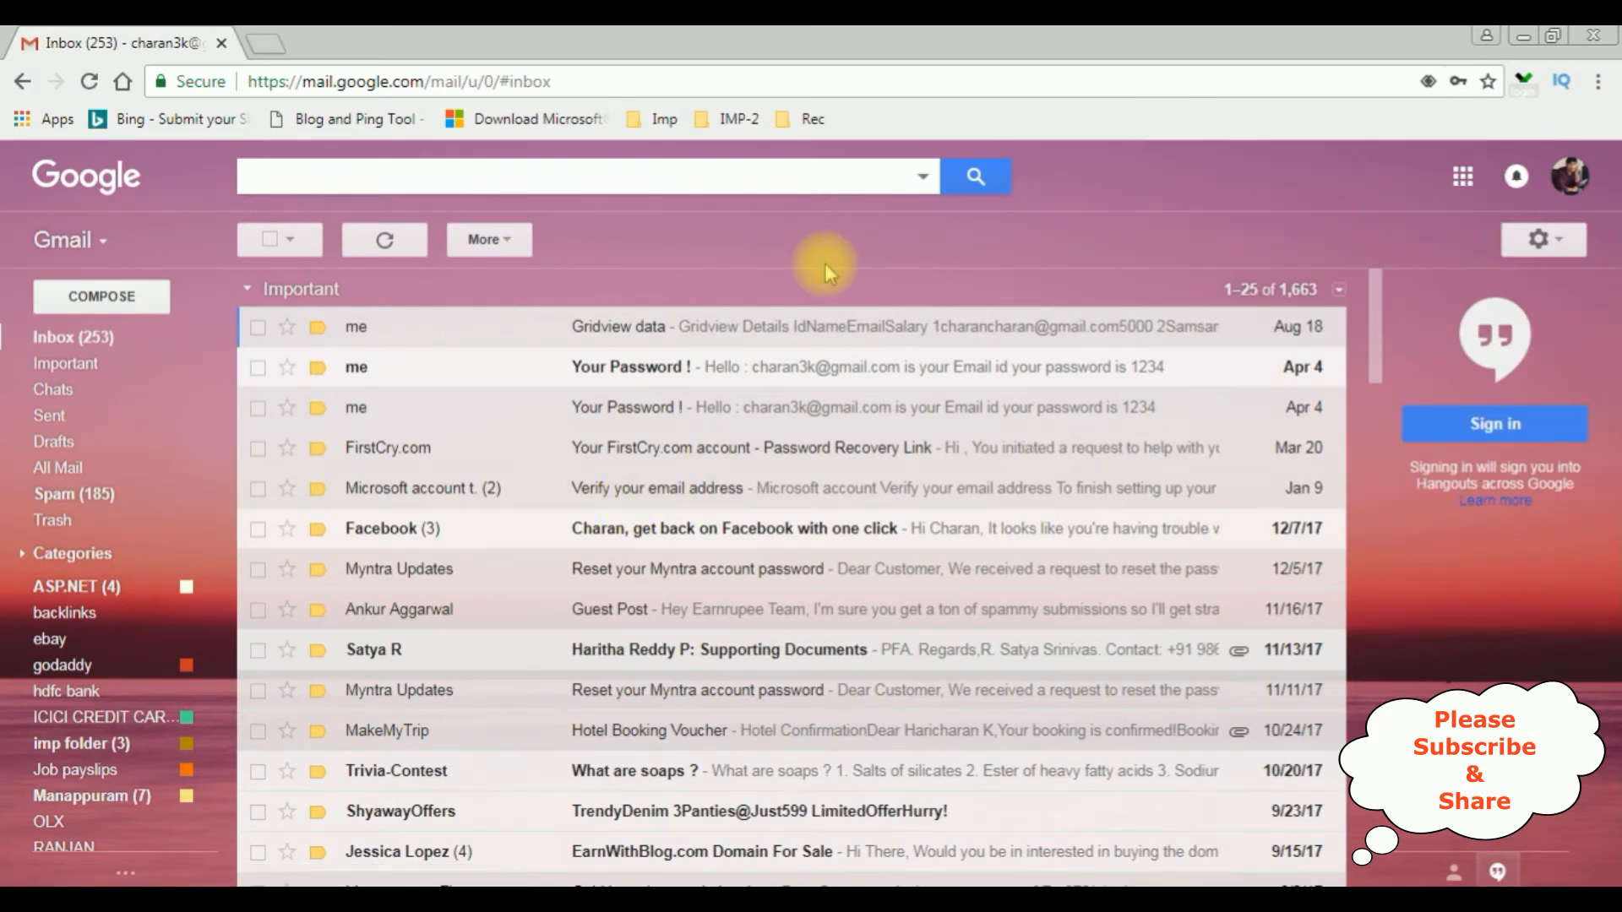
{"action": "mouse_move", "coordinate": [672, 329]}
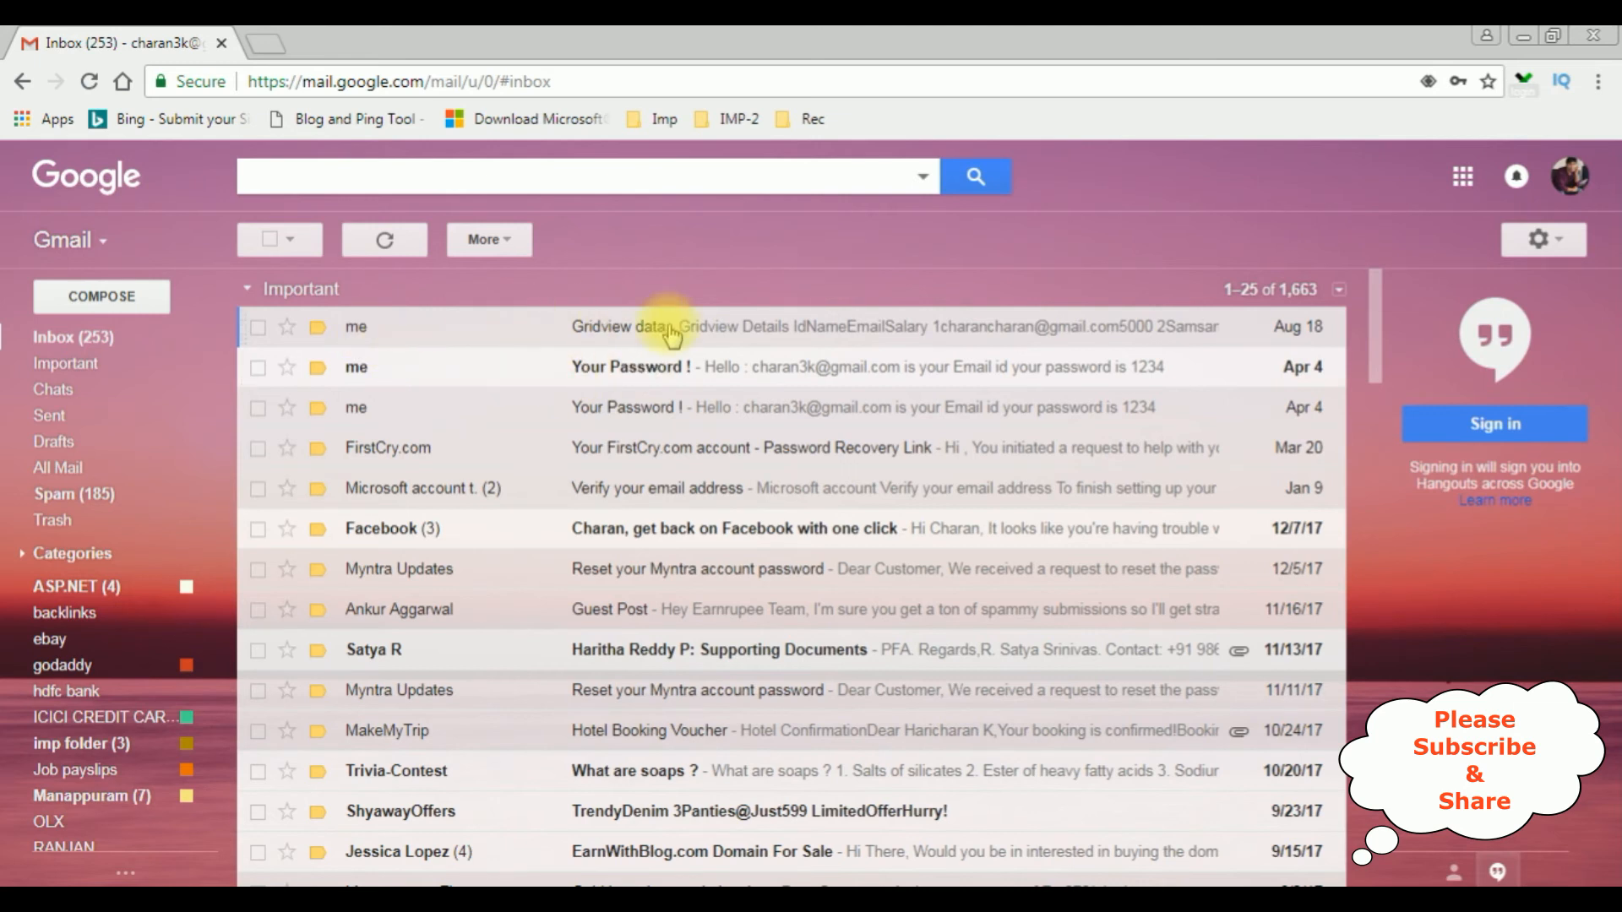
{"action": "mouse_move", "coordinate": [480, 432]}
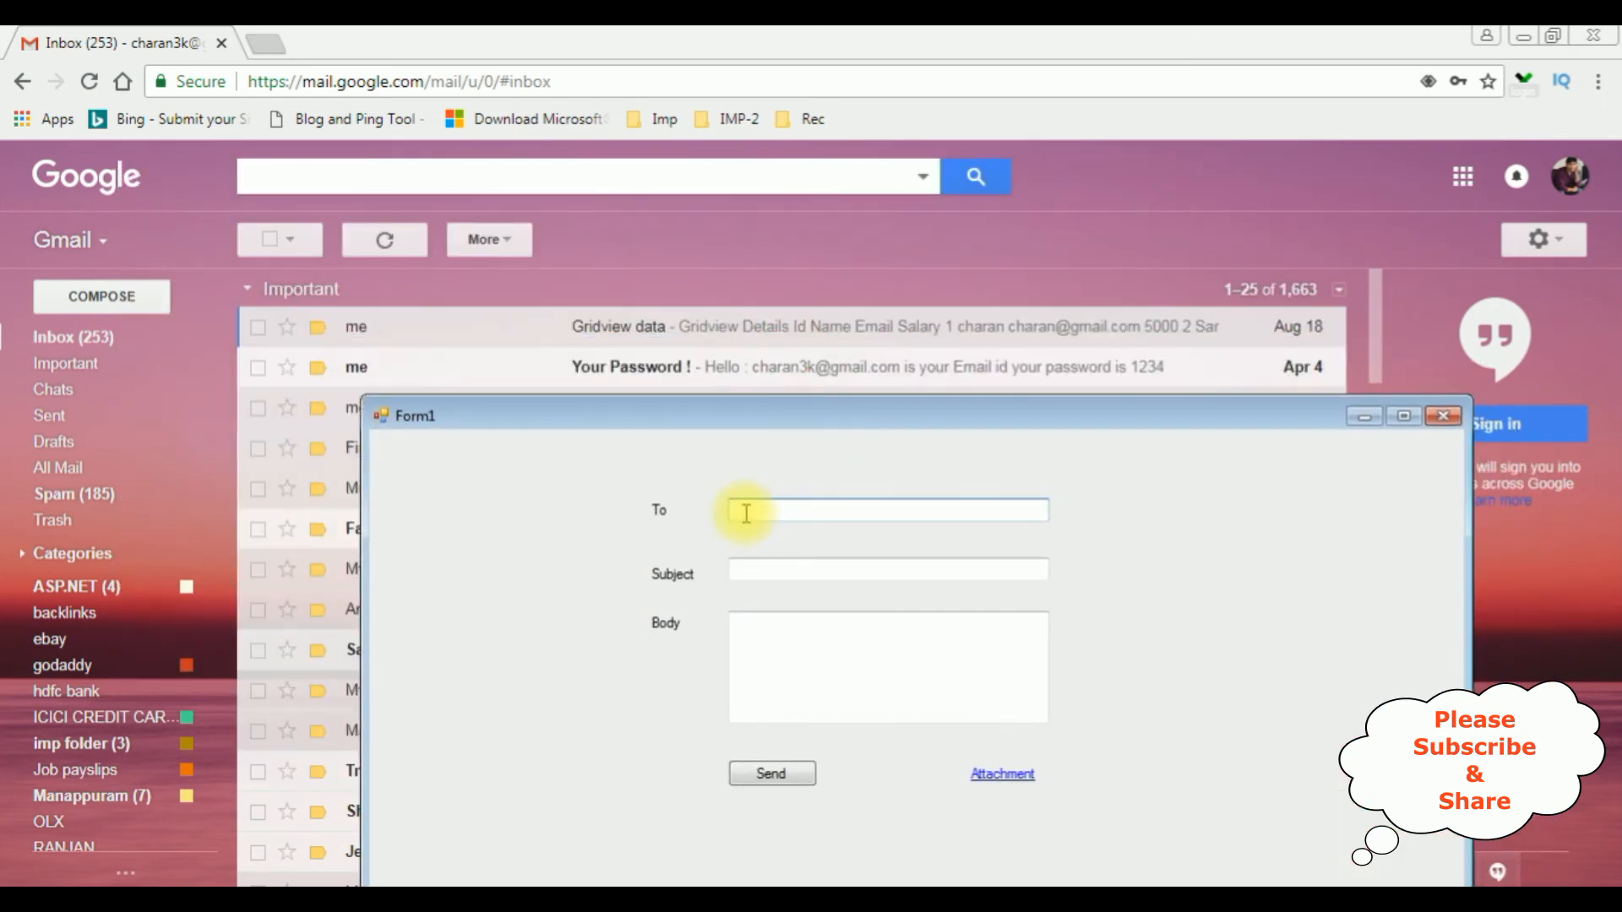
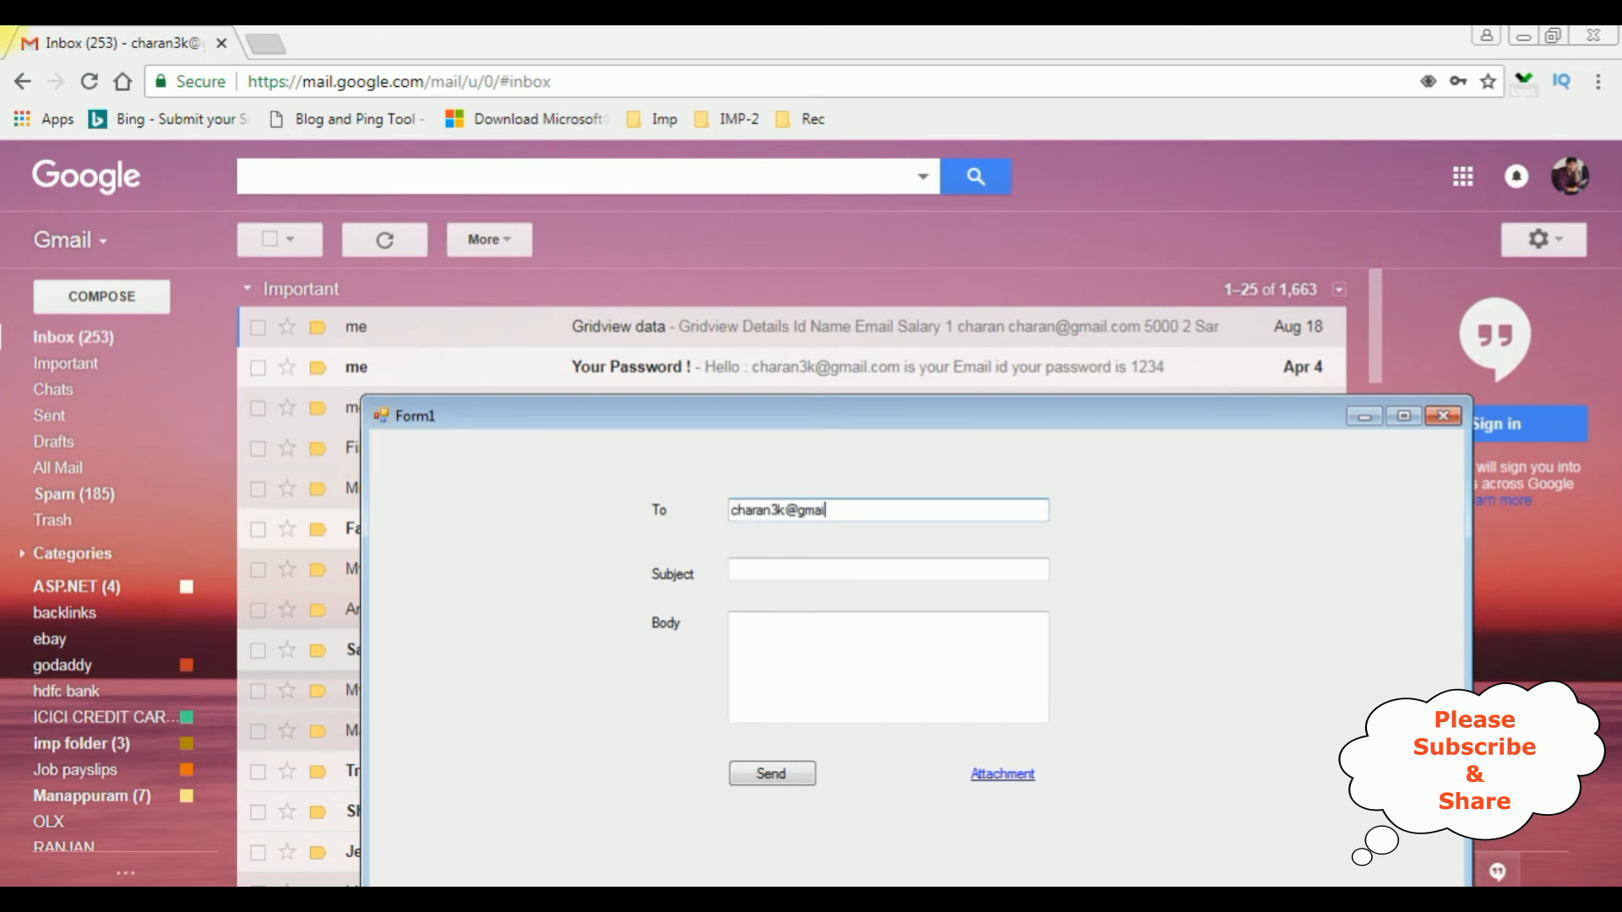
Address the mail to your own Gmail account with subject 'hello !'
{"action": "type", "text": "h"}
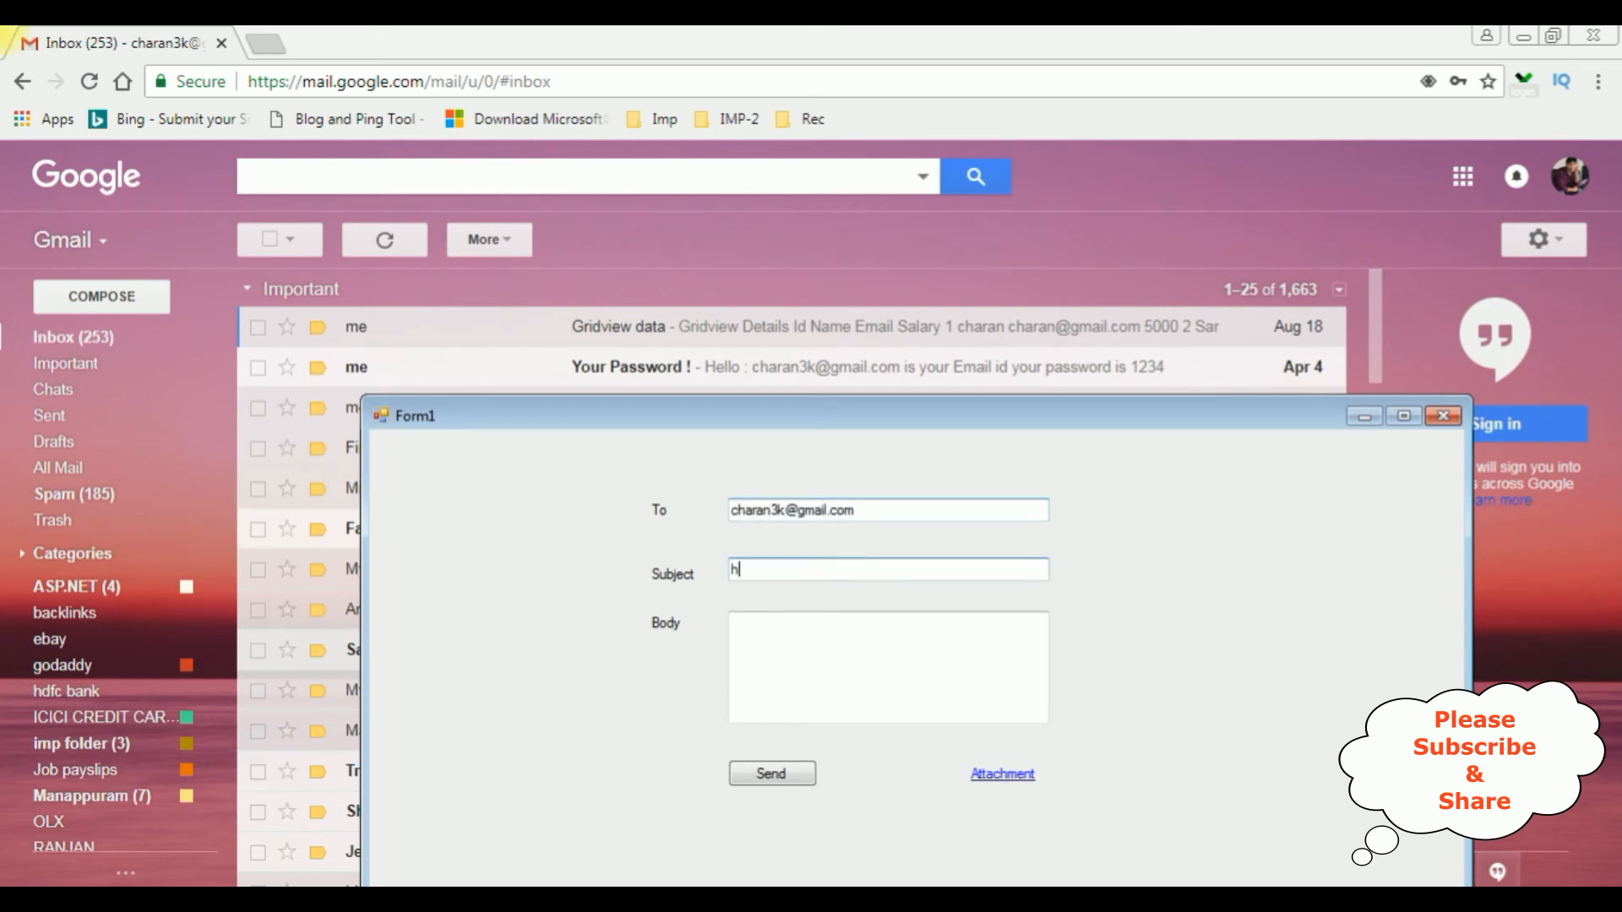
{"action": "type", "text": "ello !"}
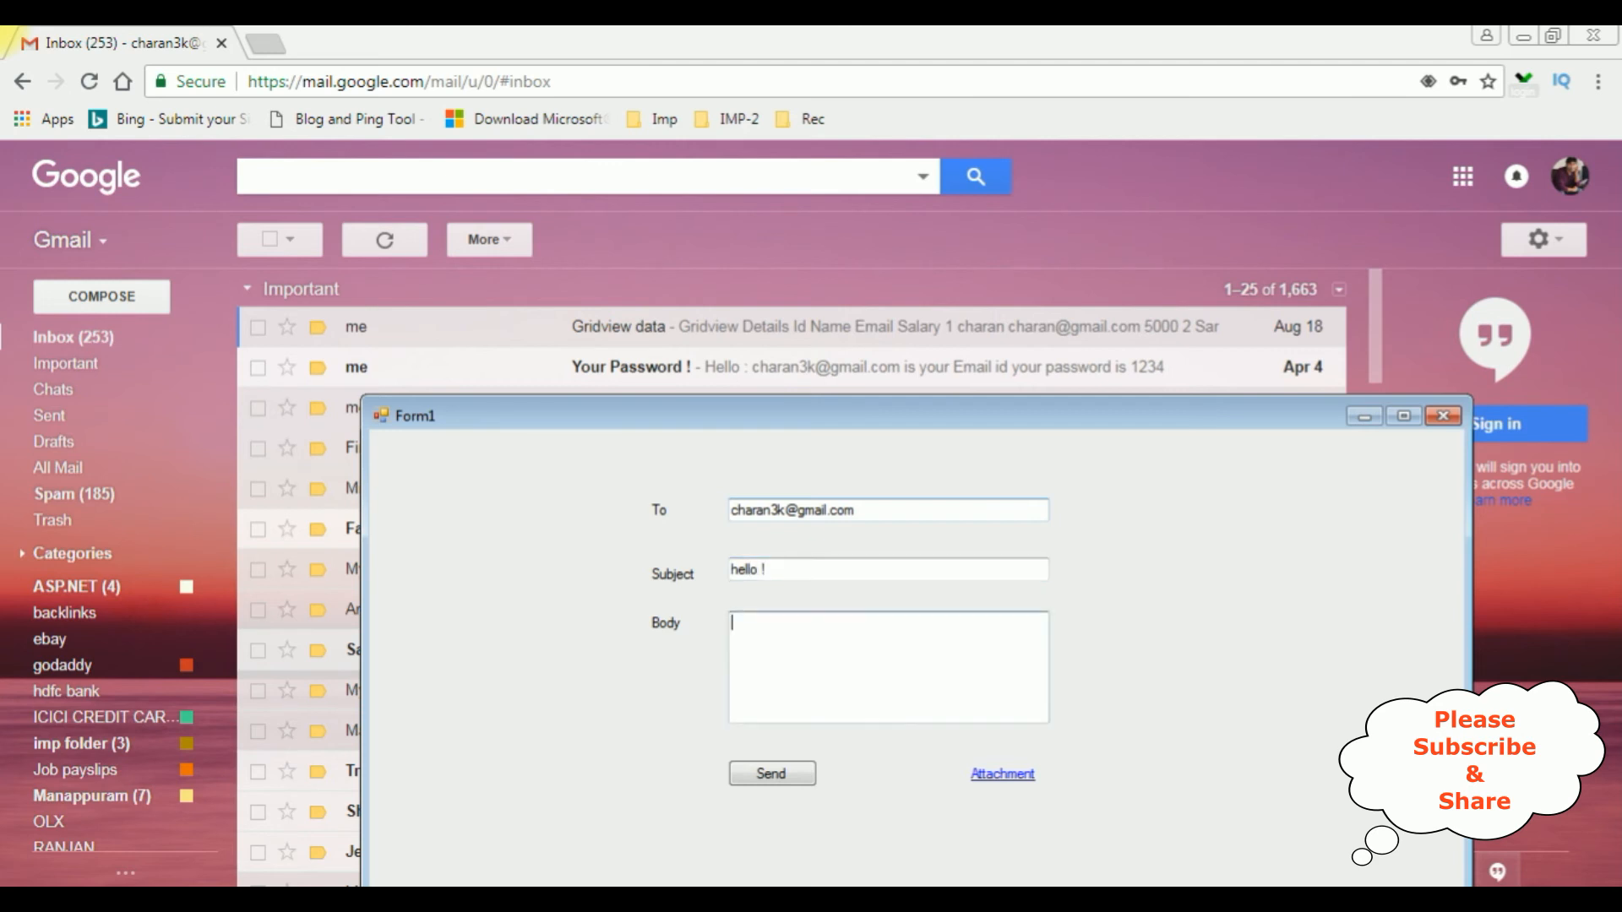
Enter the body 'Sending mail with attachment using winforms'
{"action": "type", "text": "Sending"}
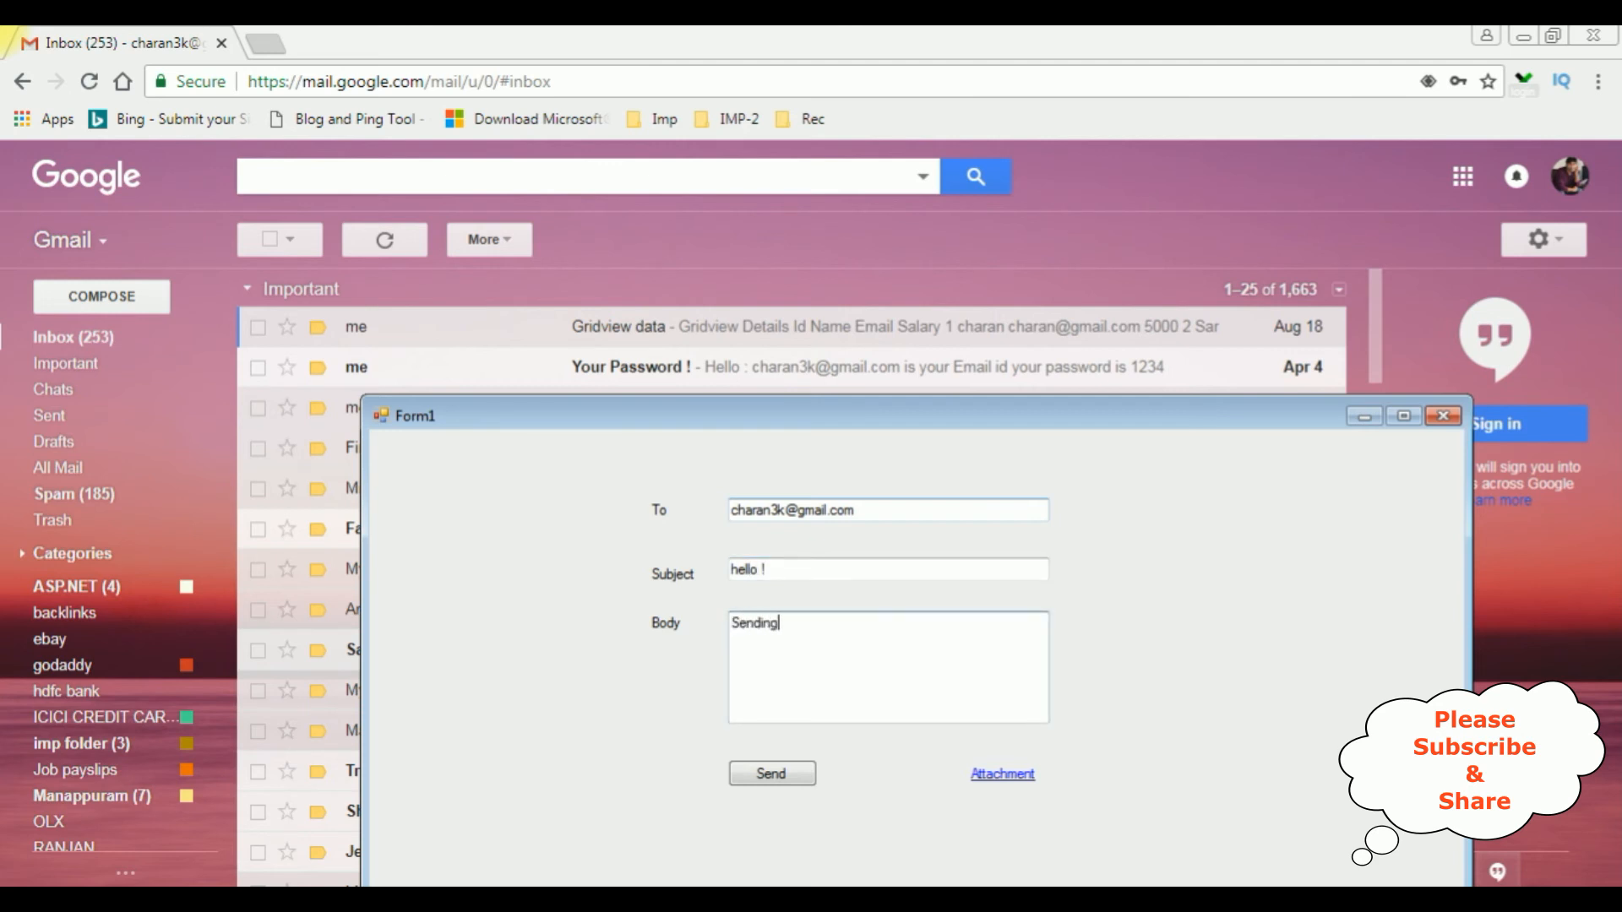
{"action": "type", "text": "mail with a"}
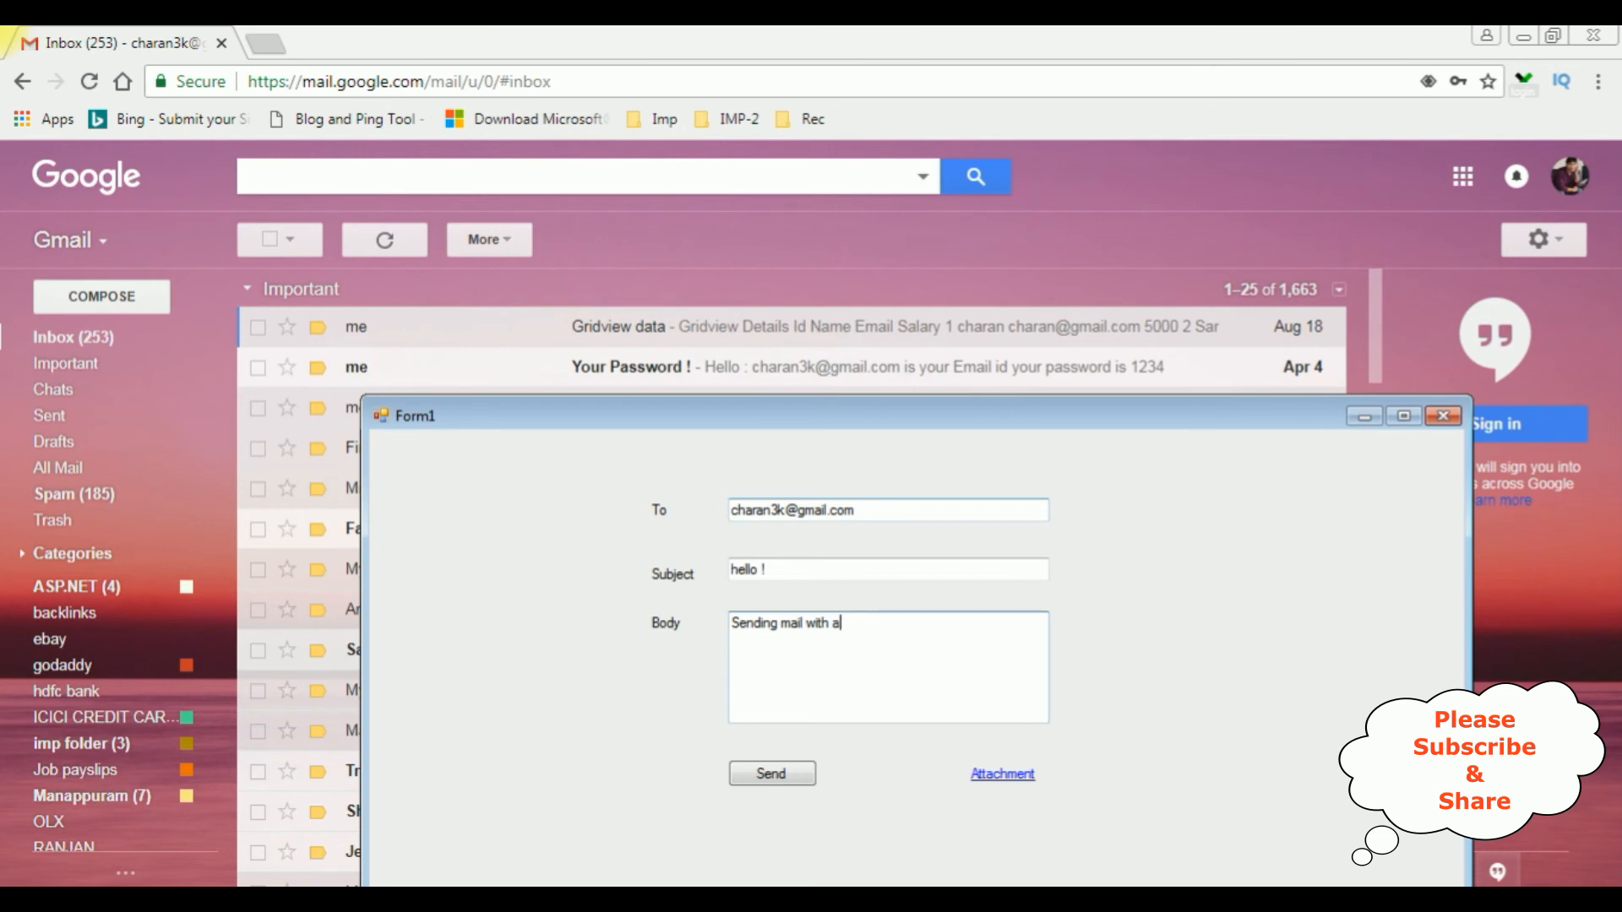
{"action": "type", "text": "ttachment"}
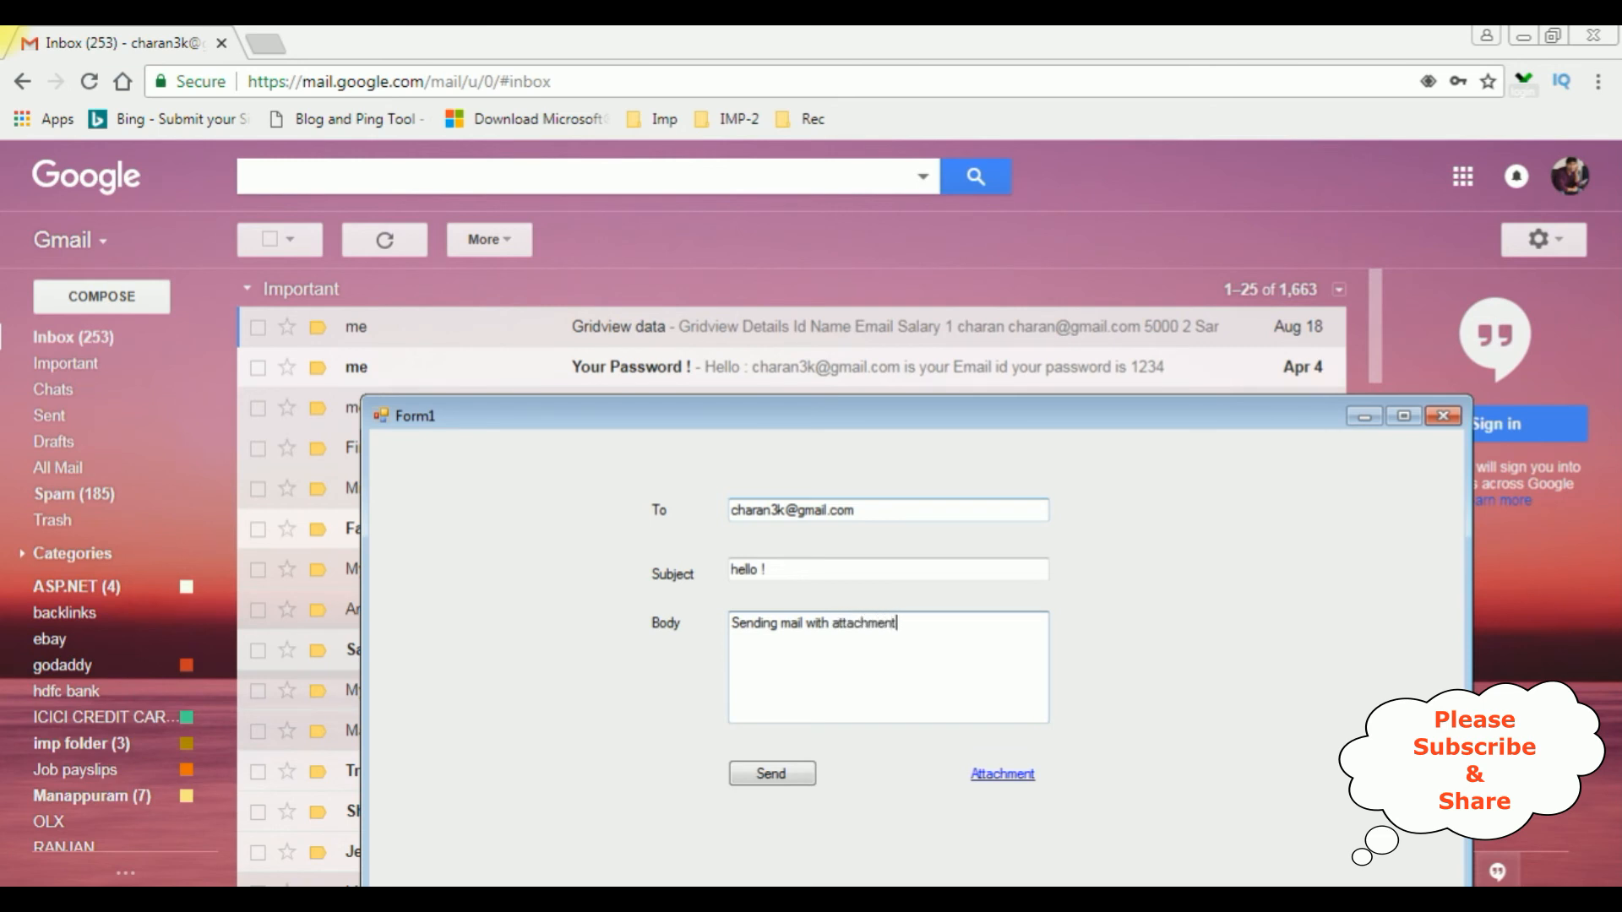
{"action": "type", "text": "using winform"}
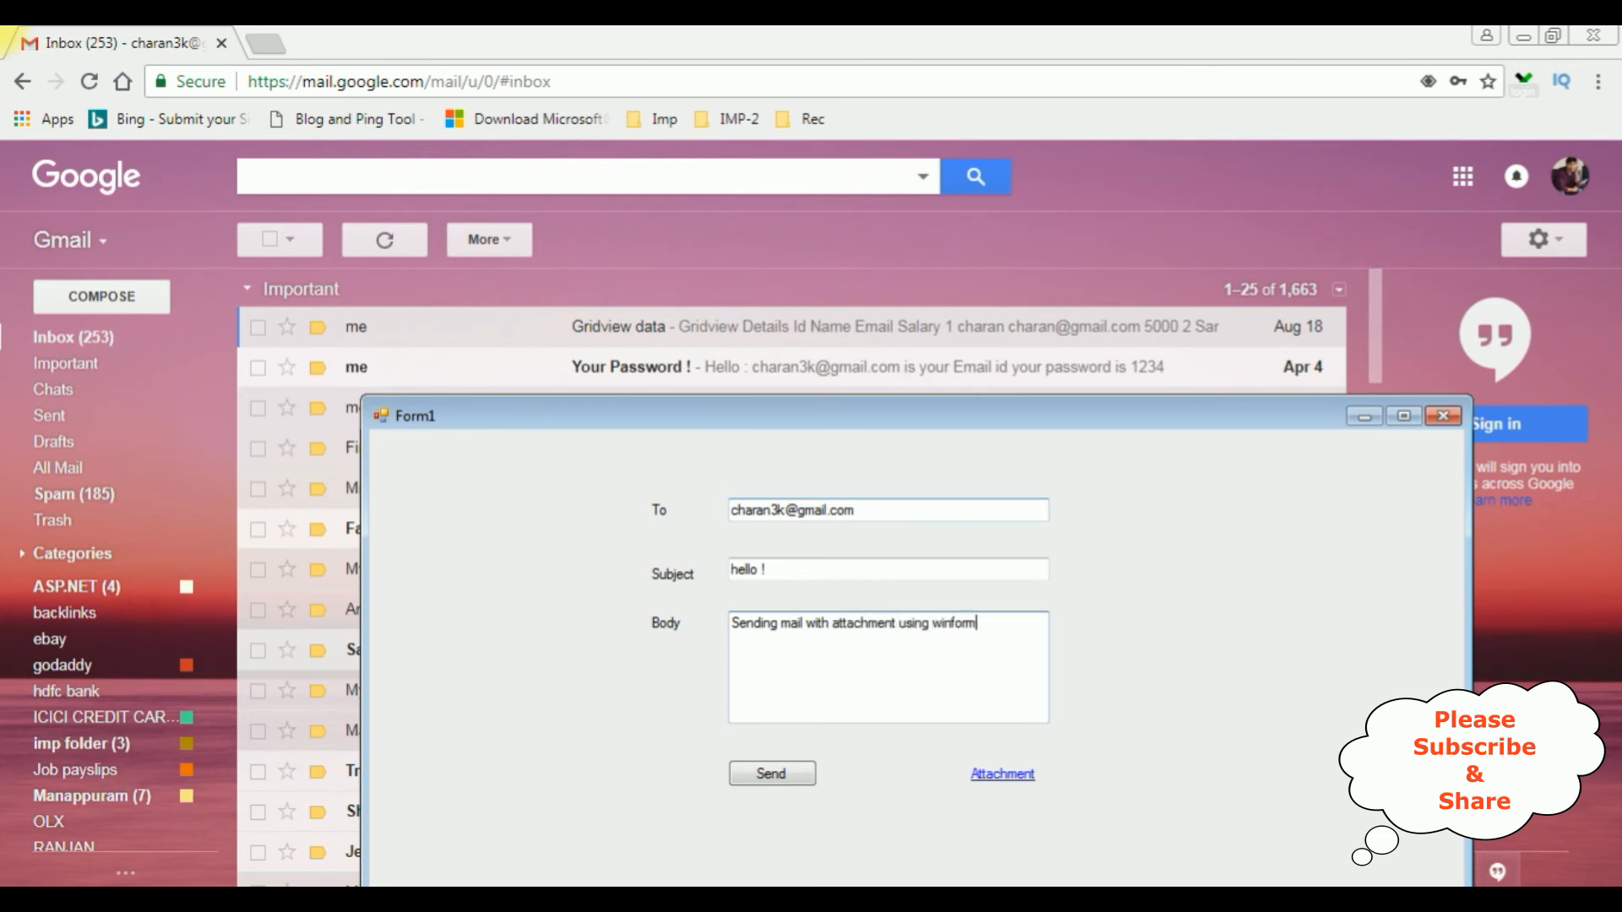
{"action": "type", "text": "s"}
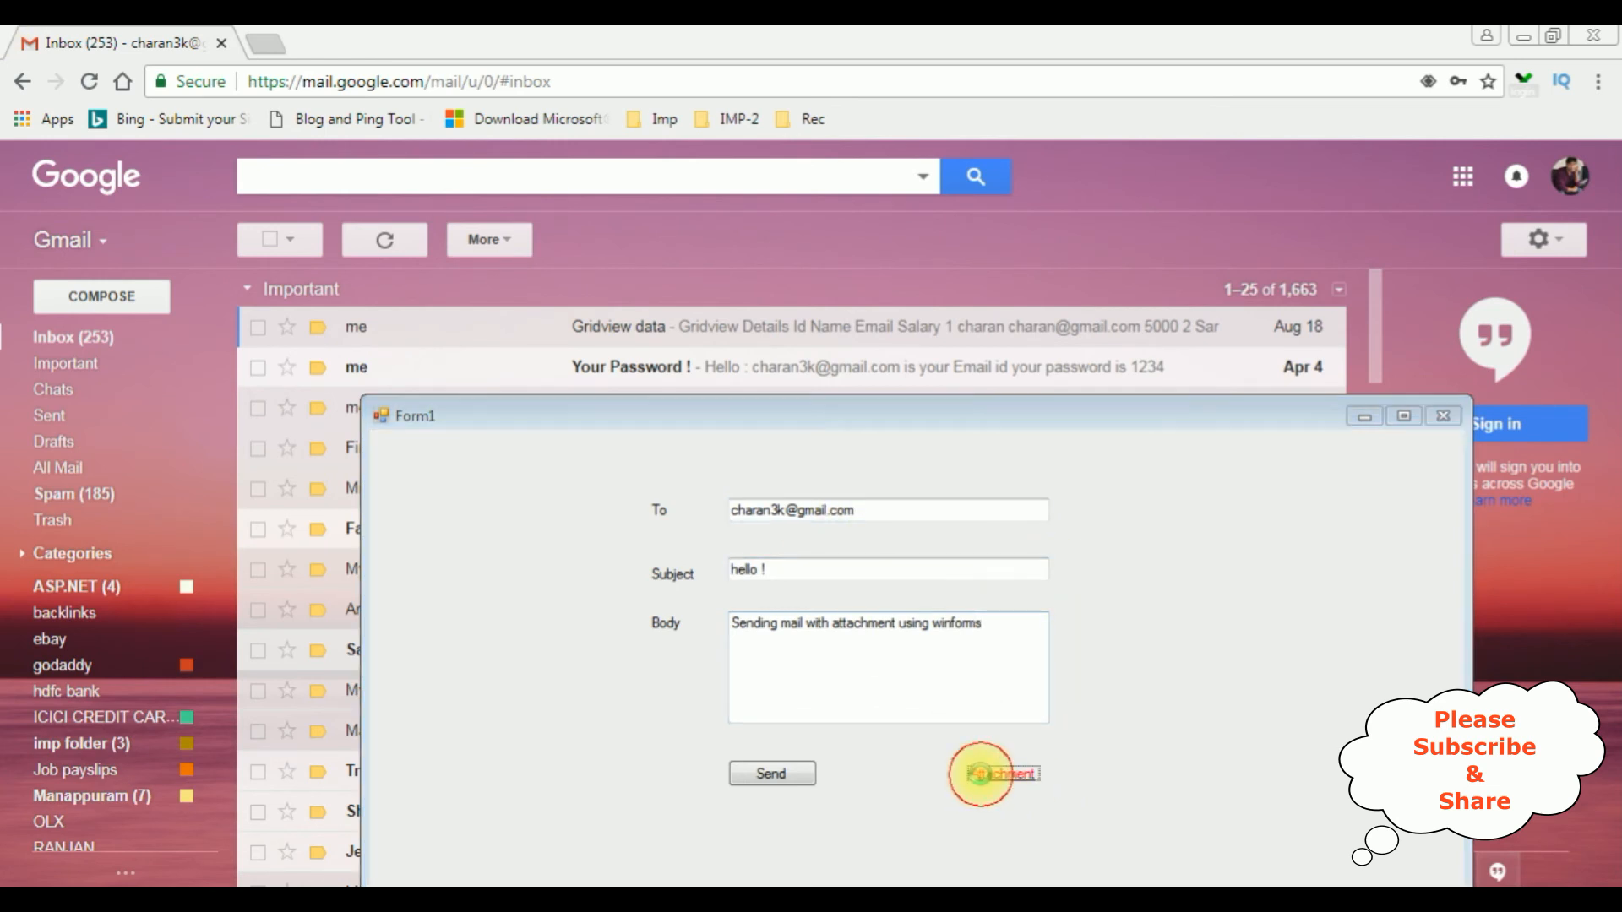
Attach animal3.jpg from Desktop\img and dismiss the message showing its path
{"action": "left_click", "coordinate": [993, 774]}
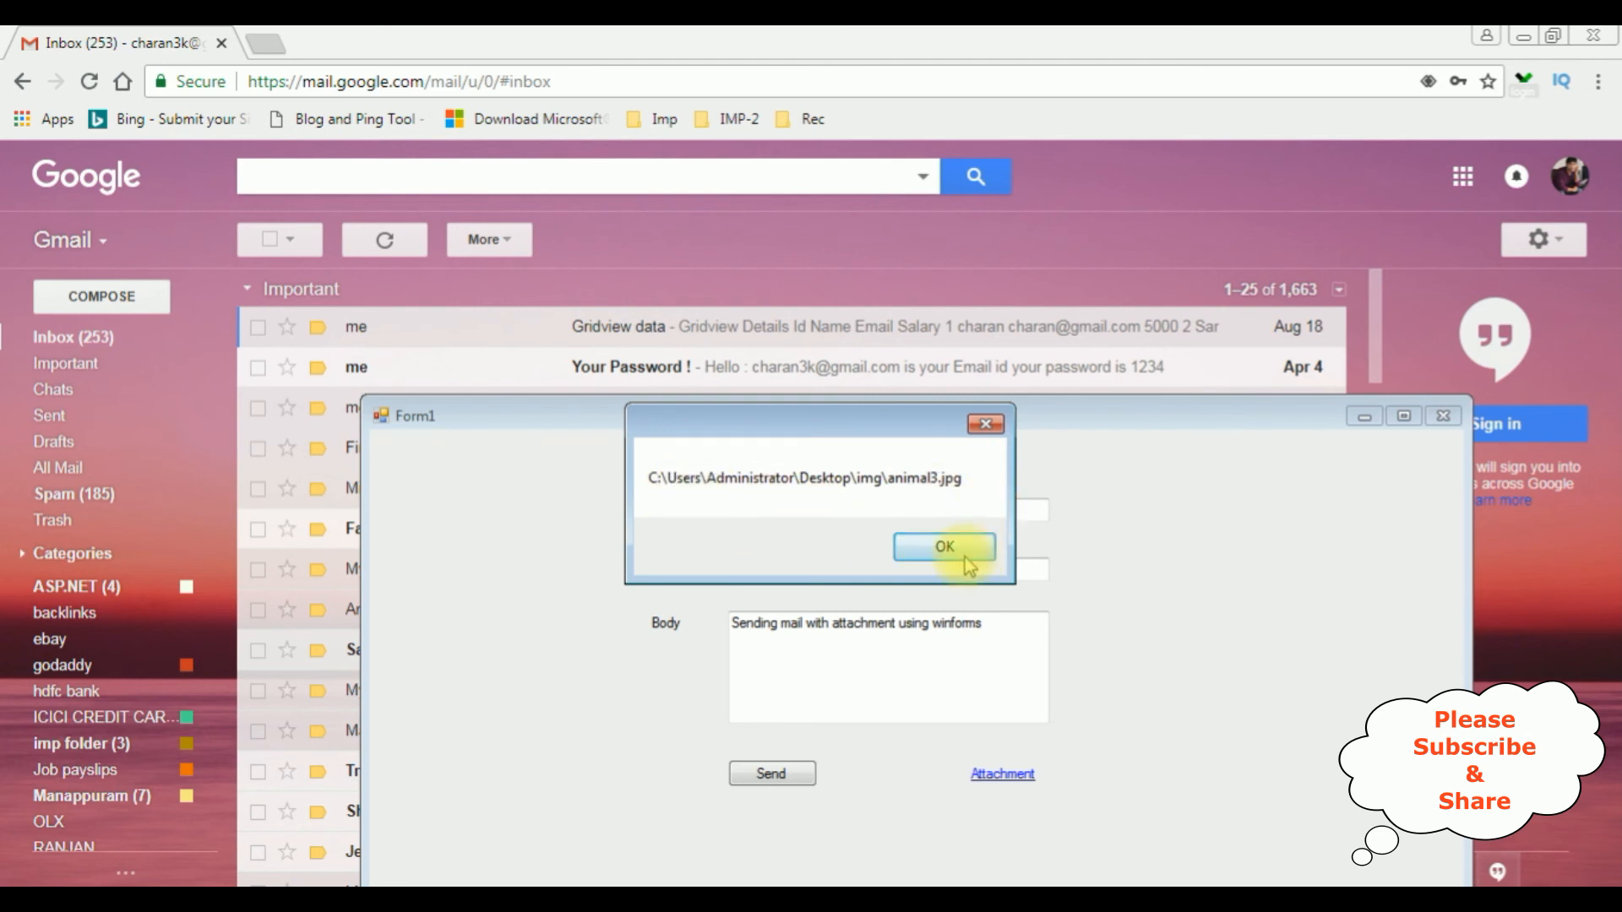
{"action": "left_click", "coordinate": [943, 547]}
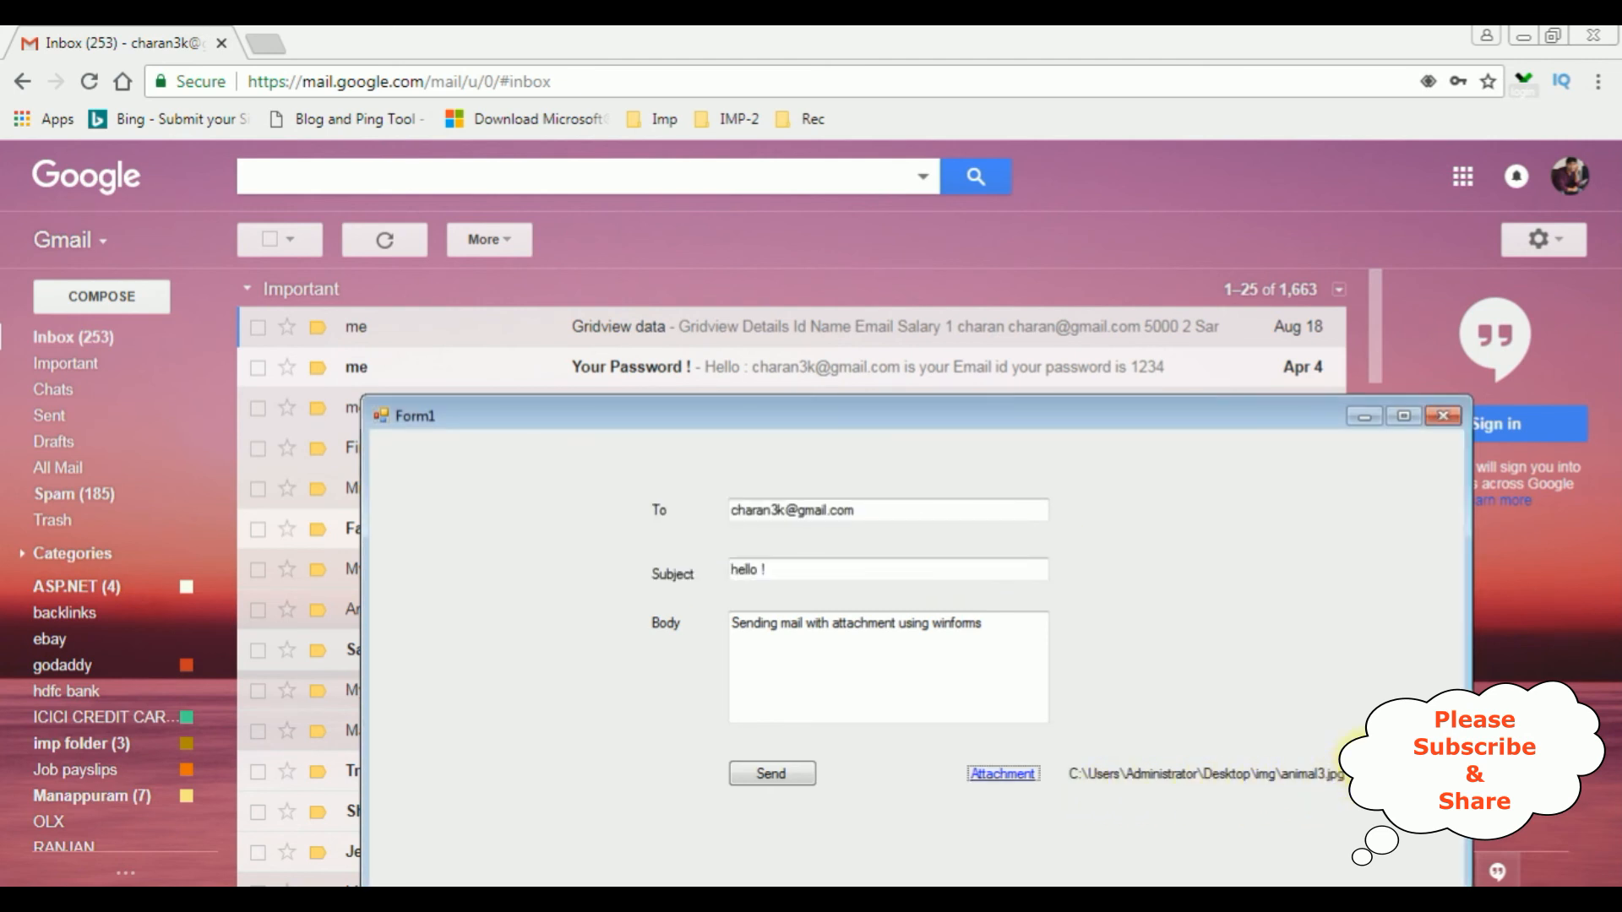
{"action": "mouse_move", "coordinate": [1271, 797]}
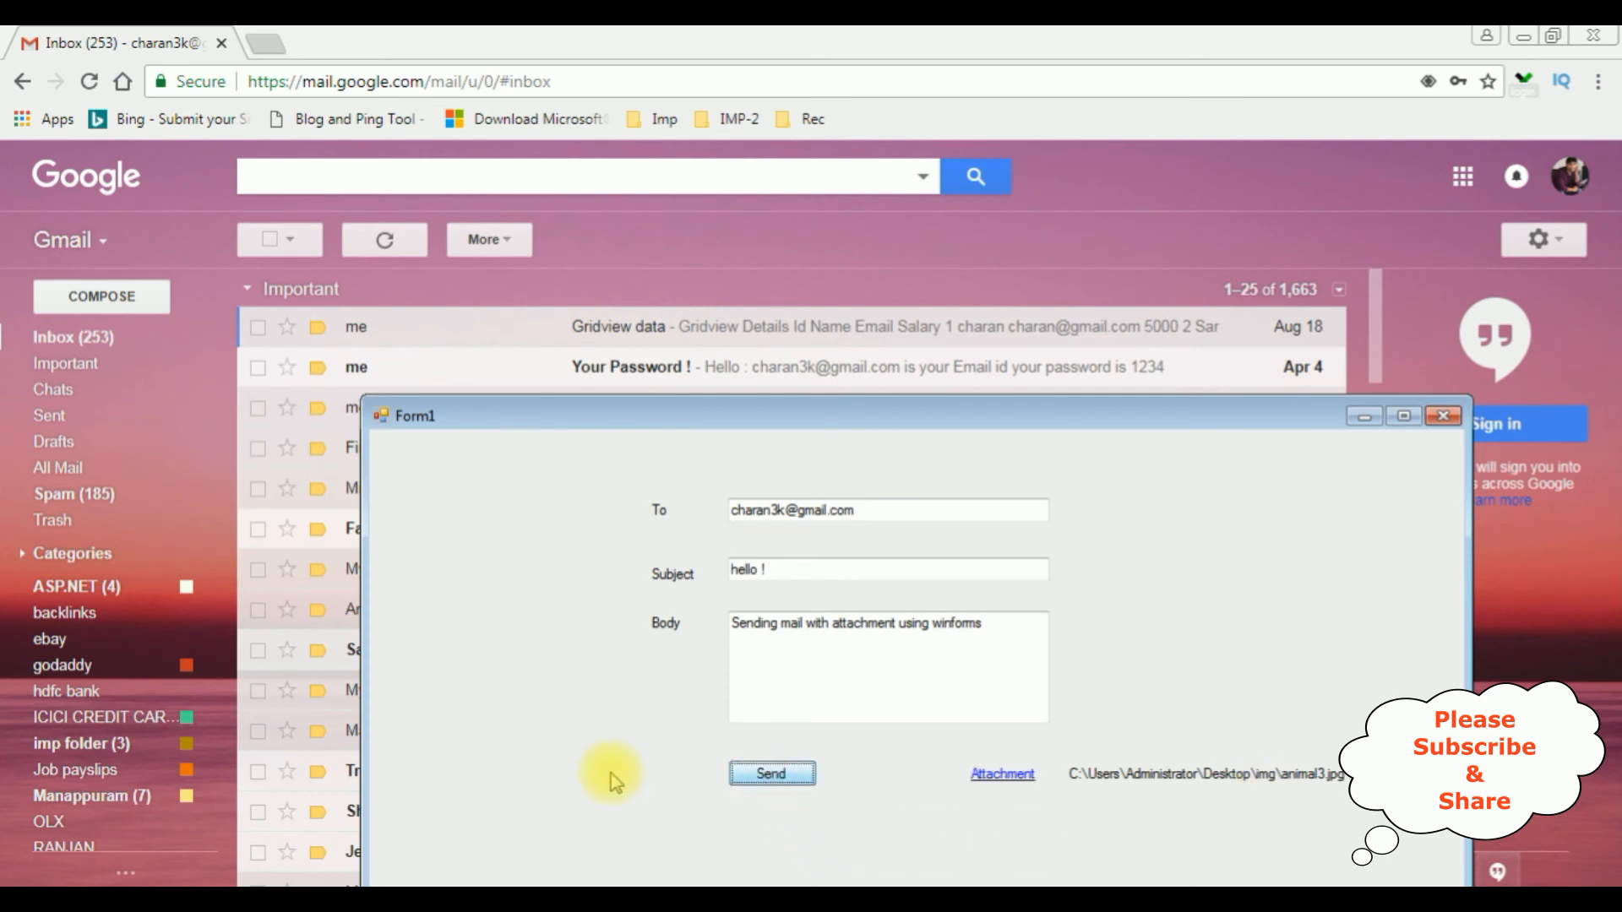
Send the mail, then open the received 'hello !' message with its leopard image
{"action": "left_click", "coordinate": [772, 773]}
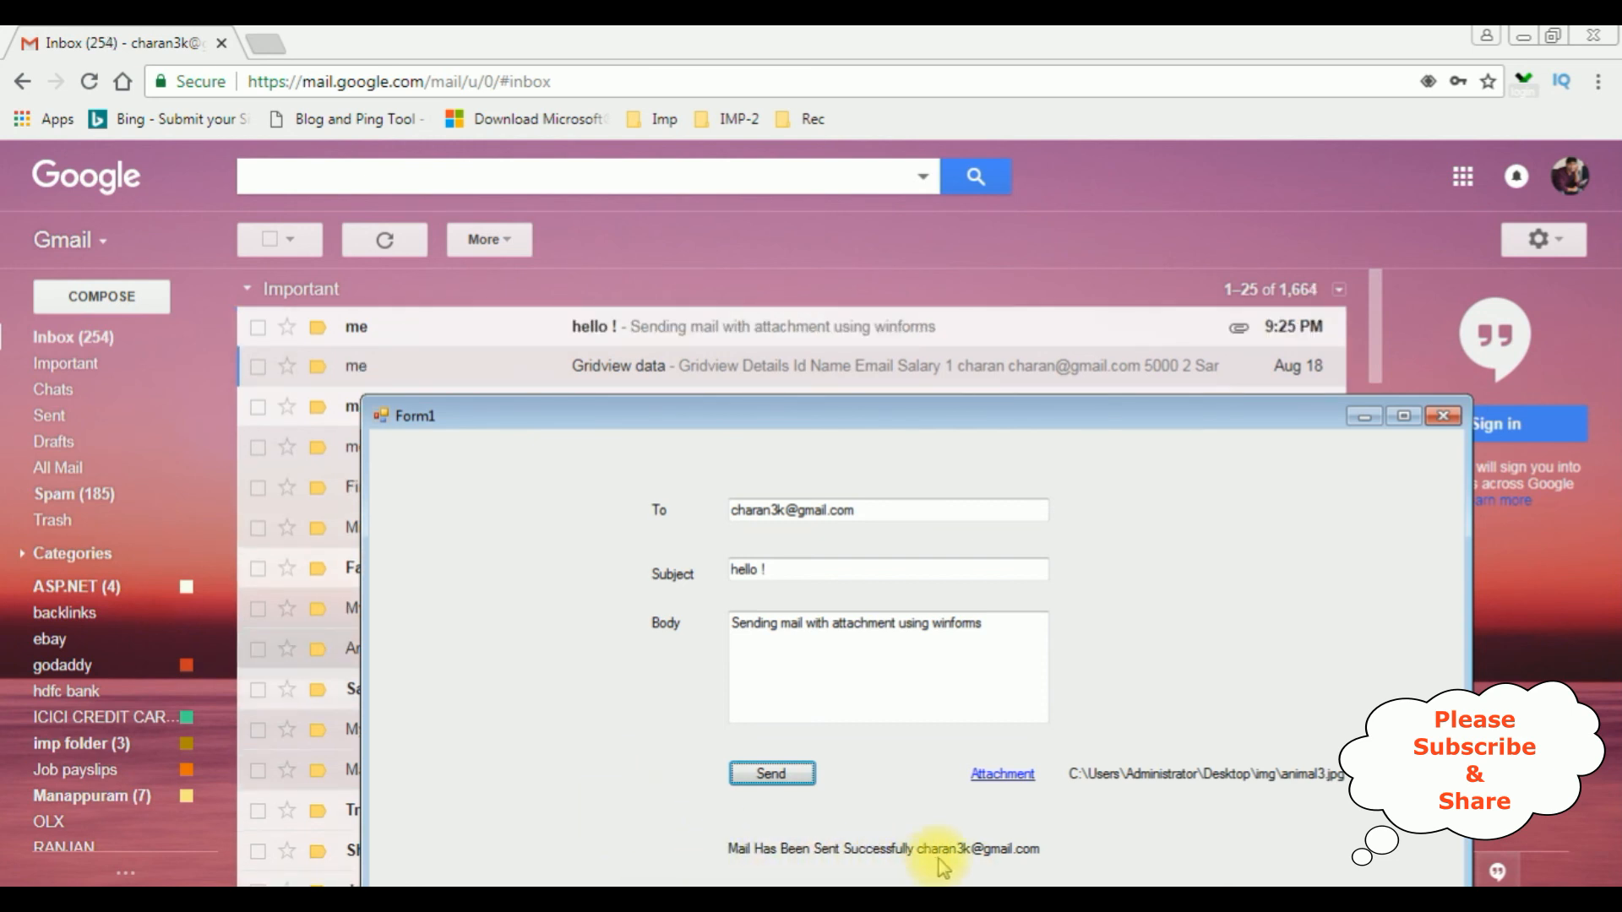
{"action": "mouse_move", "coordinate": [670, 851]}
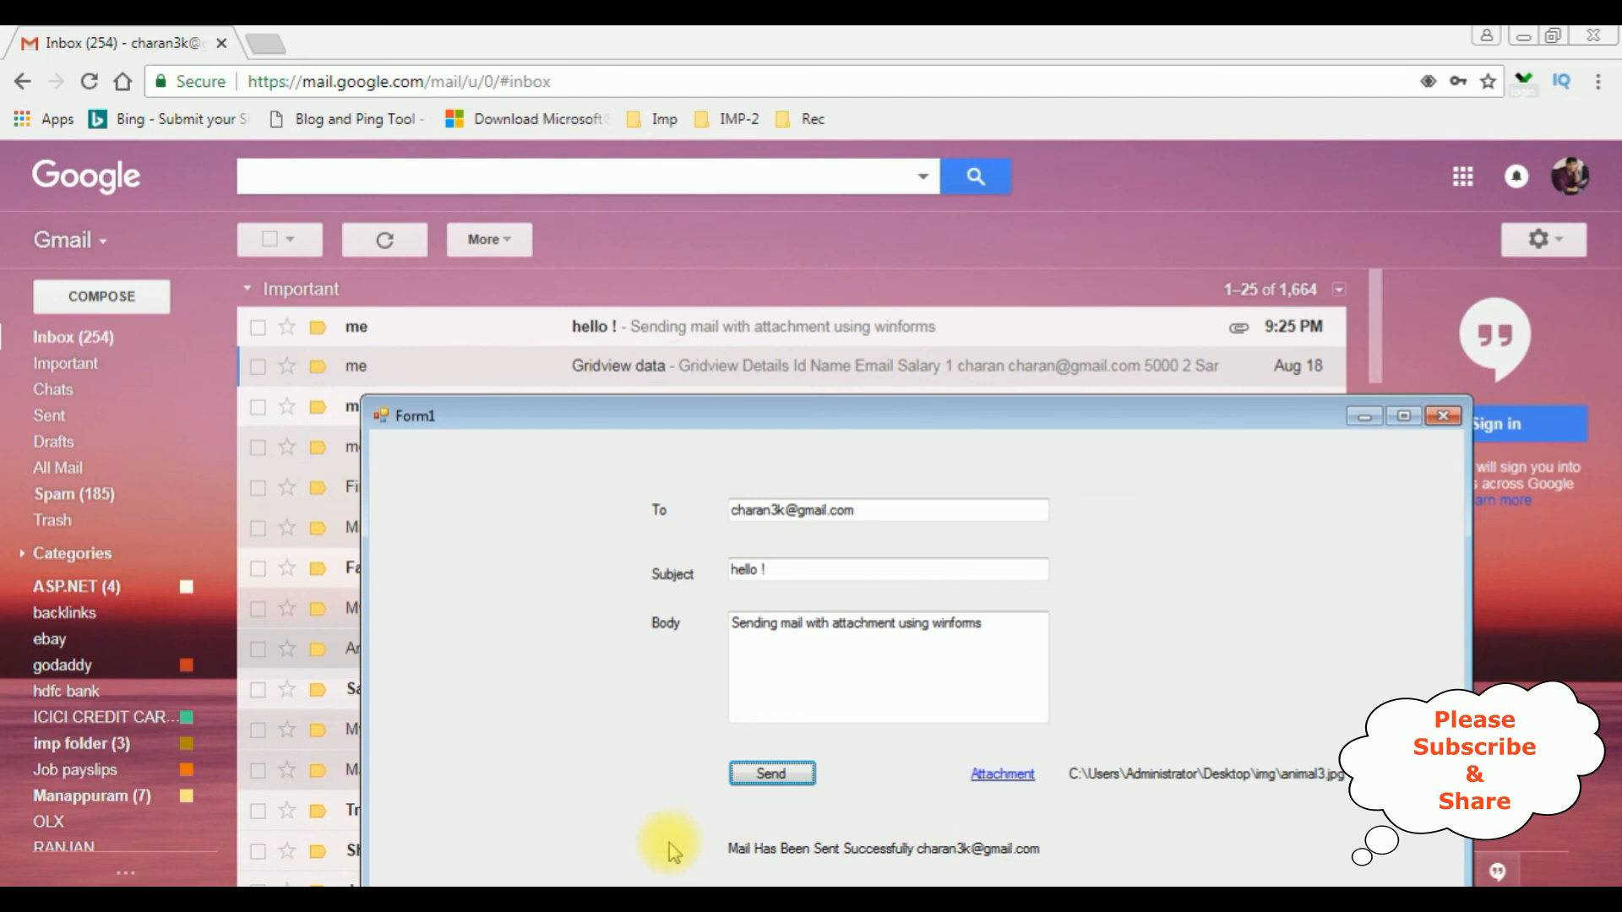
{"action": "mouse_move", "coordinate": [595, 342]}
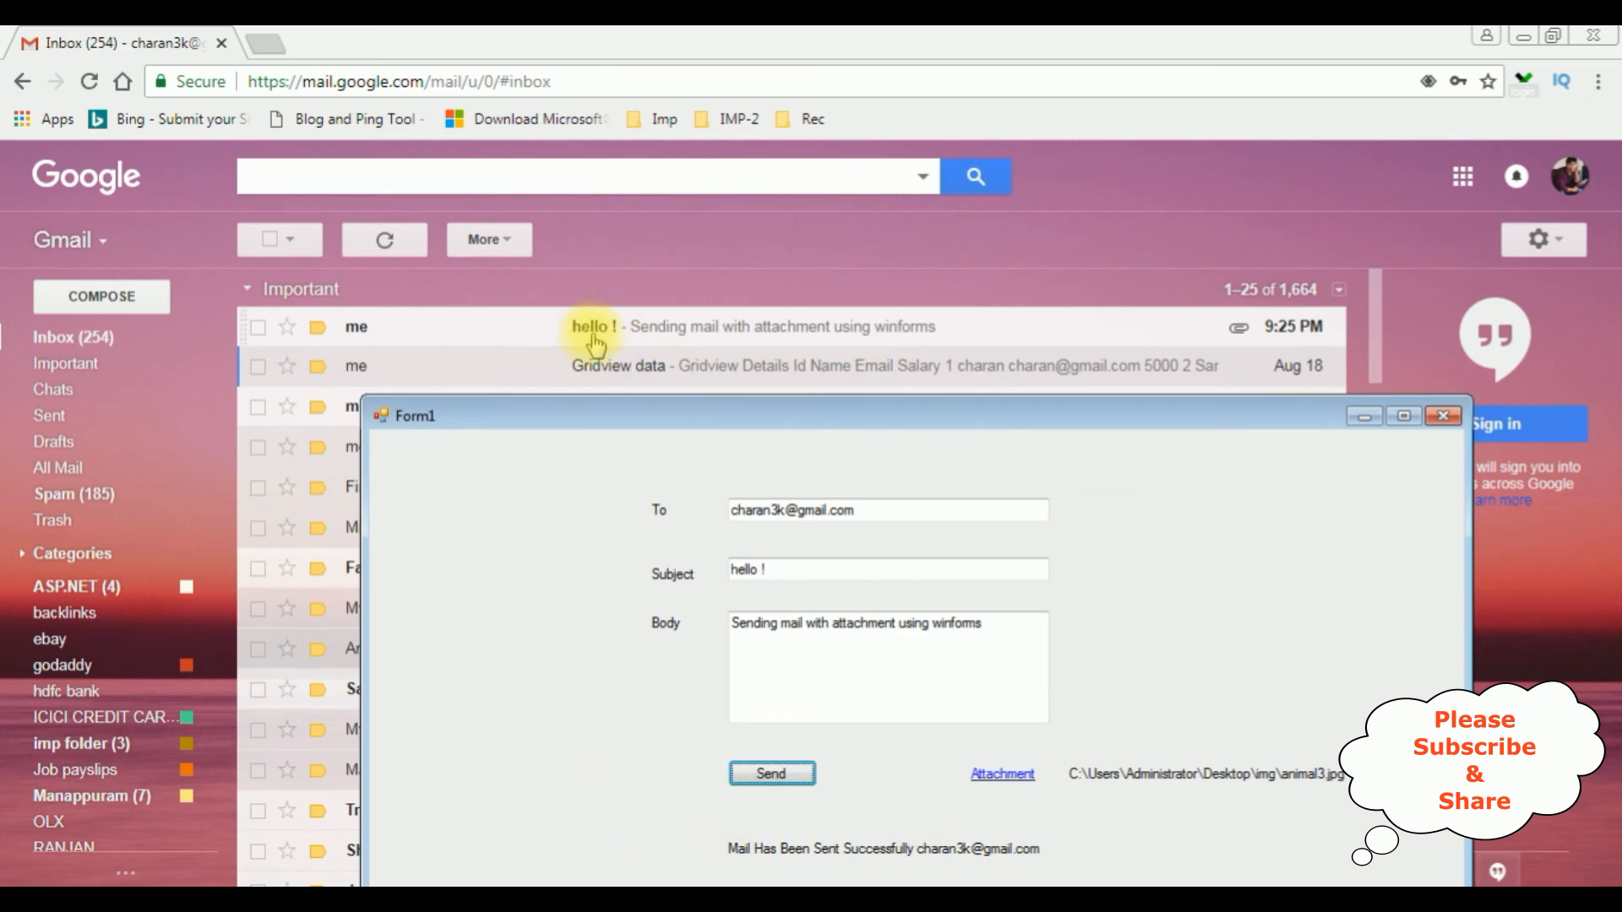
{"action": "left_click", "coordinate": [591, 327]}
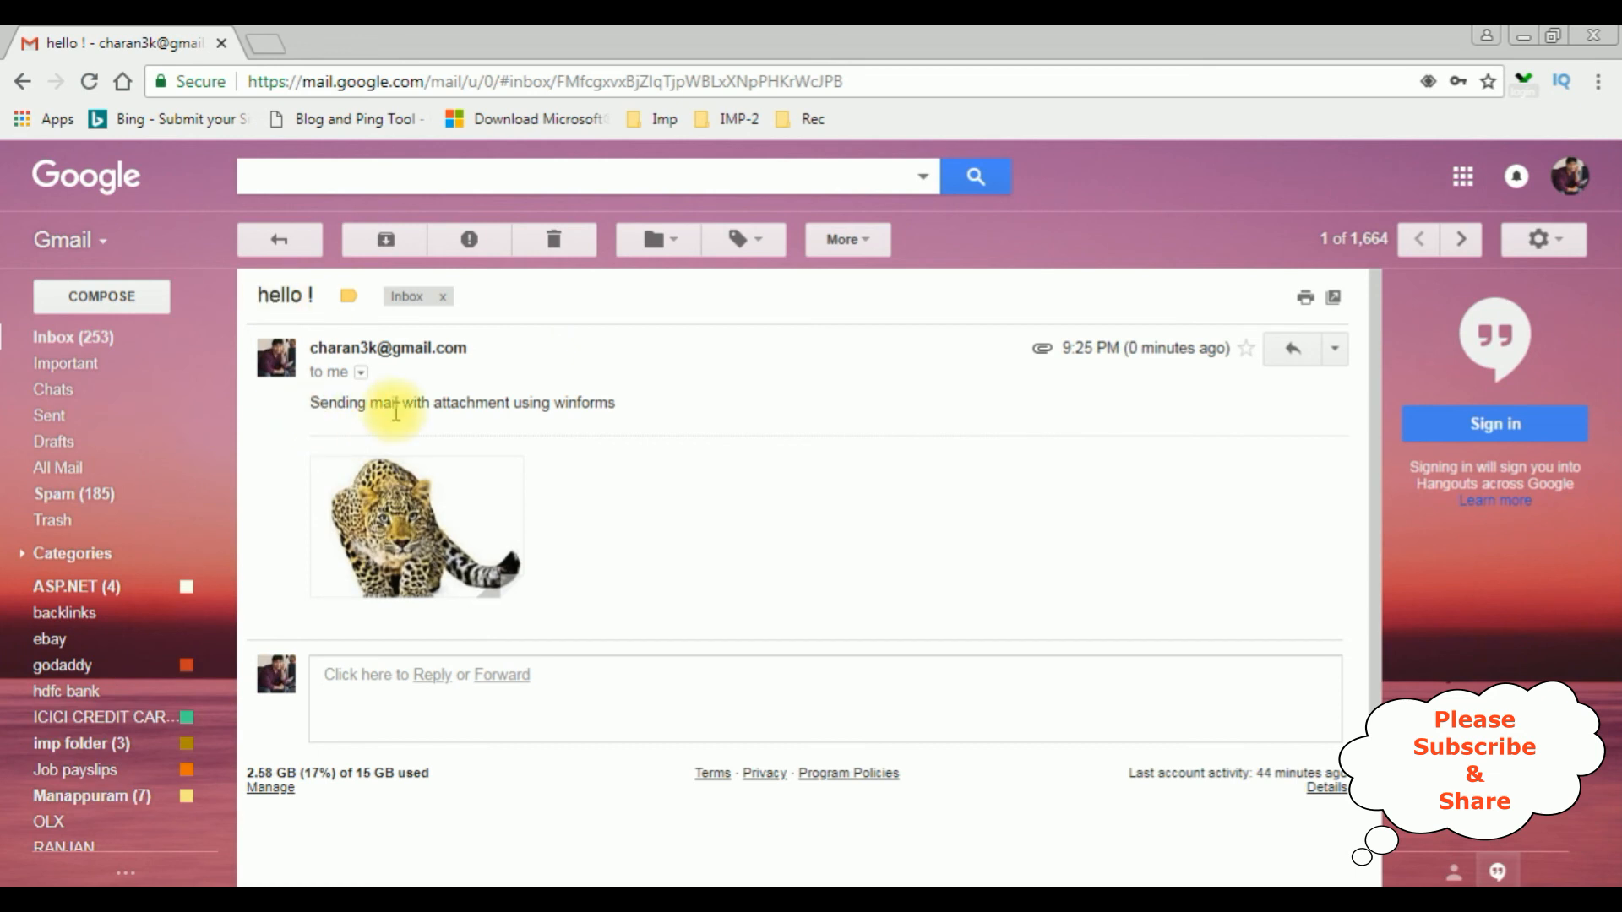
{"action": "mouse_move", "coordinate": [527, 374]}
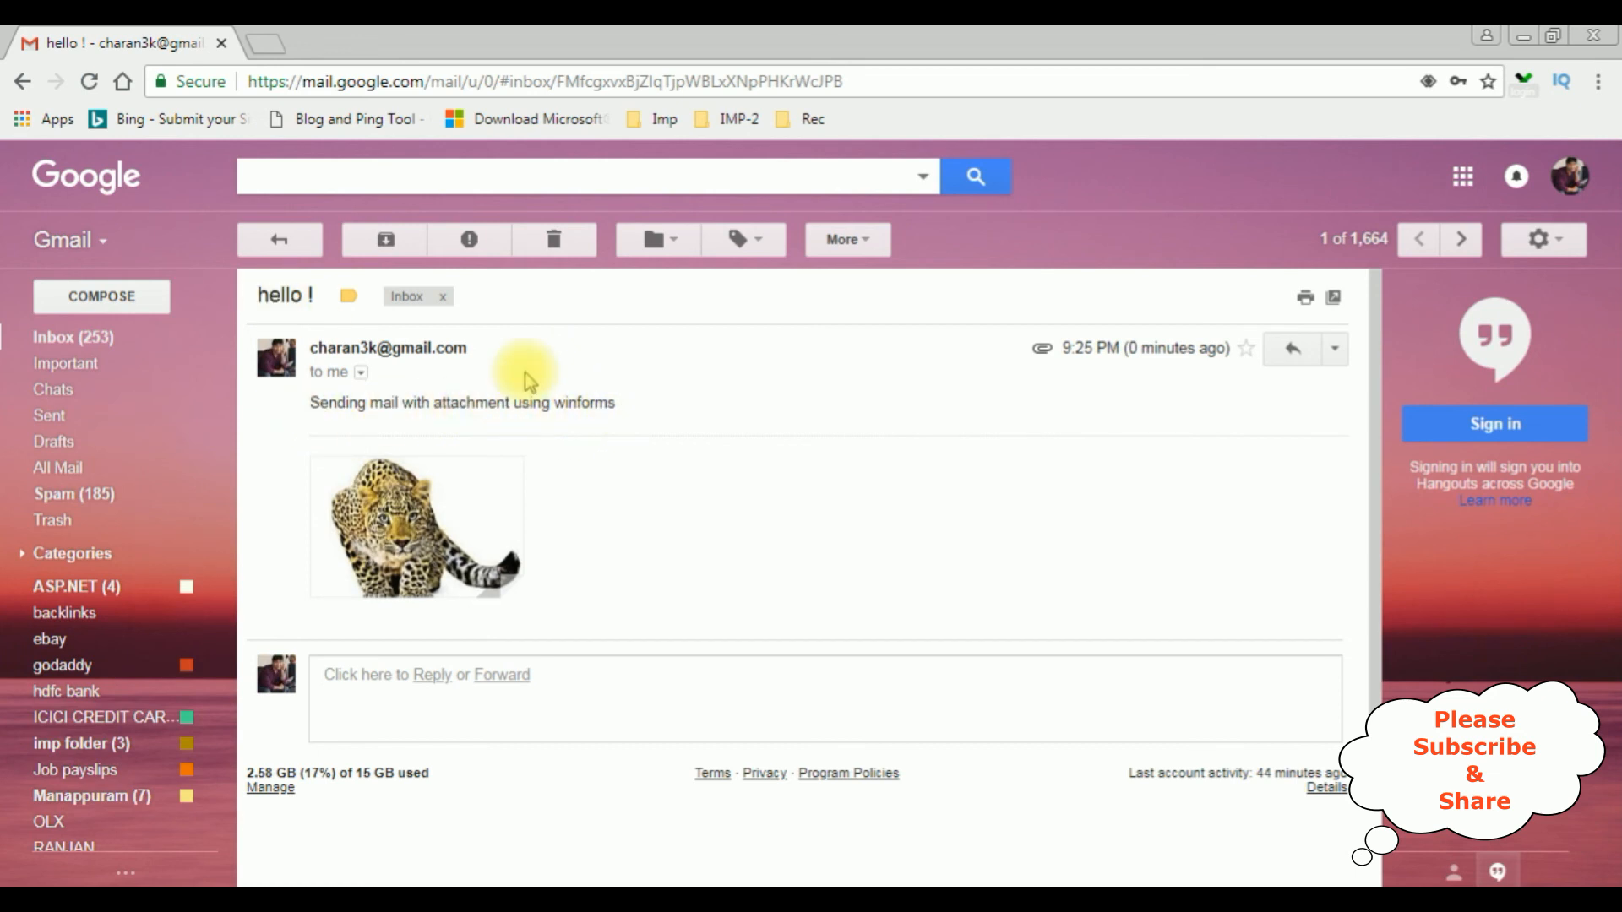
{"action": "mouse_move", "coordinate": [414, 527]}
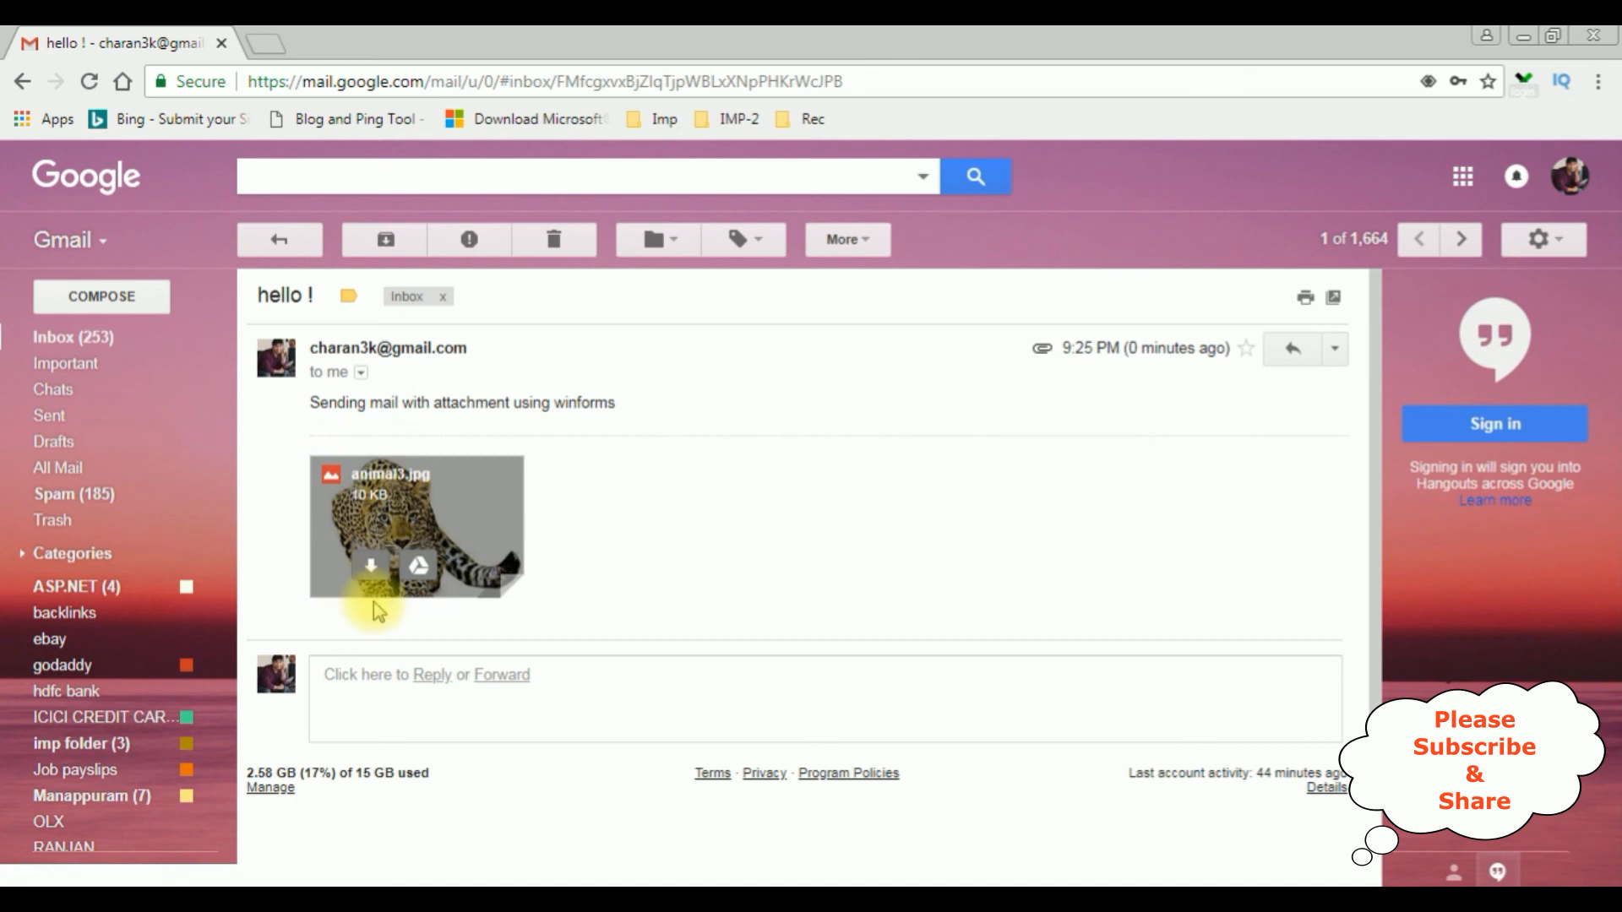